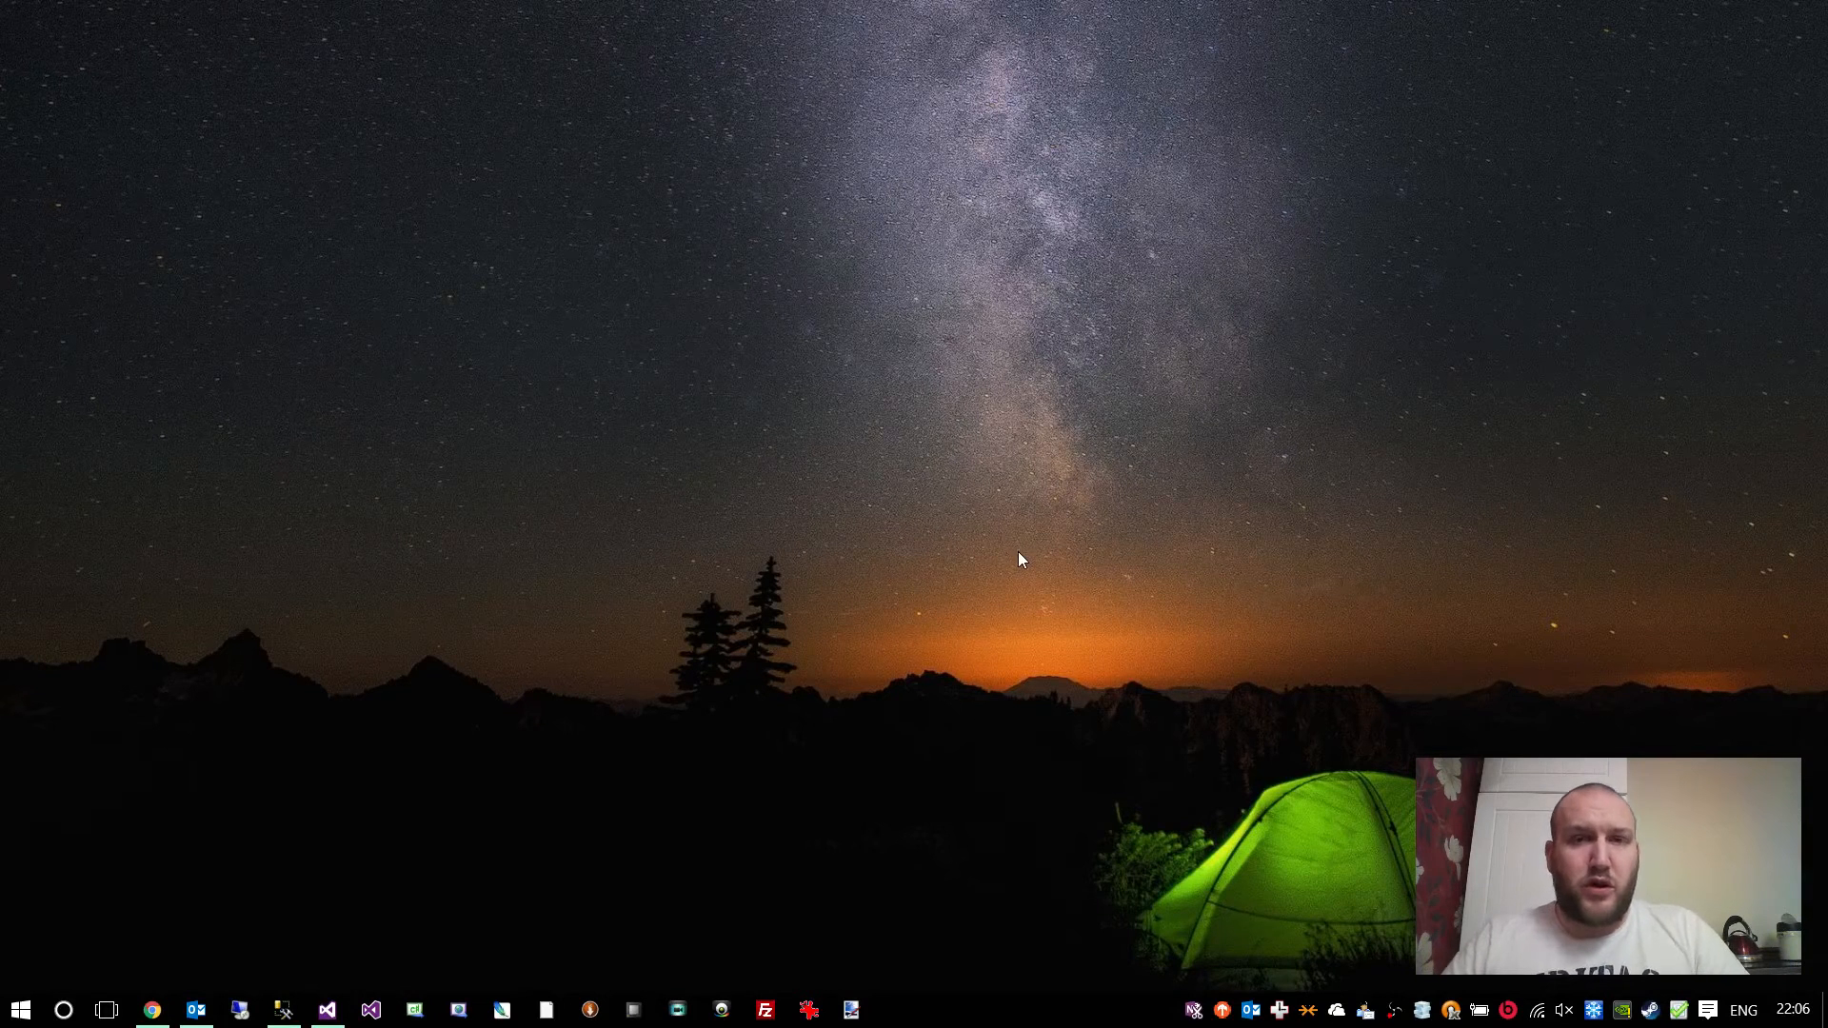
mouse_move(995, 554)
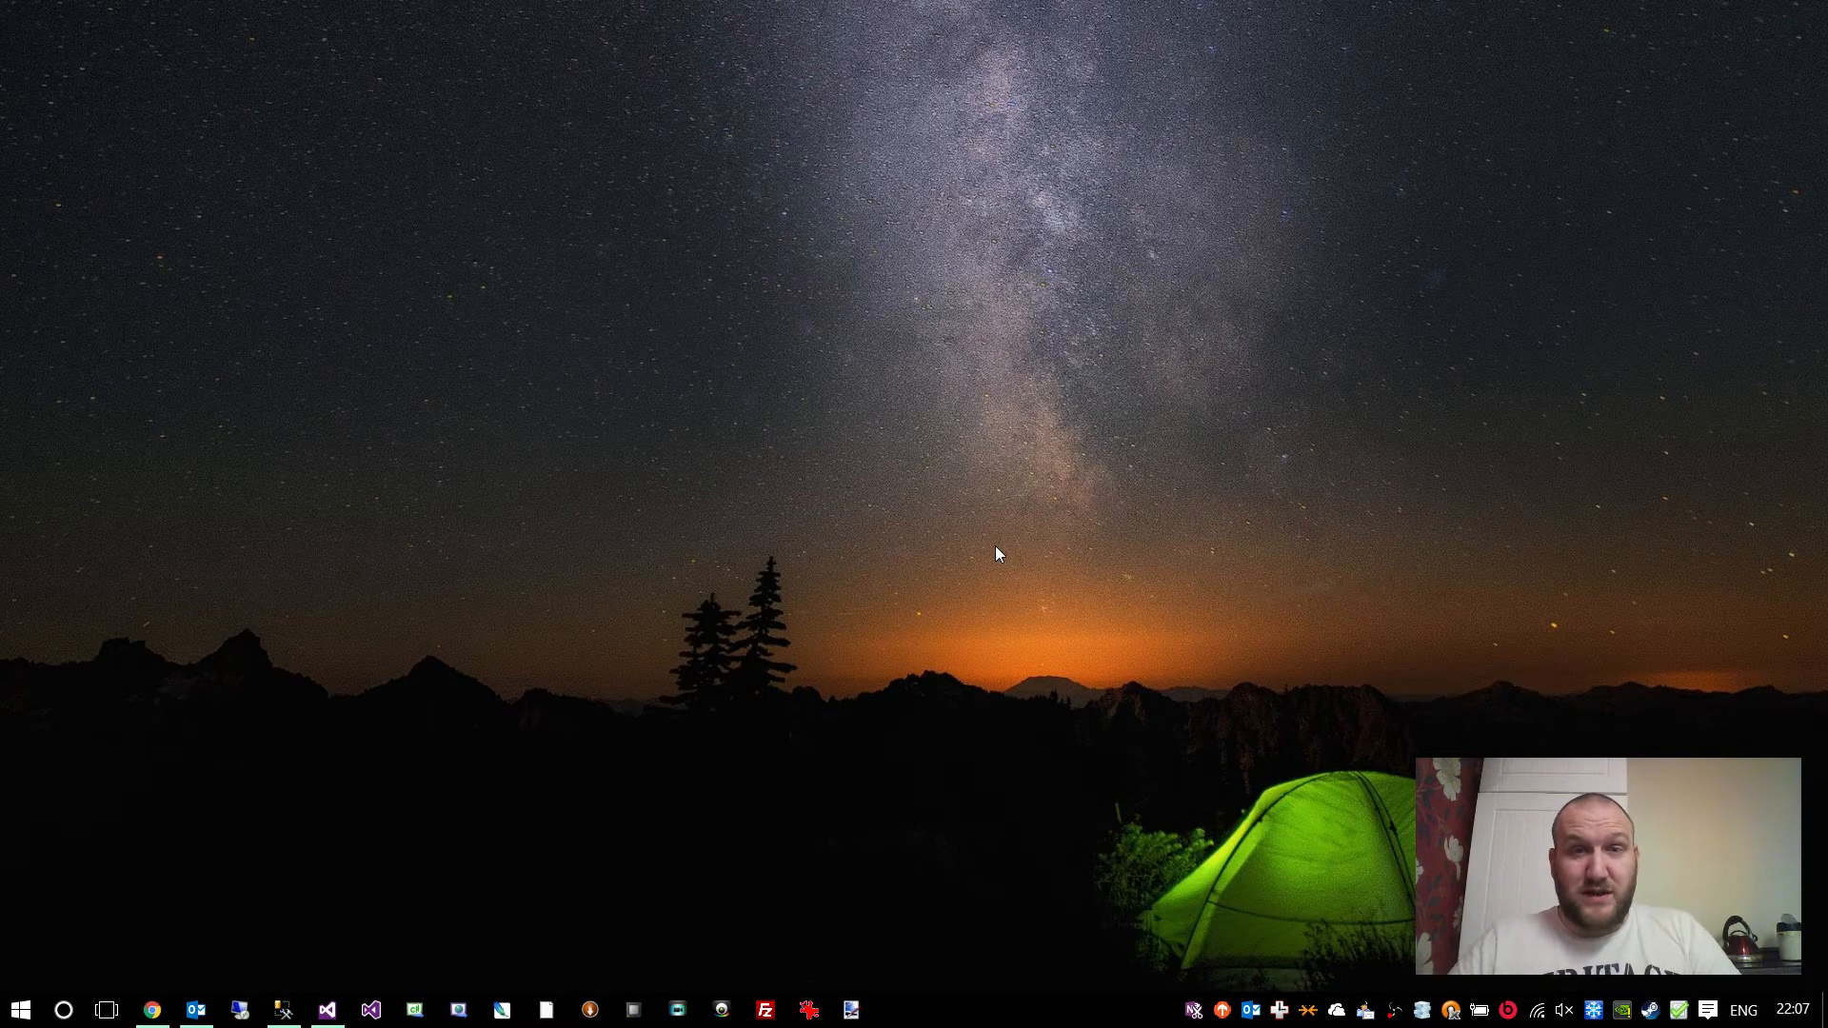
mouse_move(434, 845)
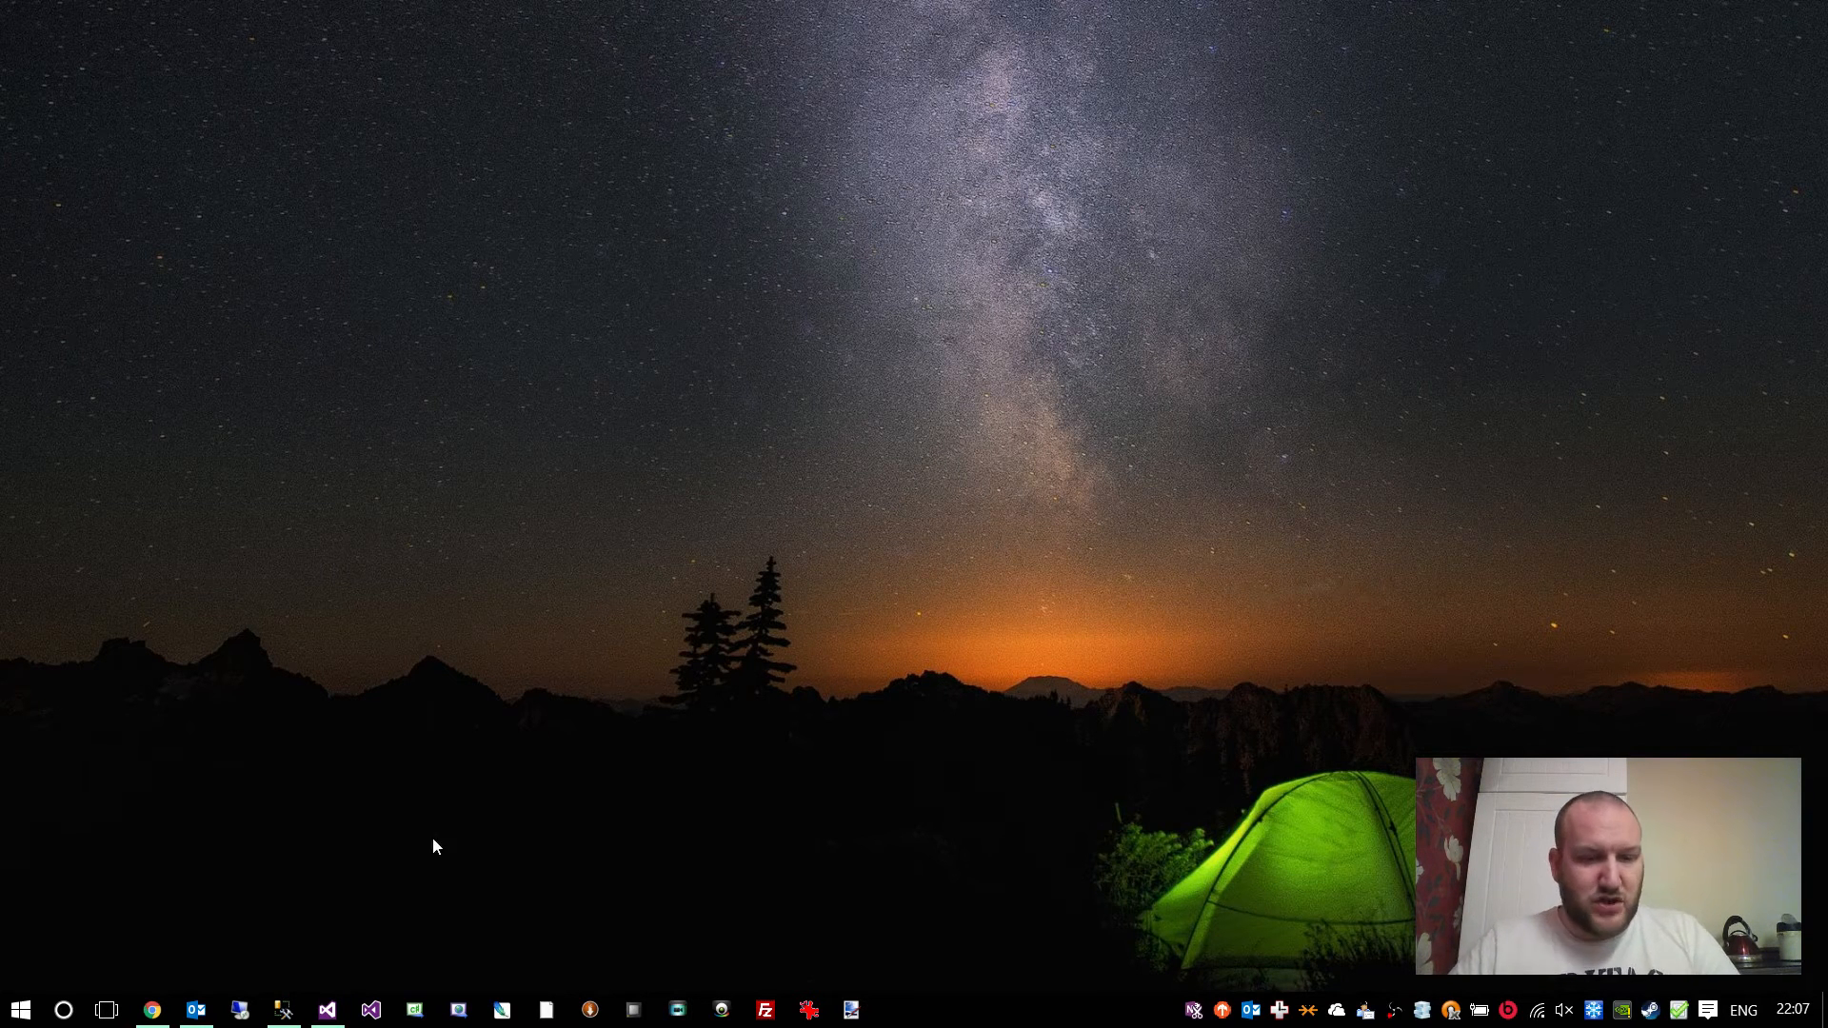
- Review the ViewModelling project's Web properties page and close it again
click(325, 1009)
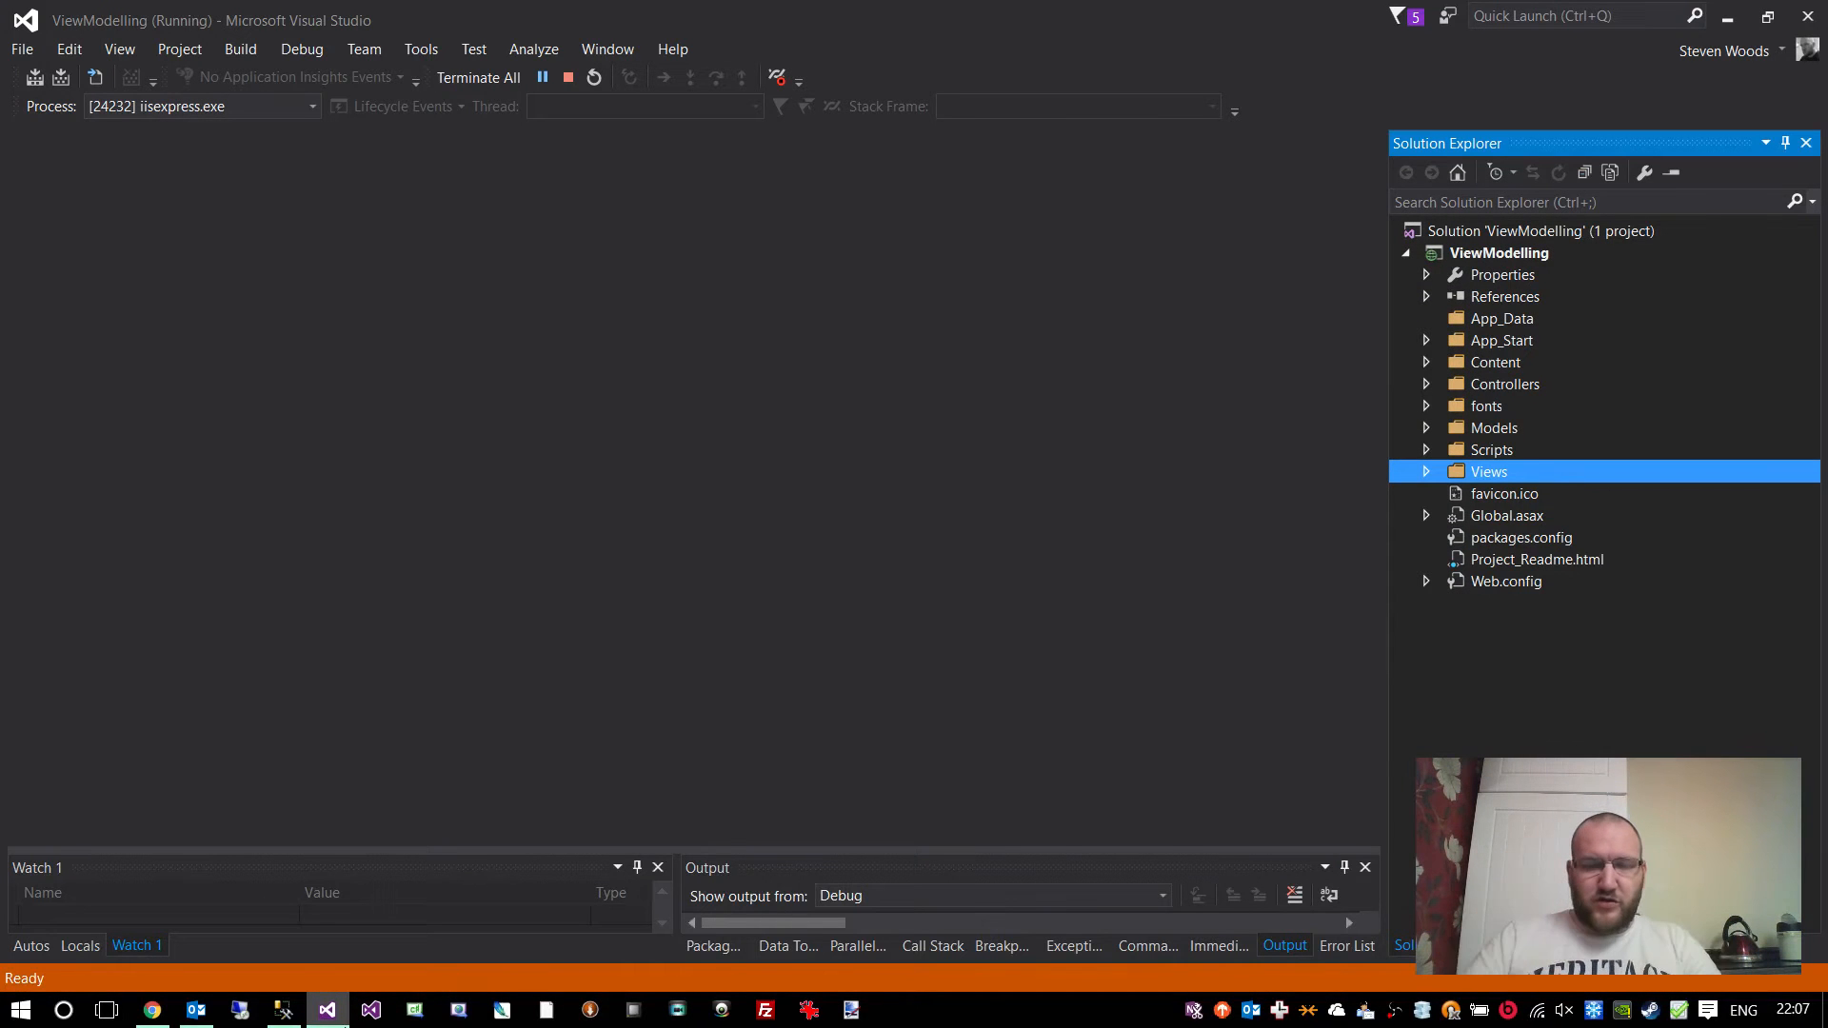
mouse_move(803, 647)
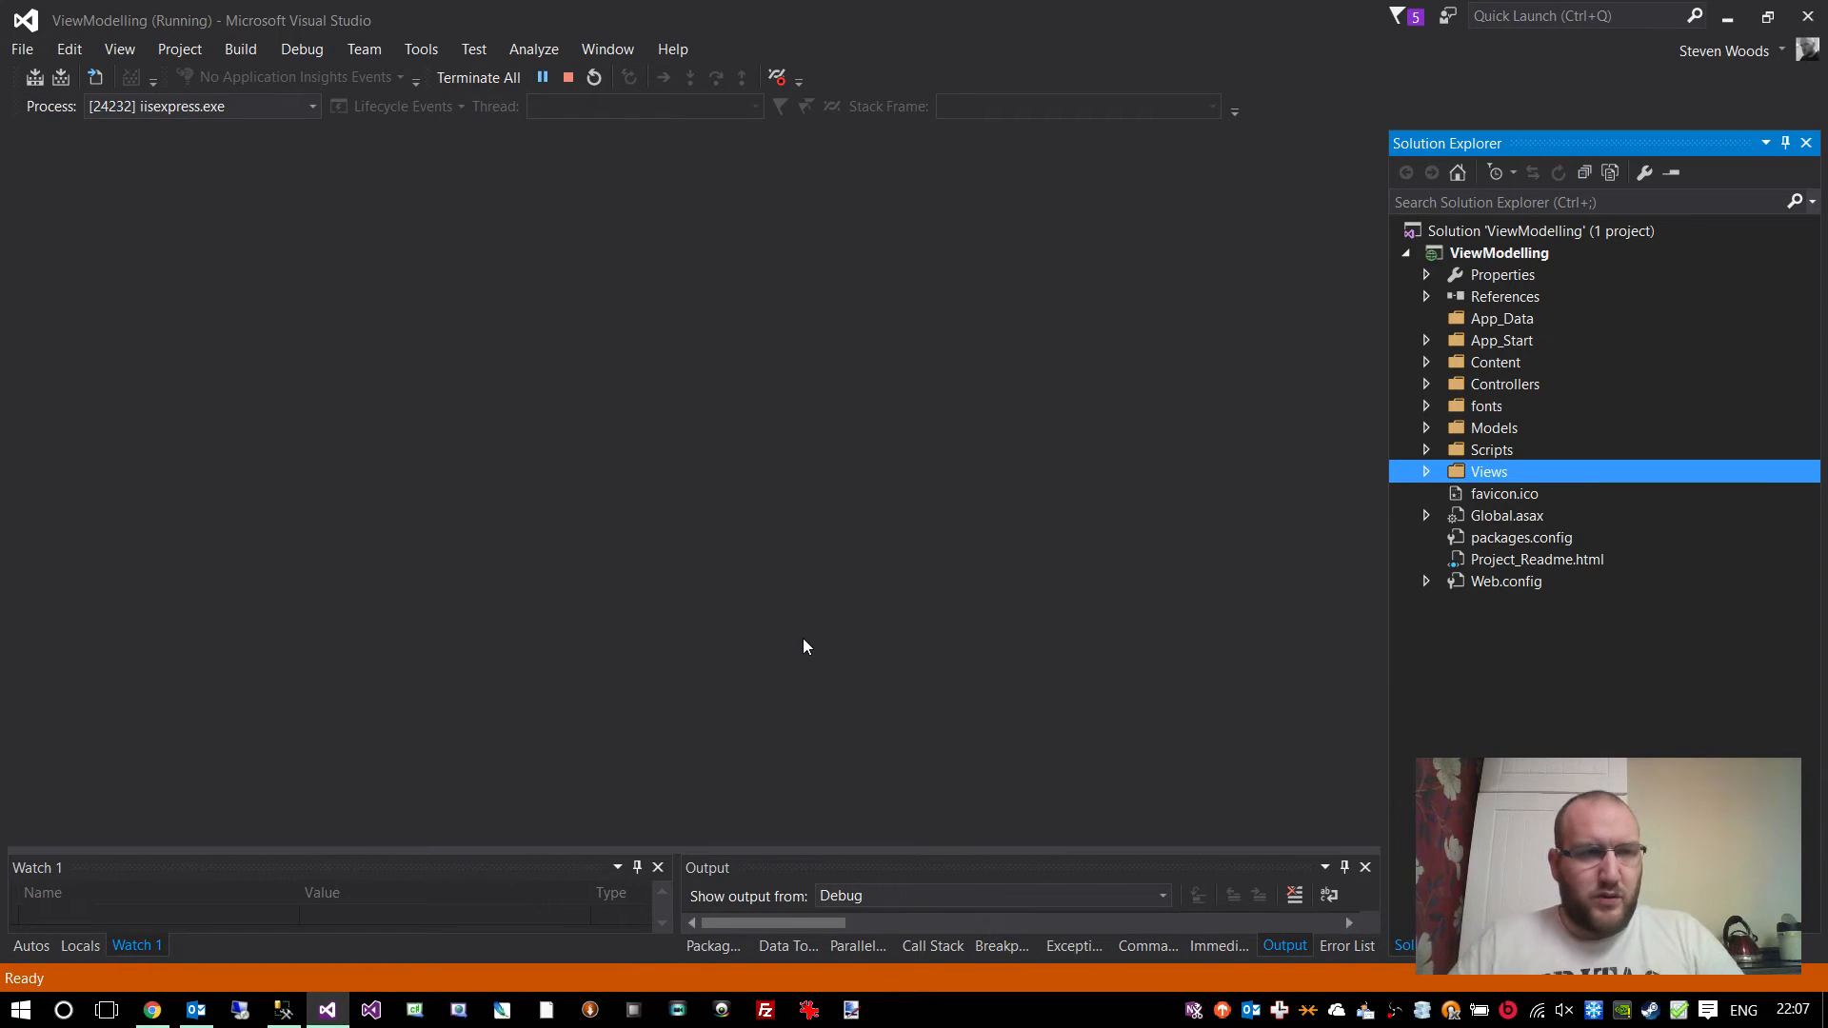
mouse_move(714, 472)
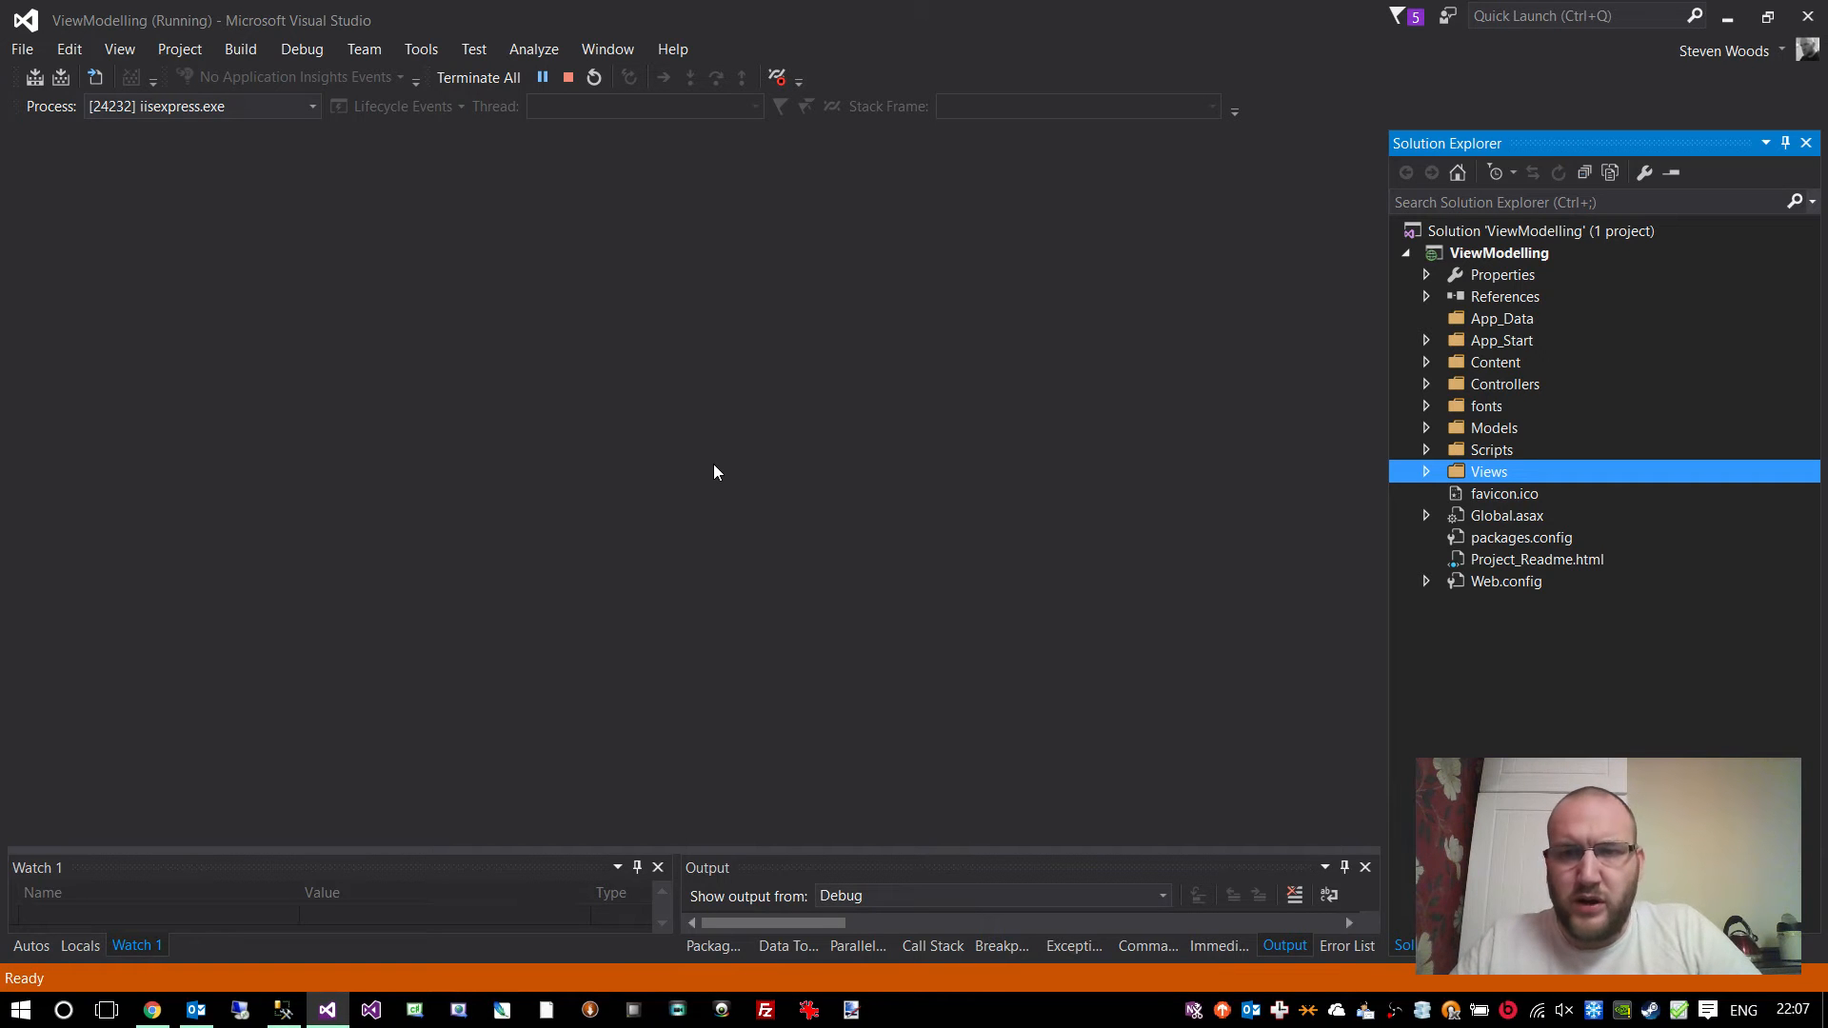
mouse_move(787, 501)
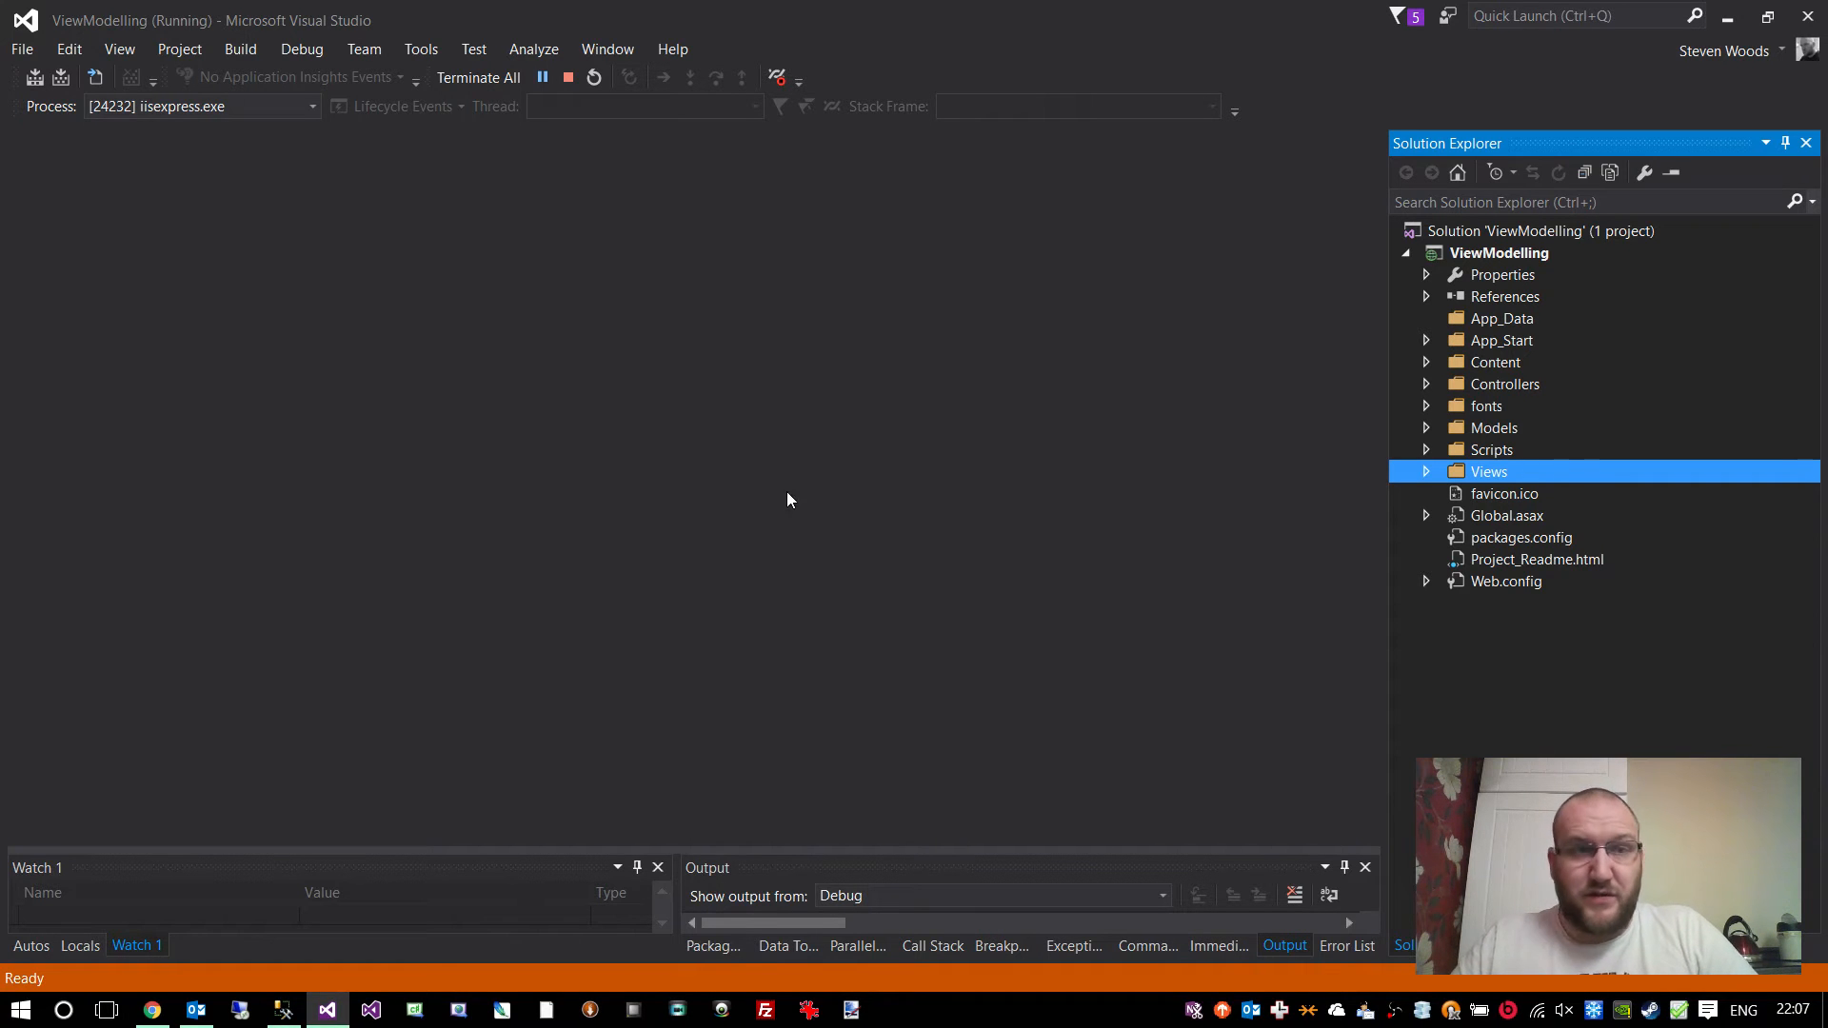
mouse_move(1515, 375)
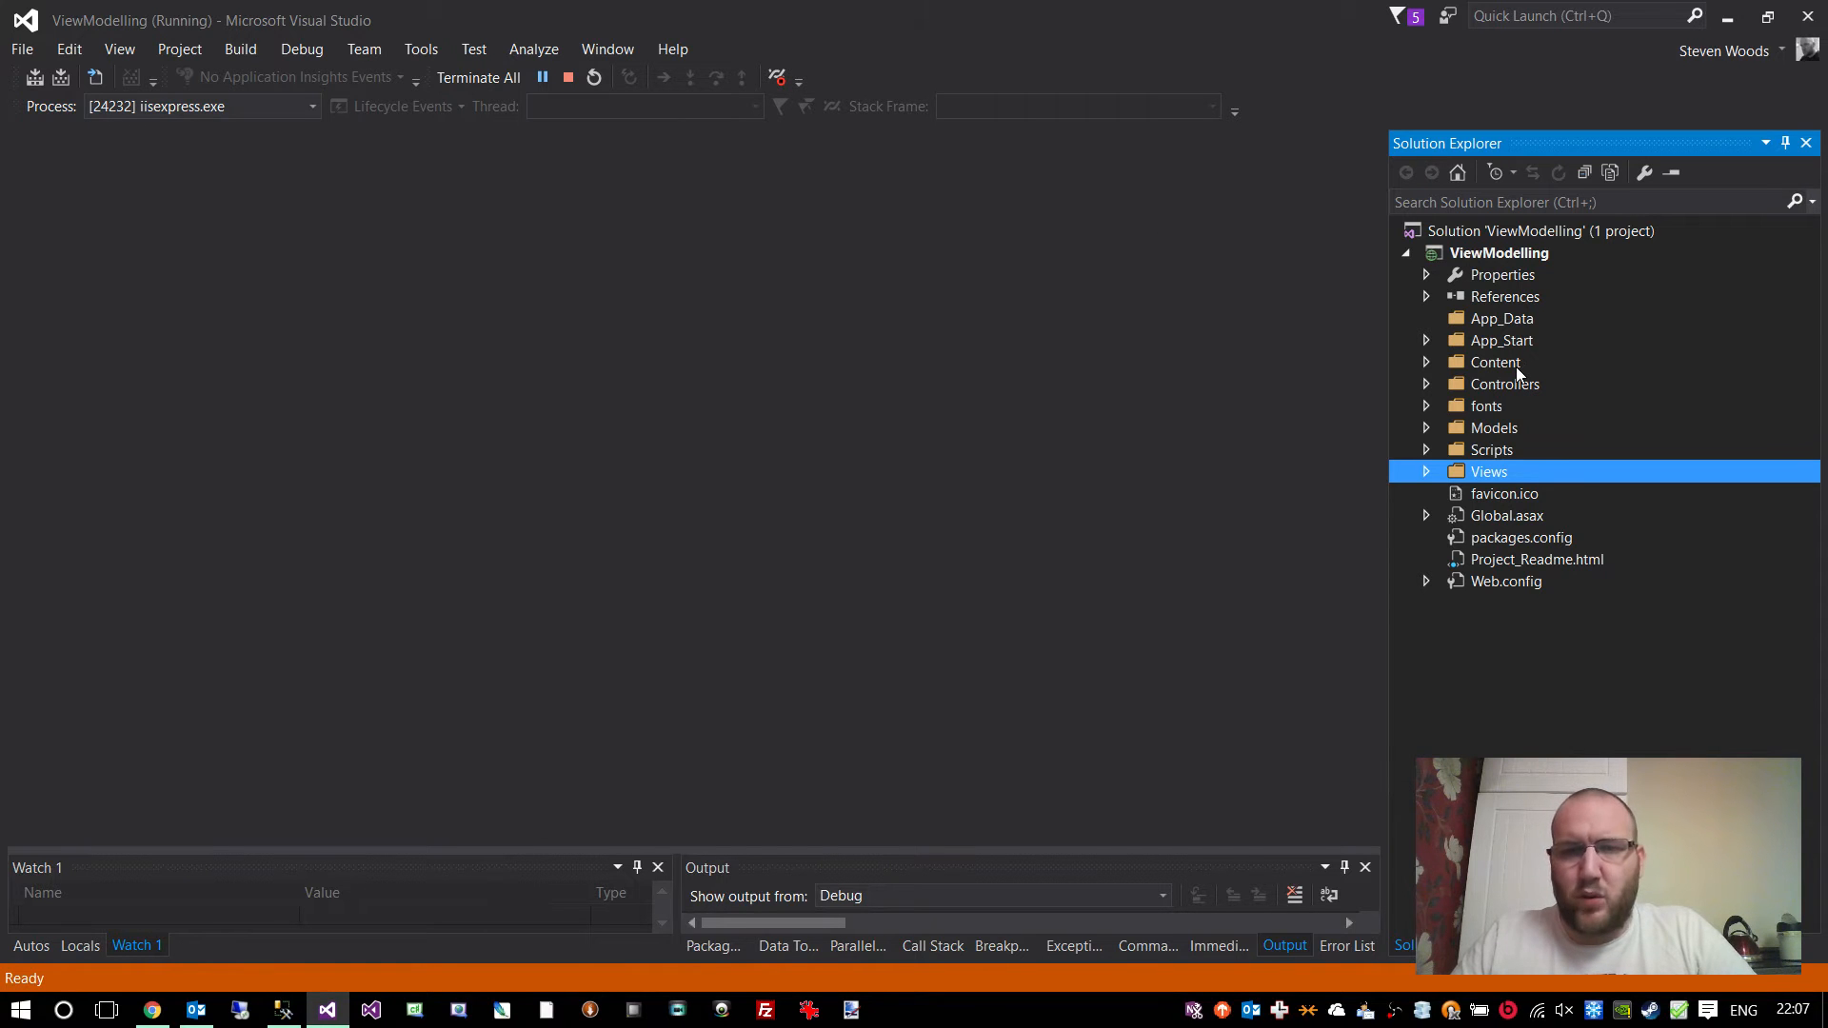
click(1500, 254)
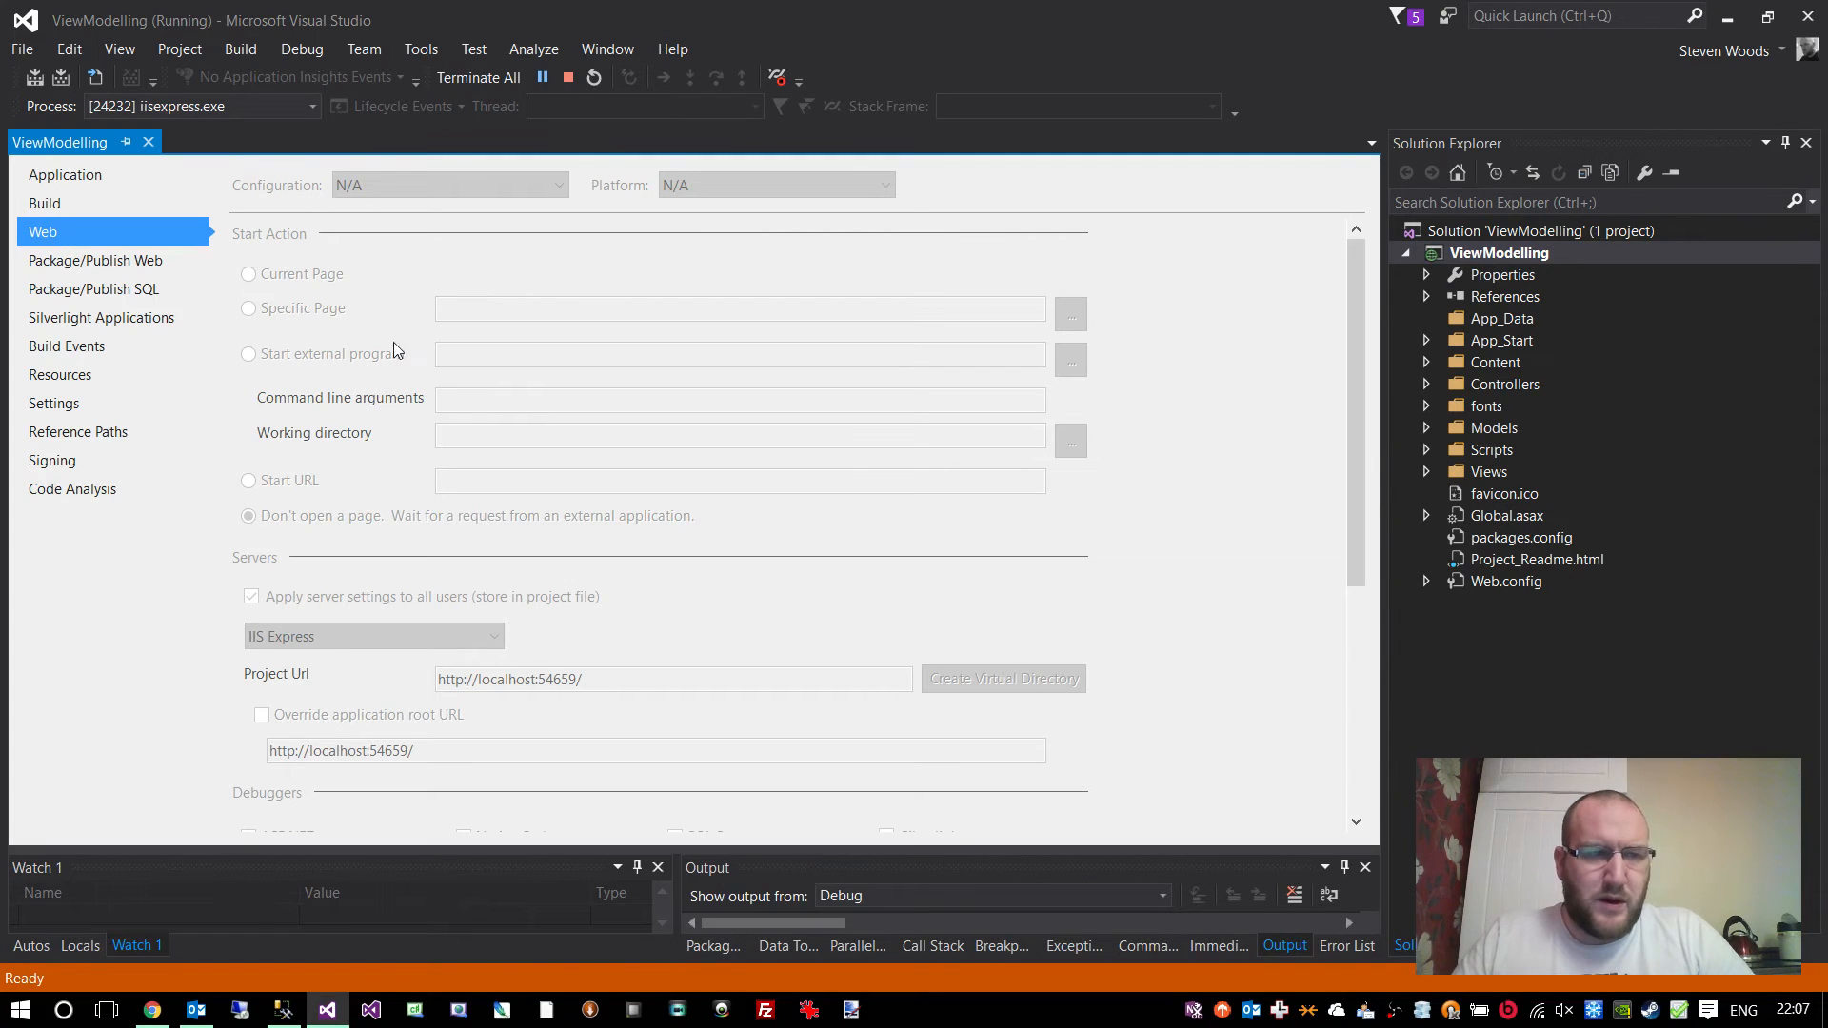
mouse_move(291, 282)
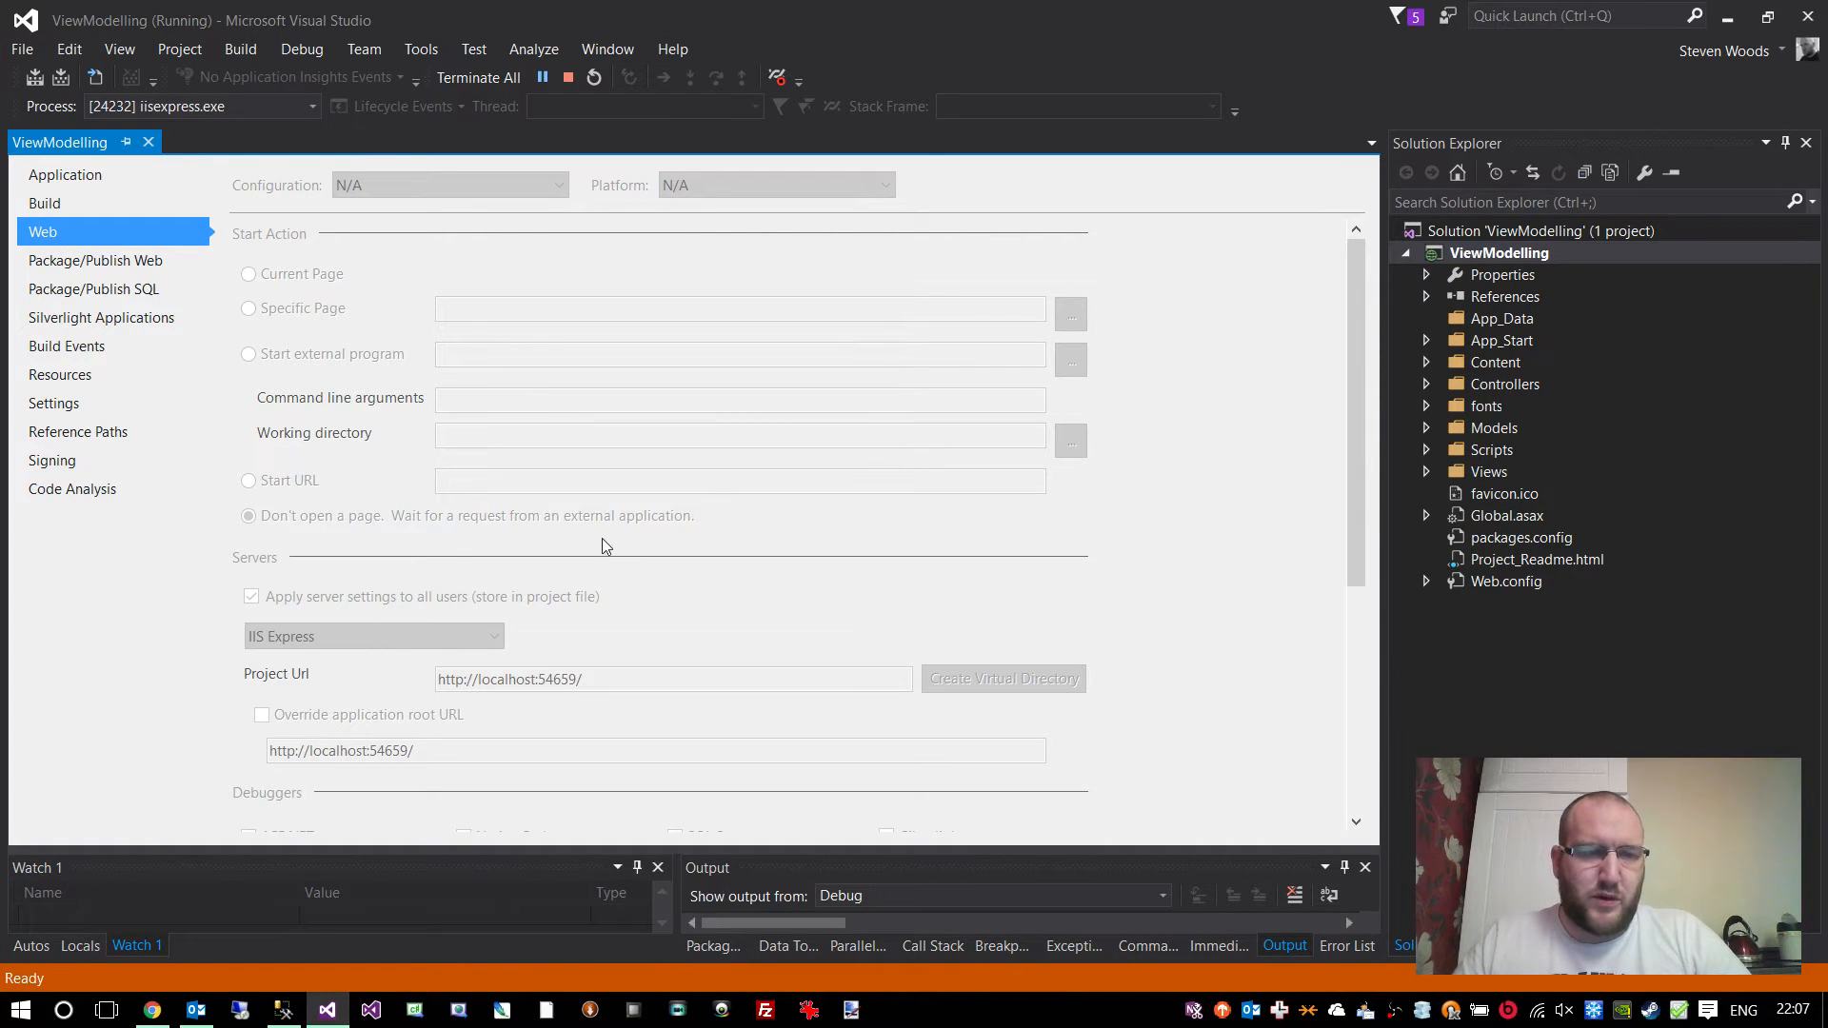
mouse_move(149, 140)
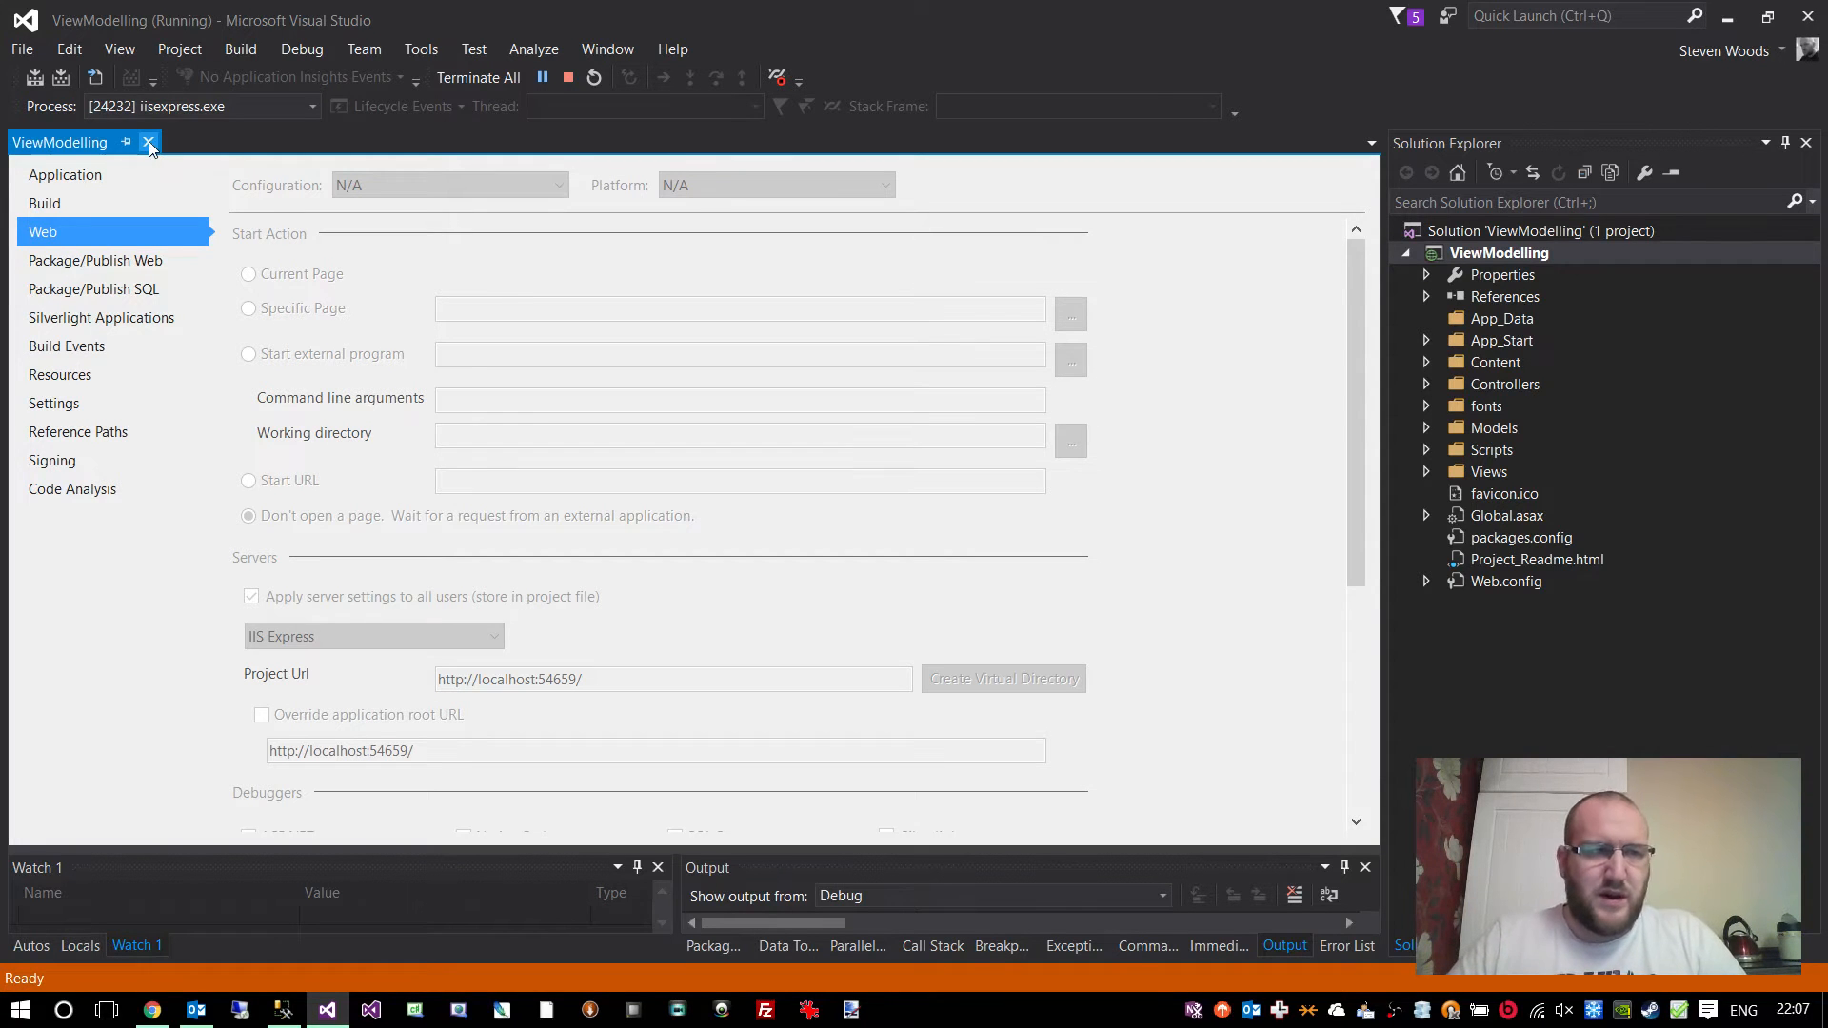
click(149, 142)
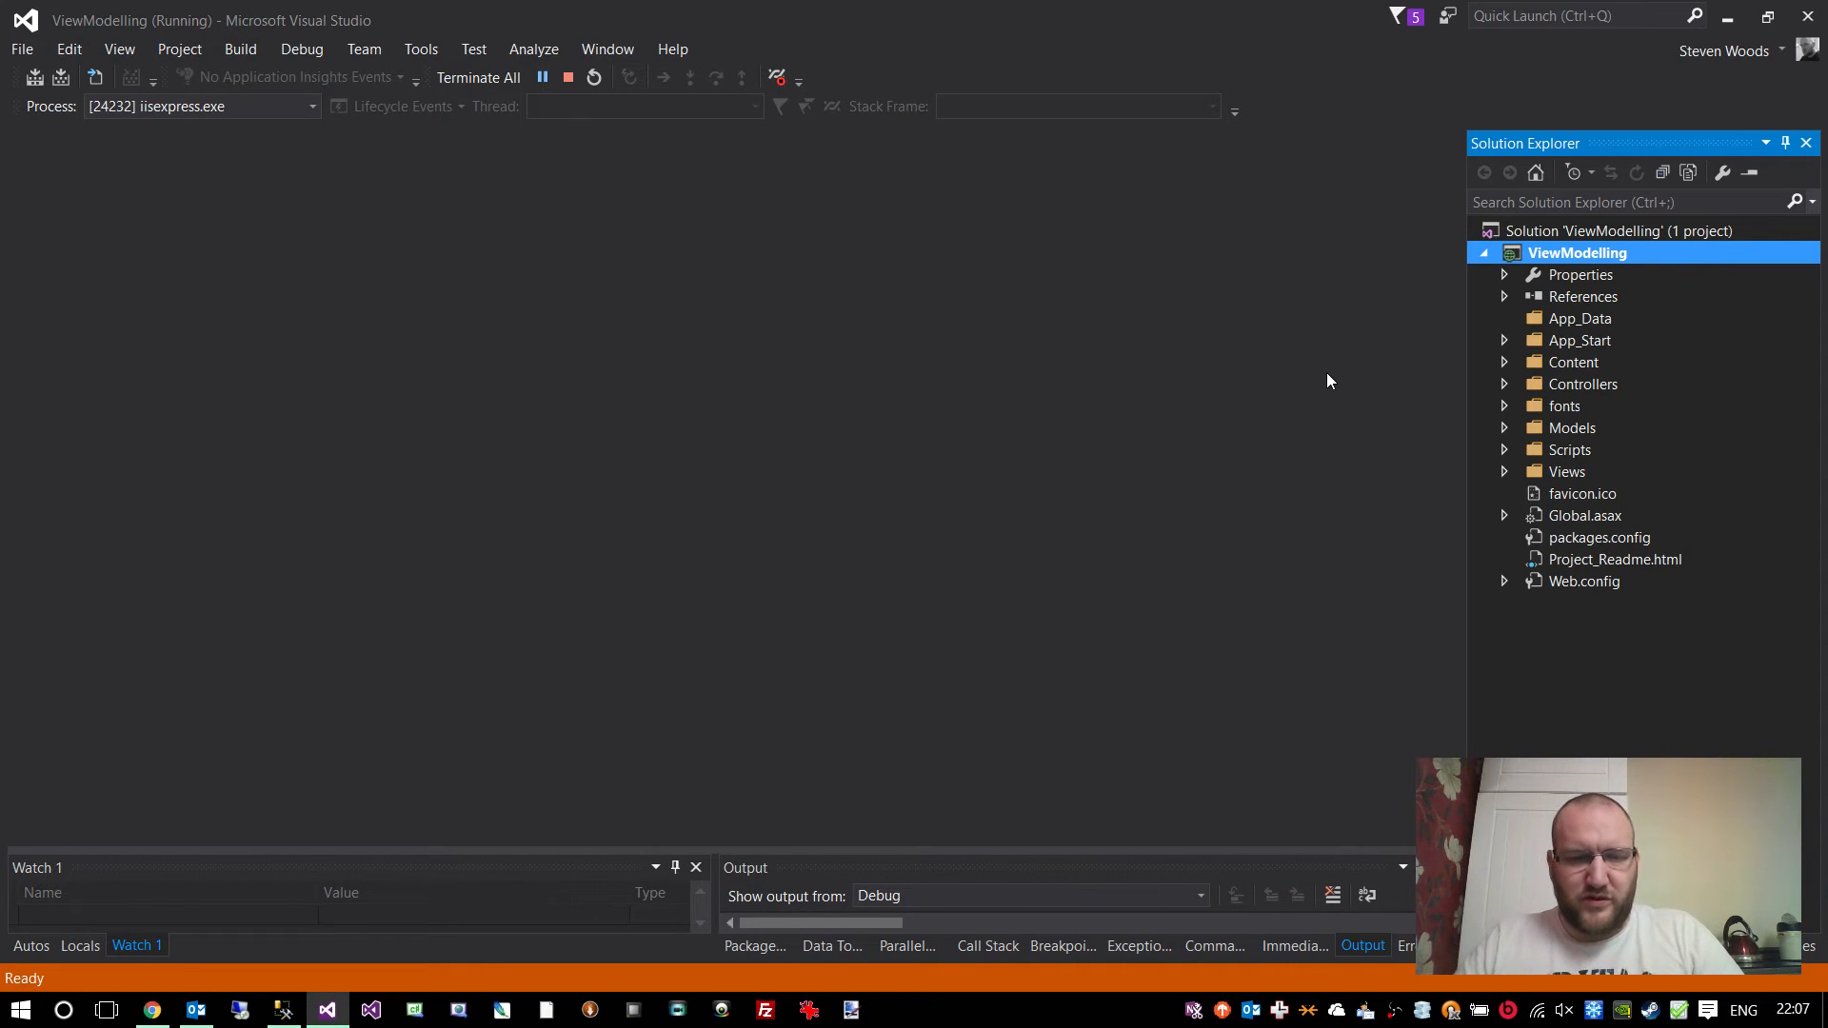
mouse_move(1026, 847)
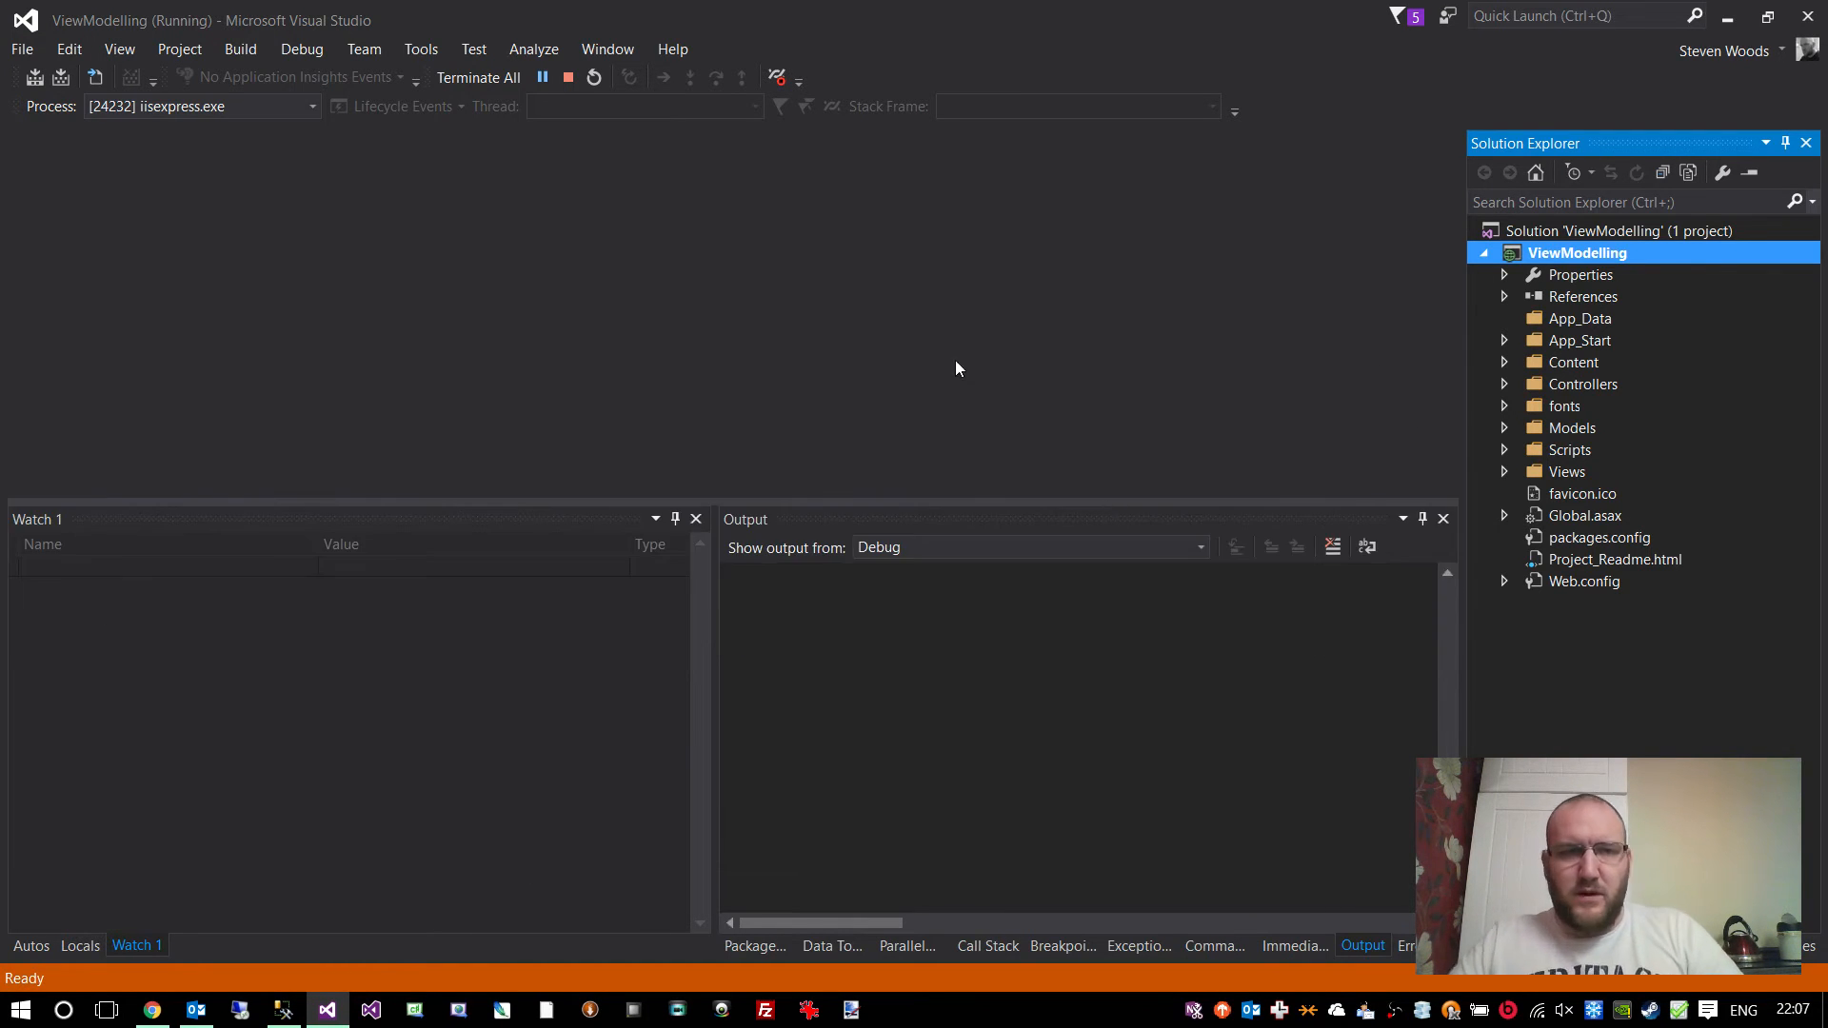
mouse_move(745, 310)
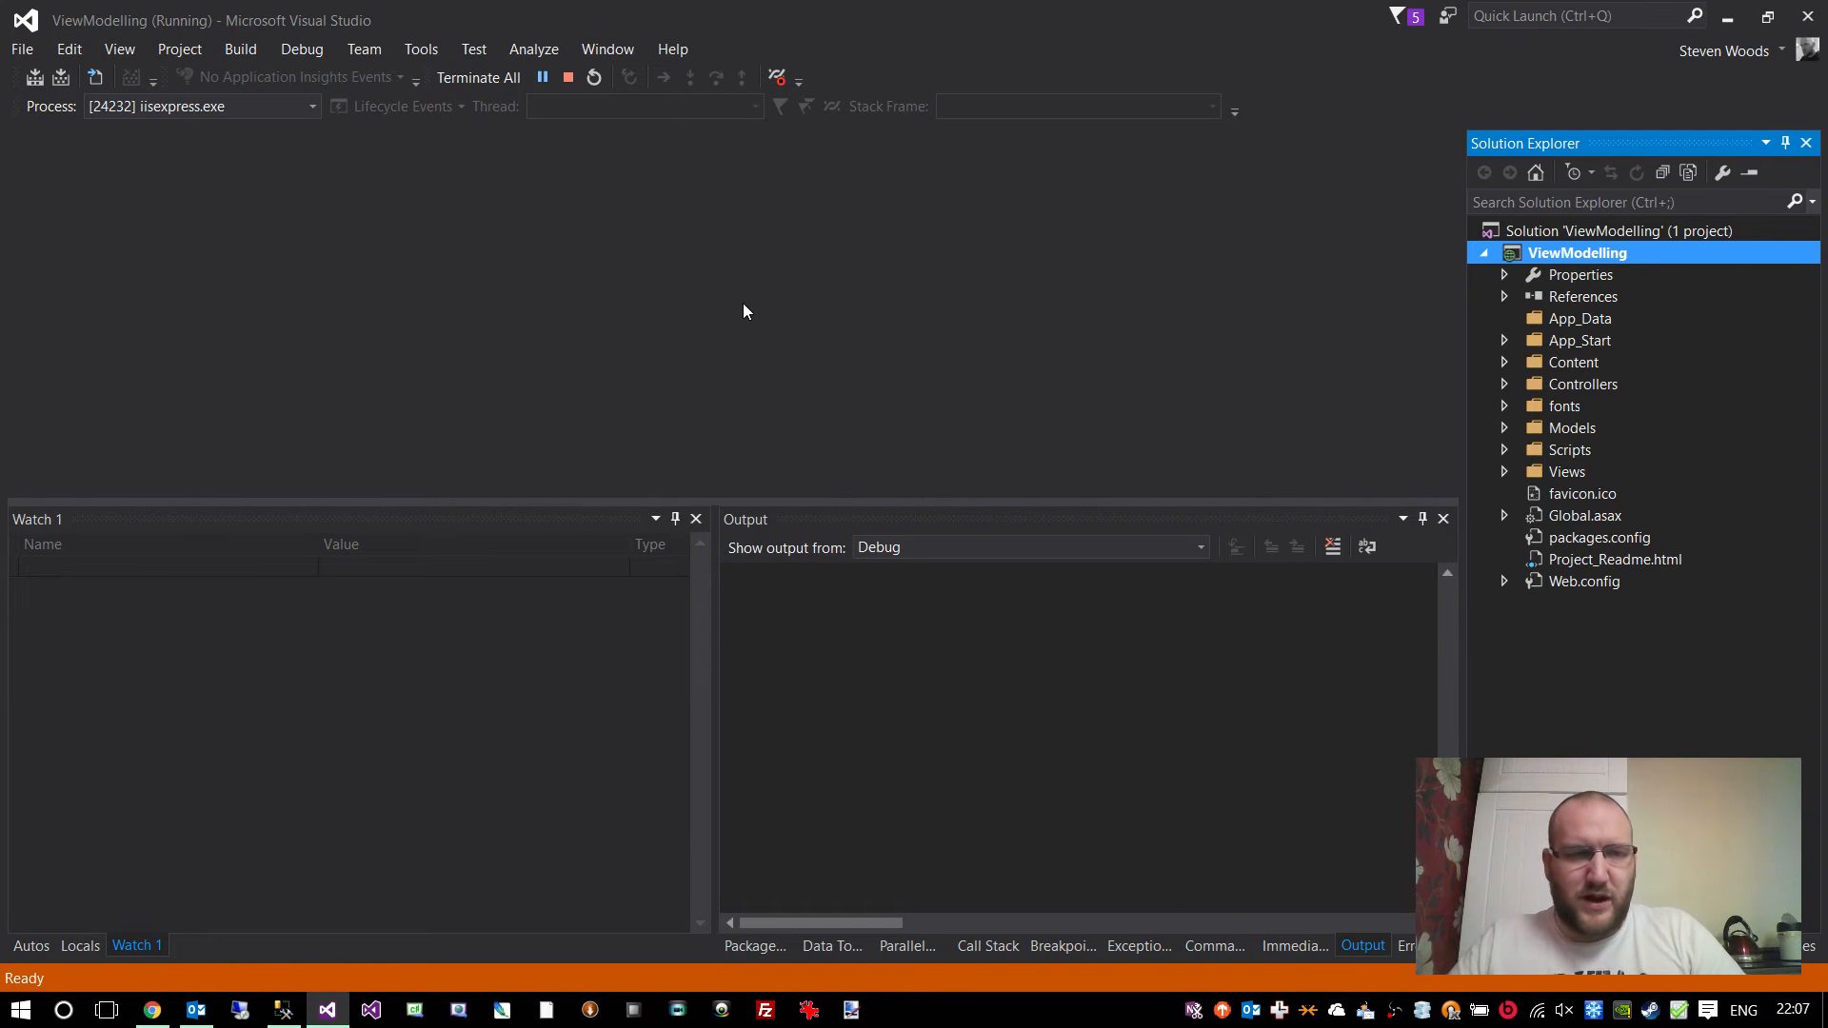
mouse_move(267, 269)
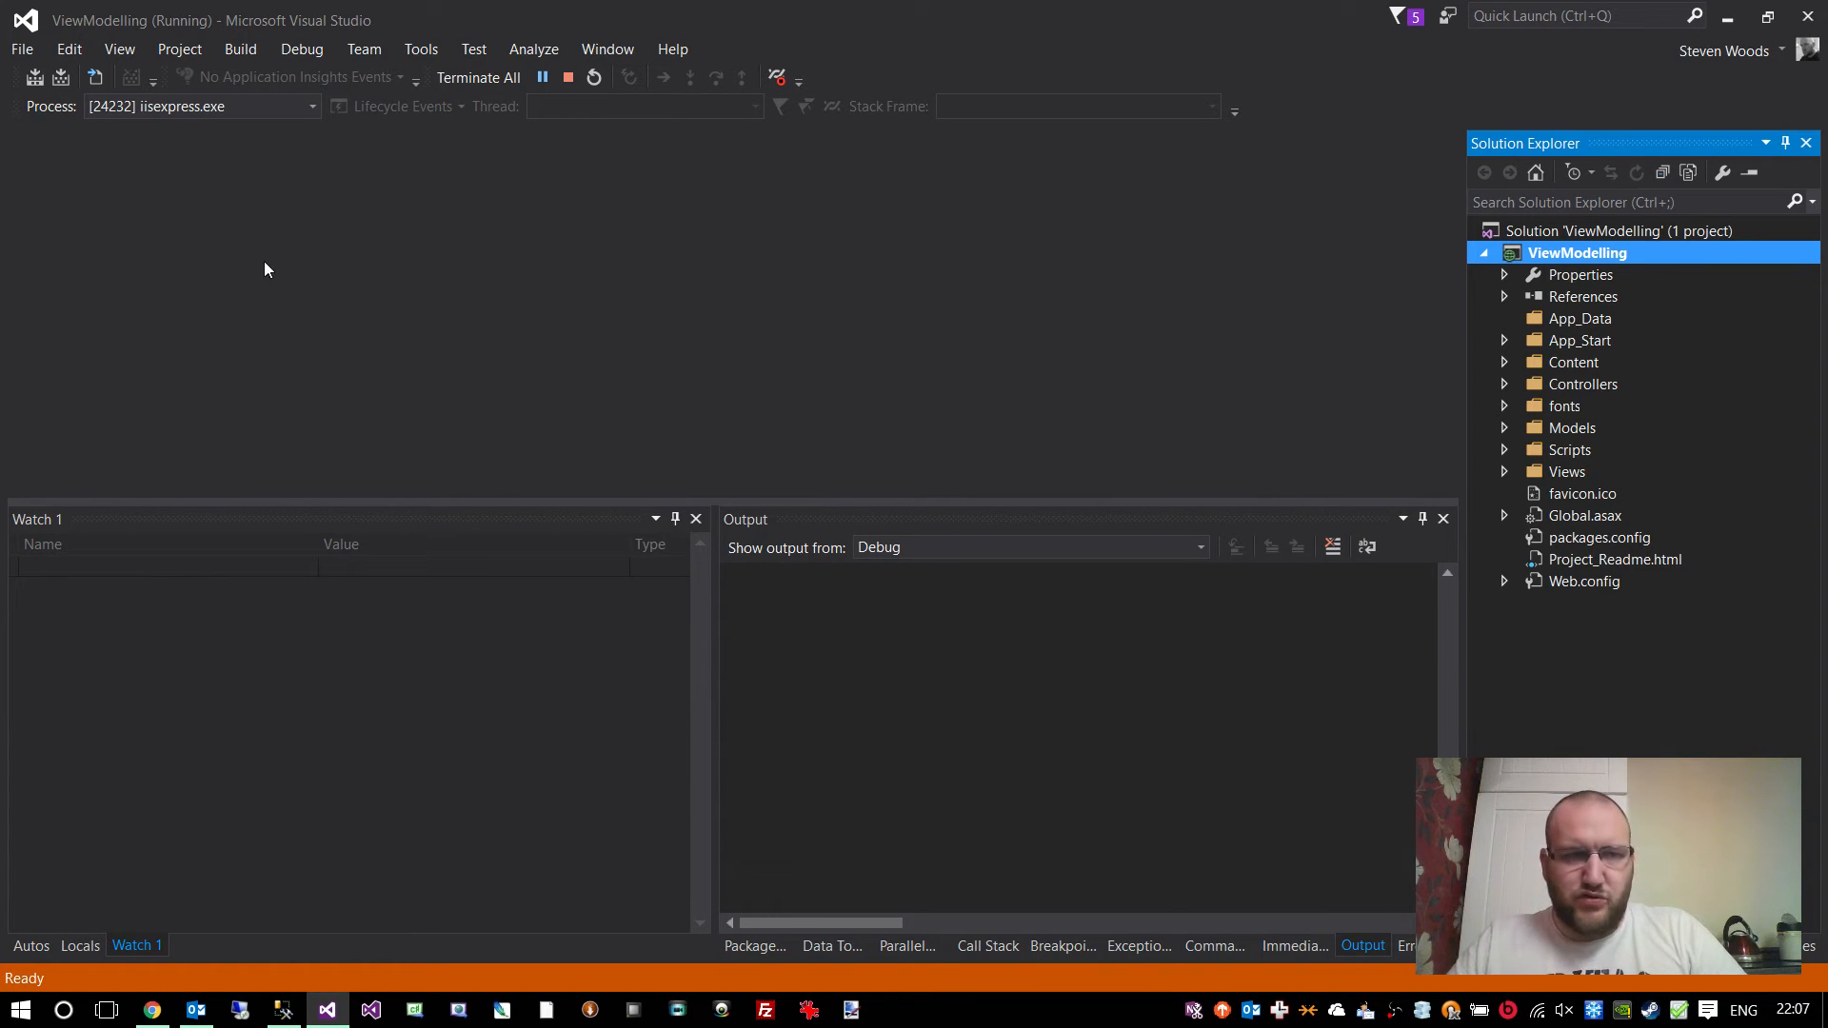
mouse_move(151, 1009)
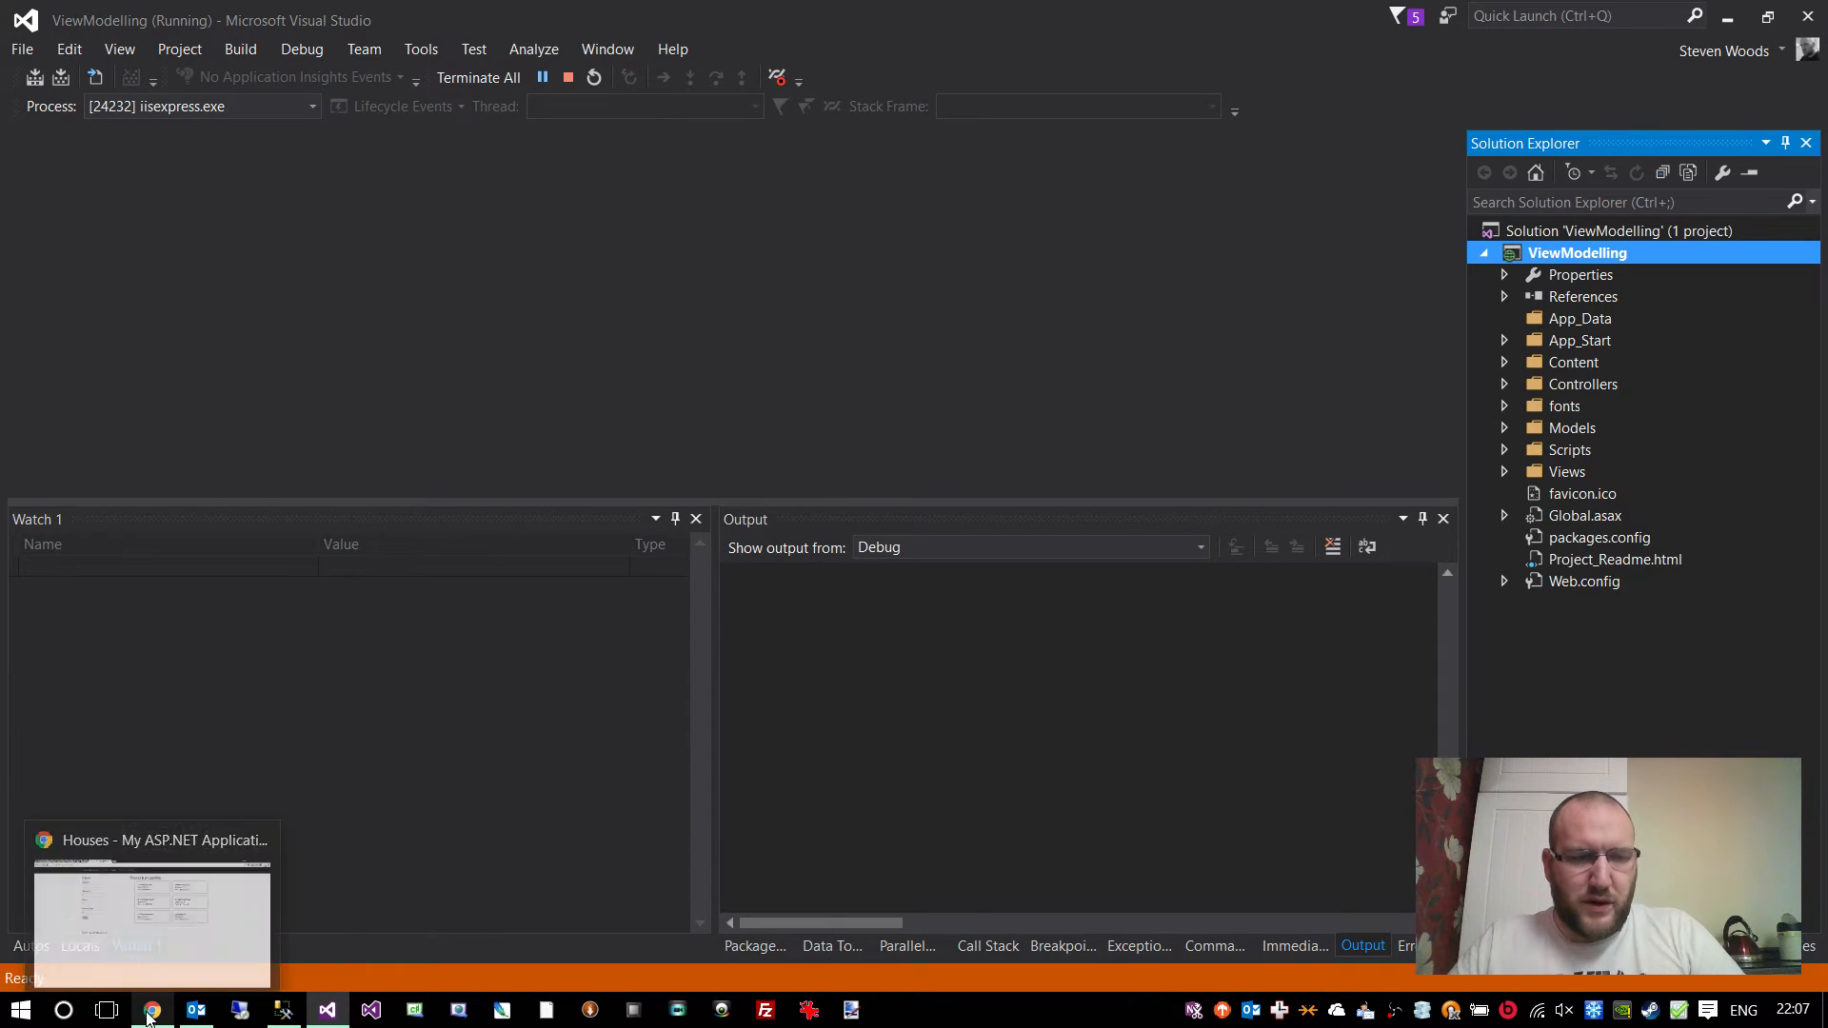
- Load the site's home page in Chrome and go to the Houses listing with six properties
click(151, 1009)
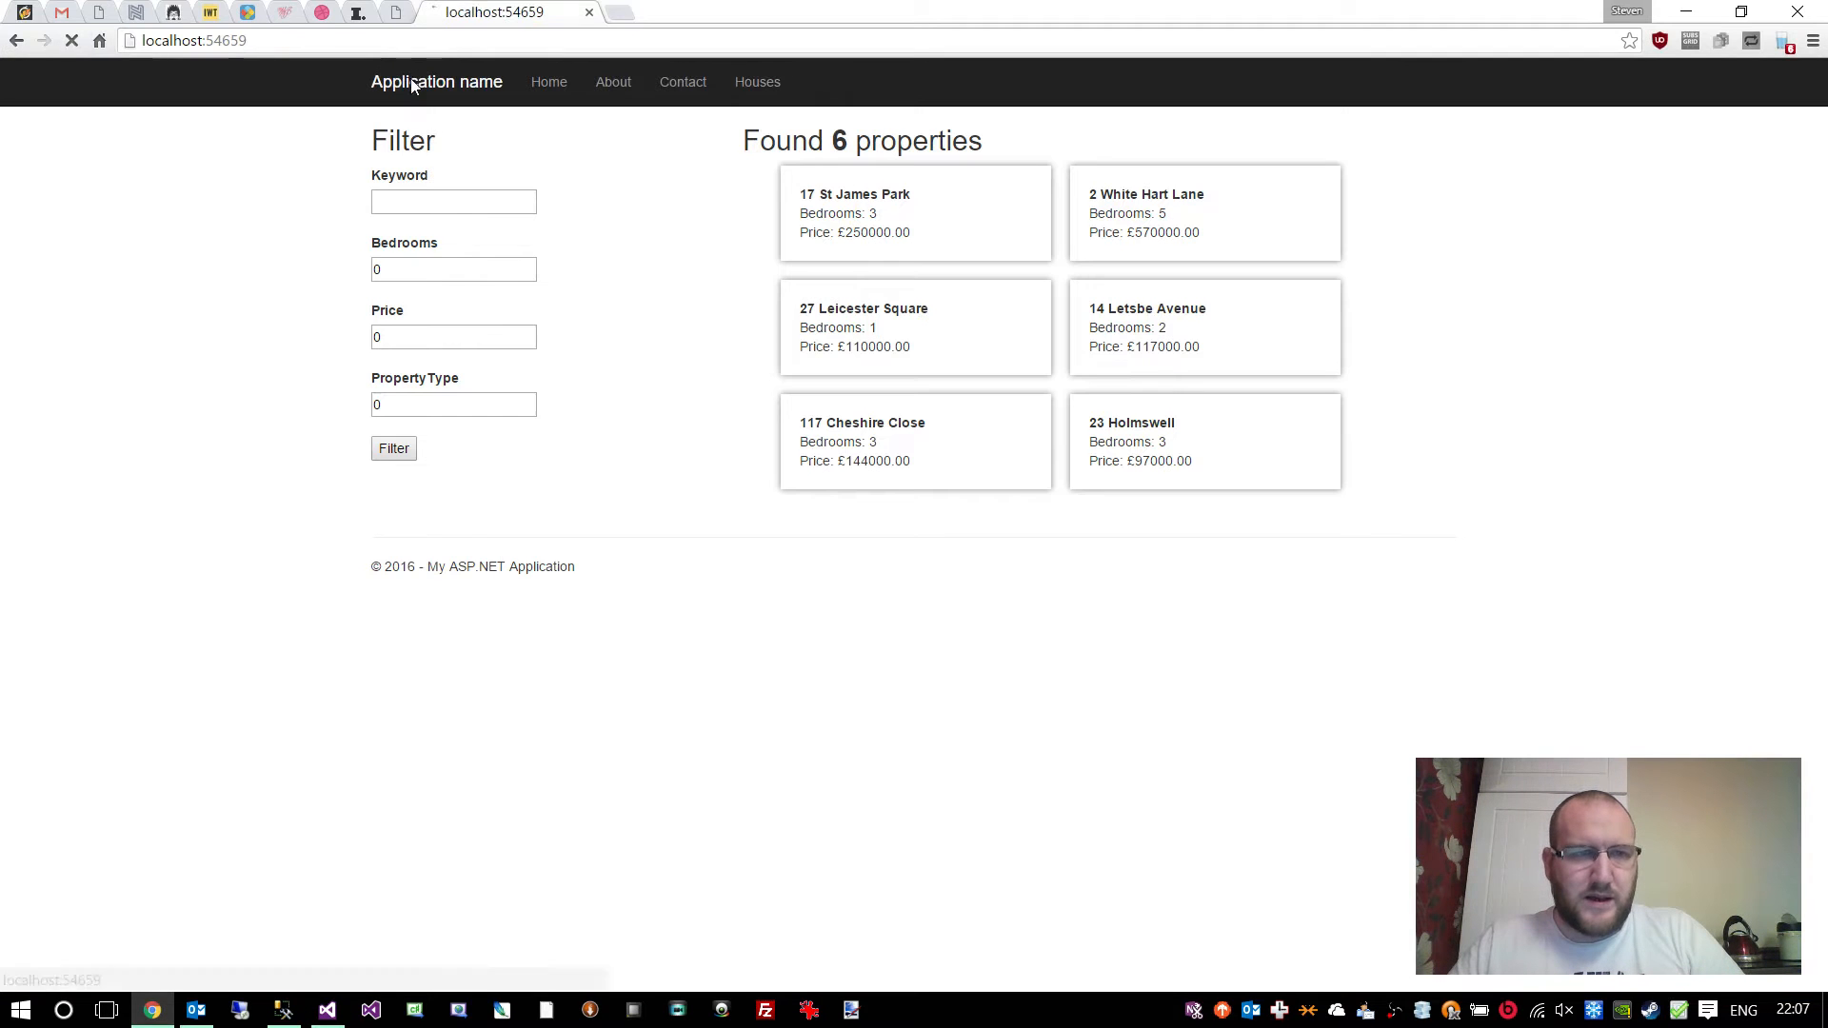
click(549, 82)
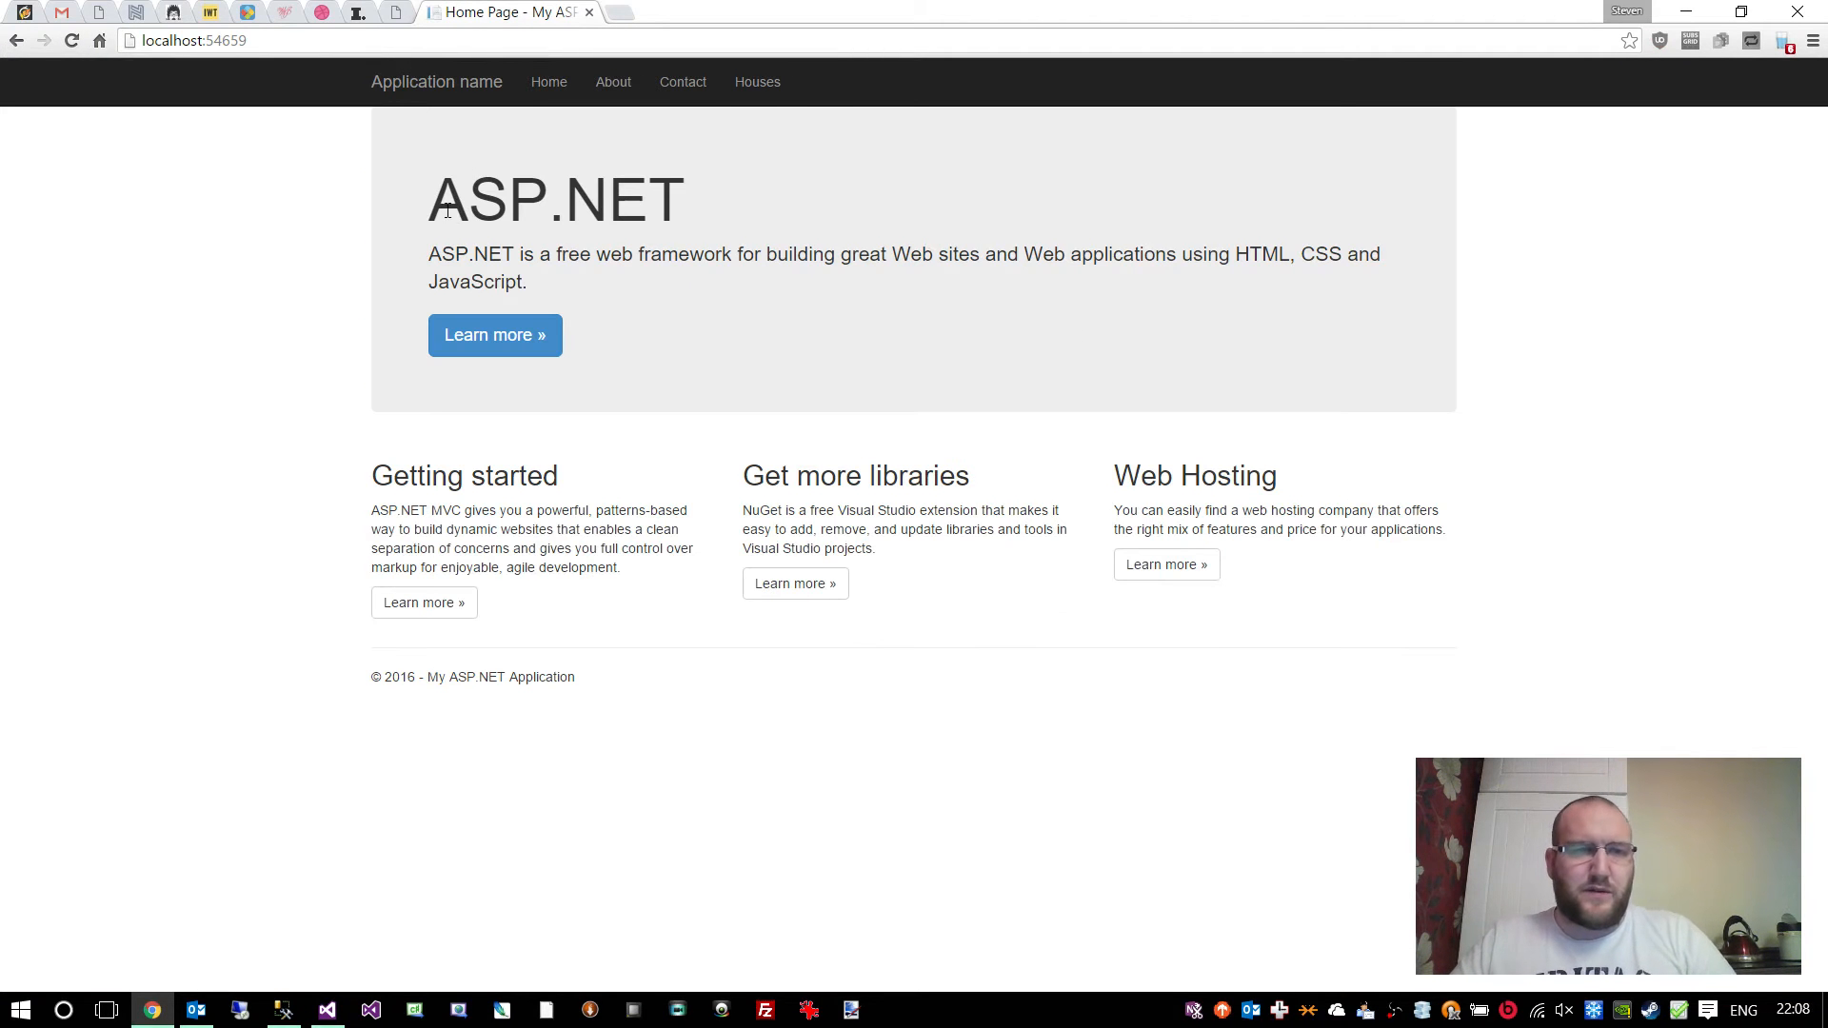
mouse_move(767, 59)
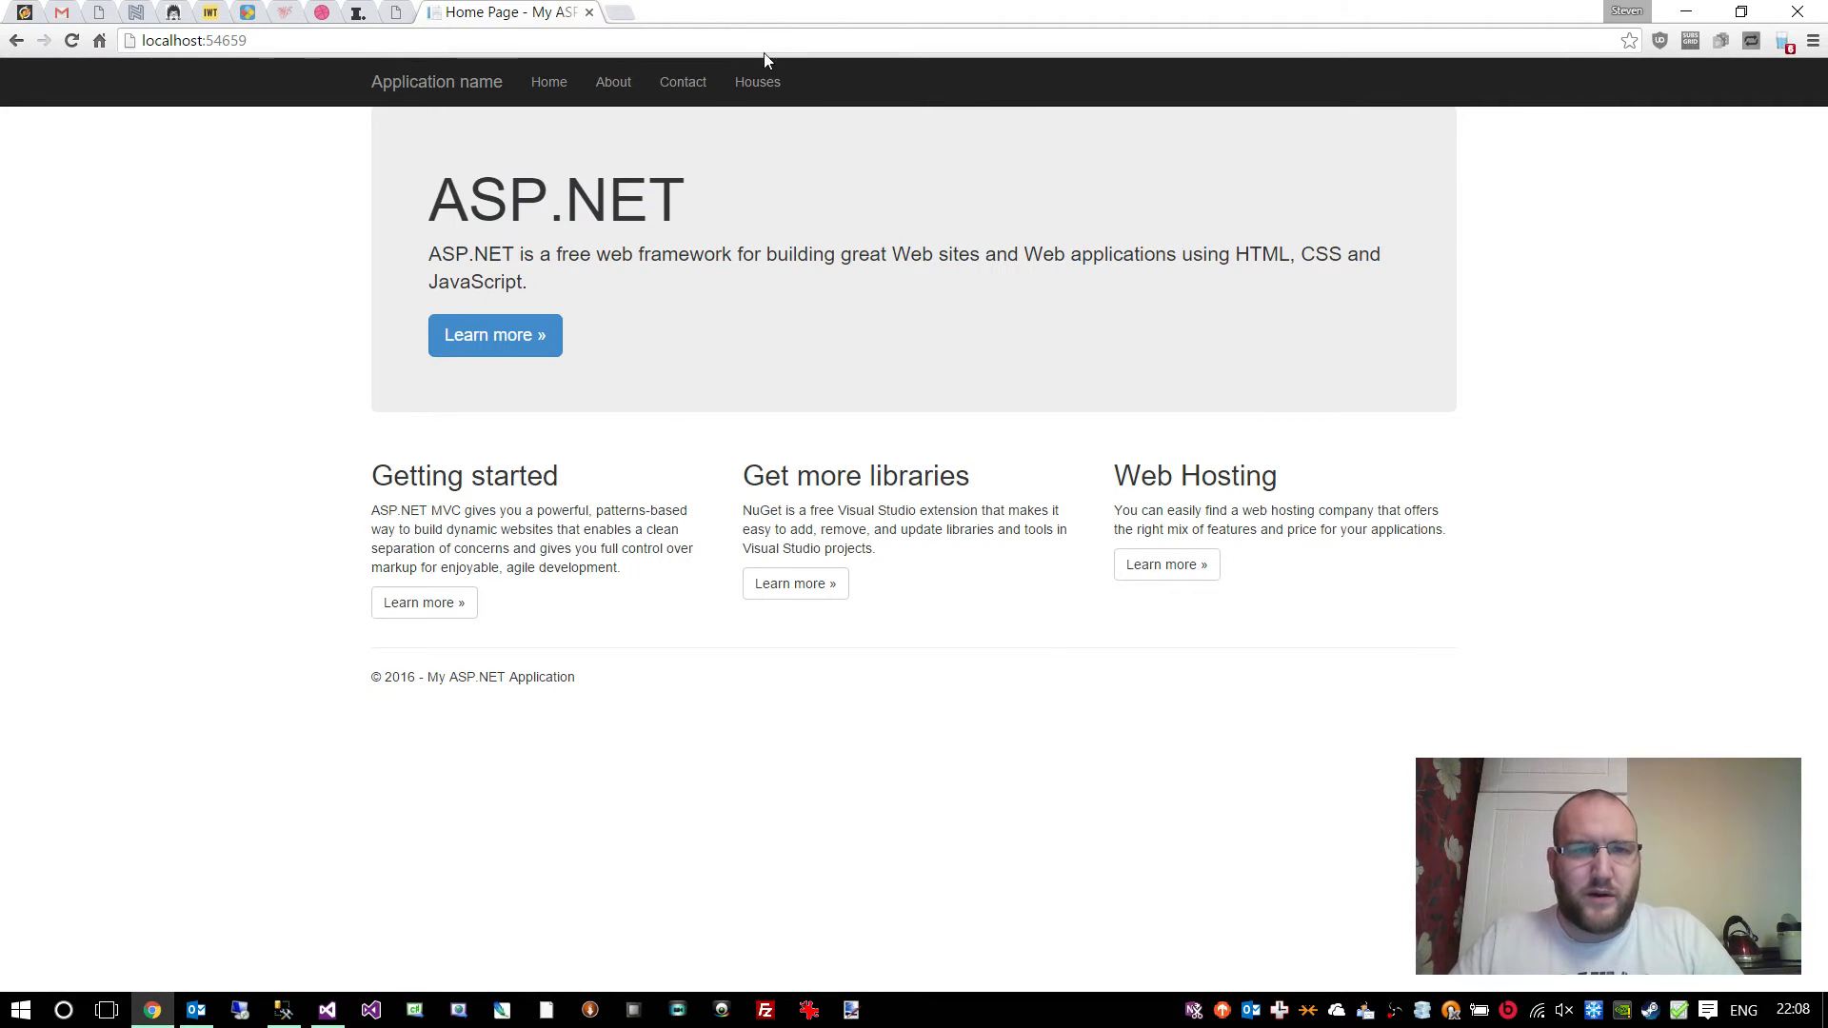
mouse_move(756, 82)
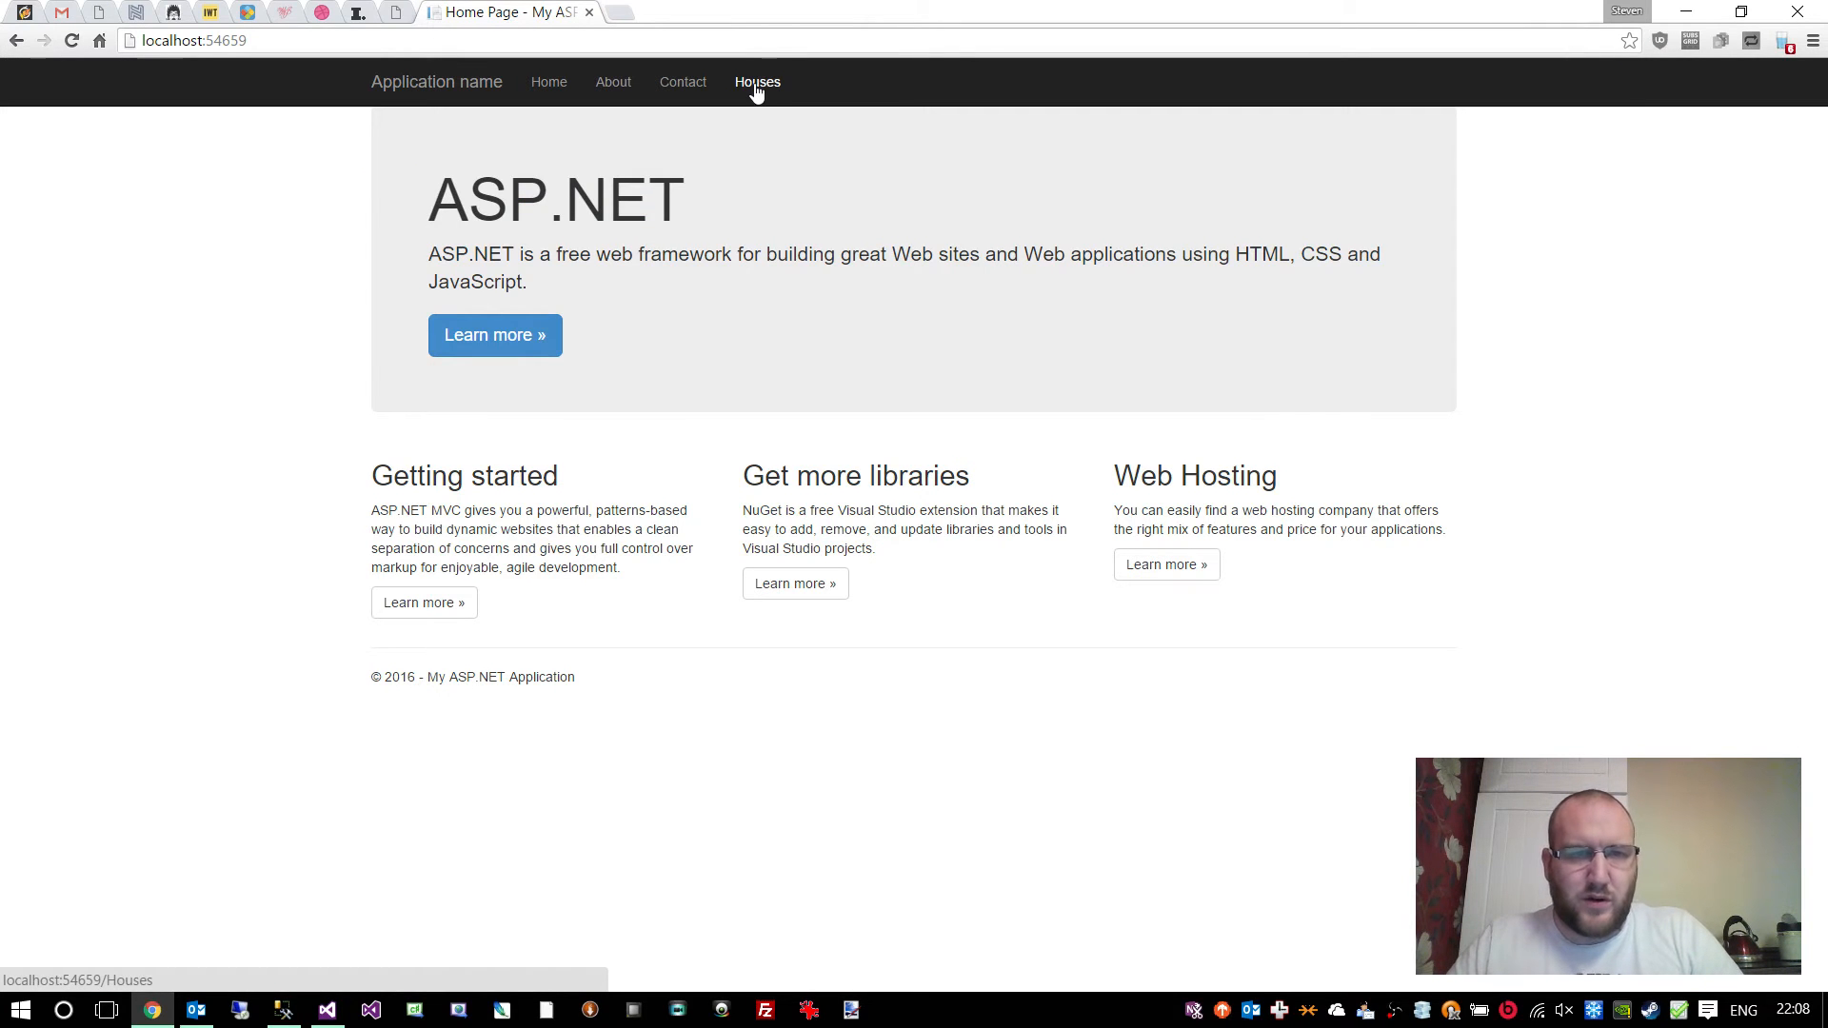
mouse_move(10, 922)
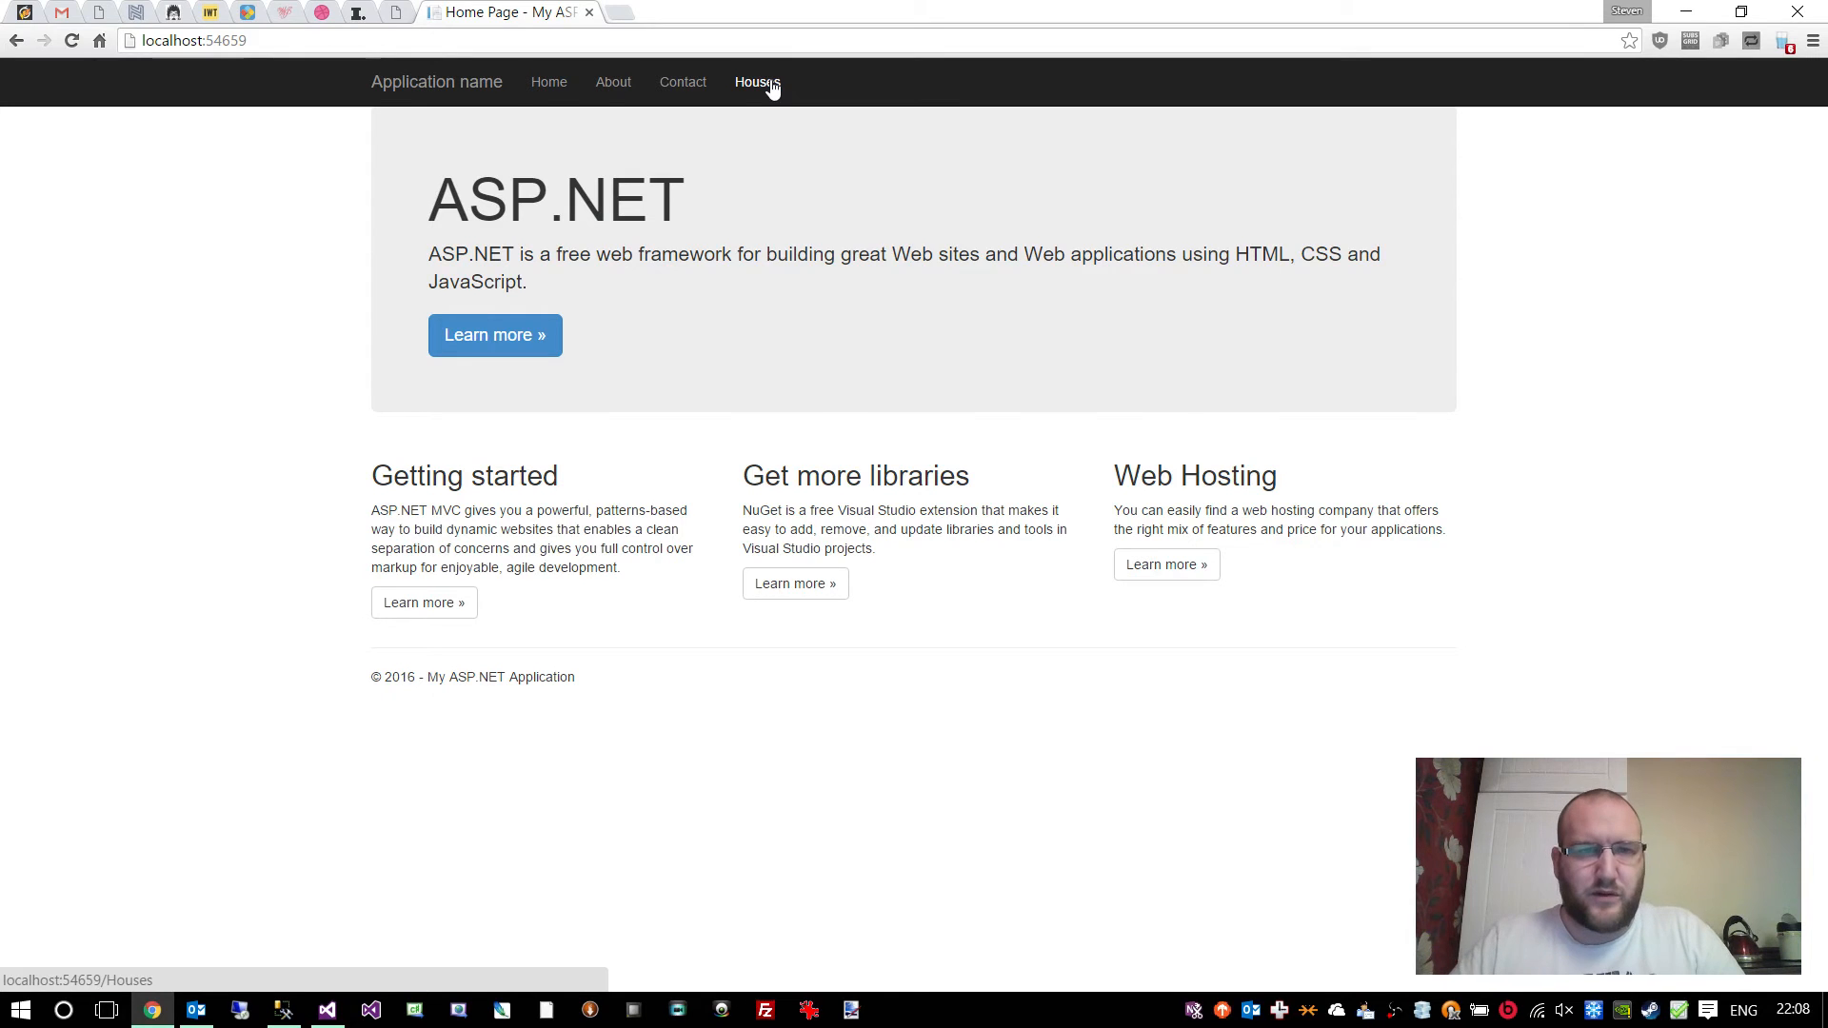
click(756, 82)
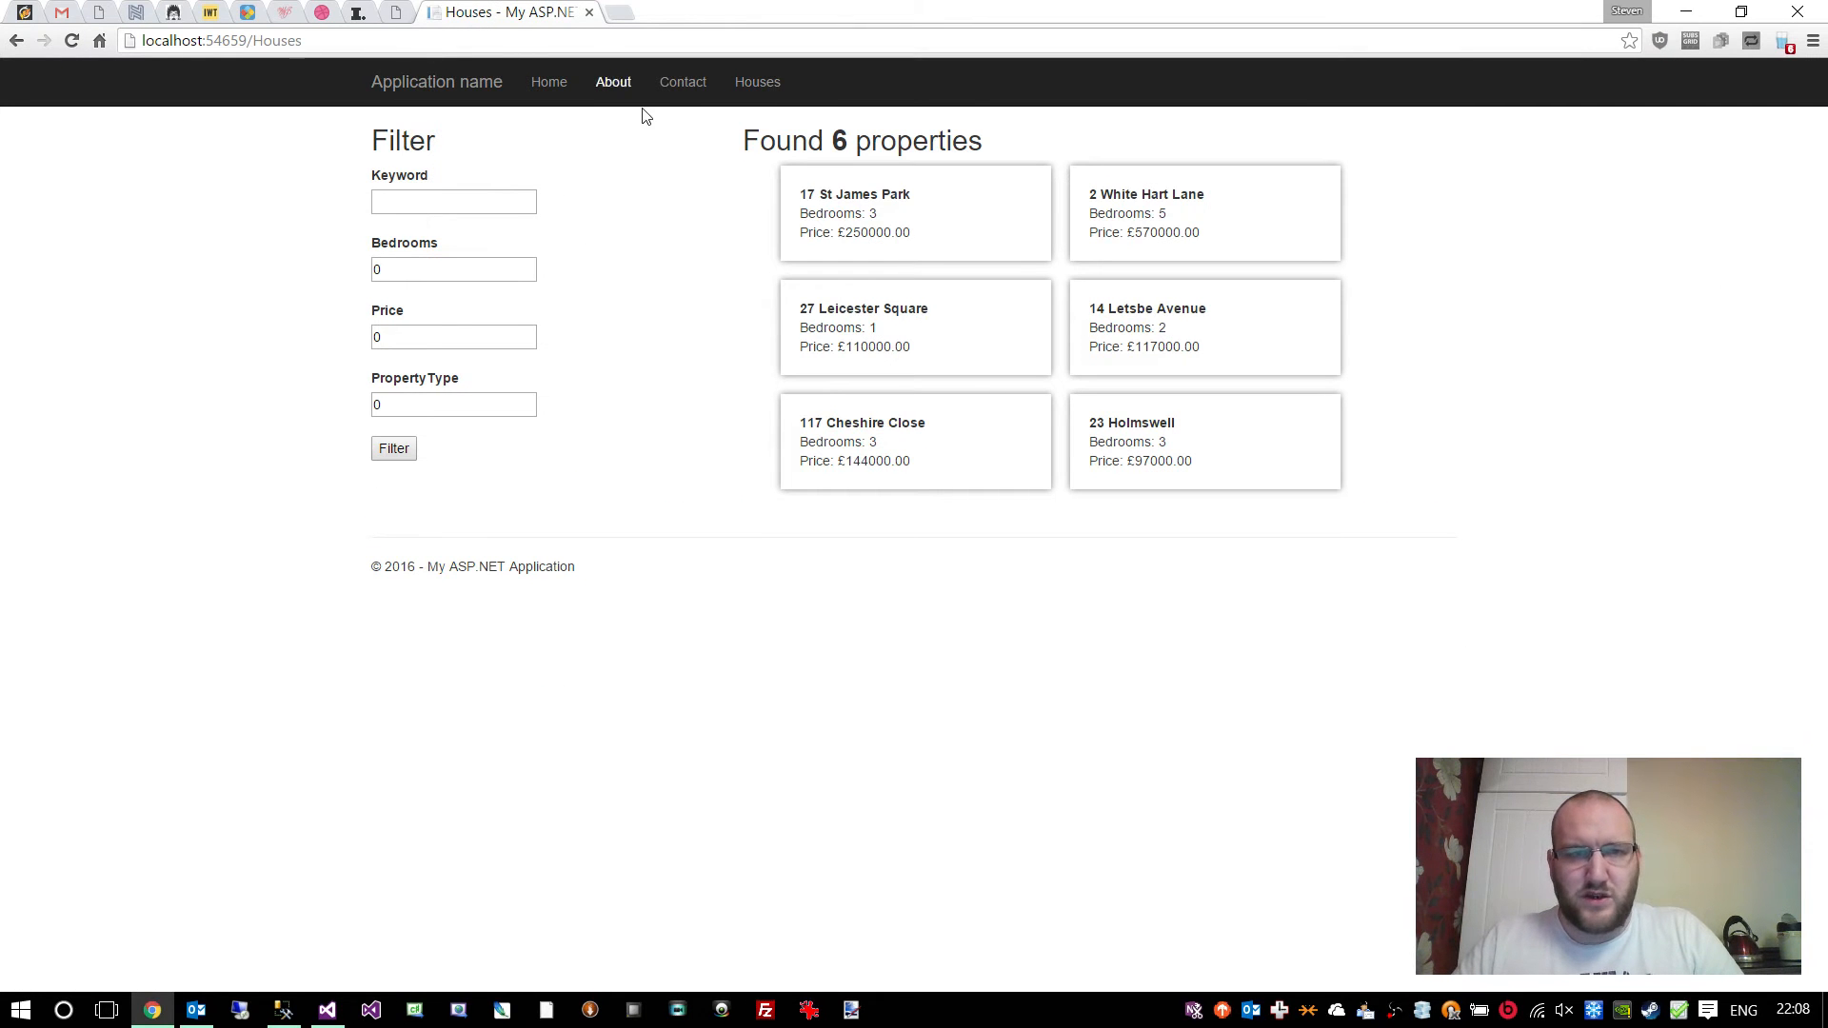
mouse_move(366, 139)
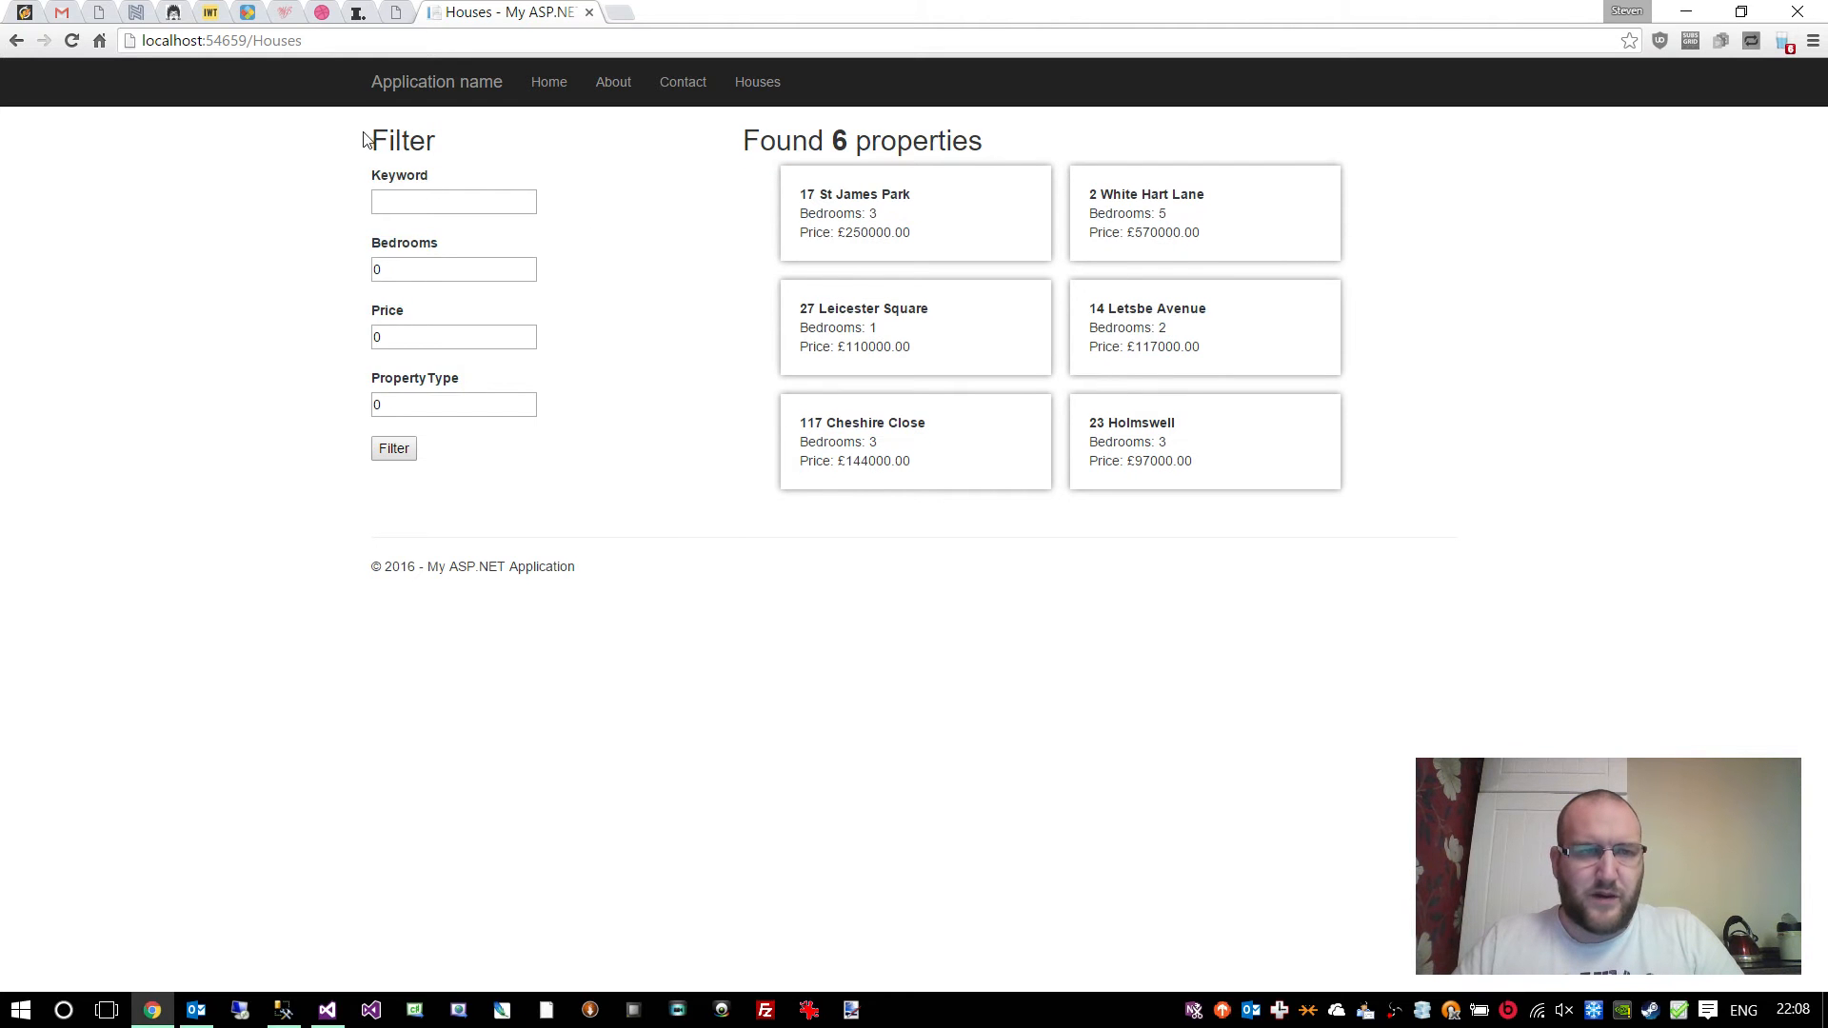
mouse_move(1076, 624)
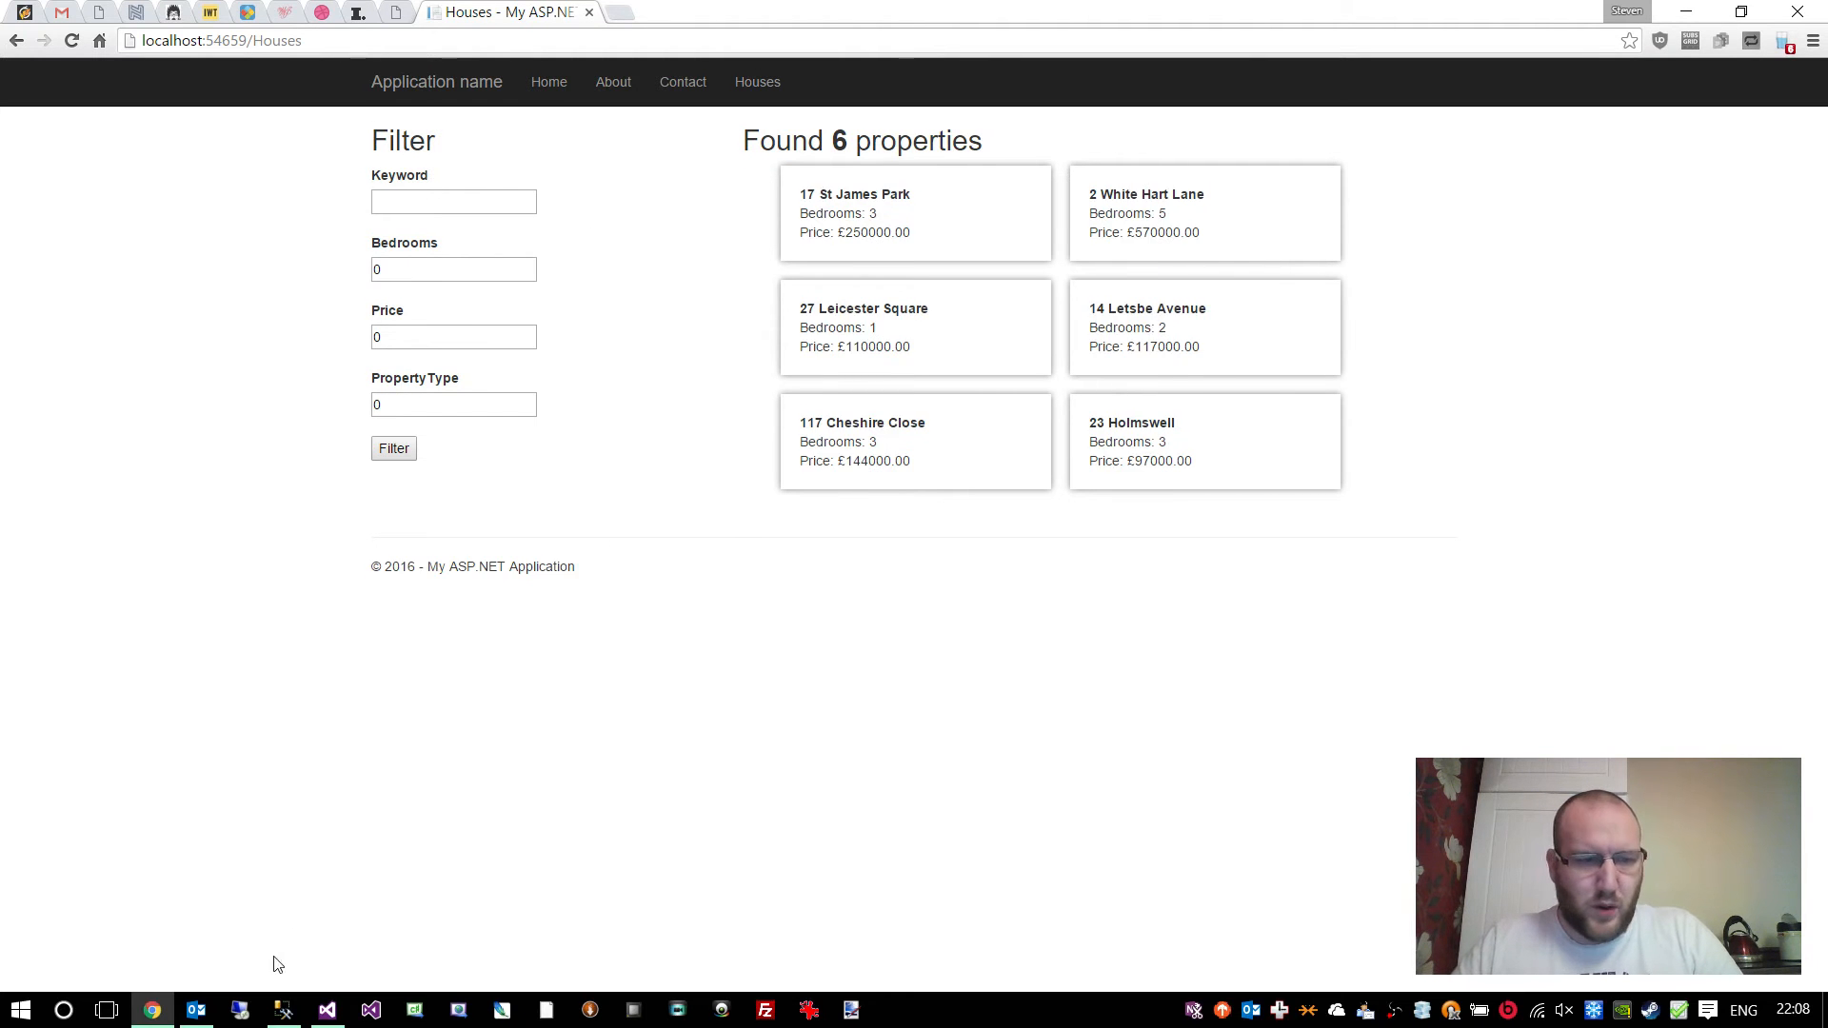
- Expand HousingConnectionString's tables and show the Properties table data in Server Explorer
click(326, 1011)
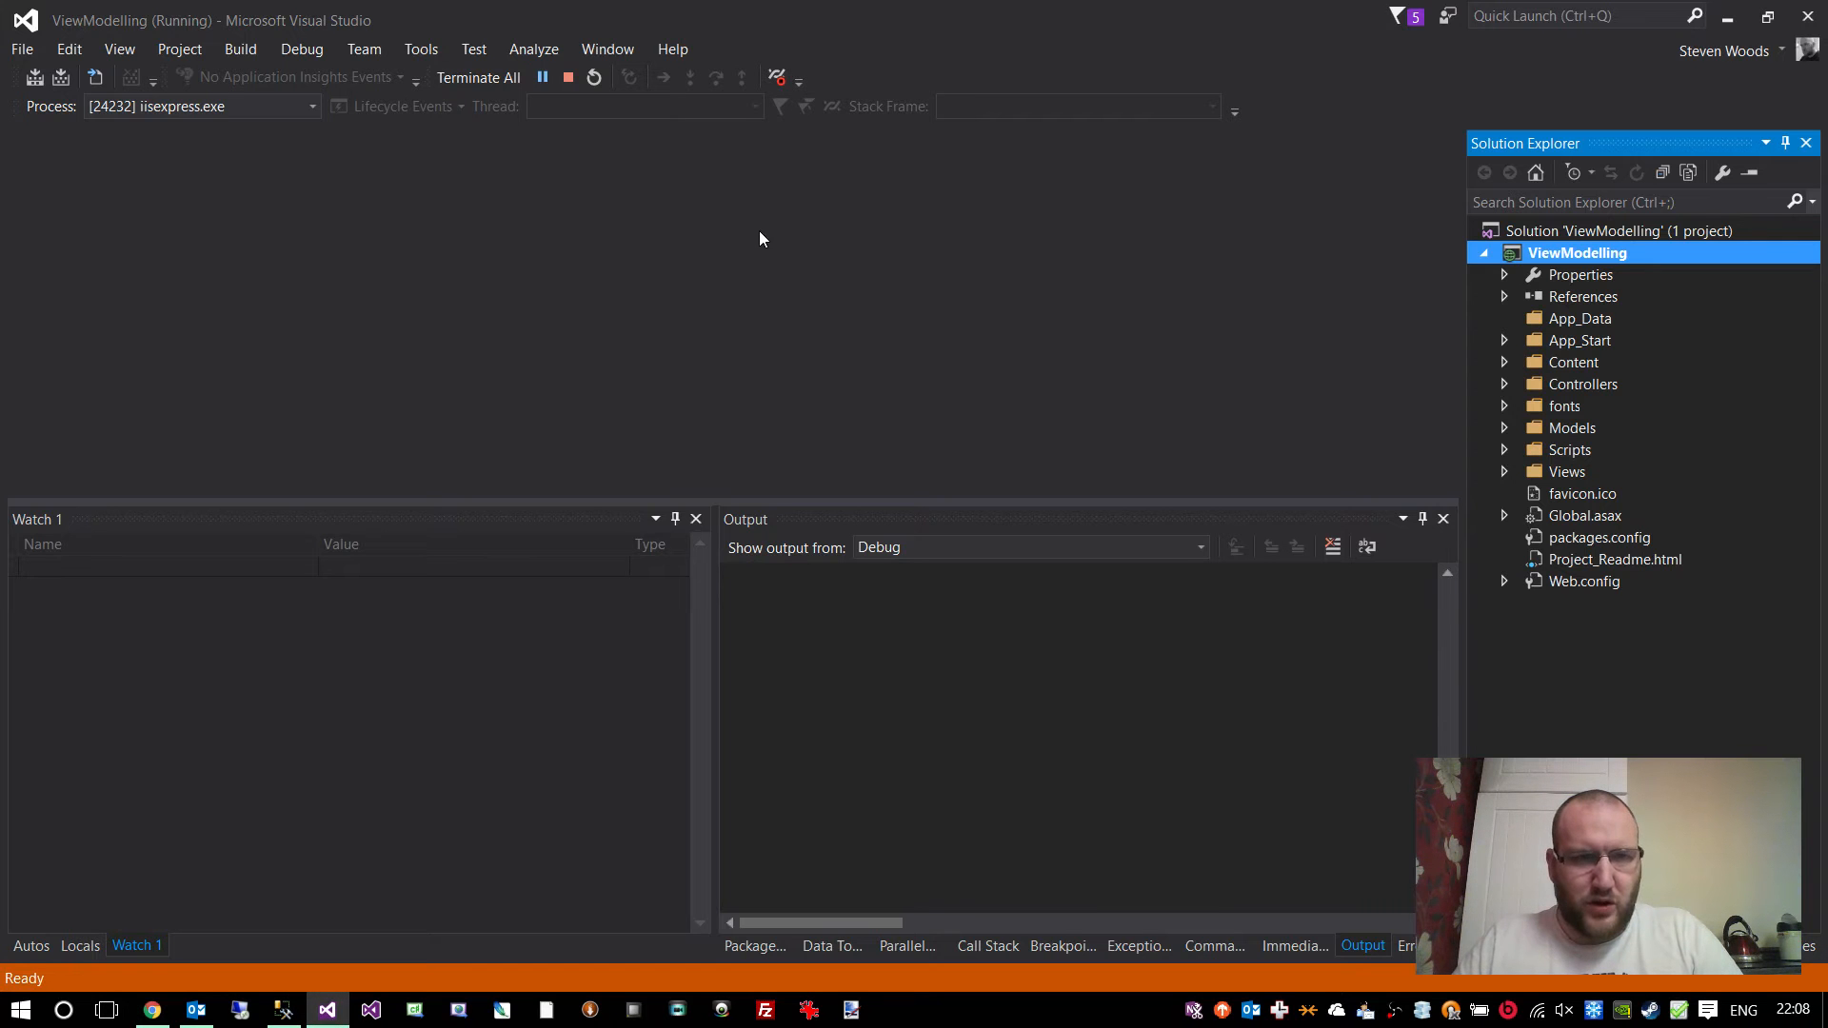
mouse_move(1523, 455)
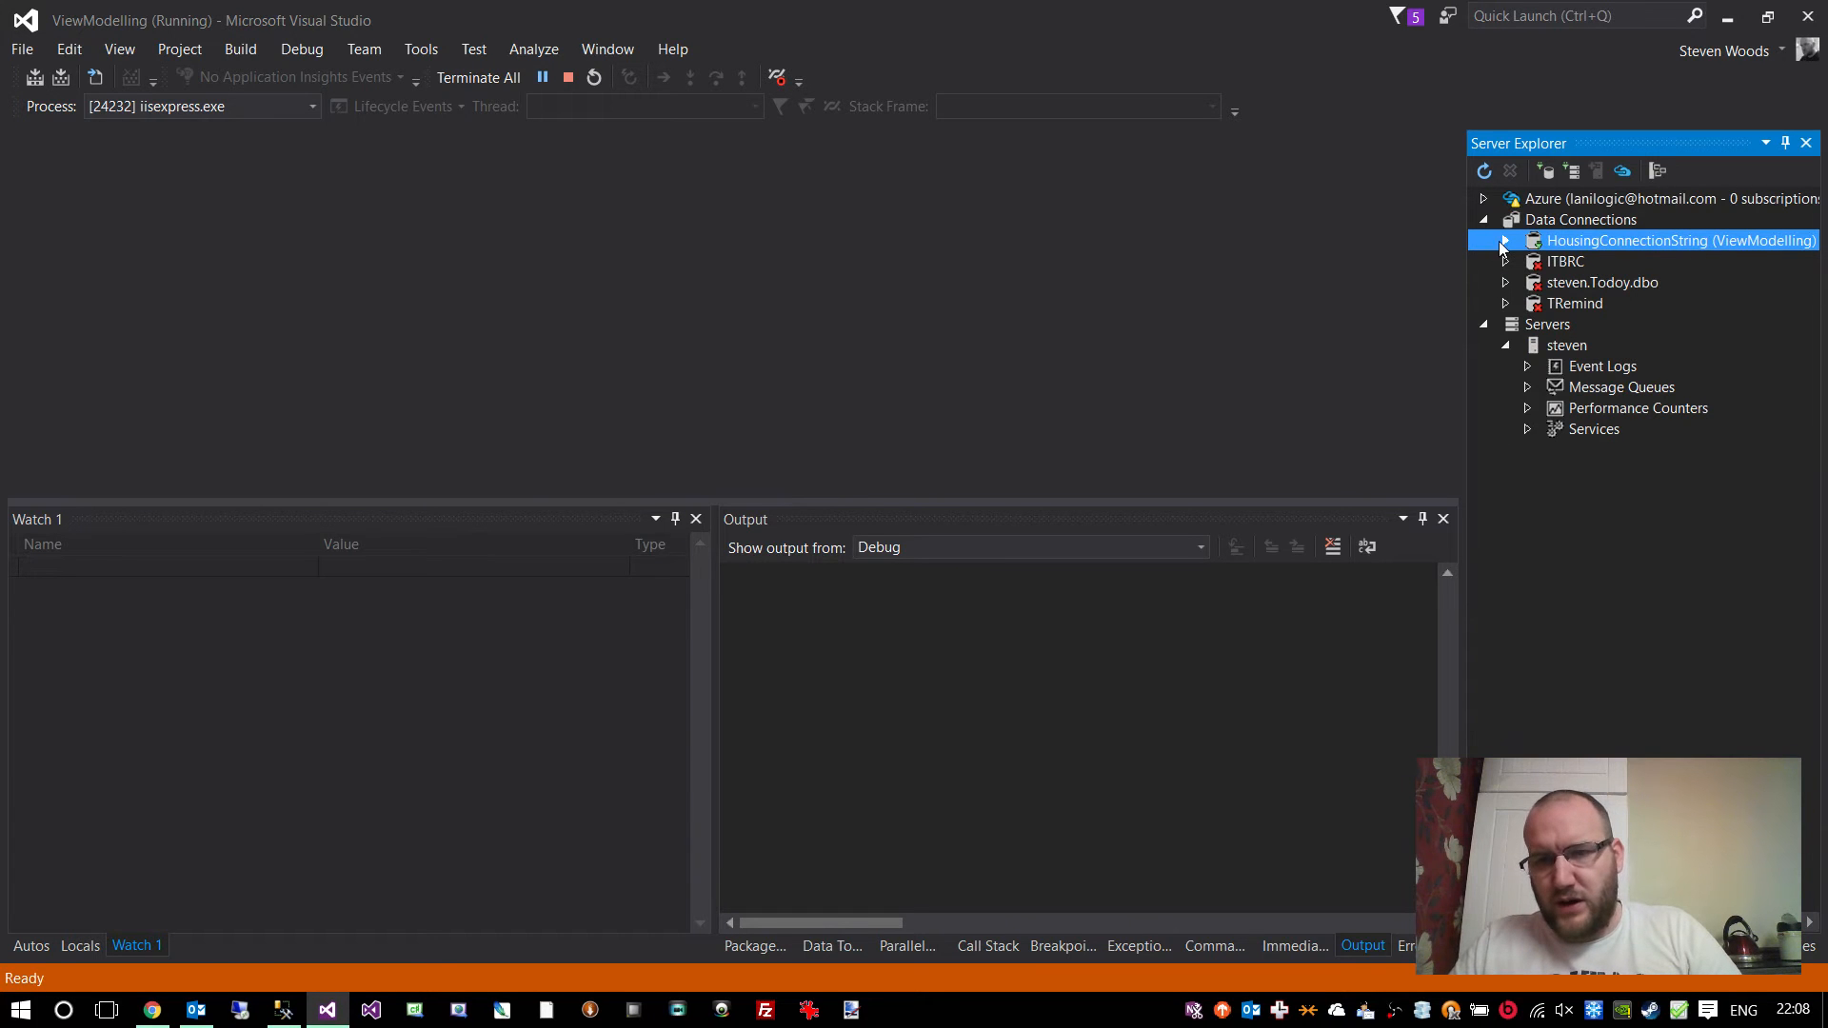
click(1504, 240)
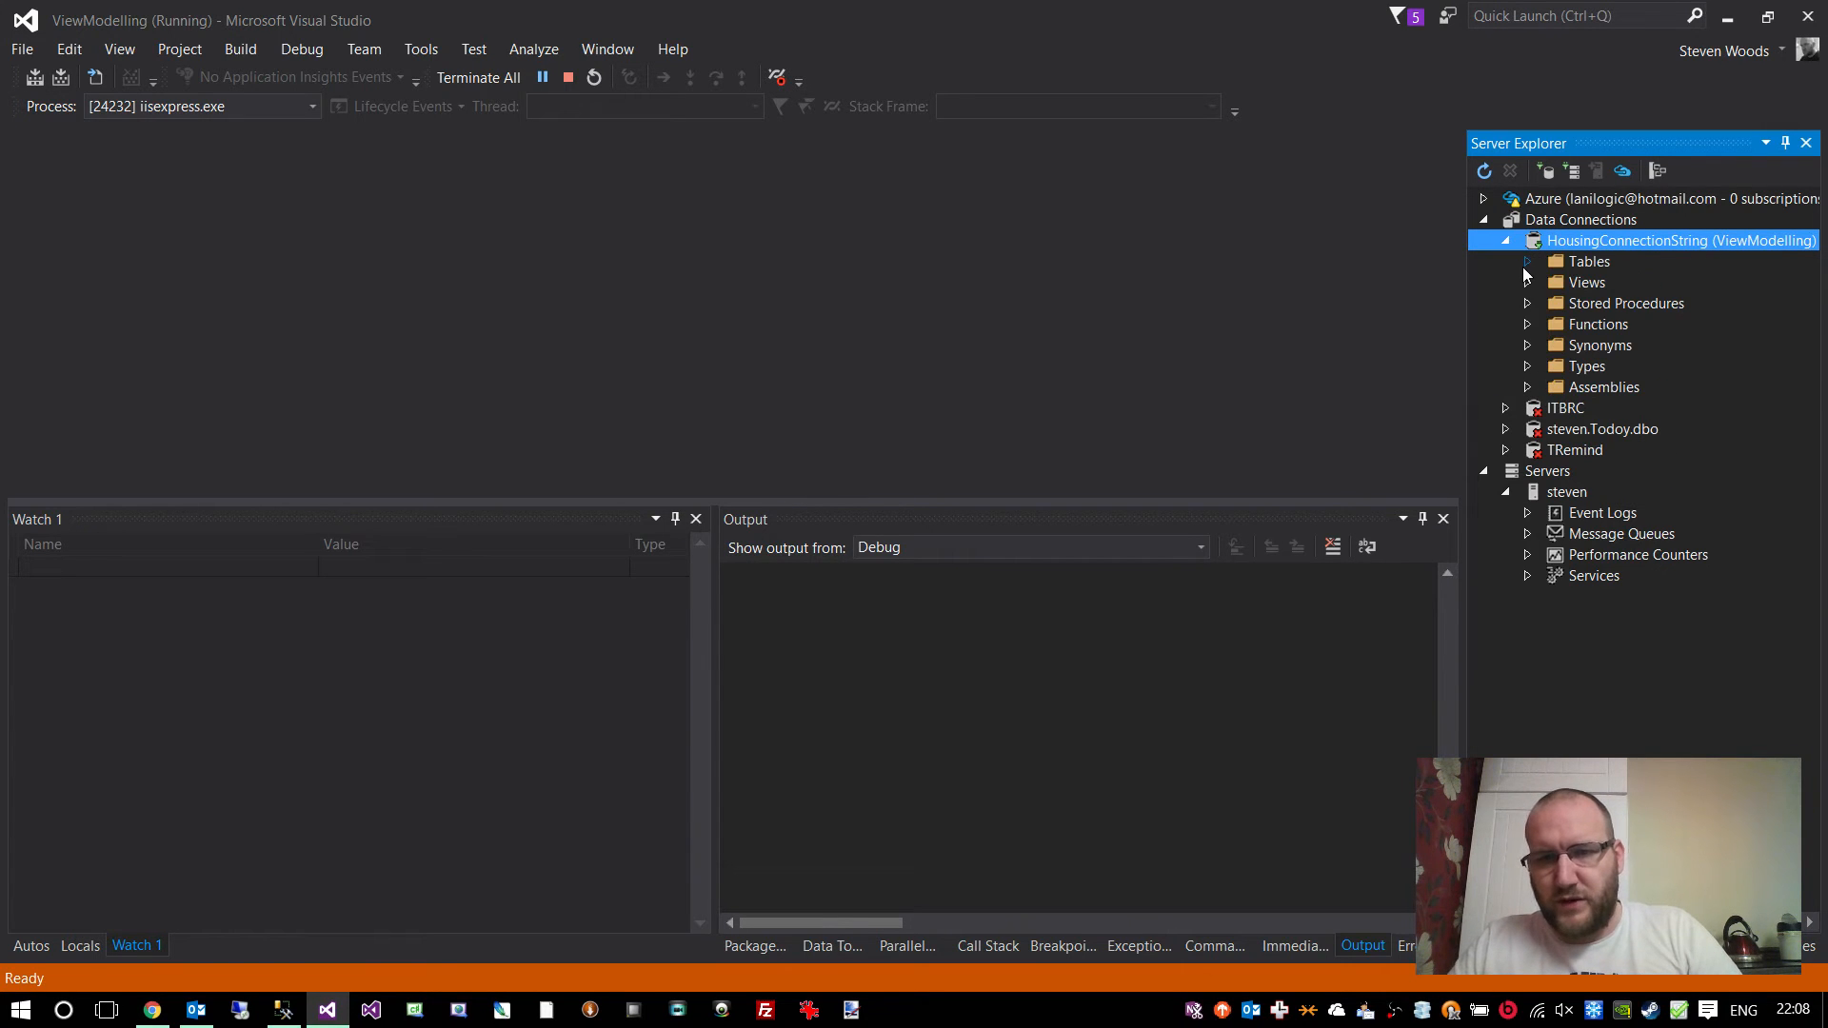
click(1525, 261)
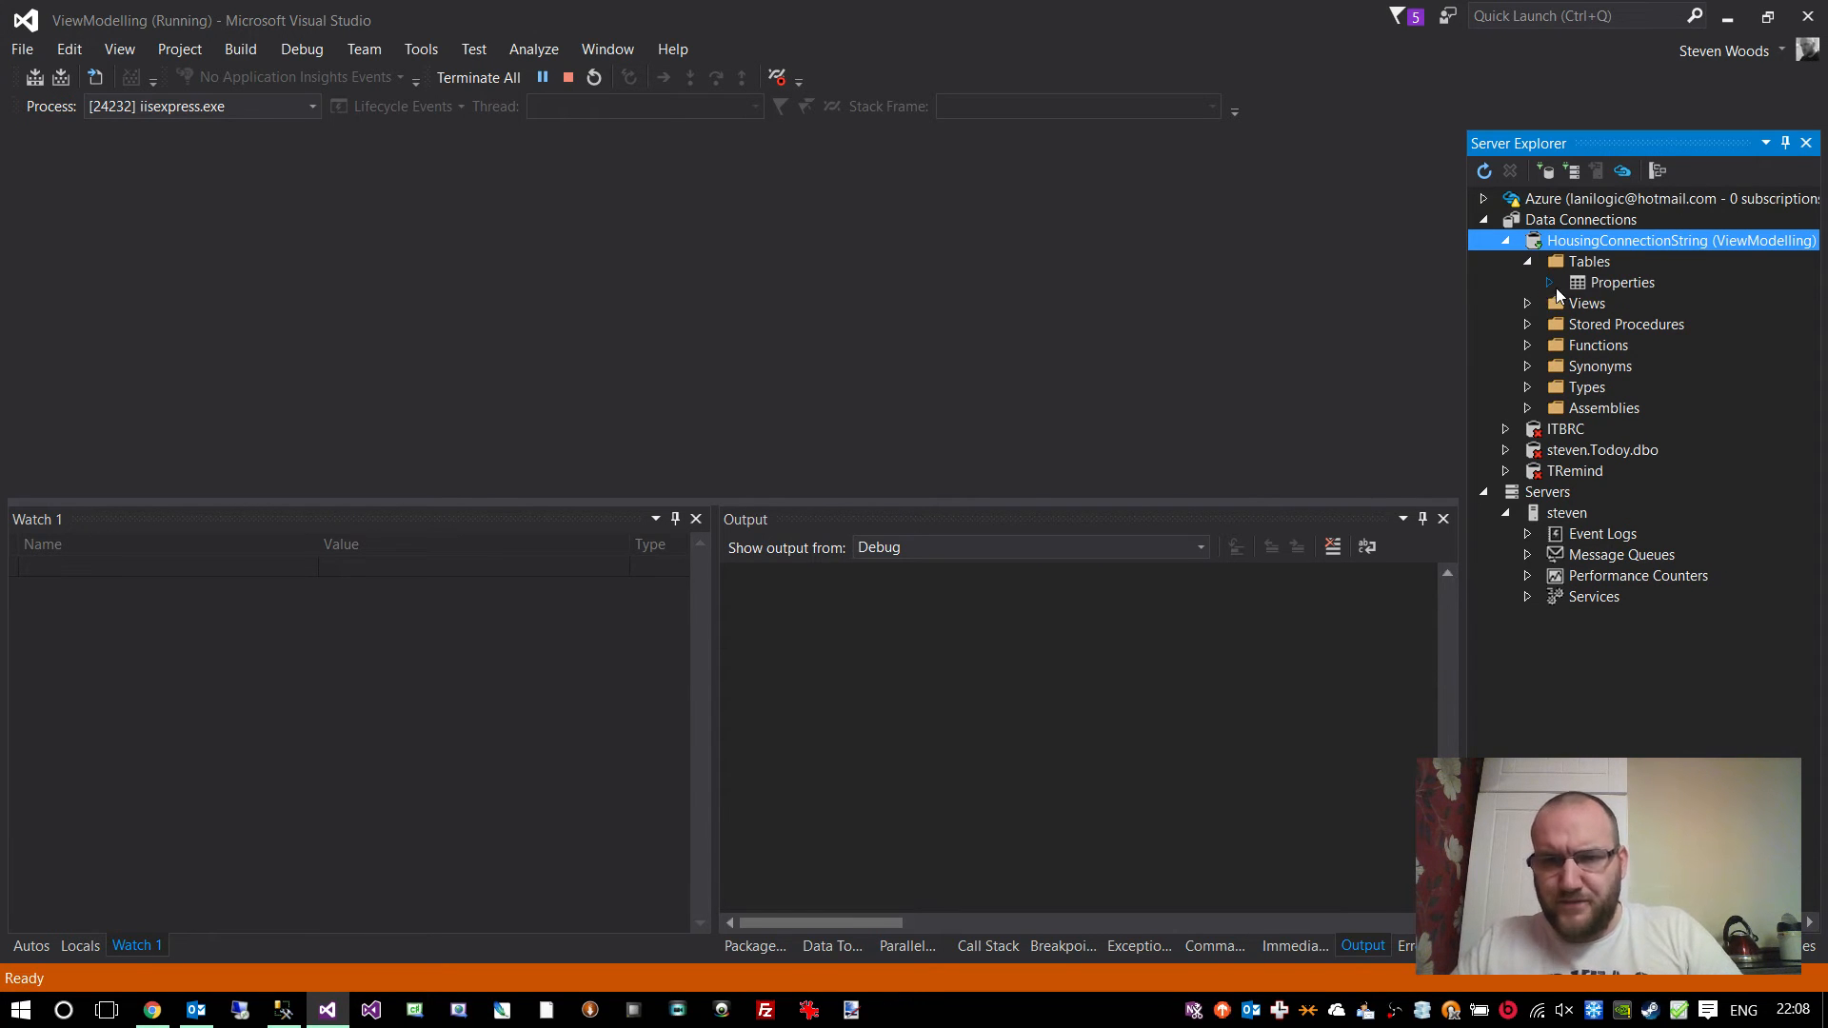
click(1527, 282)
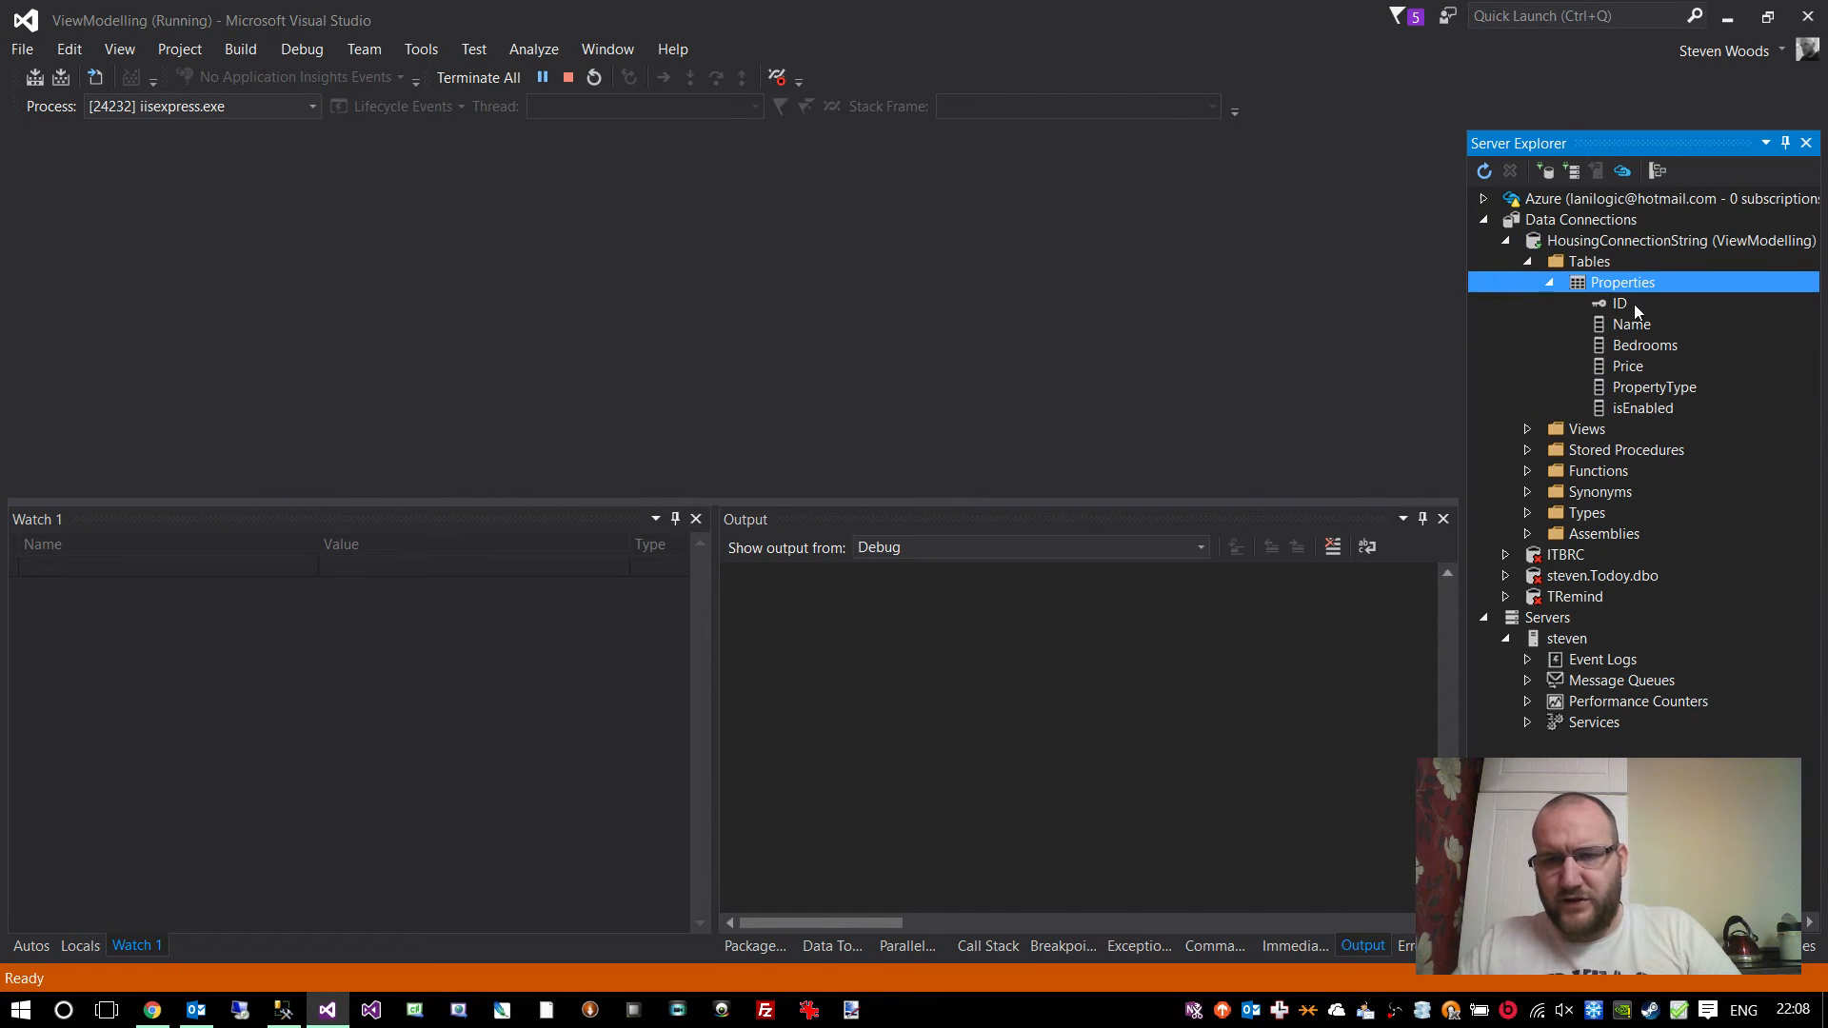
right_click(1622, 282)
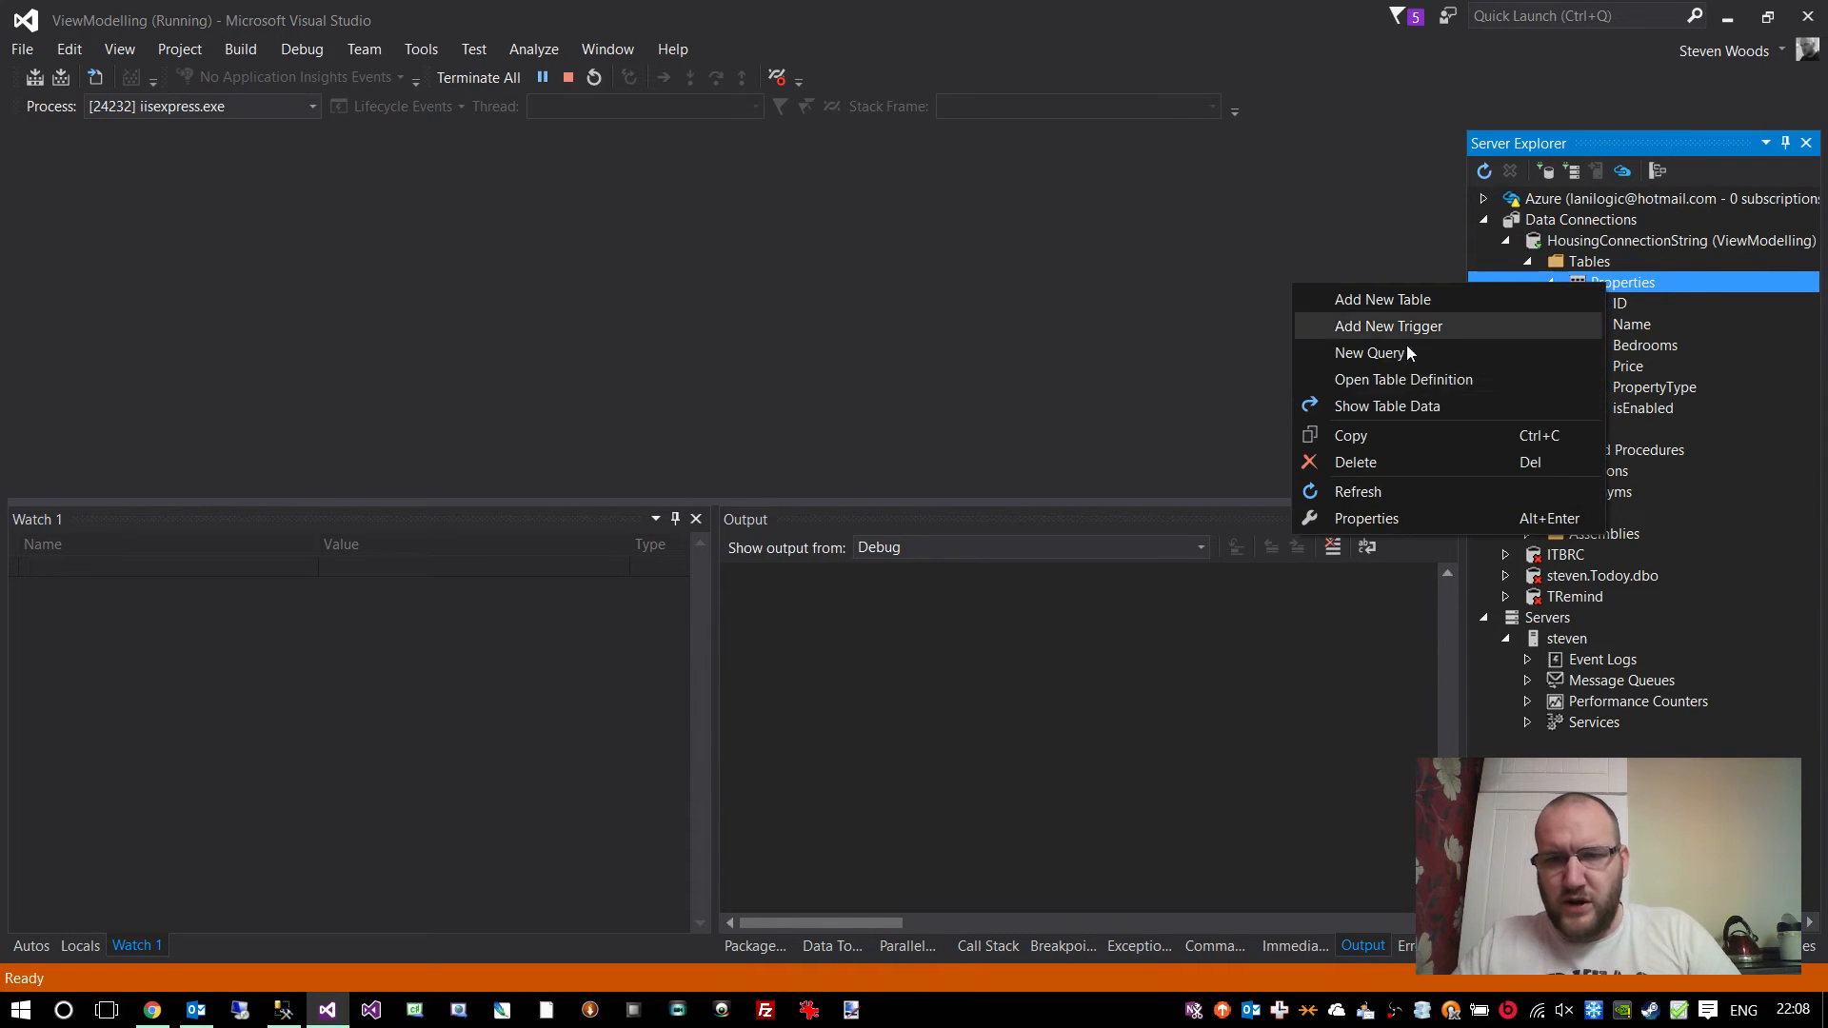
click(1386, 406)
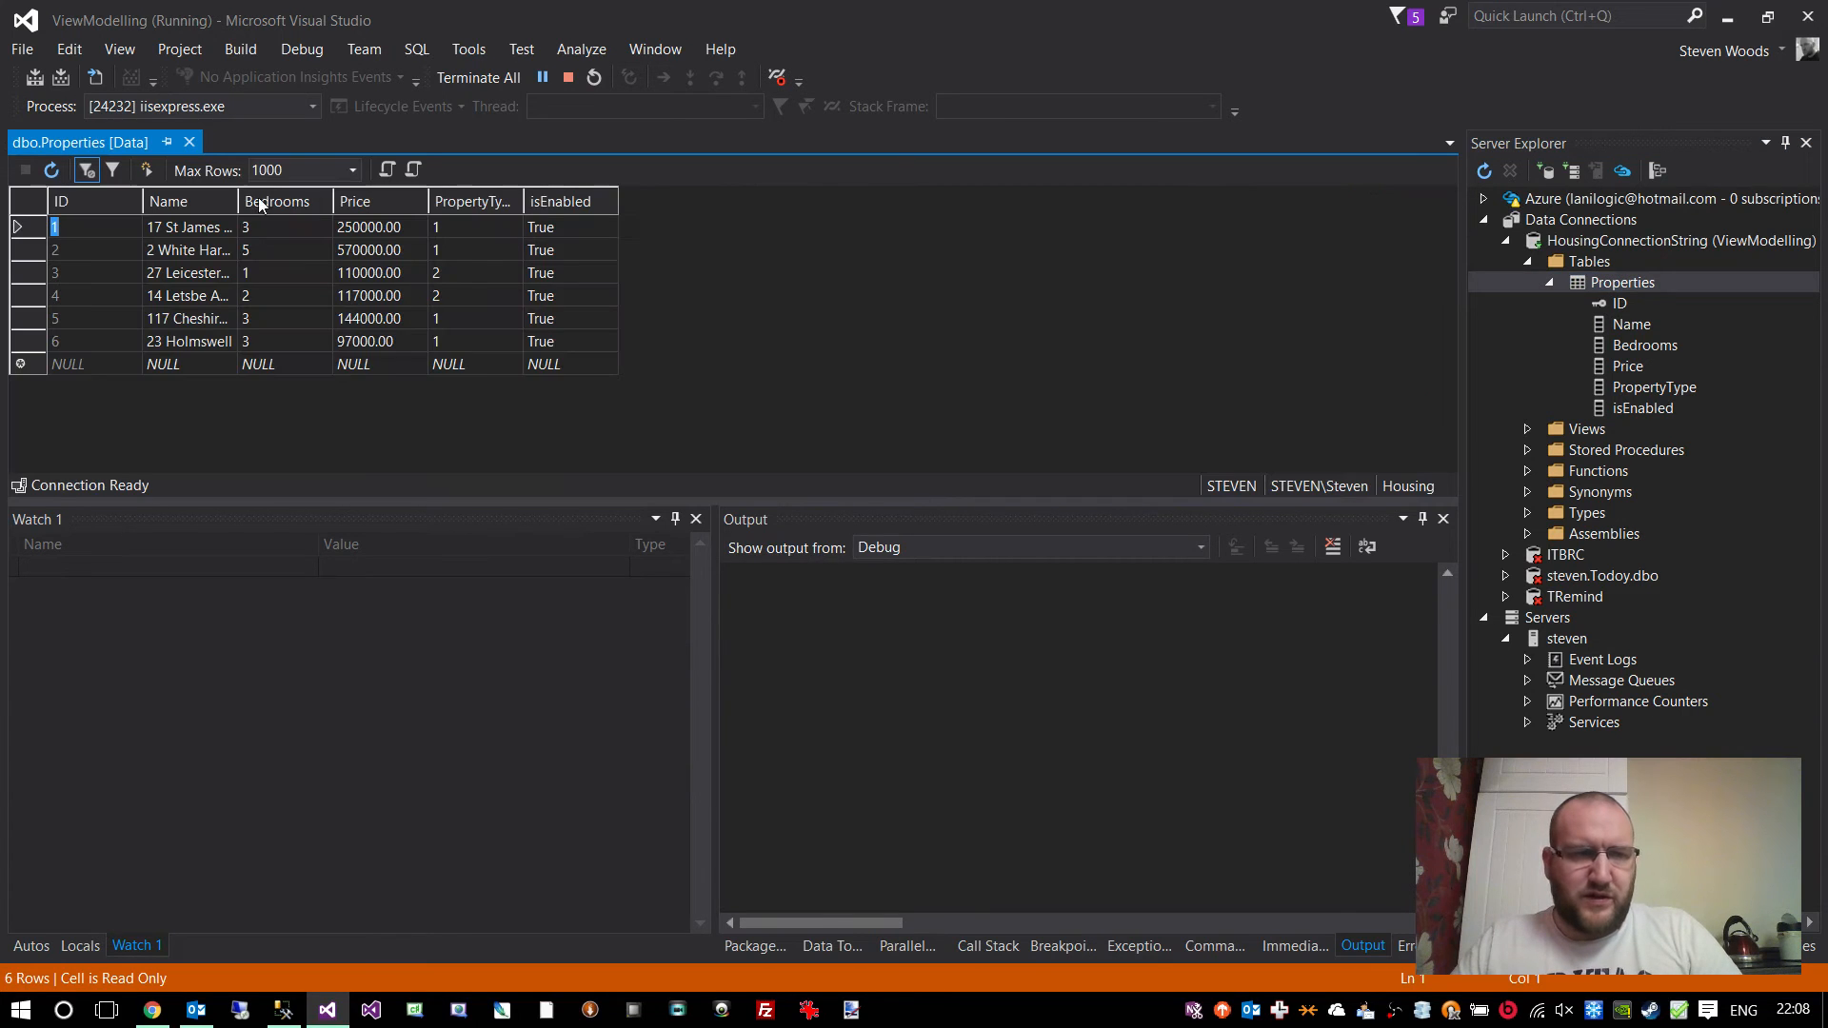
- Widen the Name column to read full addresses, then compare with the Houses page in Chrome
drag(237, 200, 276, 200)
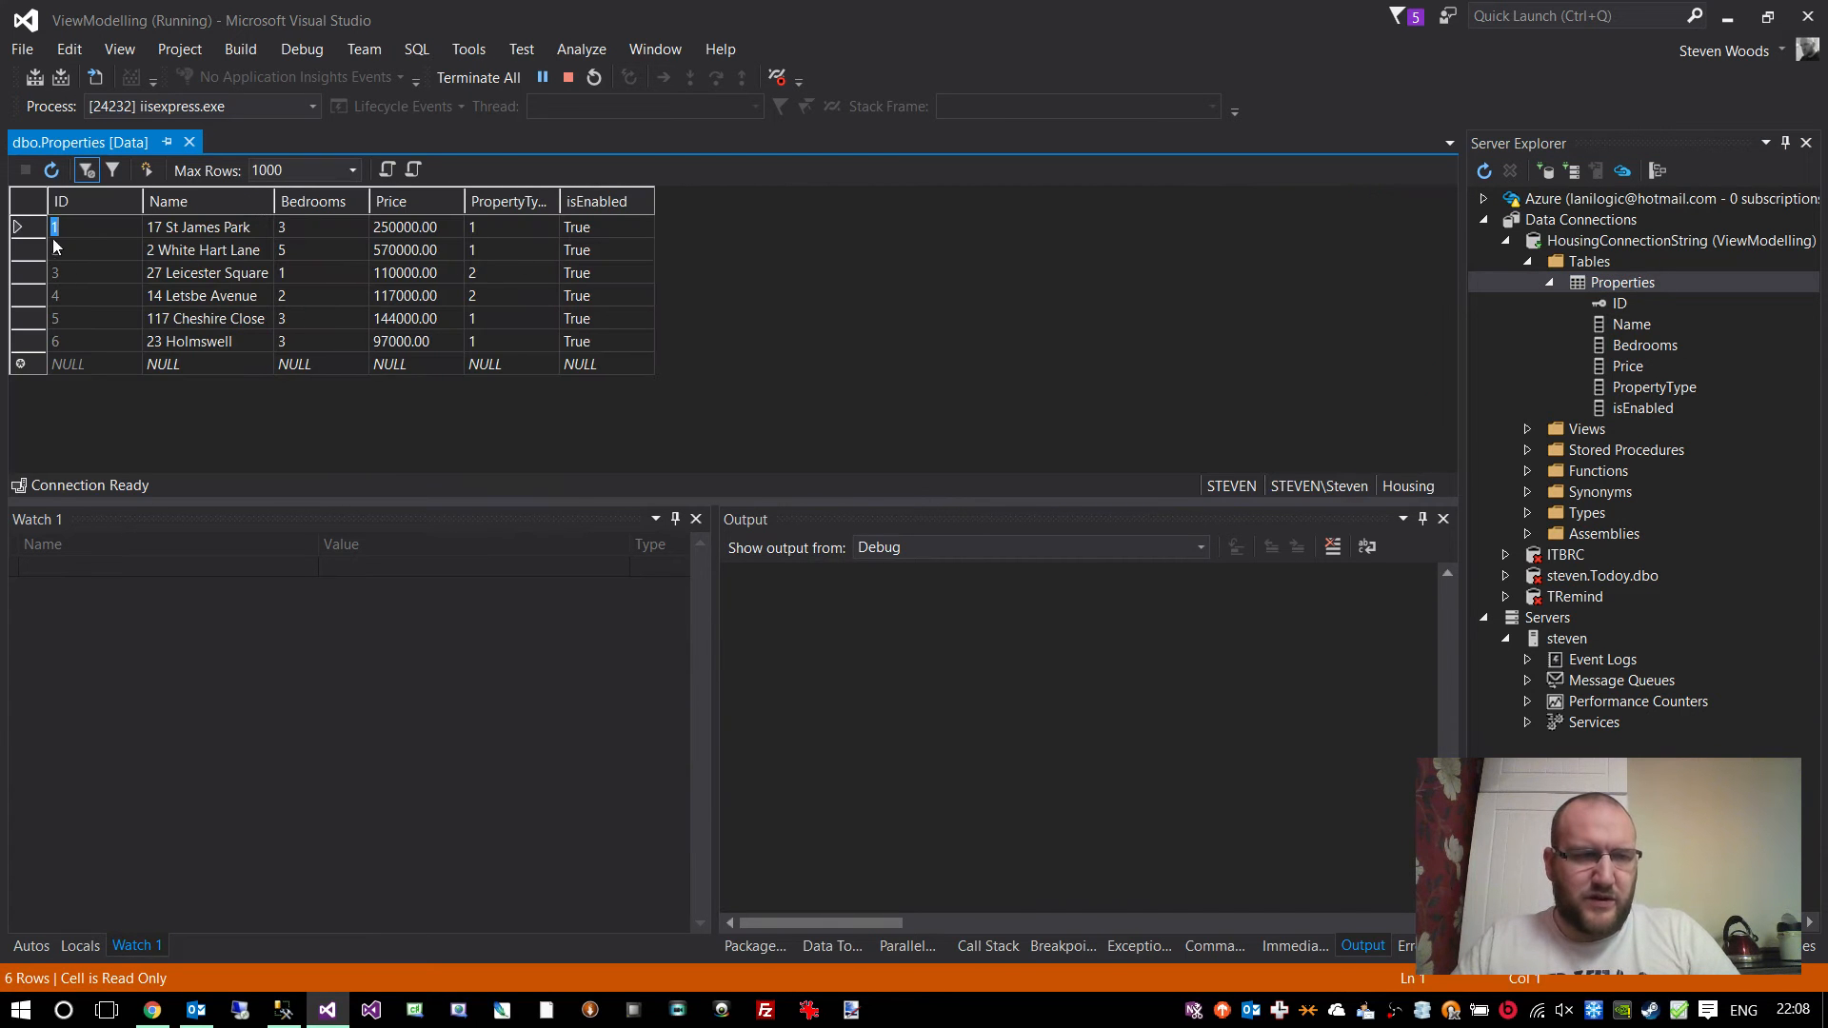
click(152, 1009)
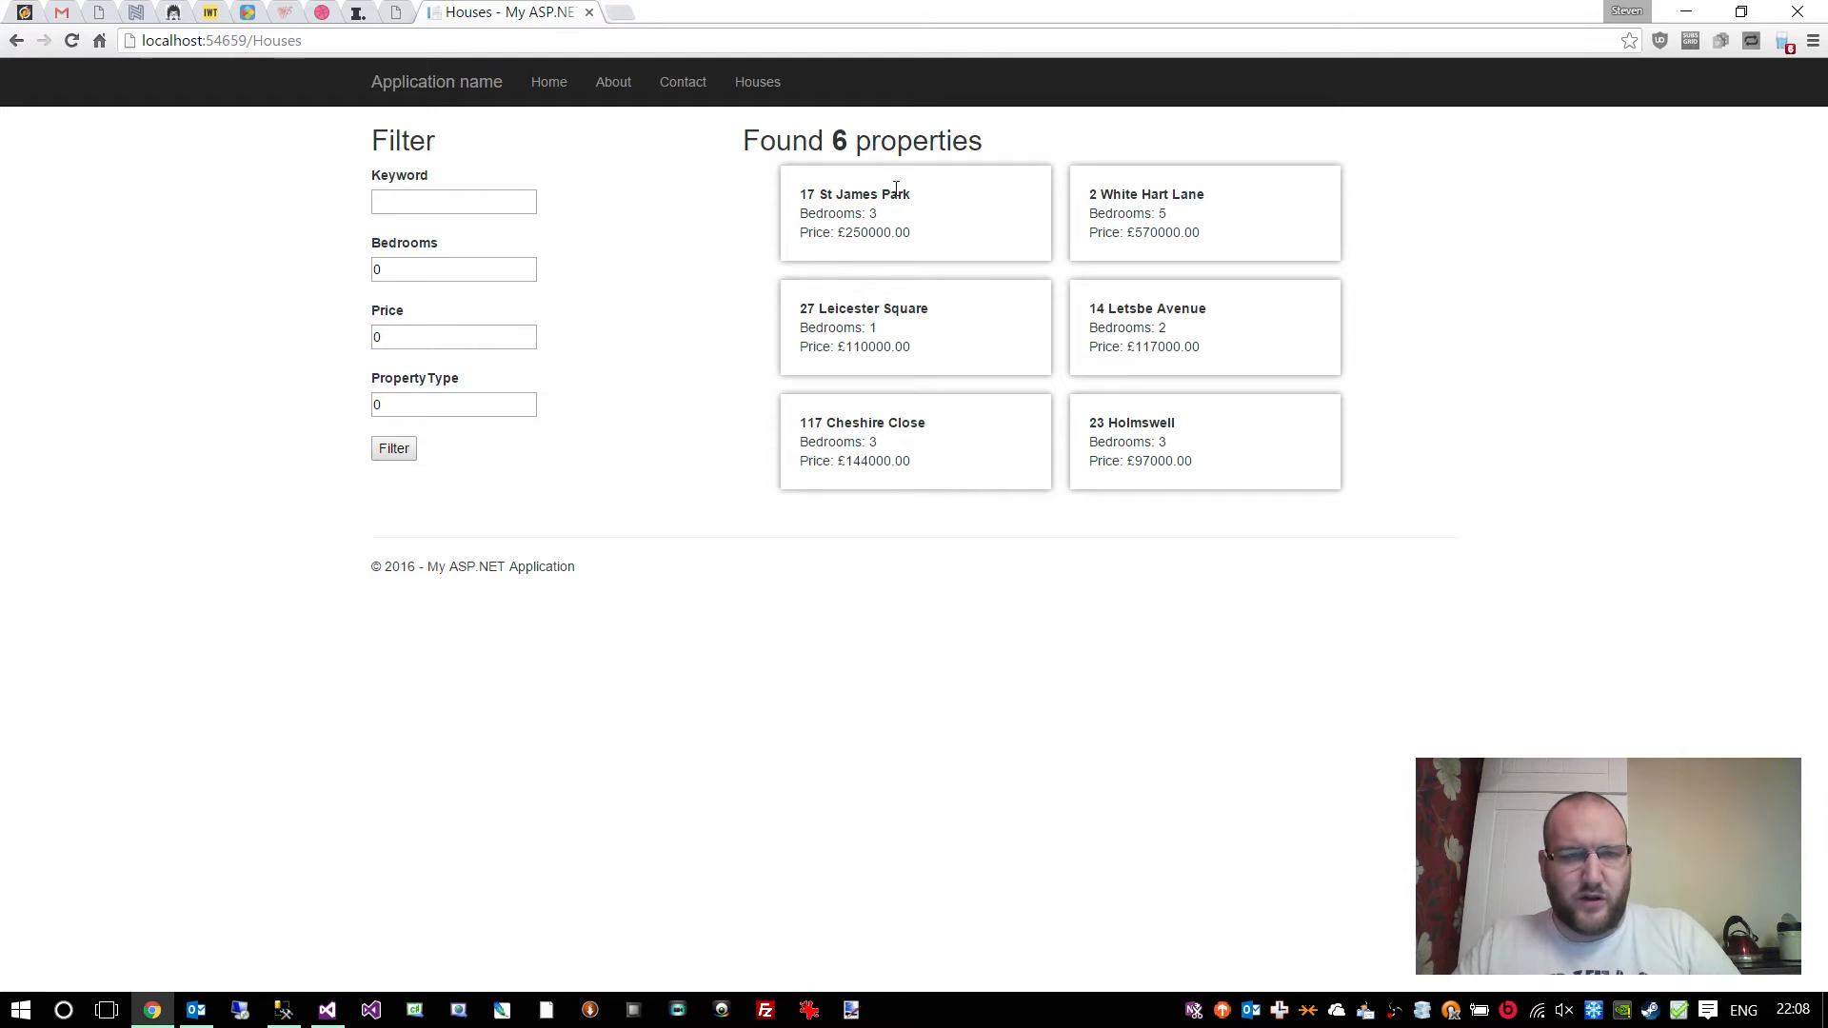
mouse_move(1274, 497)
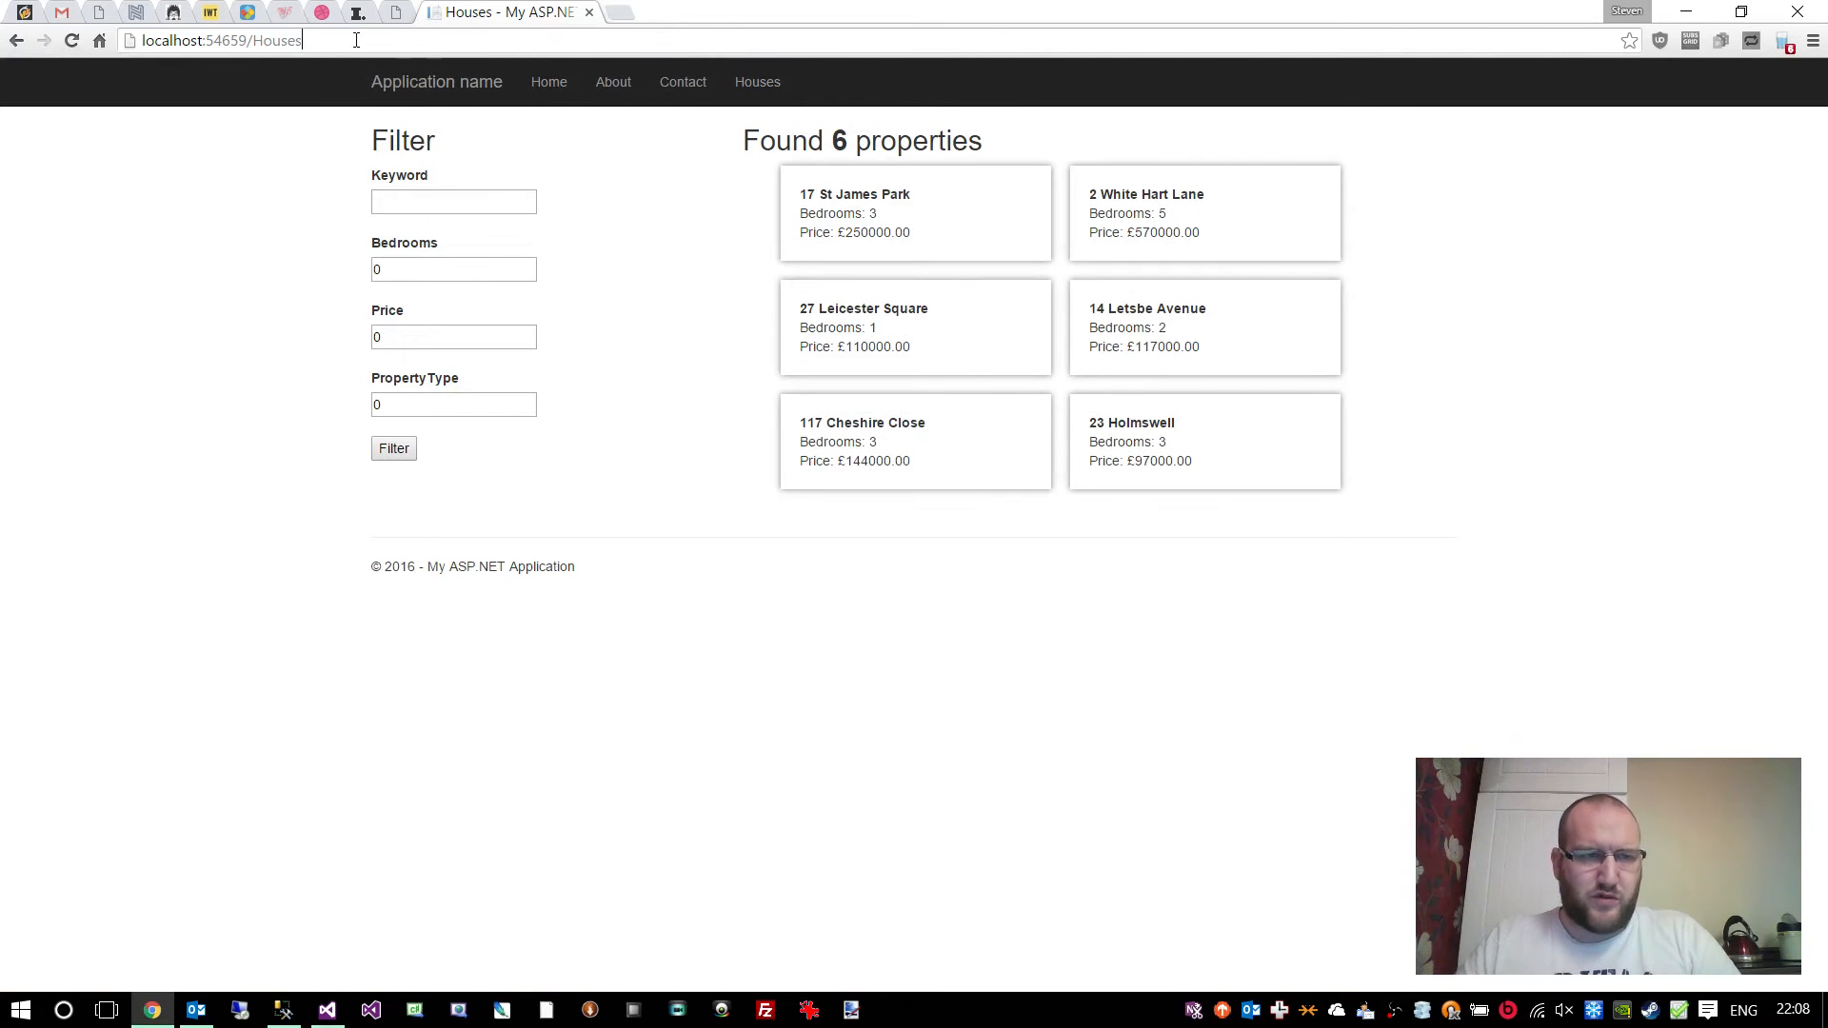
mouse_move(1519, 569)
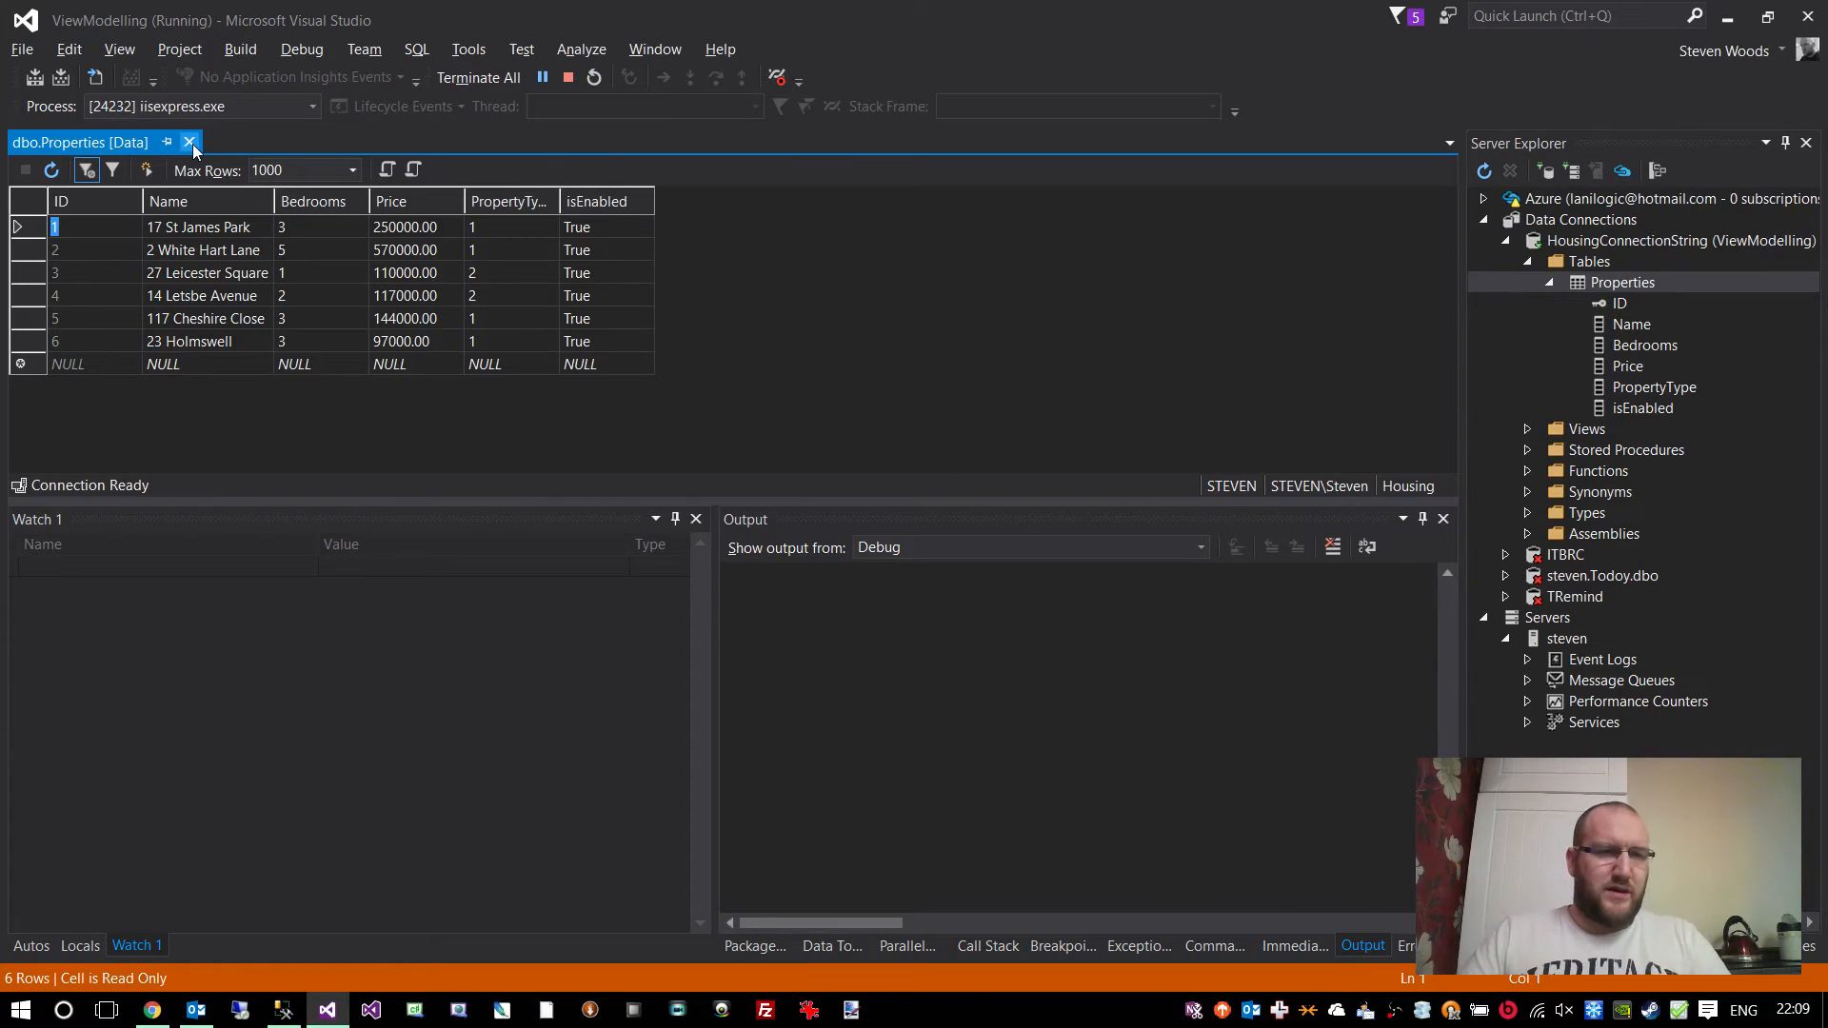
mouse_move(189, 142)
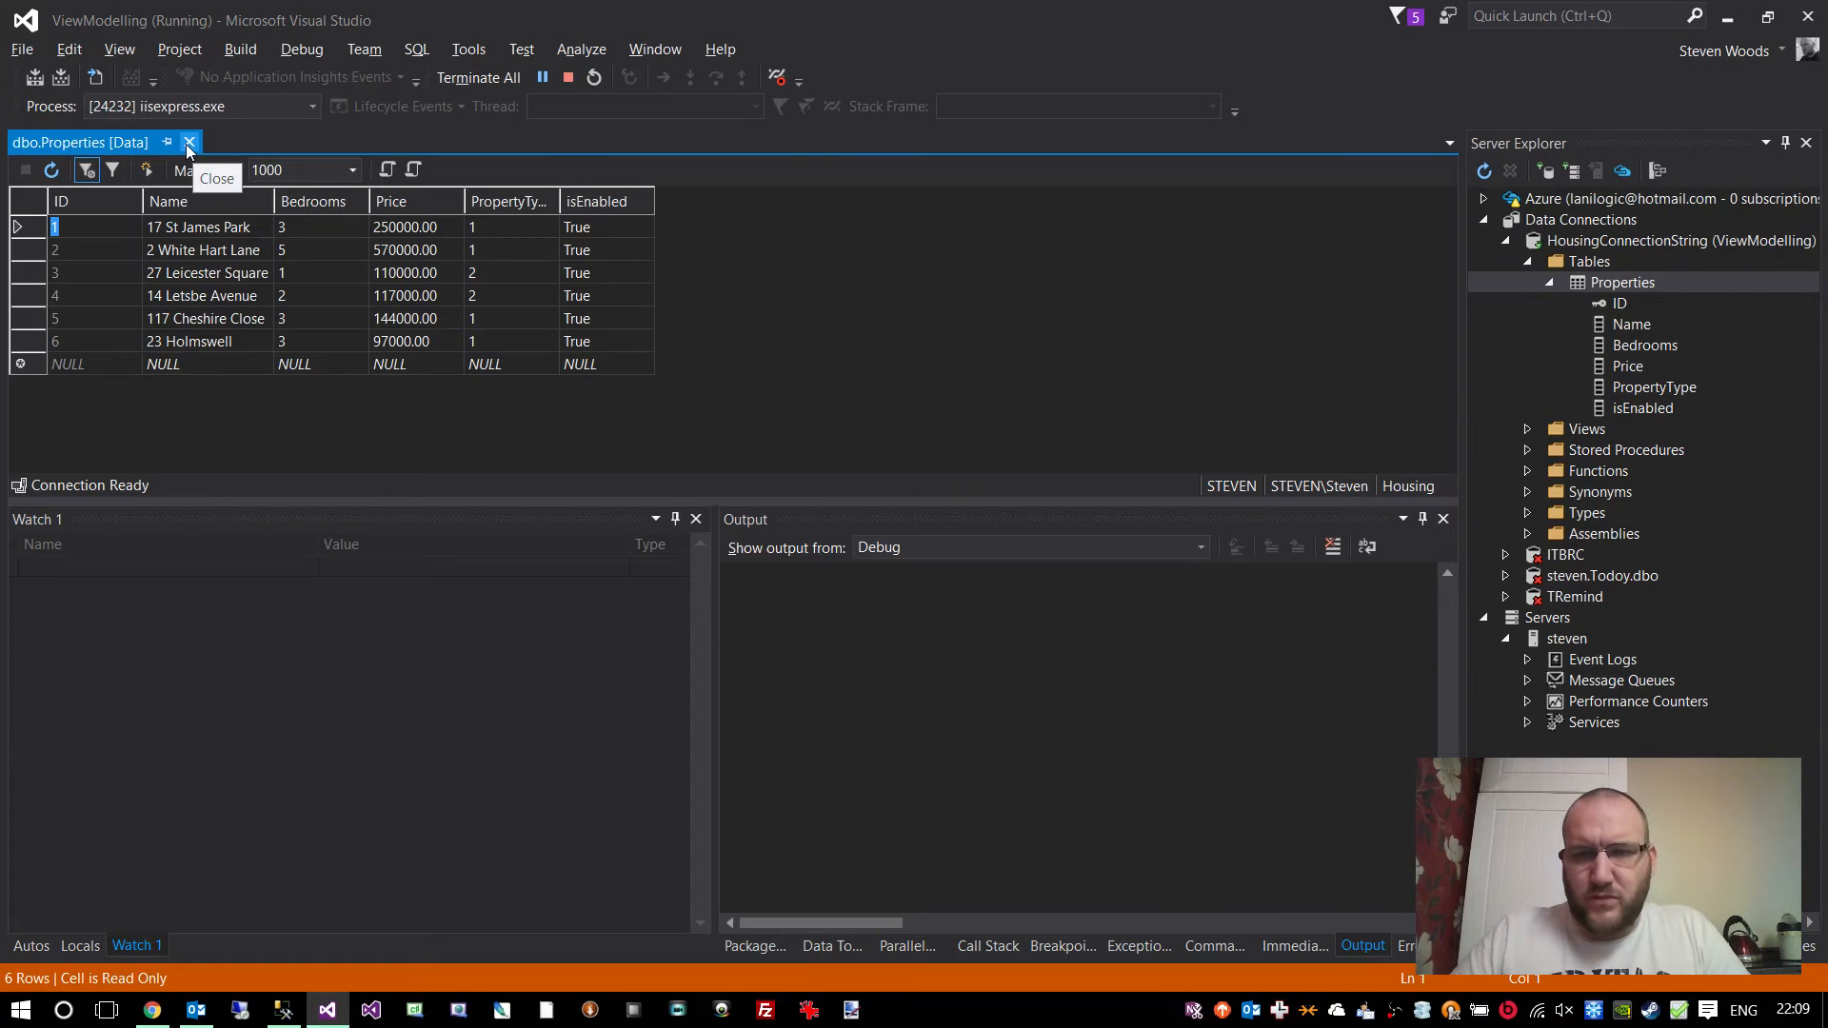
- Close the table data and view the Core.dbml data model in Models, dismissing the debug warning
click(189, 143)
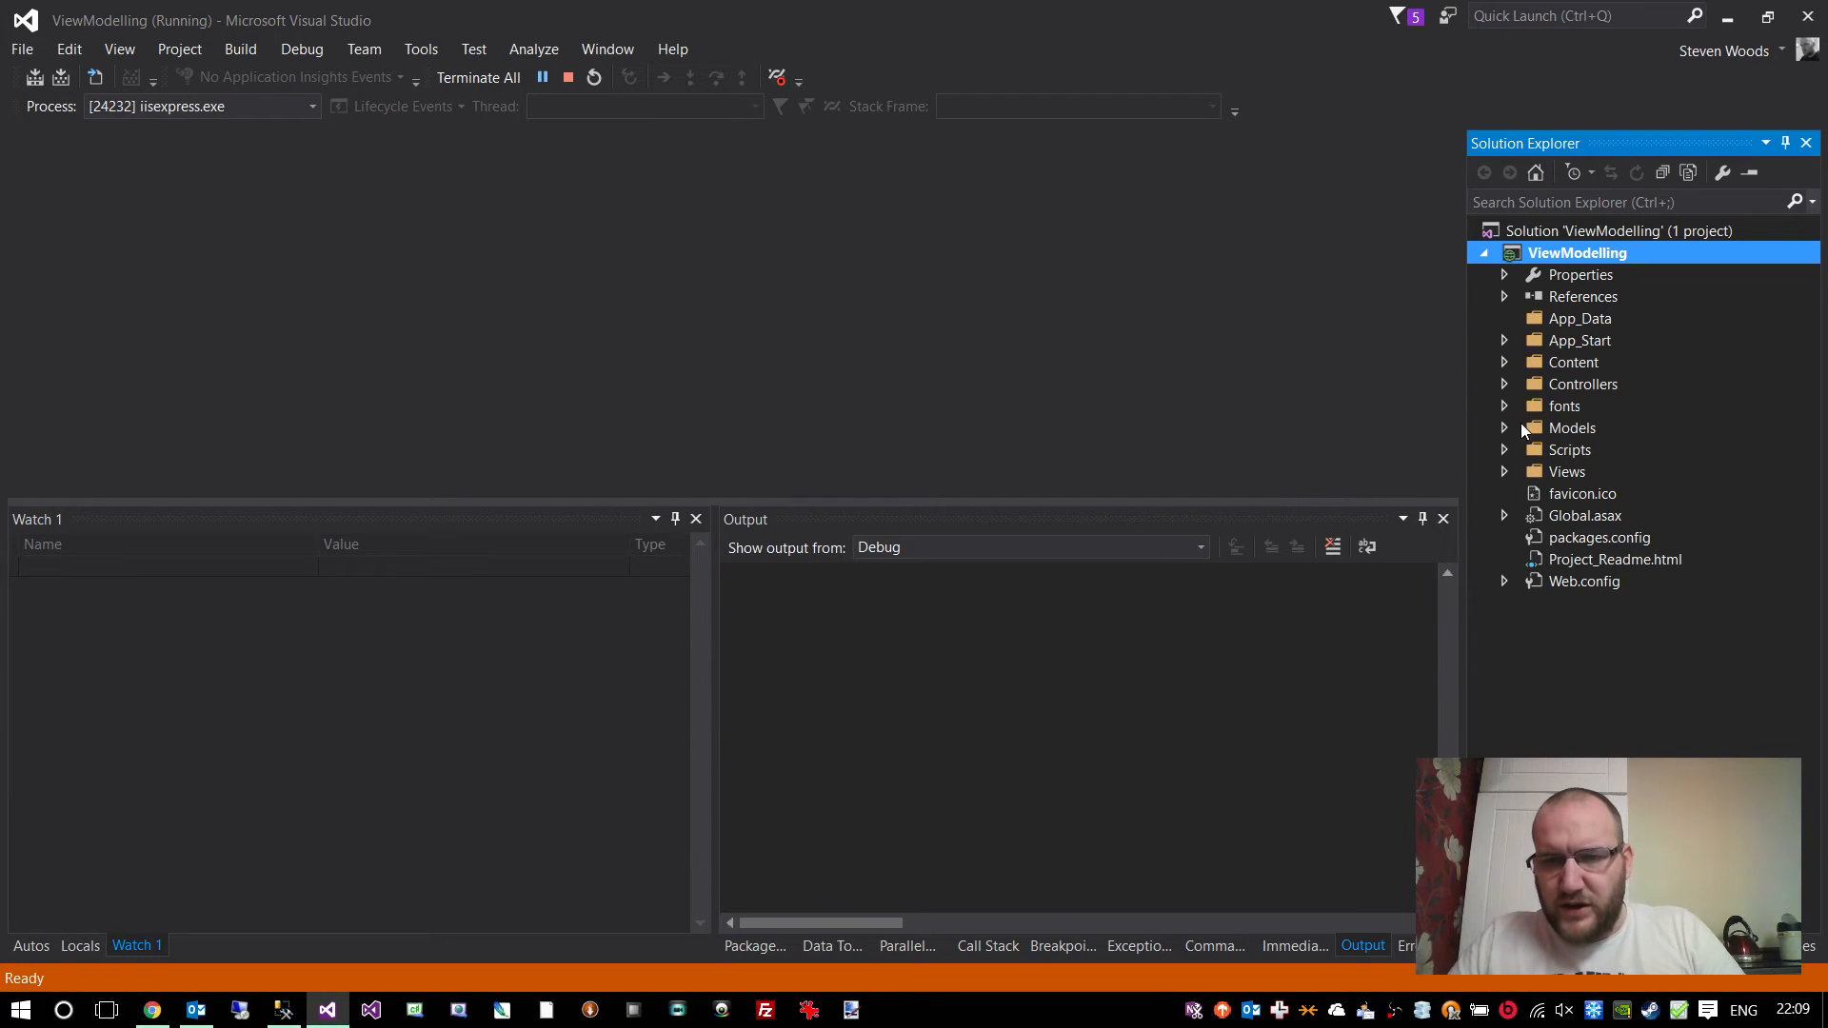
click(1504, 428)
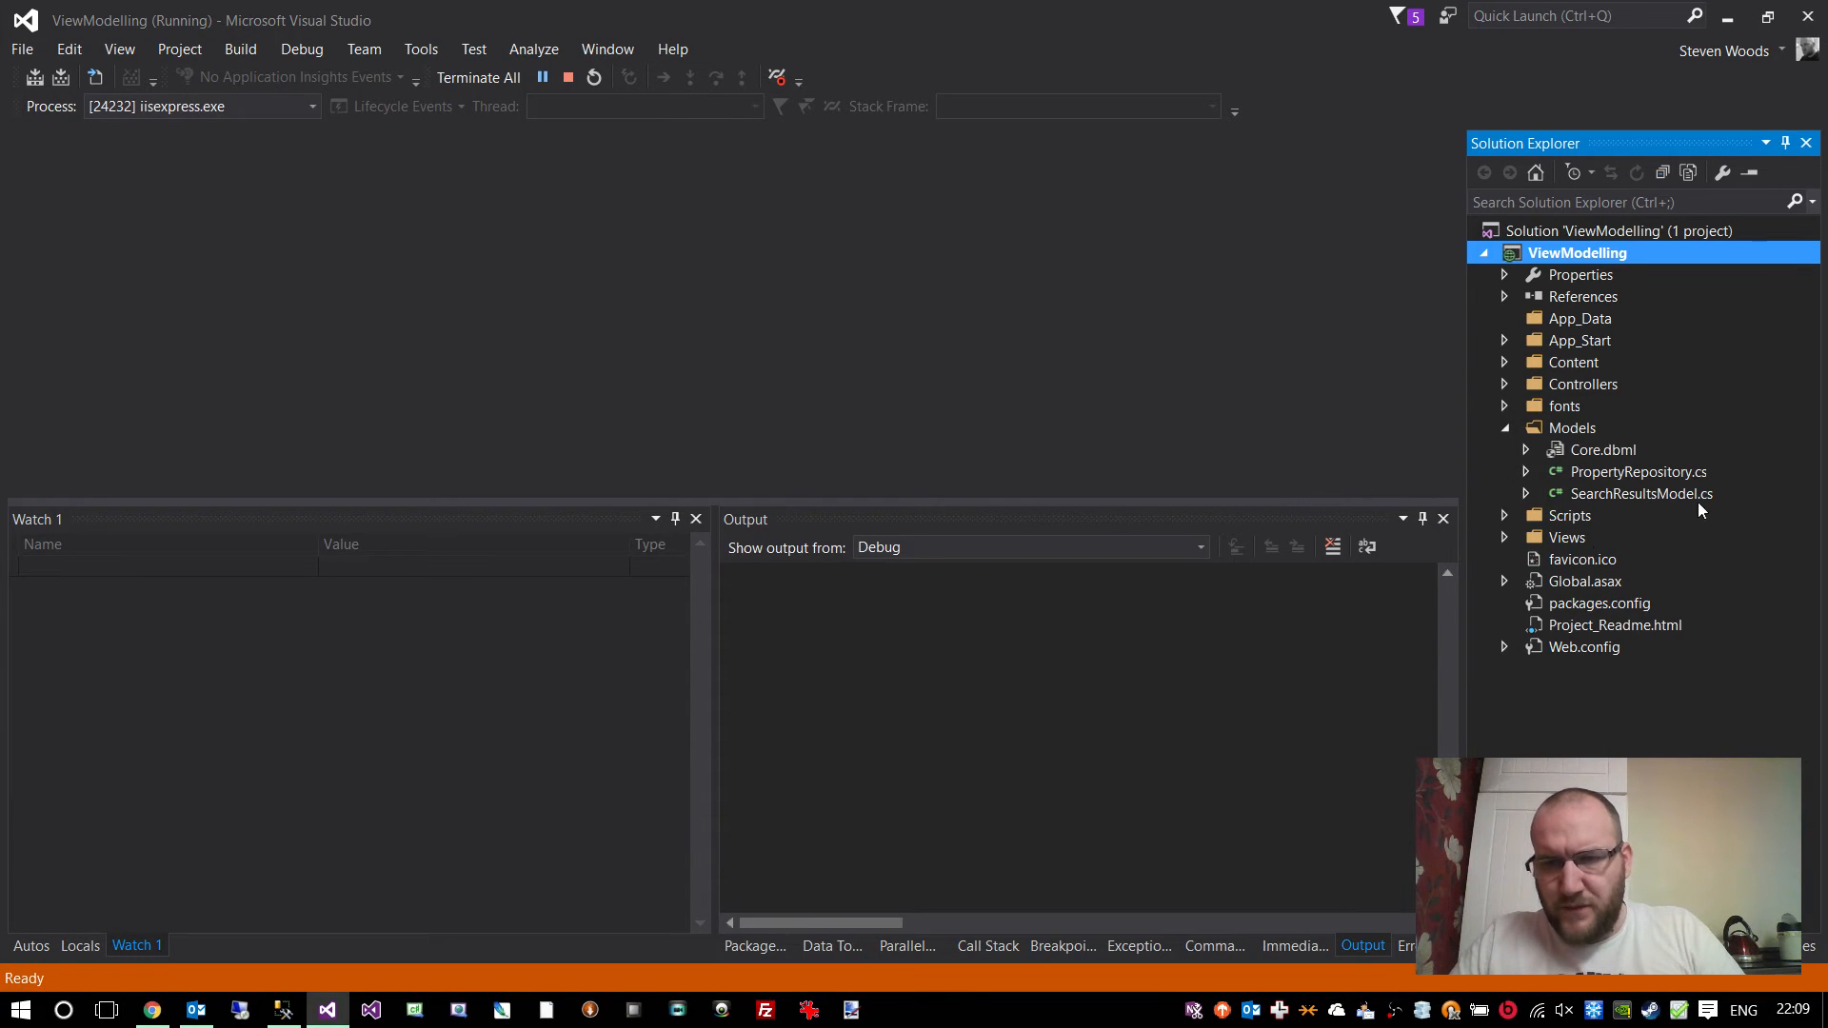
double_click(1605, 449)
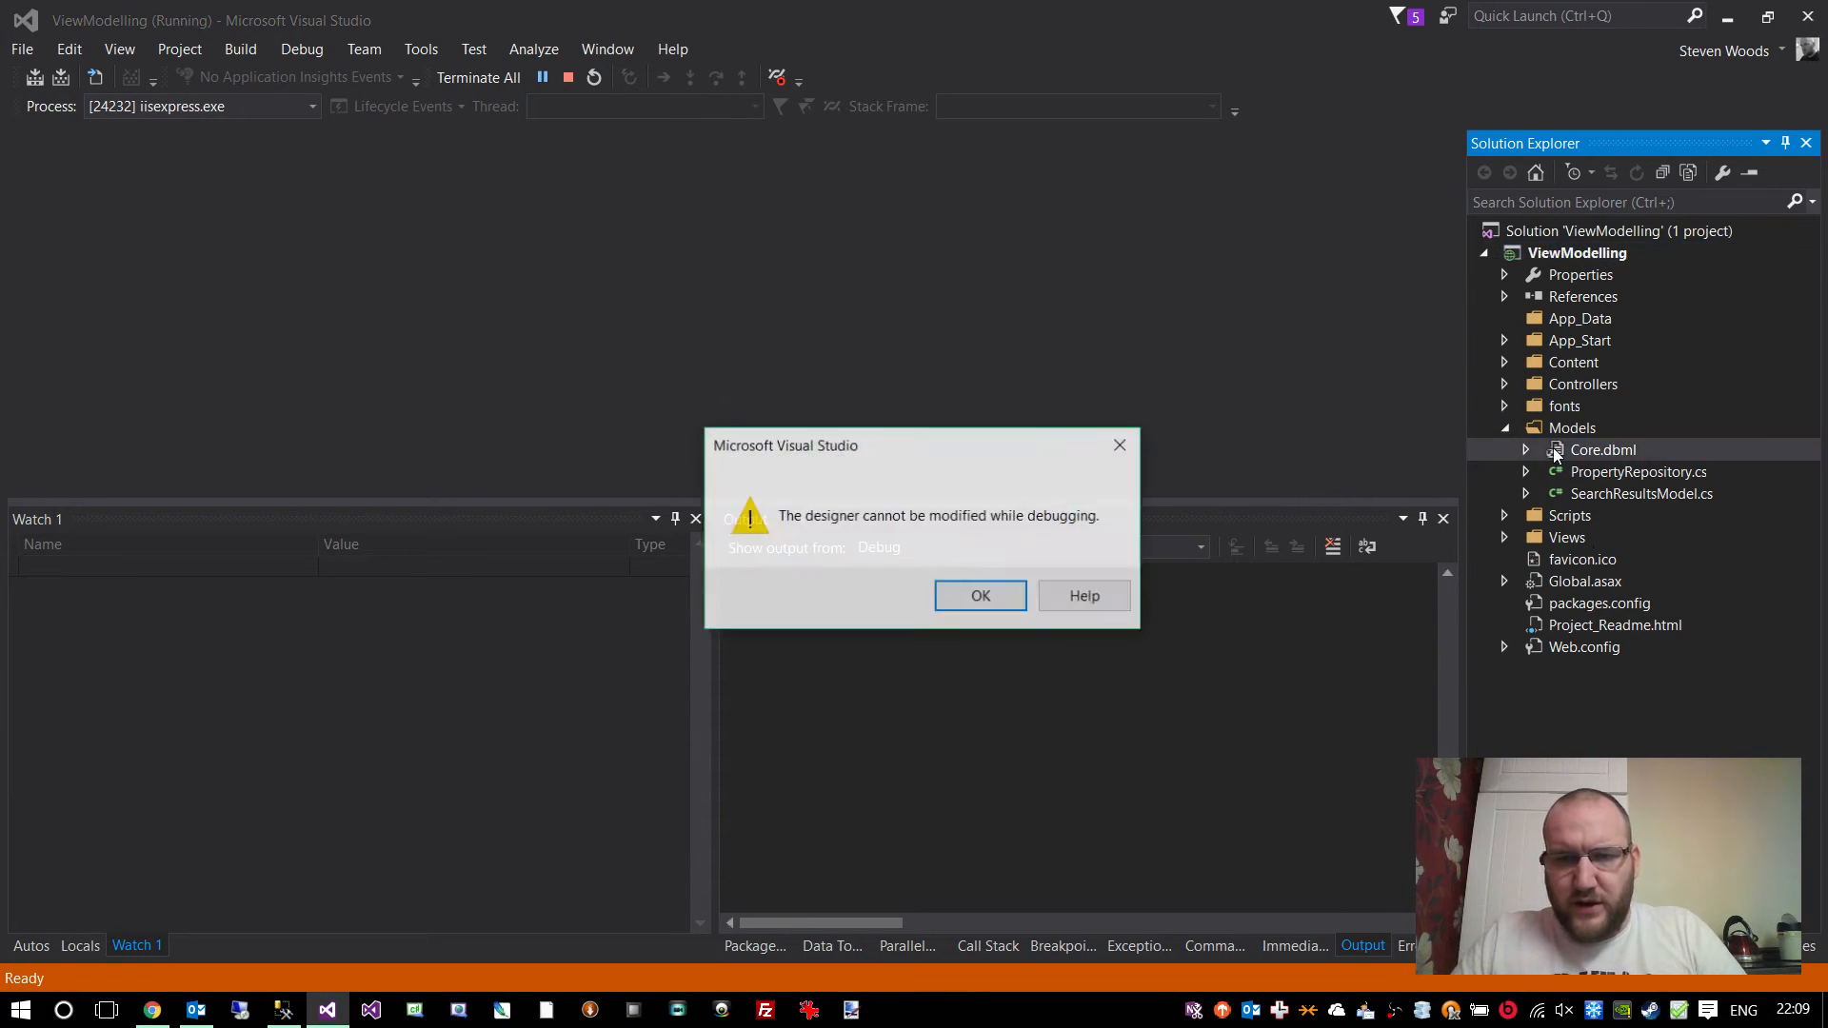
click(978, 596)
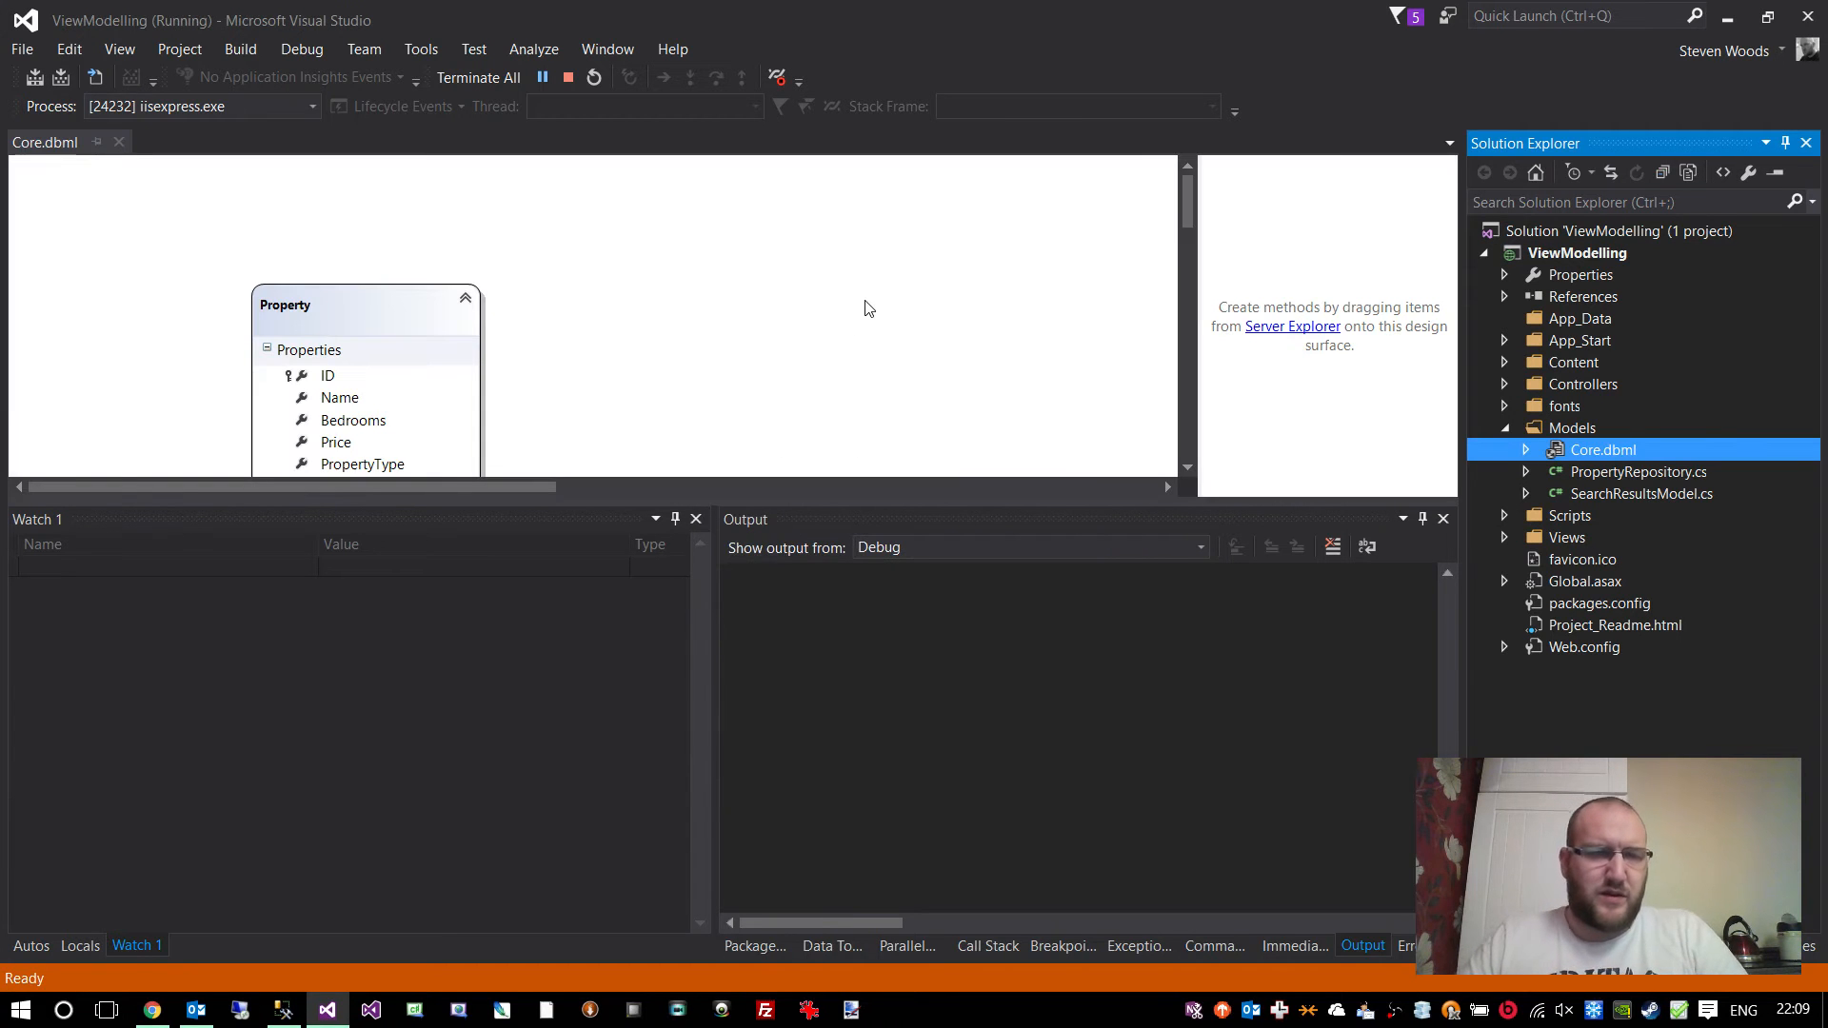
mouse_move(765, 518)
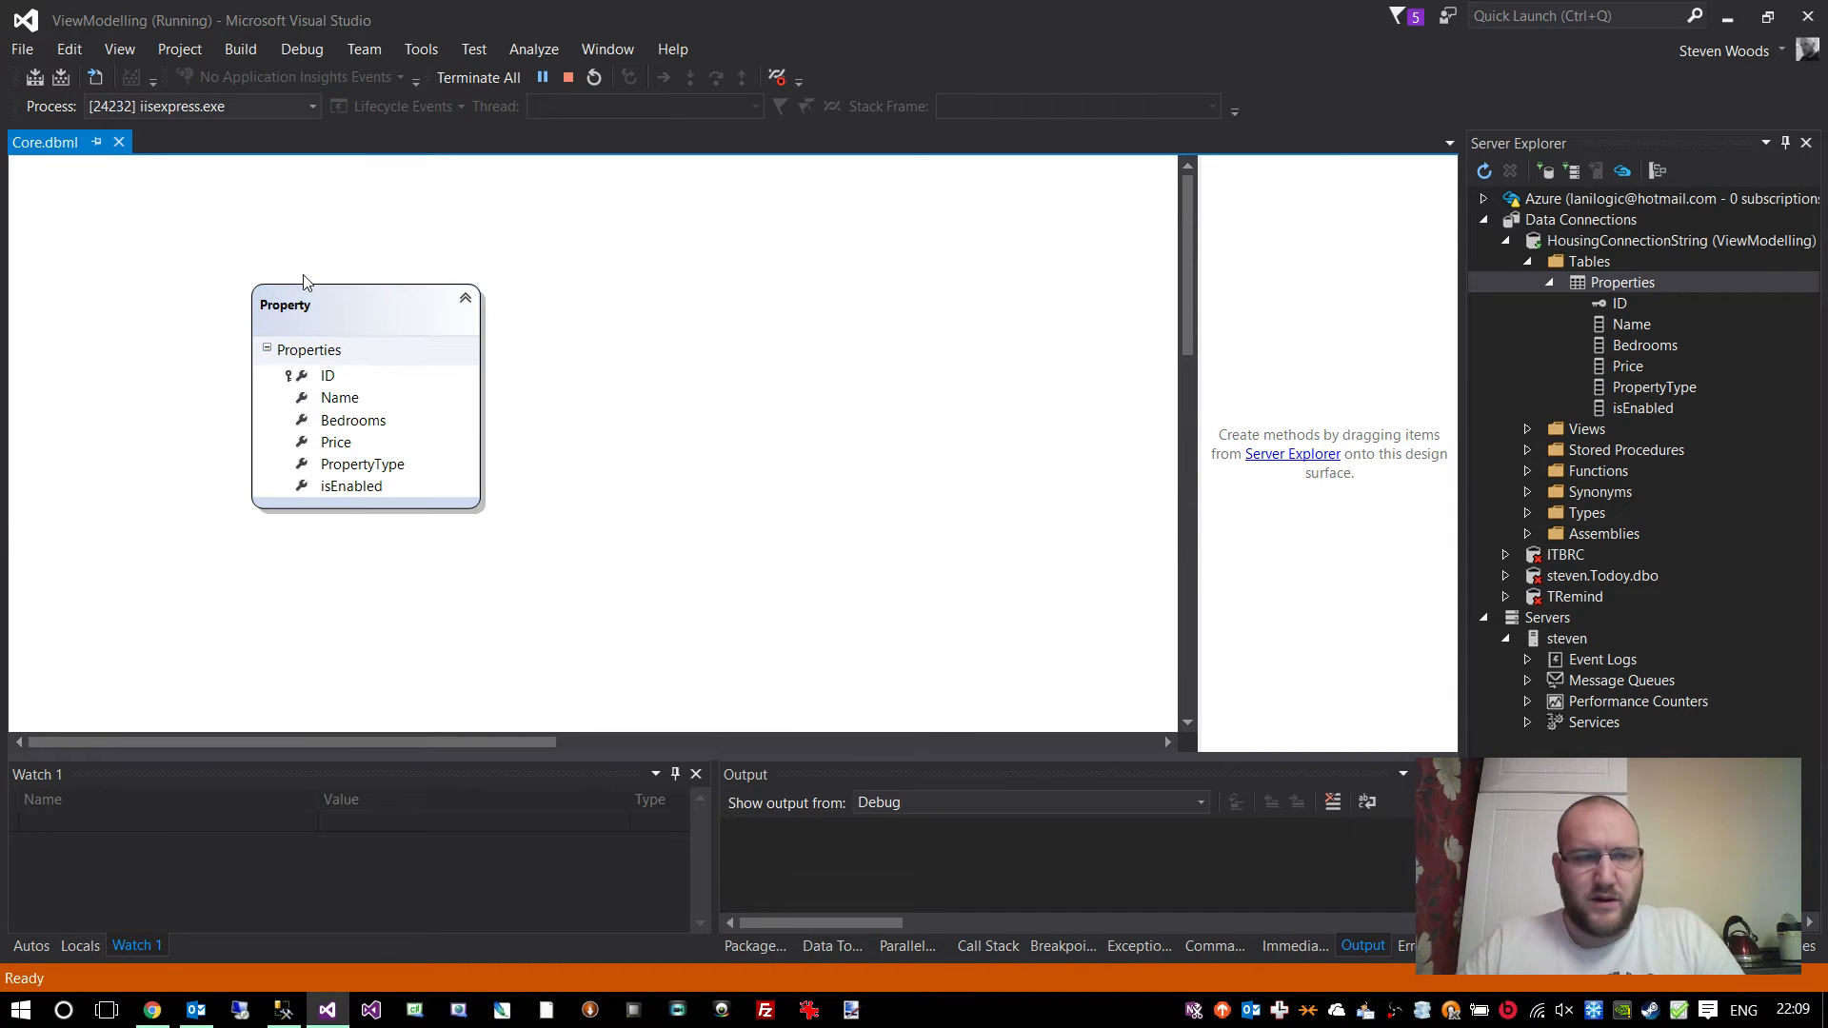
mouse_move(118, 142)
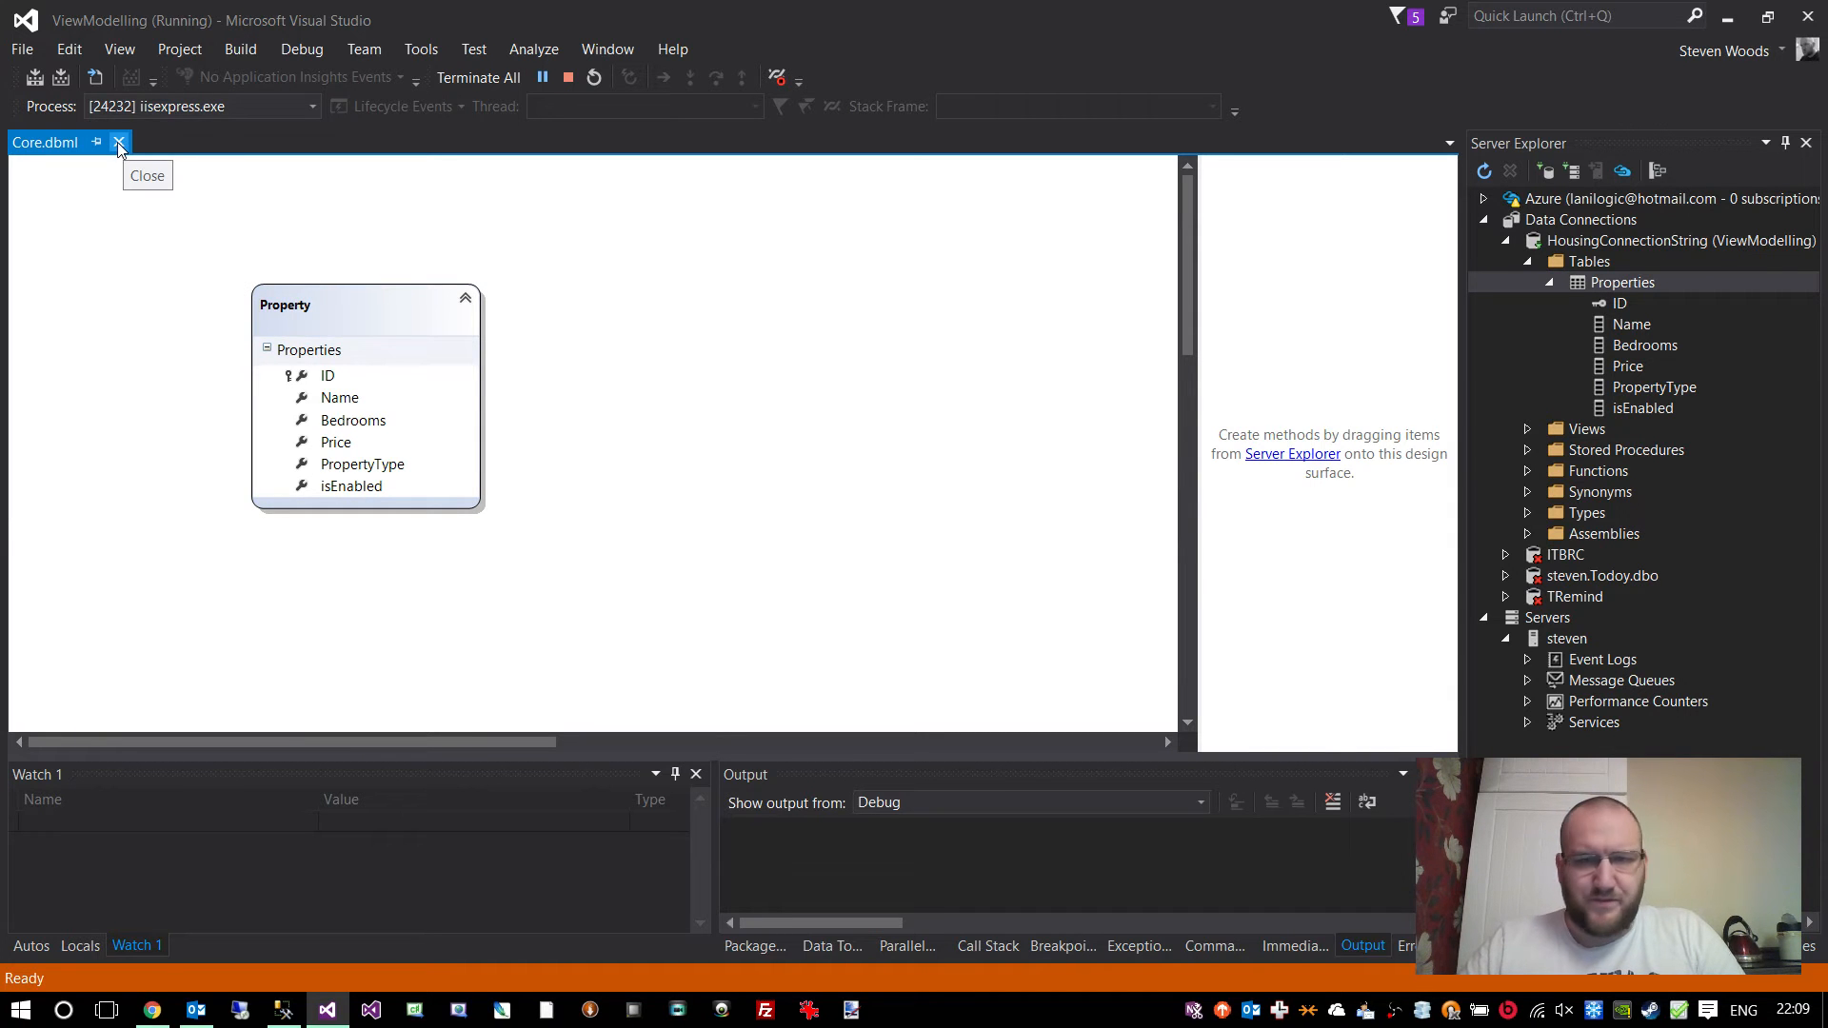
click(118, 143)
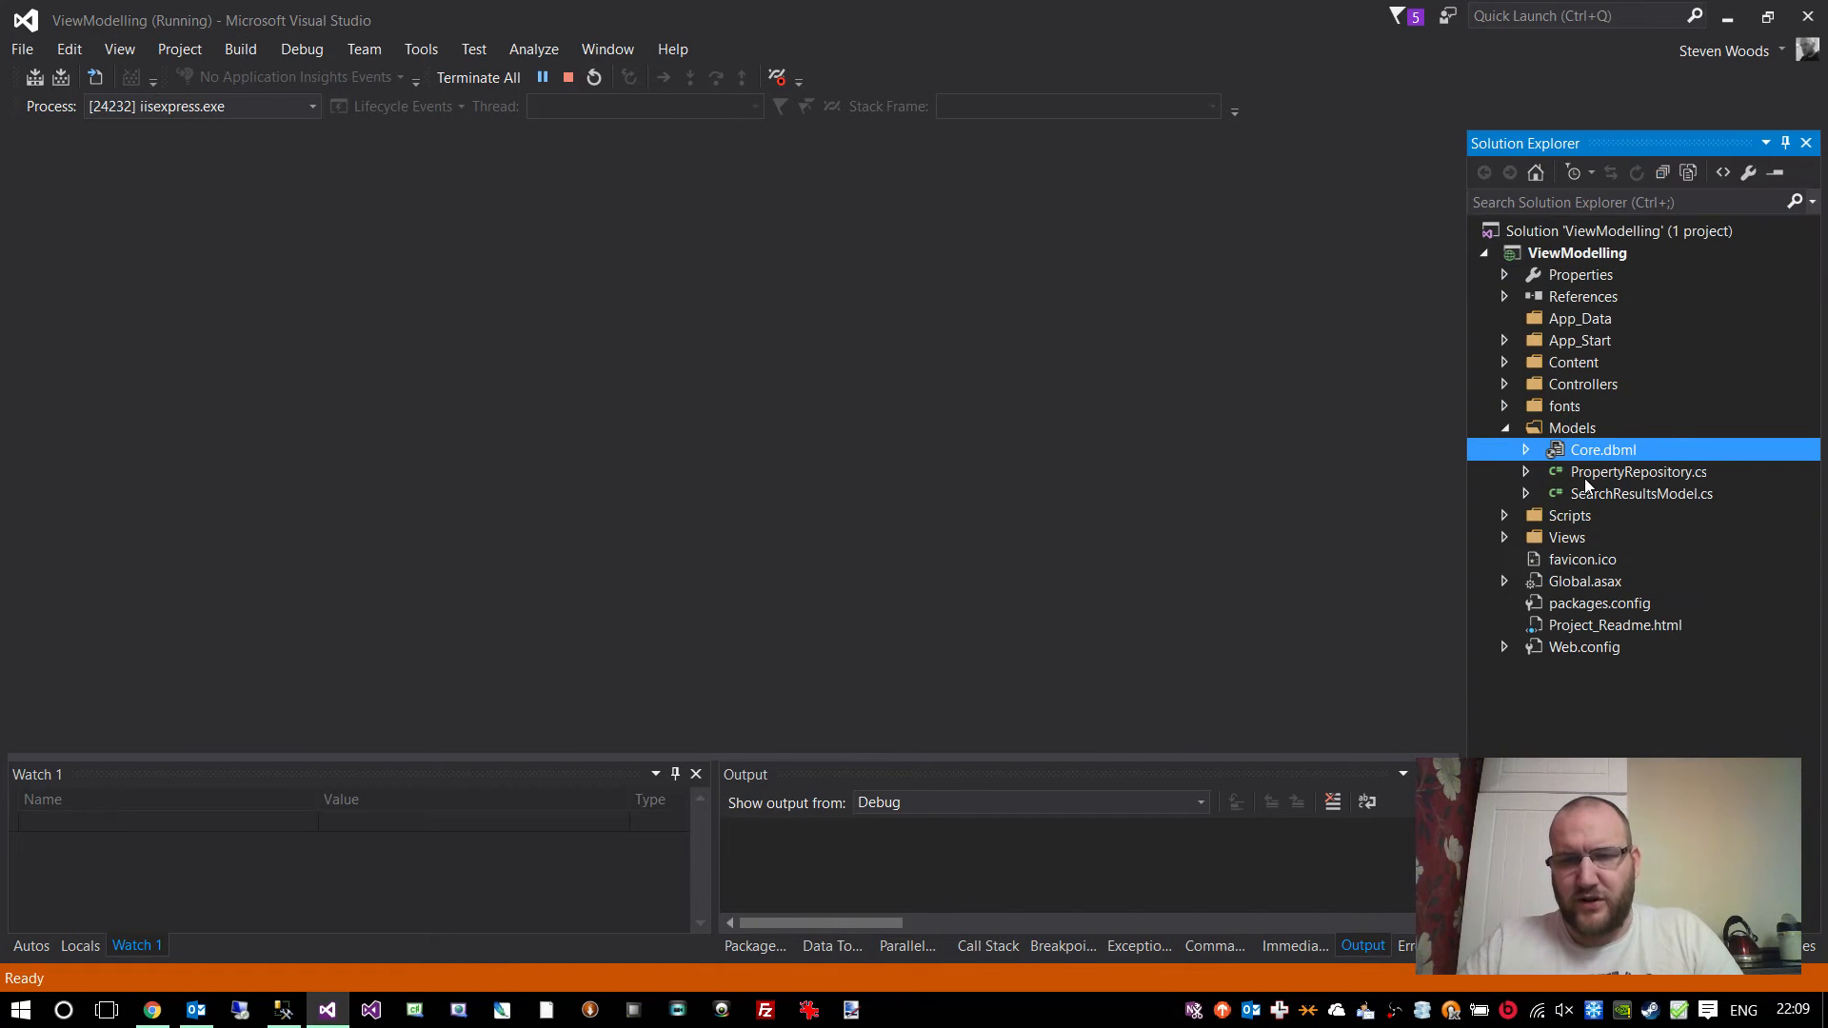
mouse_move(1623, 486)
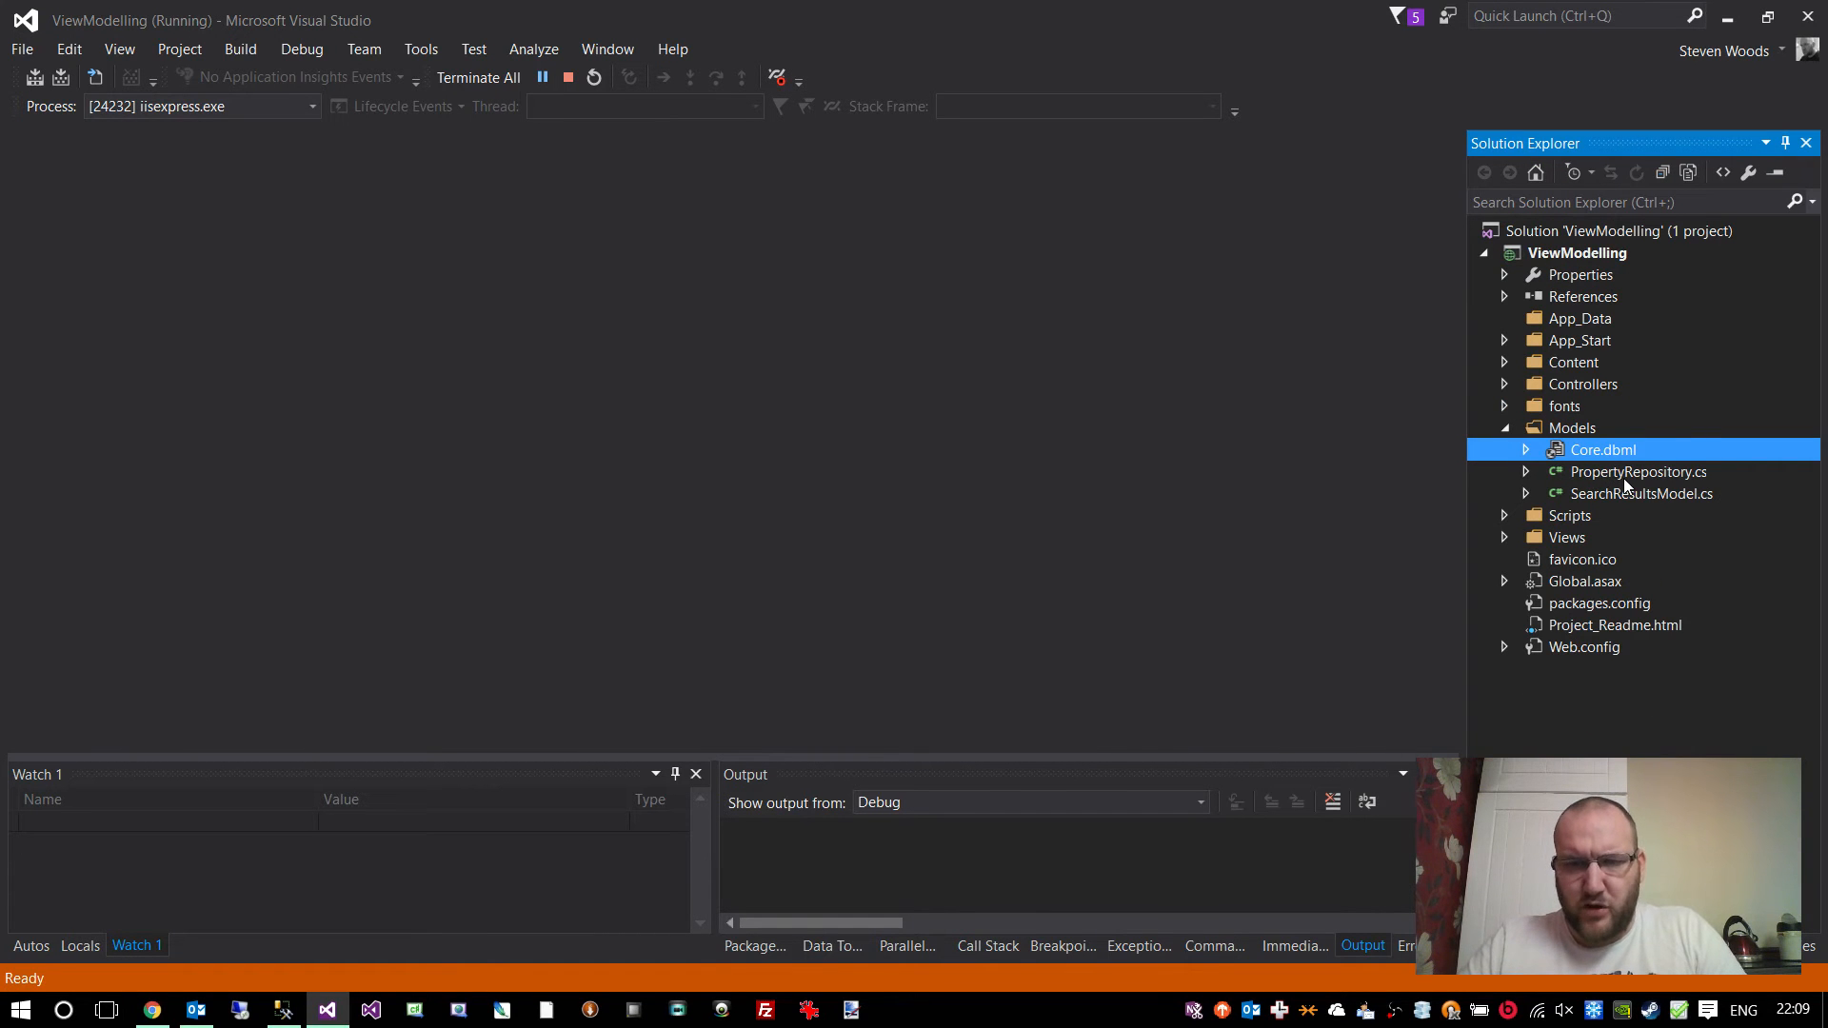
- Open PropertyRepository.cs and highlight the db data context field and GetAll method
double_click(1637, 470)
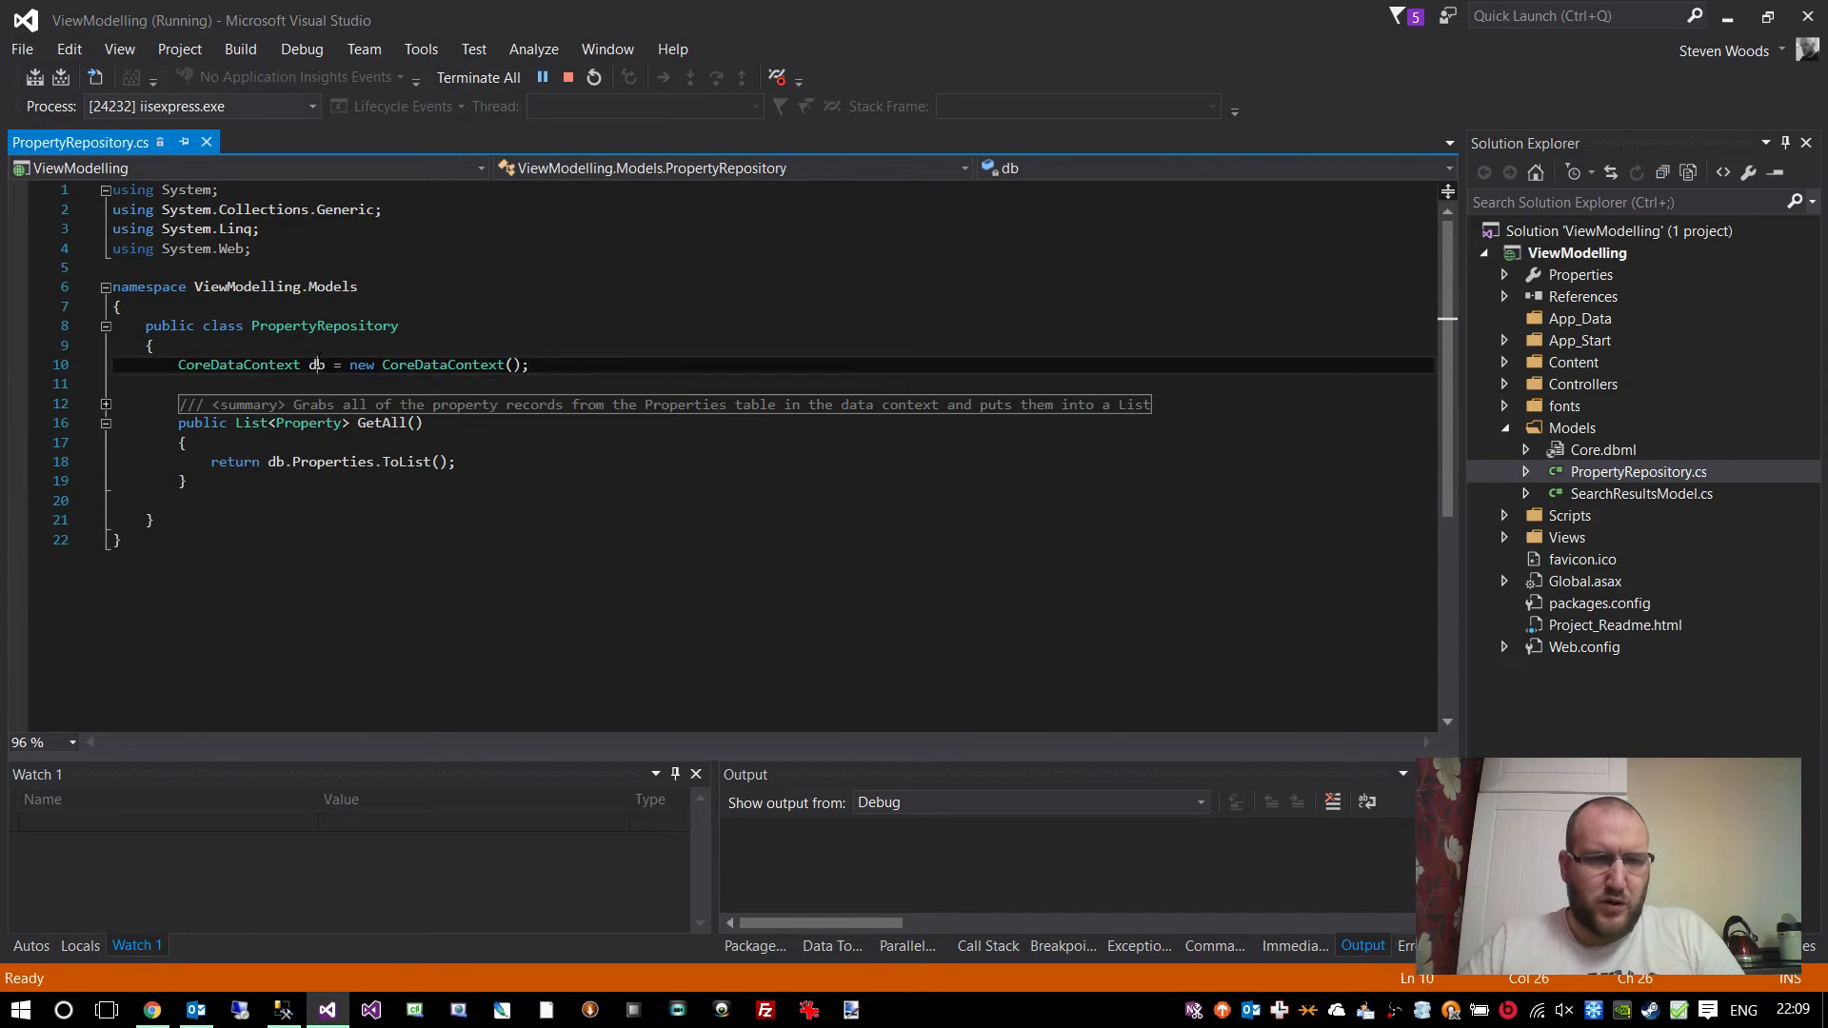
double_click(314, 364)
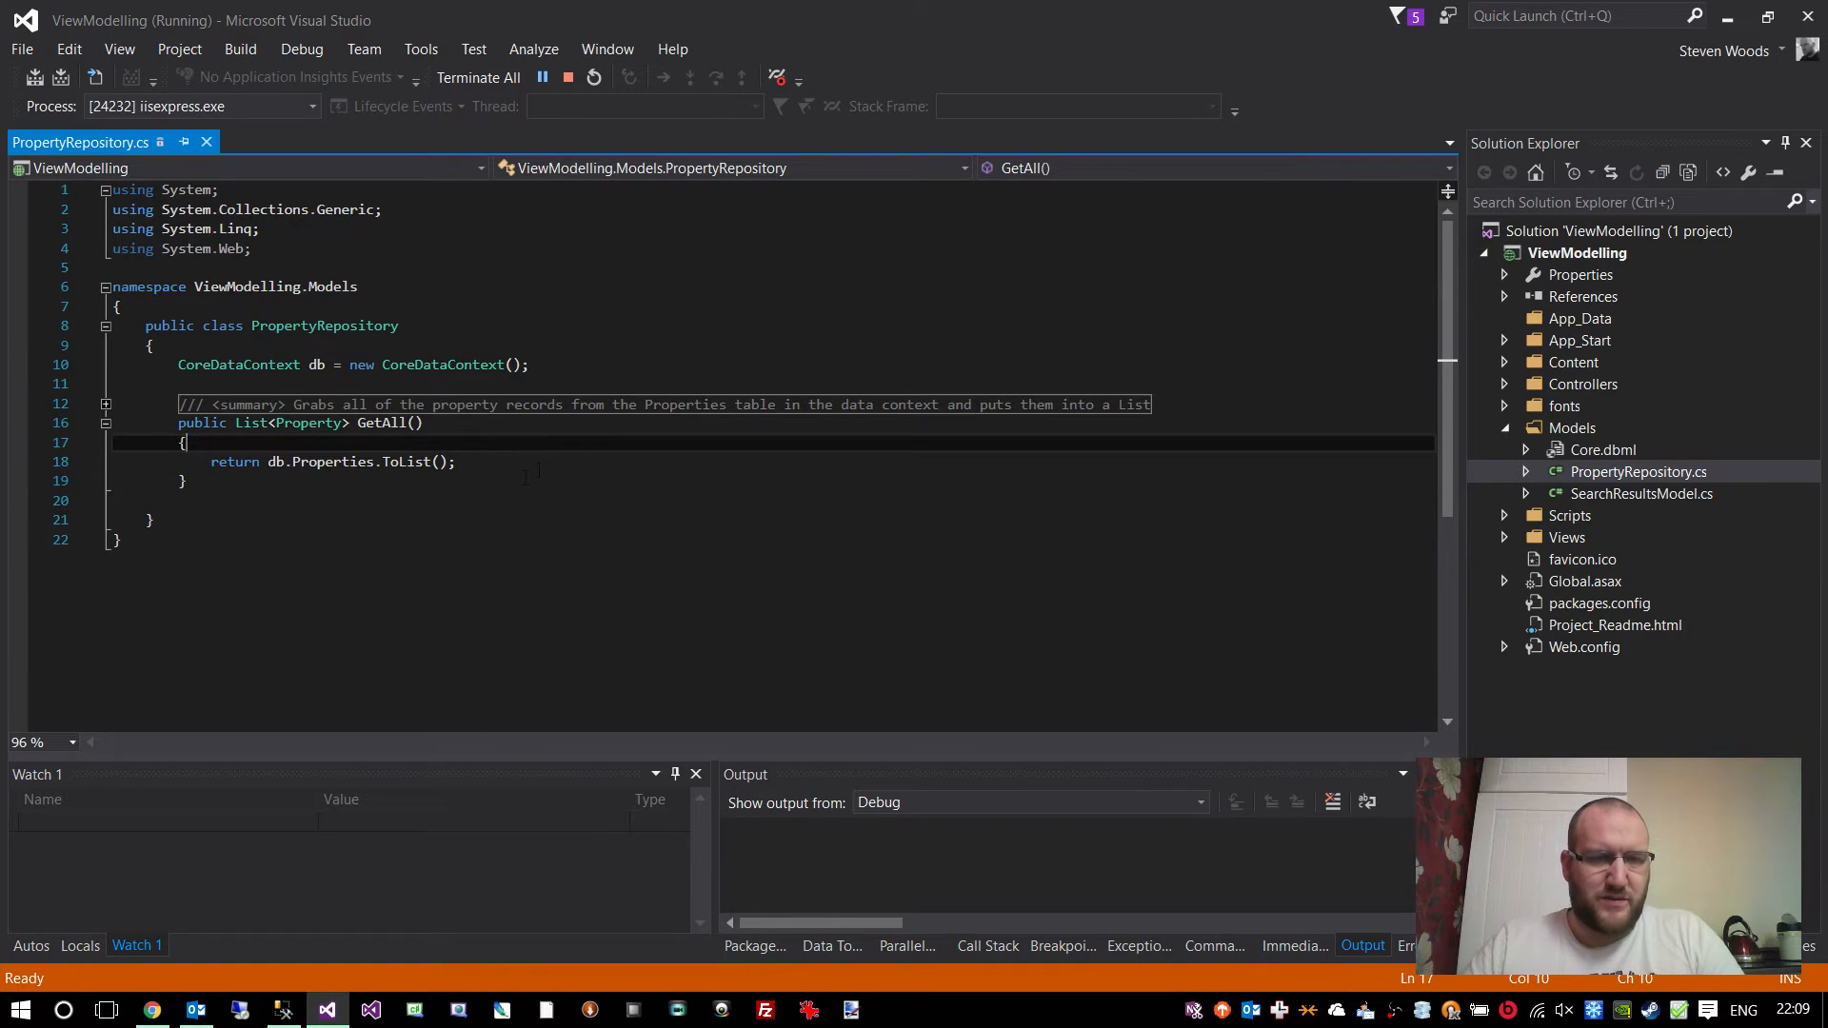
mouse_move(205, 143)
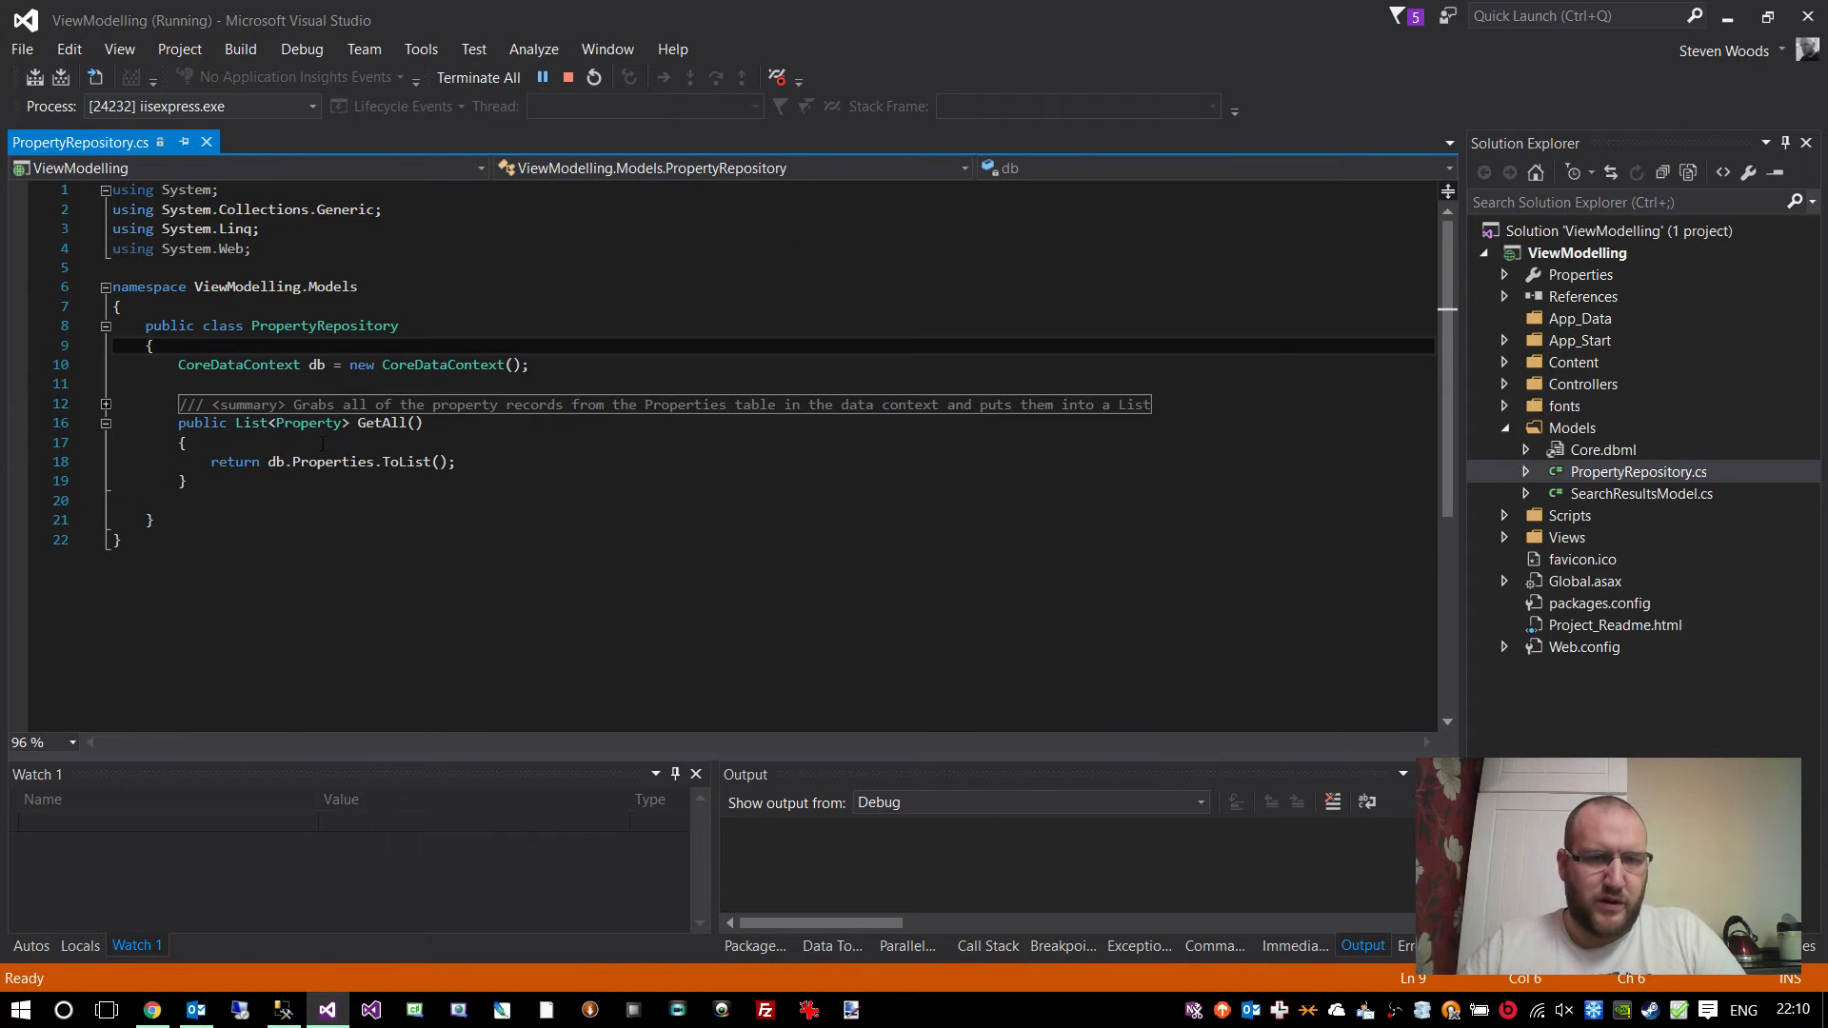
click(407, 422)
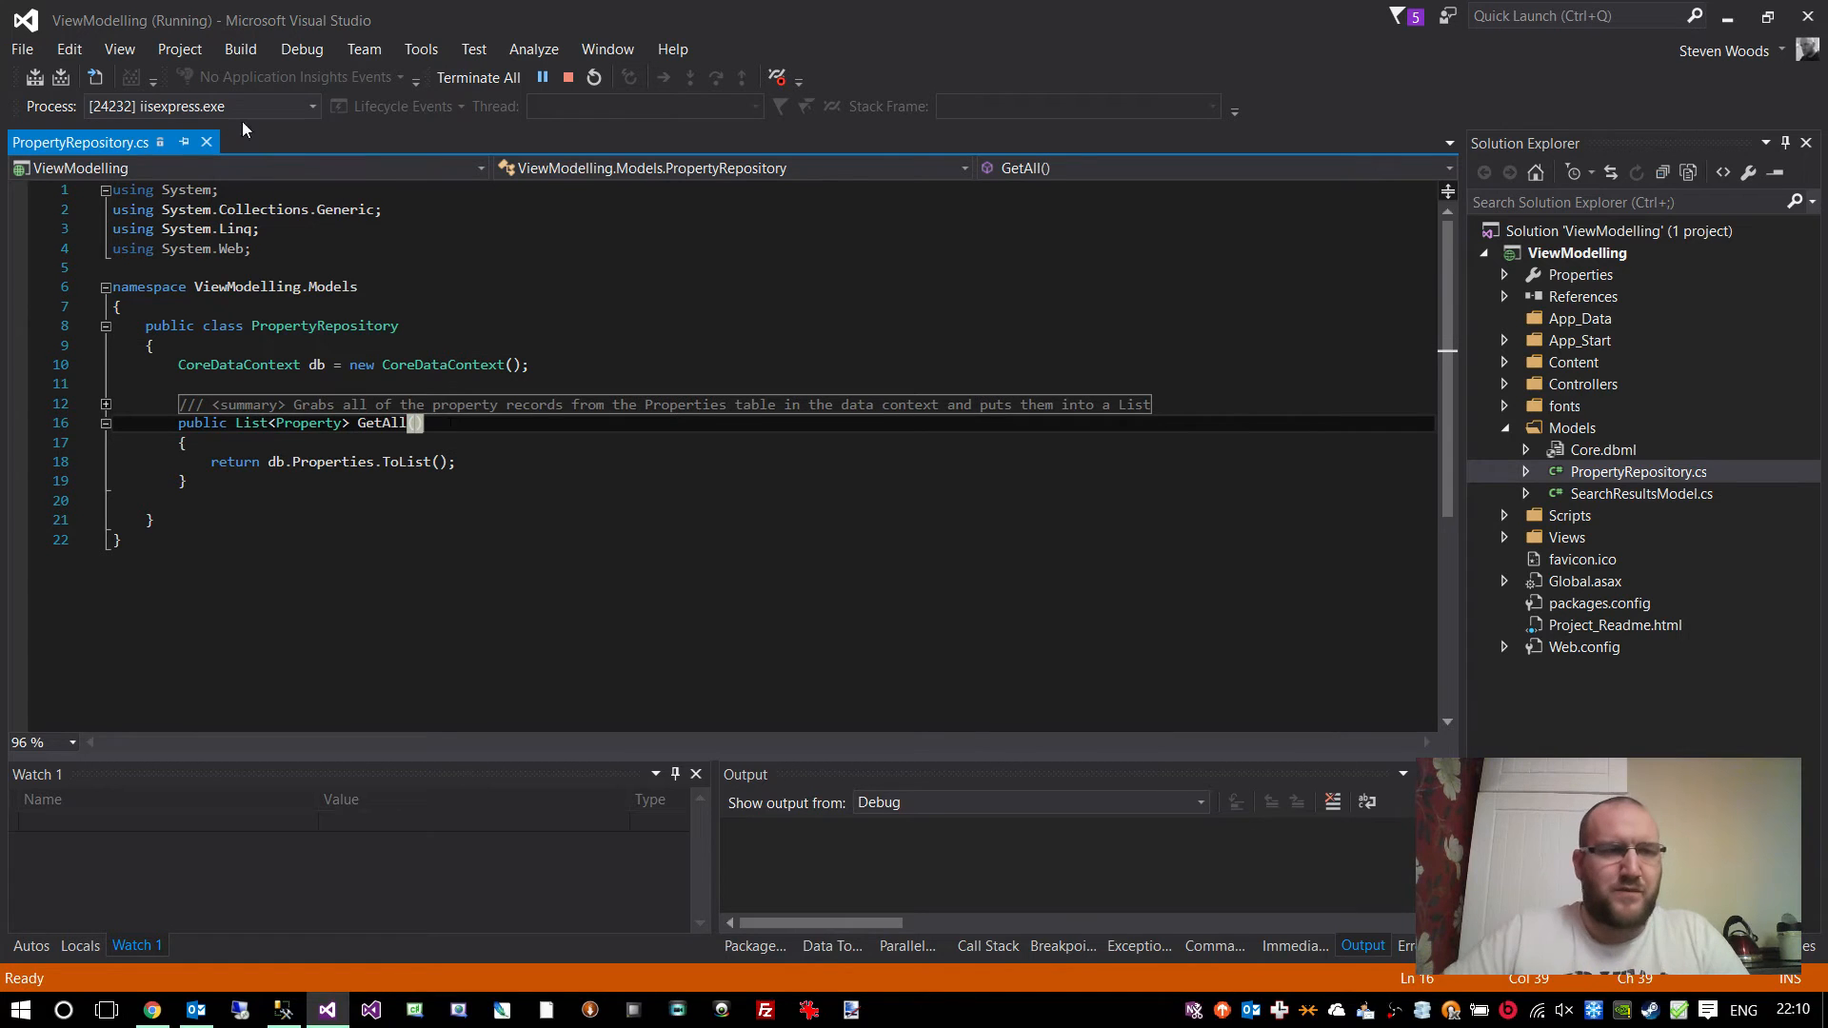
mouse_move(205, 141)
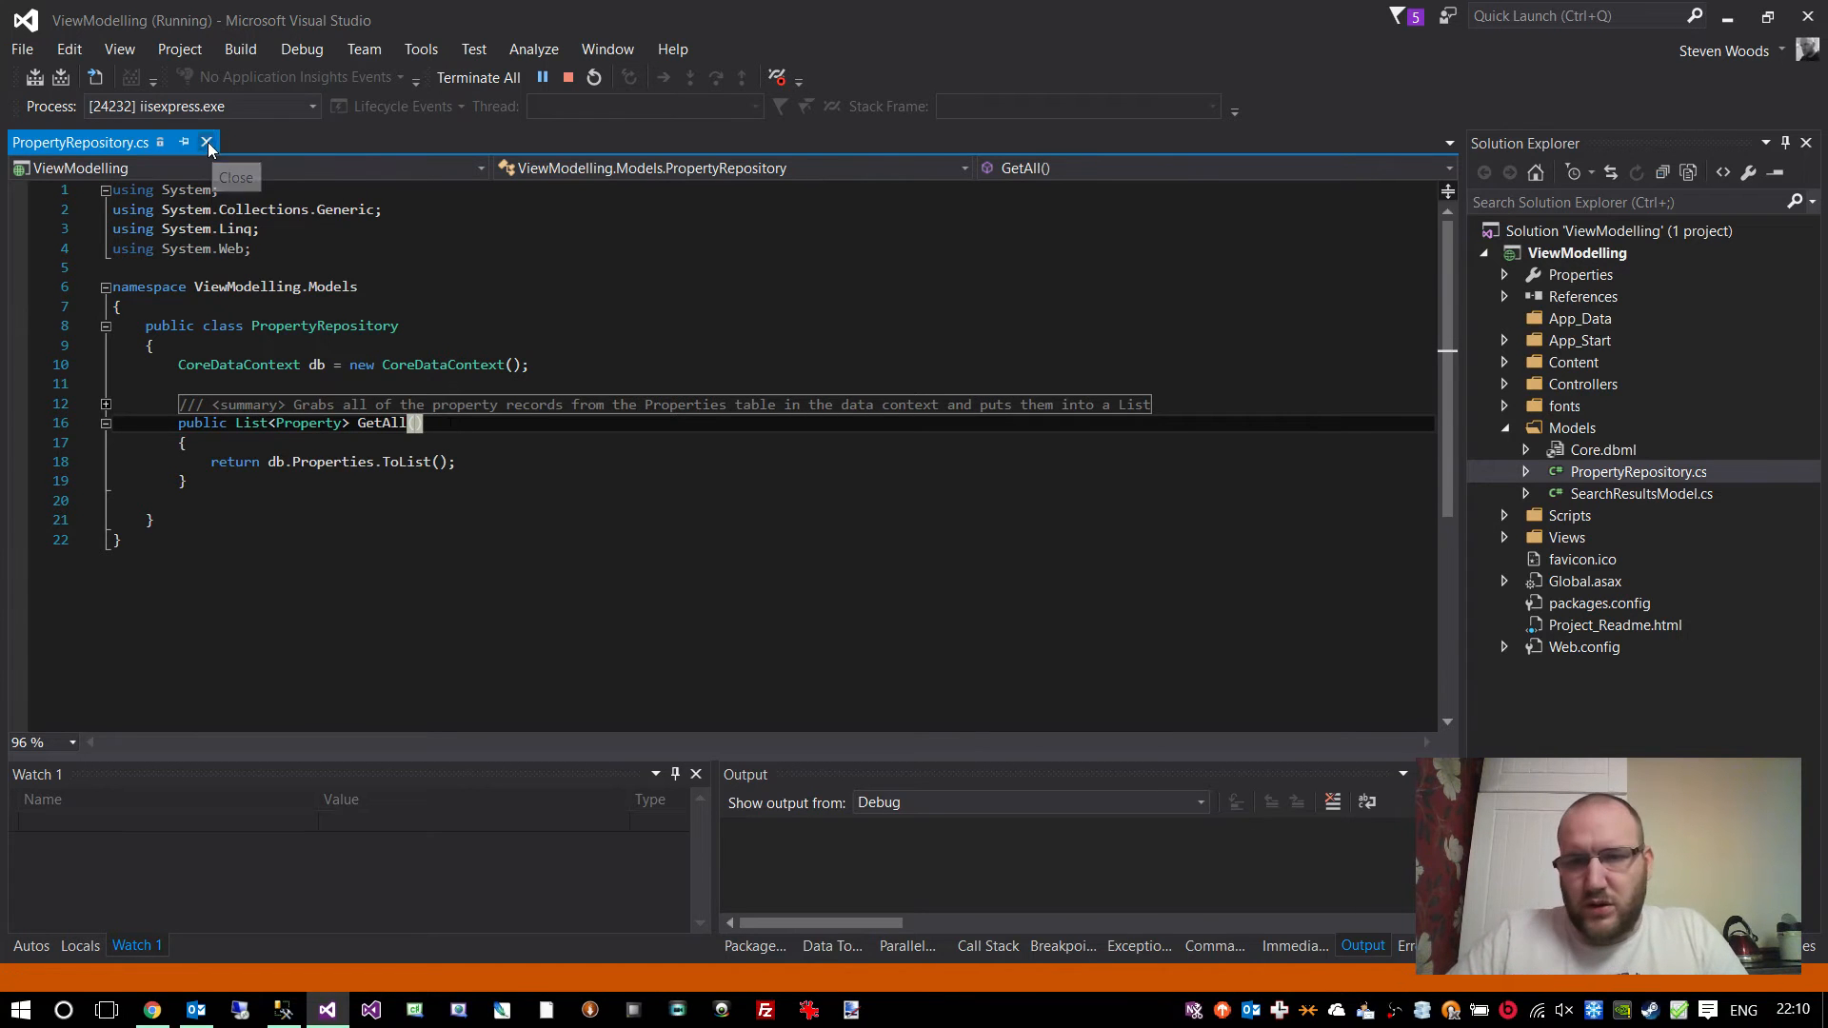
- Open HousesController.cs and point out the HttpVerbs.Get and HttpVerbs.Post Index actions
click(205, 143)
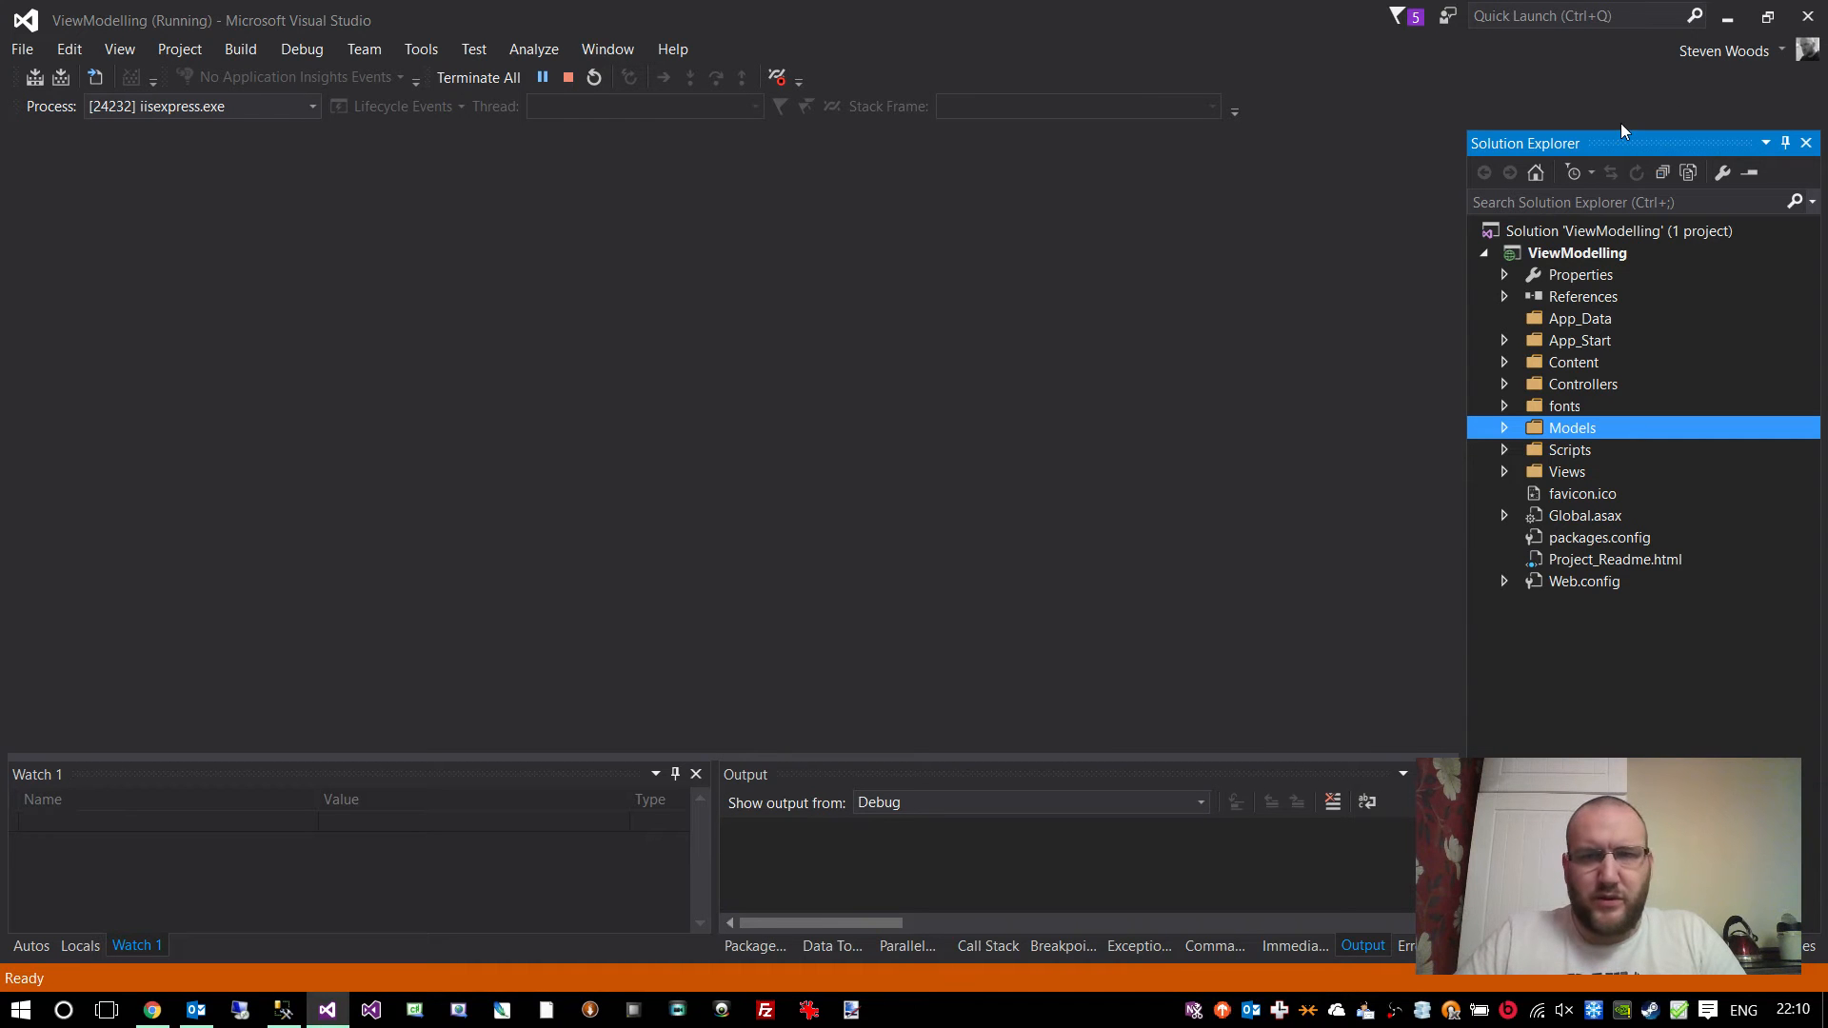
mouse_move(1498, 575)
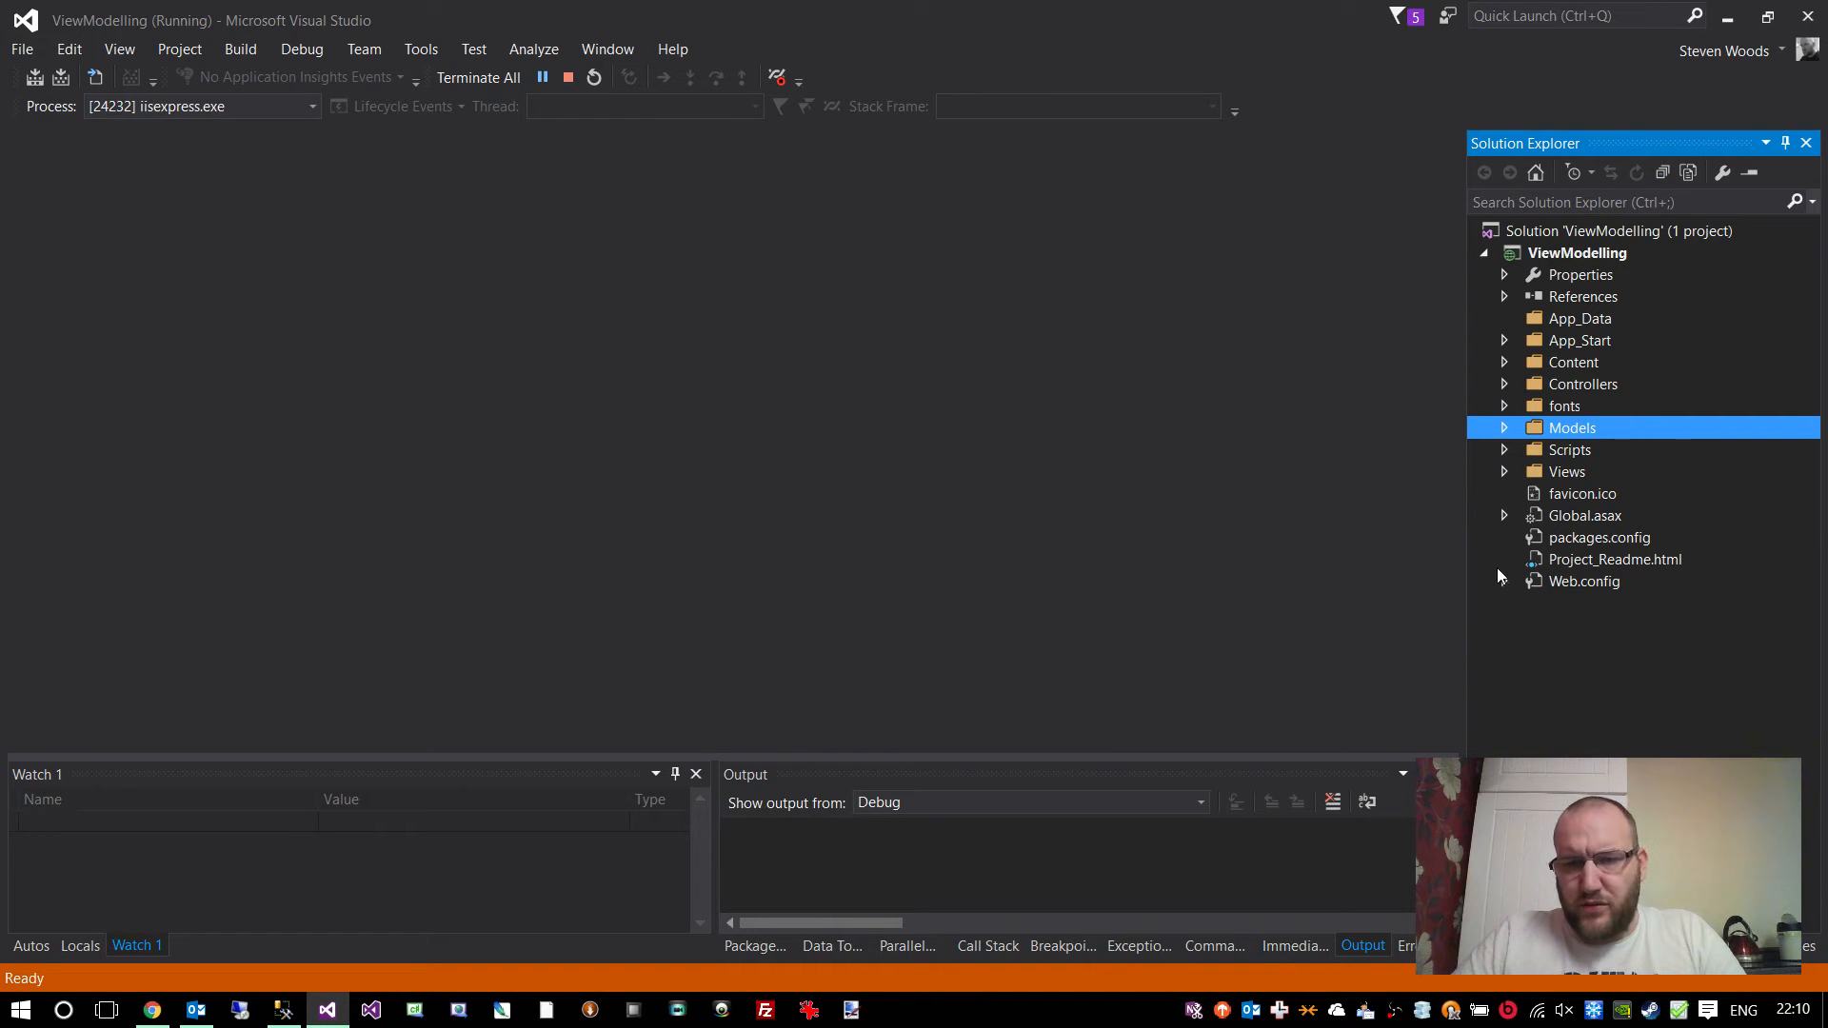
mouse_move(1507, 388)
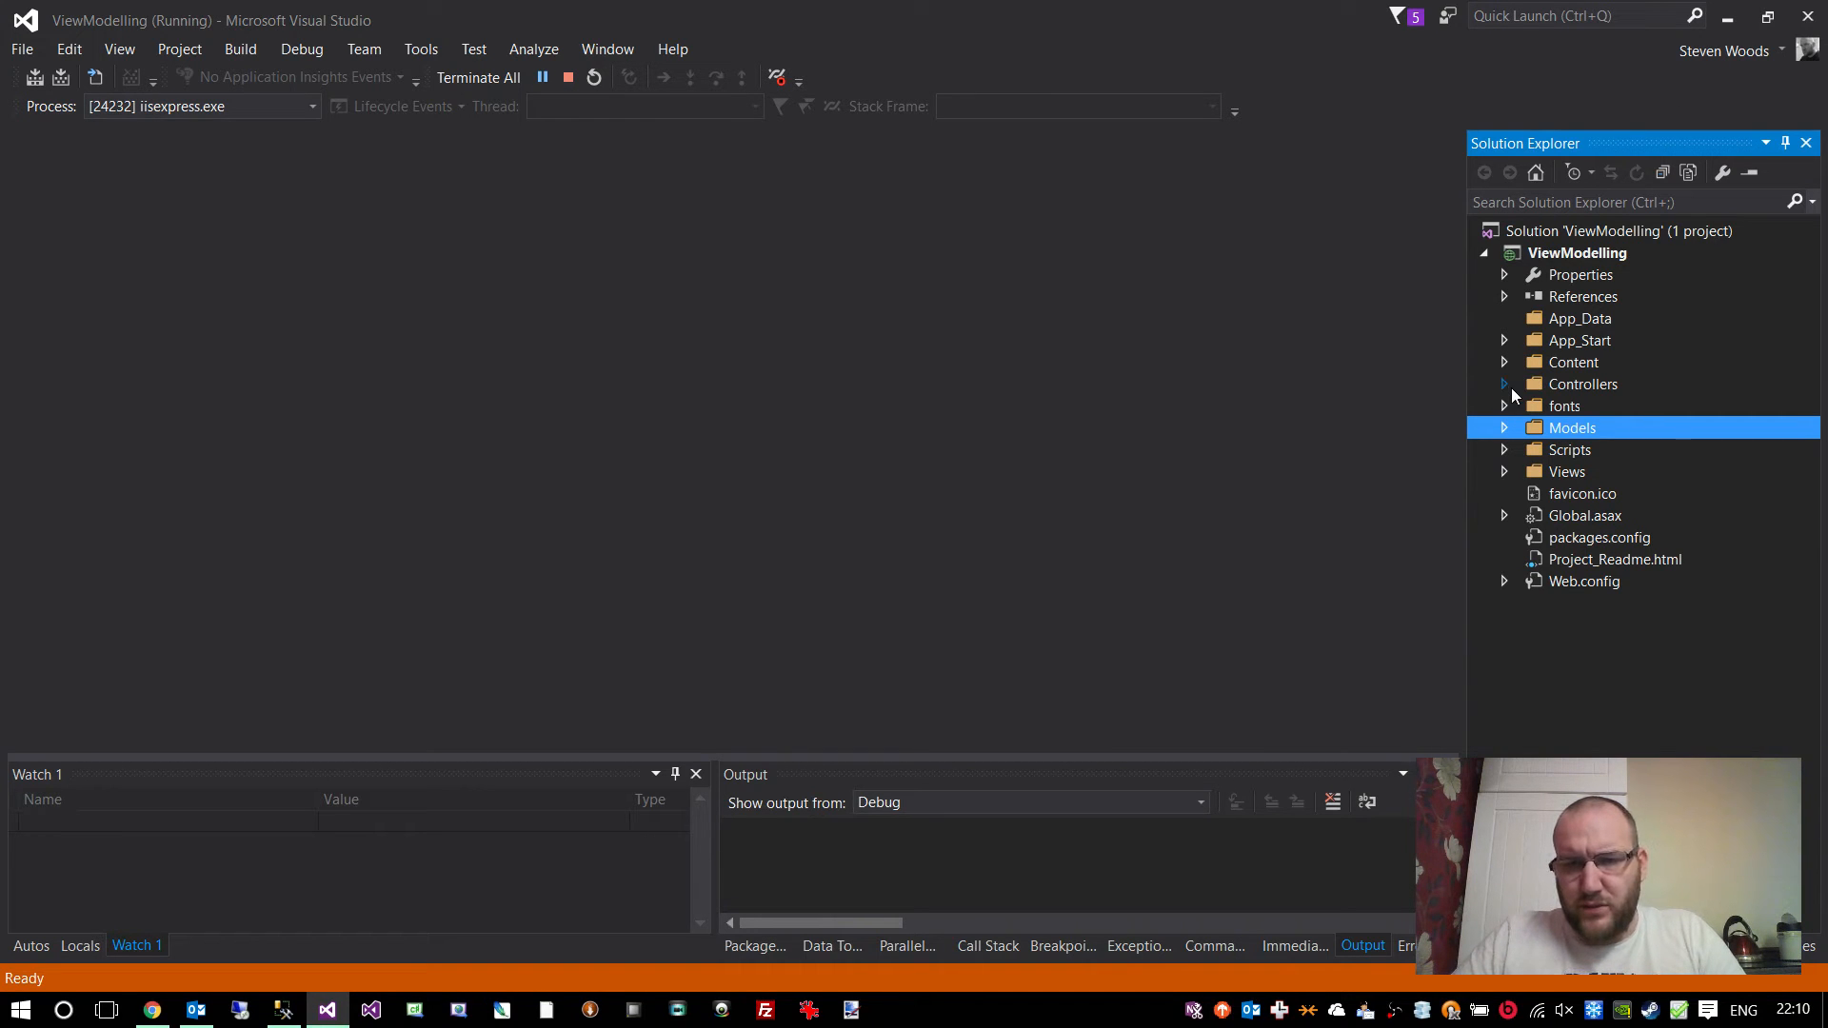
double_click(1630, 429)
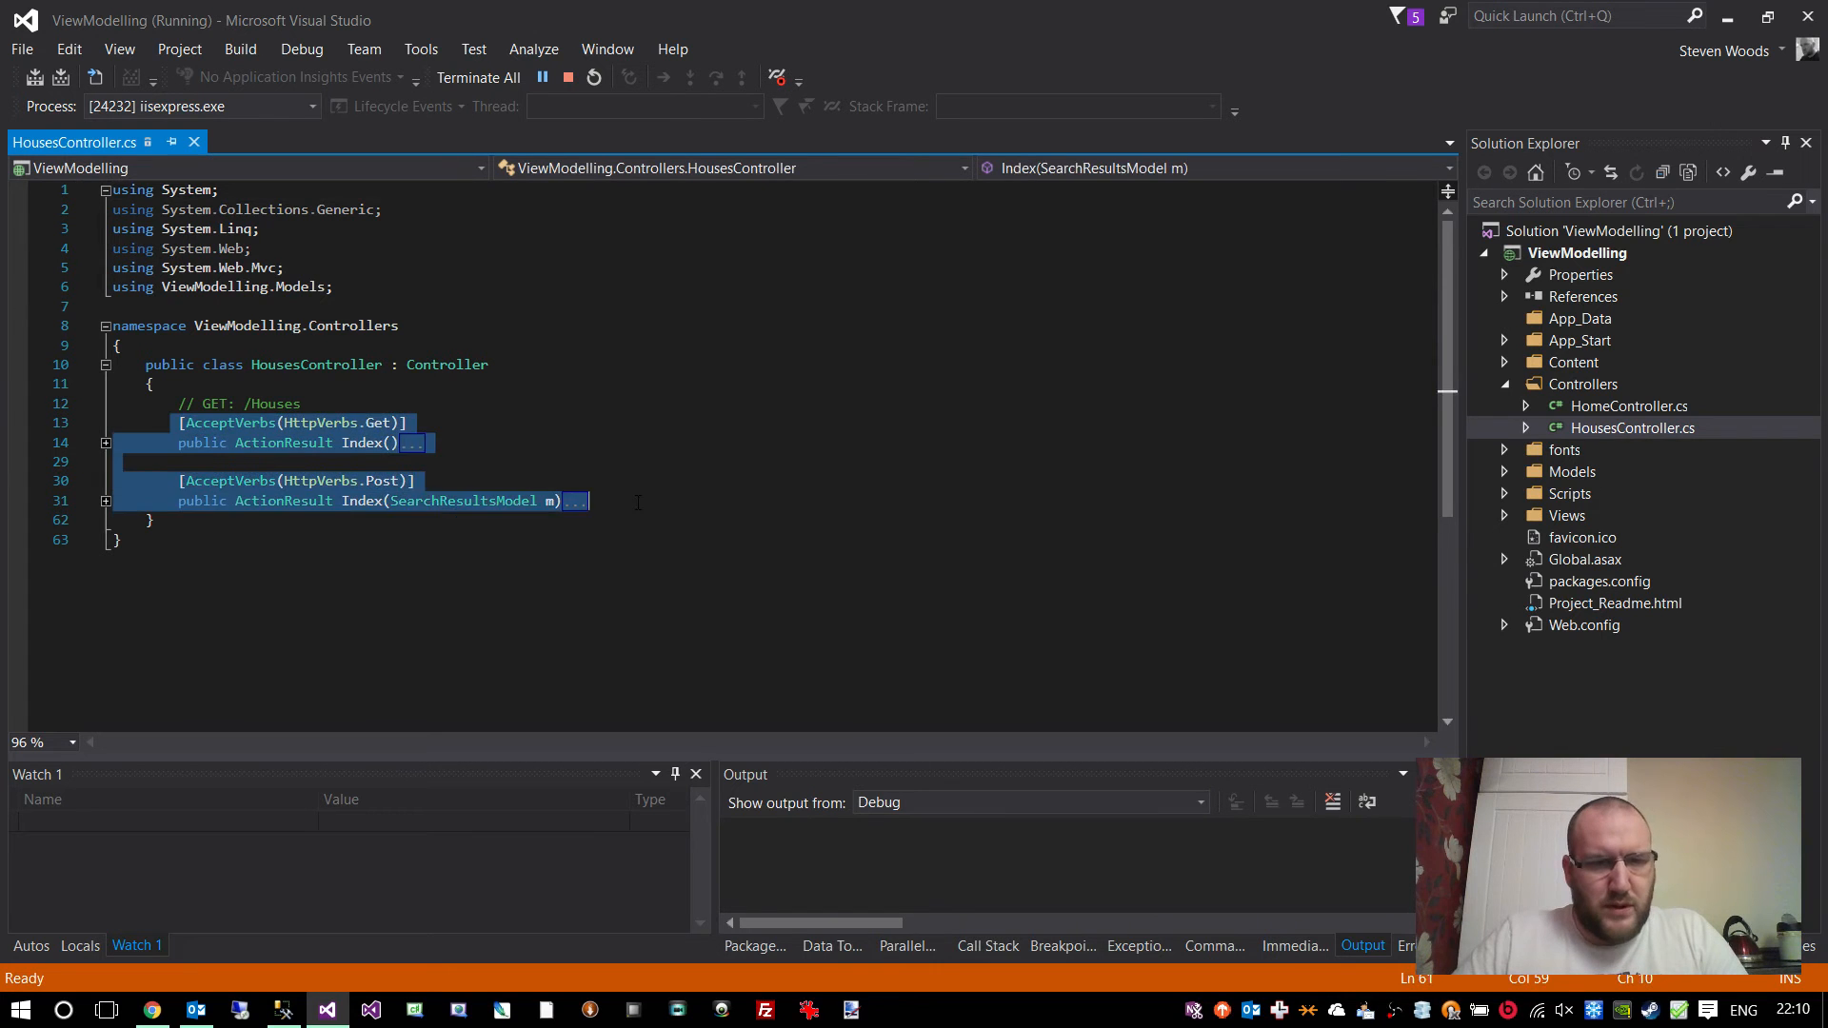
click(339, 423)
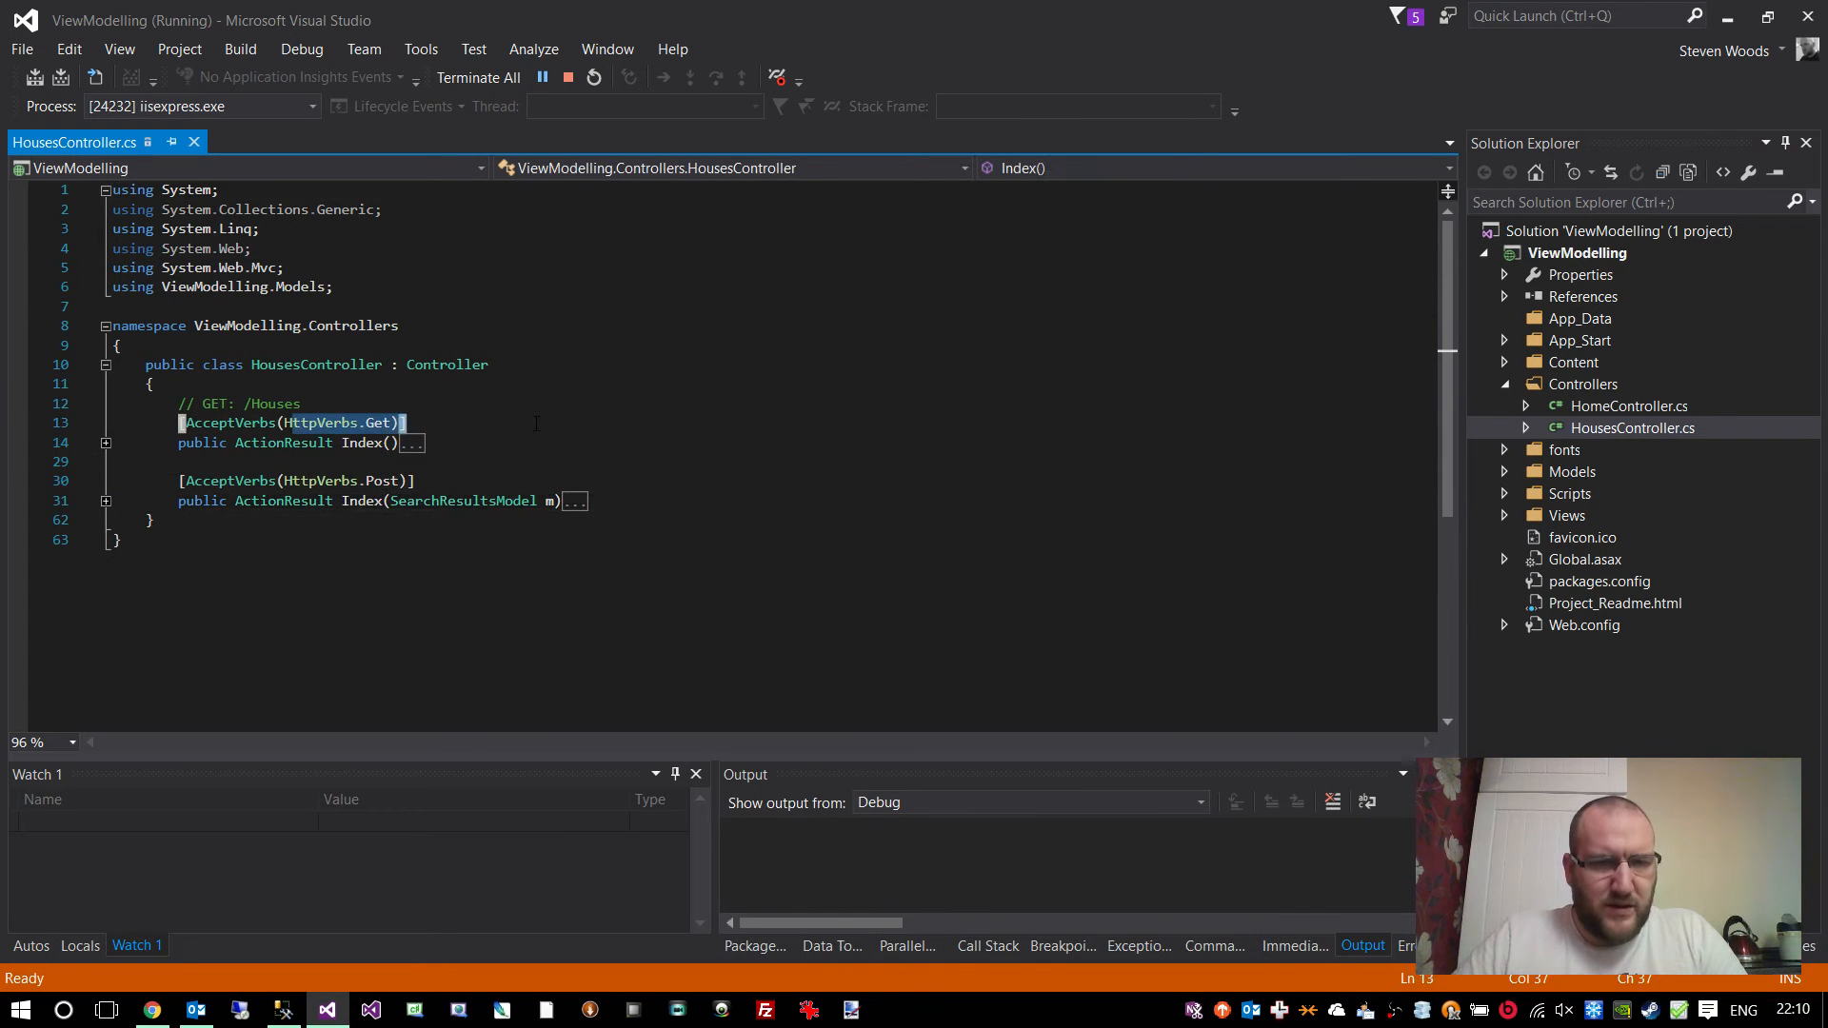
click(297, 480)
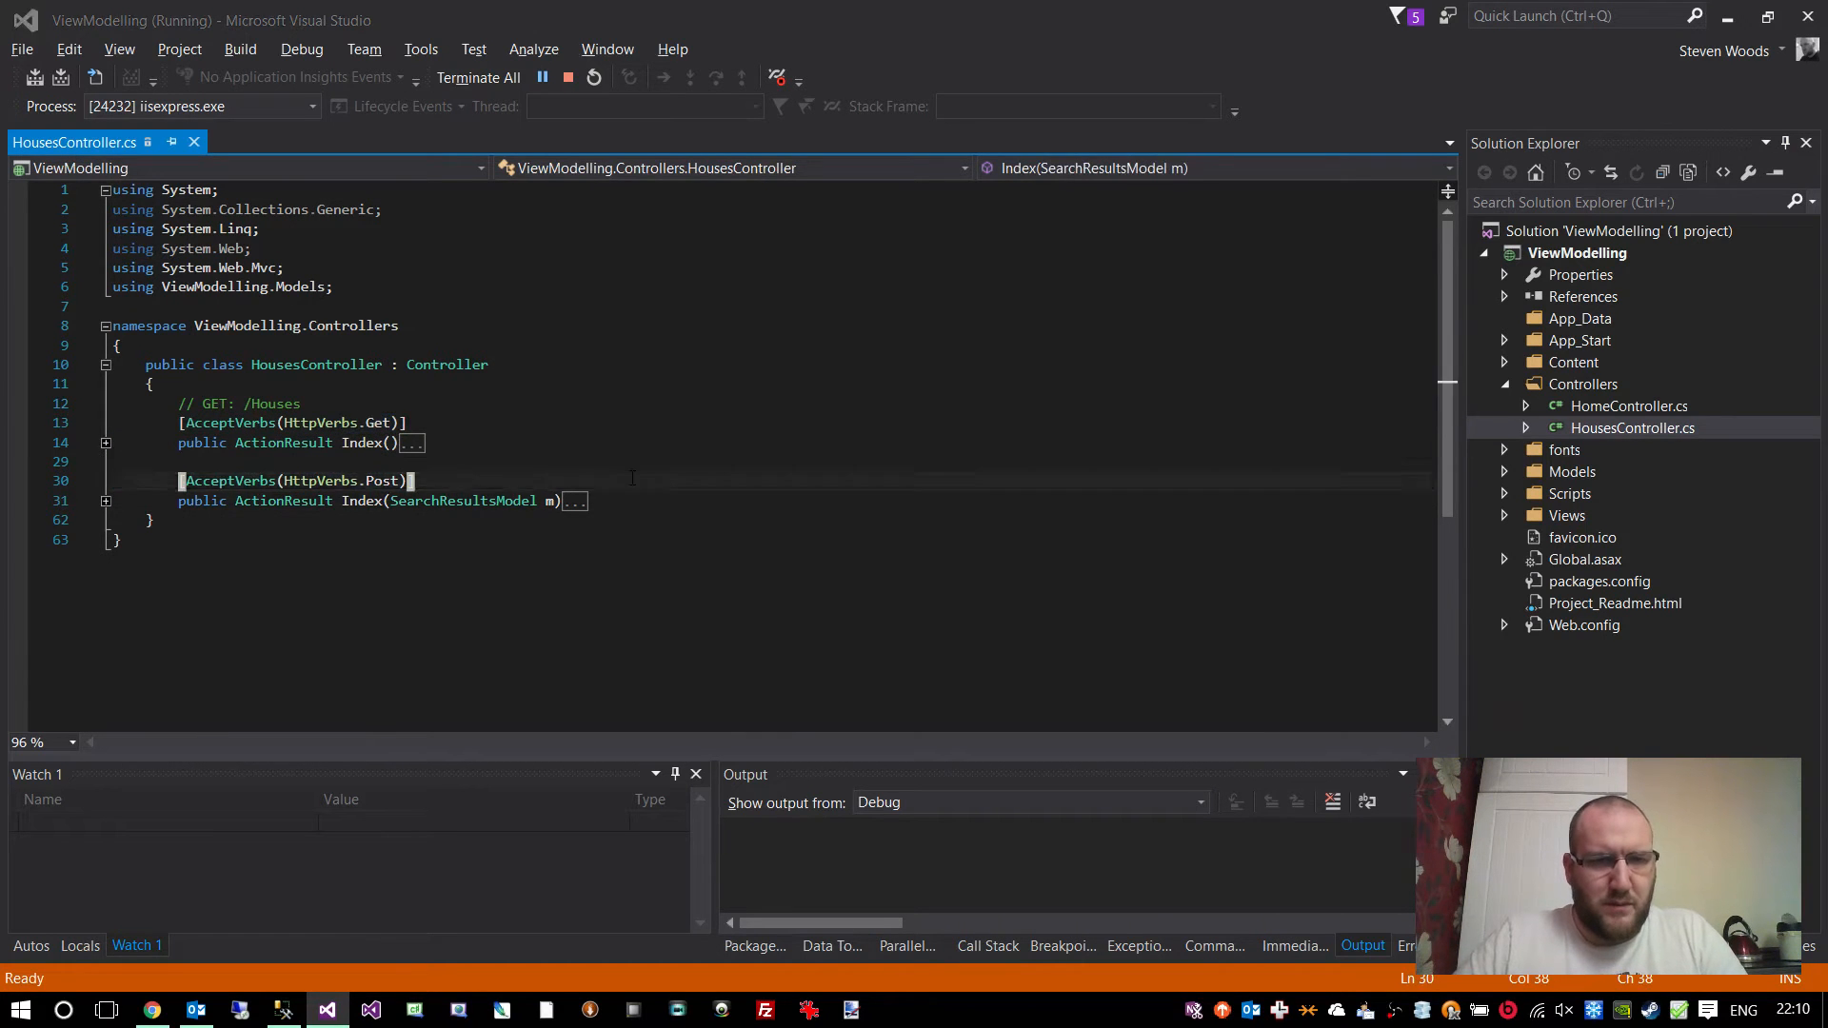
click(152, 1009)
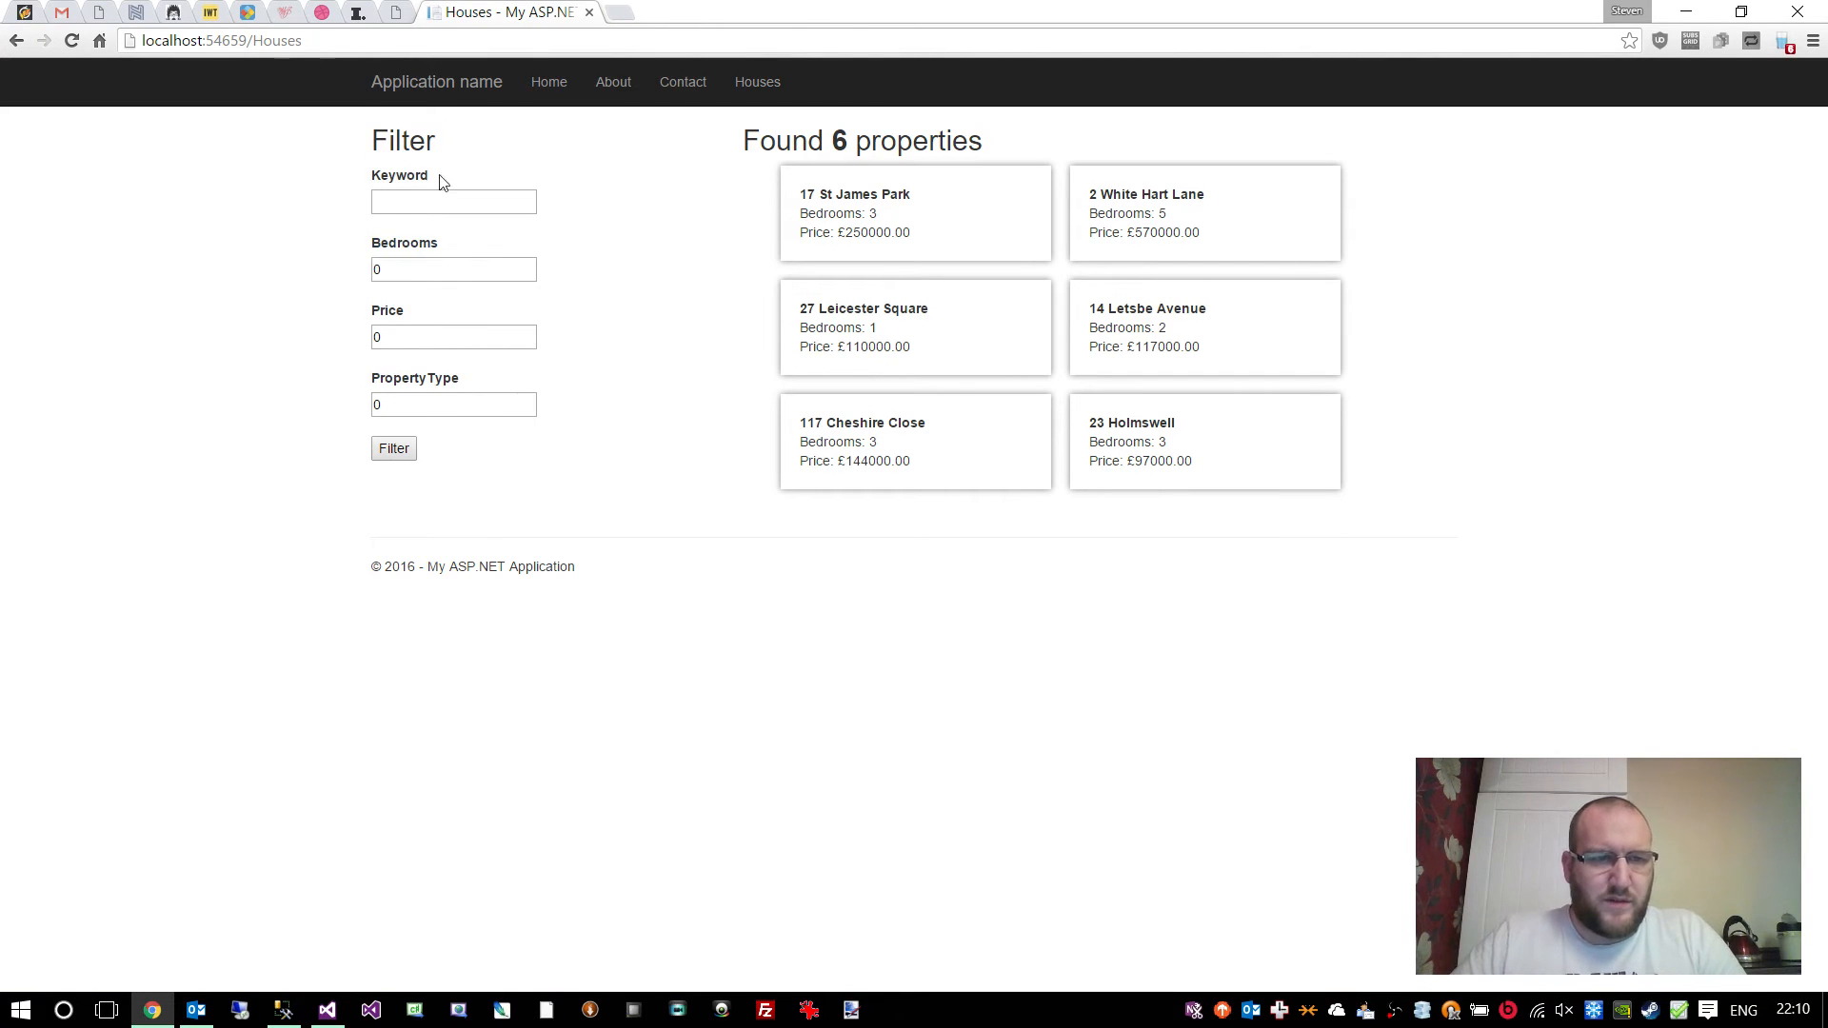
- Return from the Houses page in Chrome to the HousesController code
click(328, 1009)
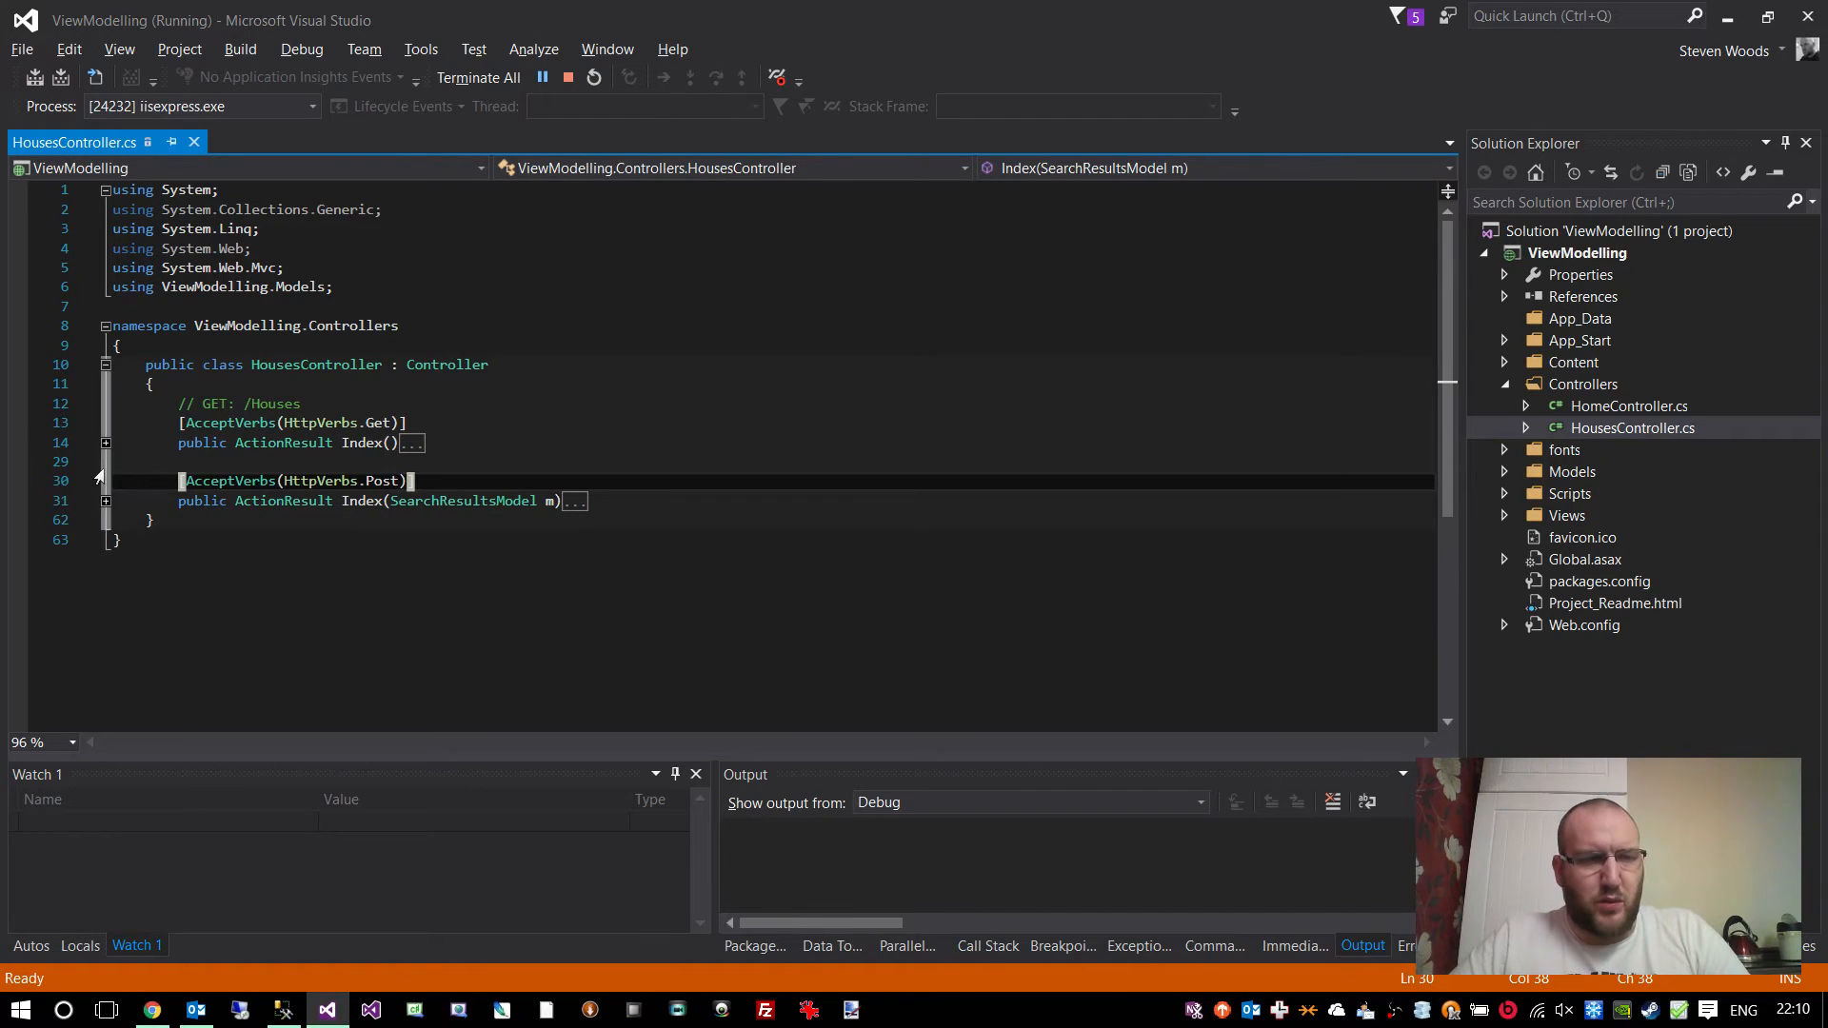
- Expand the GET Index action, highlight propertiesRep.GetAll() and PropertyResults, and reveal Views/Houses
click(104, 443)
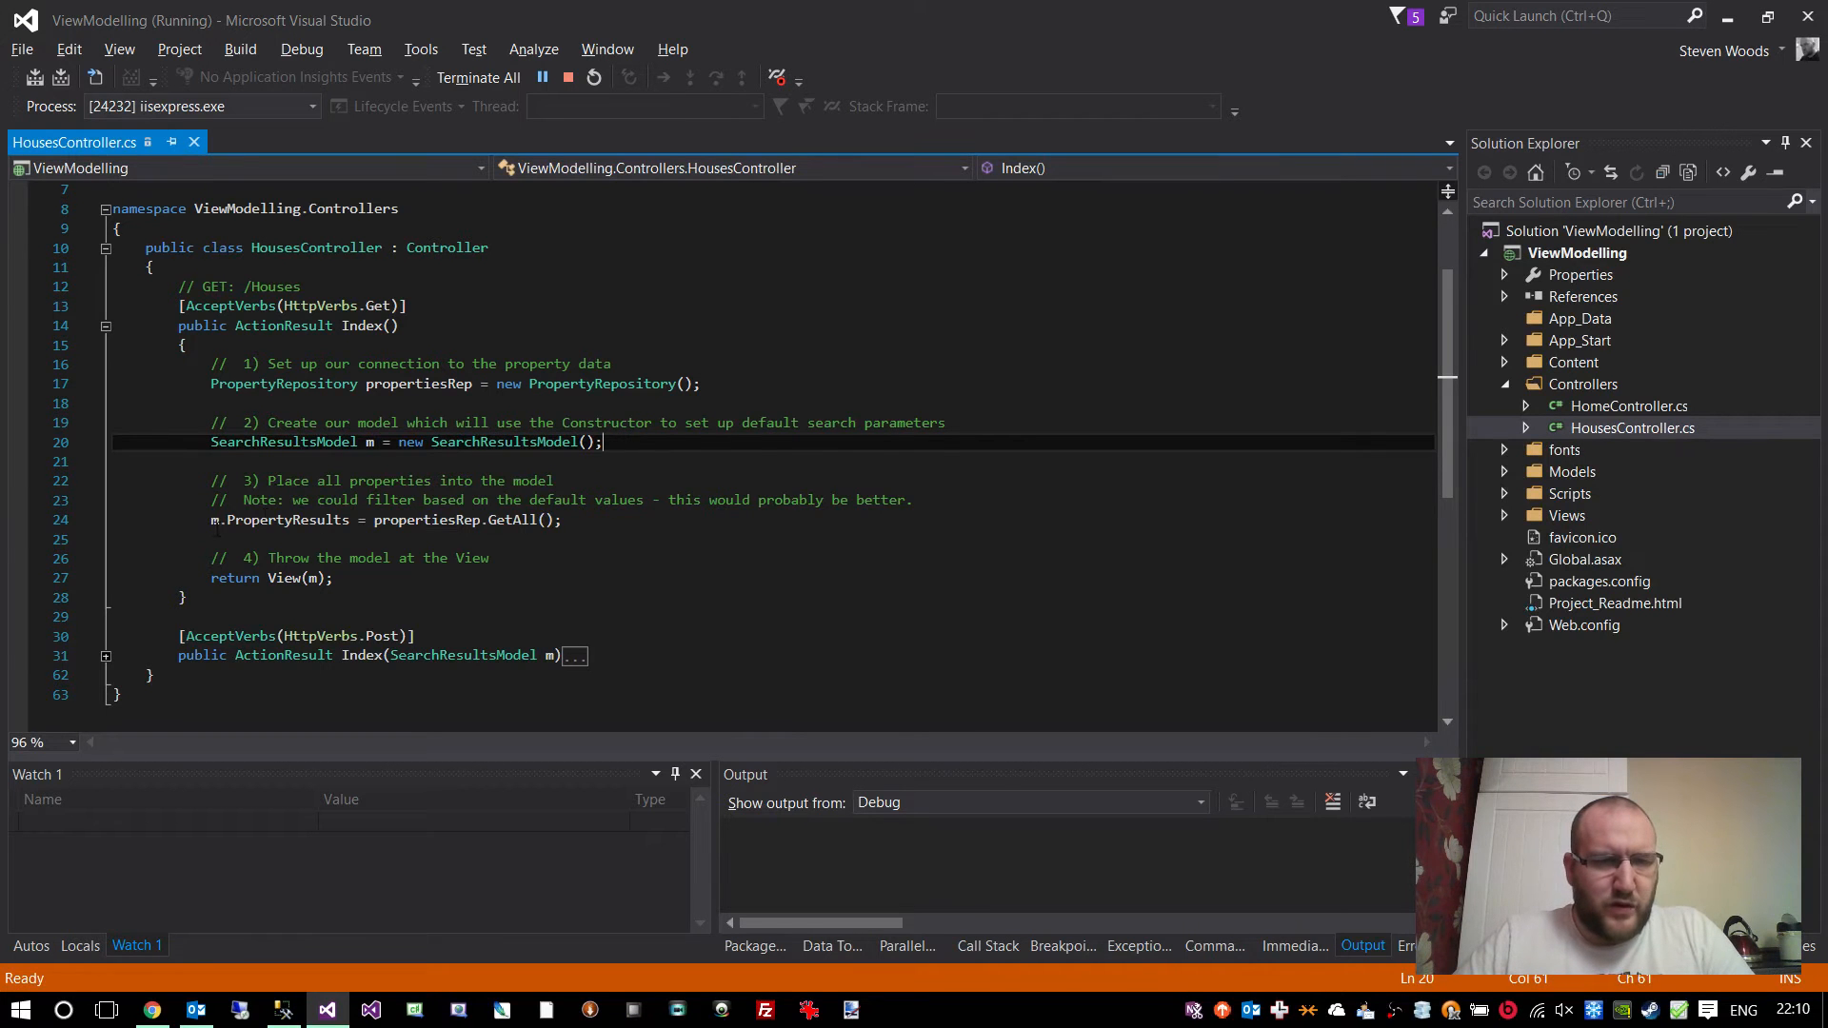
double_click(279, 517)
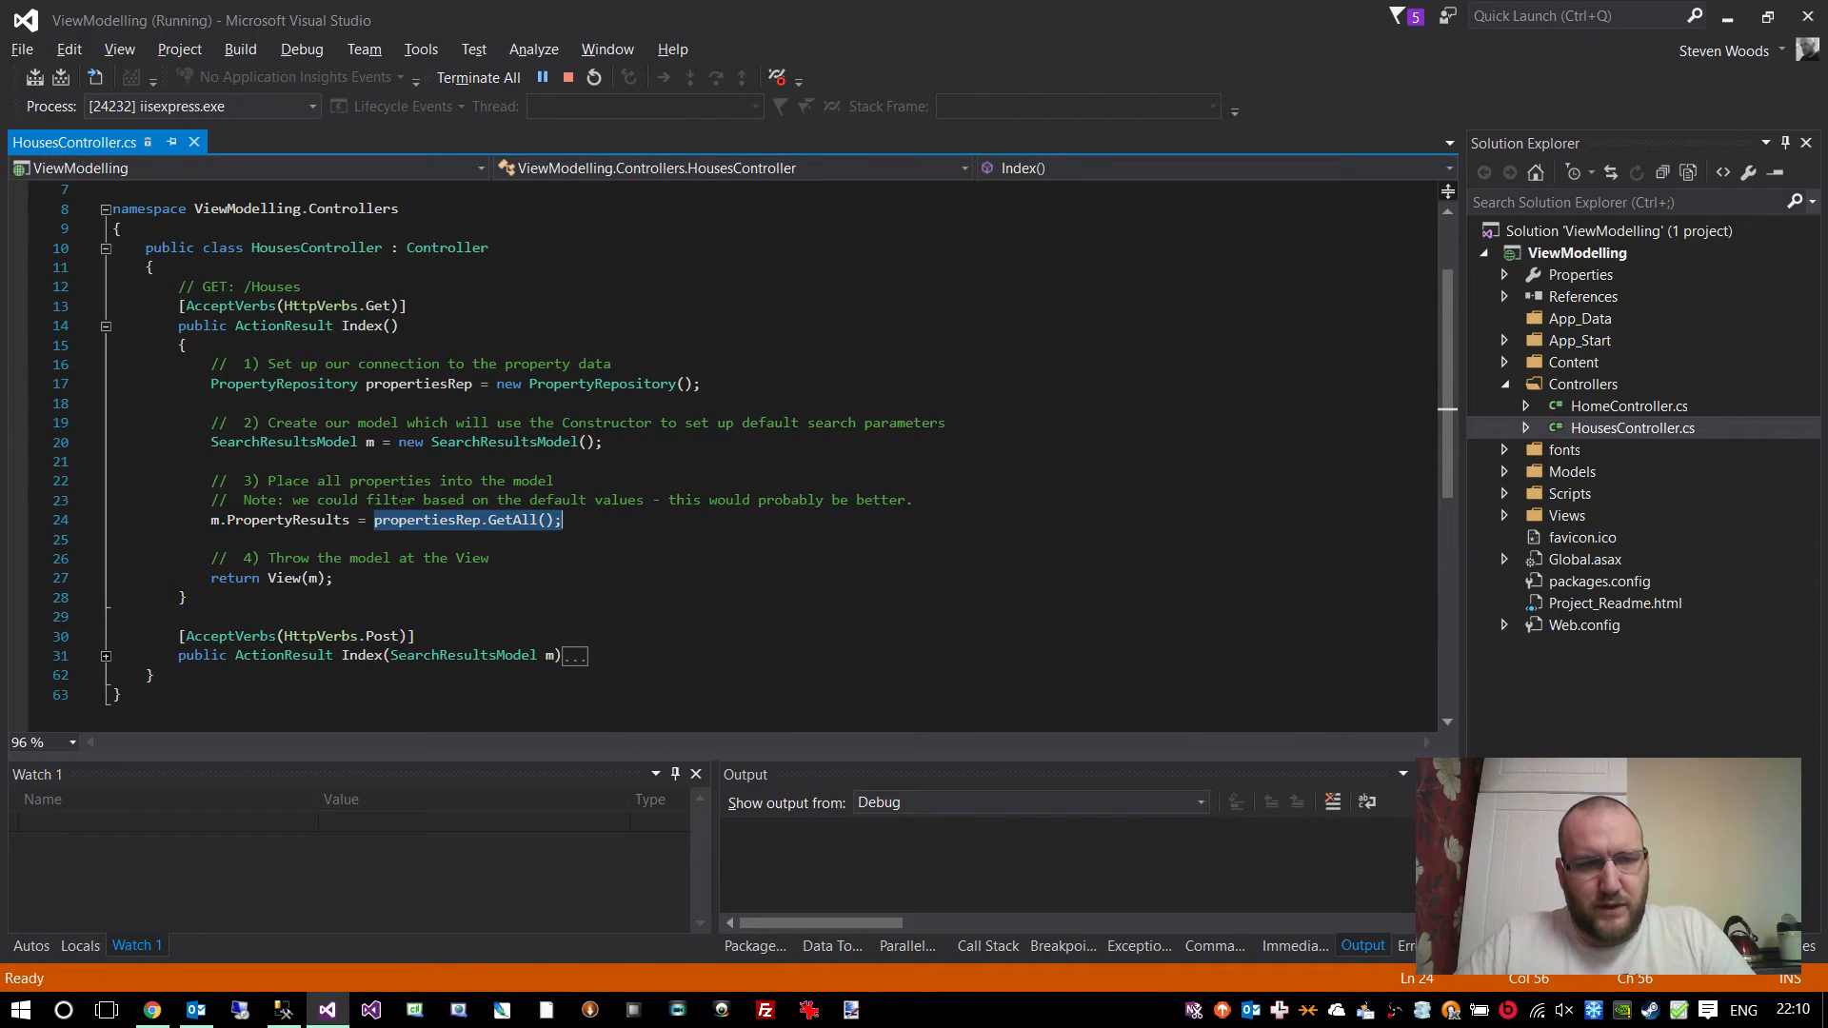
double_click(512, 520)
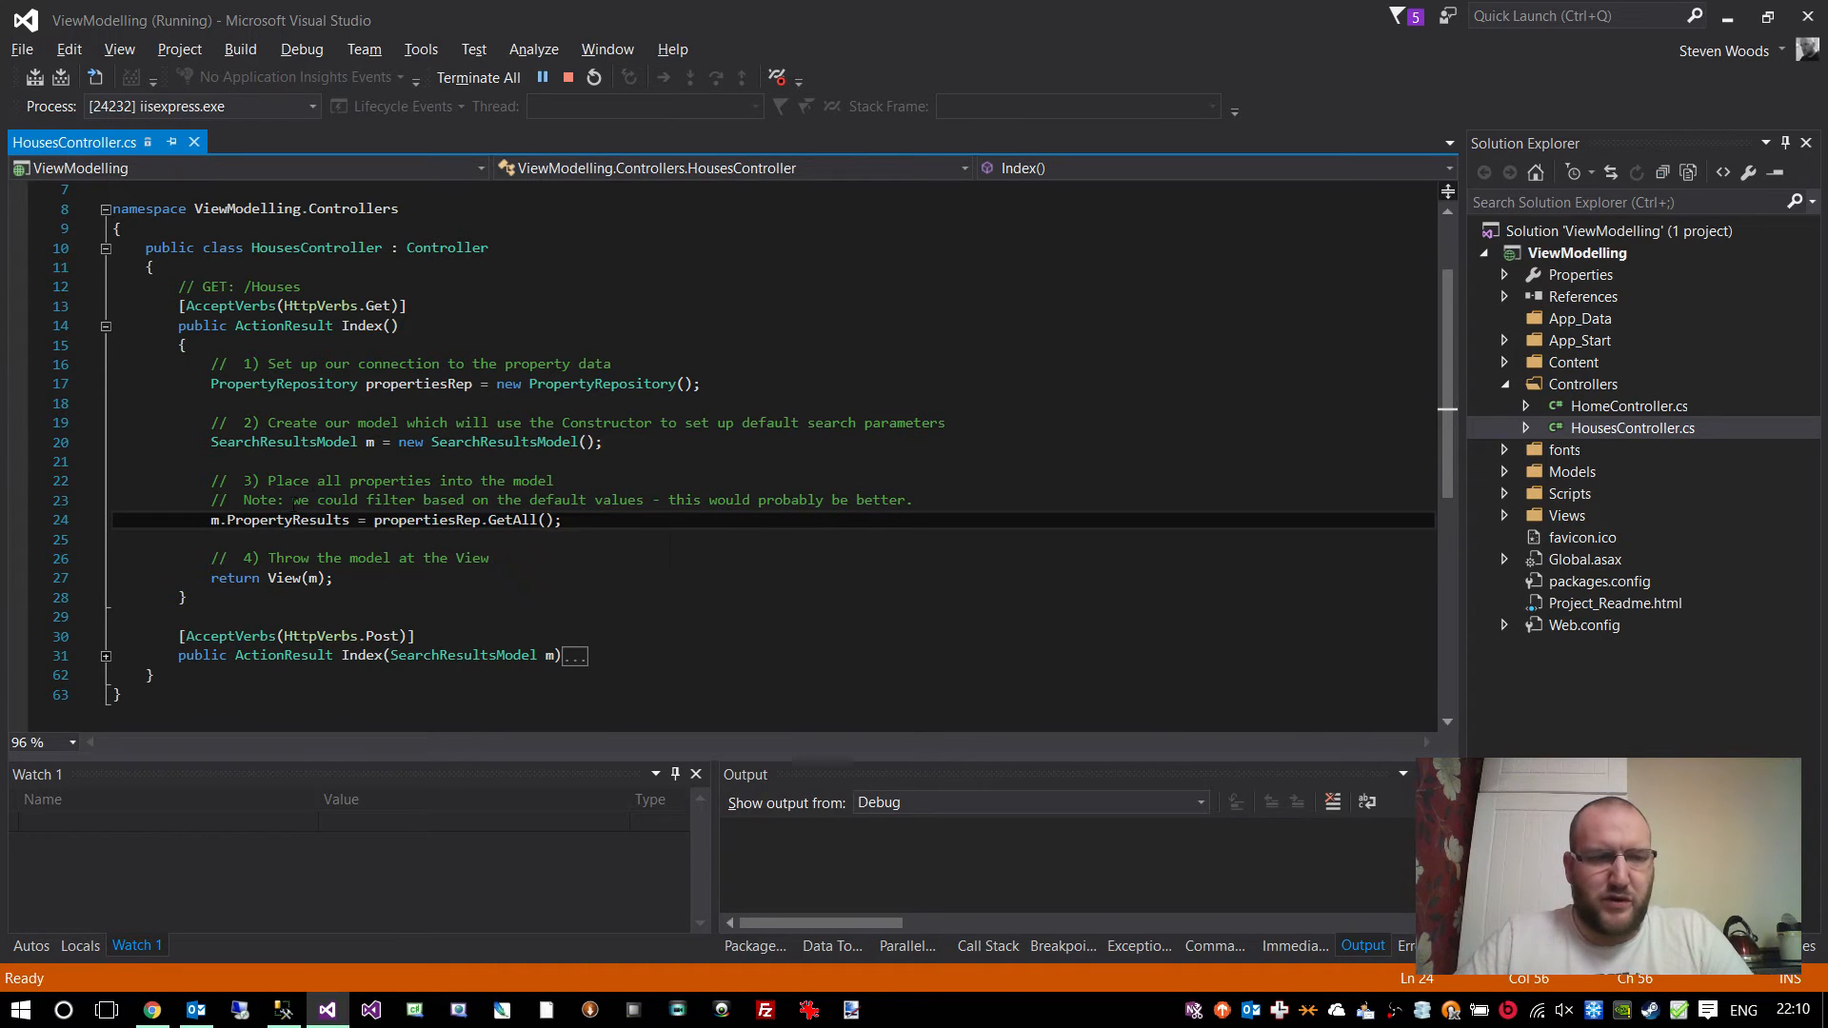
double_click(286, 518)
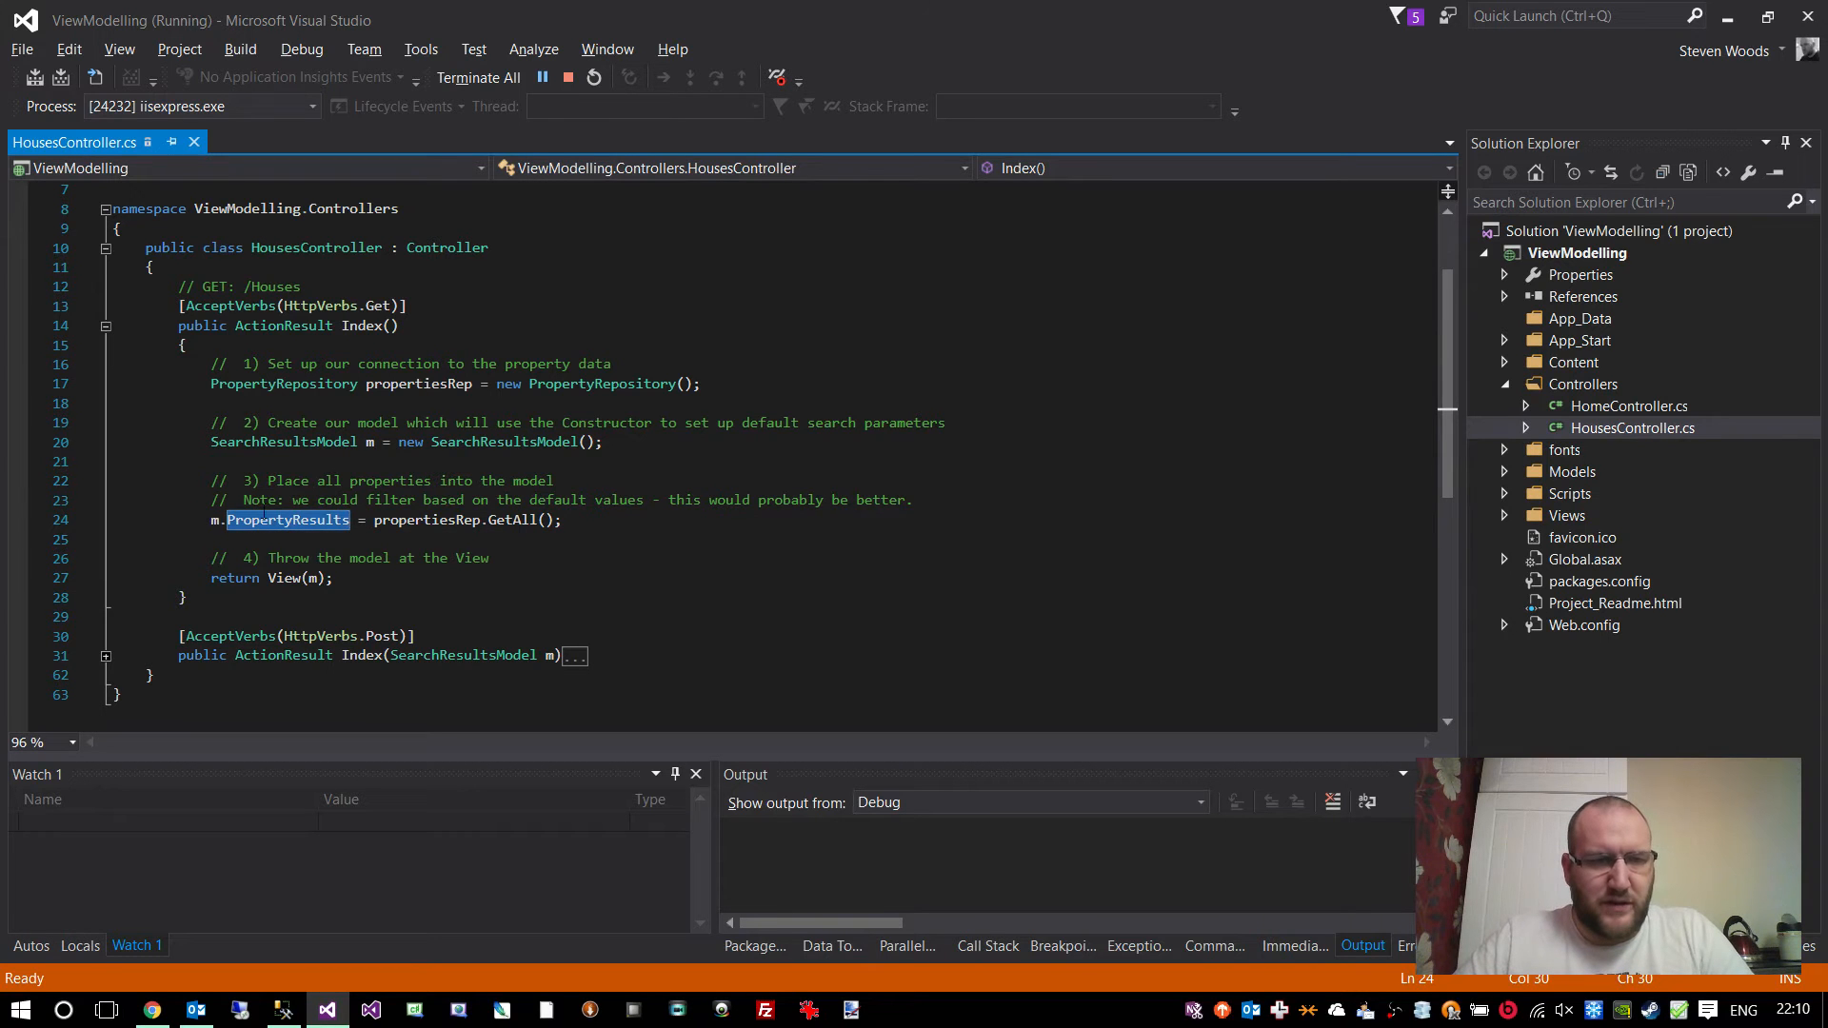
click(276, 579)
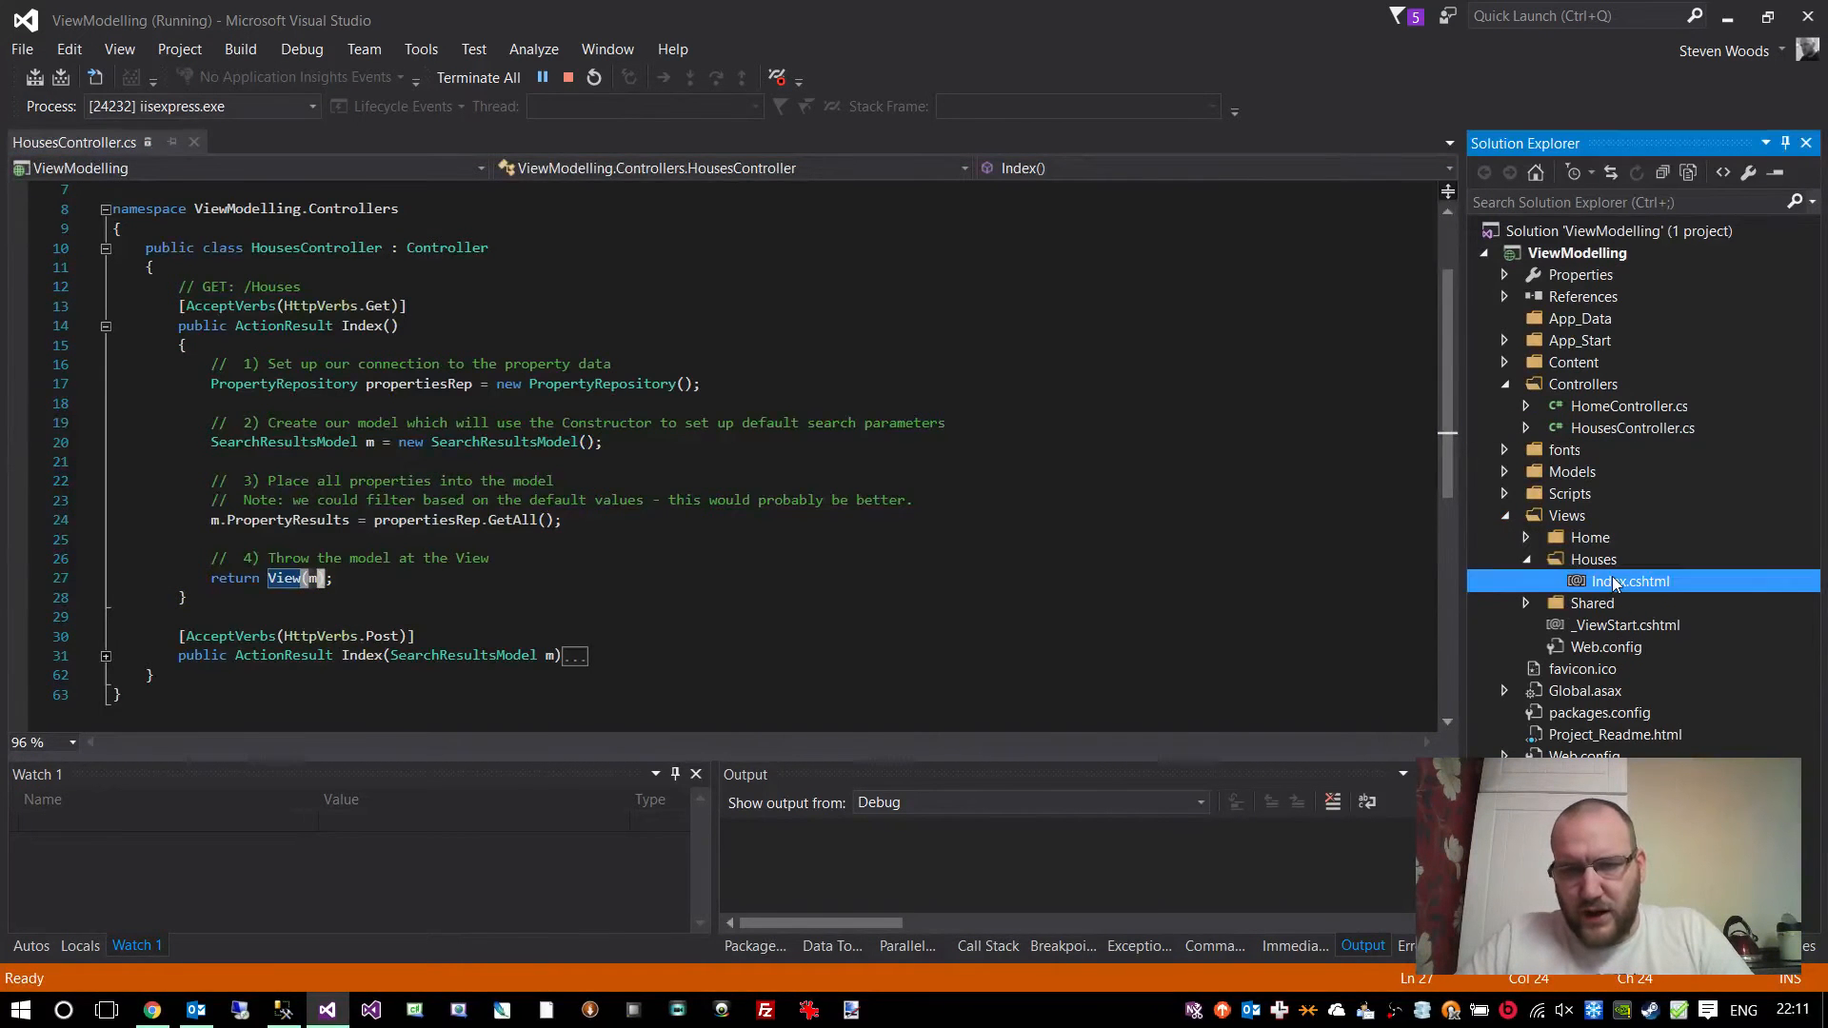
- Open Houses Index.cshtml and review its foreach loop over Model.PropertyResults
double_click(1630, 580)
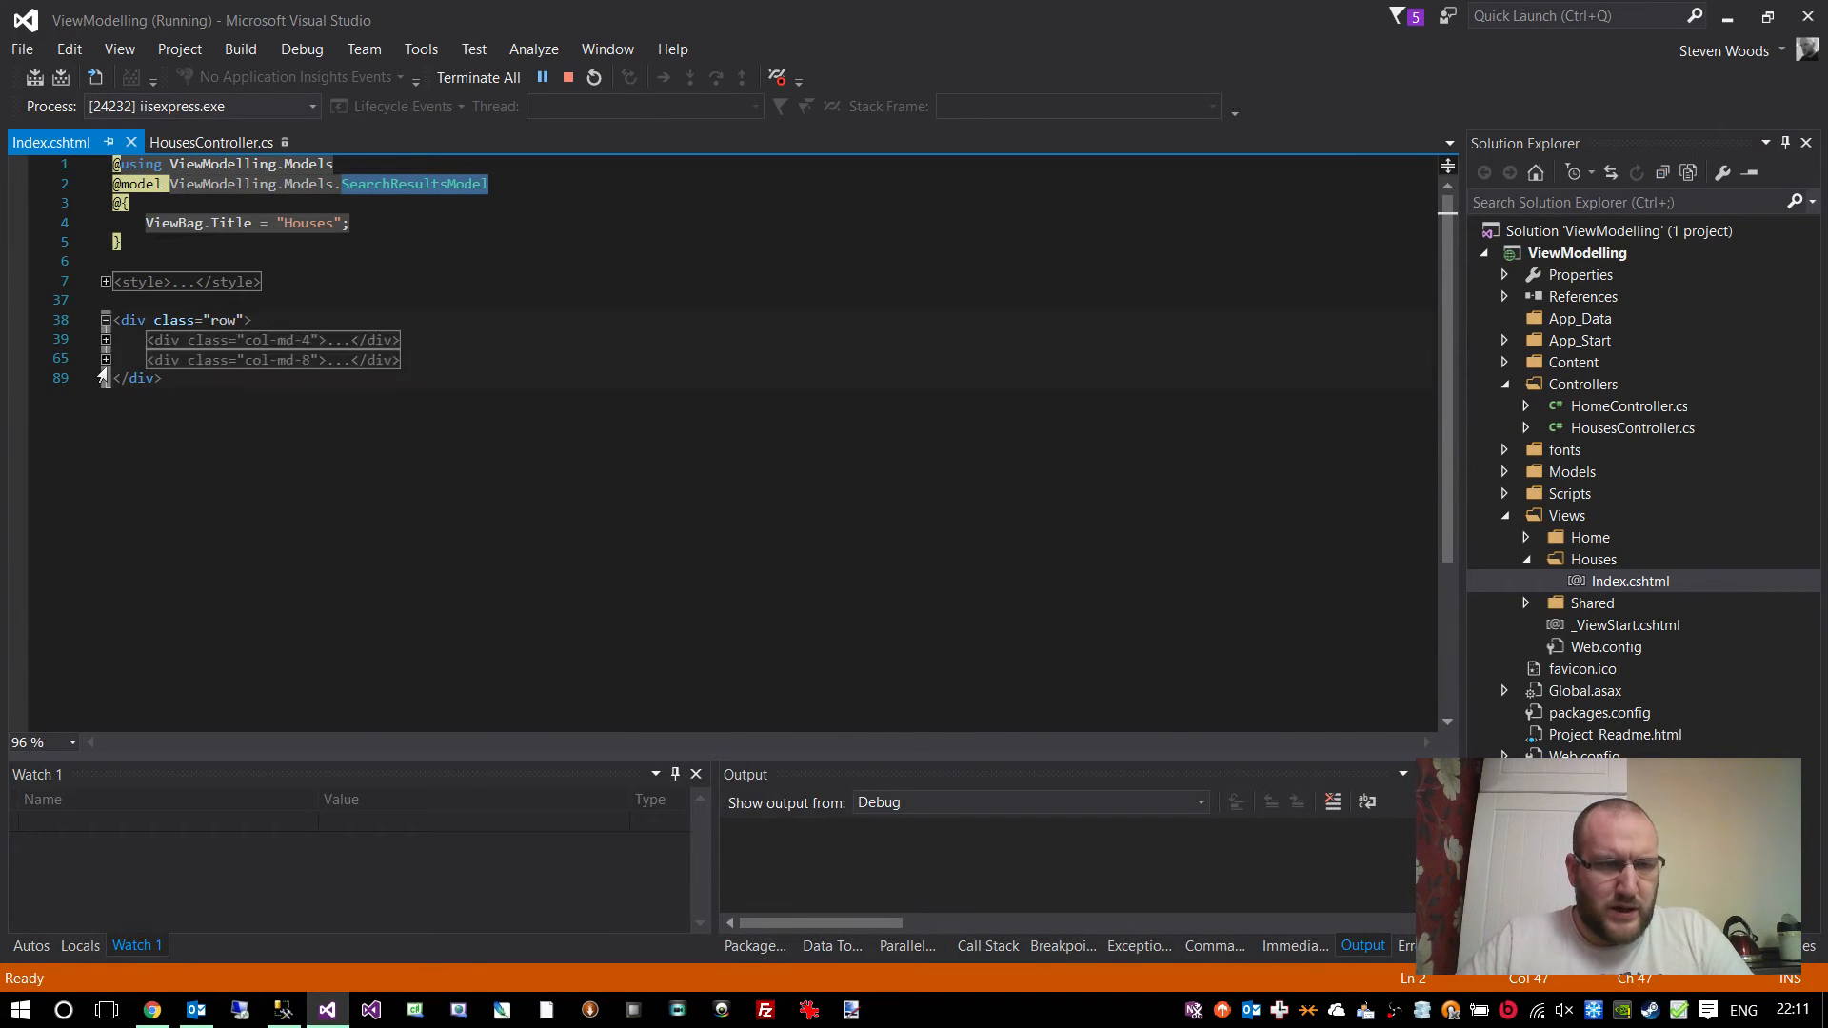
scroll(down, 3)
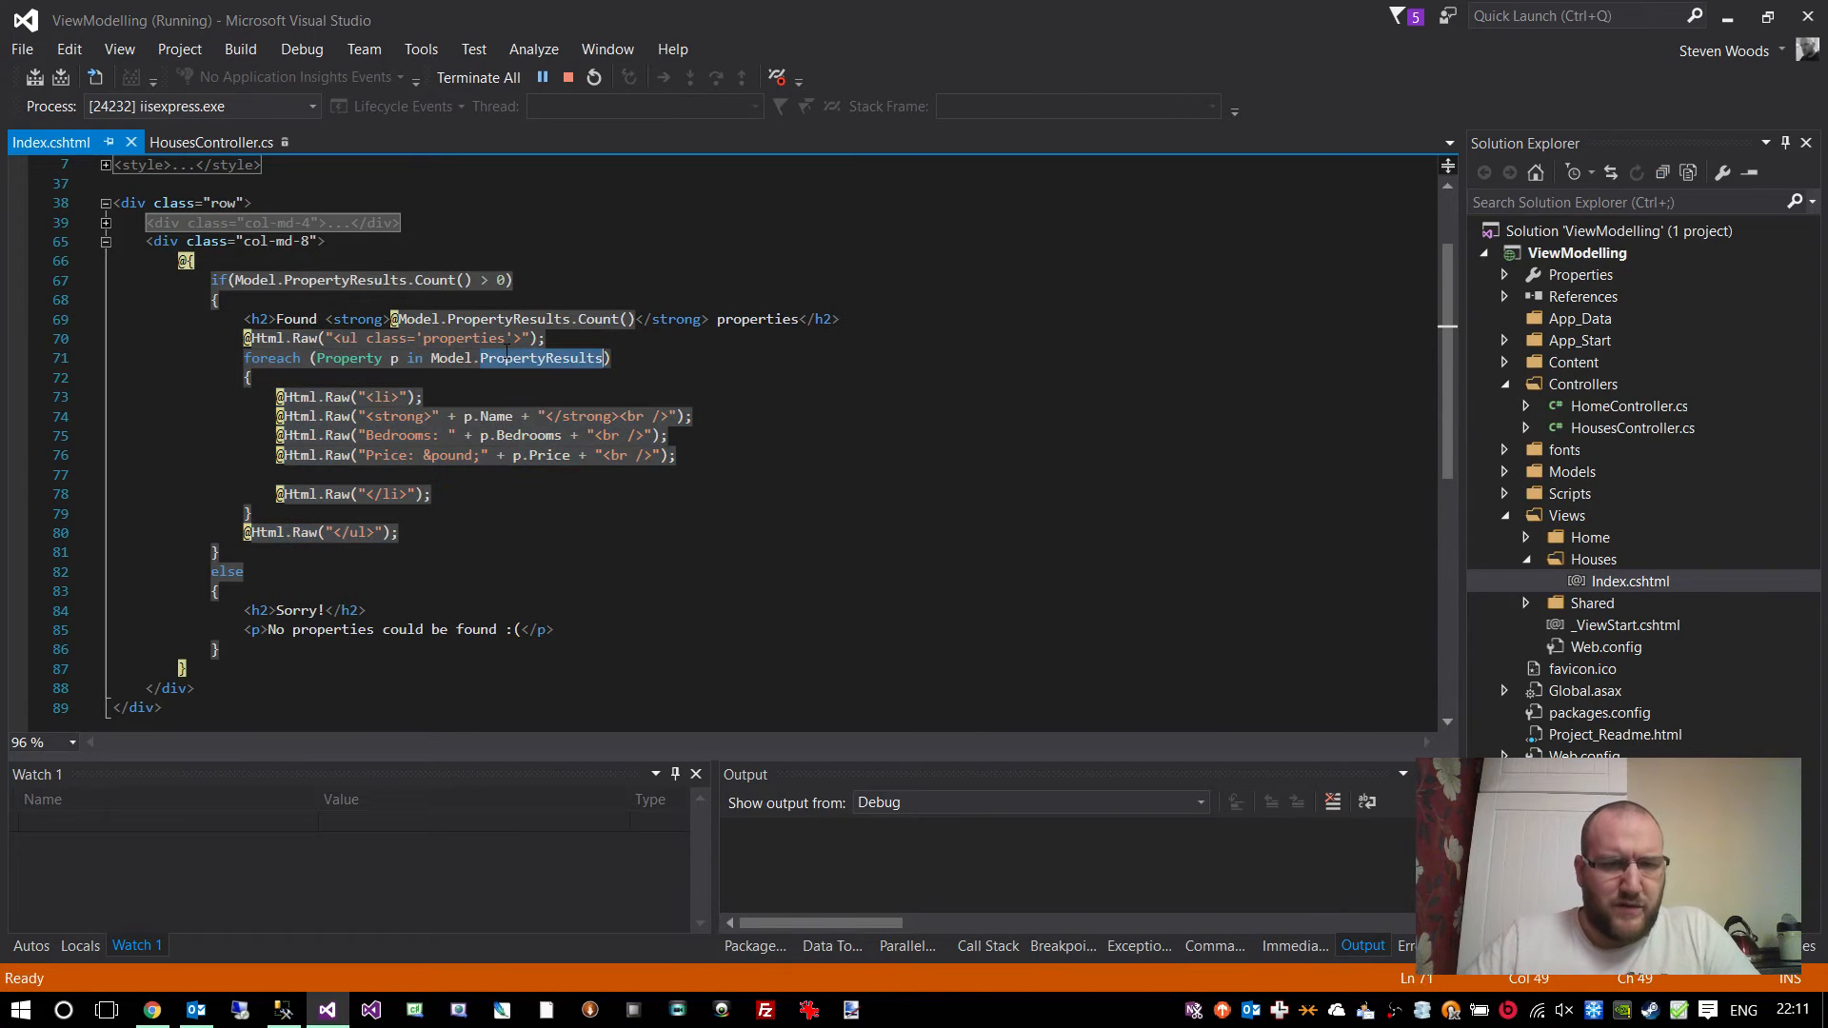
mouse_move(540, 358)
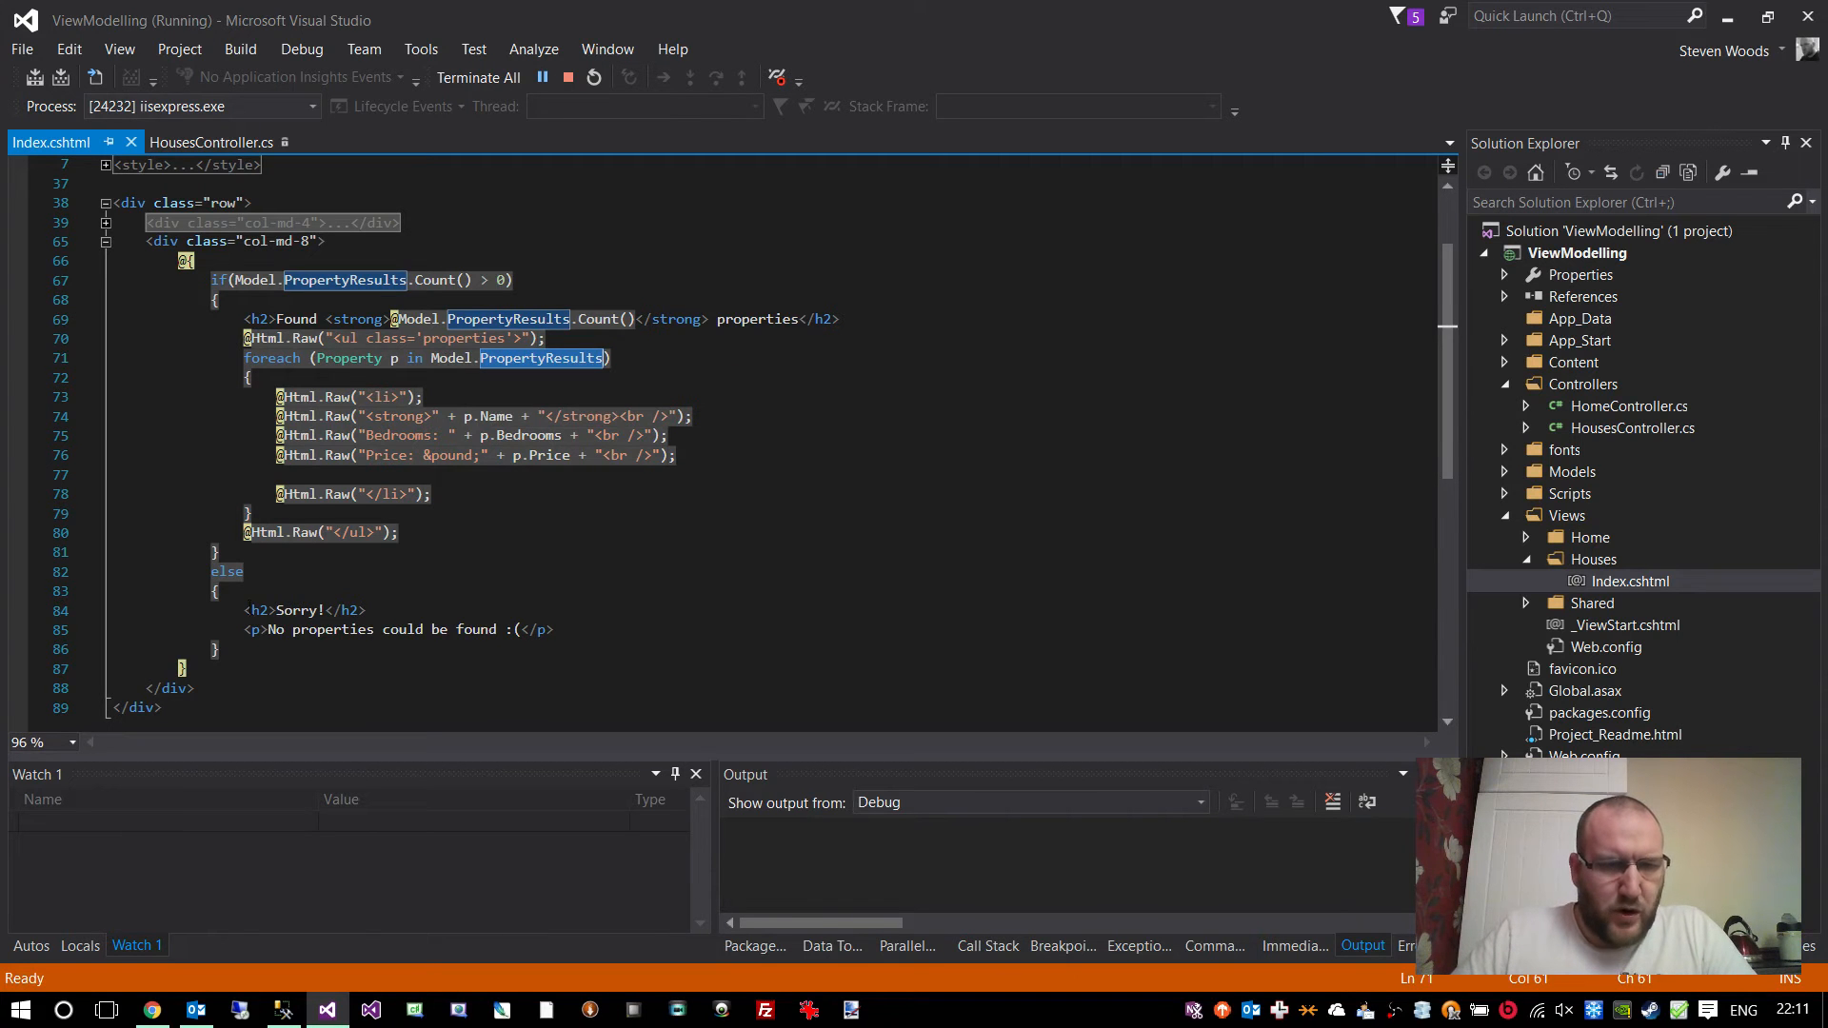
scroll(up, 3)
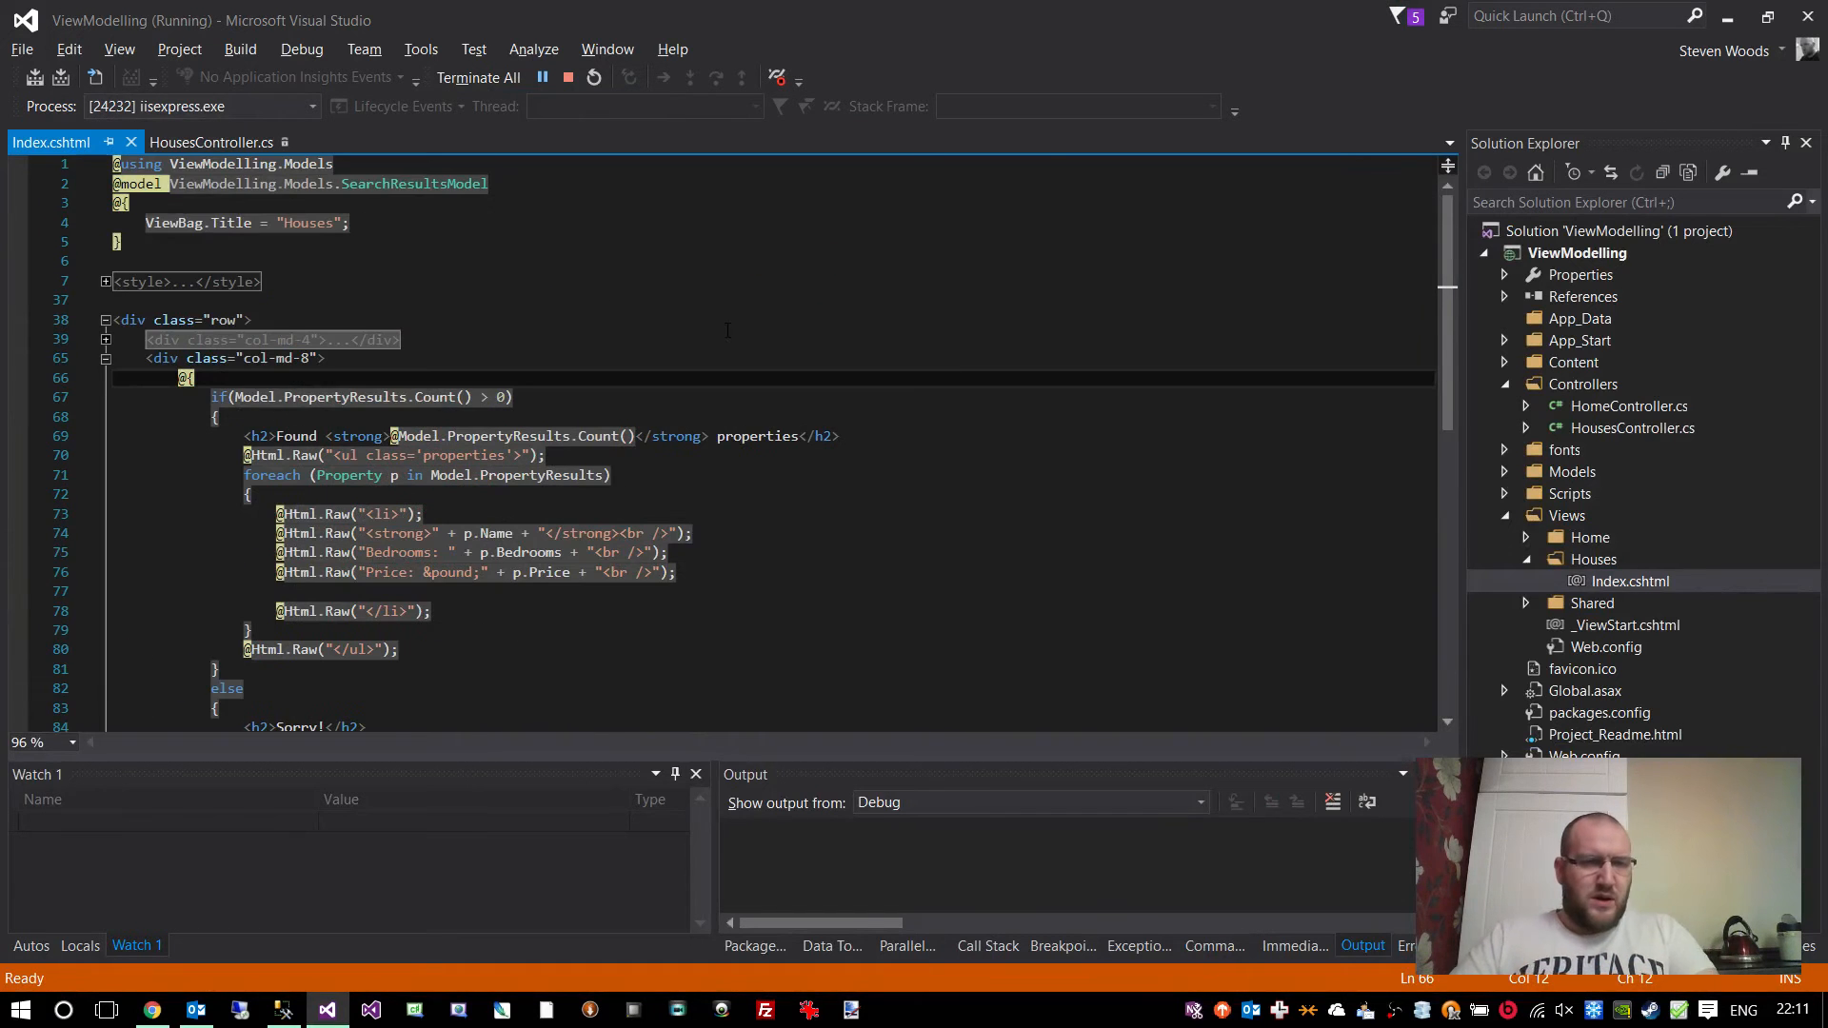
click(211, 143)
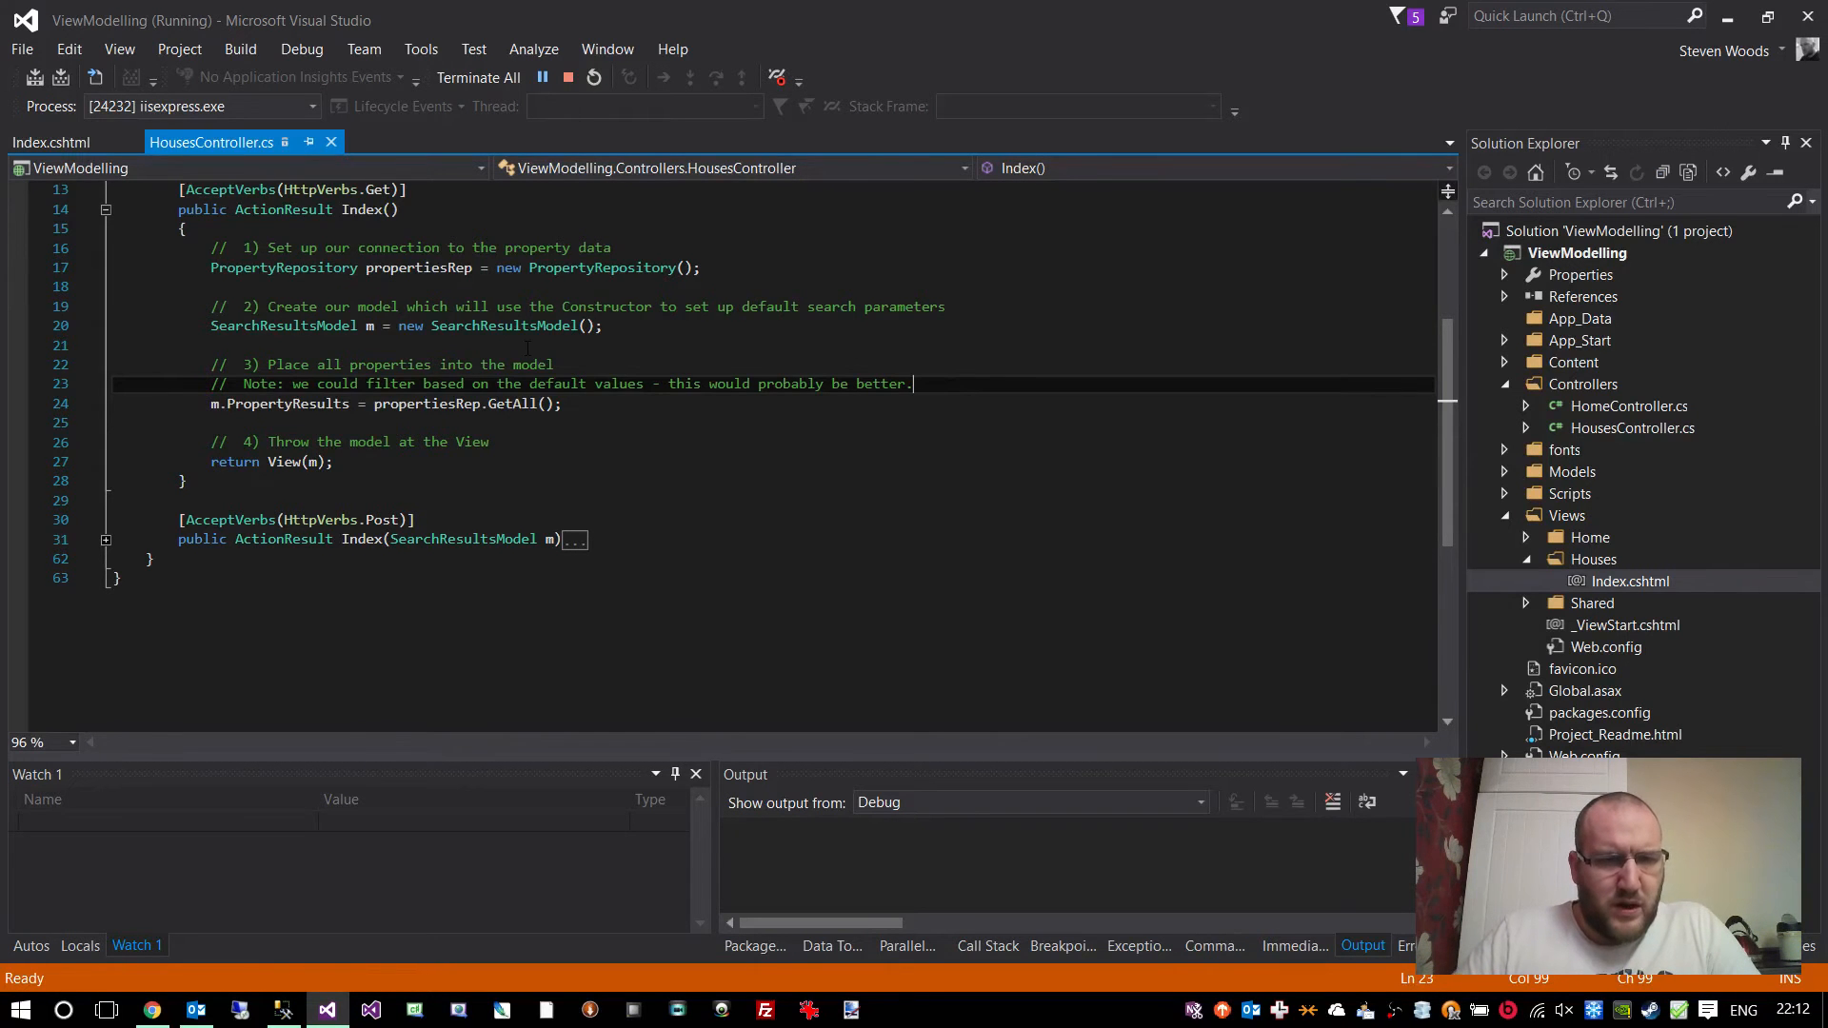
scroll(up, 3)
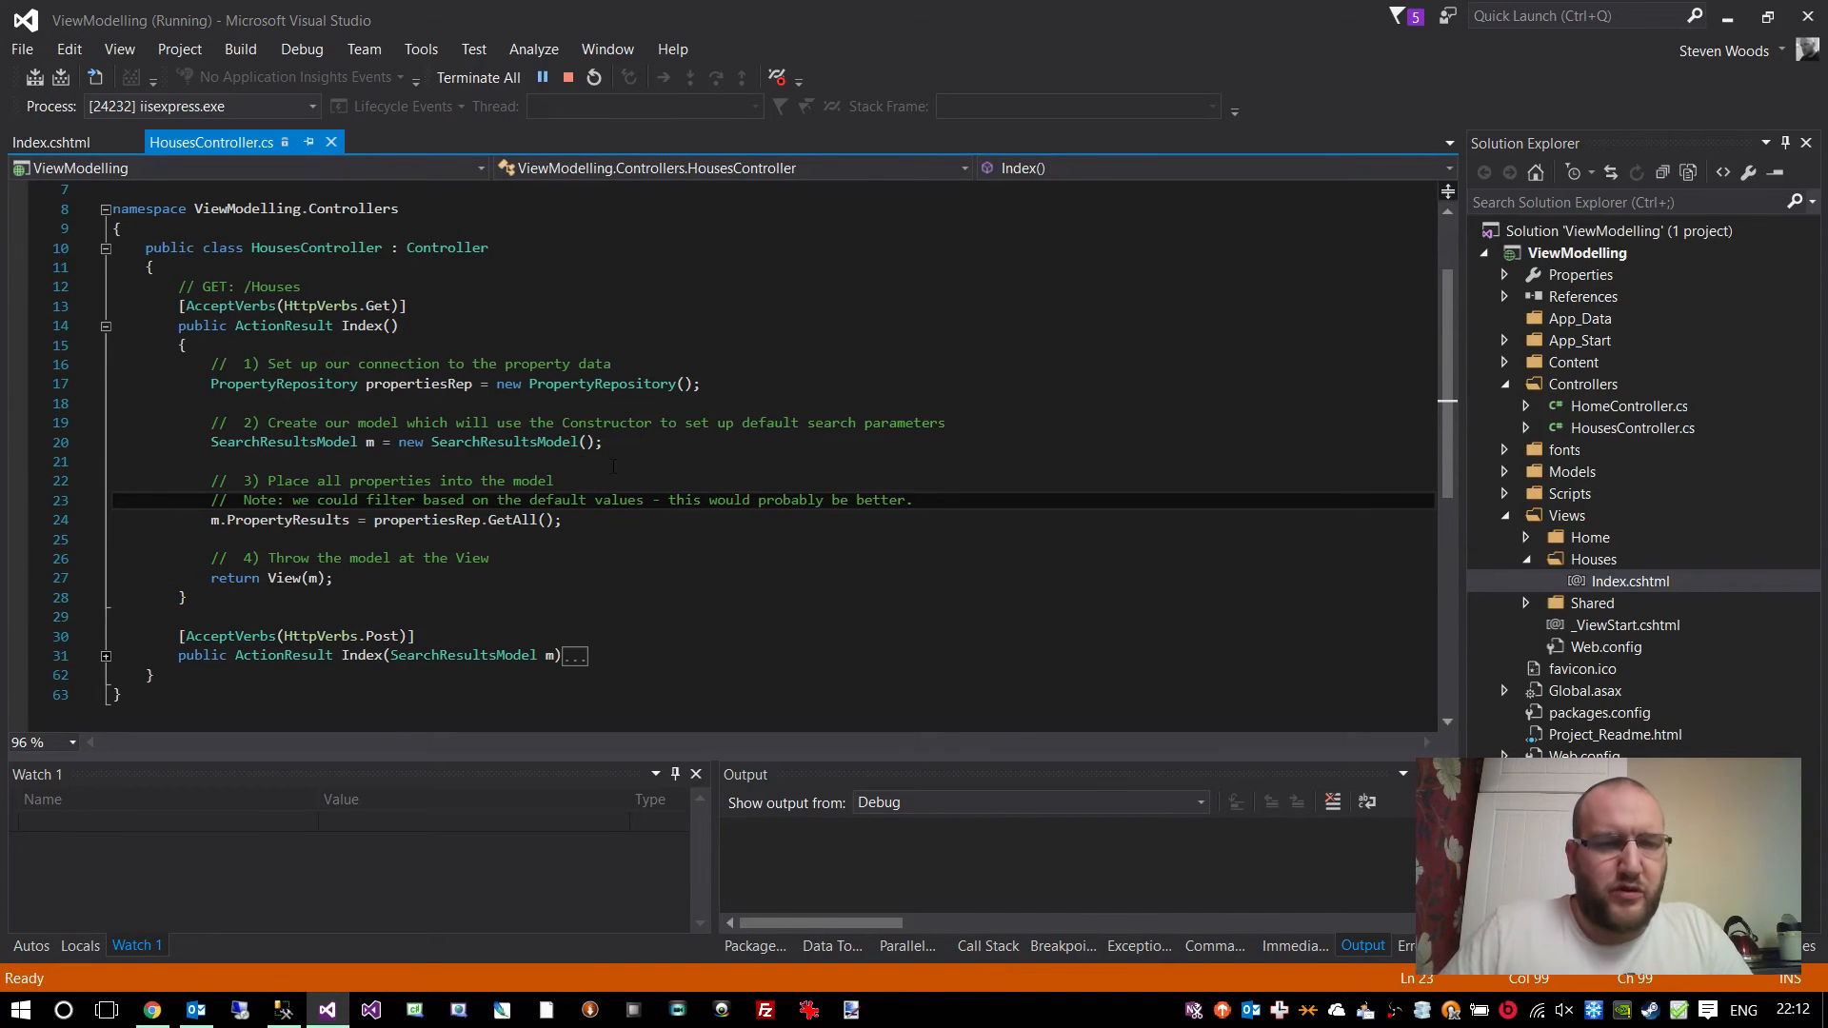
double_click(503, 442)
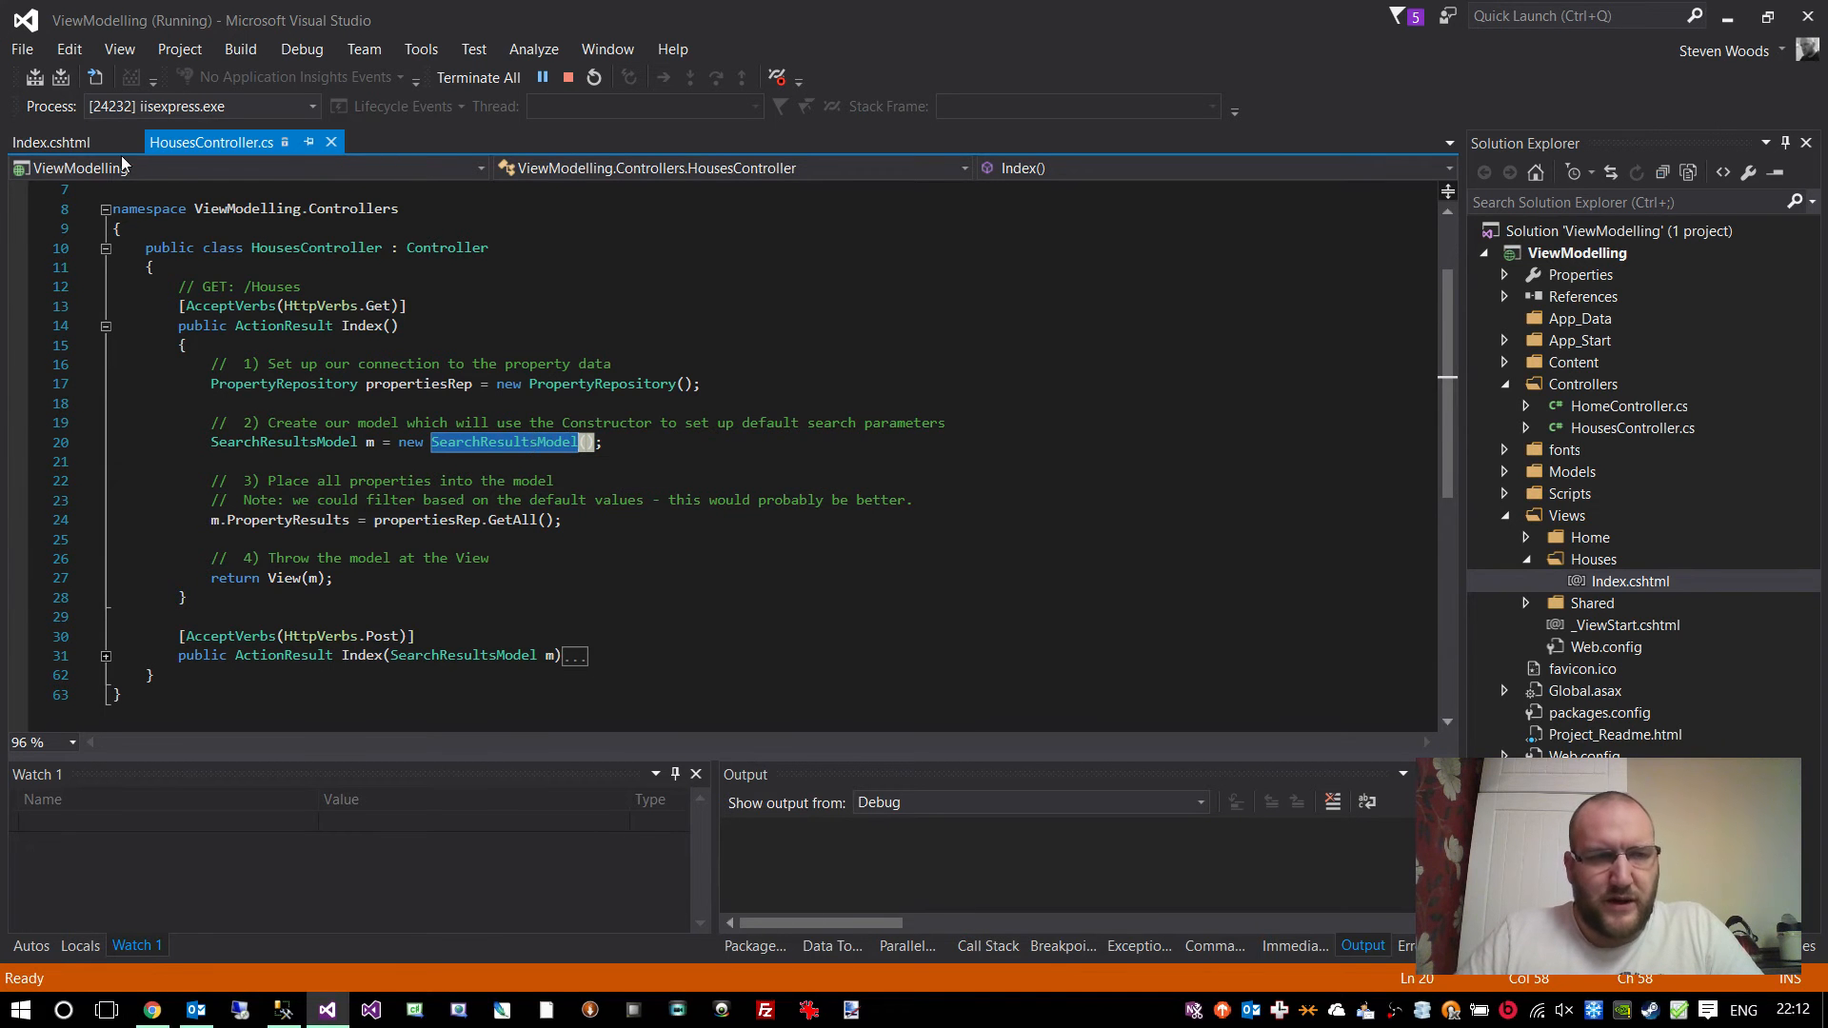
click(49, 143)
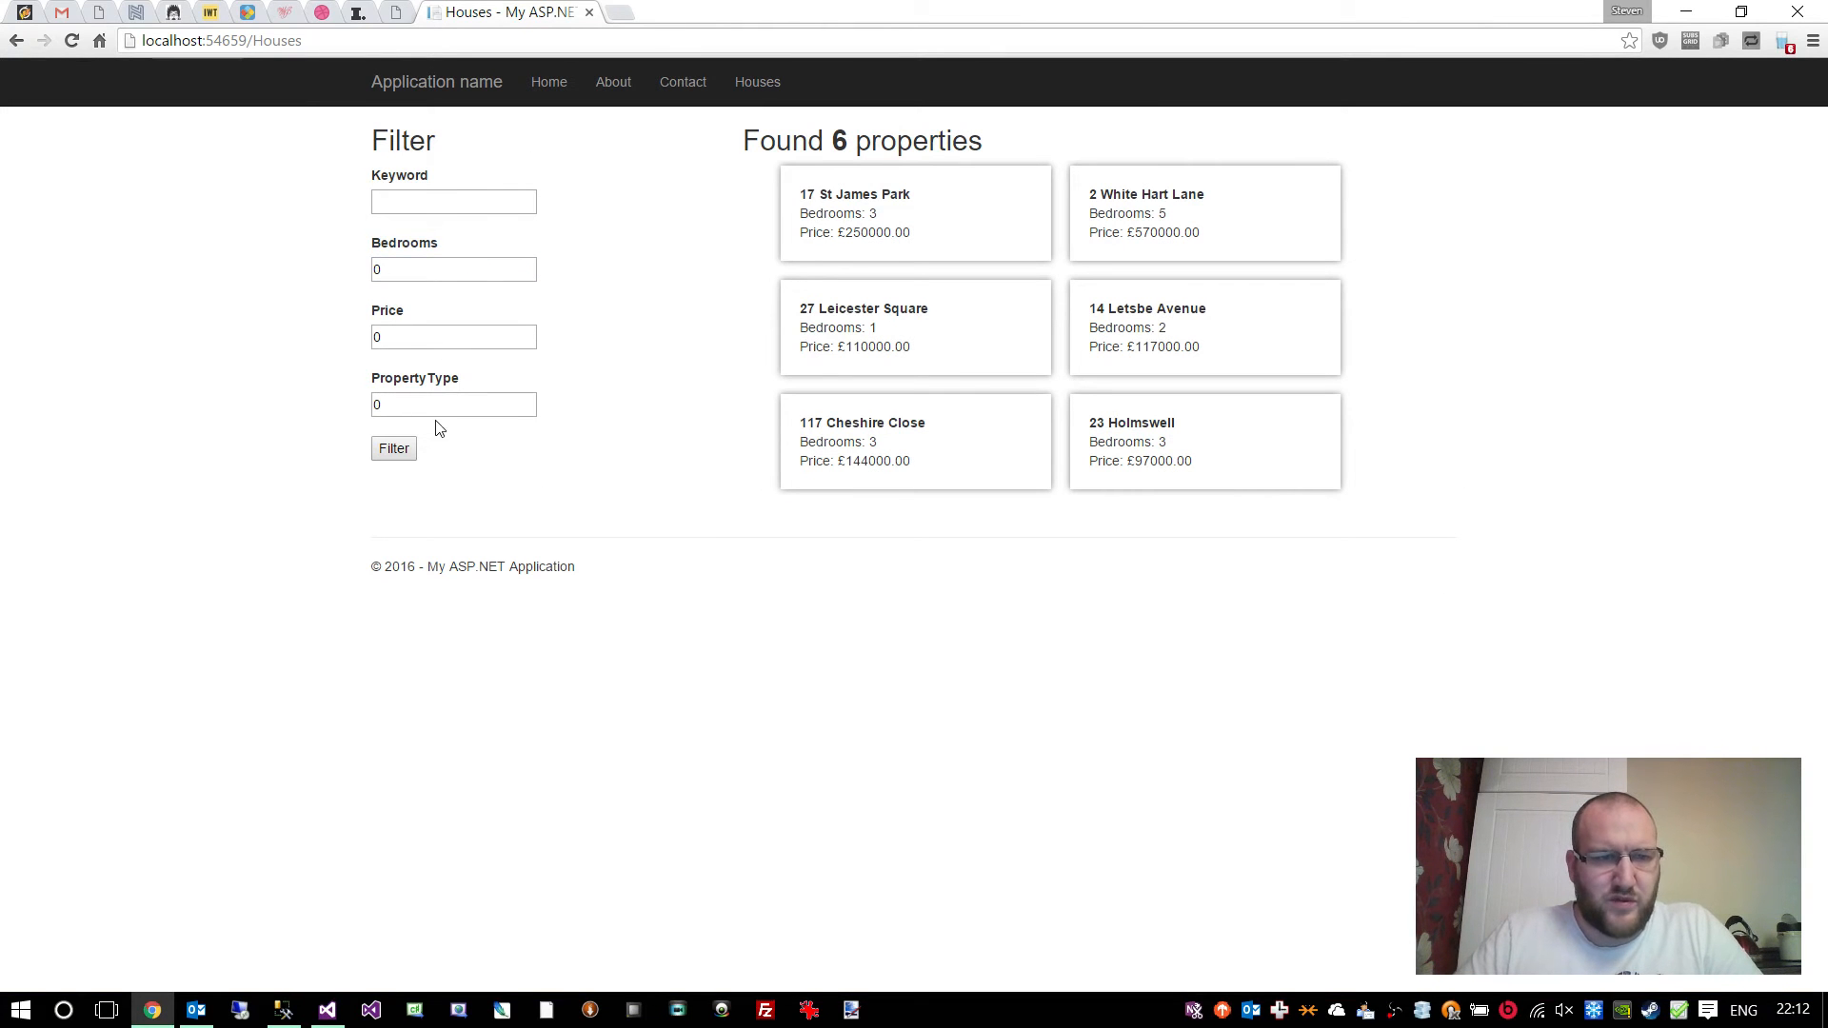
mouse_move(660, 404)
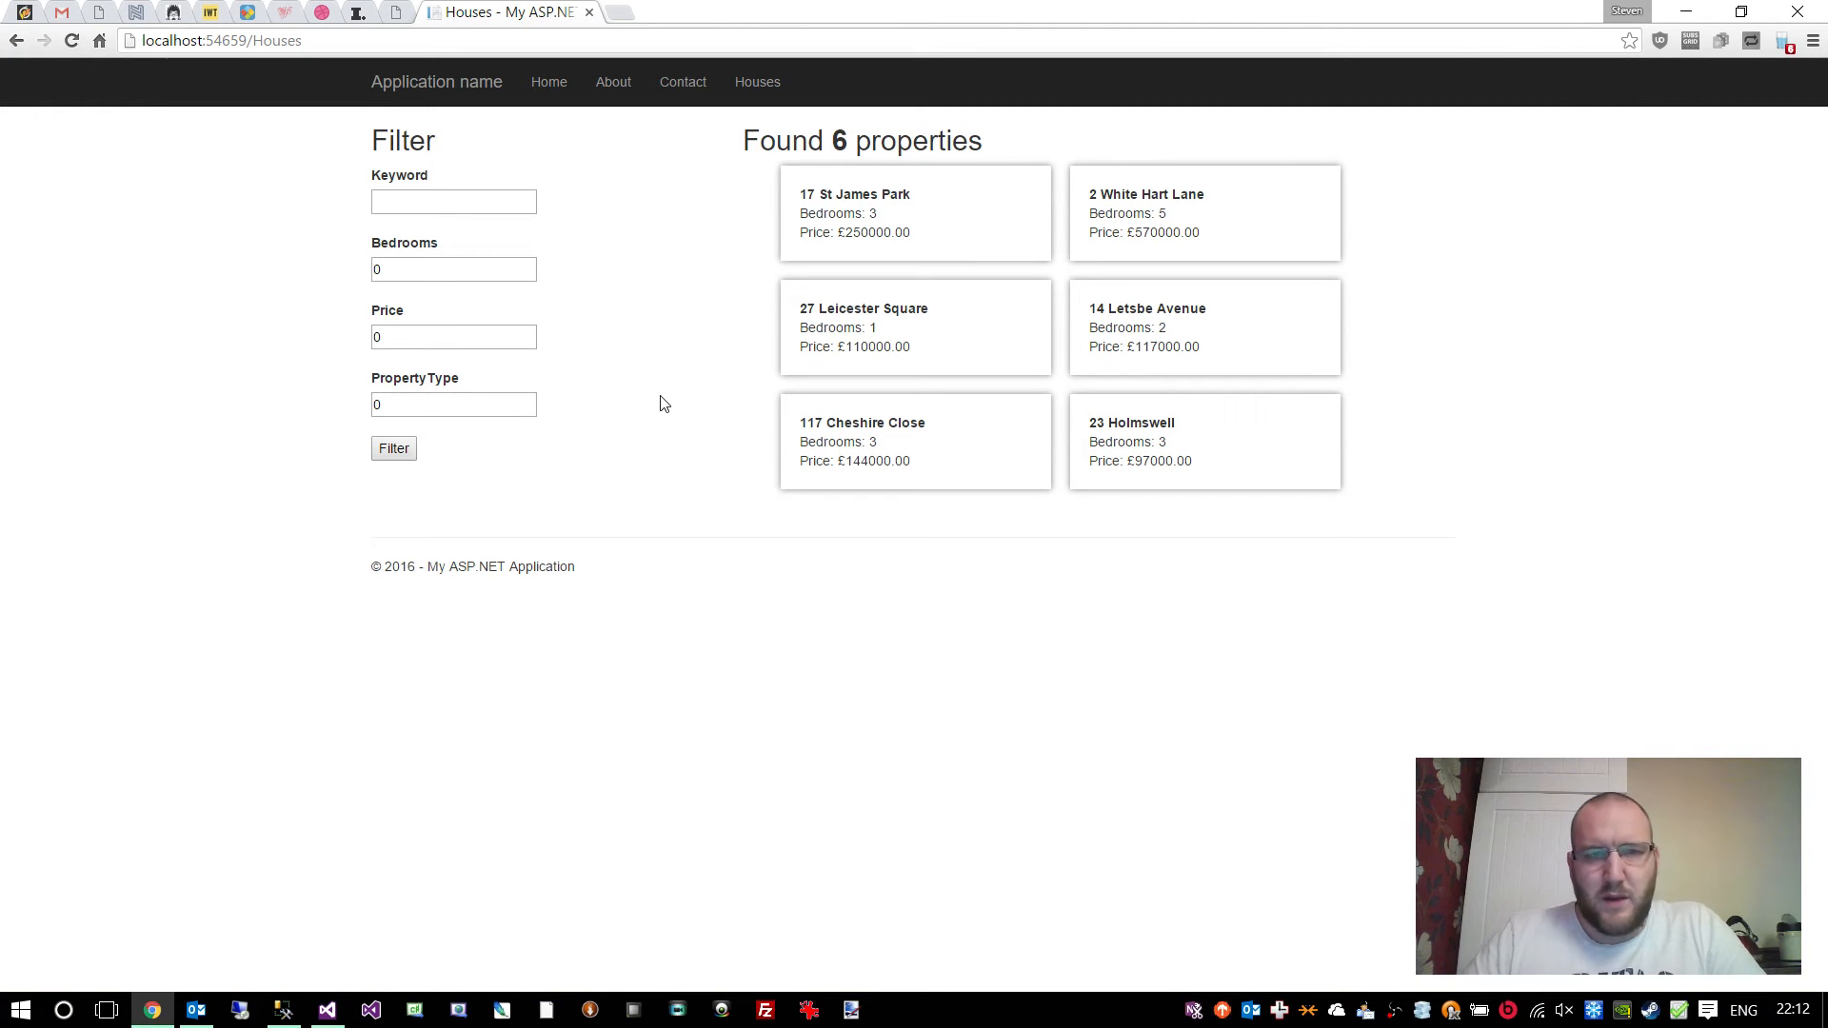
mouse_move(467, 224)
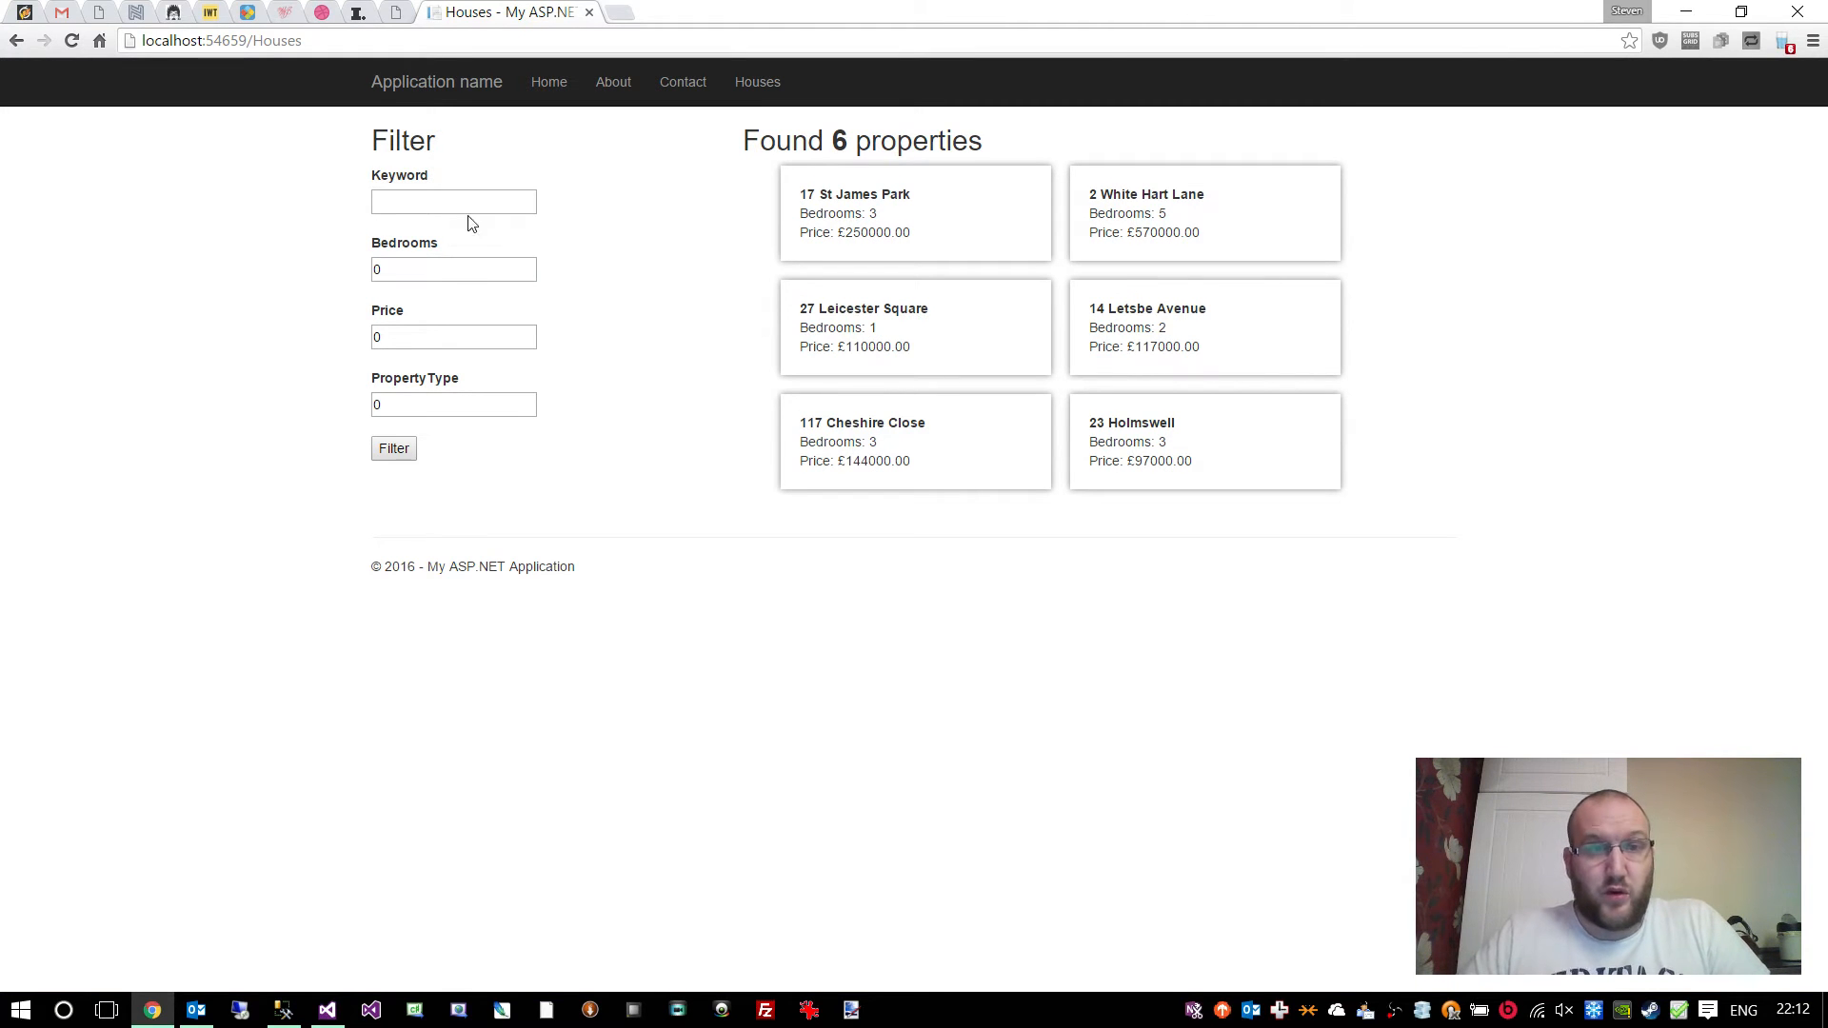
- Leave the Houses page and bring Visual Studio back to the front
click(325, 1009)
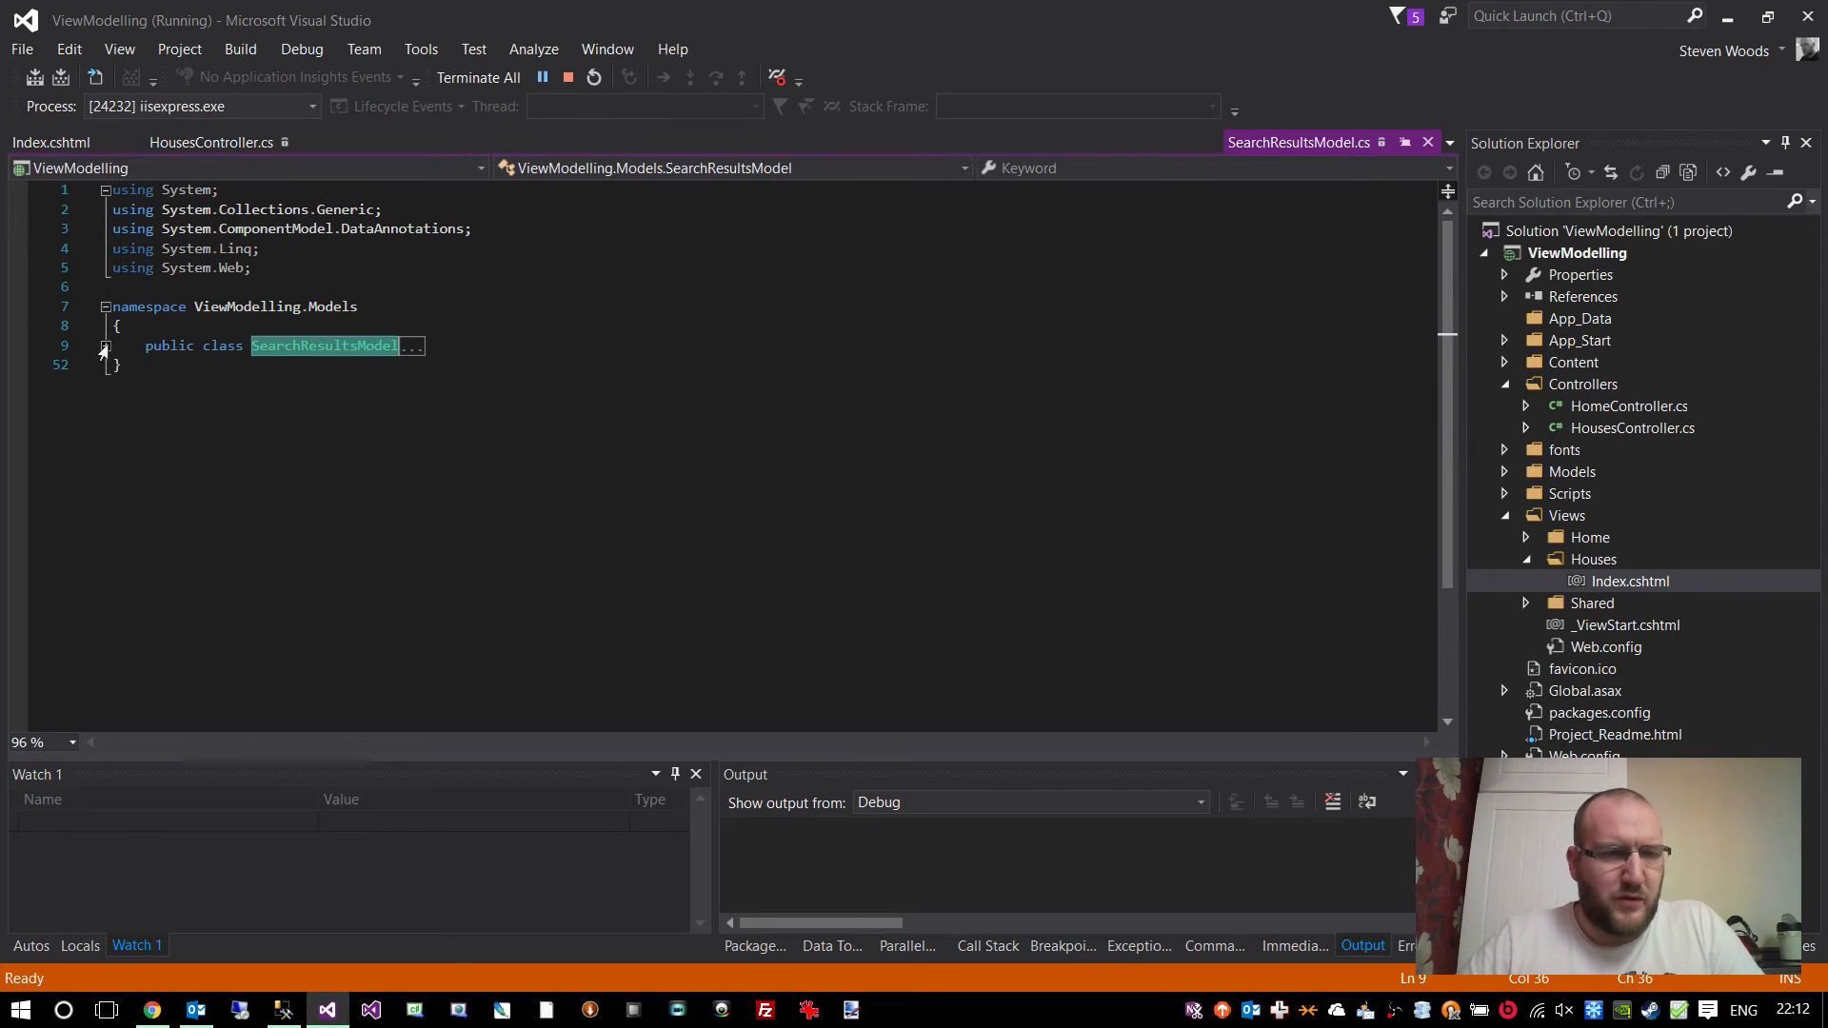
- Expand SearchResultsModel to show Keyword, Bedrooms, Price and PropertyType with validation ranges
click(103, 346)
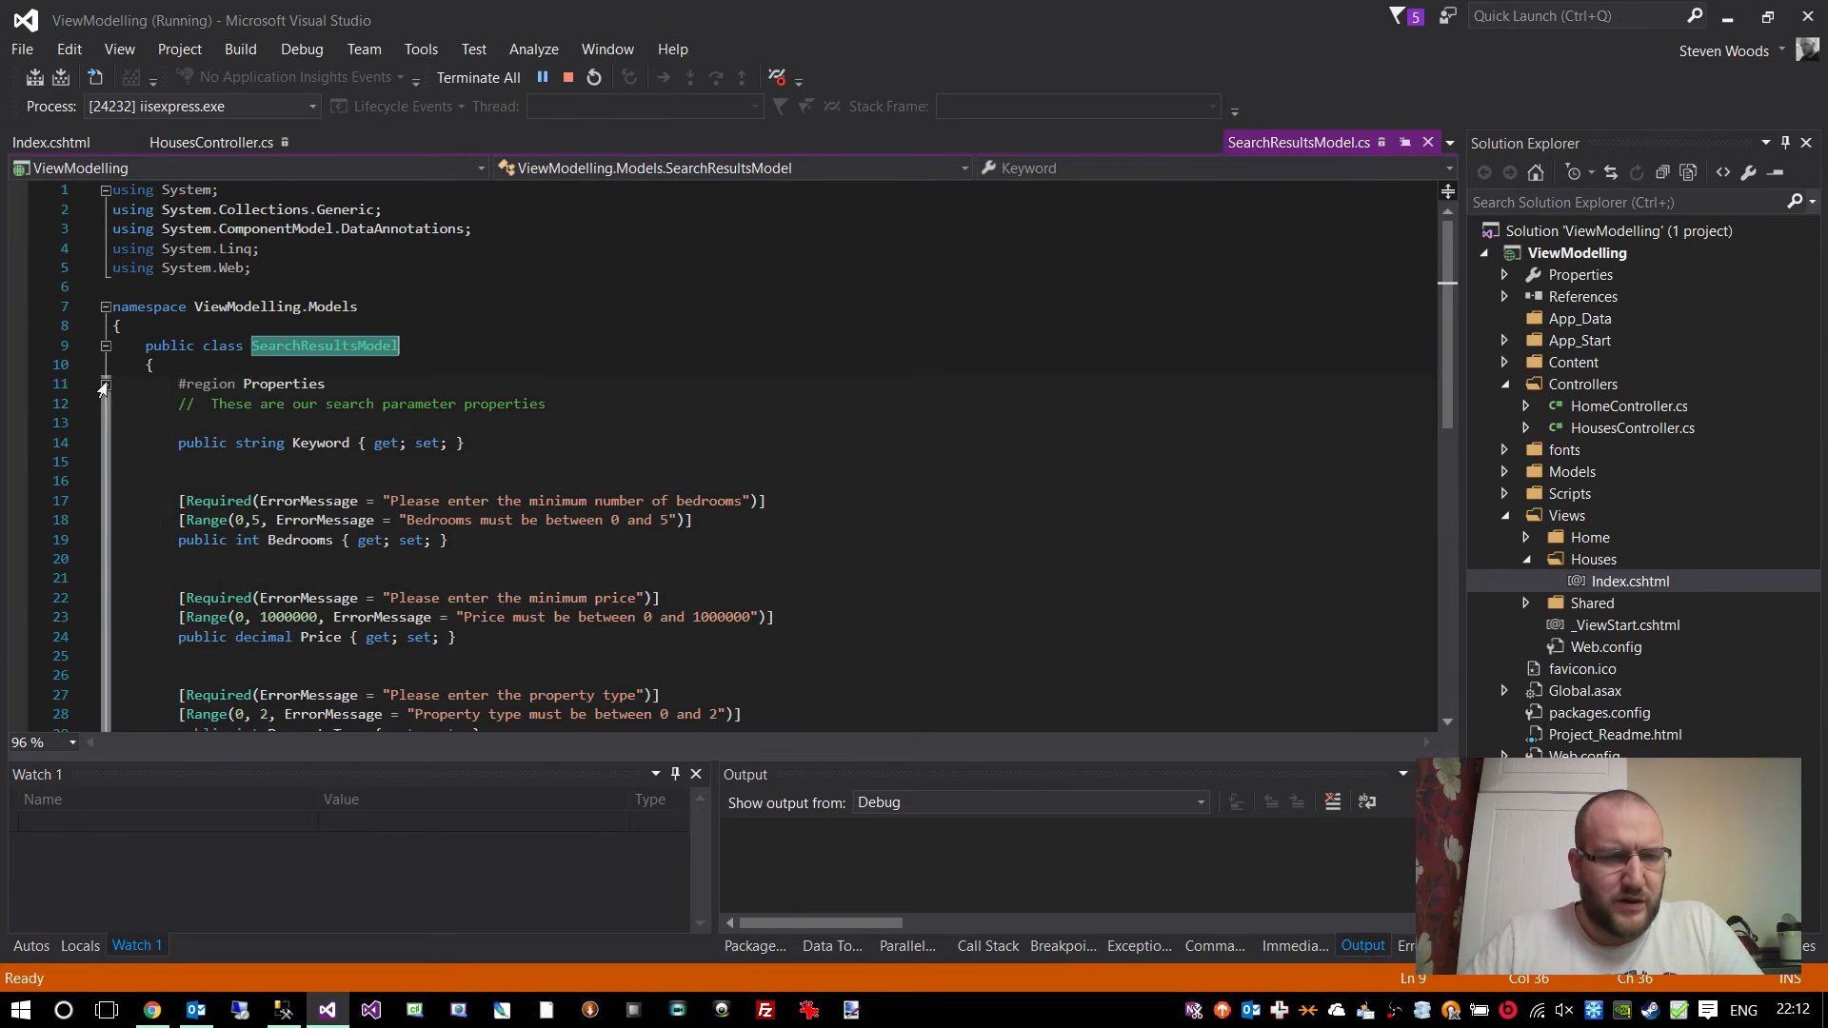
click(102, 383)
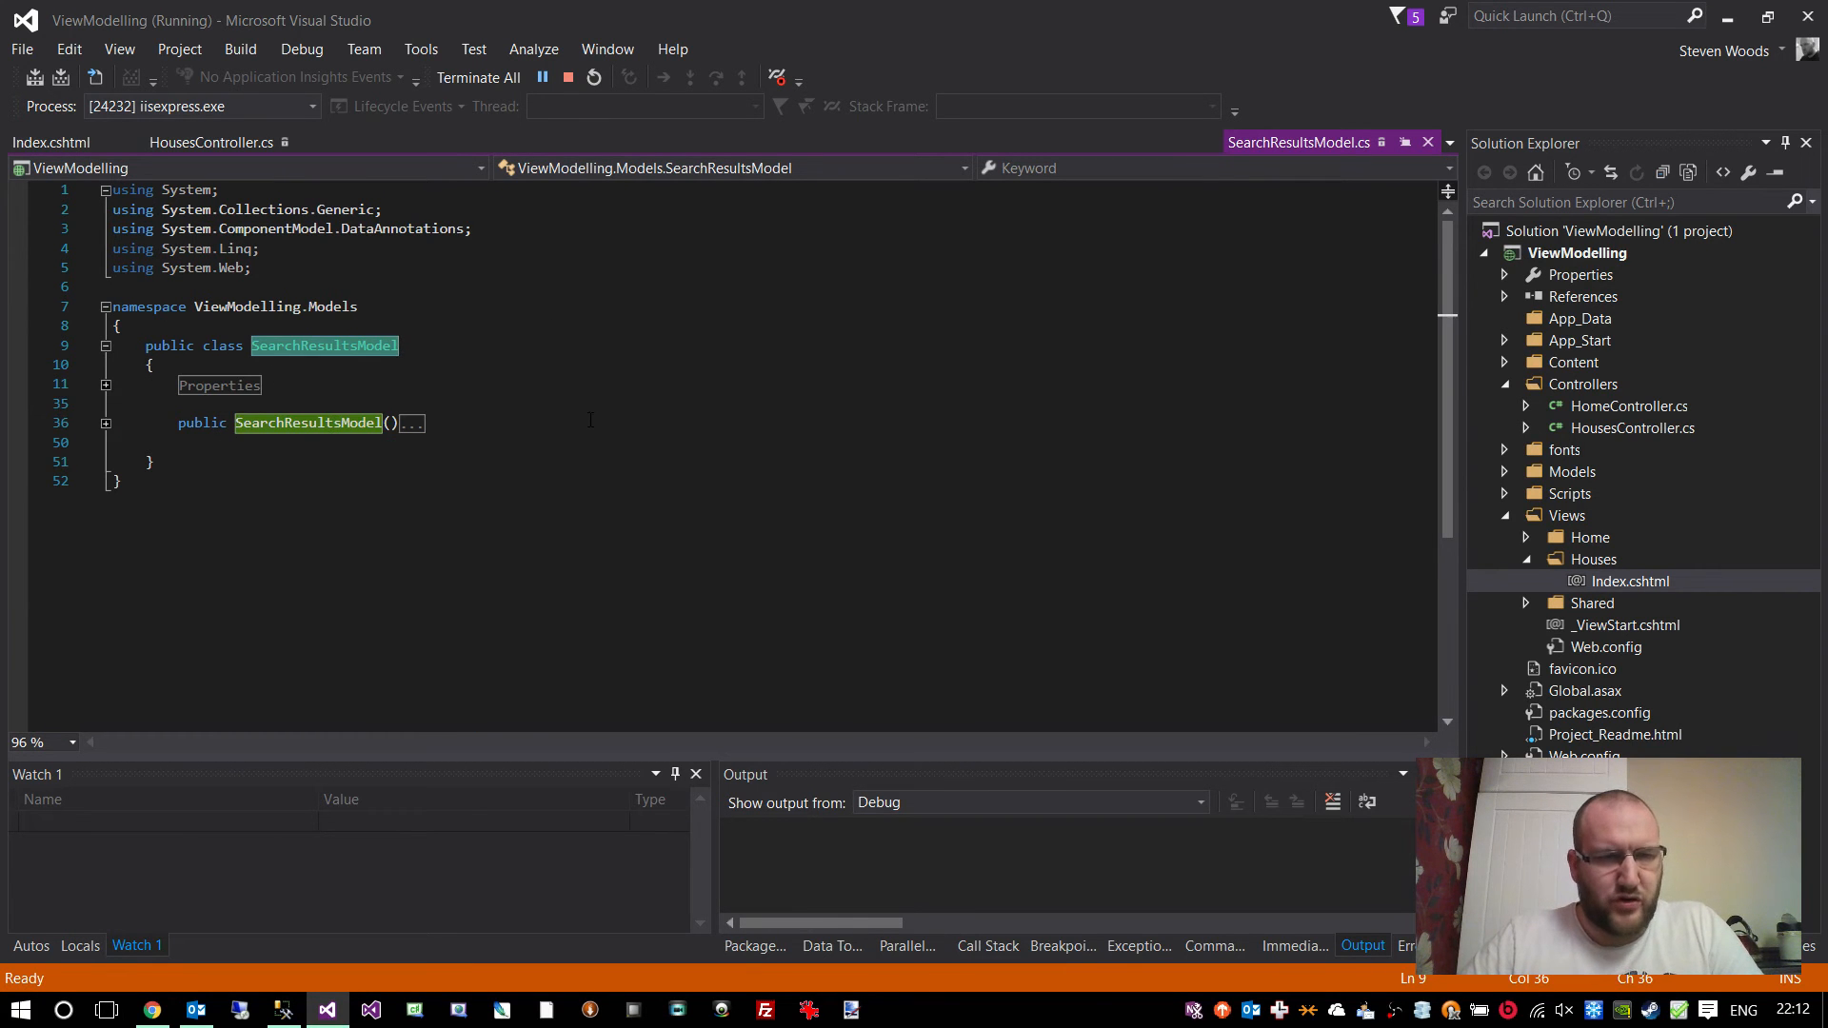
click(107, 382)
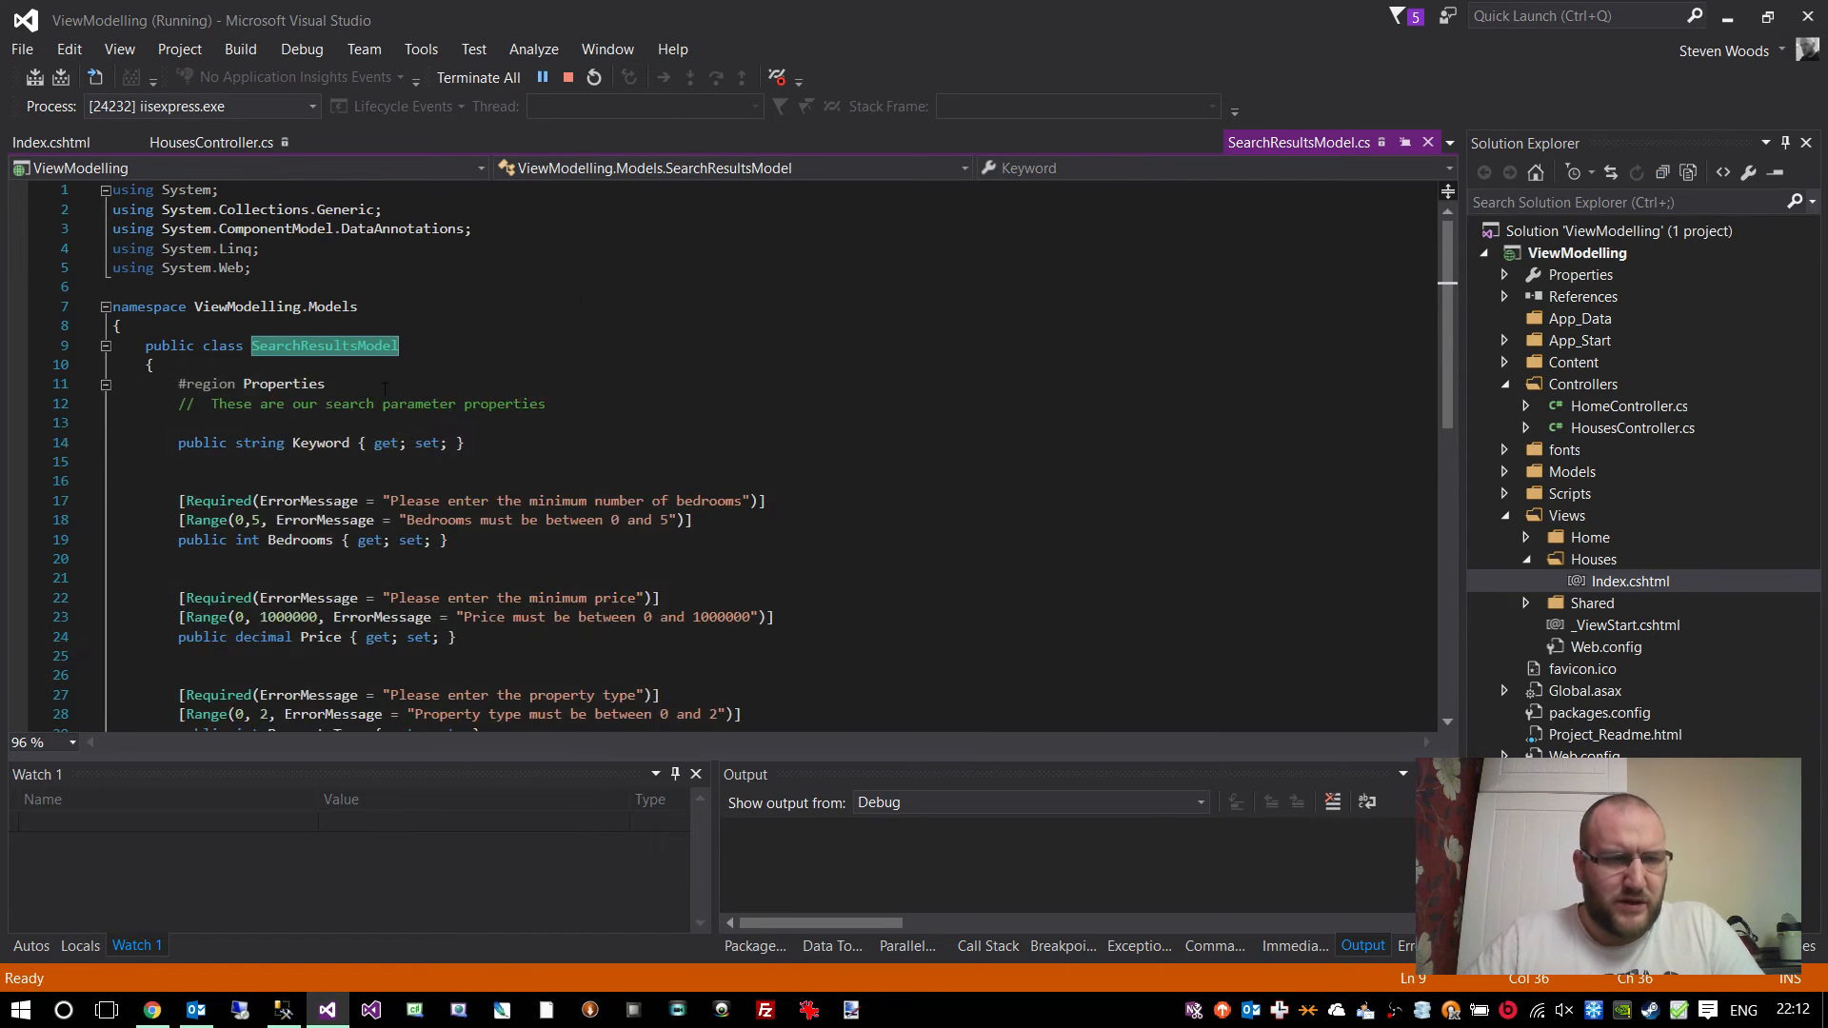
scroll(down, 3)
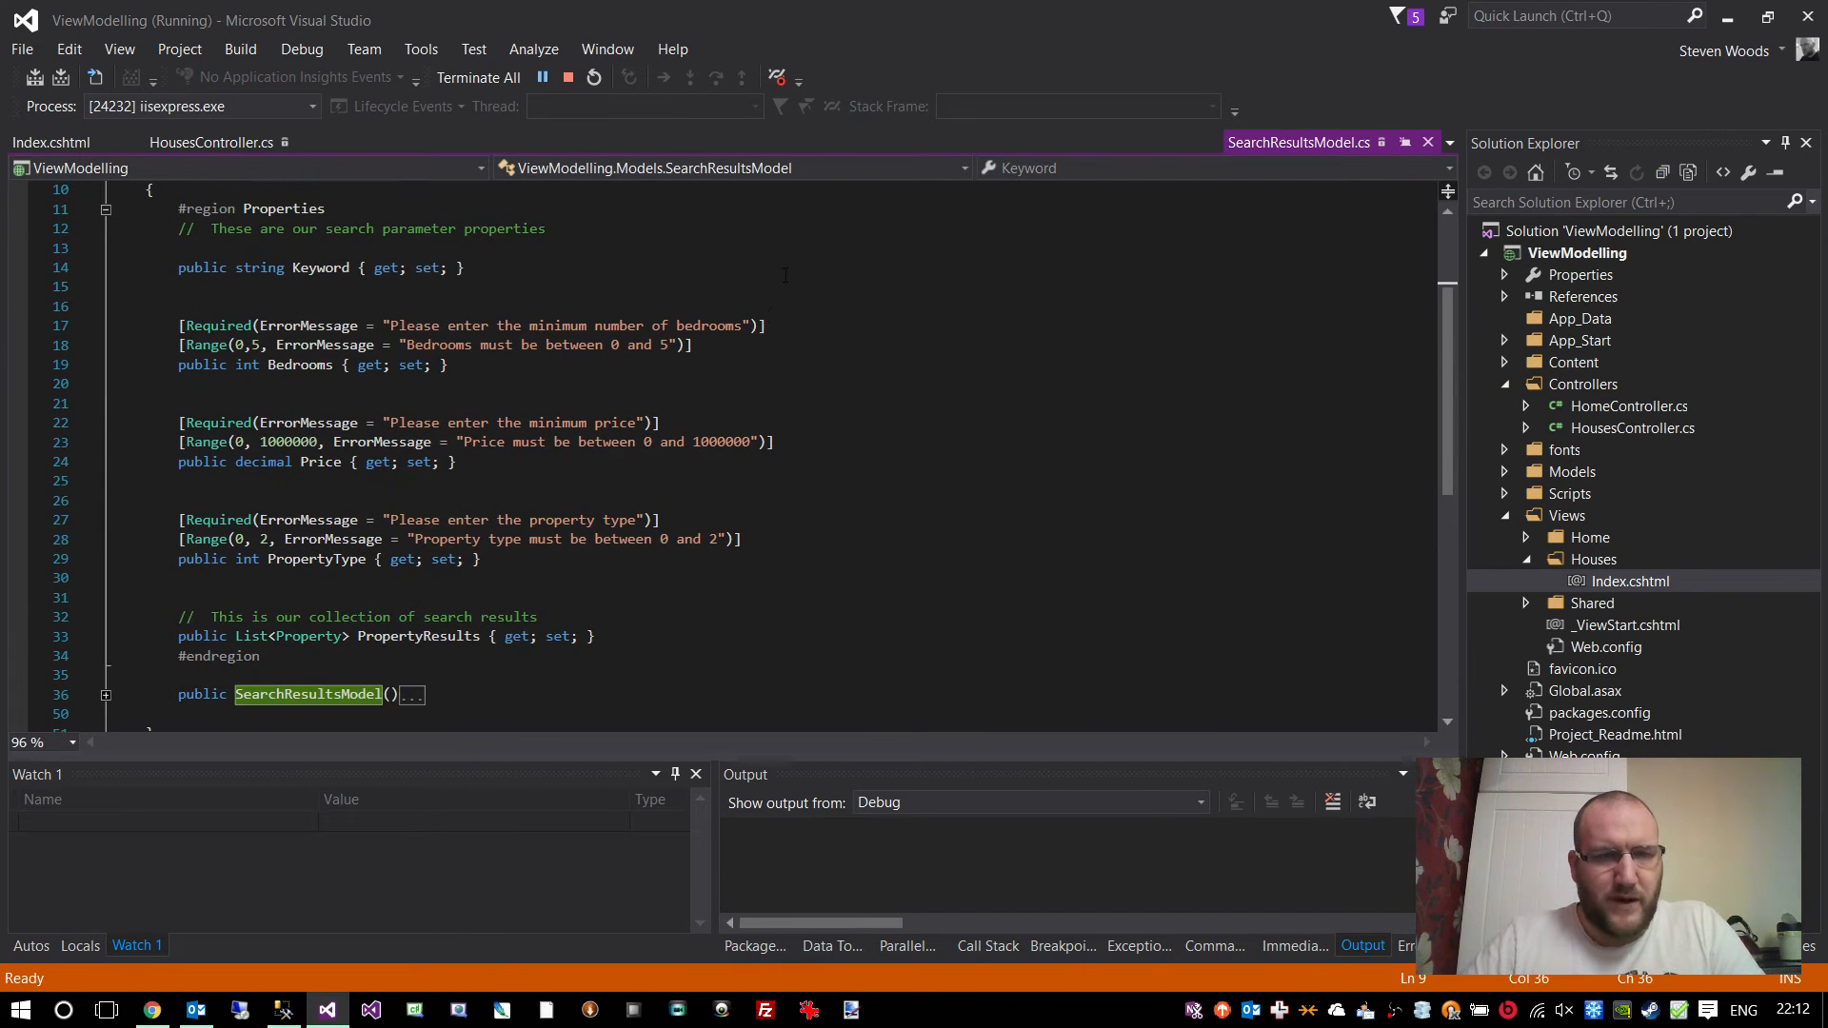
click(153, 1009)
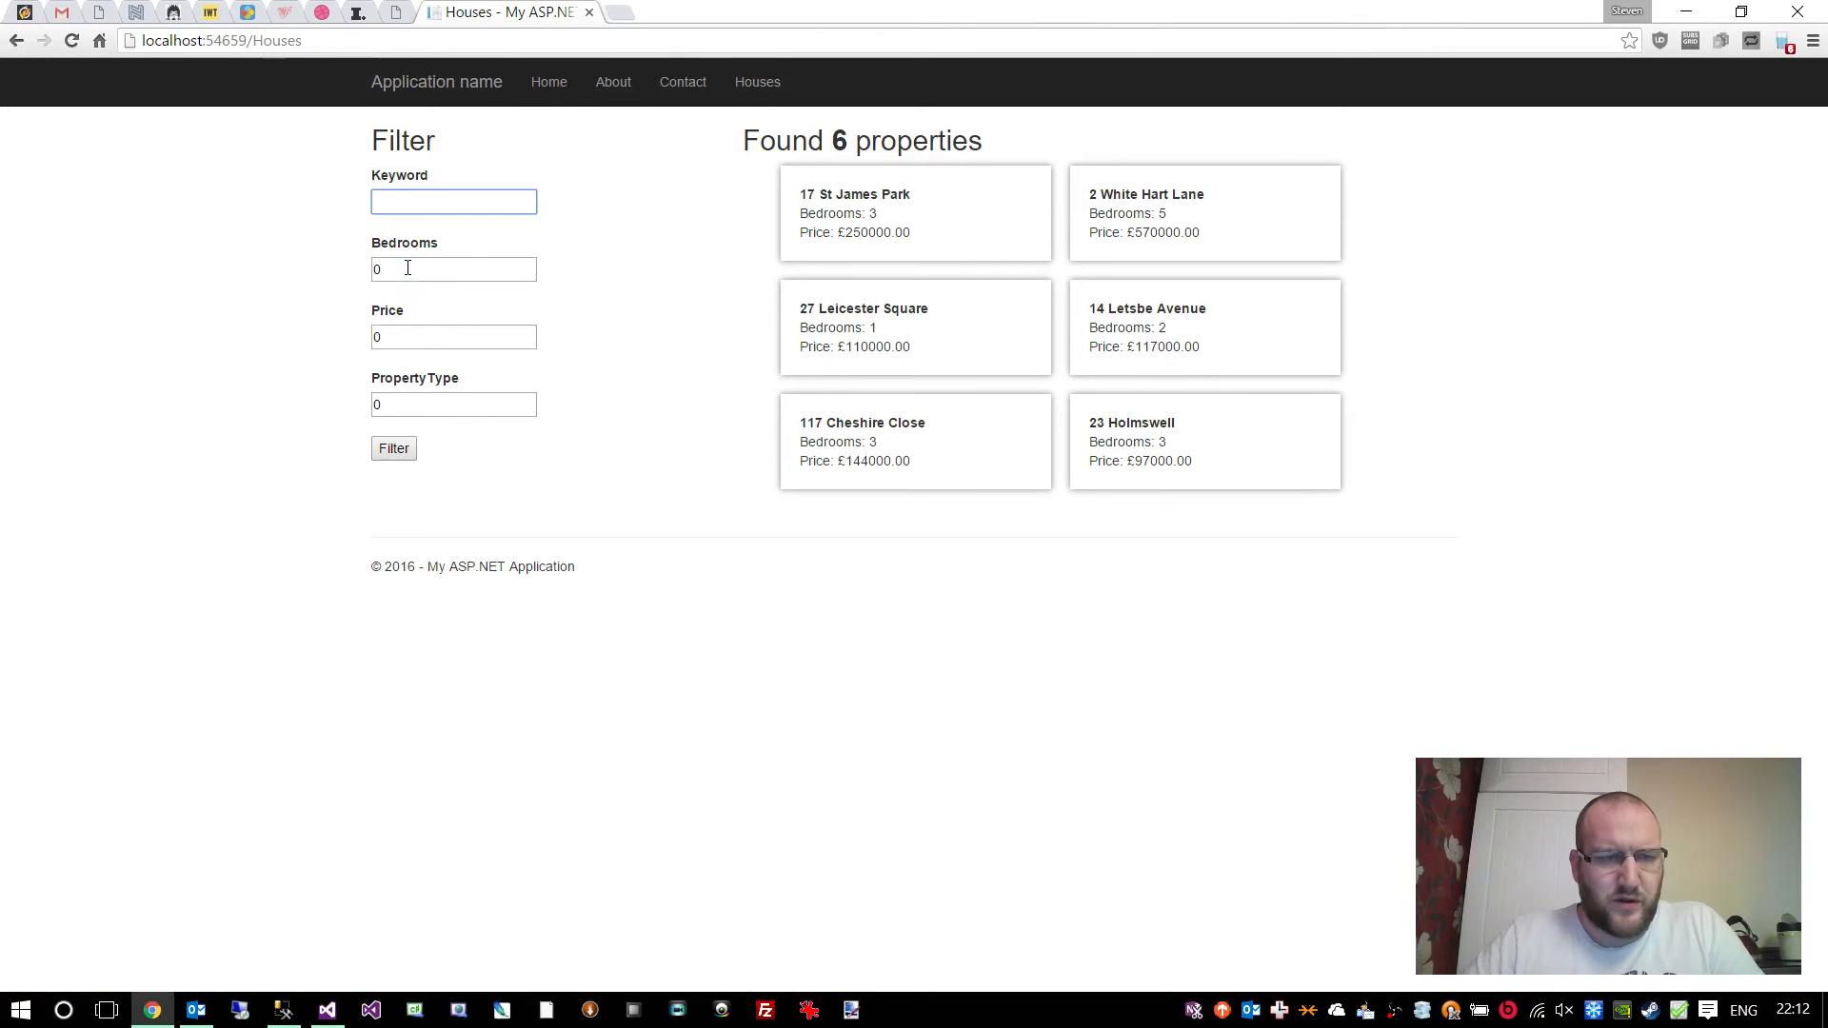
click(327, 1009)
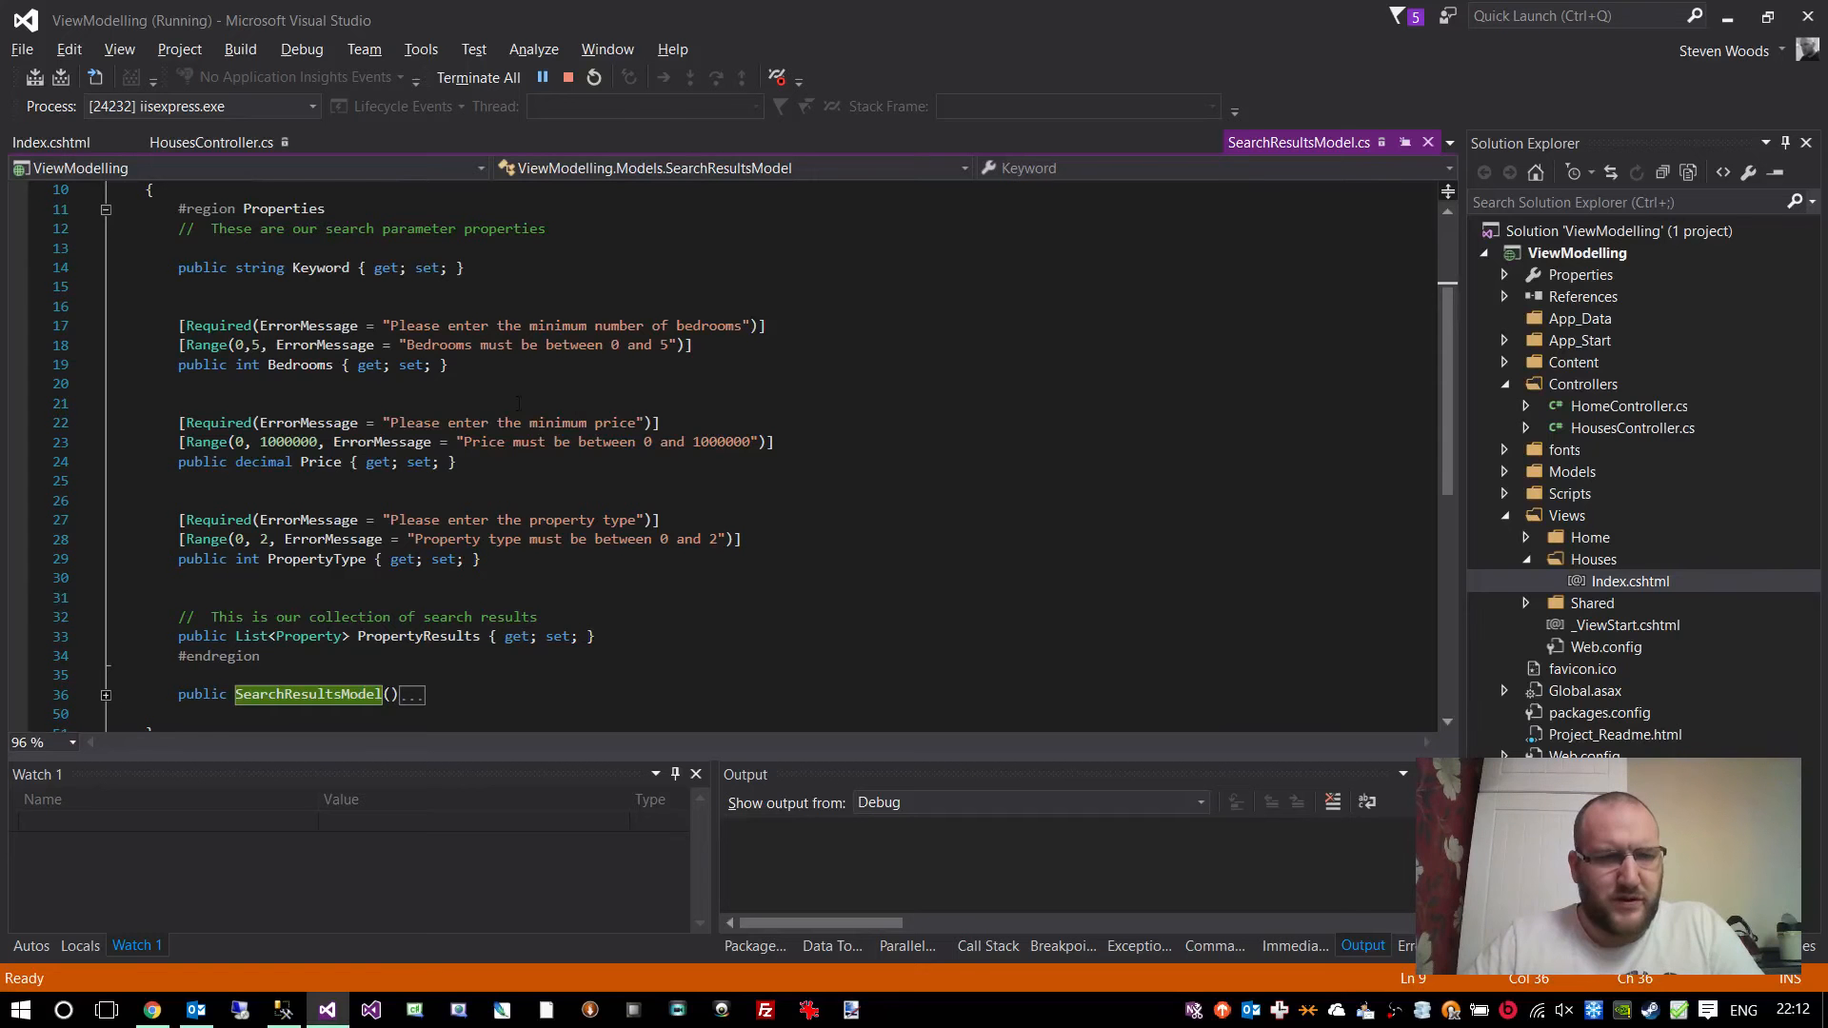
double_click(299, 366)
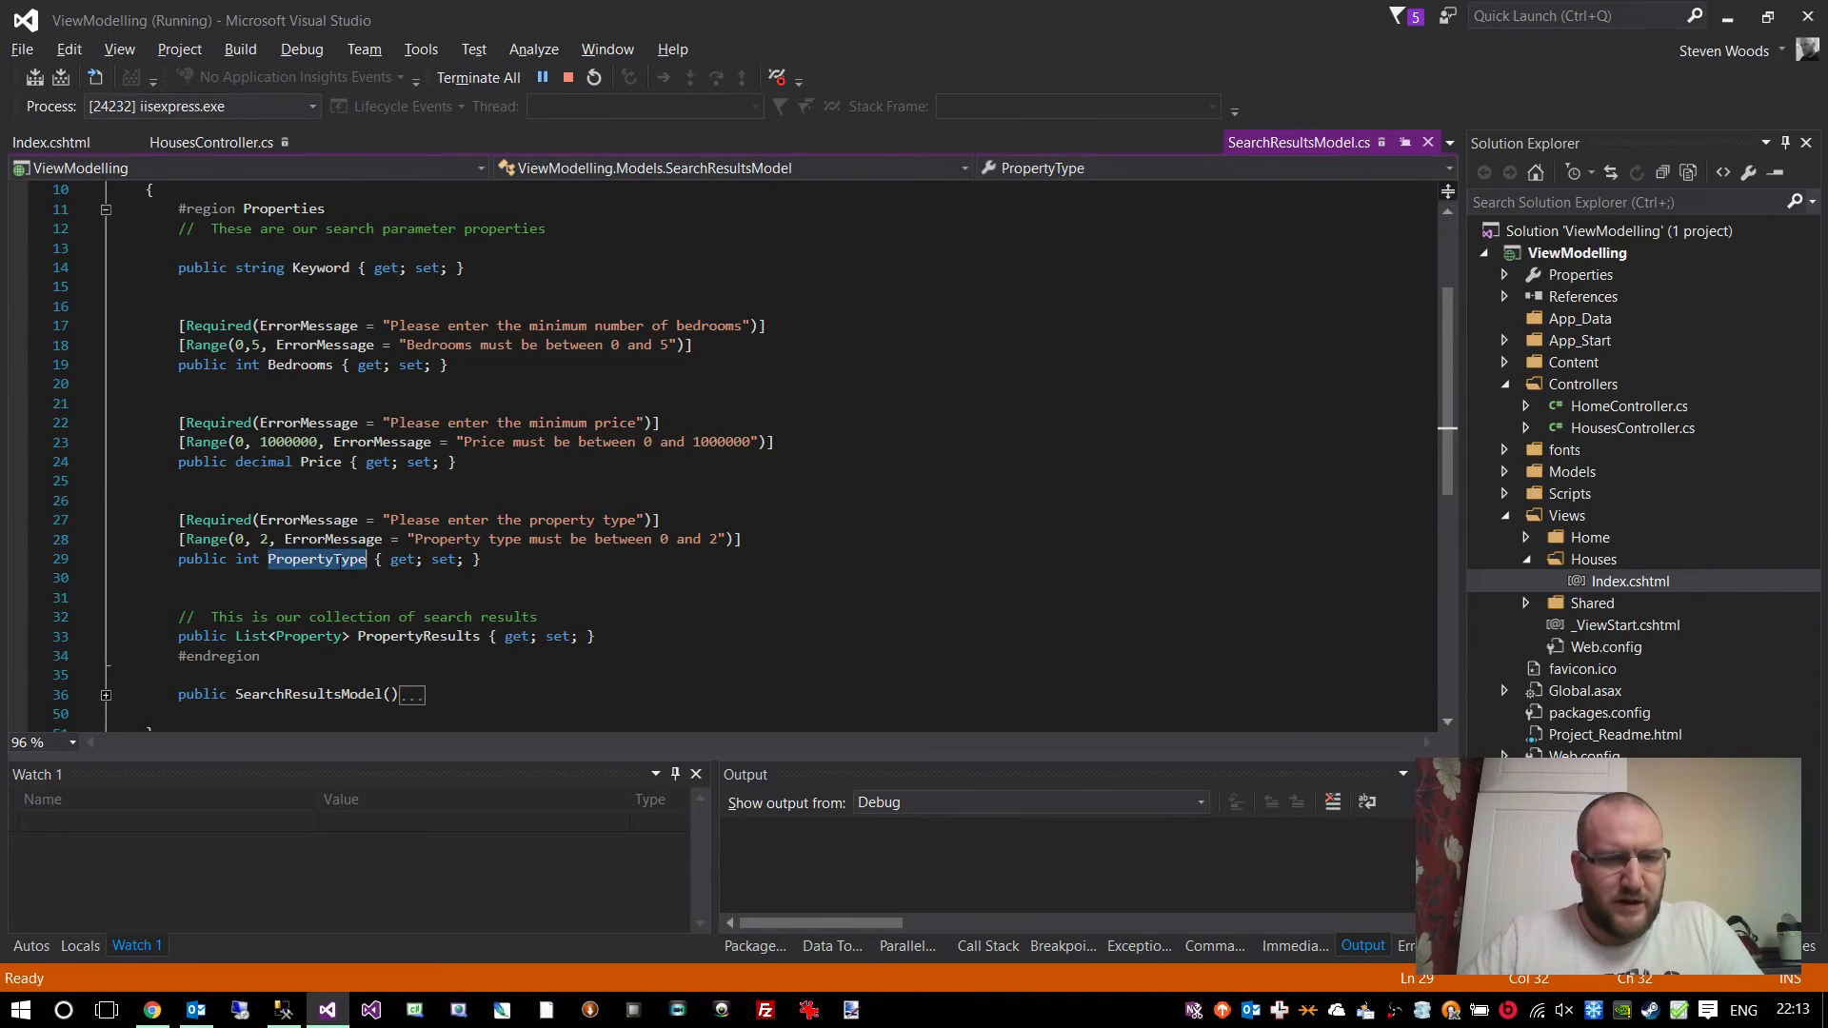
click(467, 539)
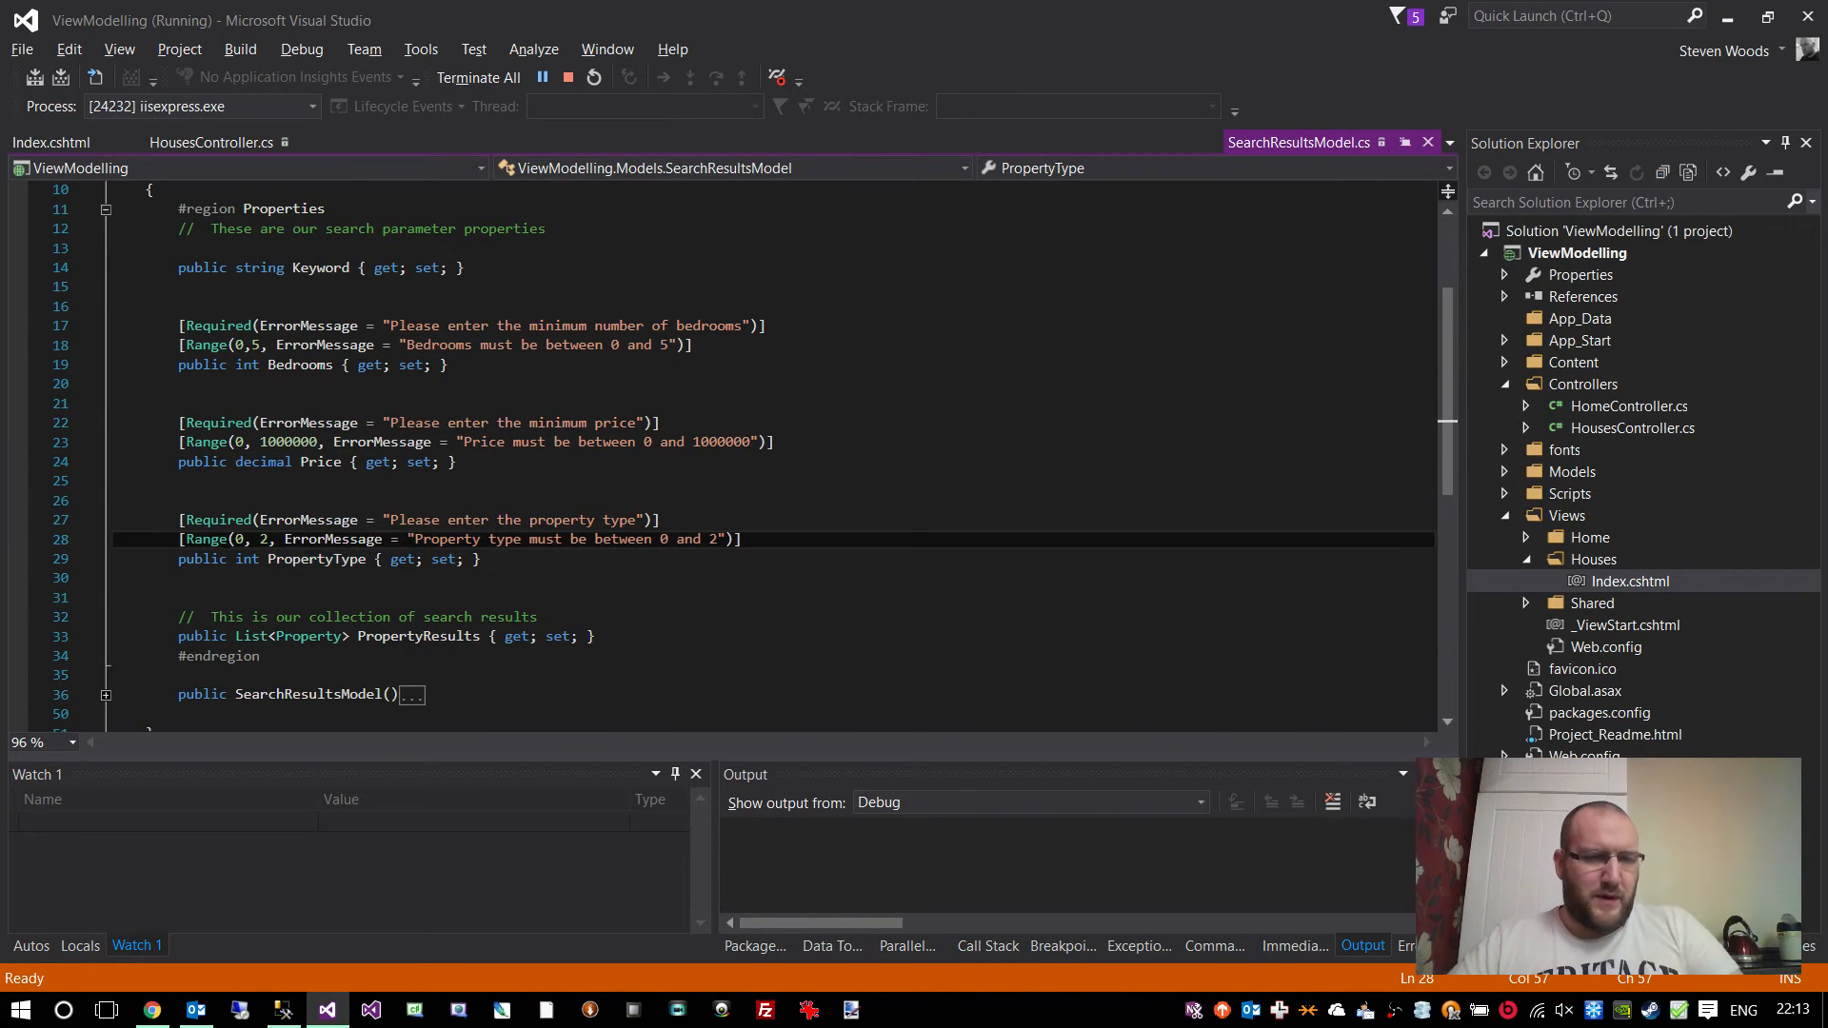
double_click(246, 558)
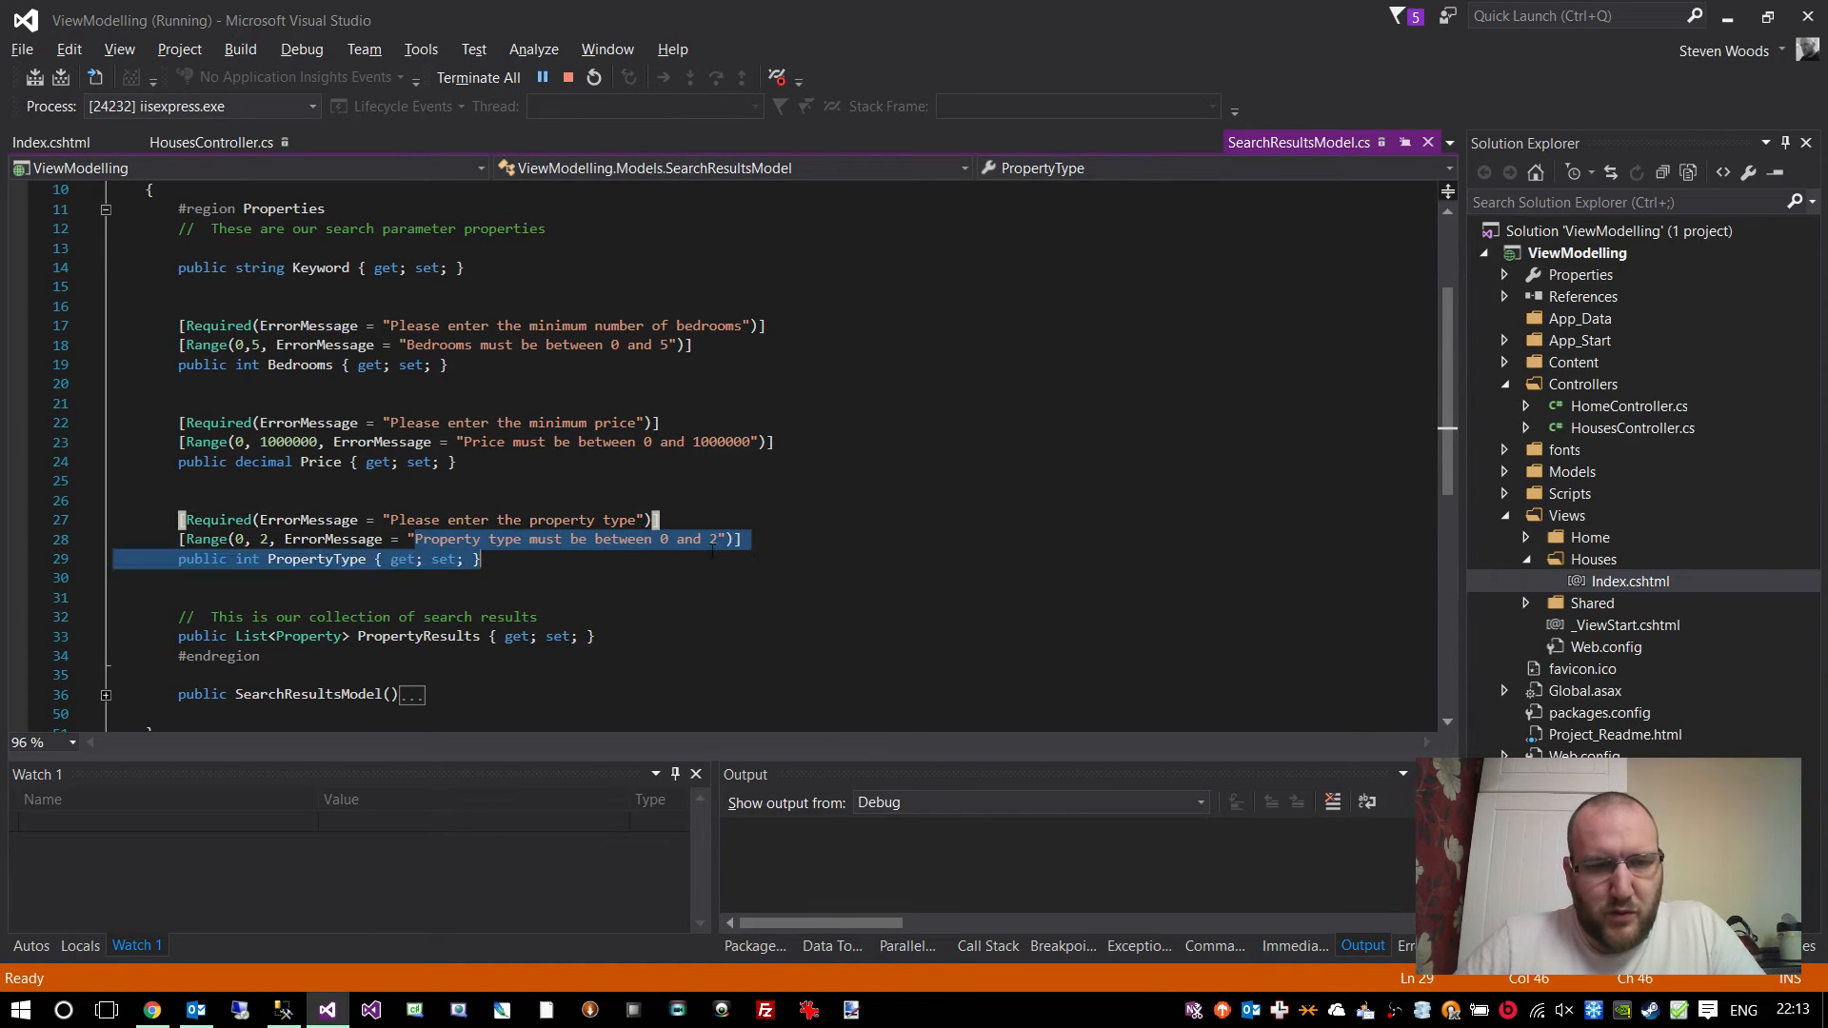
click(407, 539)
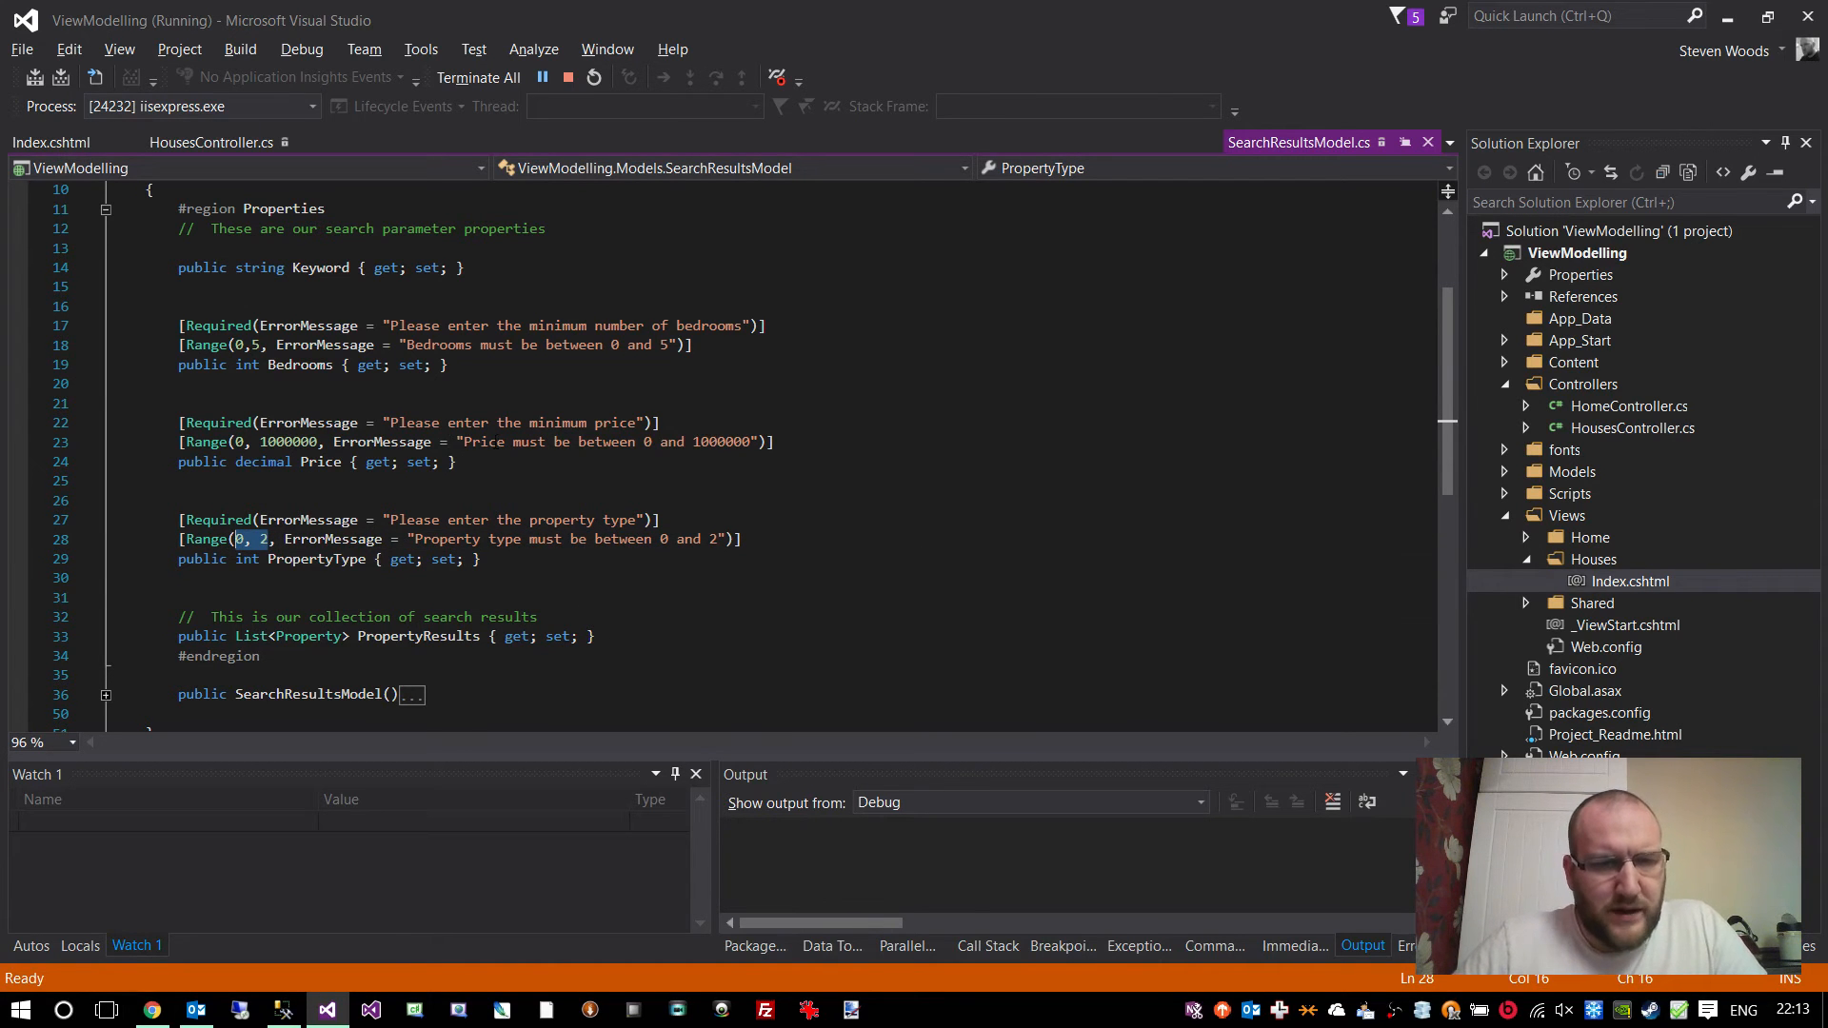
click(306, 441)
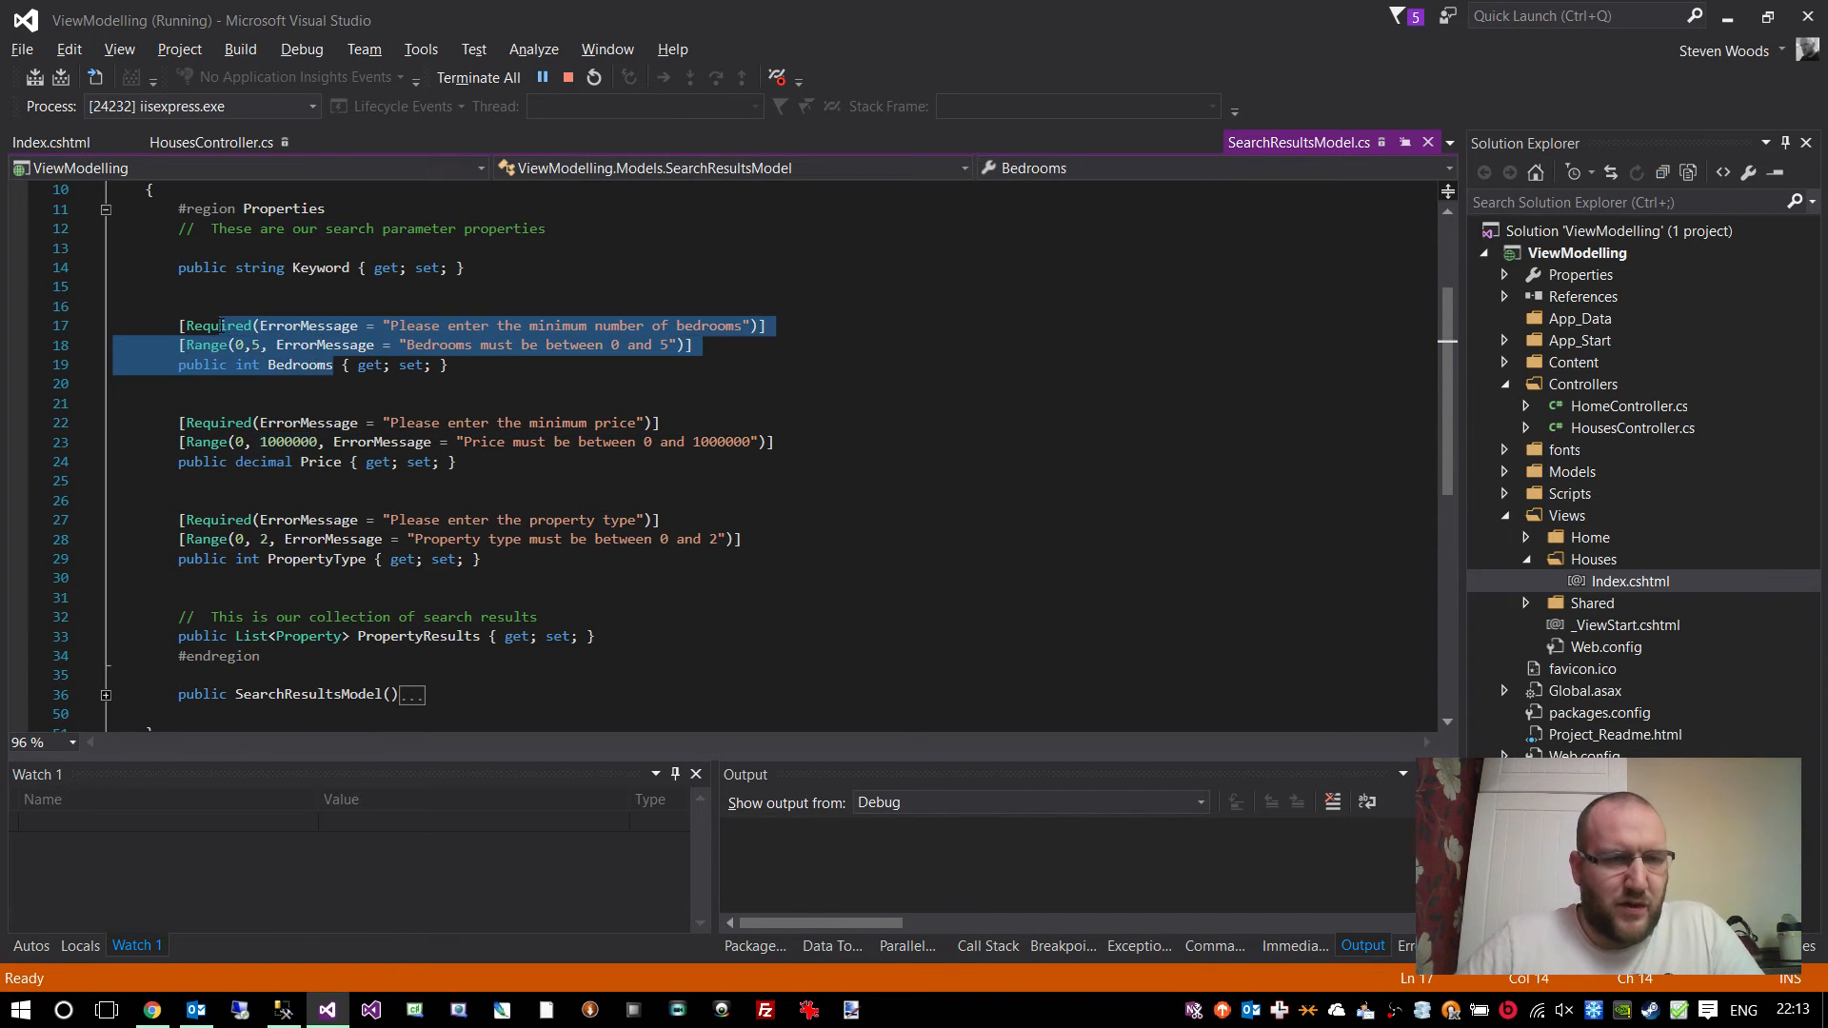
scroll(down, 3)
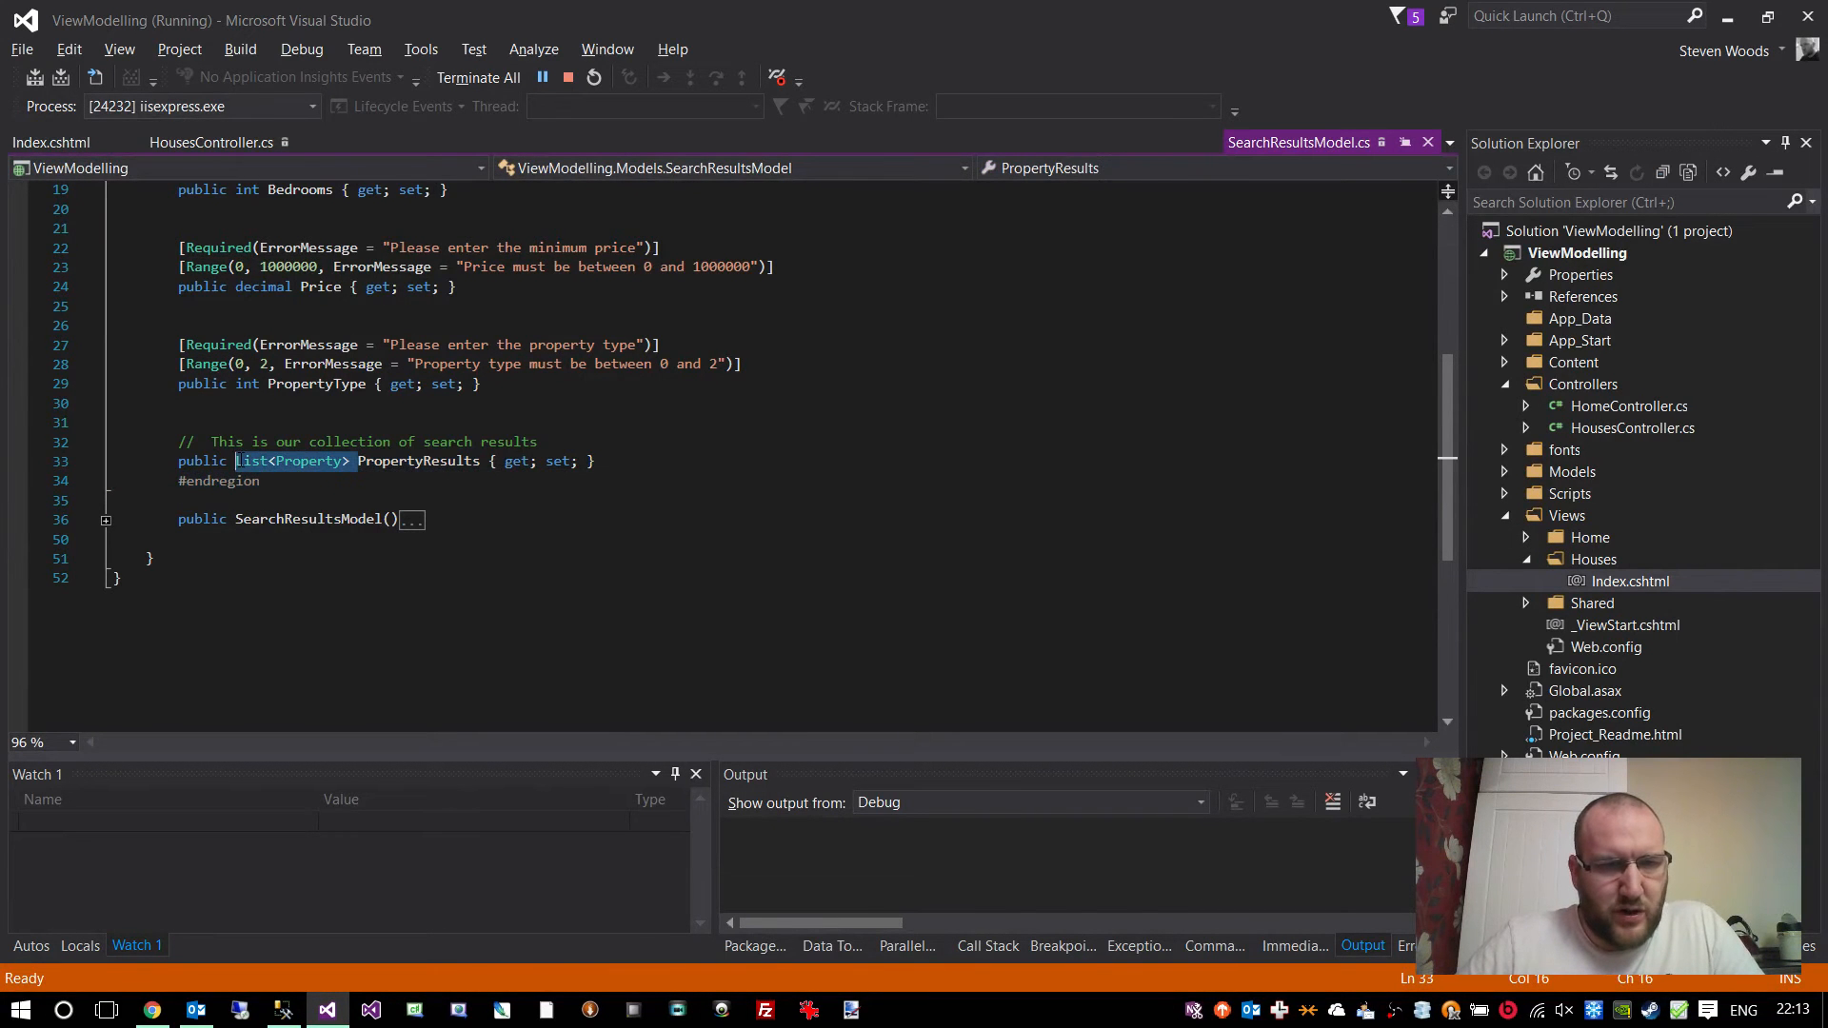
double_click(309, 461)
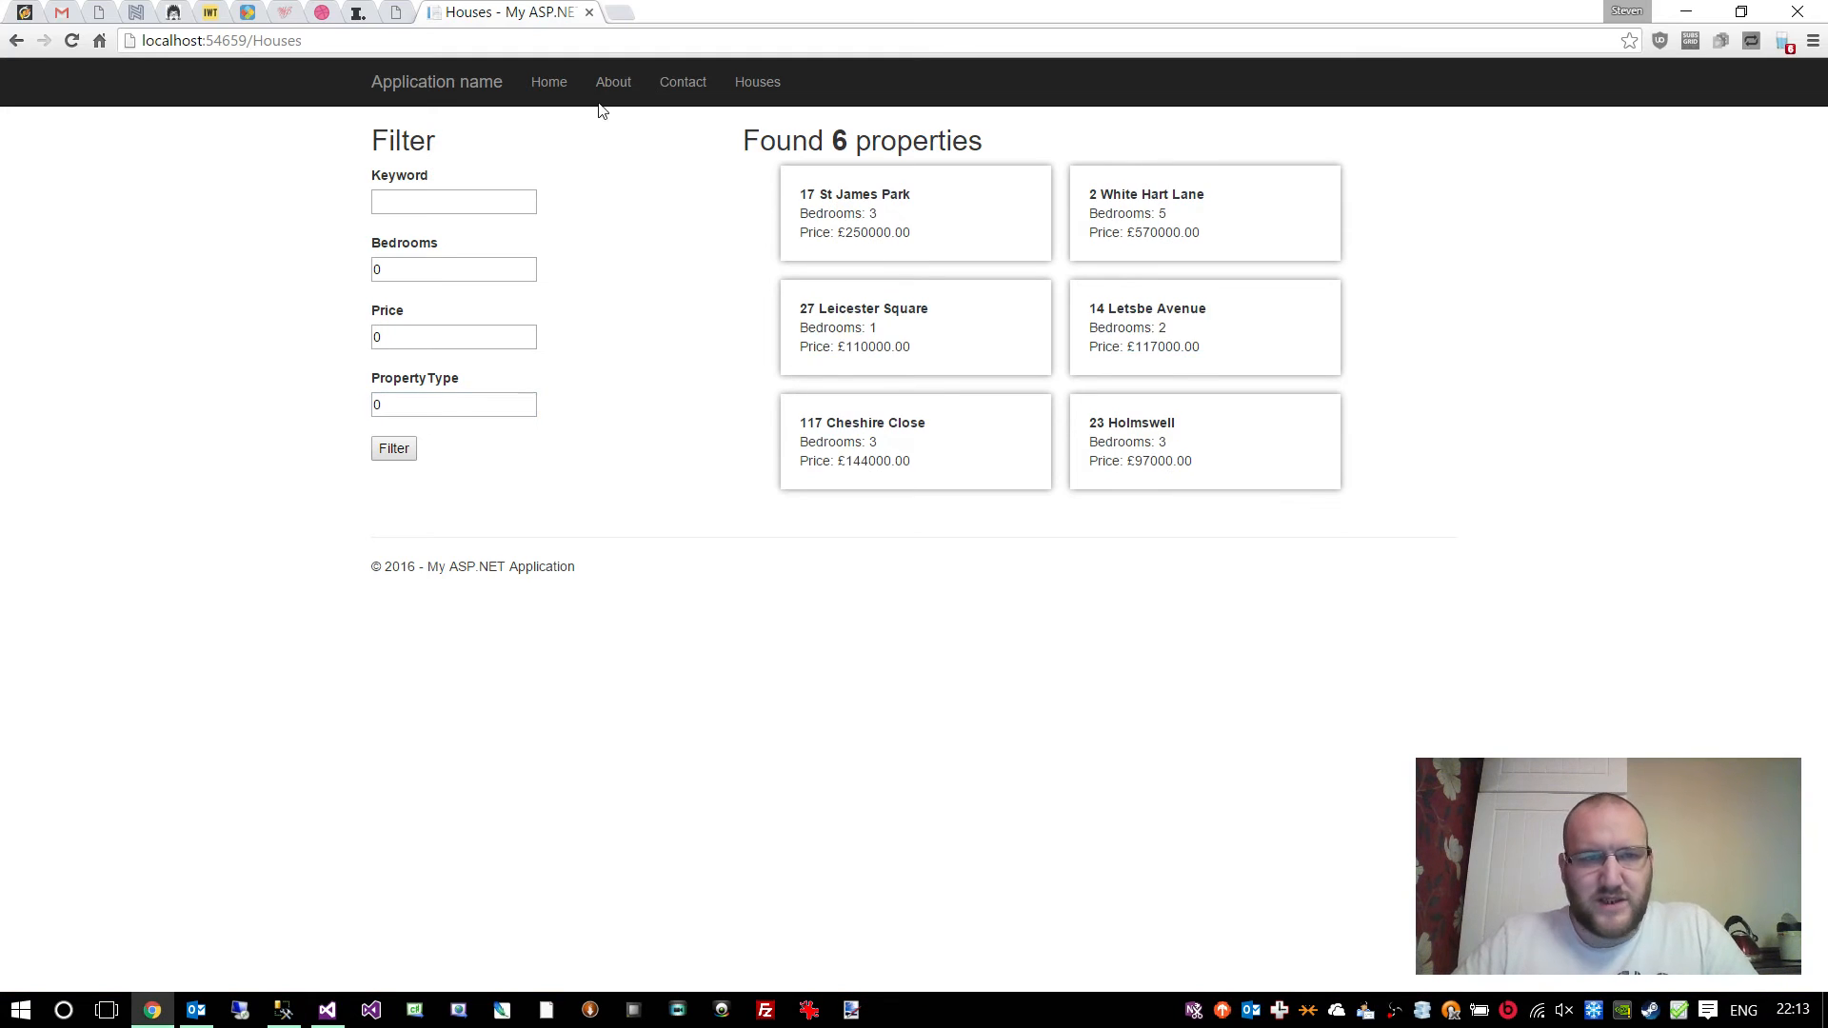
mouse_move(461, 356)
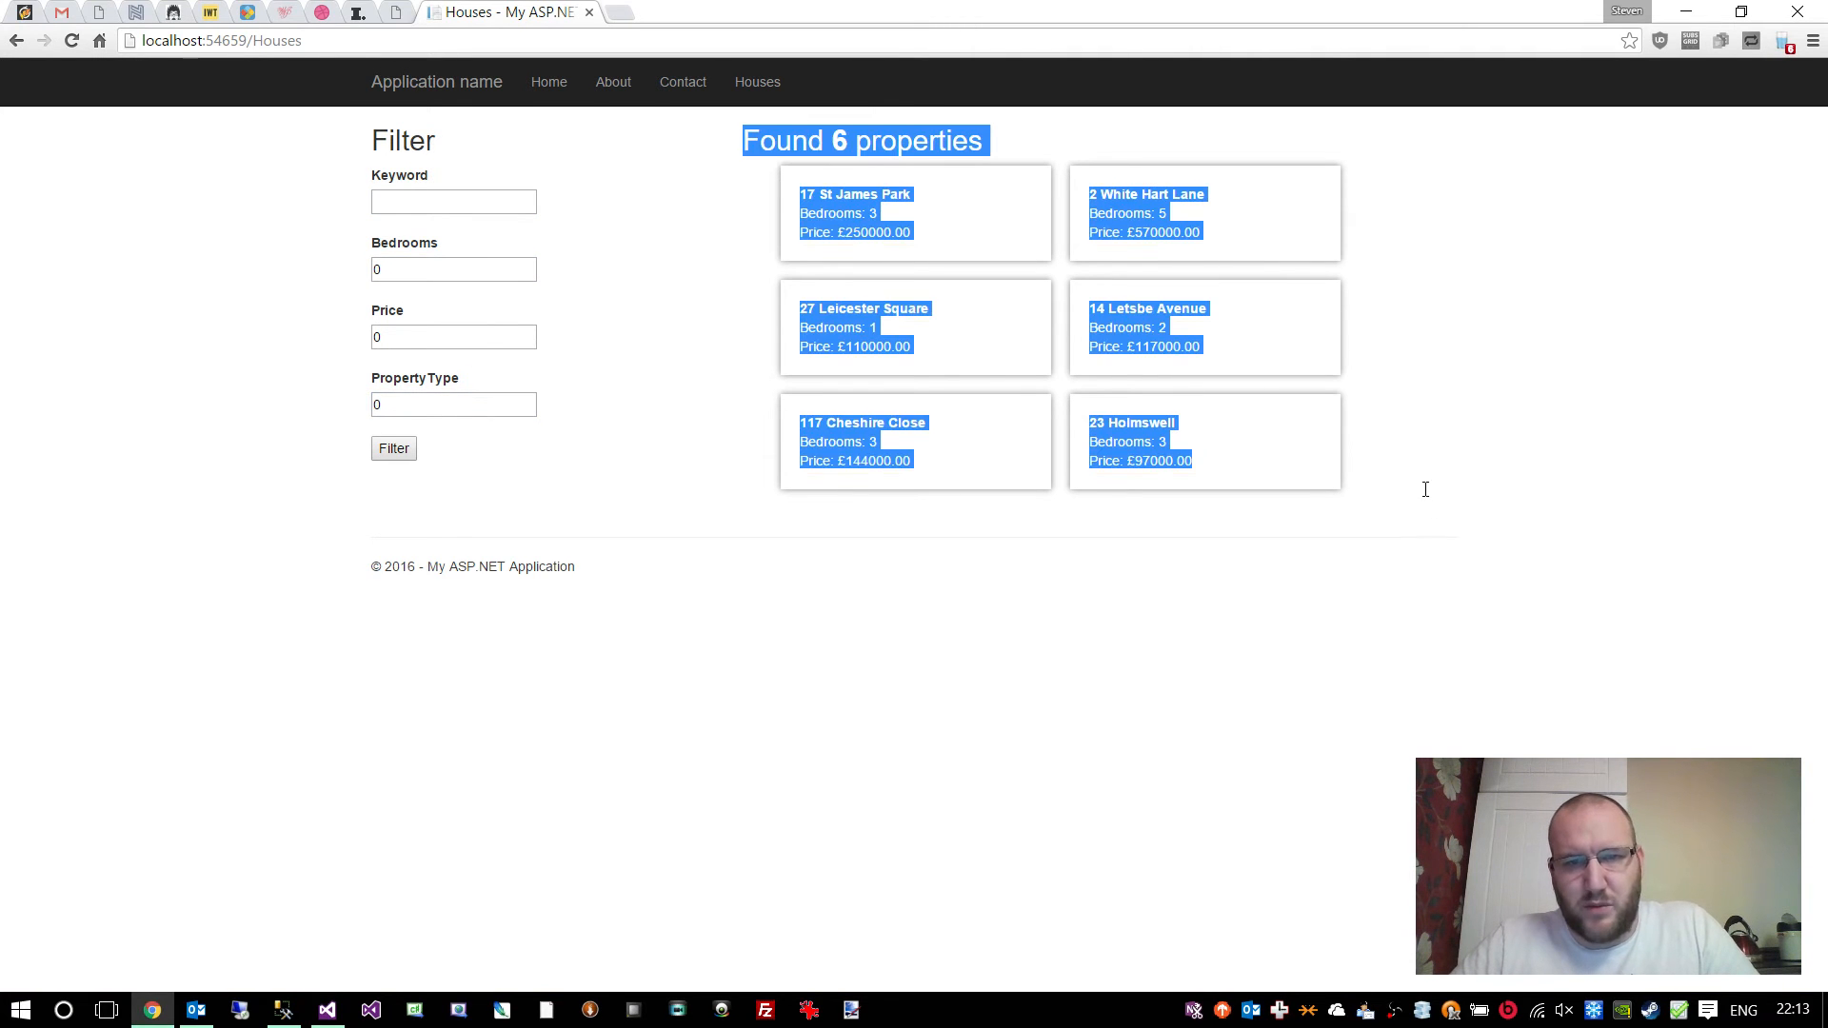
click(325, 1009)
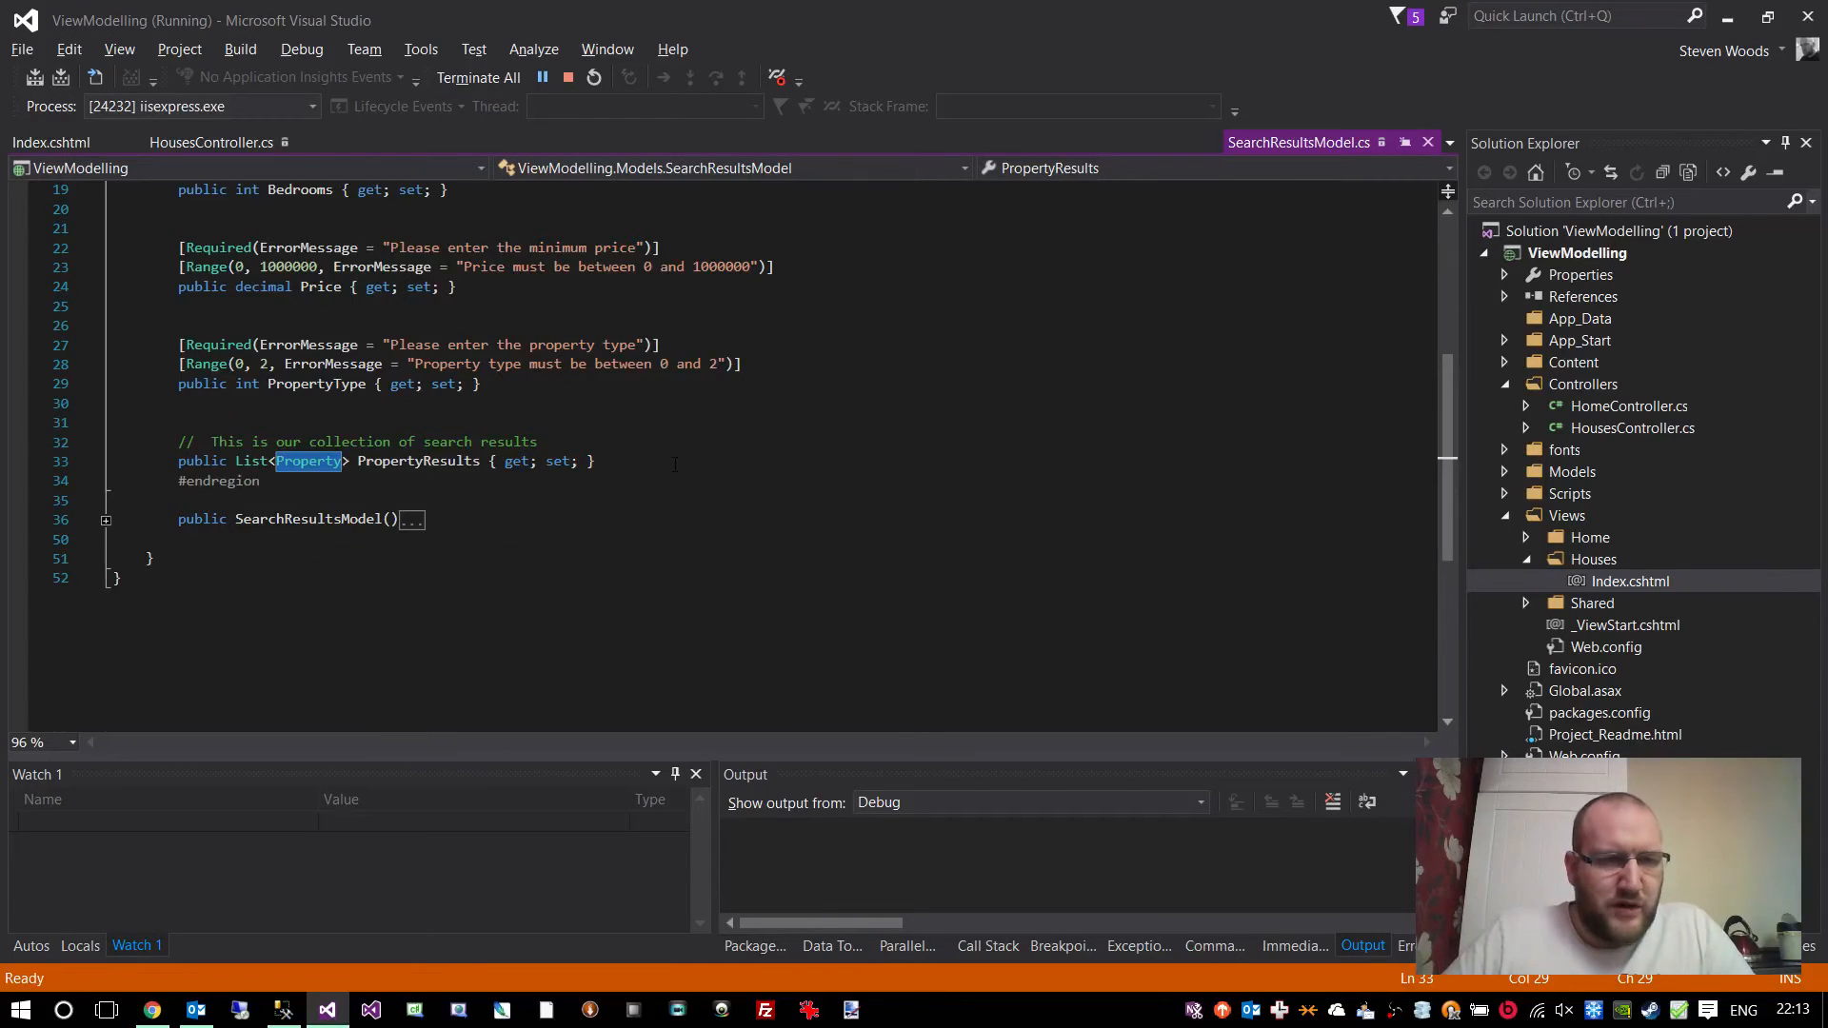
scroll(up, 3)
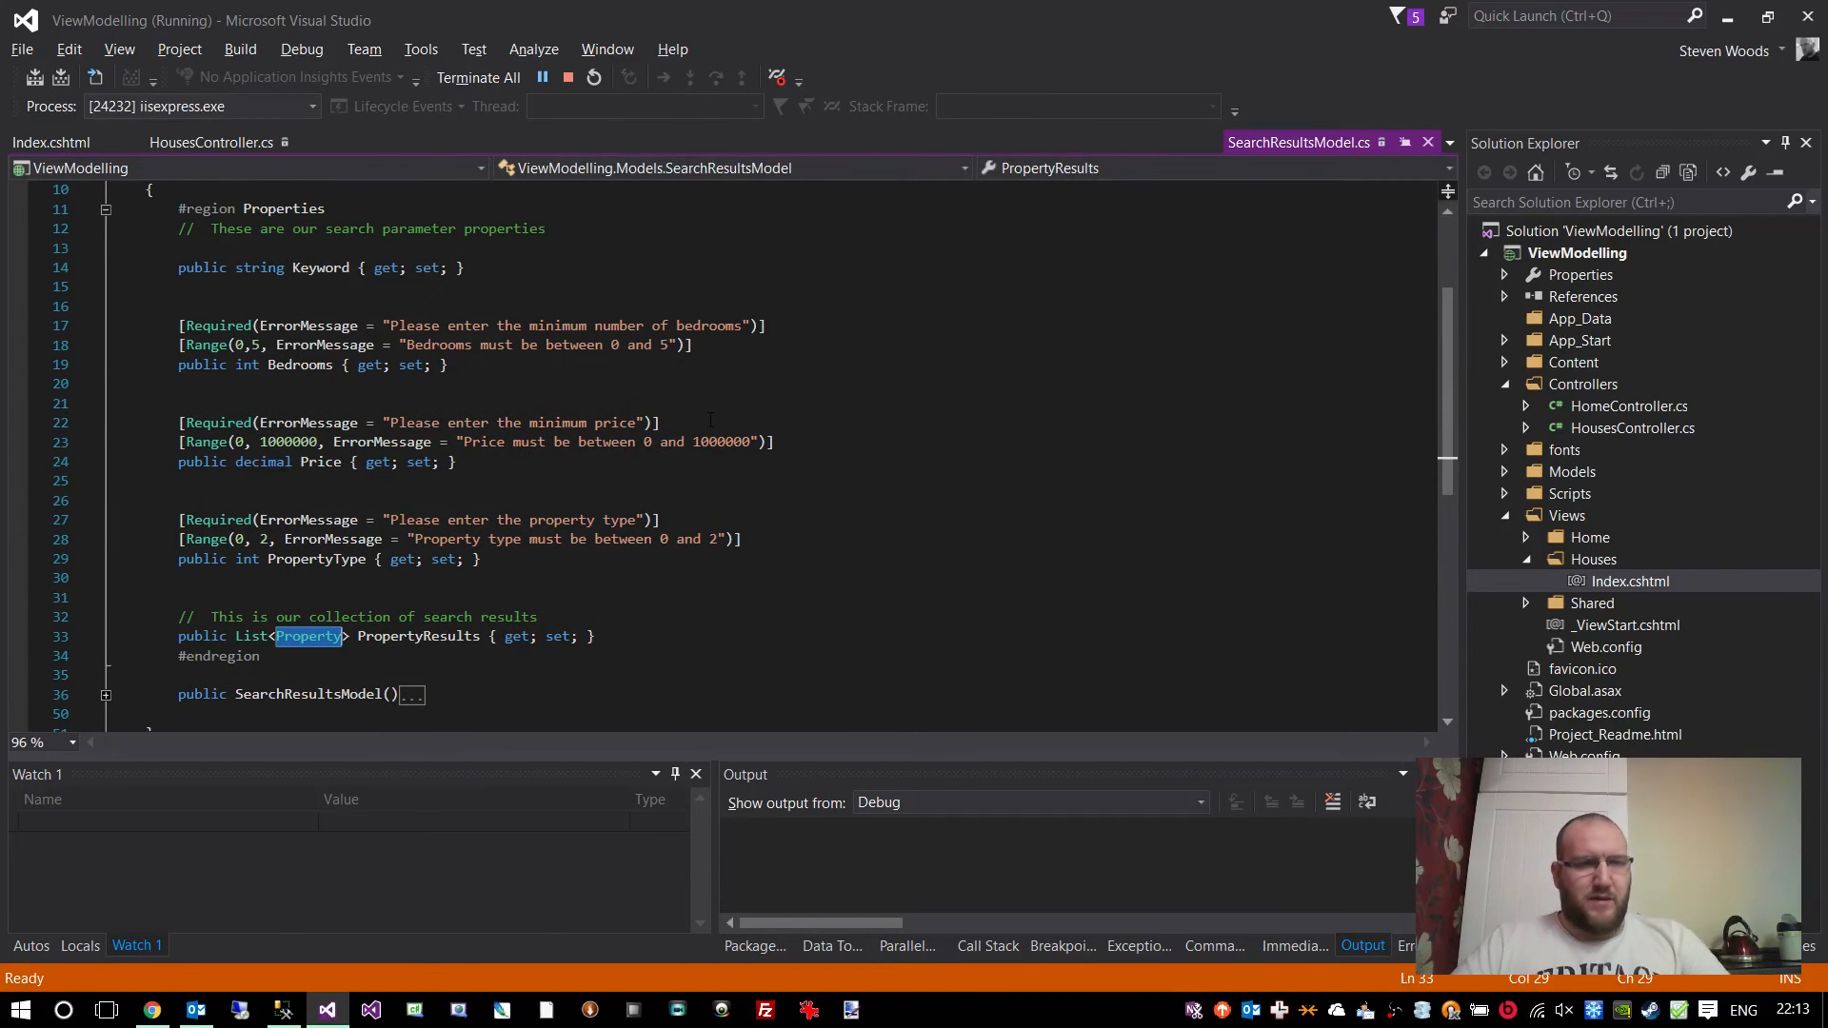
scroll(down, 3)
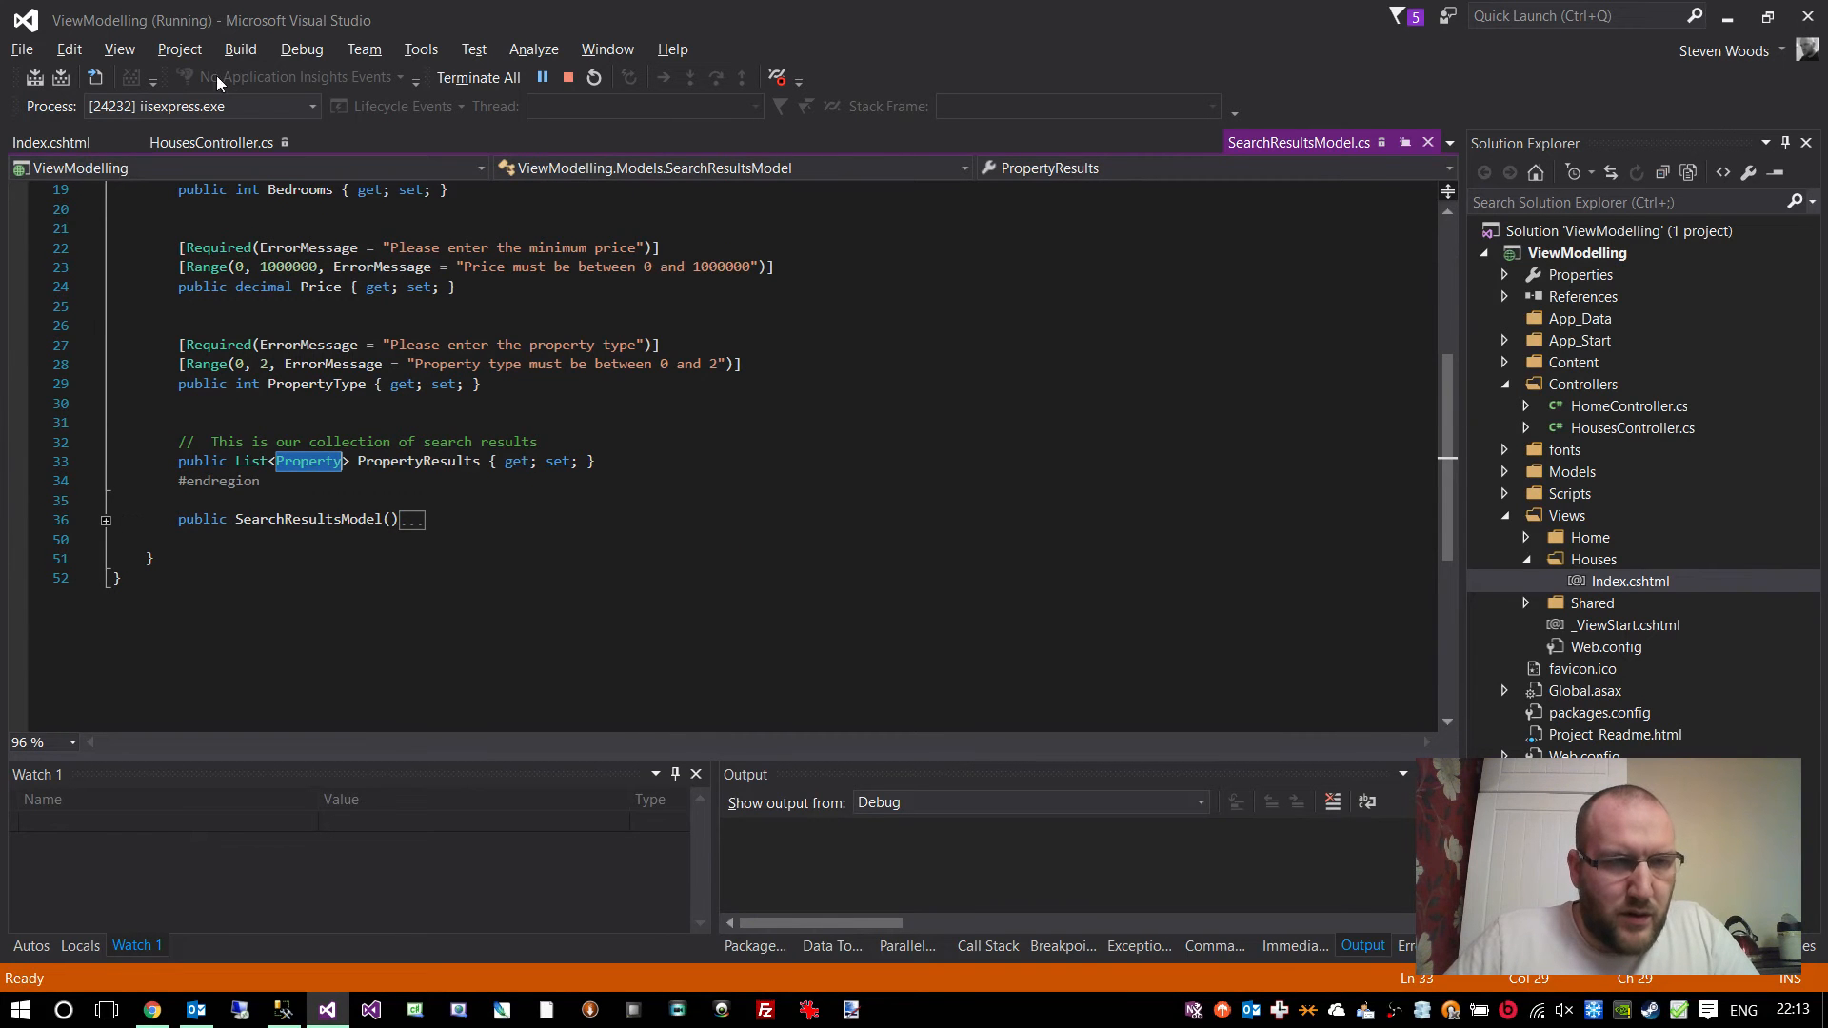
- Go from the model creation line in HousesController to the SearchResultsModel constructor definition
click(213, 143)
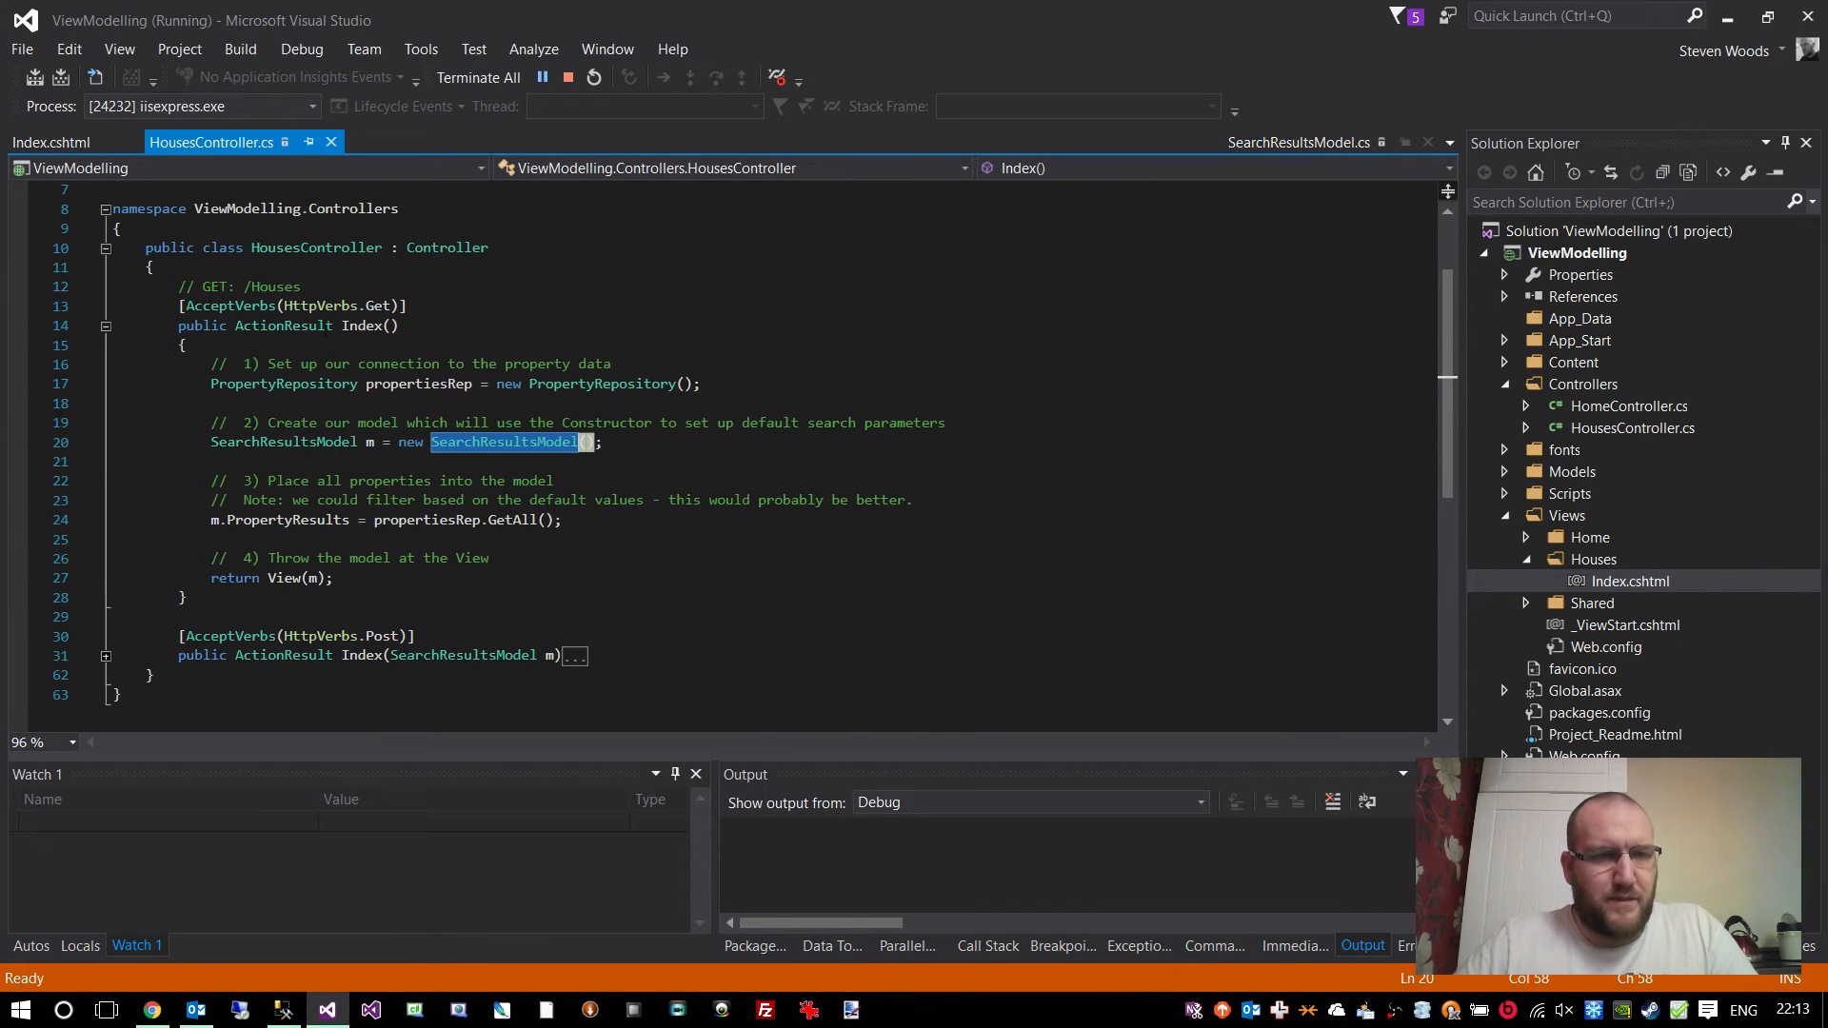
click(384, 325)
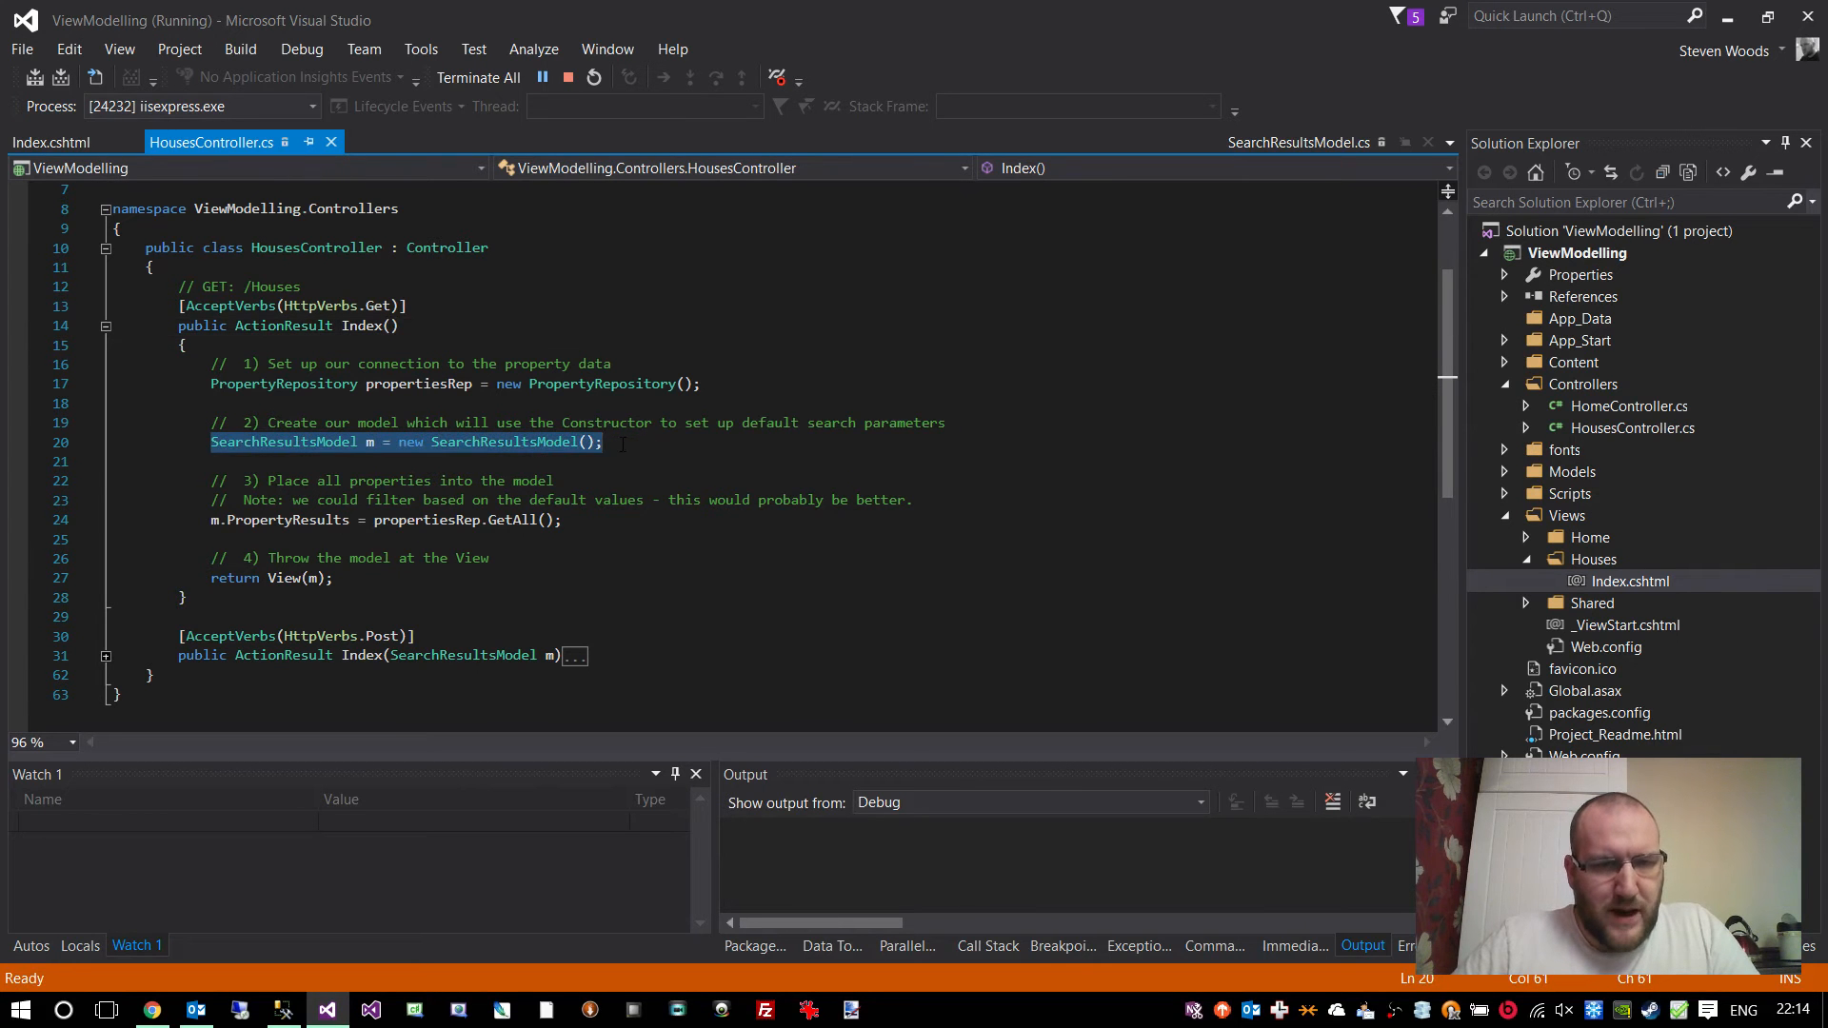
double_click(503, 442)
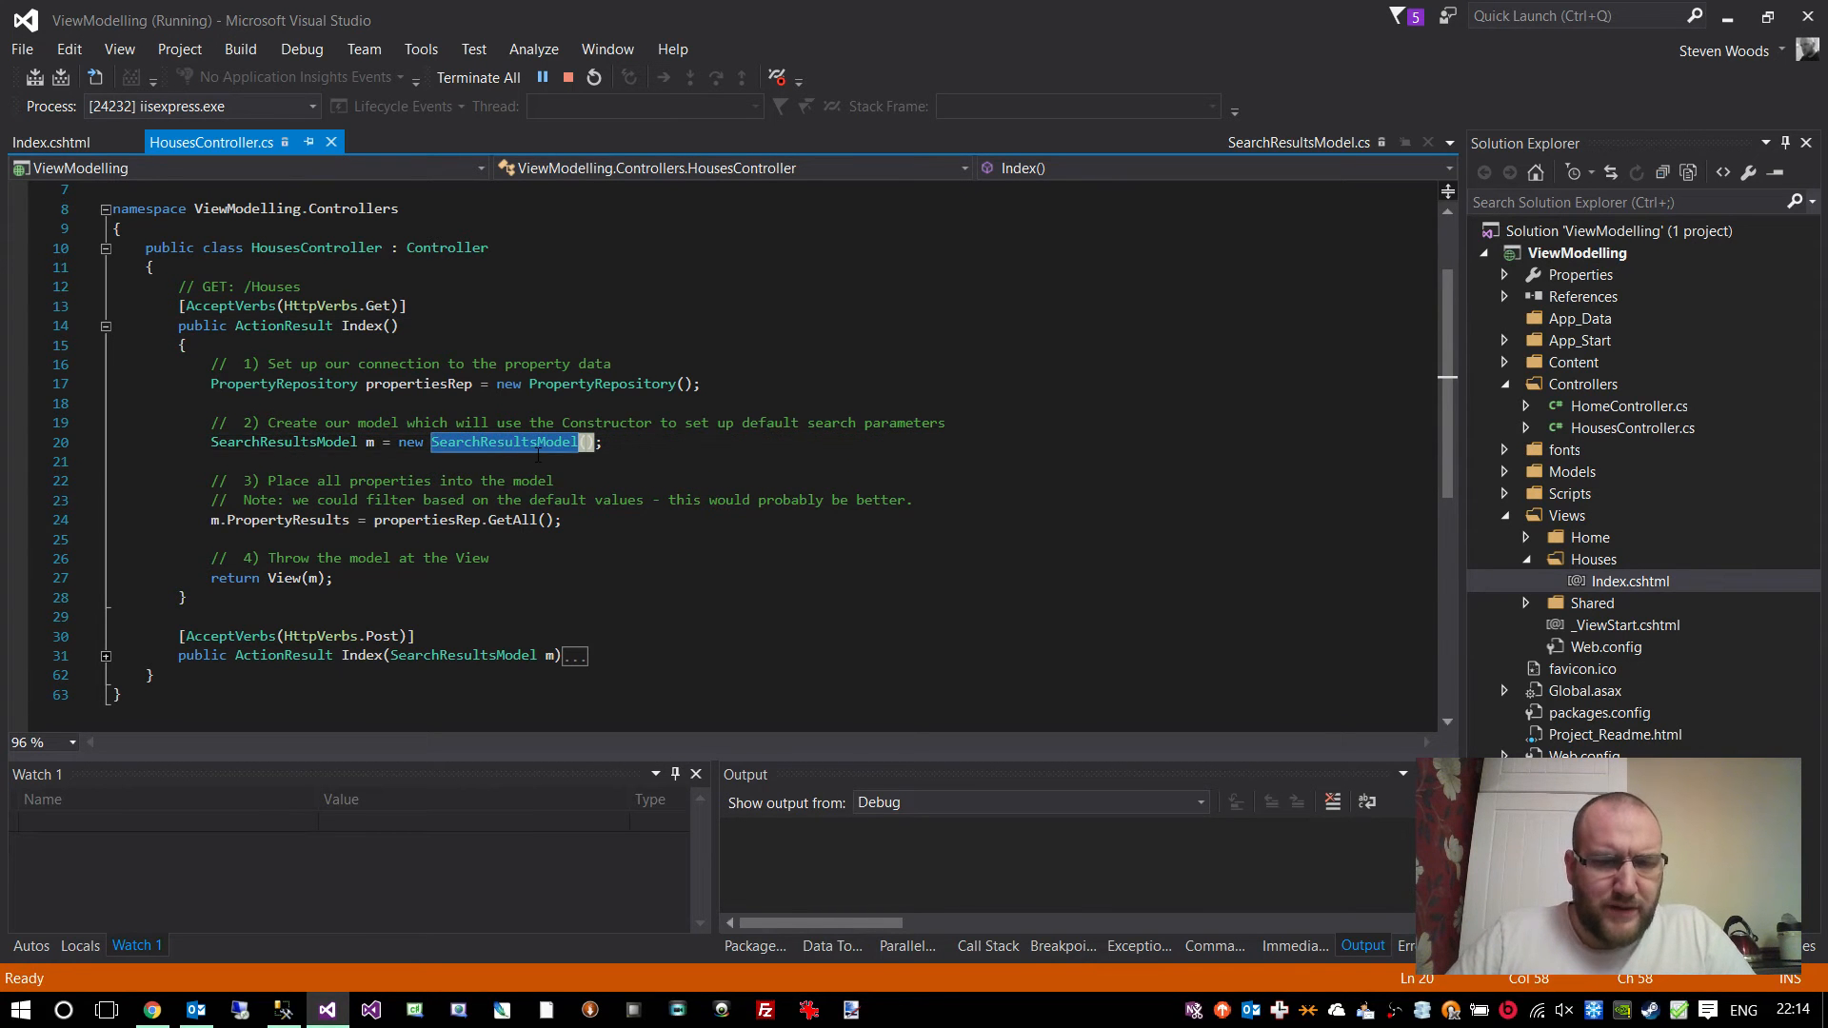
click(1296, 143)
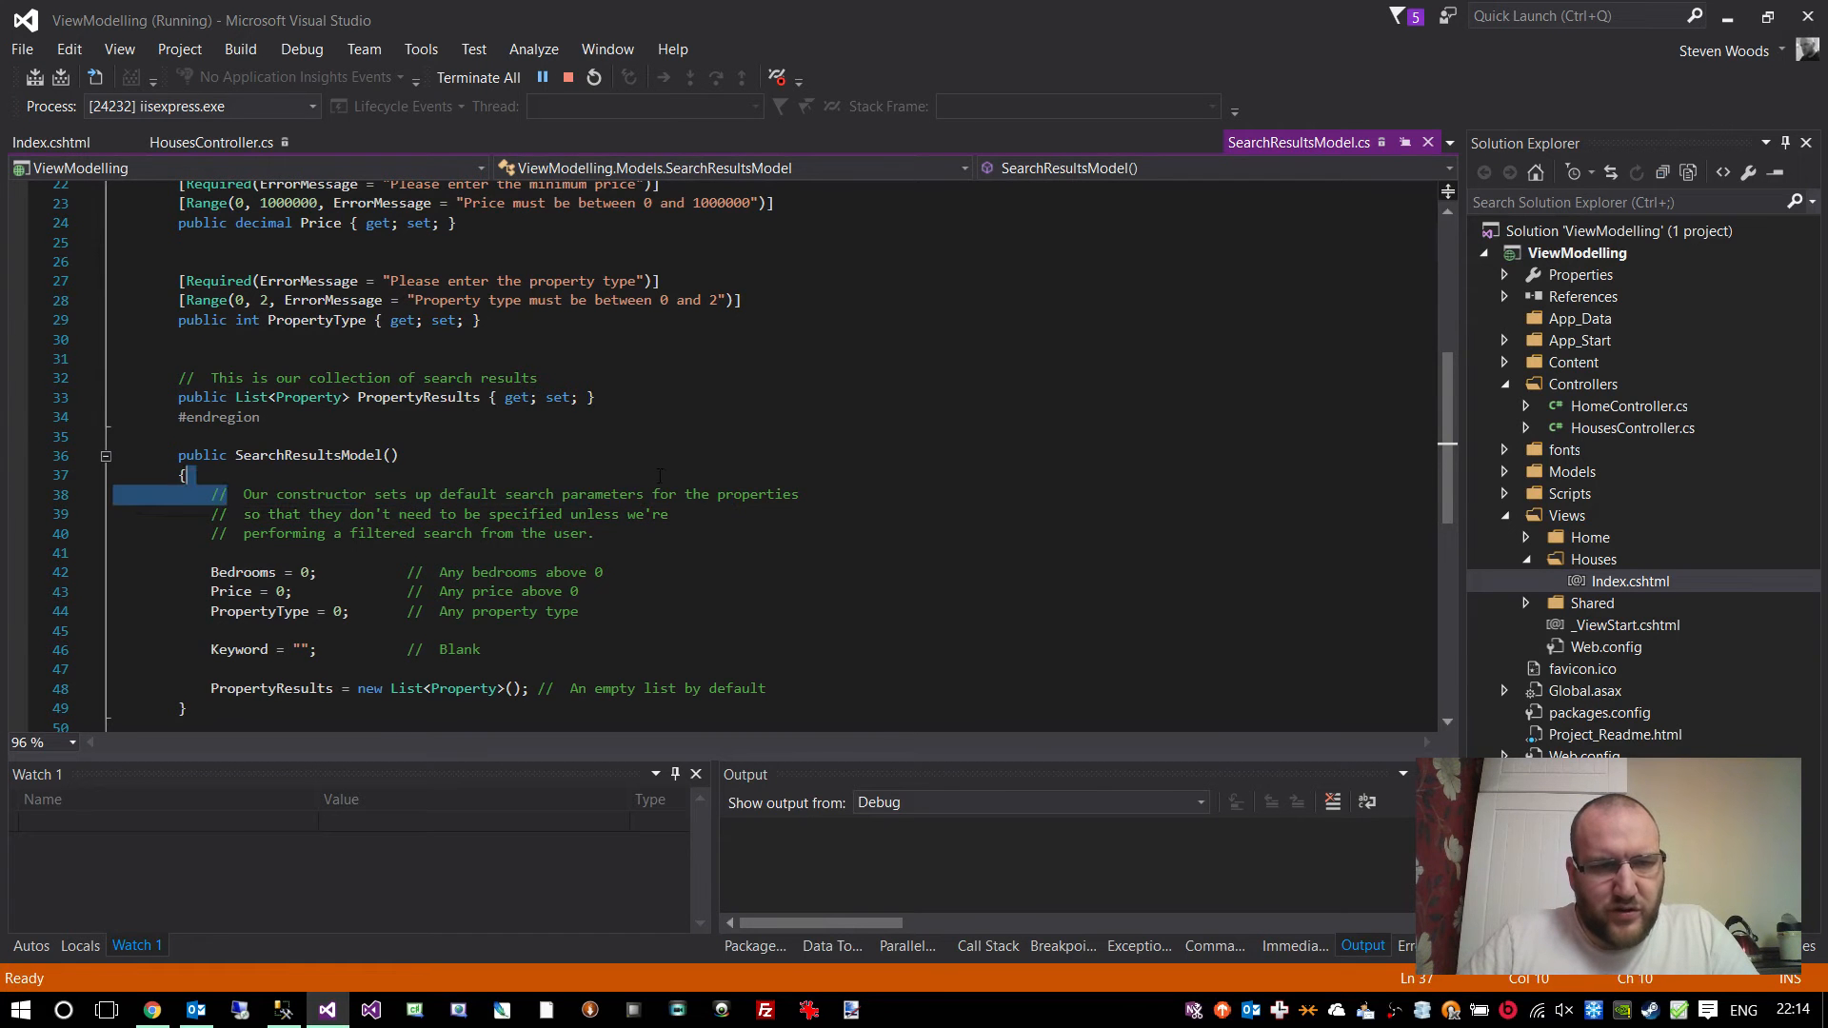
click(798, 495)
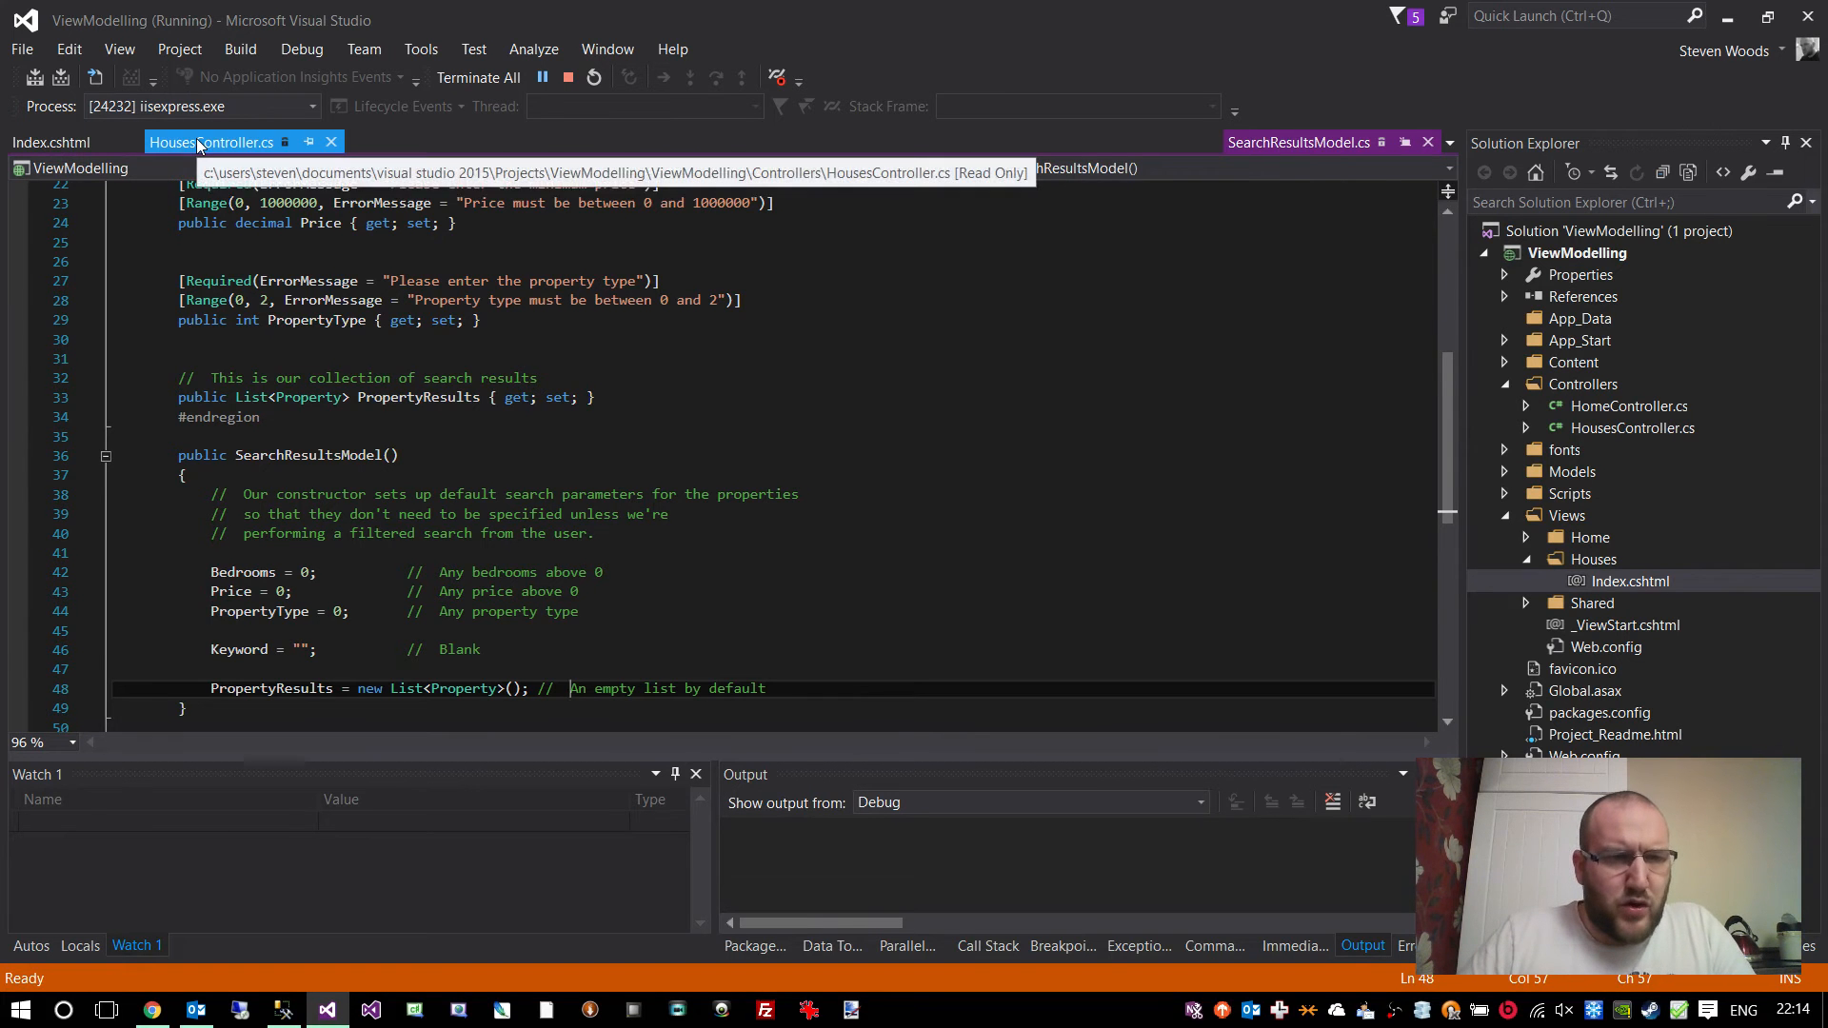
- Comment out m.PropertyResults = propertiesRep.GetAll(); in the Index action and rerun the site
click(212, 141)
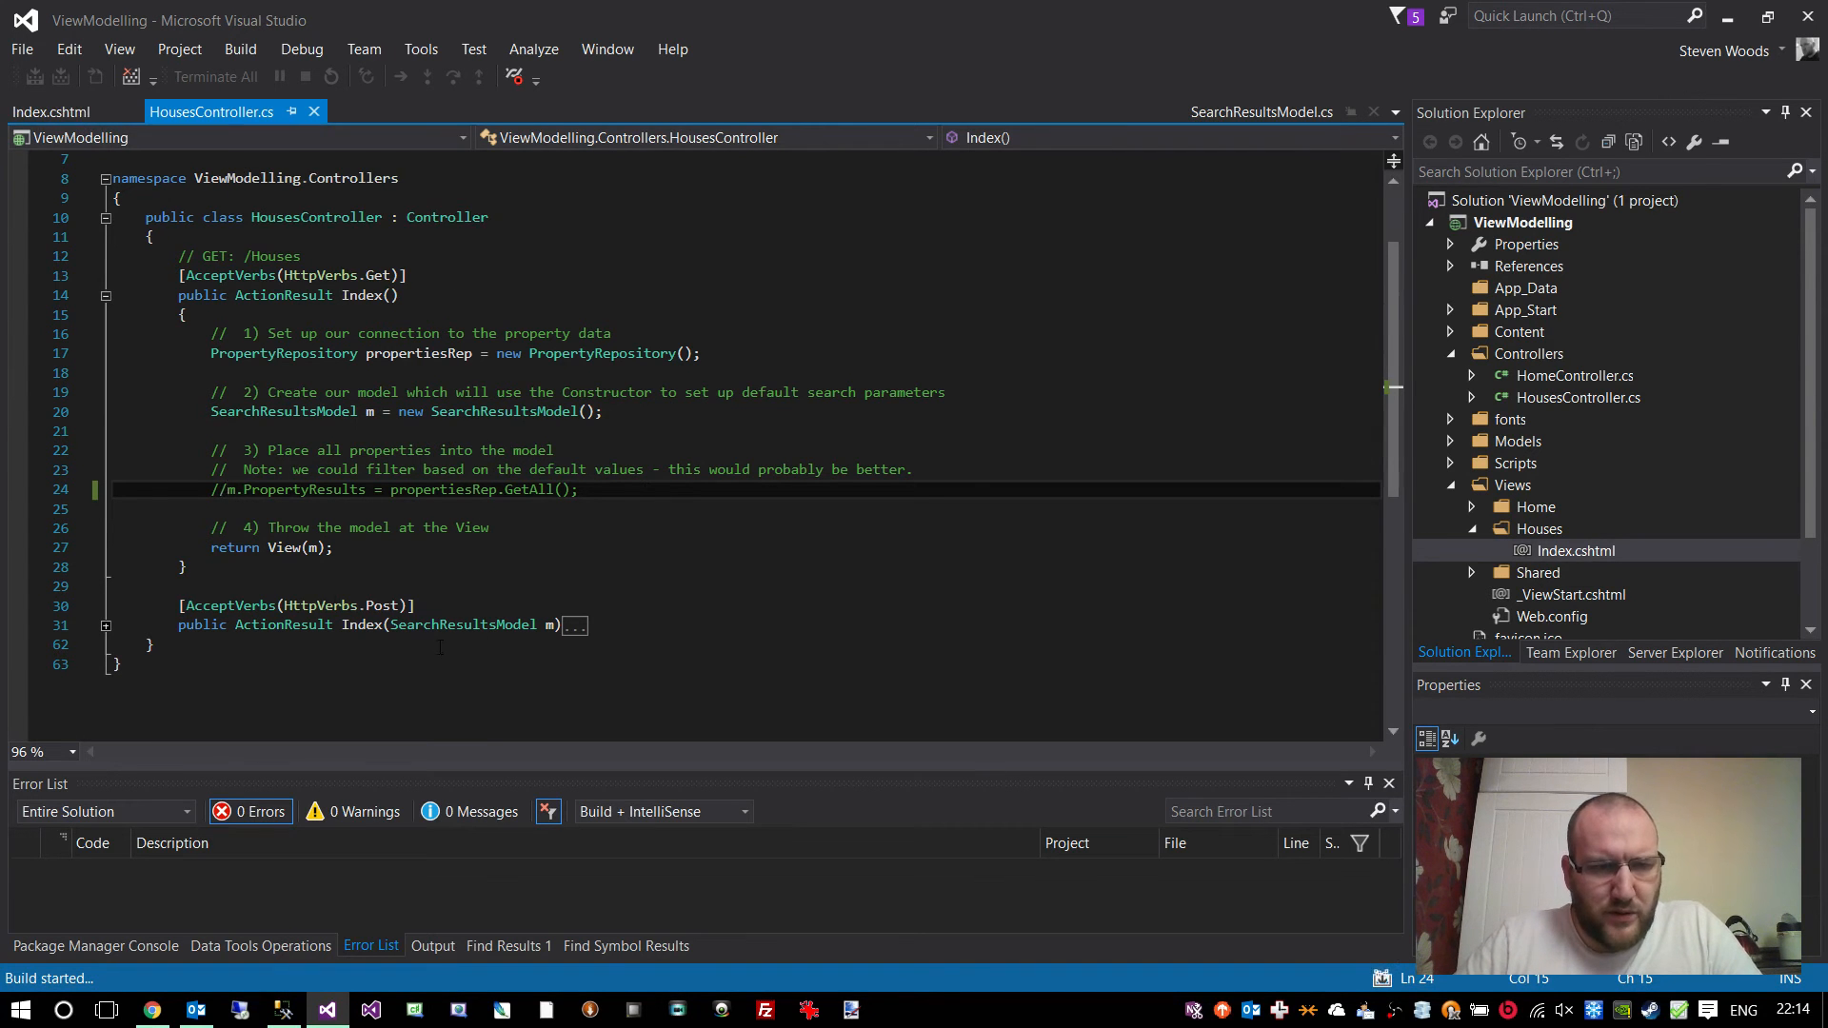
click(1260, 111)
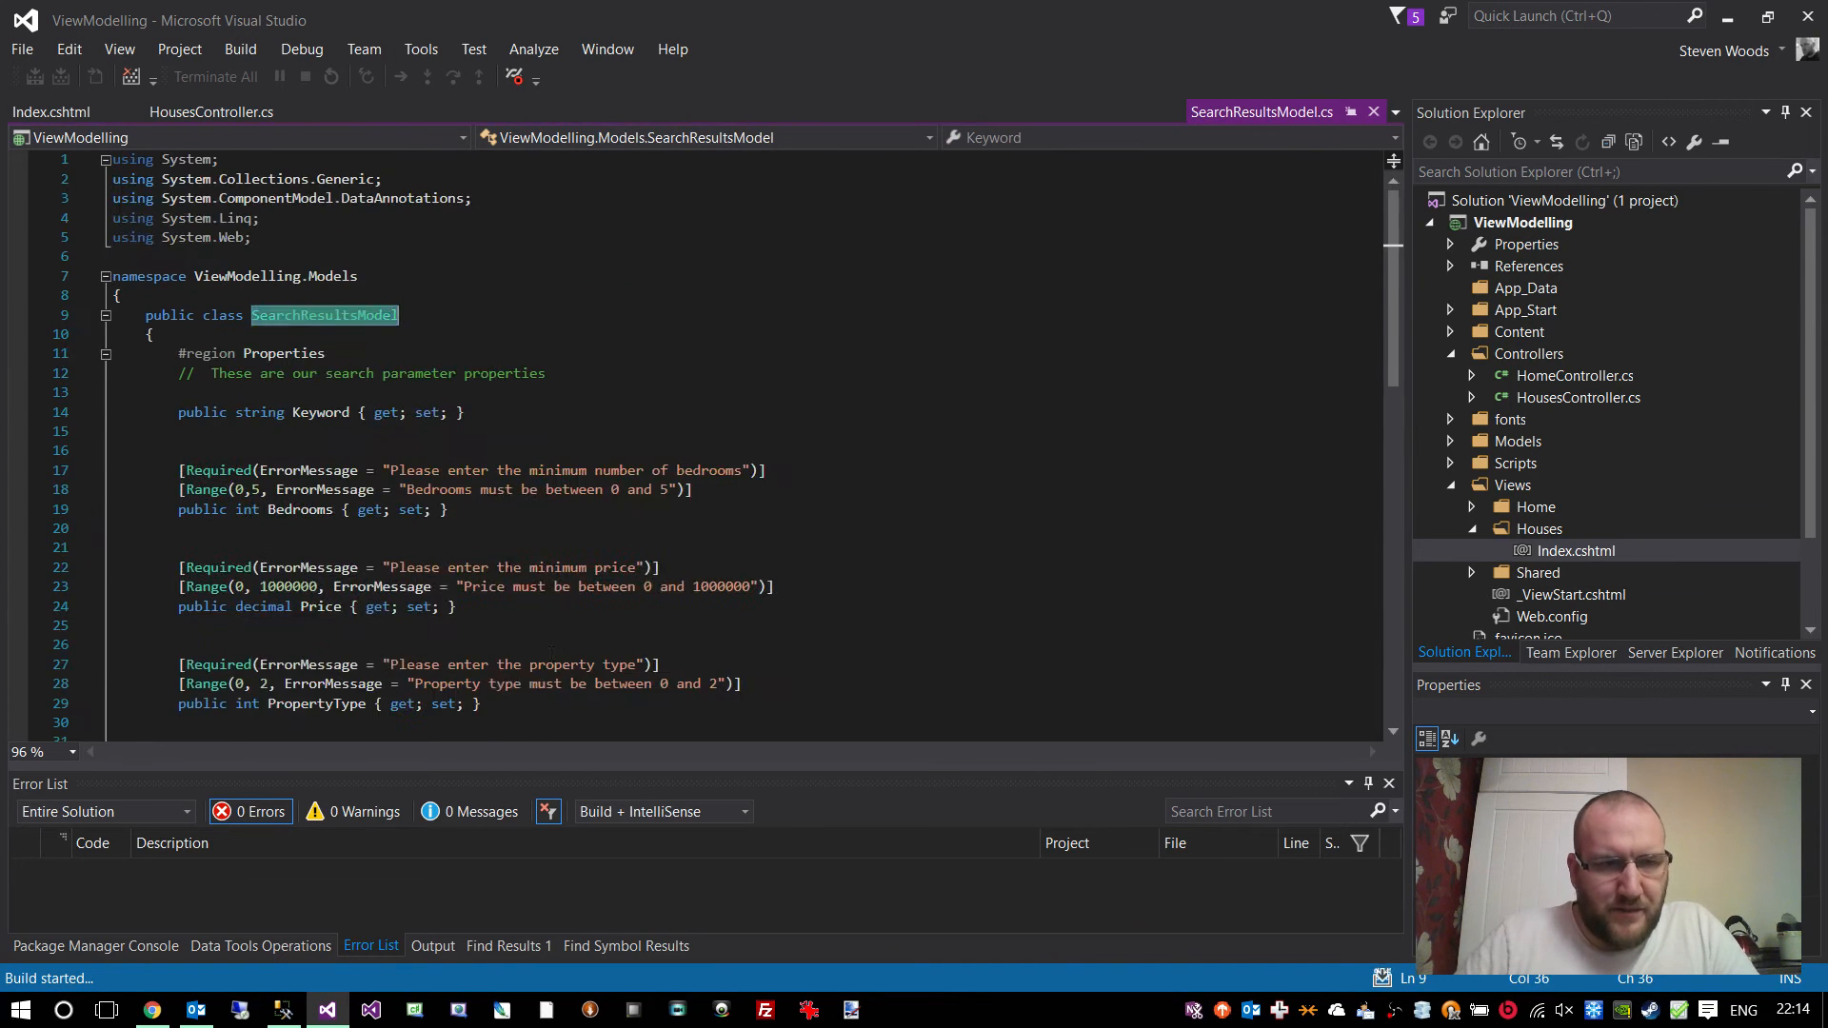
scroll(down, 3)
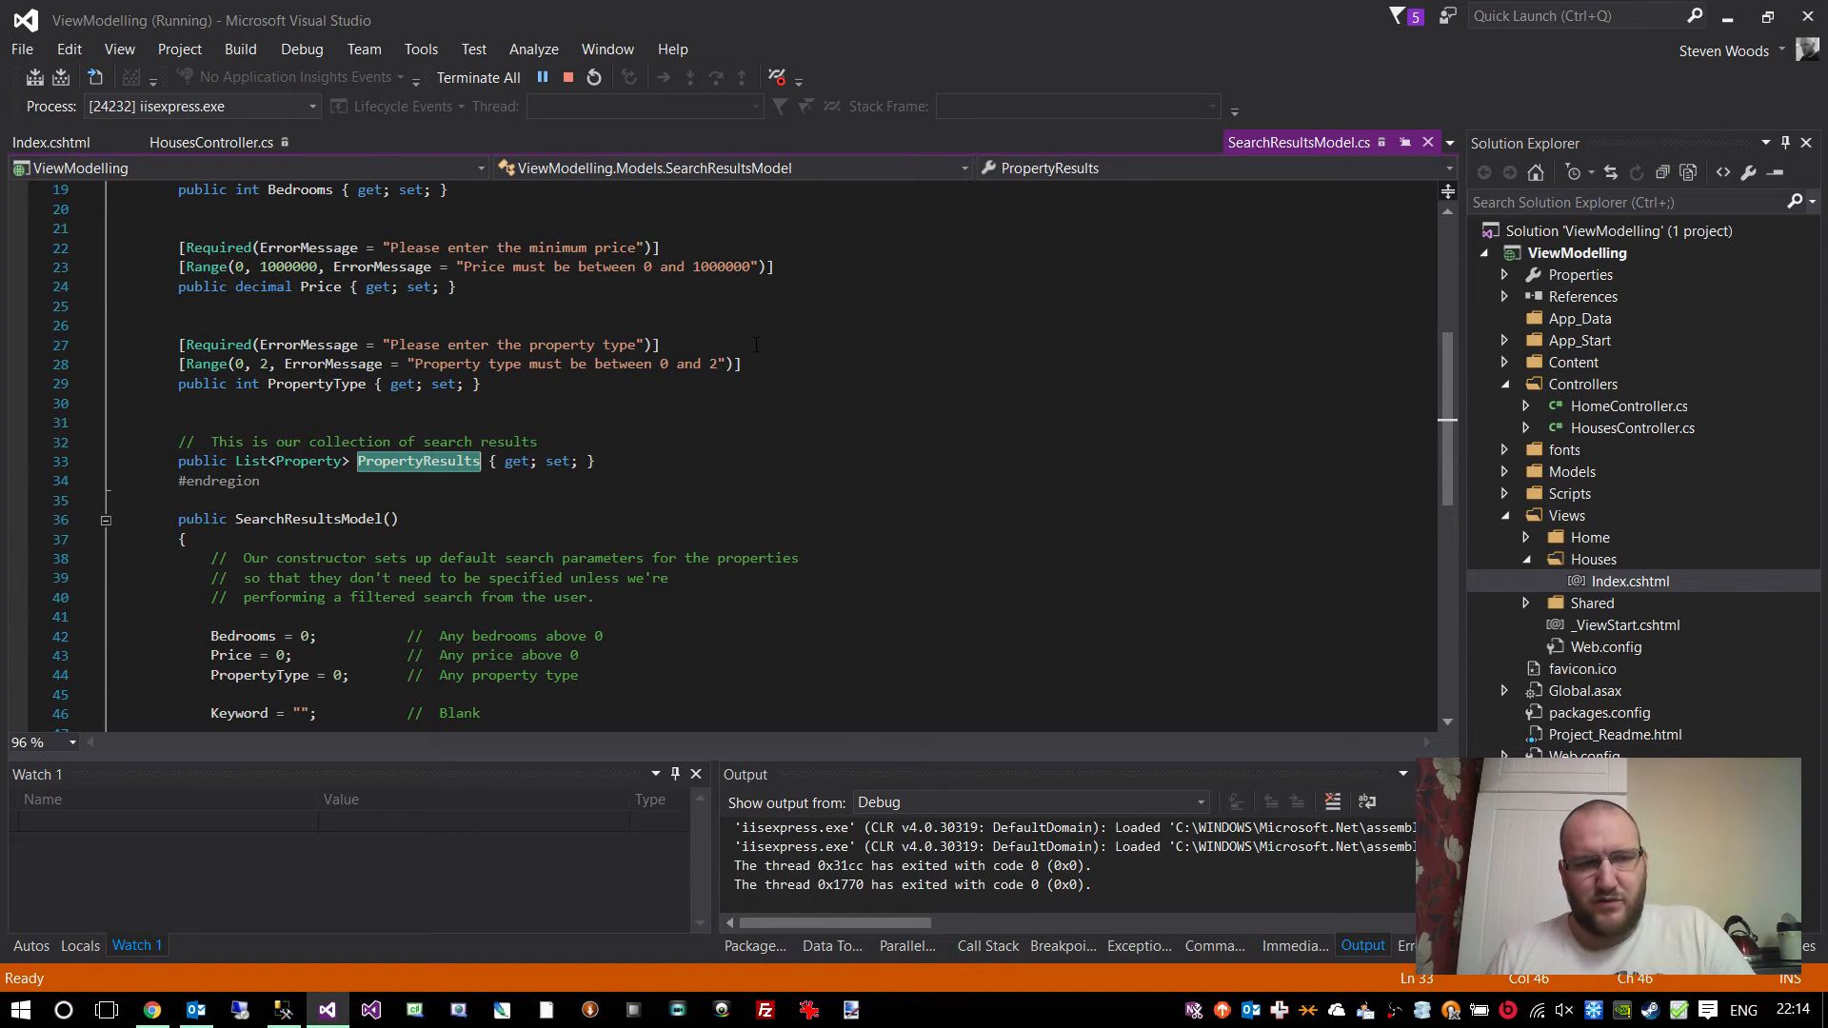
- Reload the Houses page in Chrome to see 'Sorry! No properties could be found', then return to the editor
click(151, 1009)
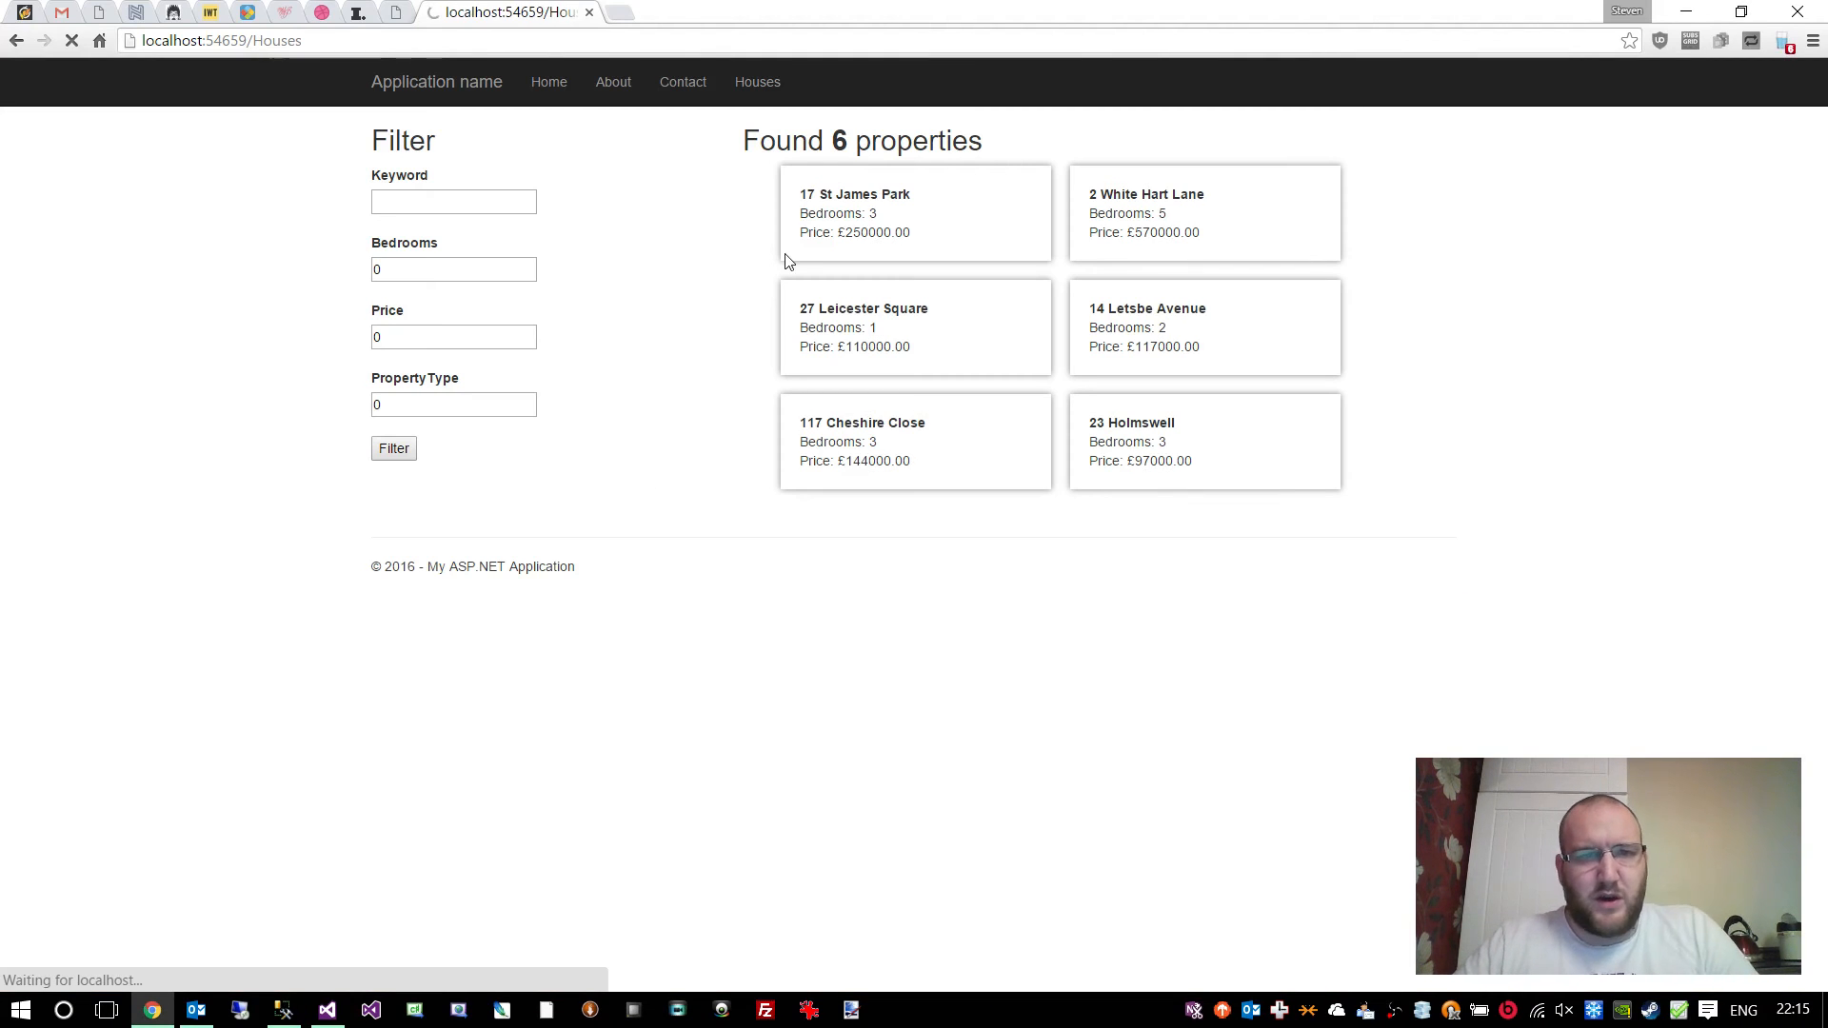
mouse_move(724, 271)
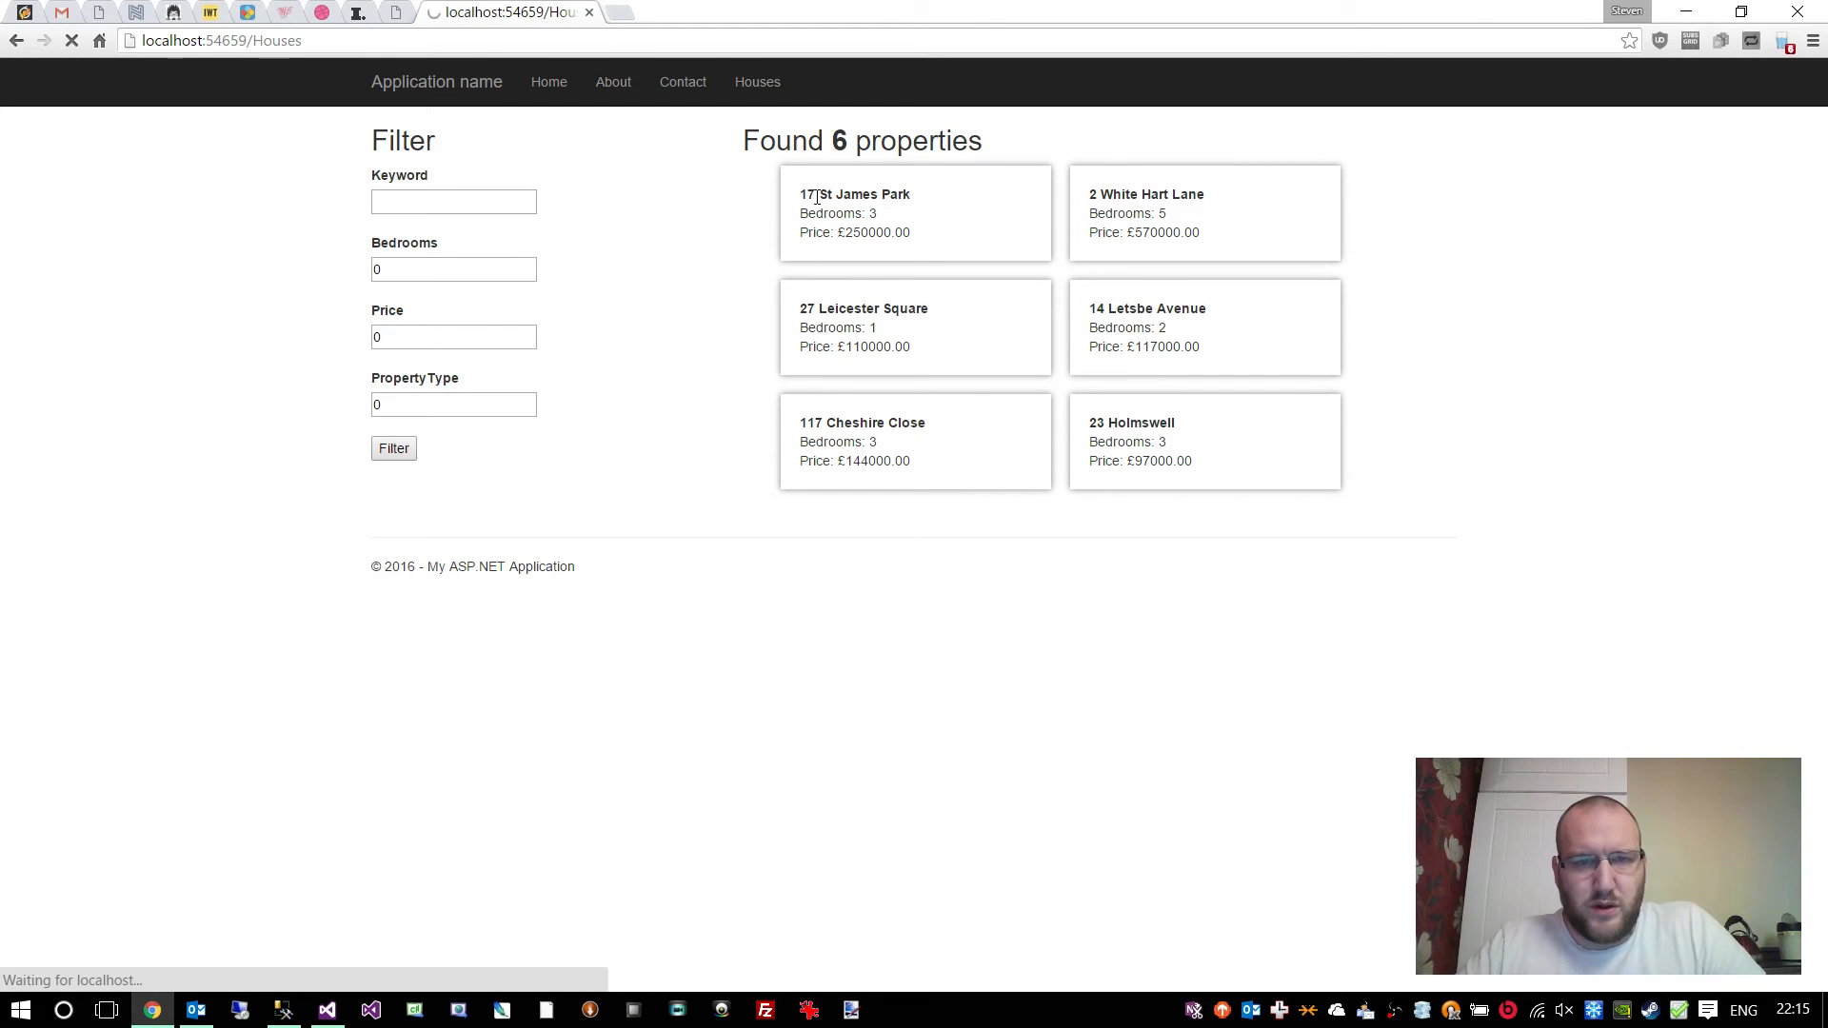
mouse_move(1247, 468)
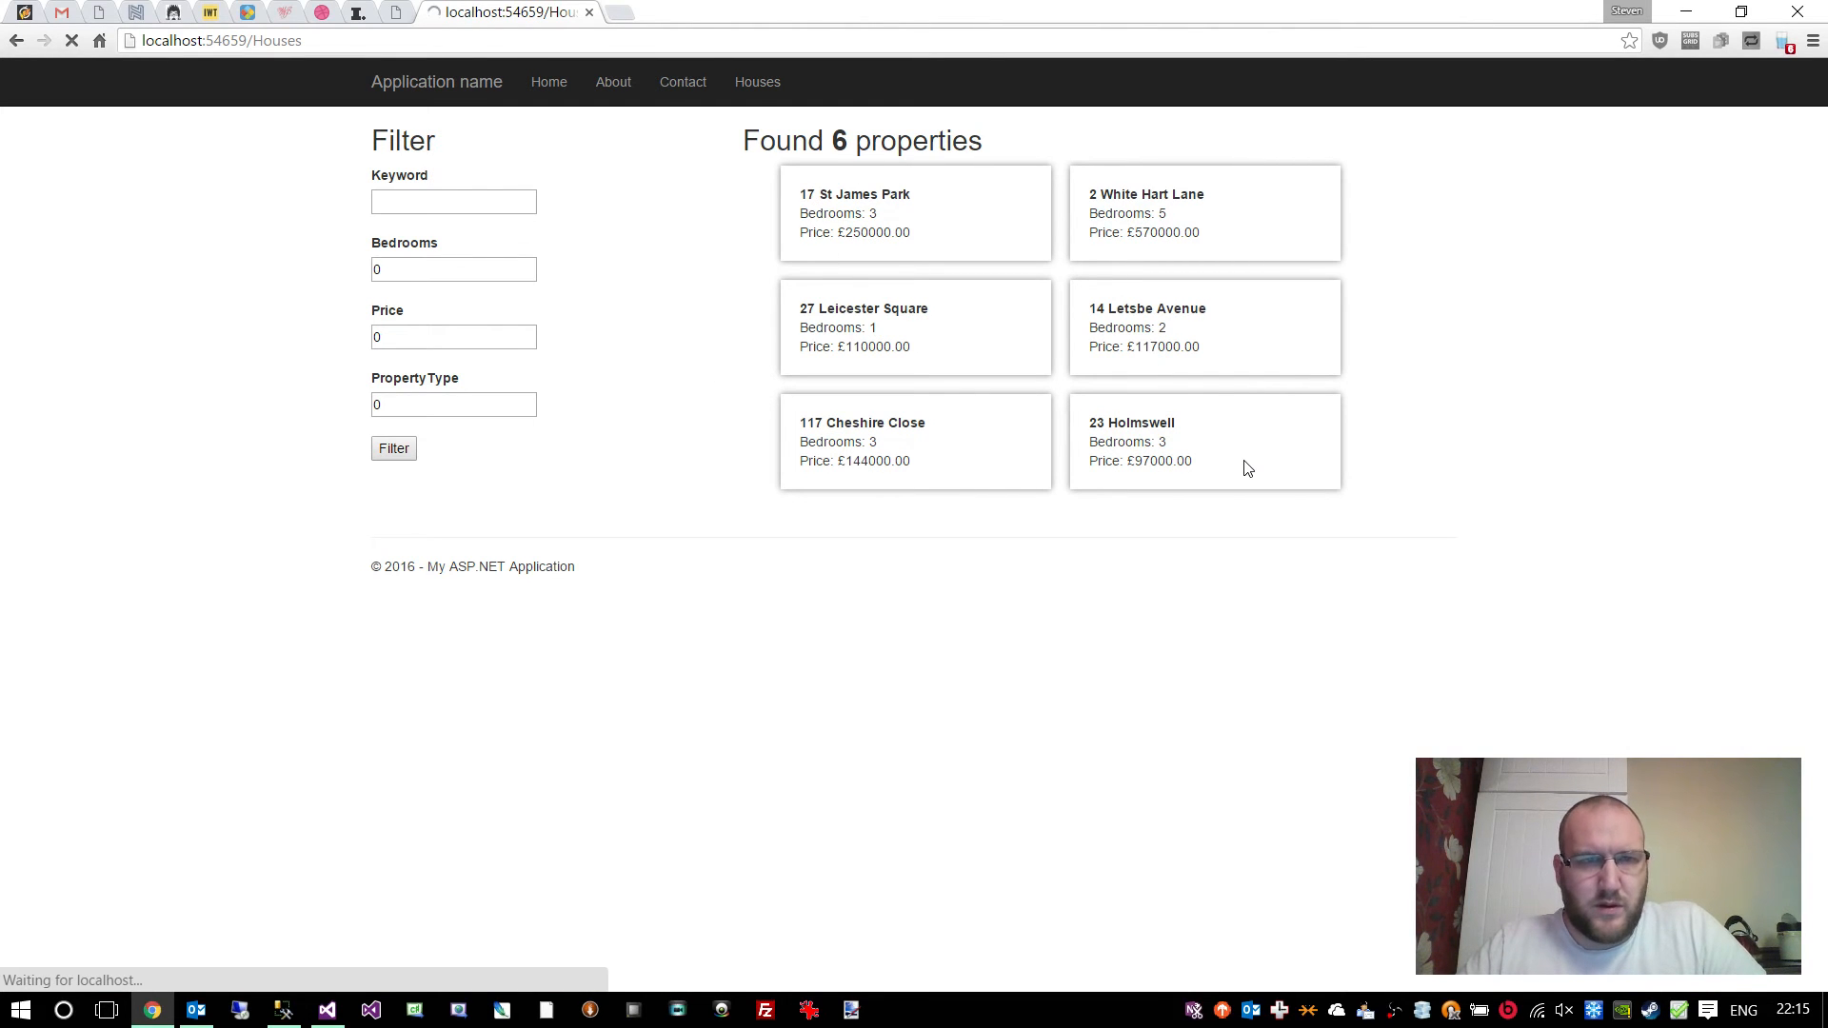
click(392, 447)
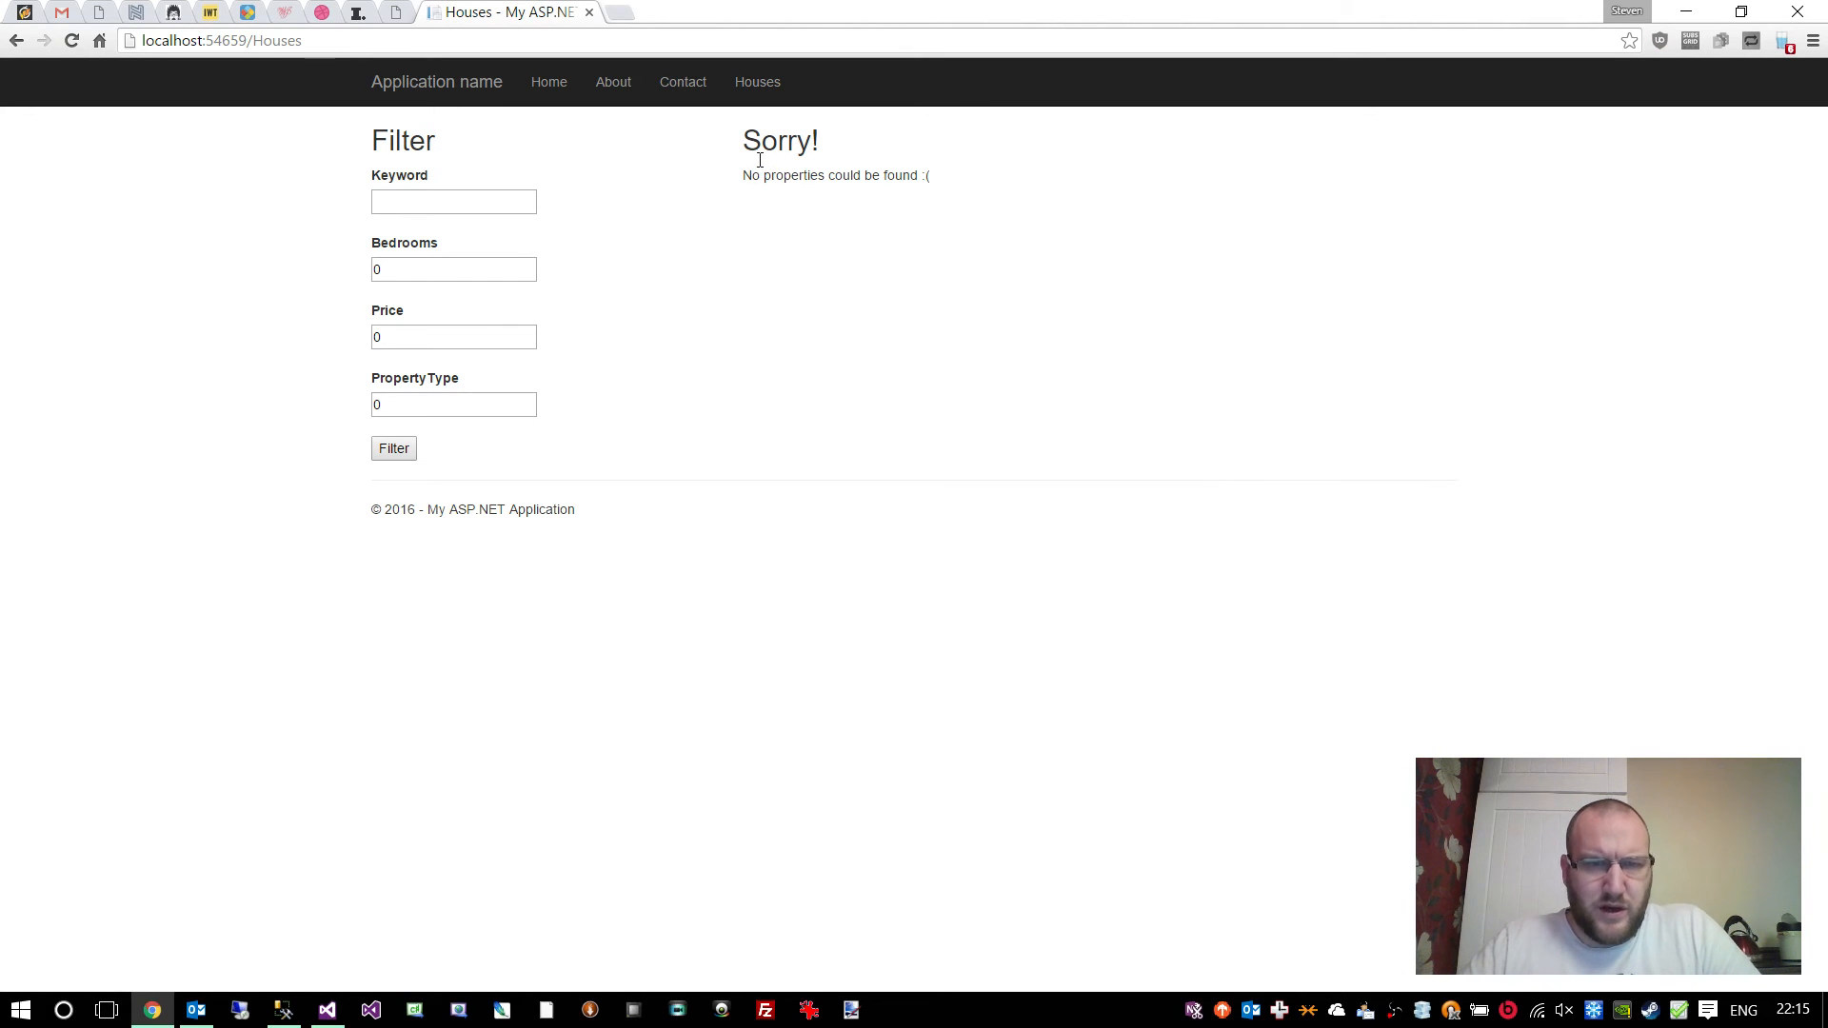
mouse_move(941, 444)
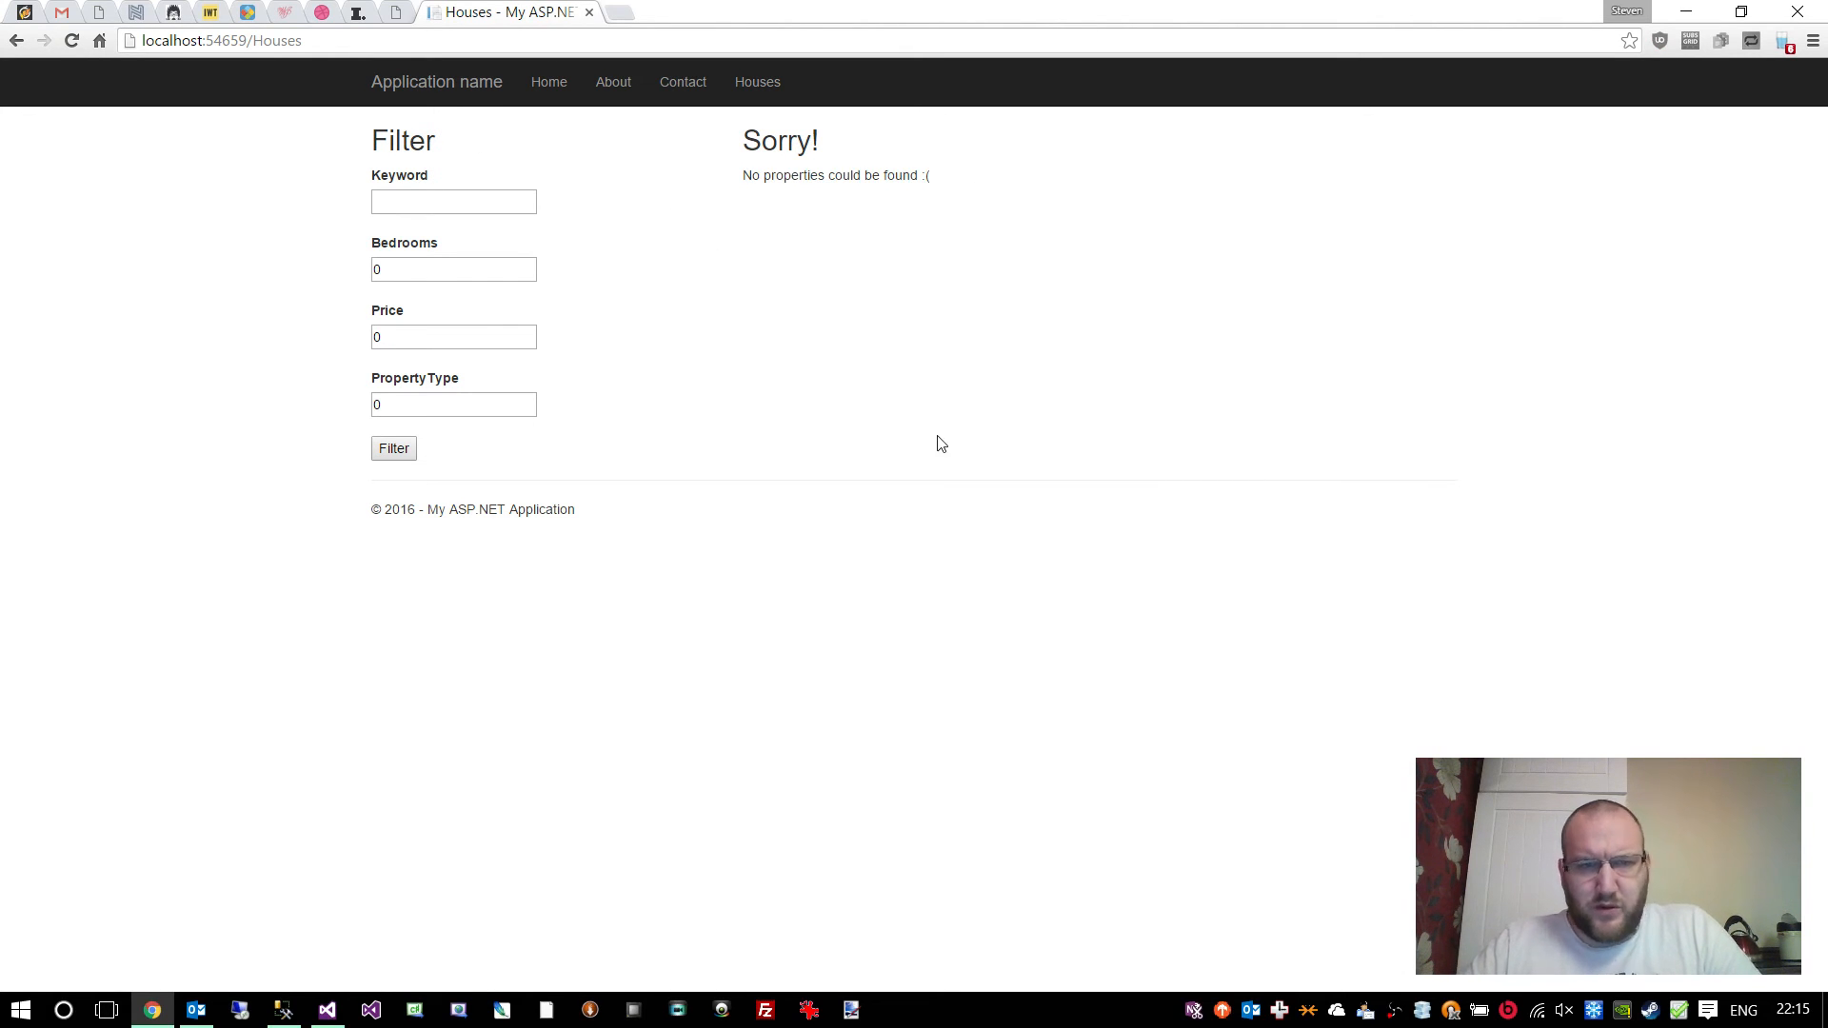
click(327, 1009)
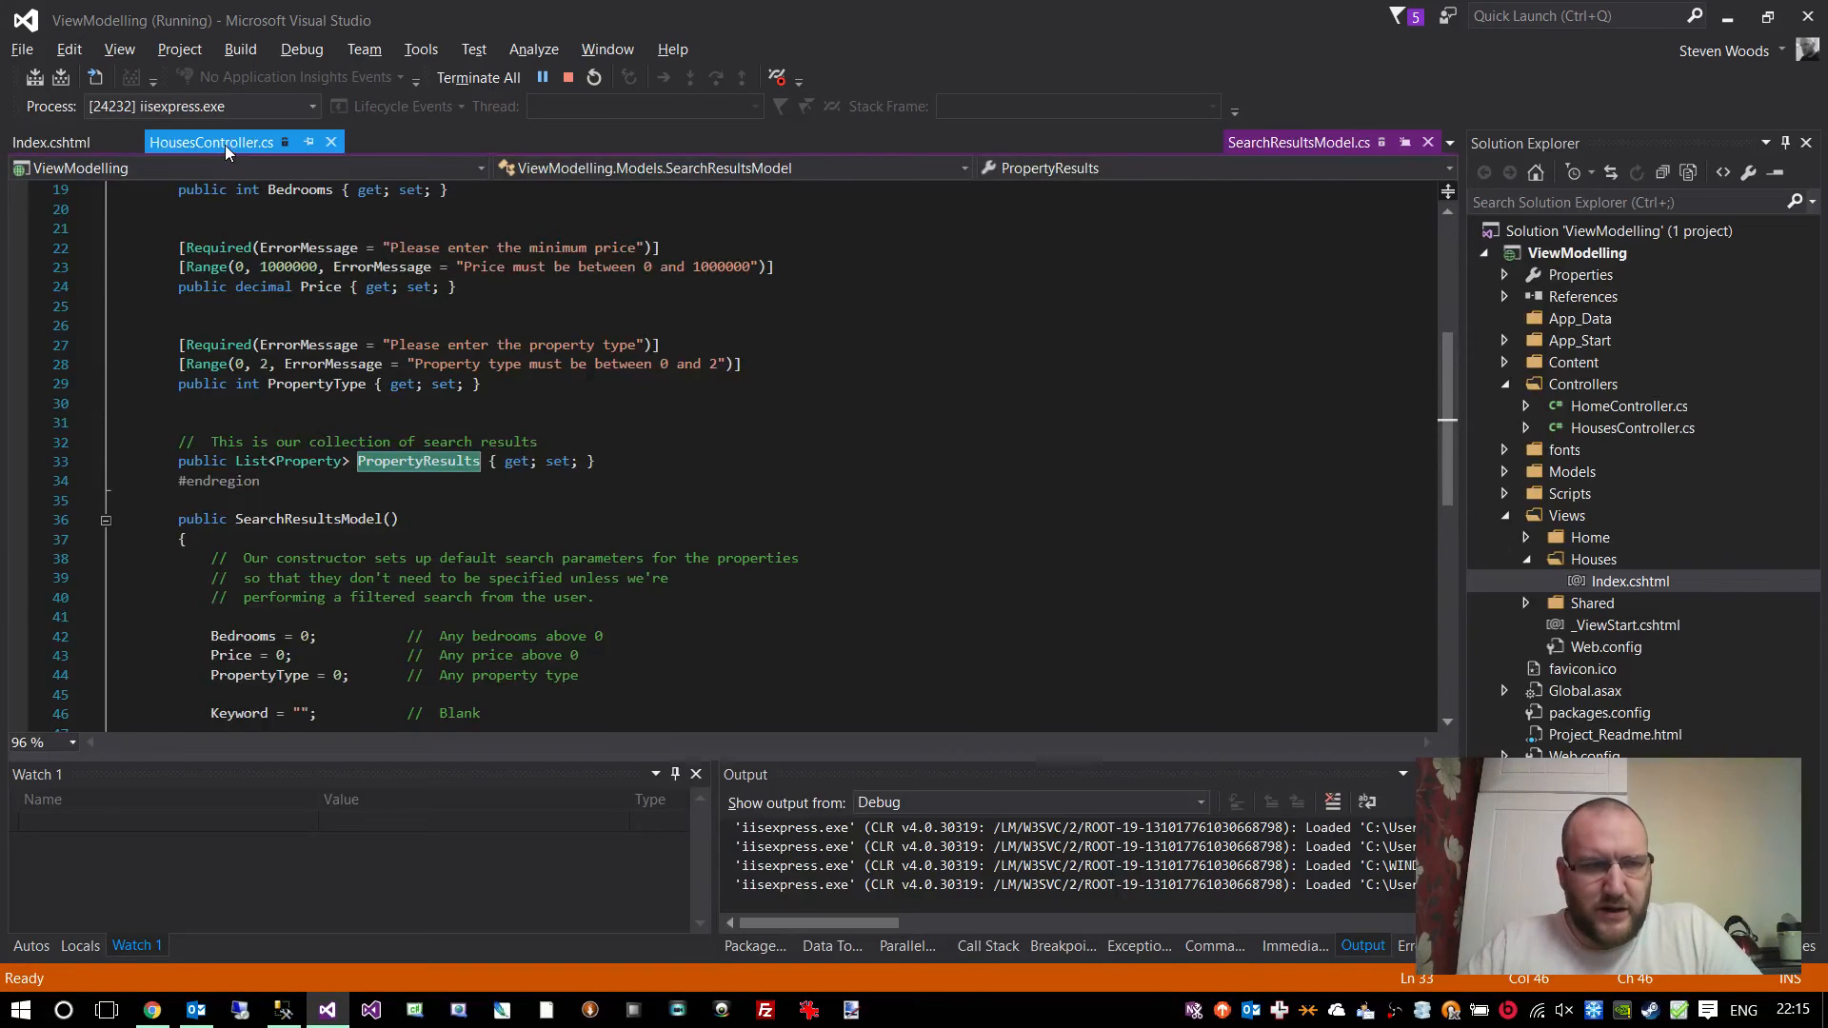
click(213, 140)
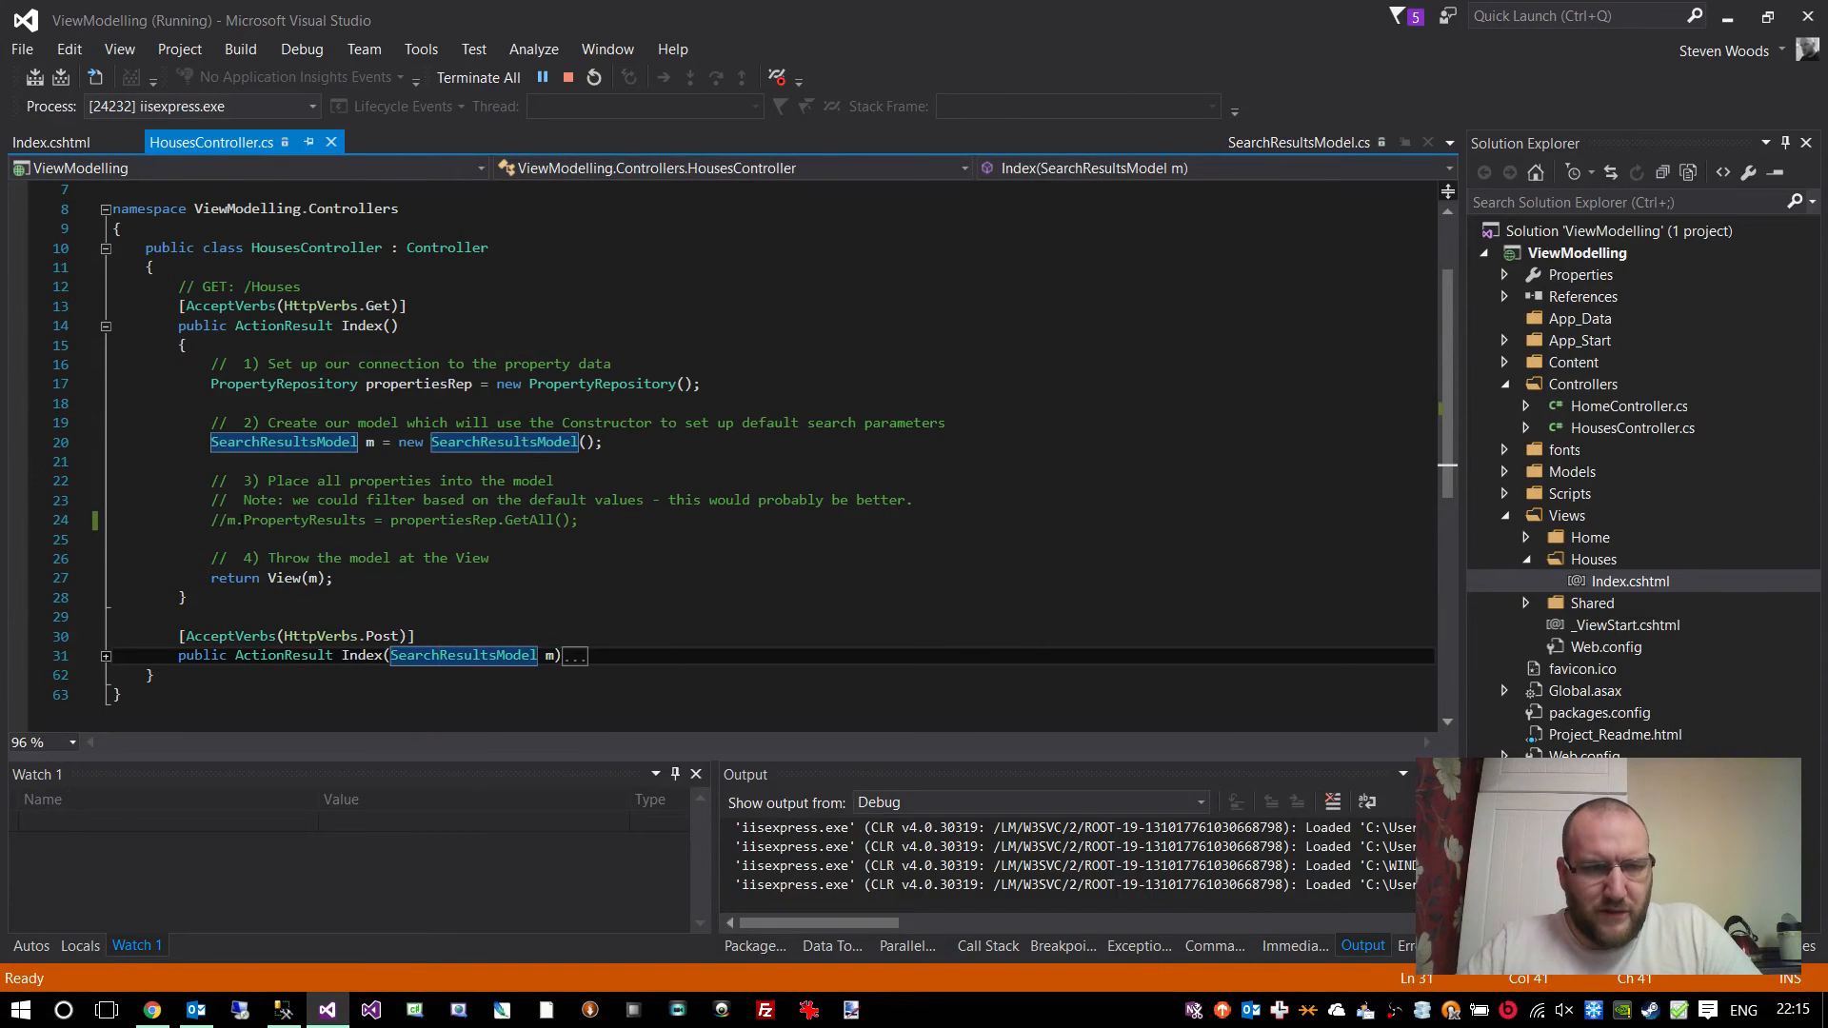
click(521, 442)
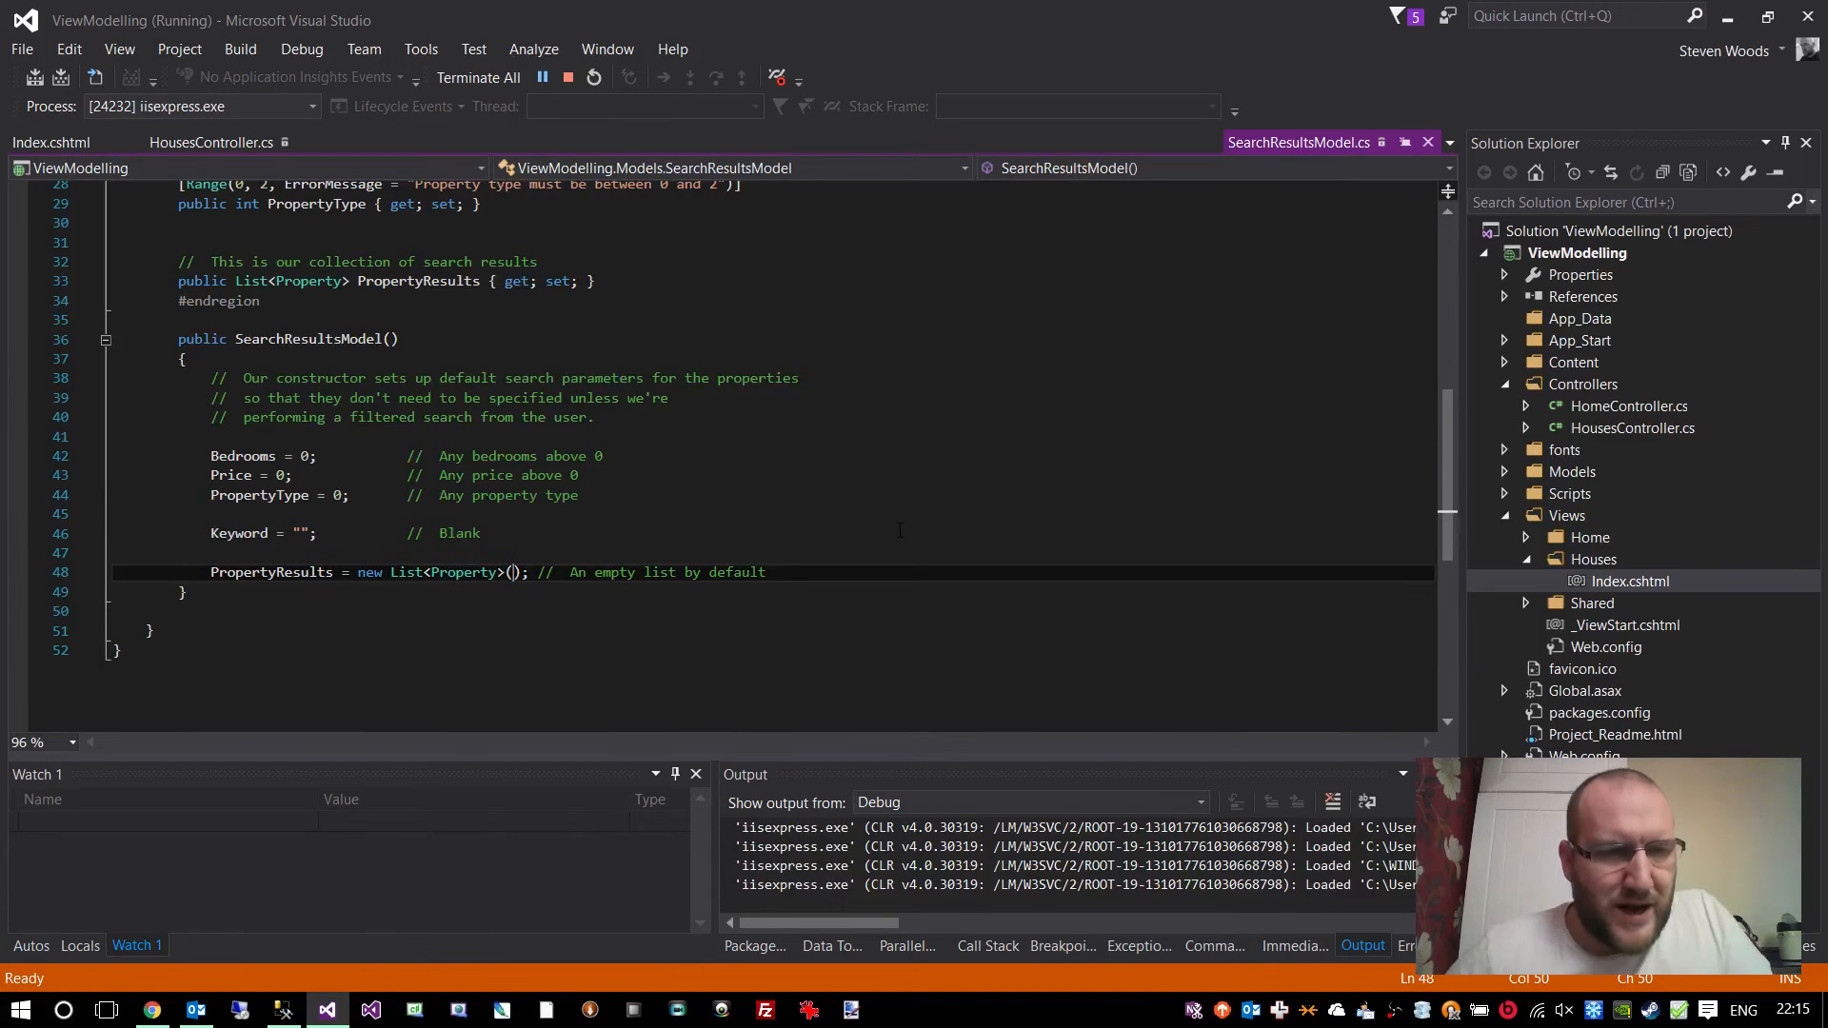
scroll(up, 3)
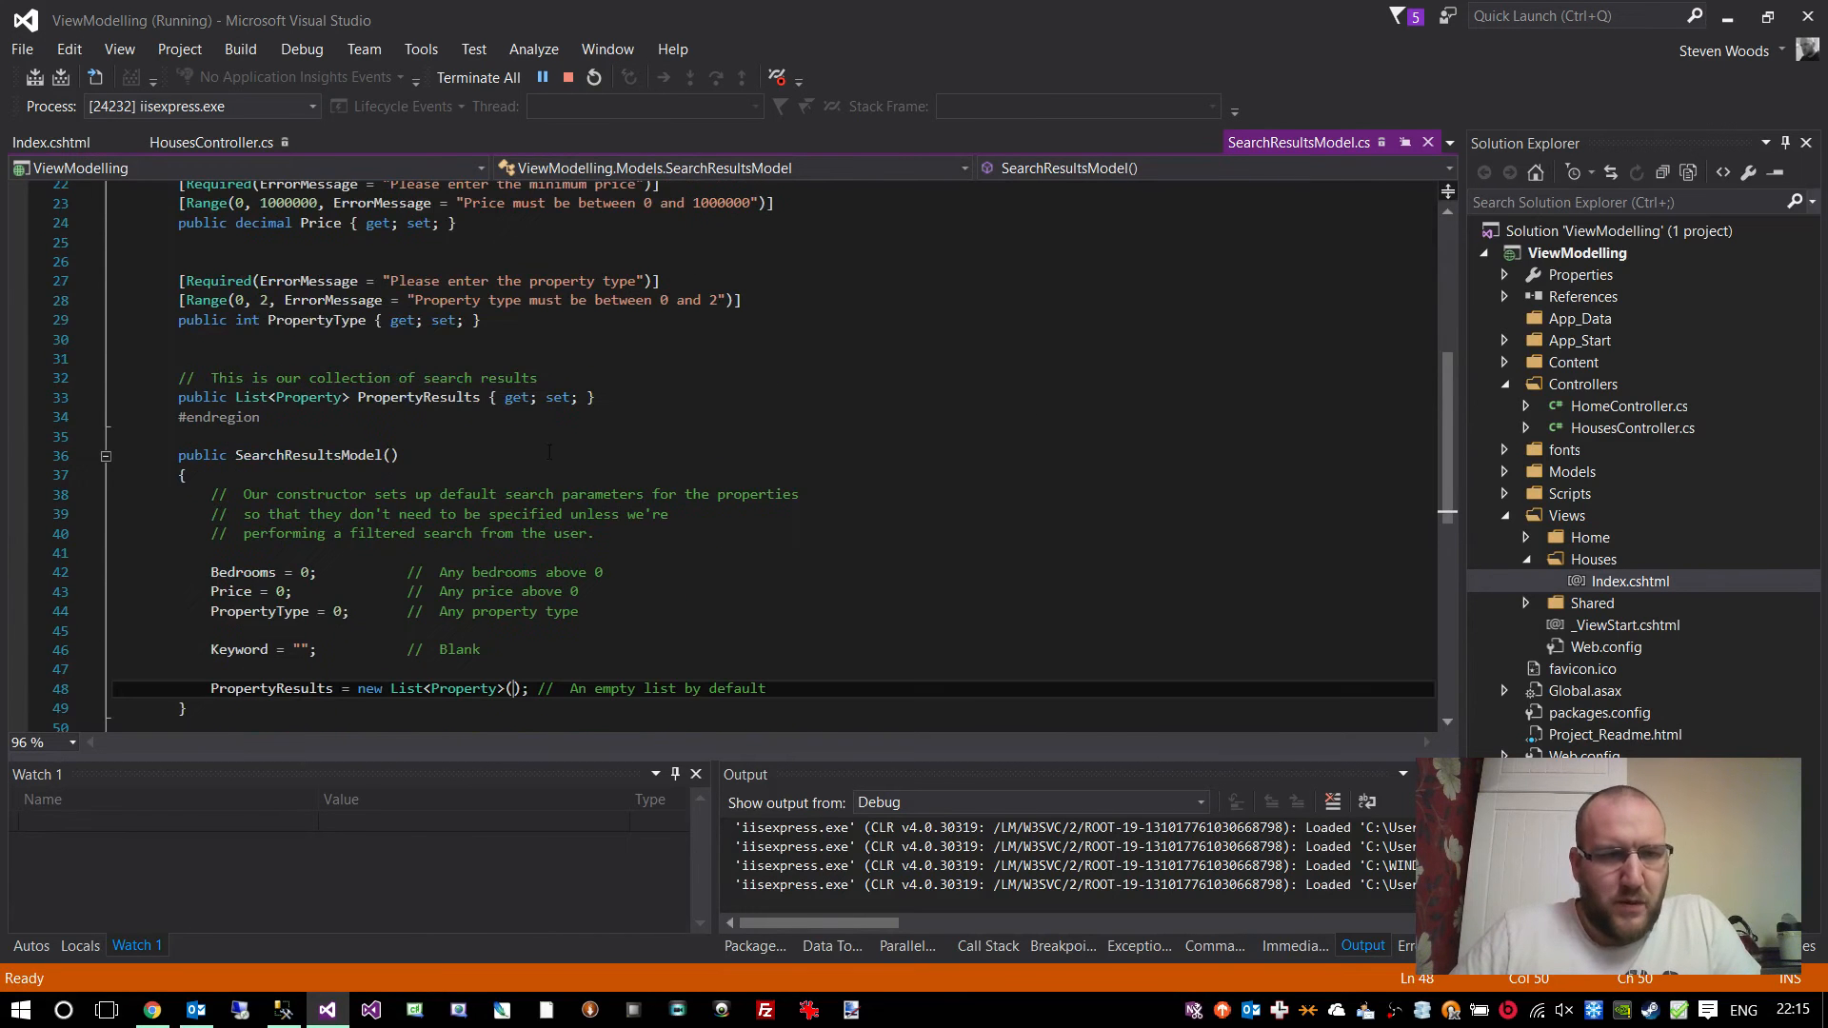
- Enter 3 in the Bedrooms filter on the Houses page while it still reports no properties
click(150, 1009)
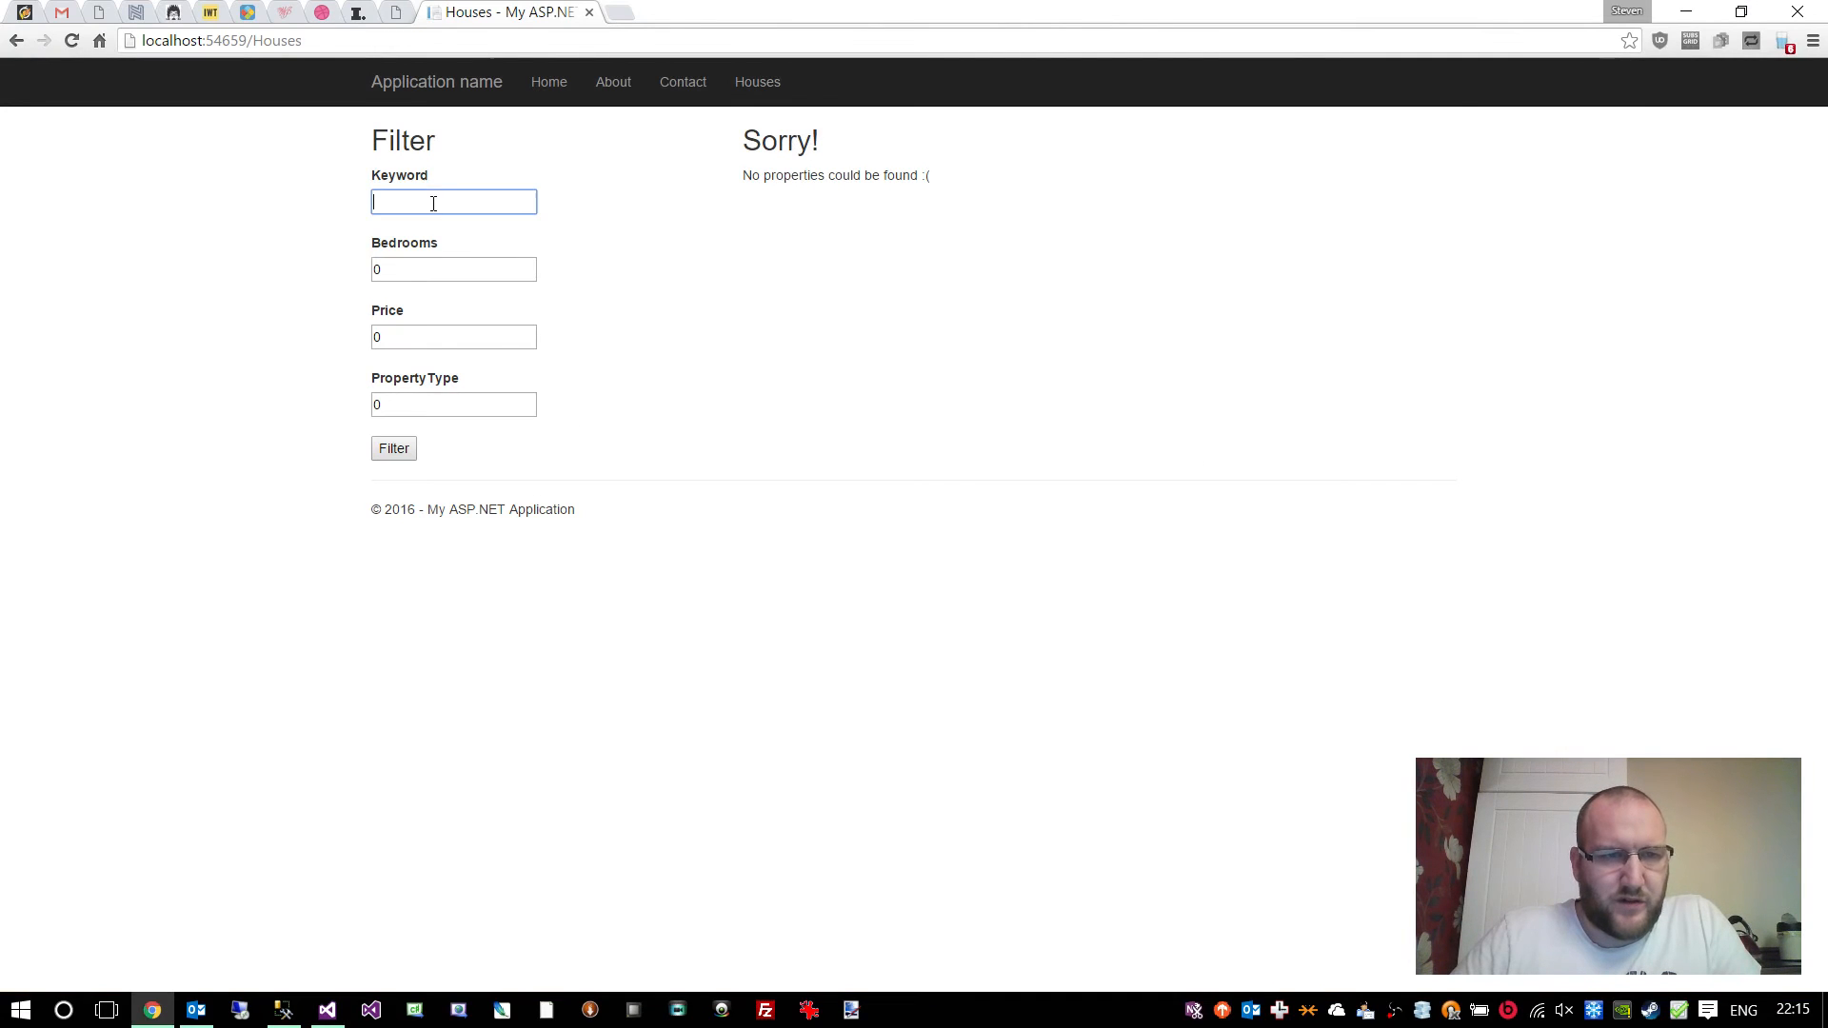
click(453, 403)
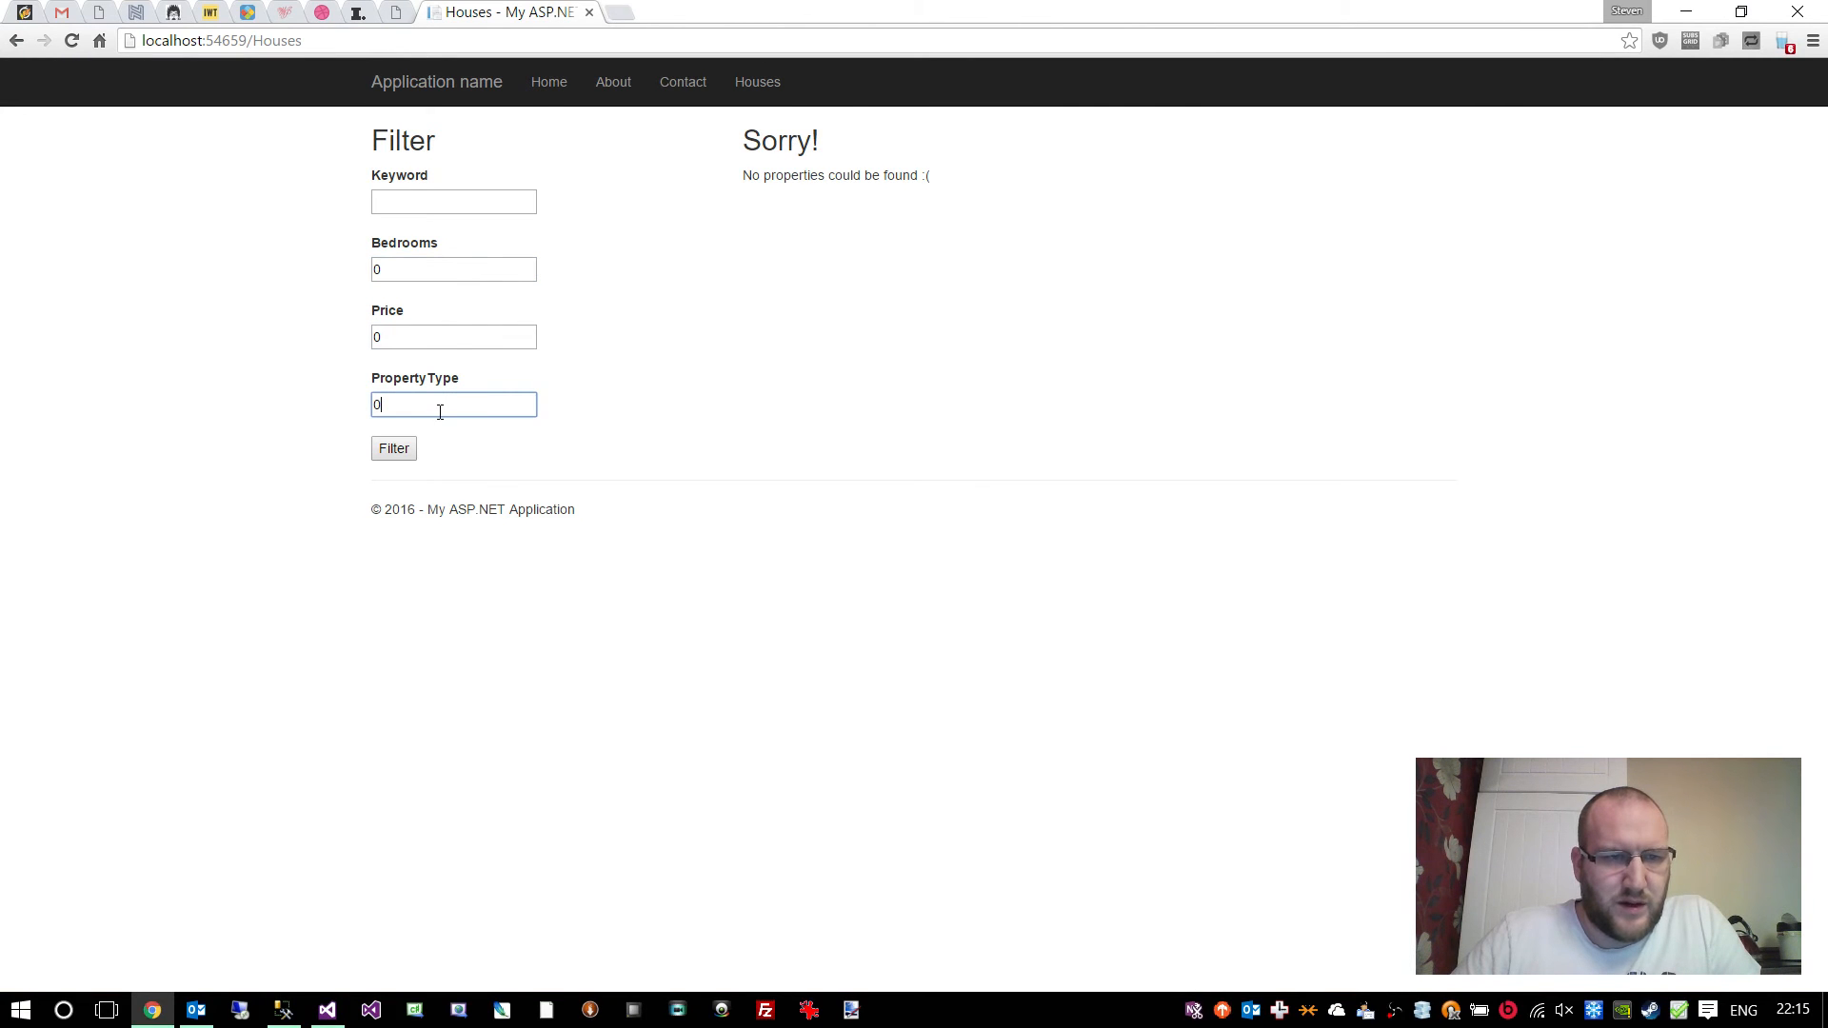
click(453, 269)
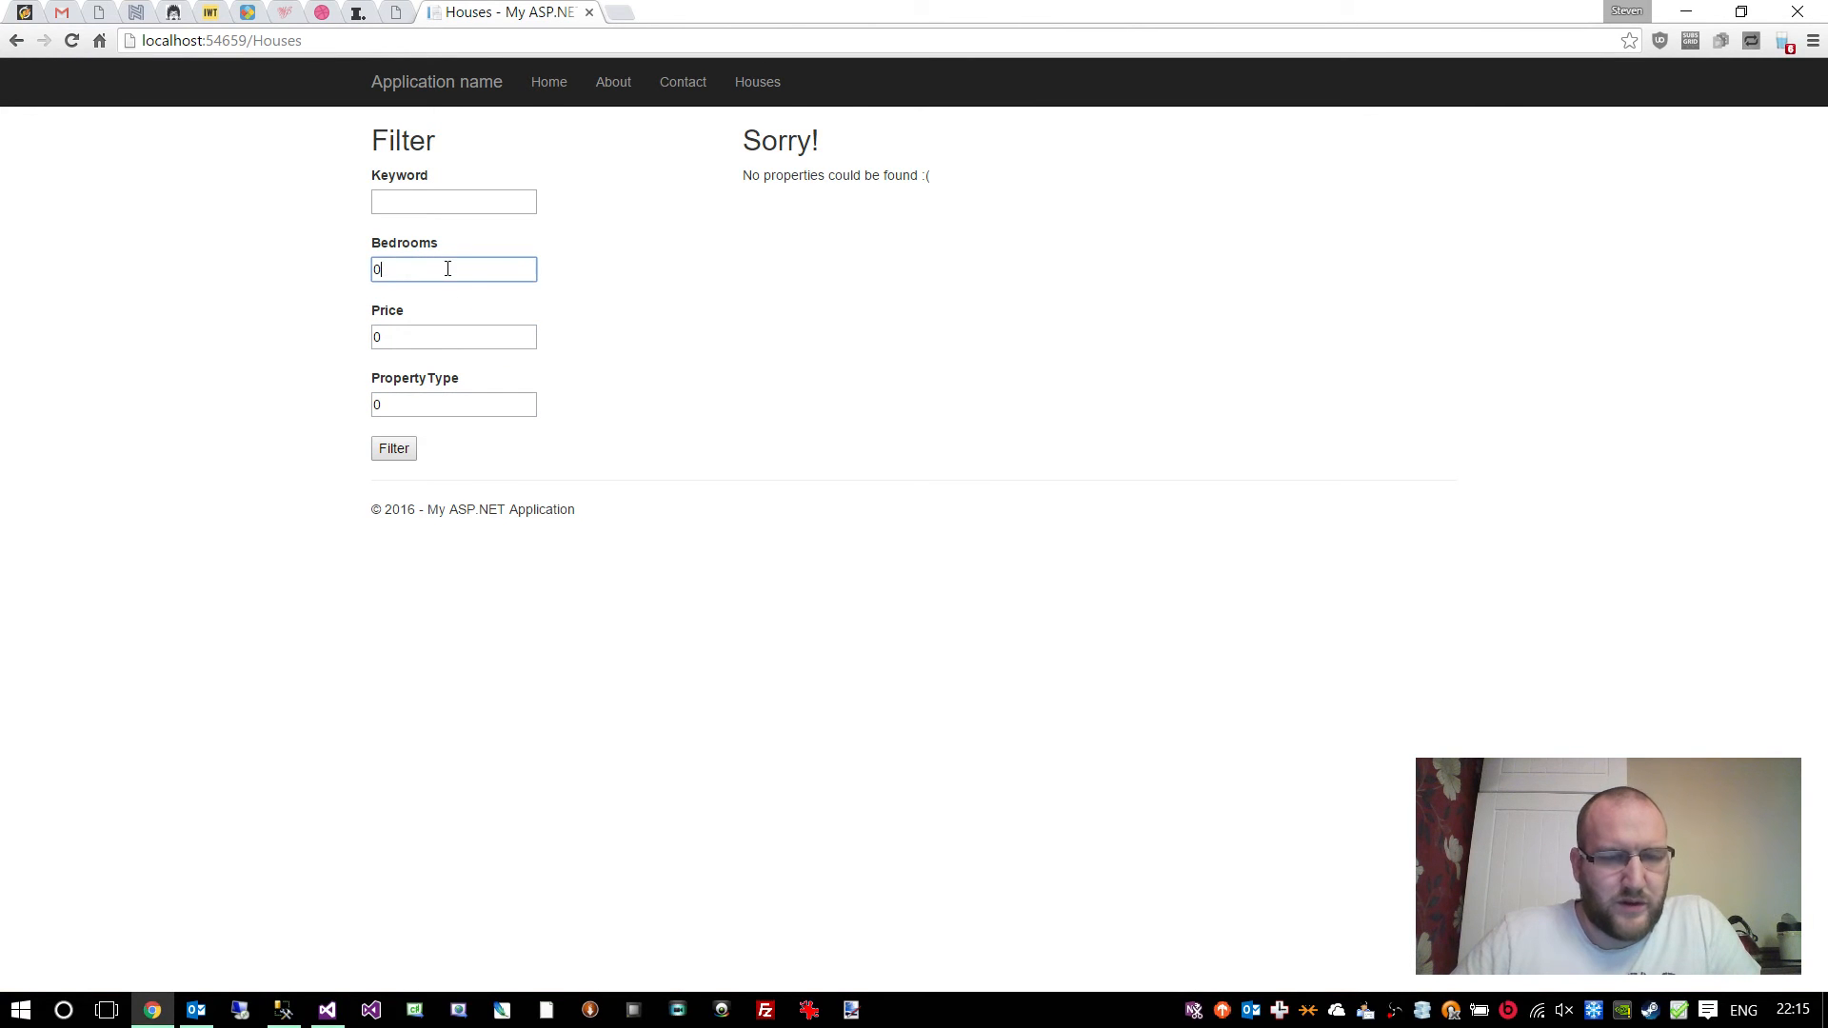
click(453, 268)
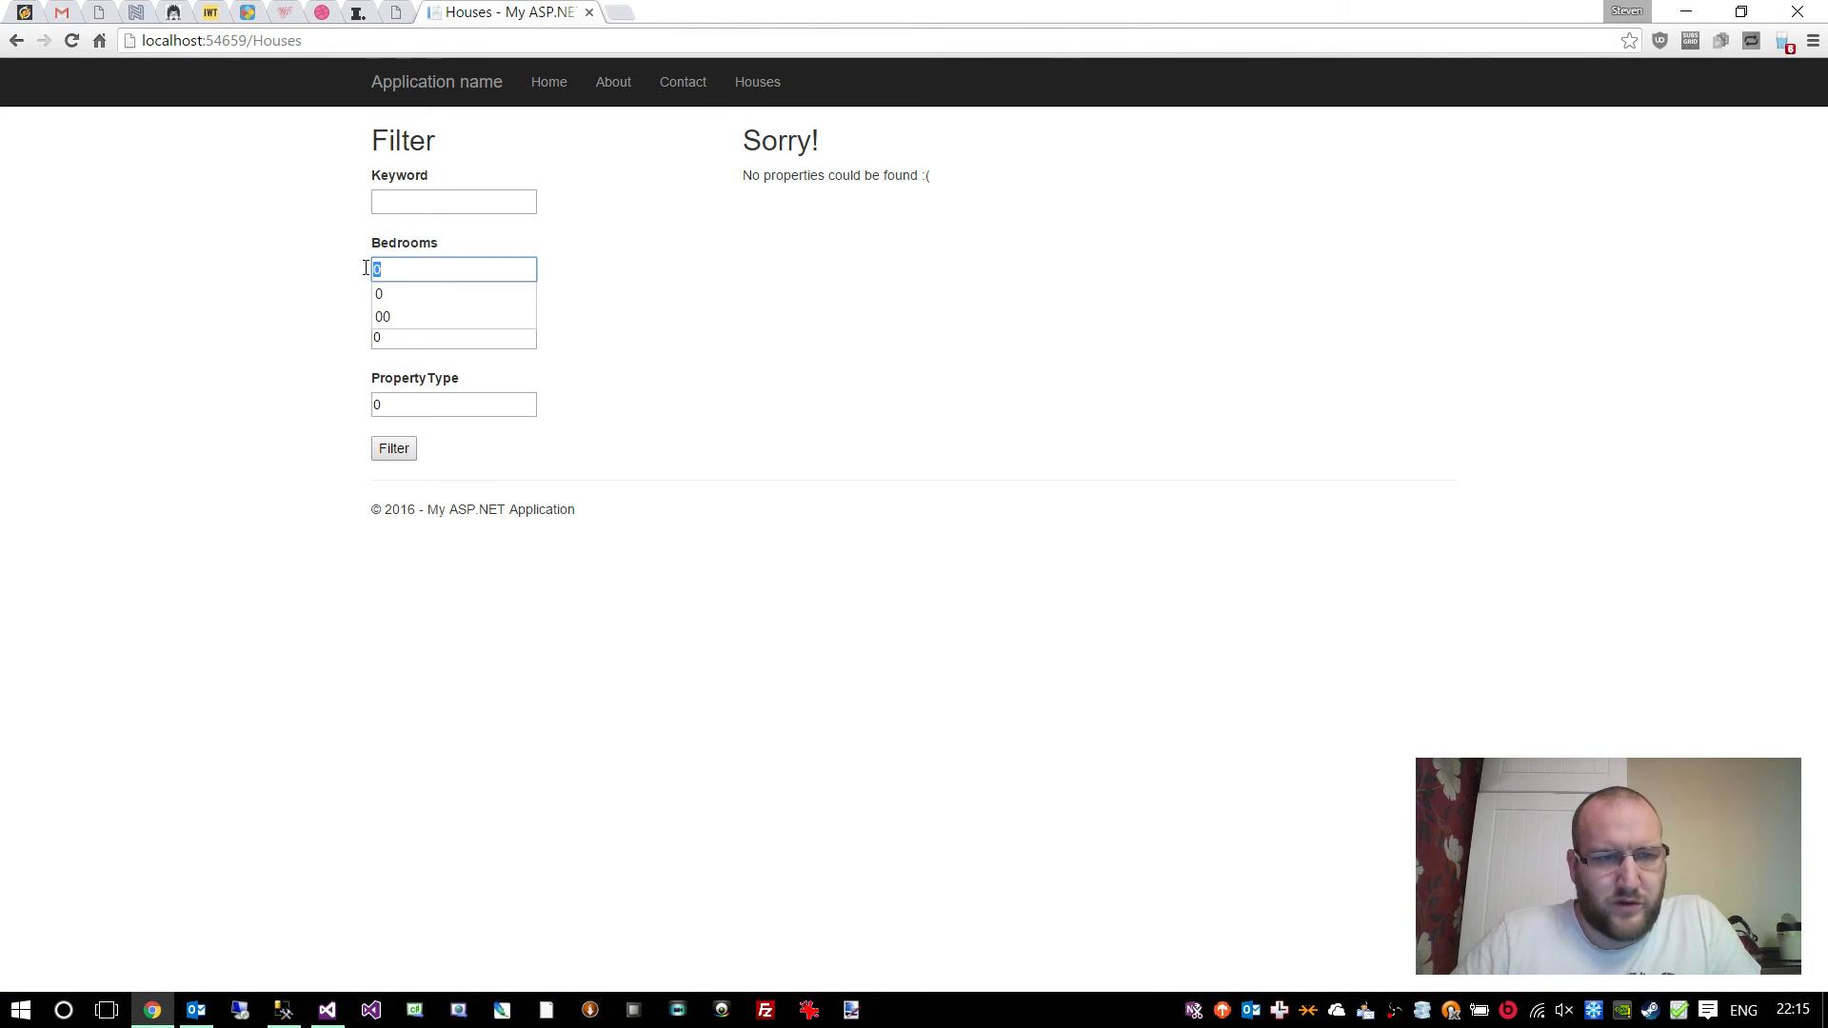
text(3)
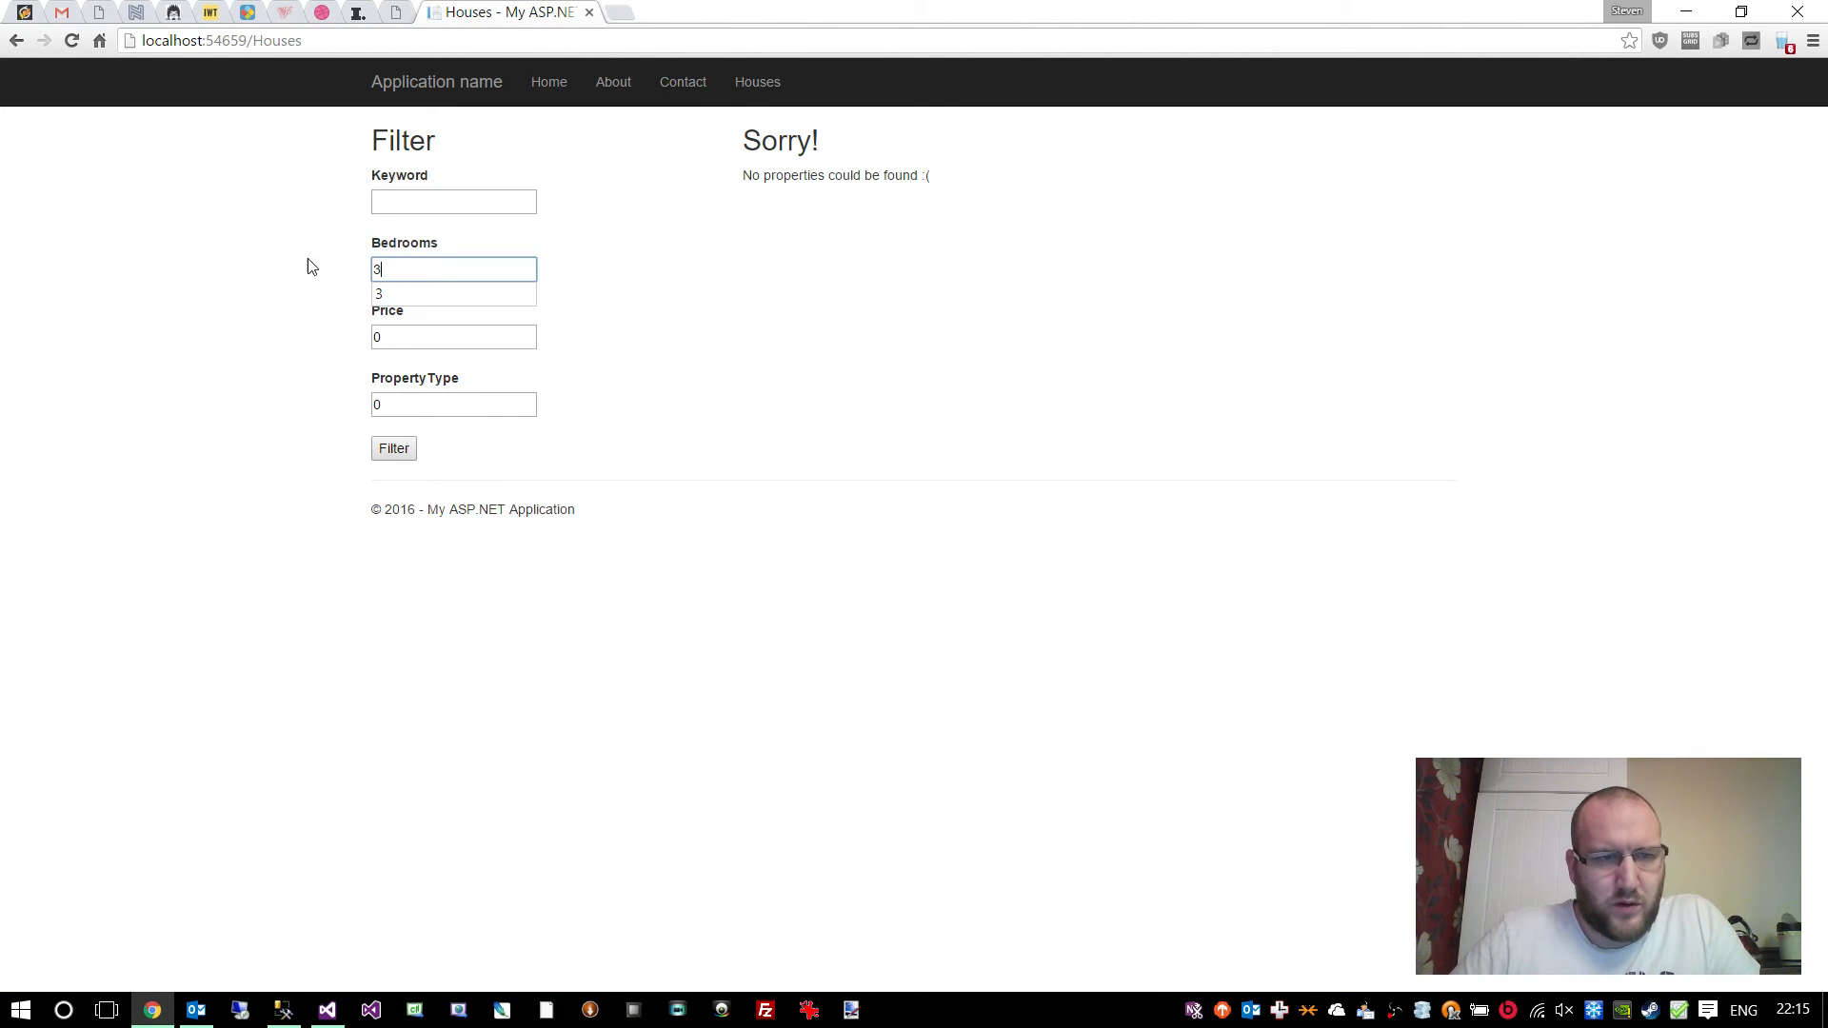
click(326, 1009)
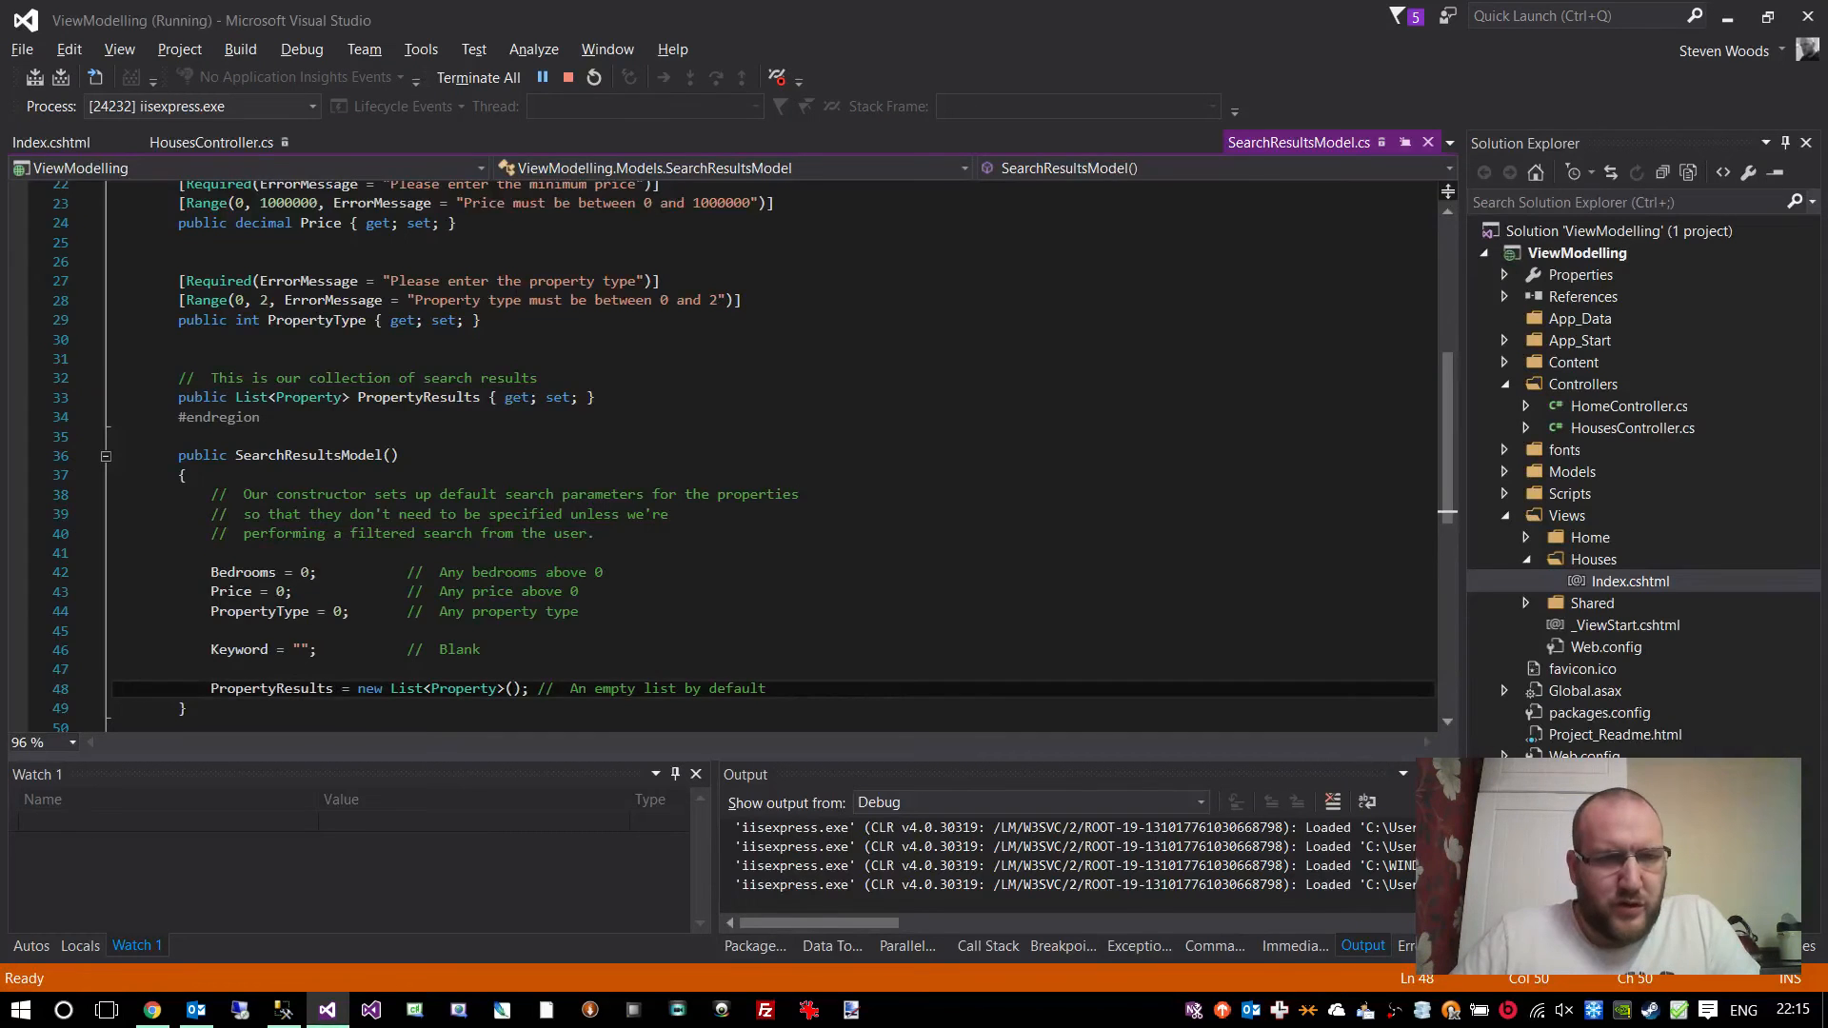
- Uncomment m.PropertyResults = propertiesRep.GetAll(); in HousesController's GET Index action
click(212, 141)
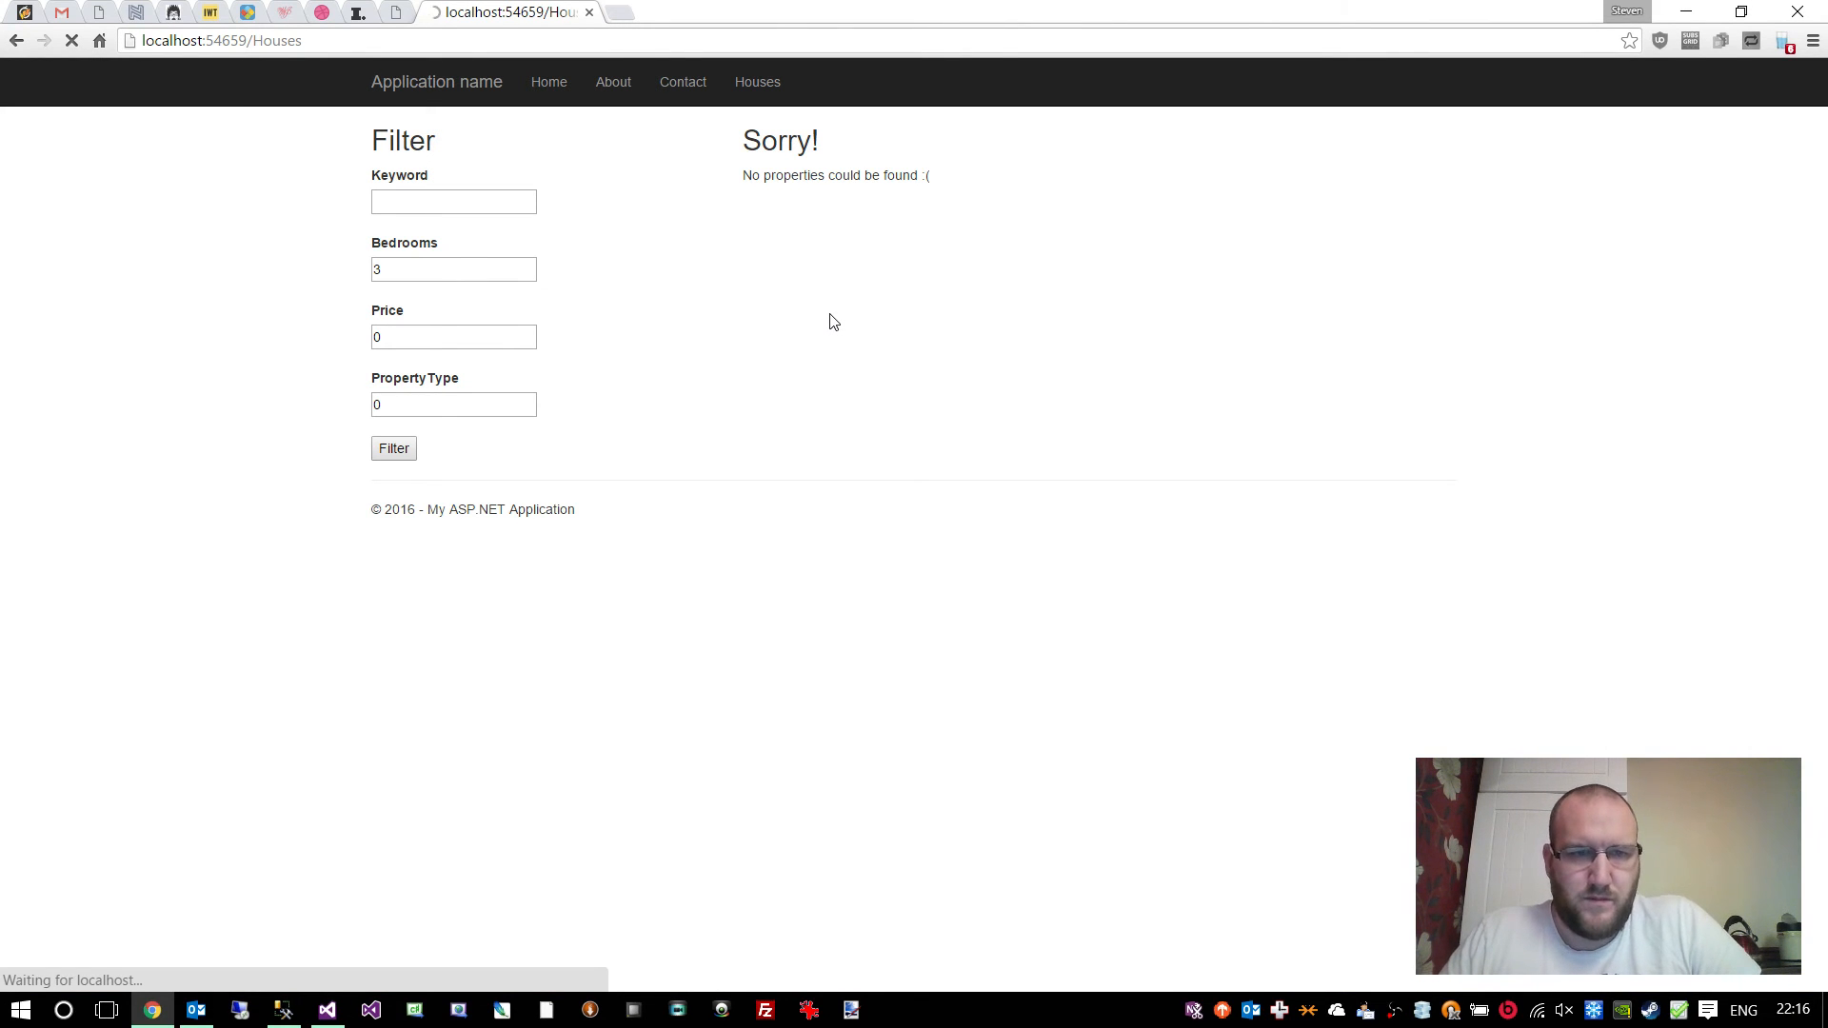
click(453, 403)
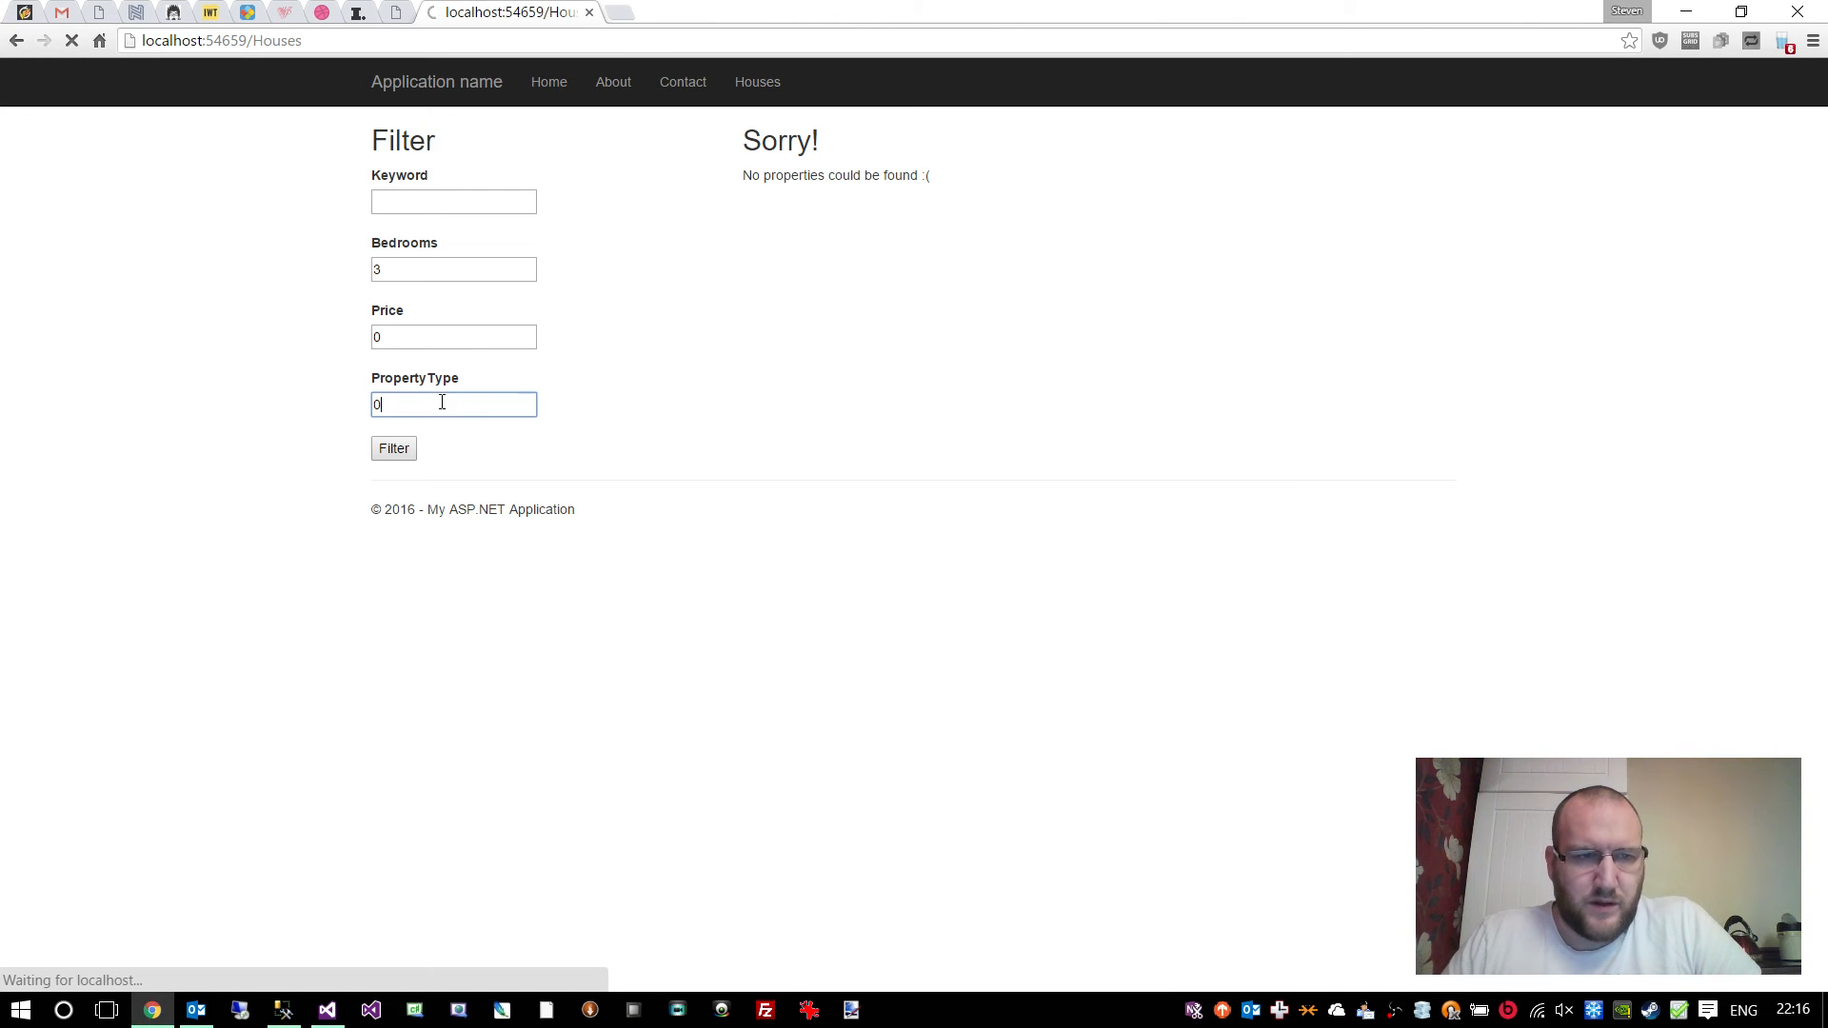
click(392, 448)
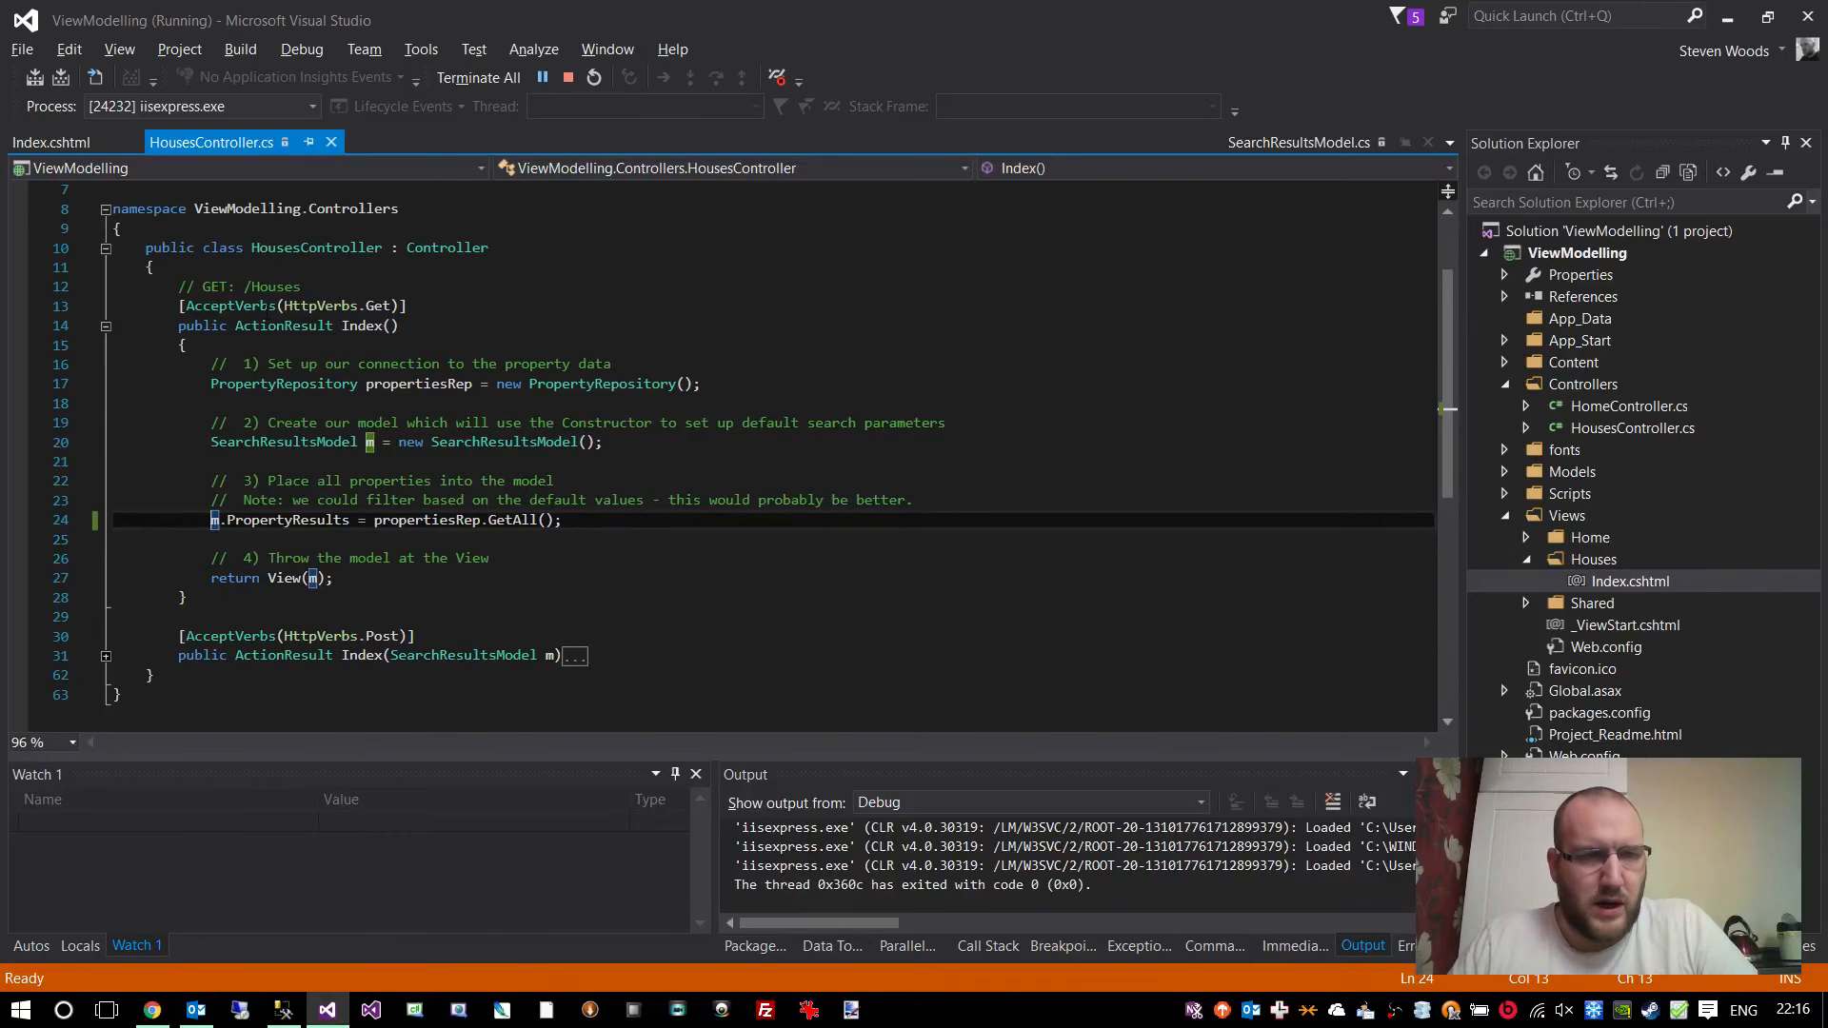
click(51, 141)
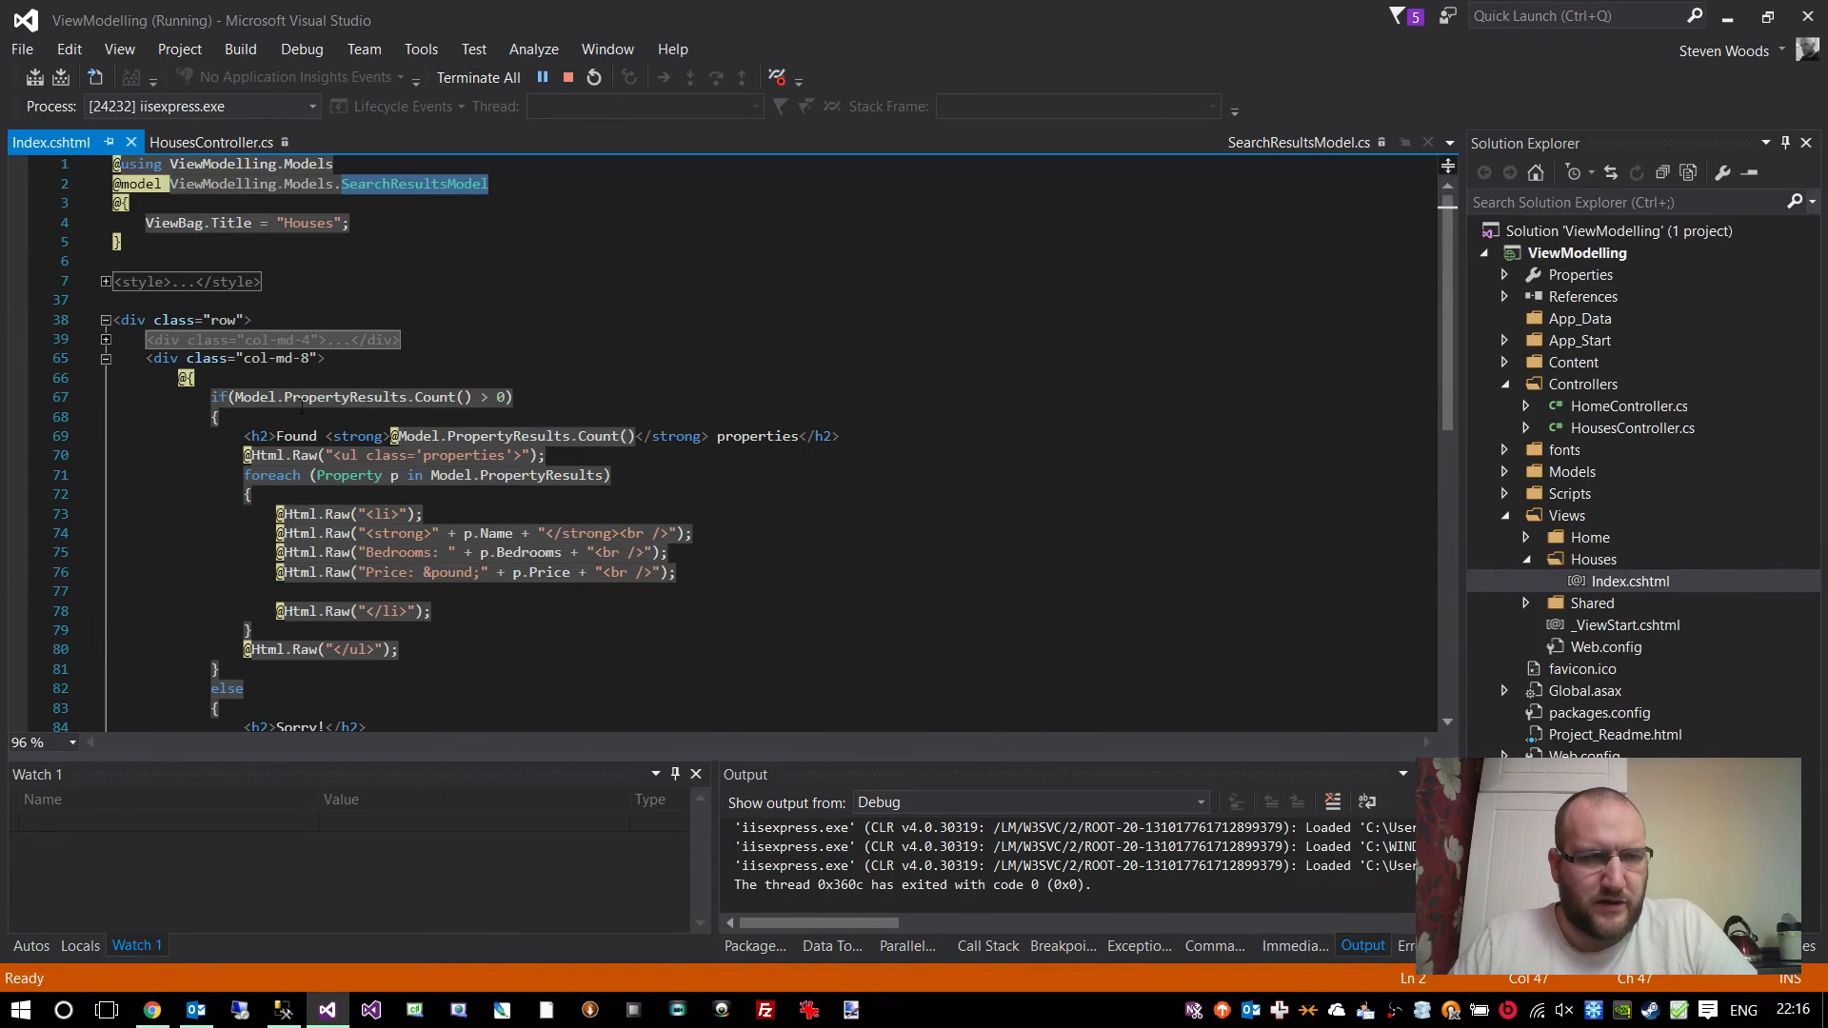
click(103, 358)
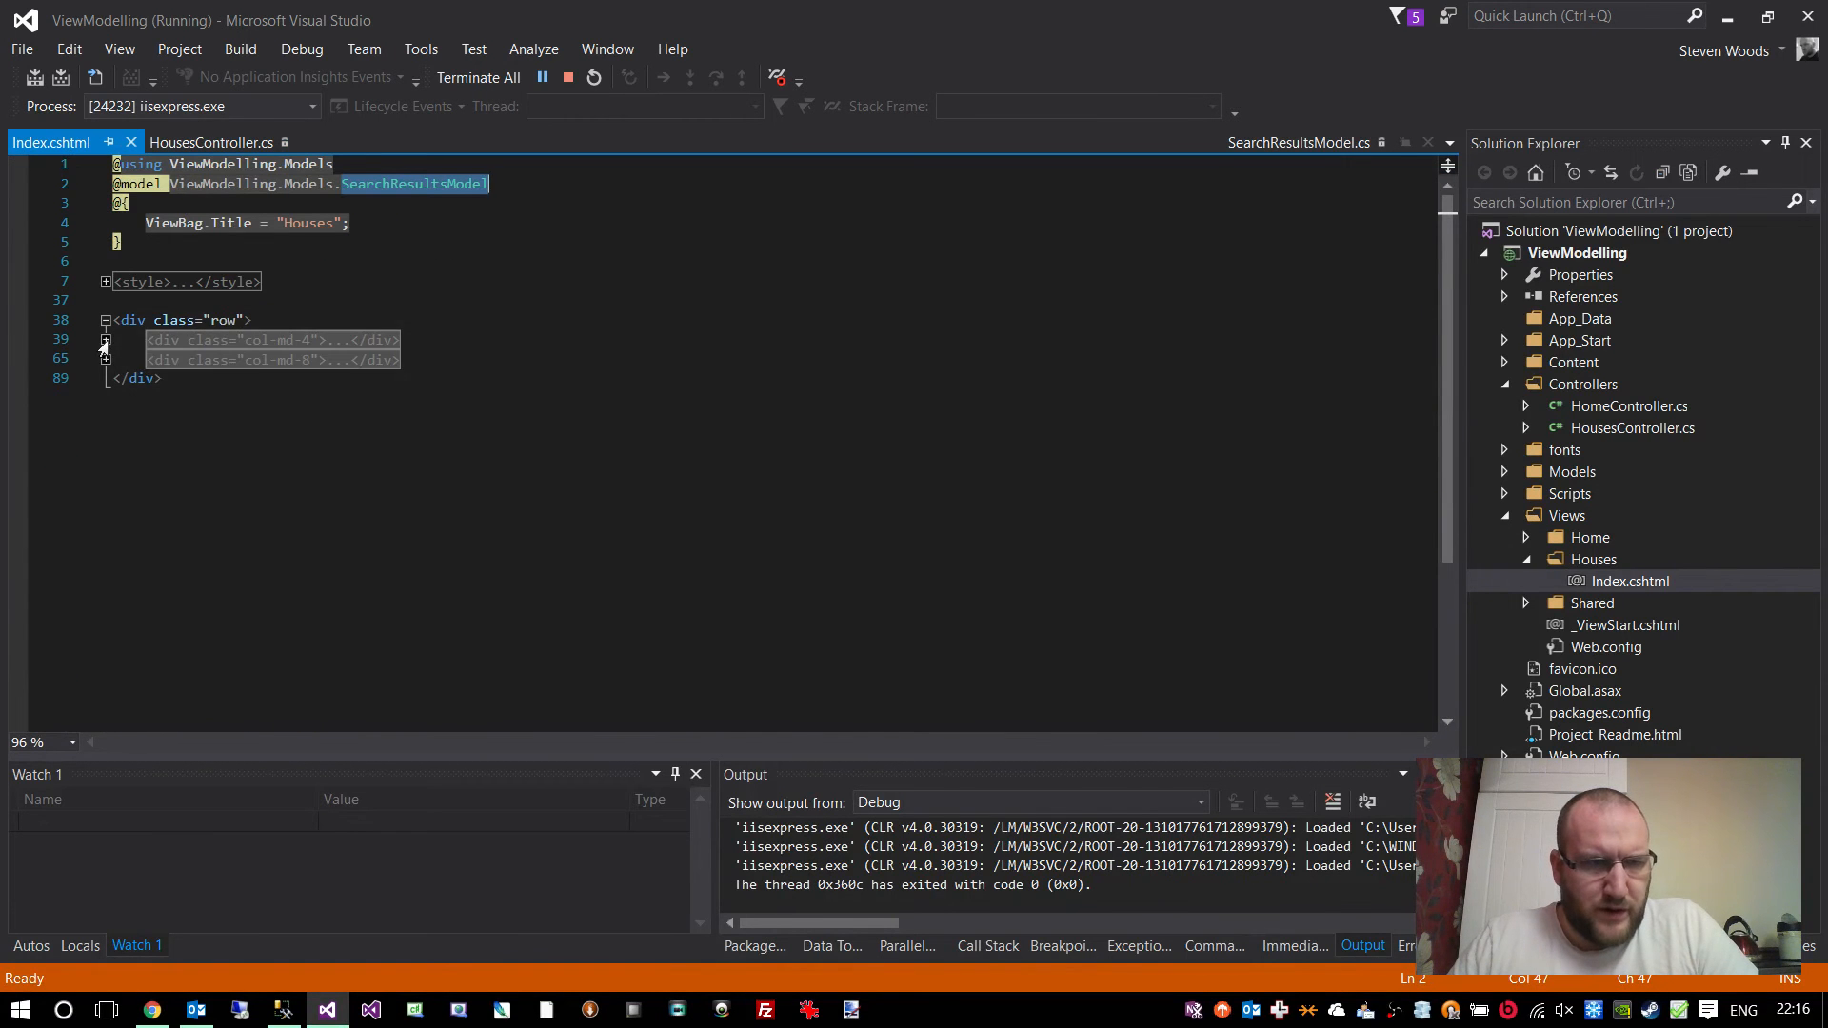
click(103, 339)
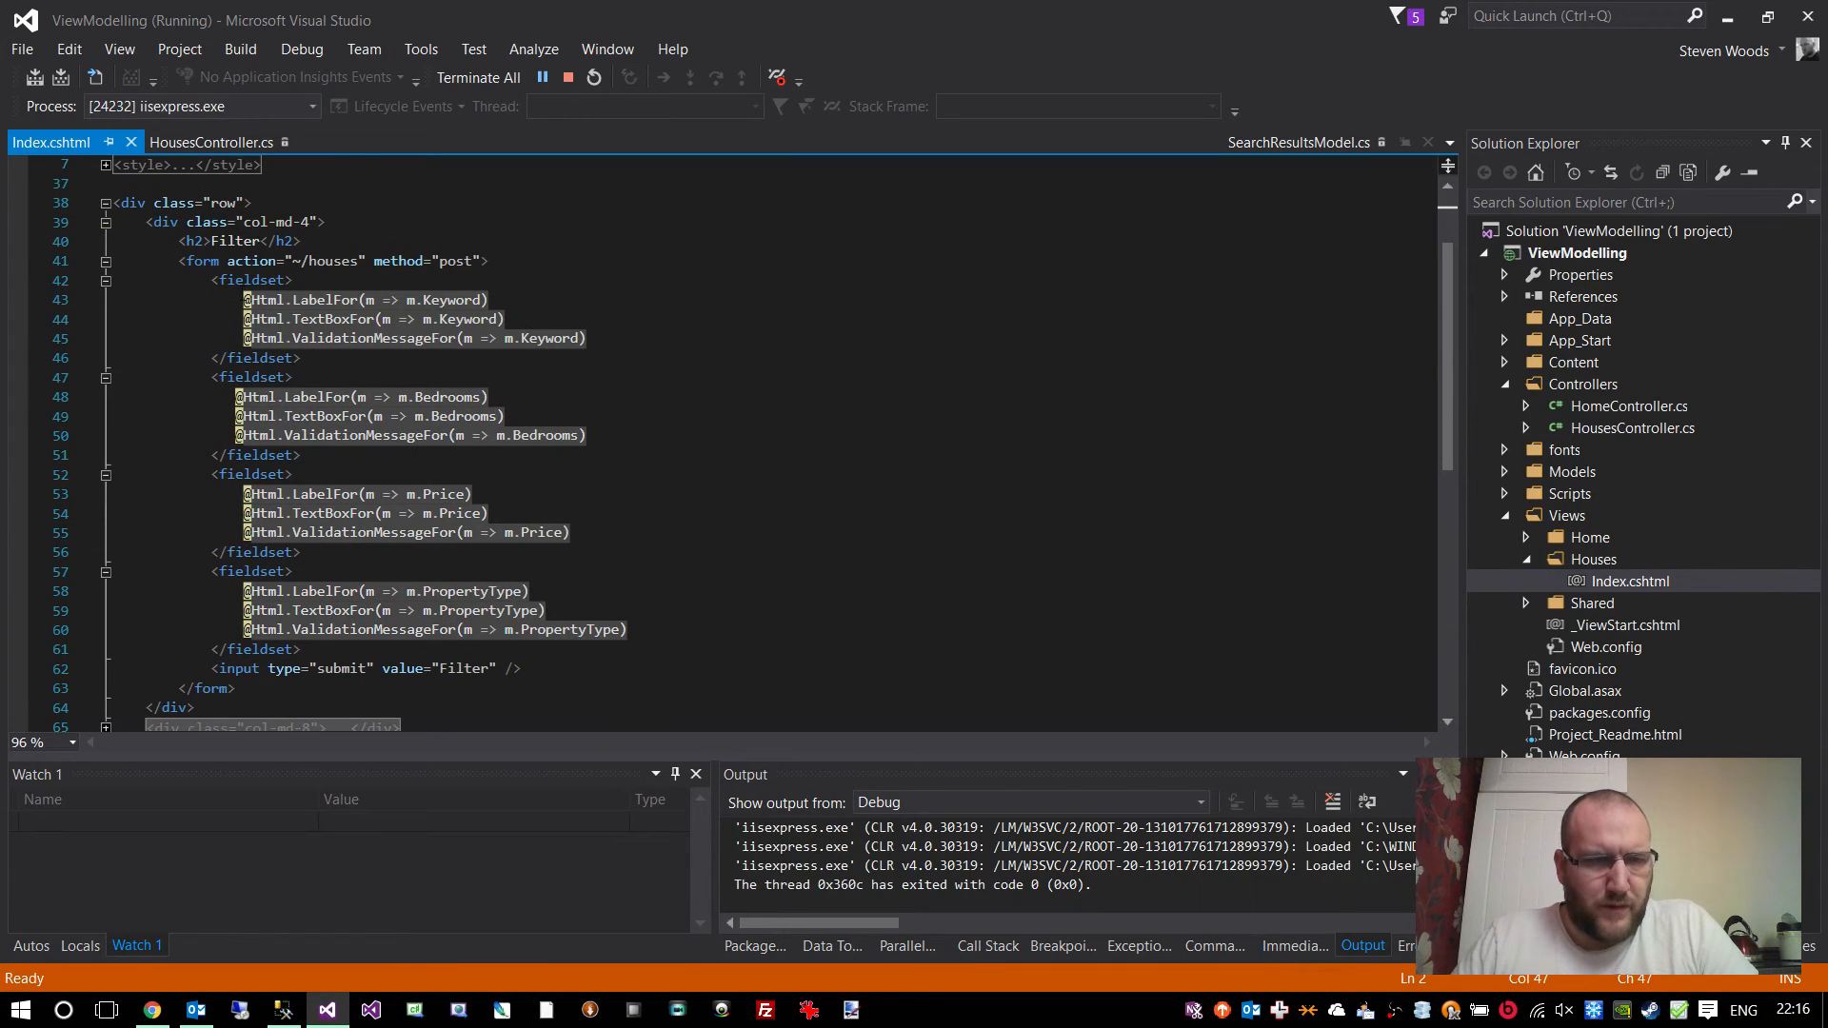
click(299, 358)
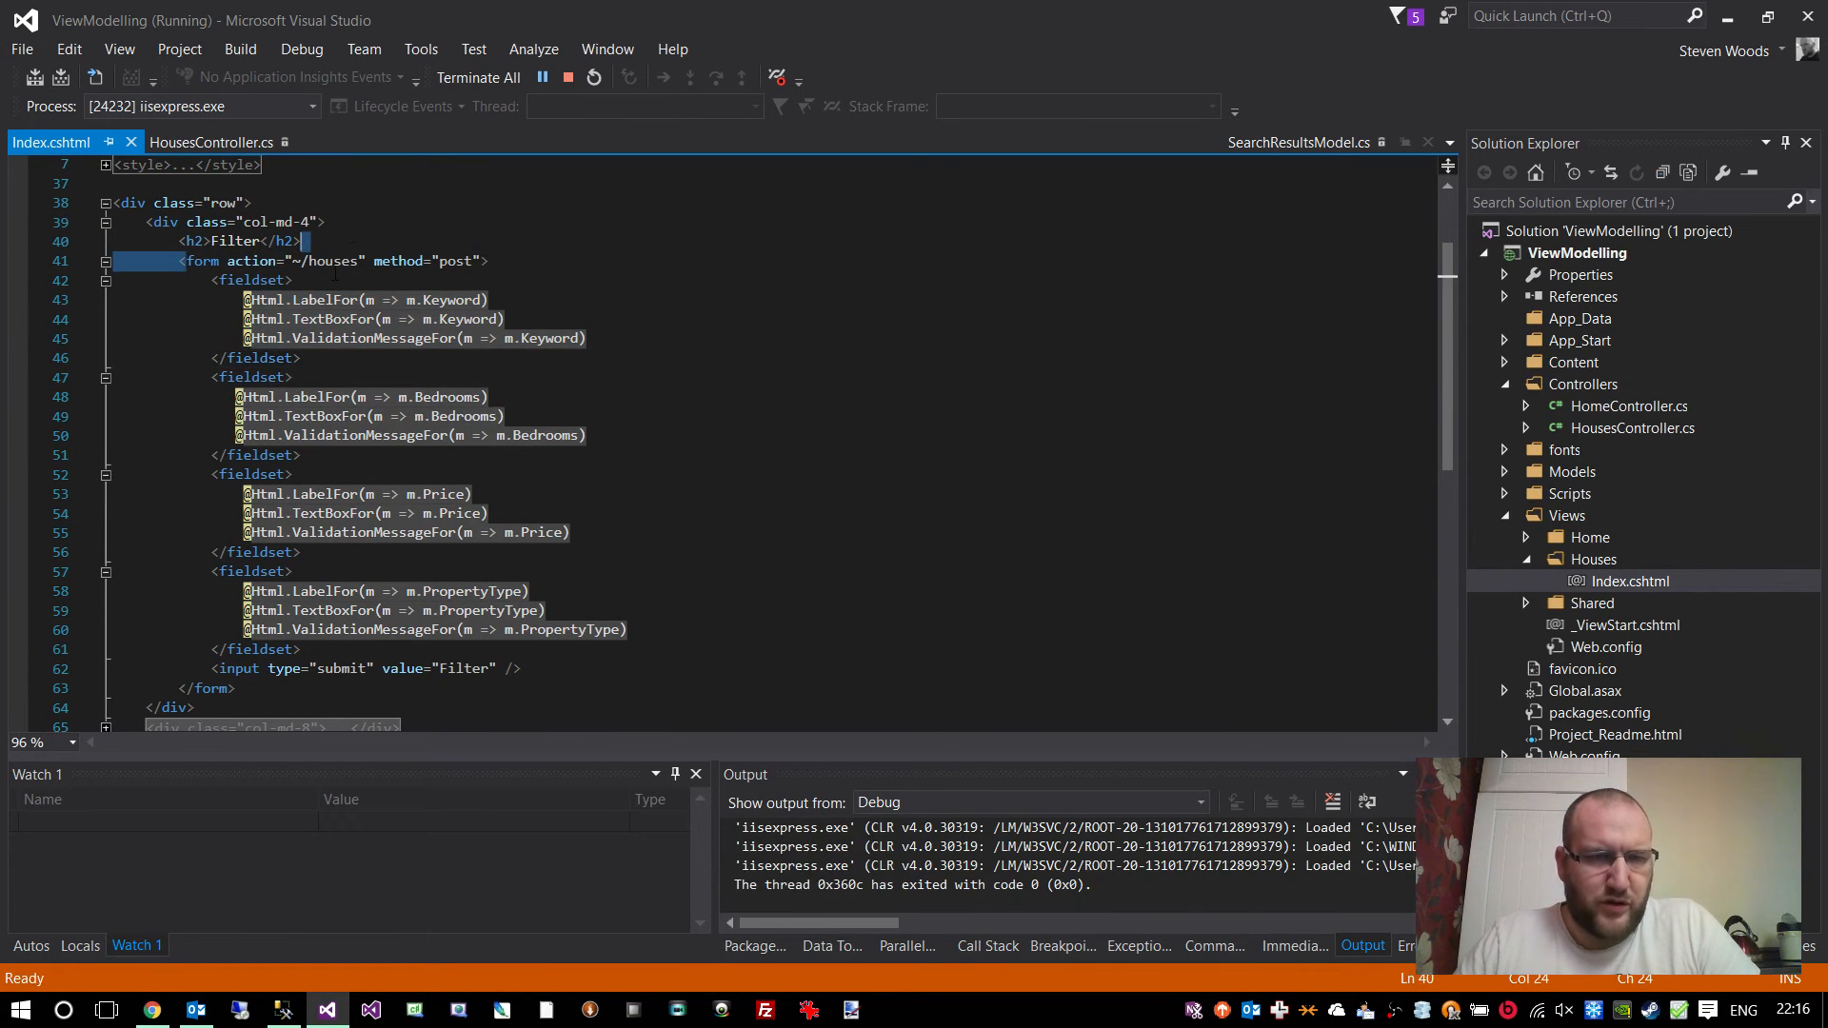
double_click(332, 261)
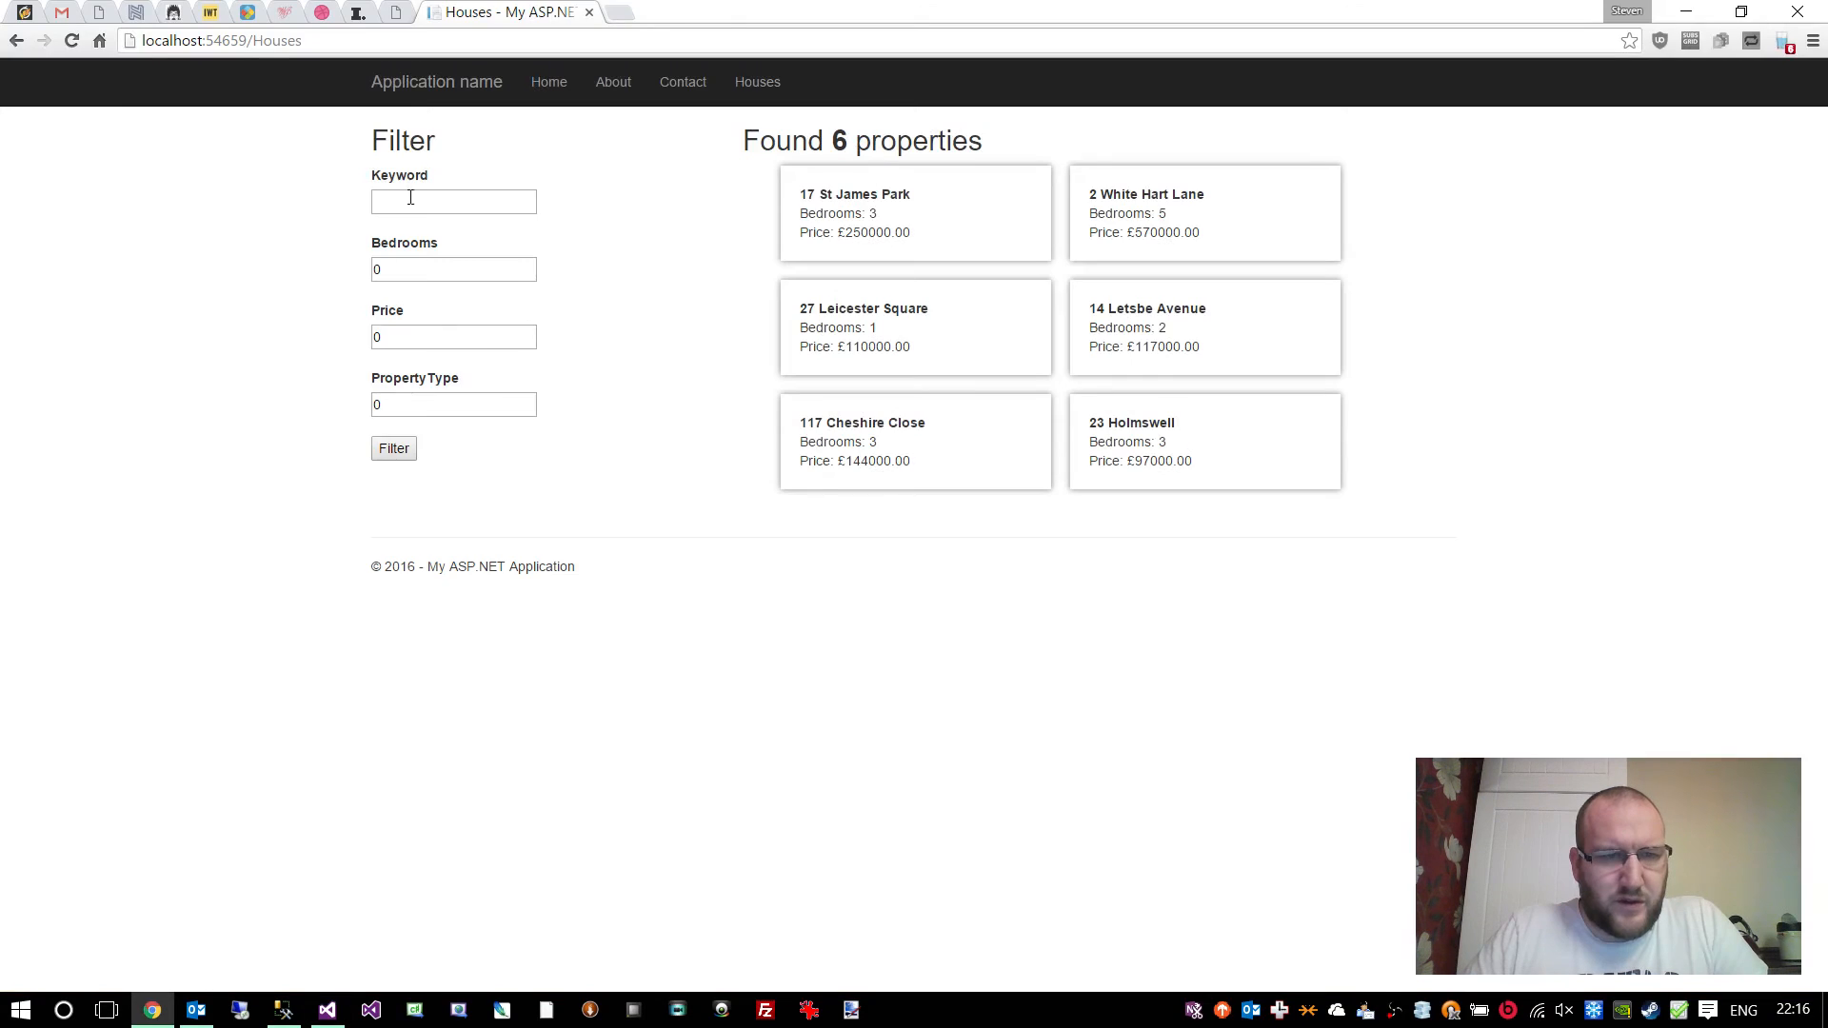
click(326, 1009)
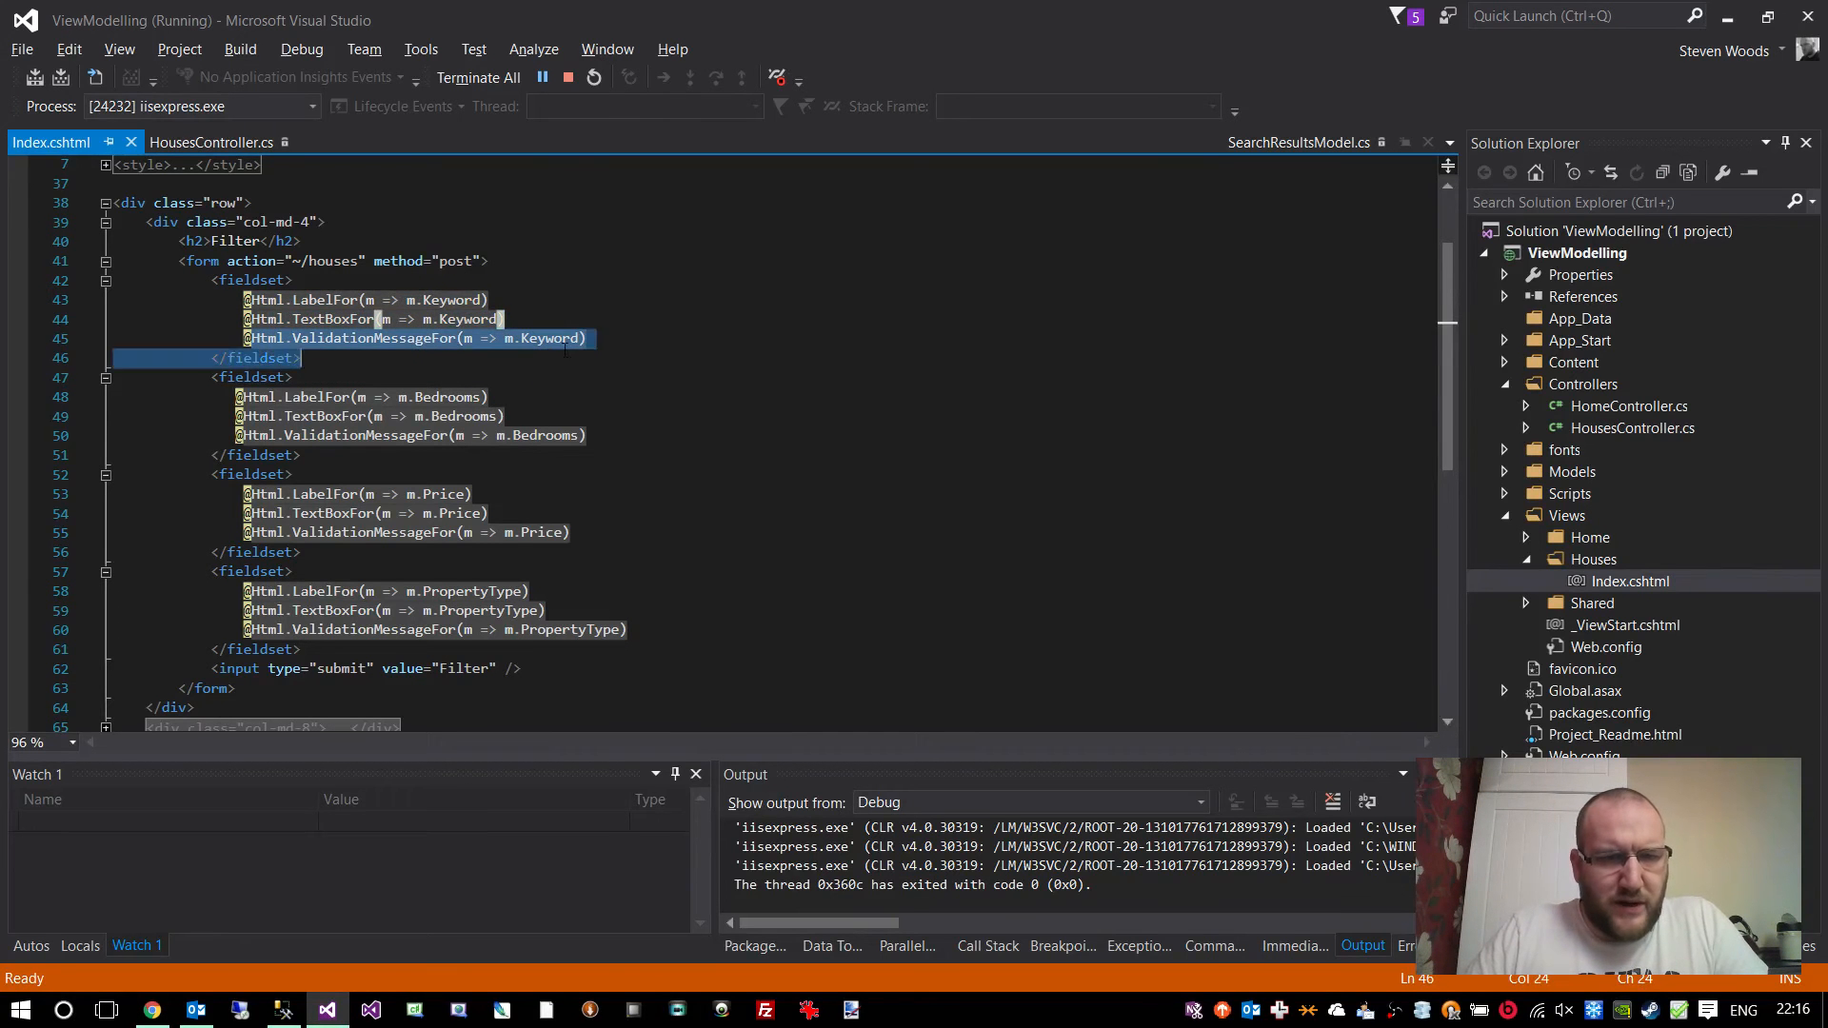
click(578, 339)
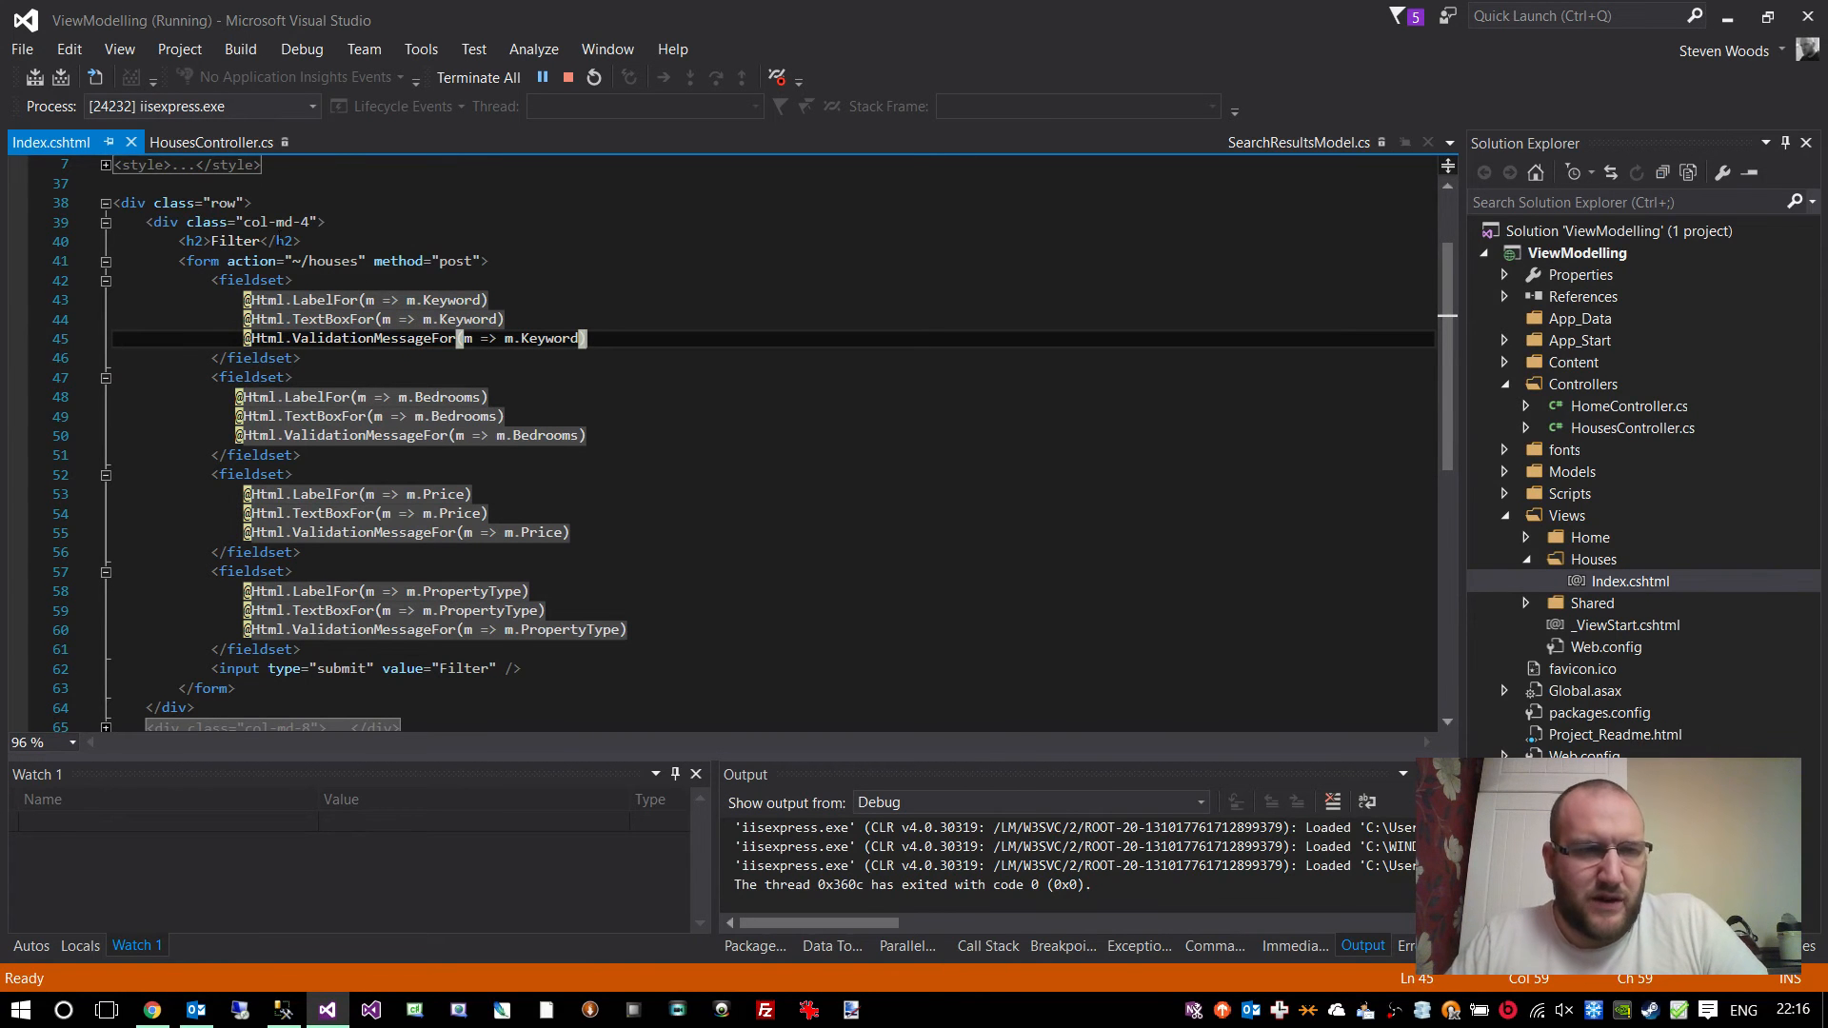
click(1297, 143)
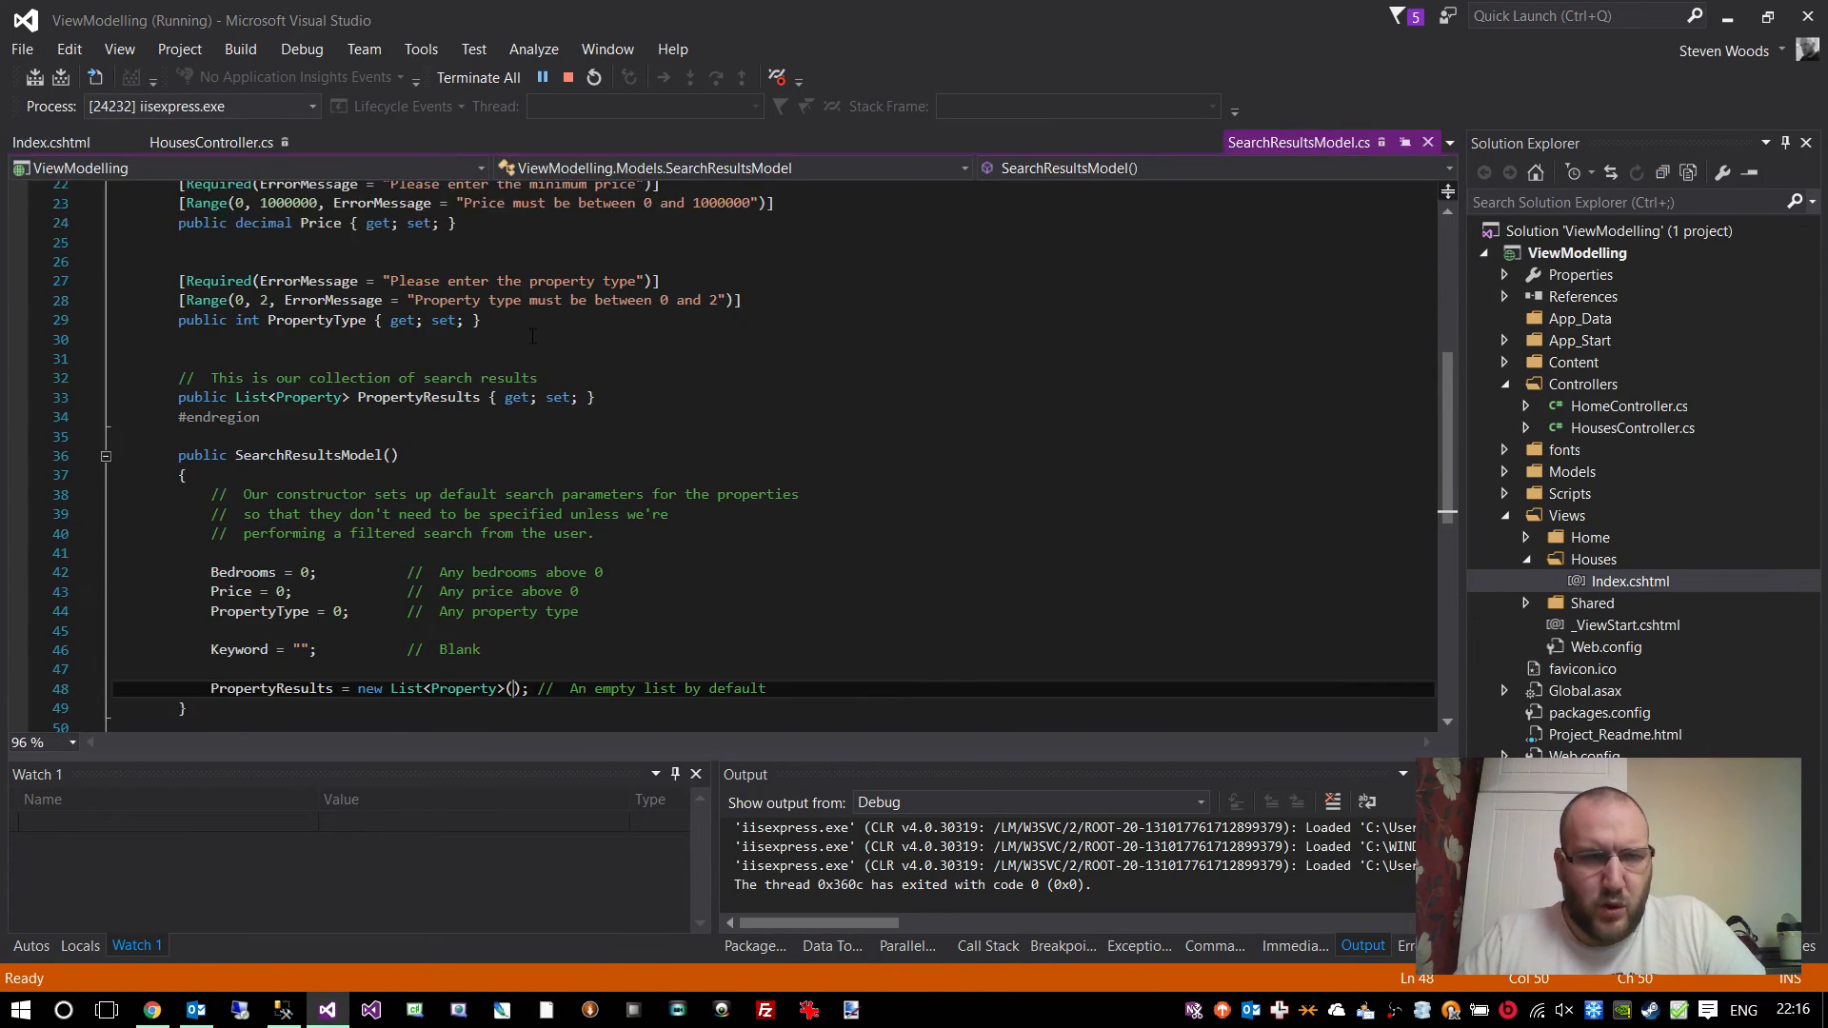
scroll(up, 3)
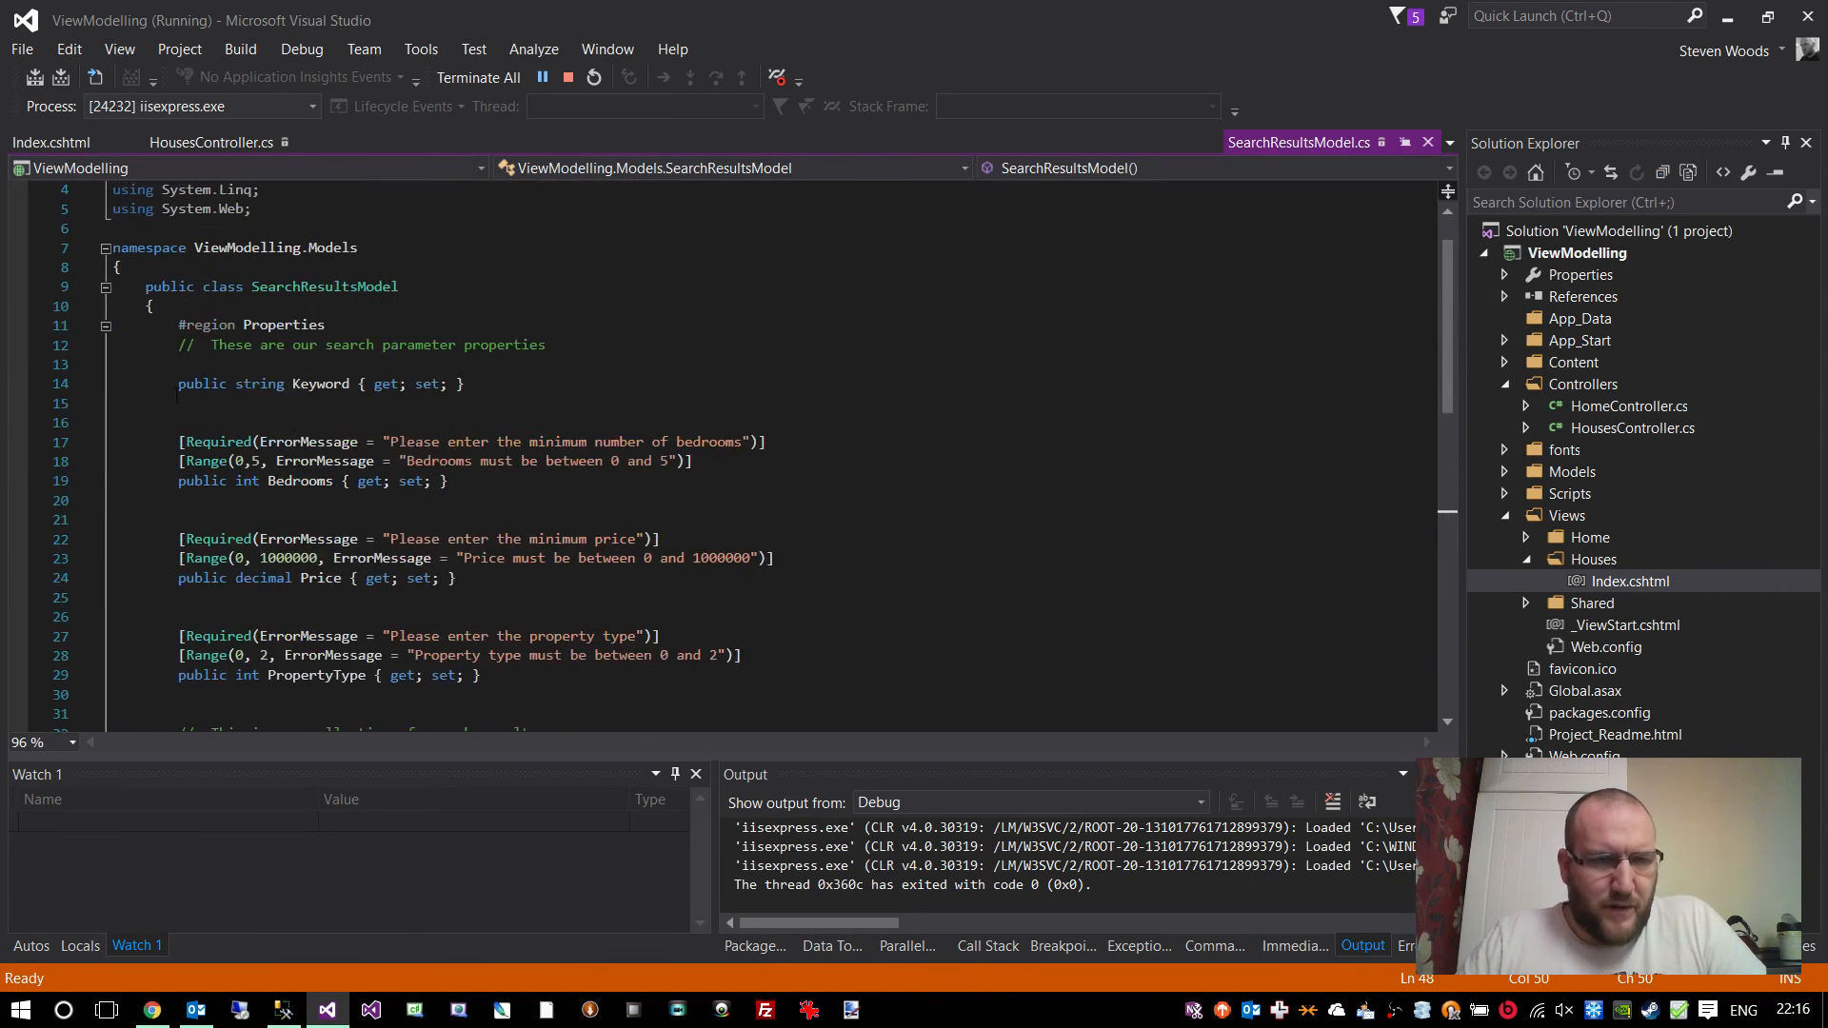
click(326, 382)
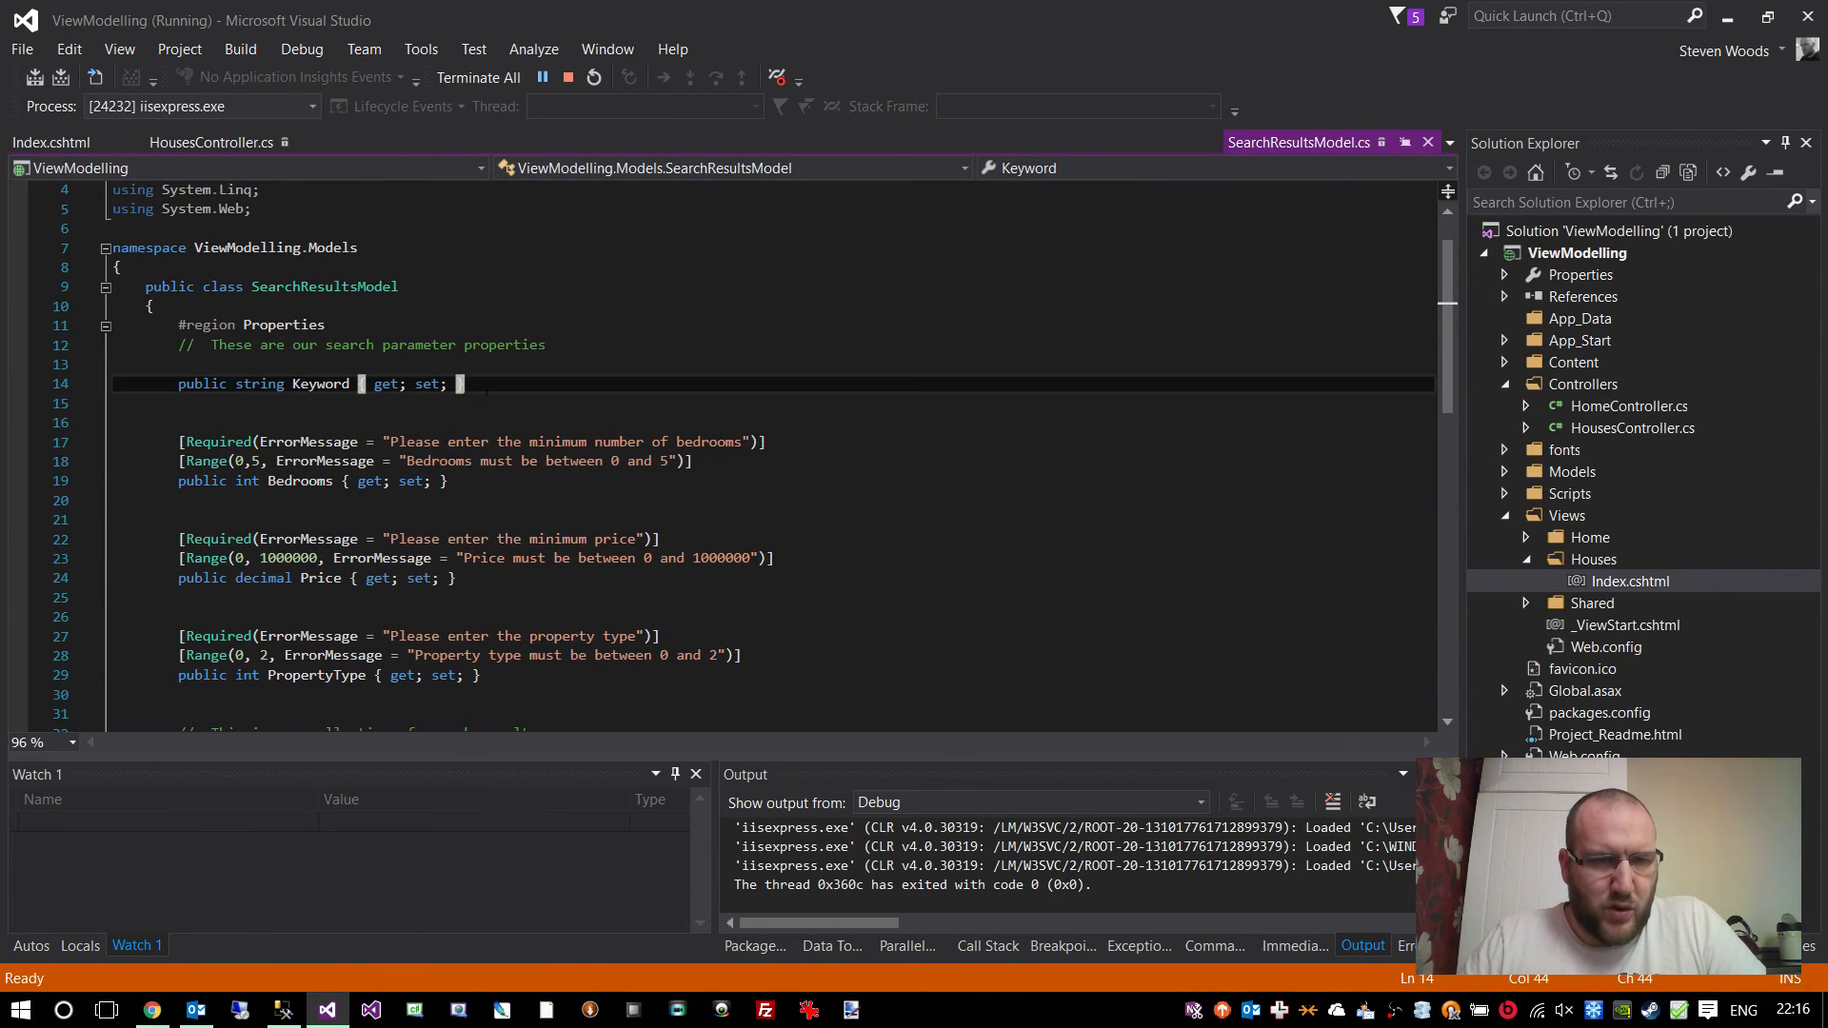
click(211, 140)
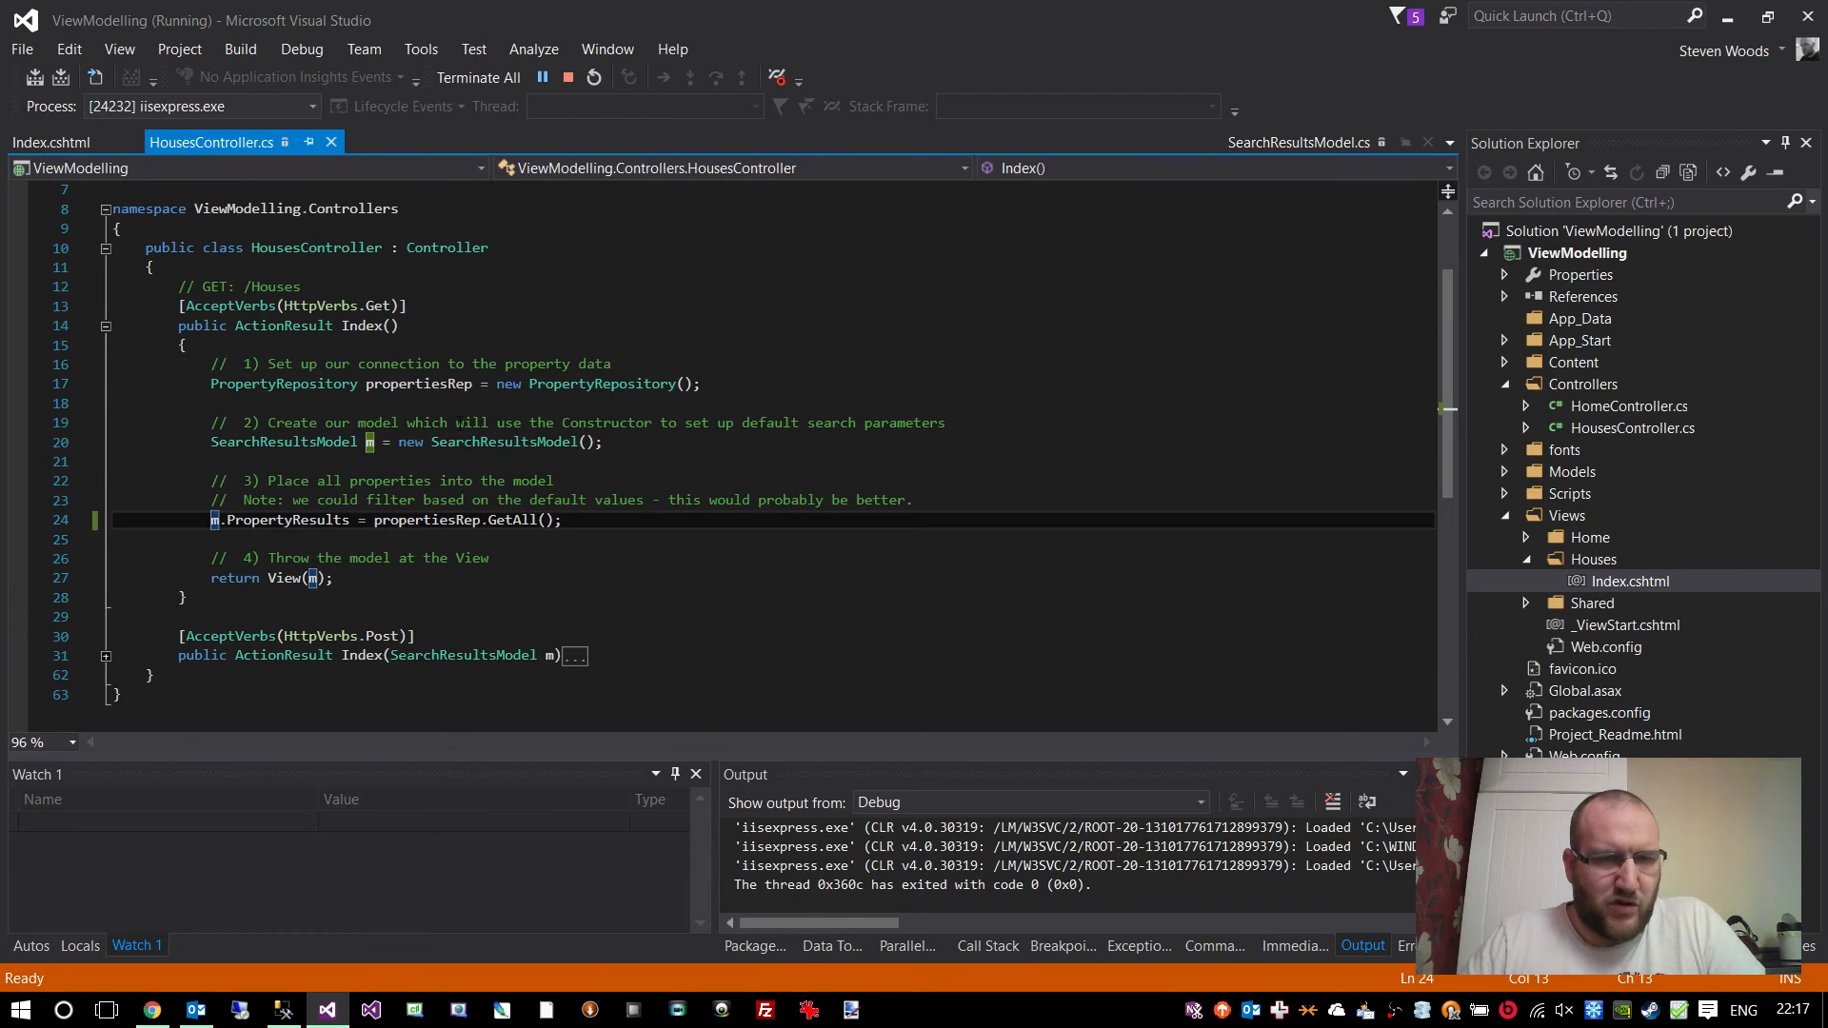
click(51, 141)
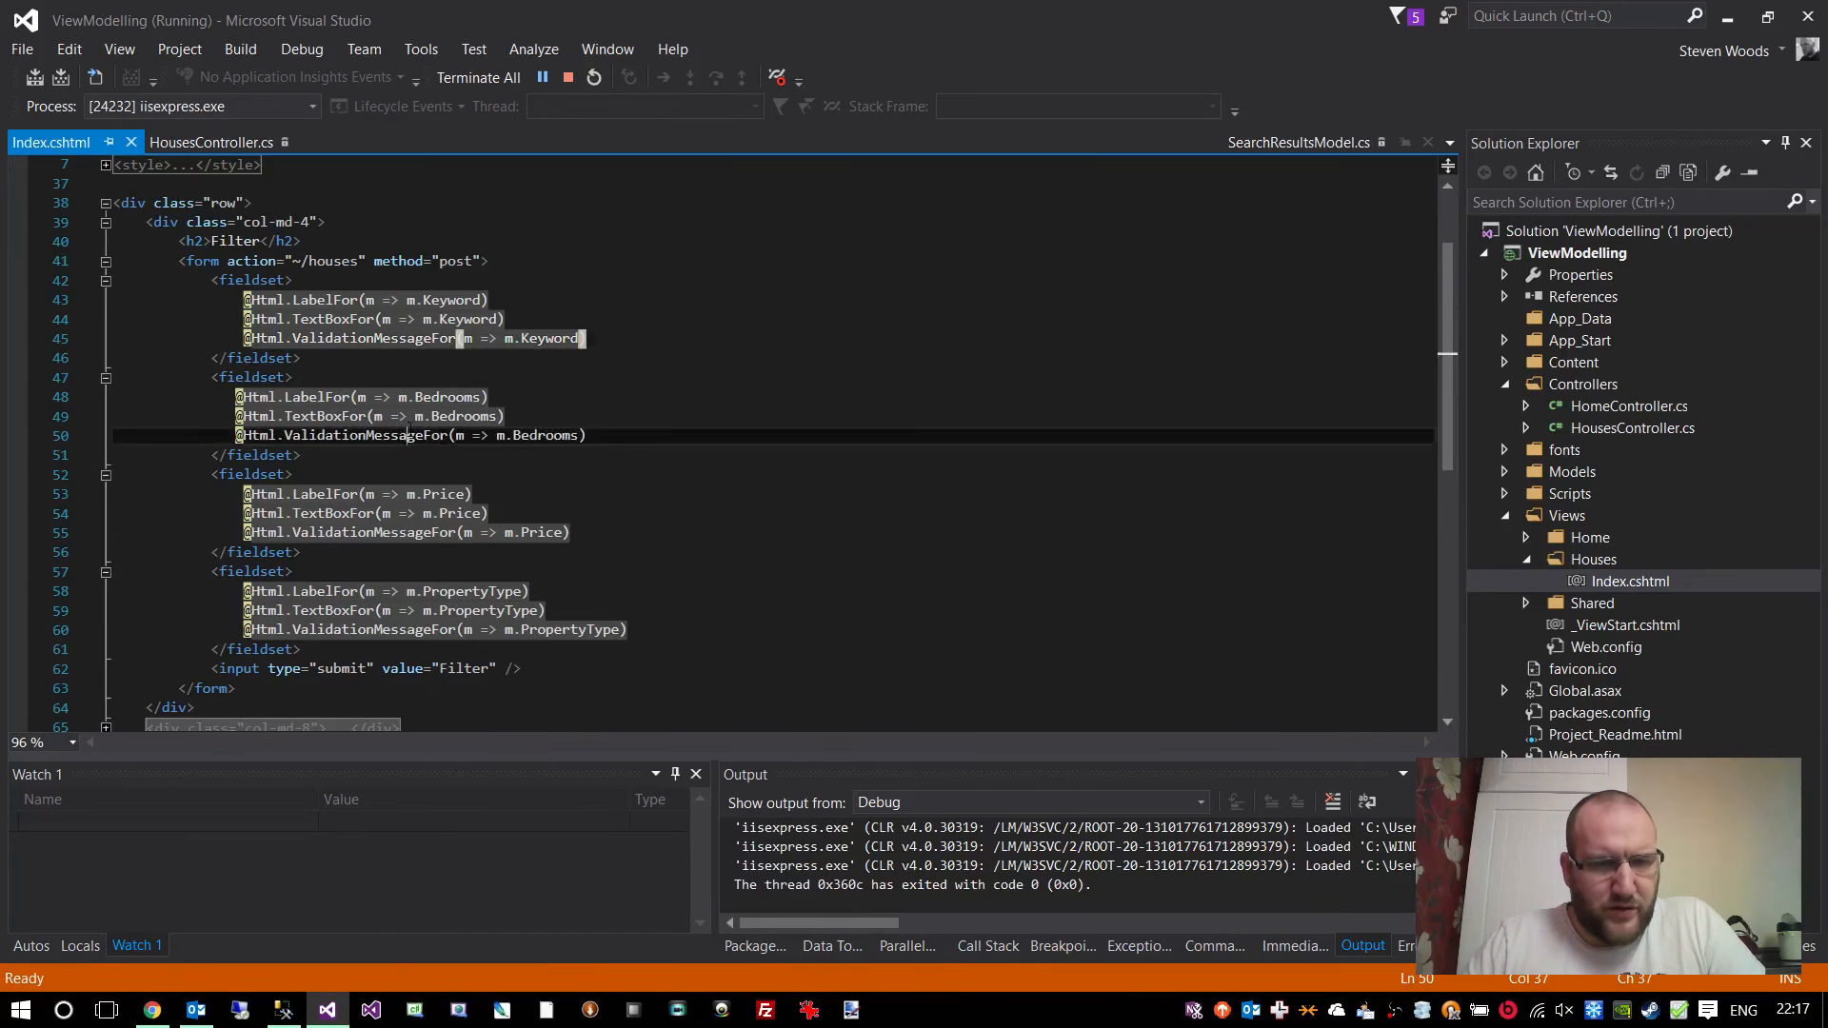
click(301, 396)
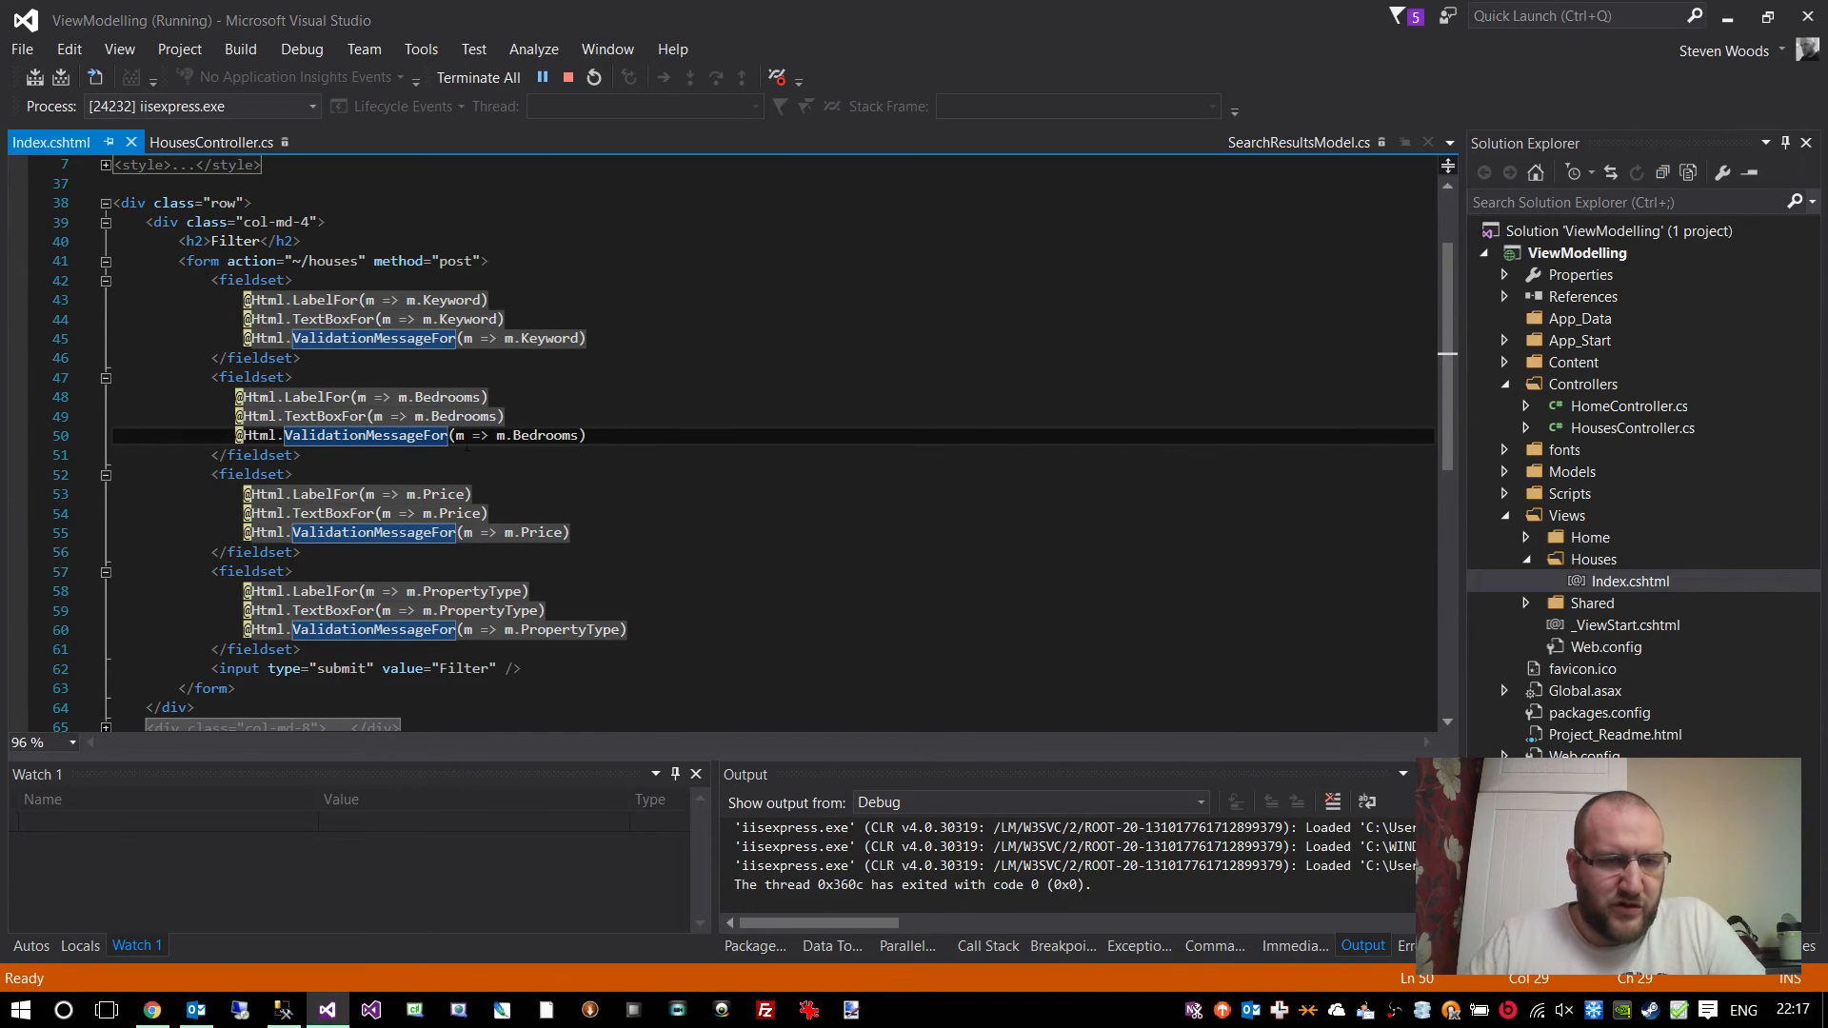
mouse_move(363, 434)
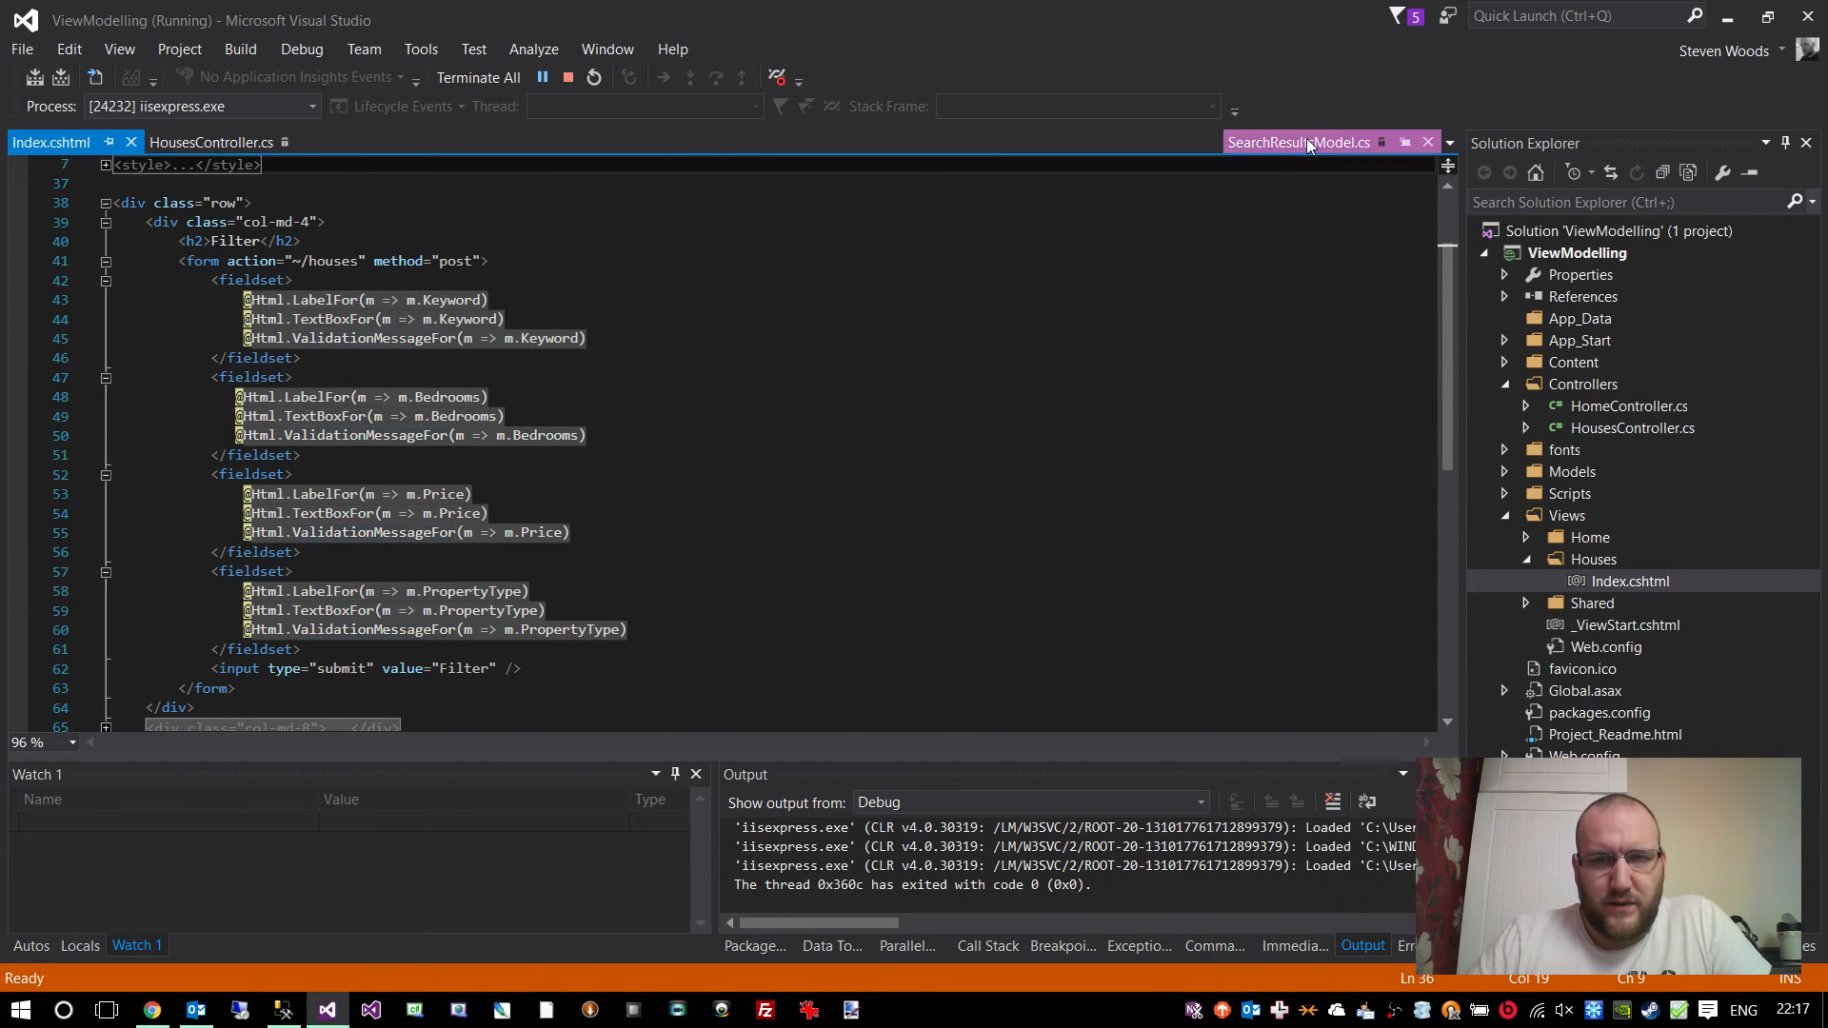
click(1296, 142)
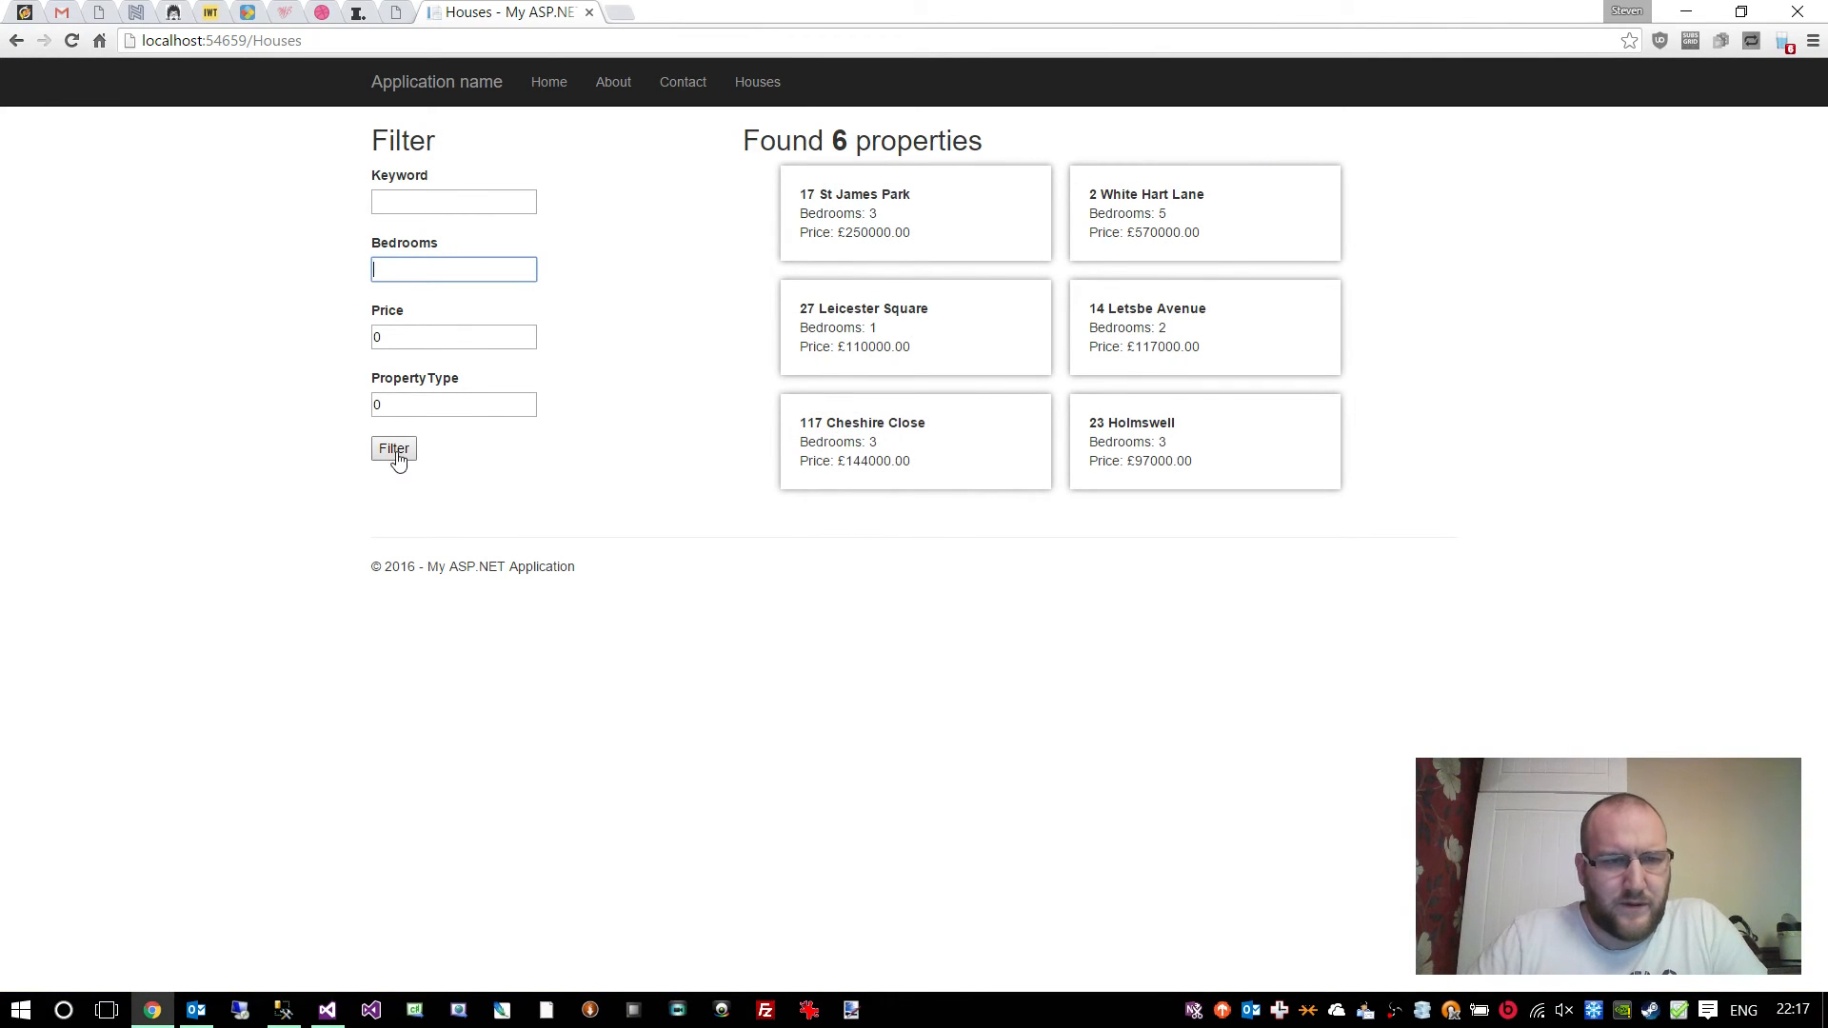
- Submit the filter with Bedrooms blank to show 'Please enter the minimum number of bedrooms'
click(392, 450)
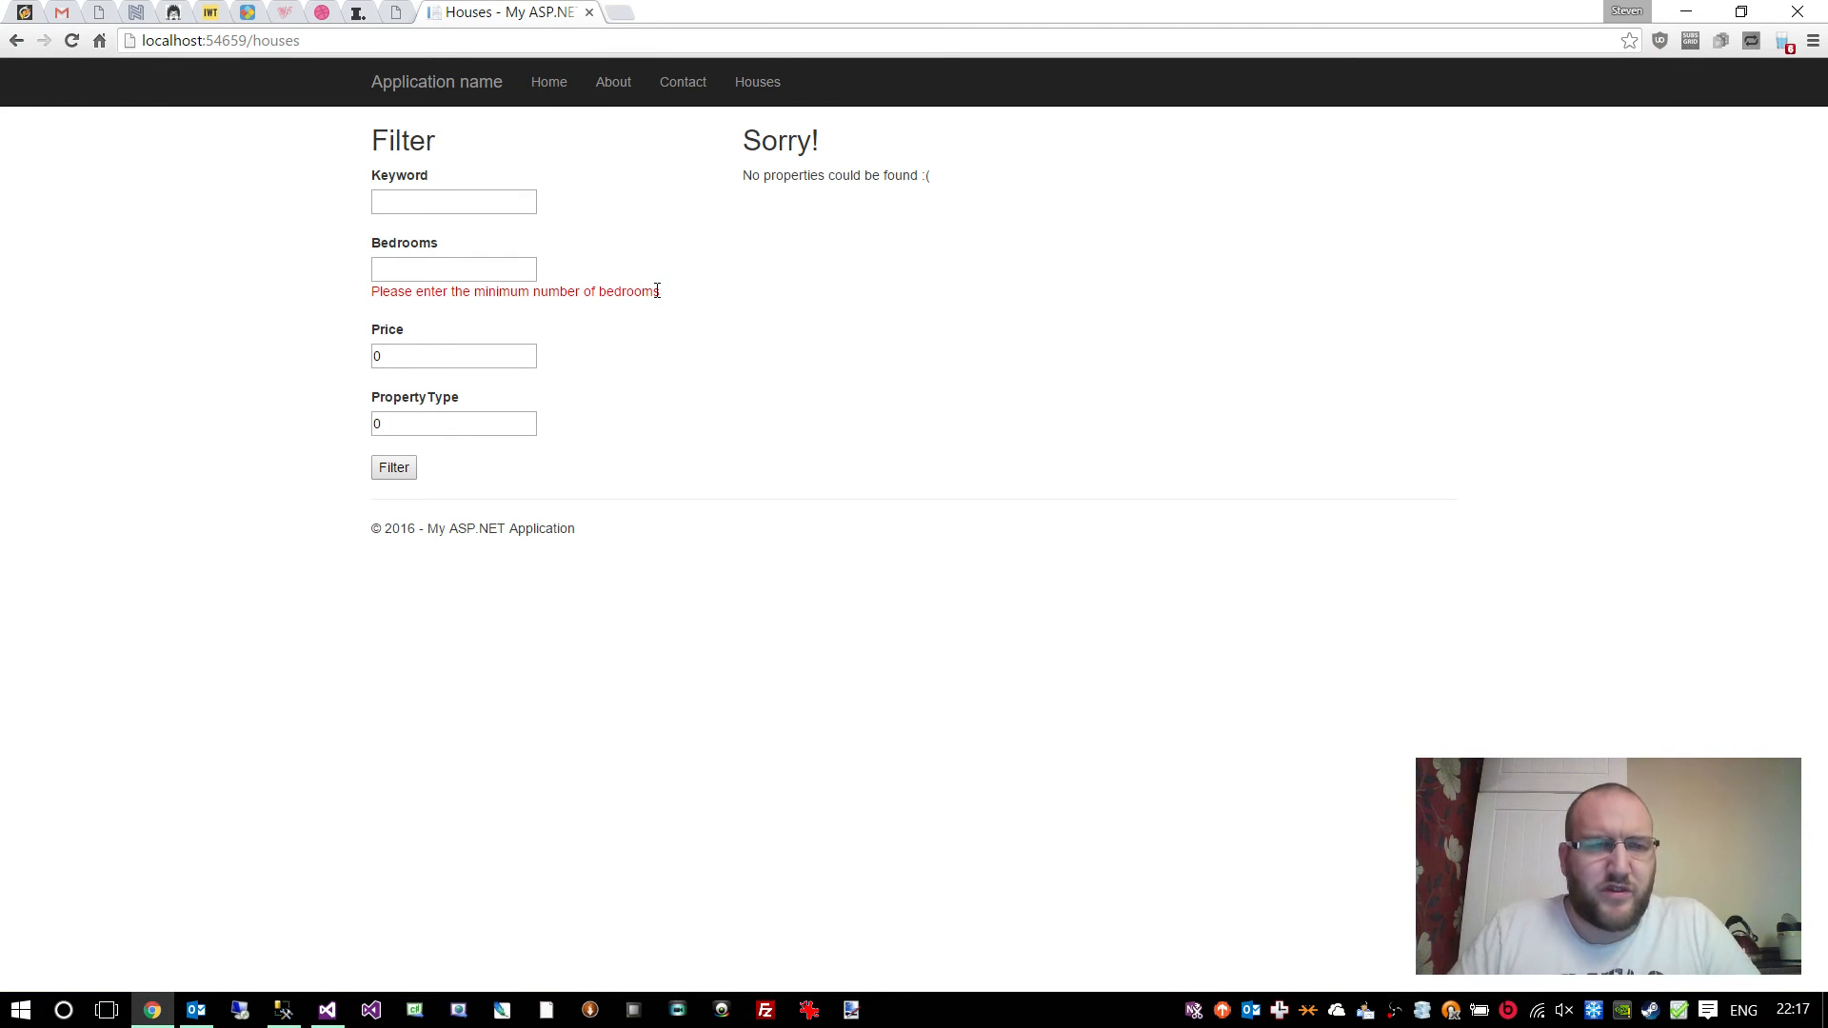
mouse_move(606, 282)
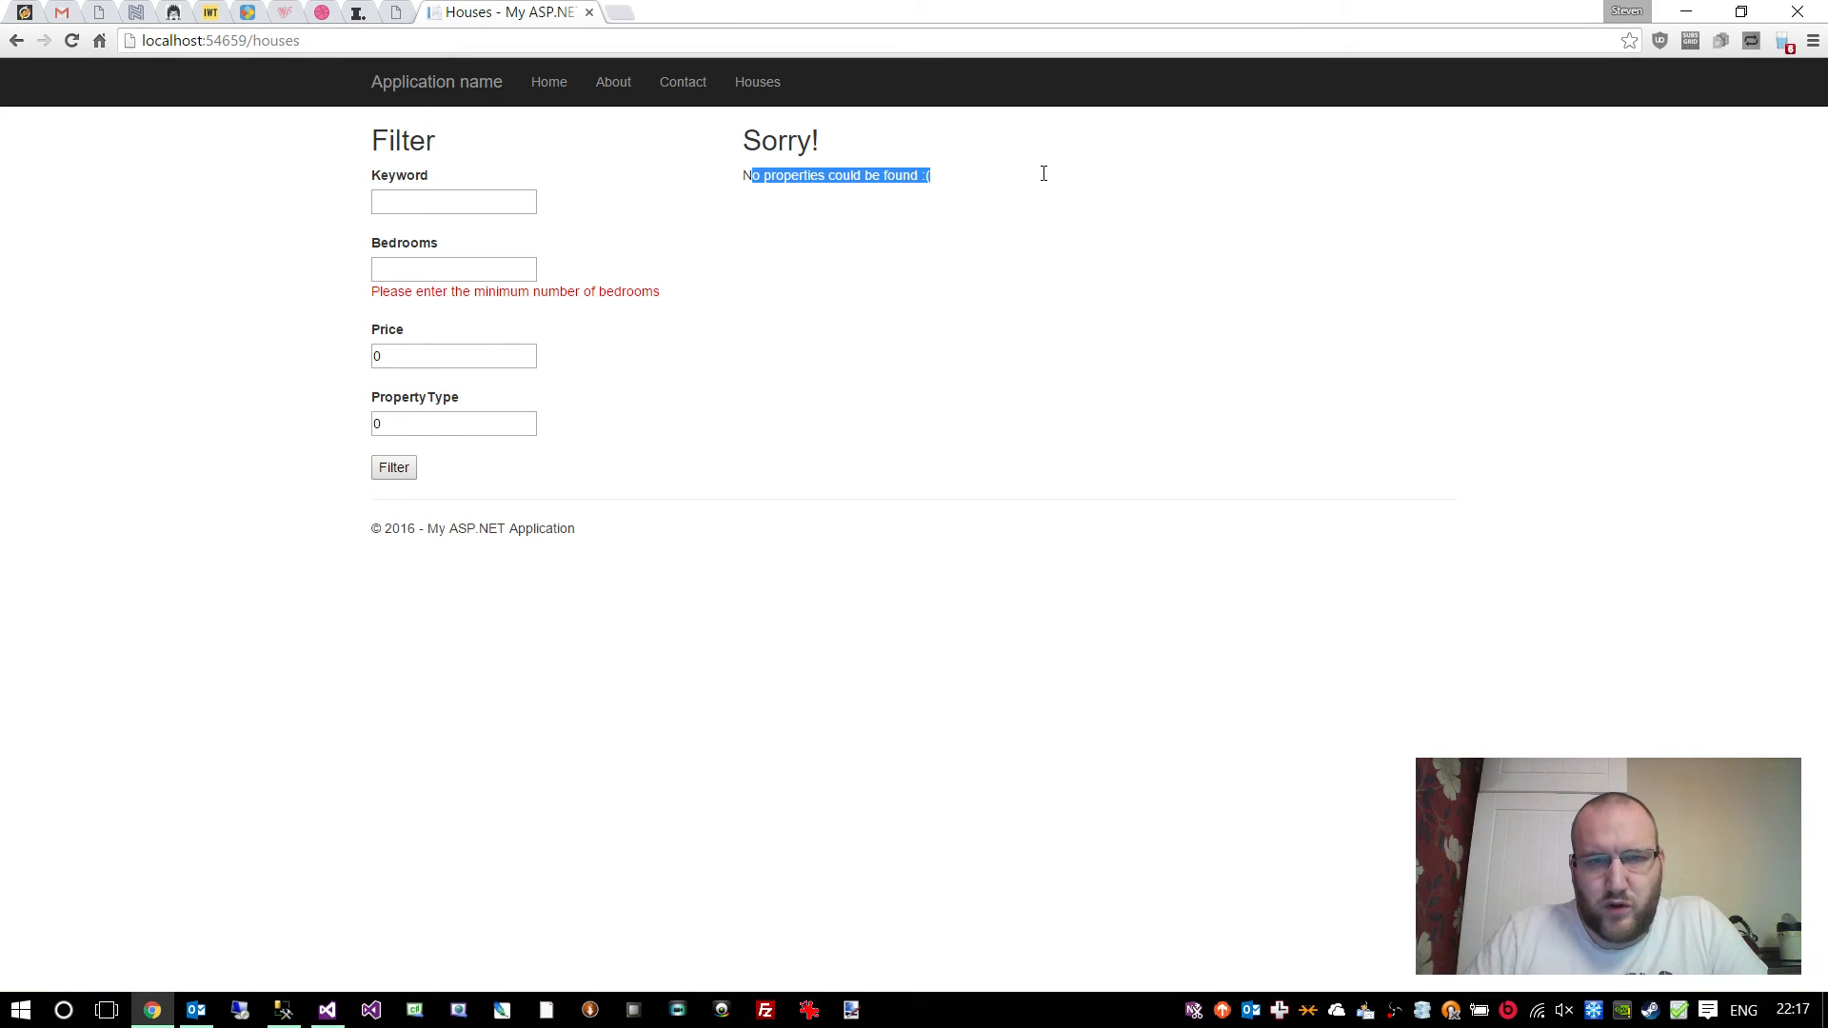
click(454, 269)
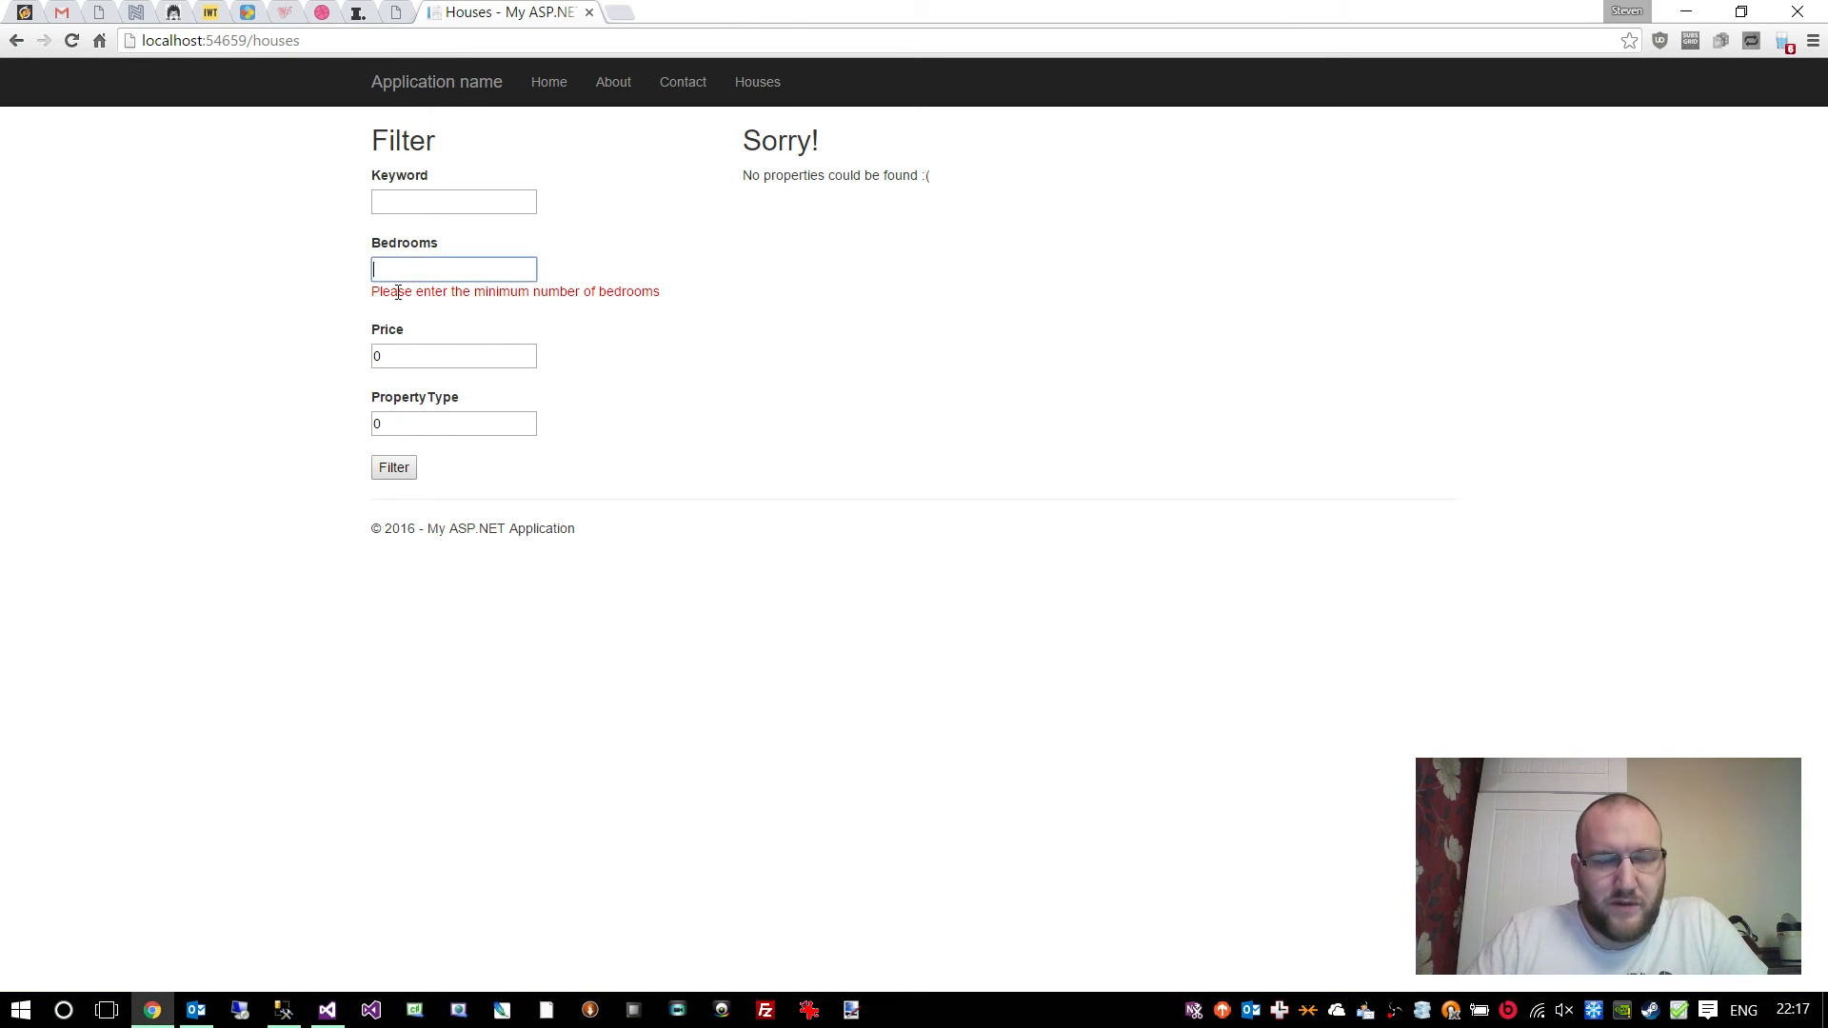
mouse_move(571, 225)
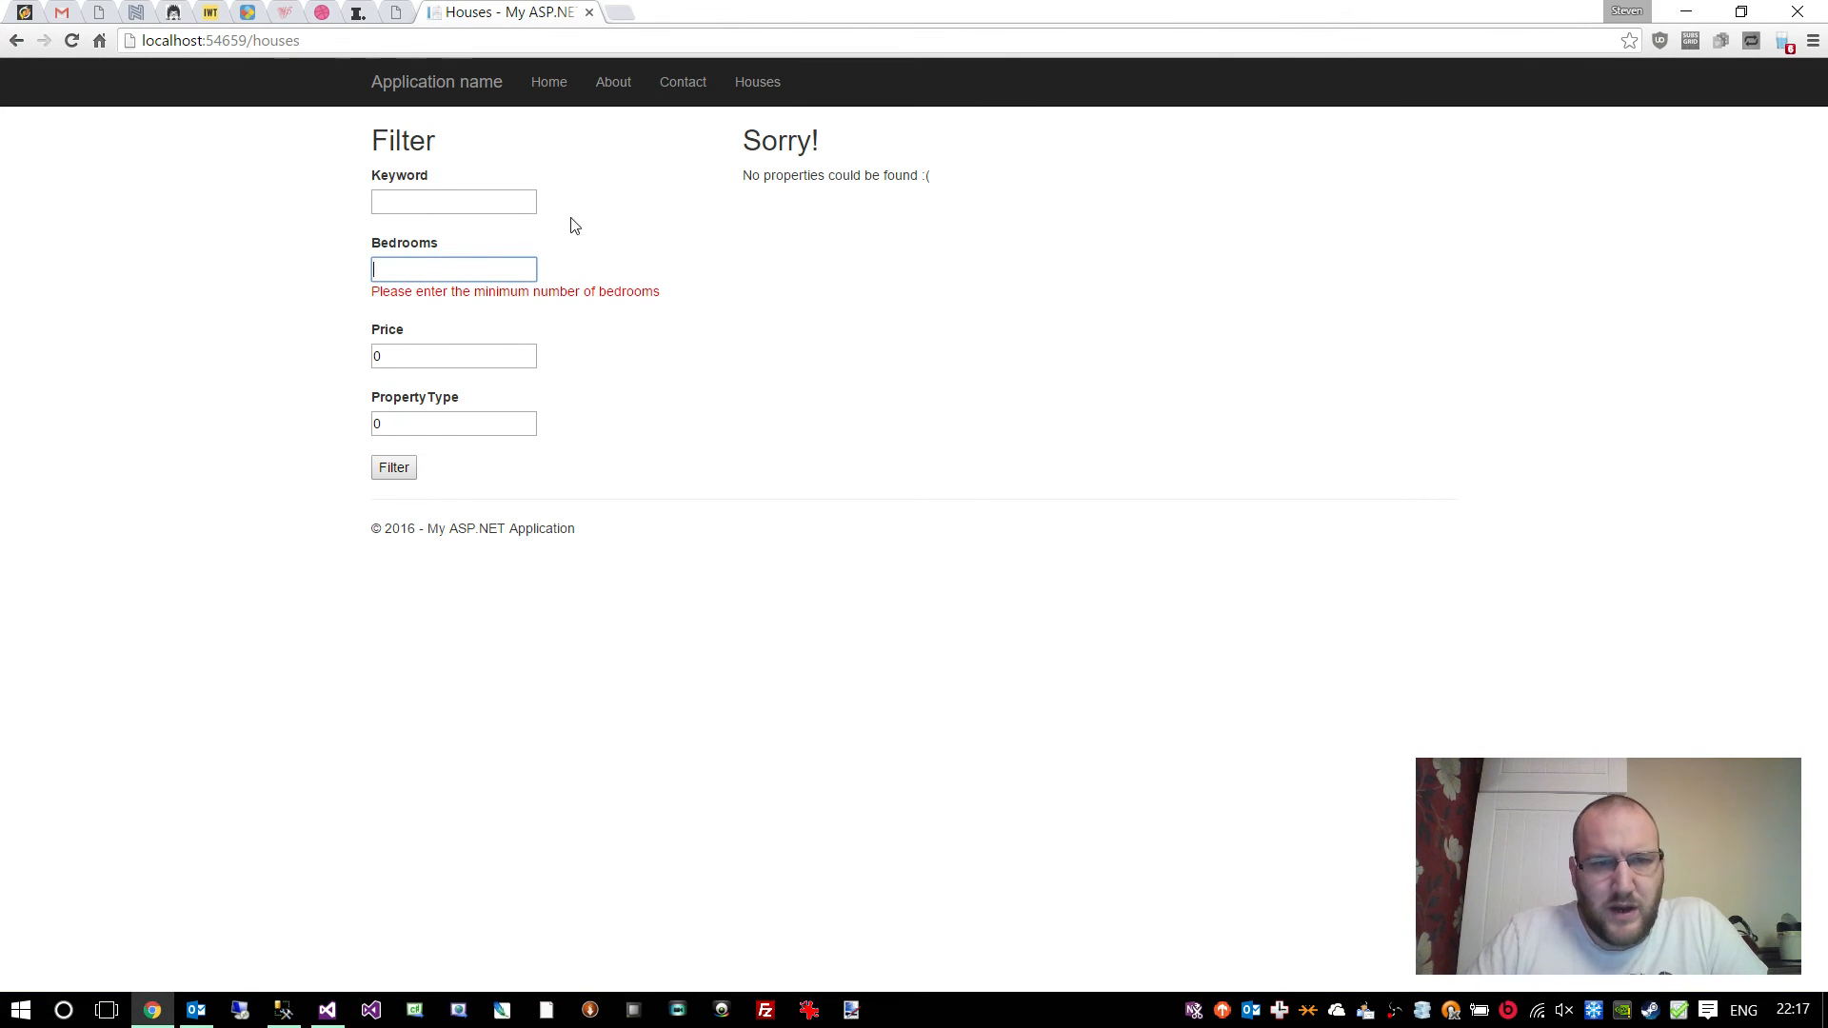
- Show HousesController with the GET Index action collapsed and the POST Index action expanded
click(326, 1009)
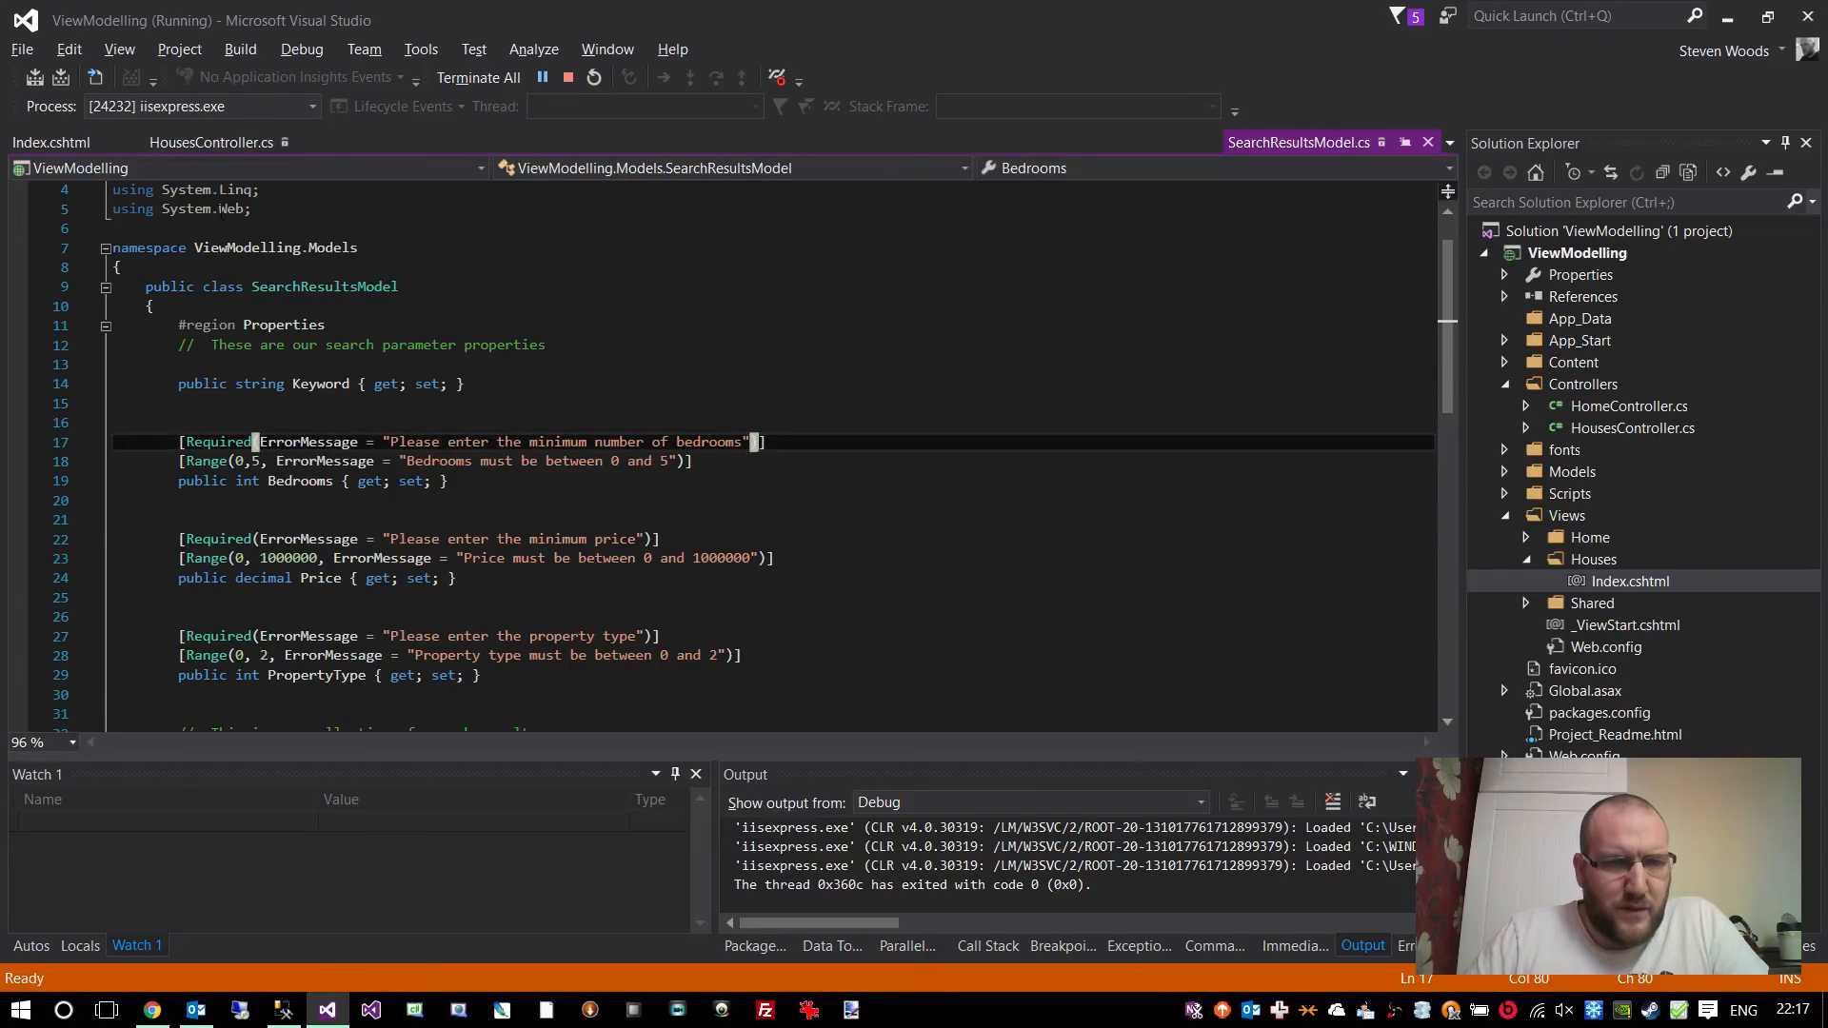
click(211, 142)
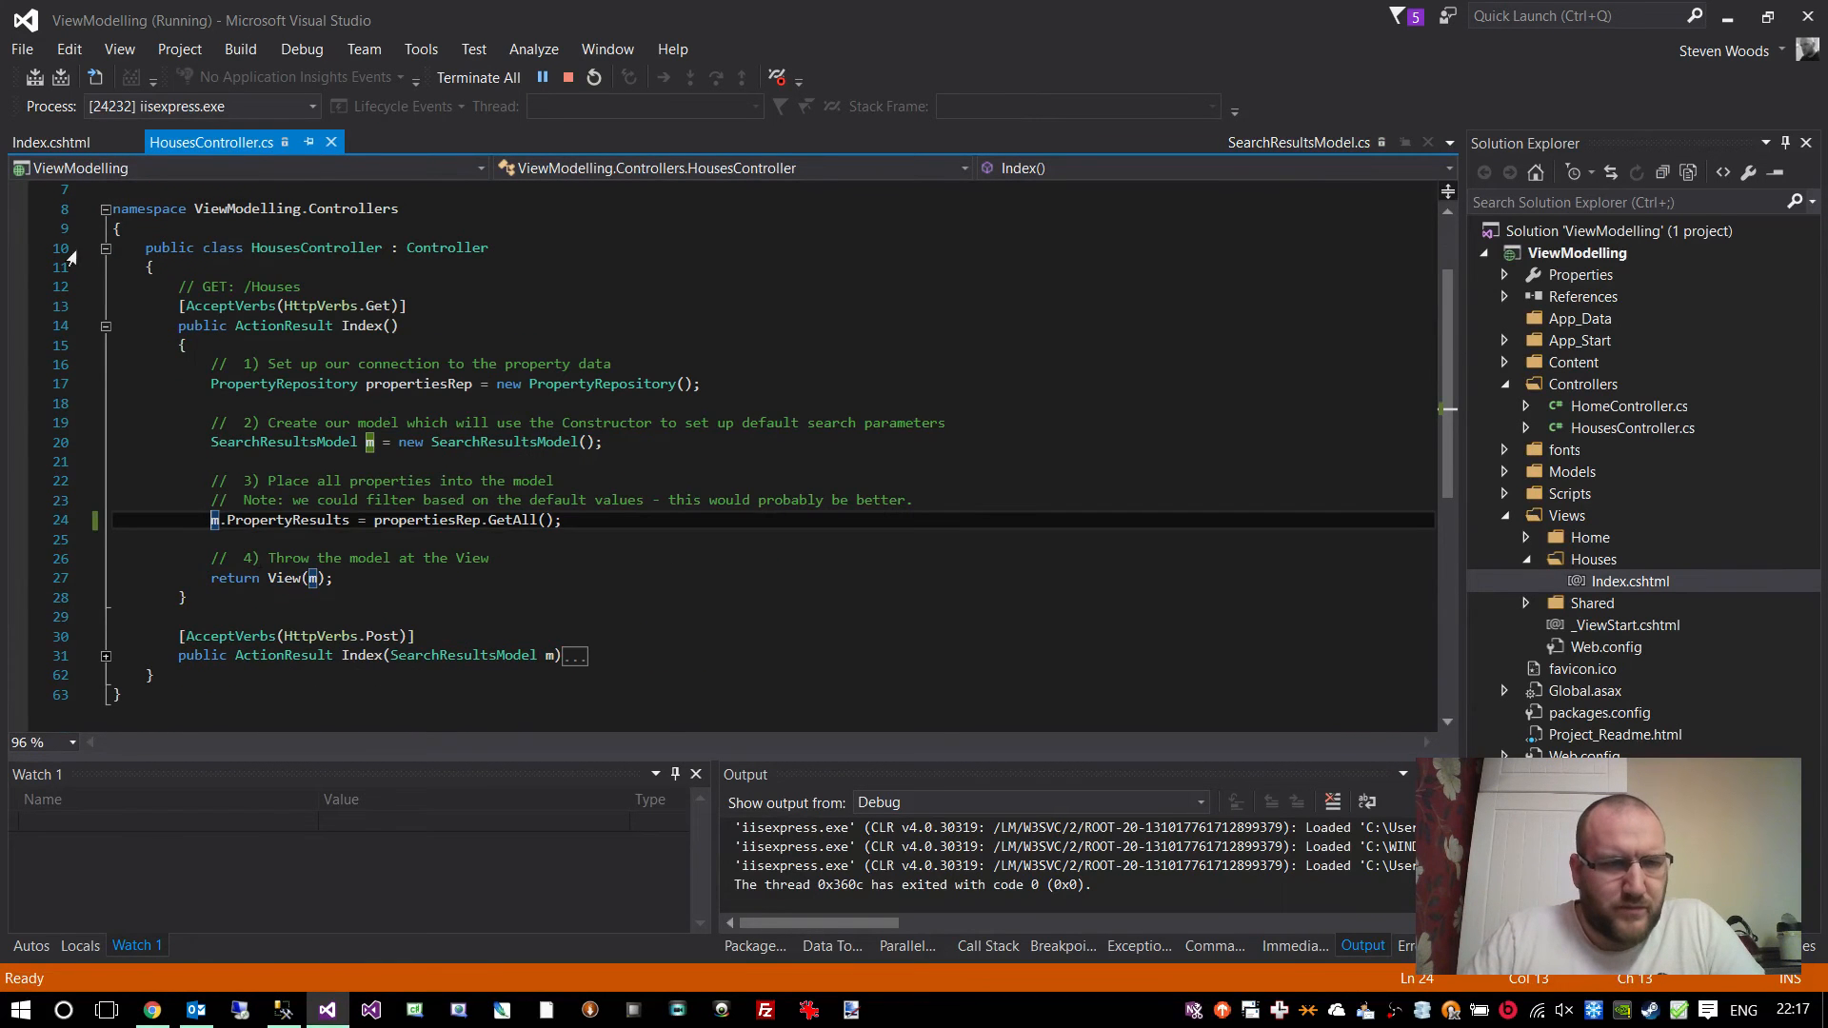
click(103, 326)
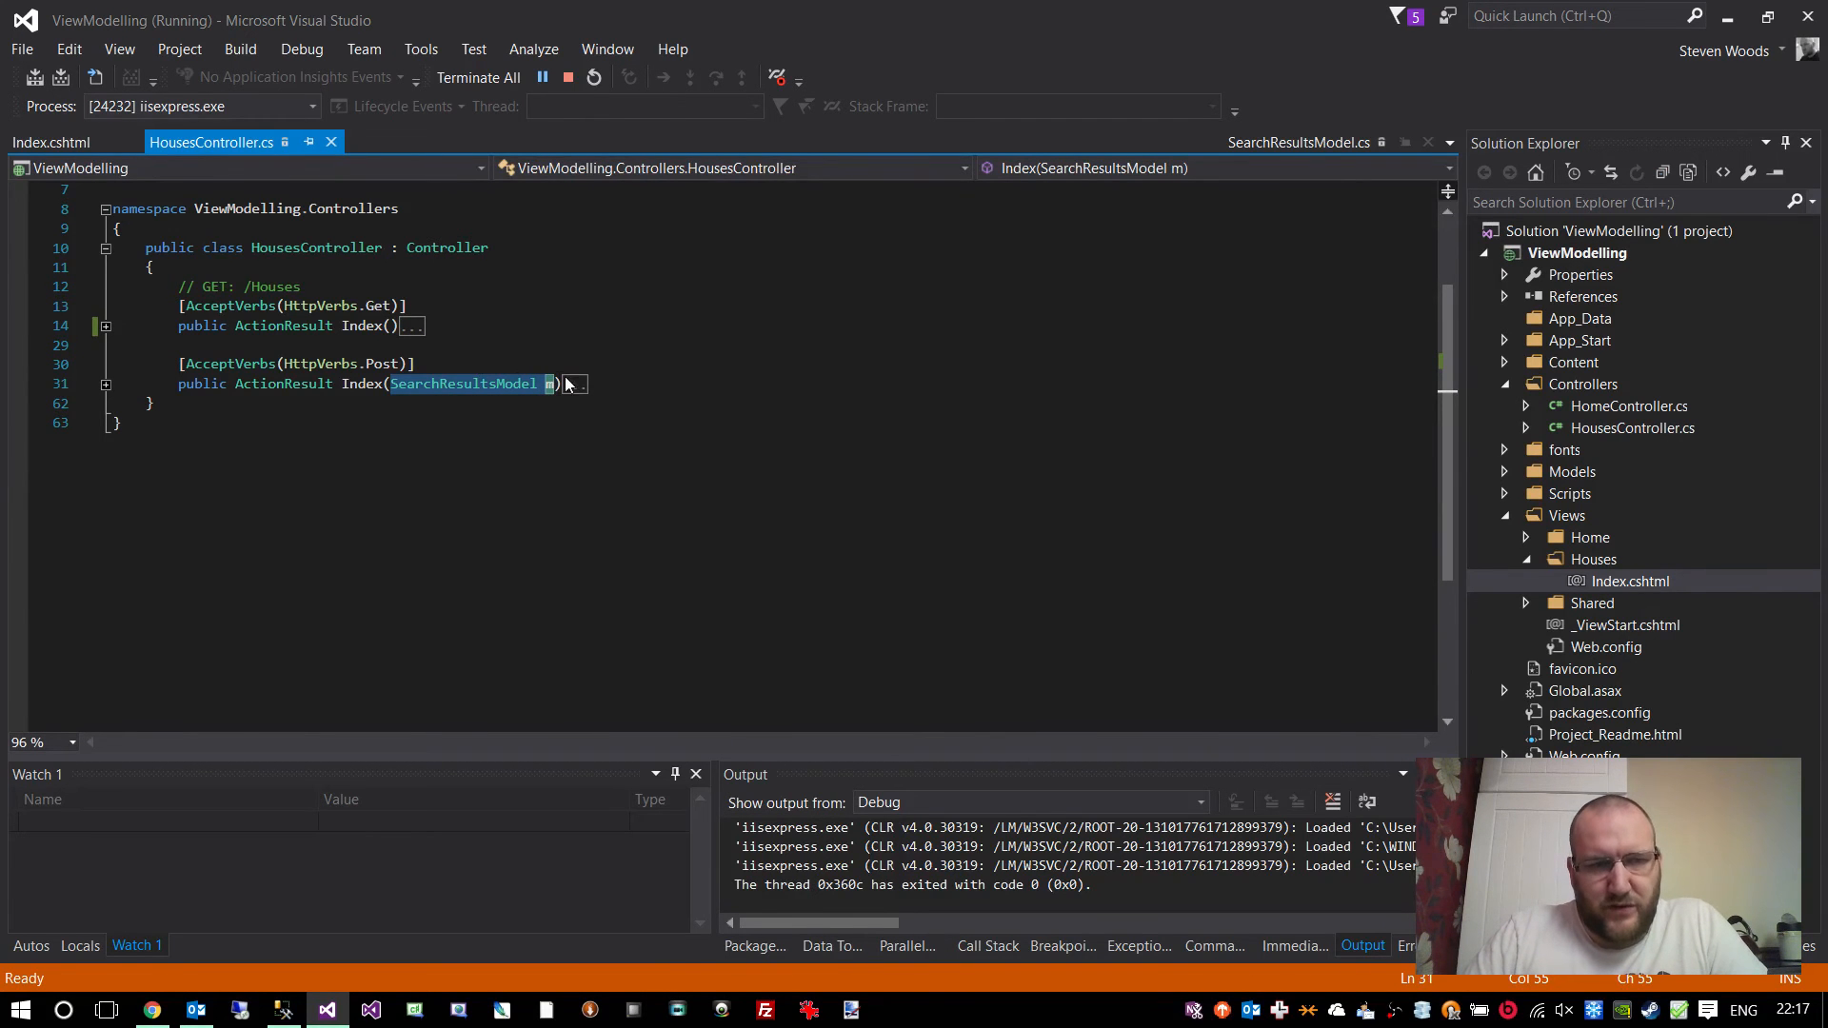
mouse_move(93, 396)
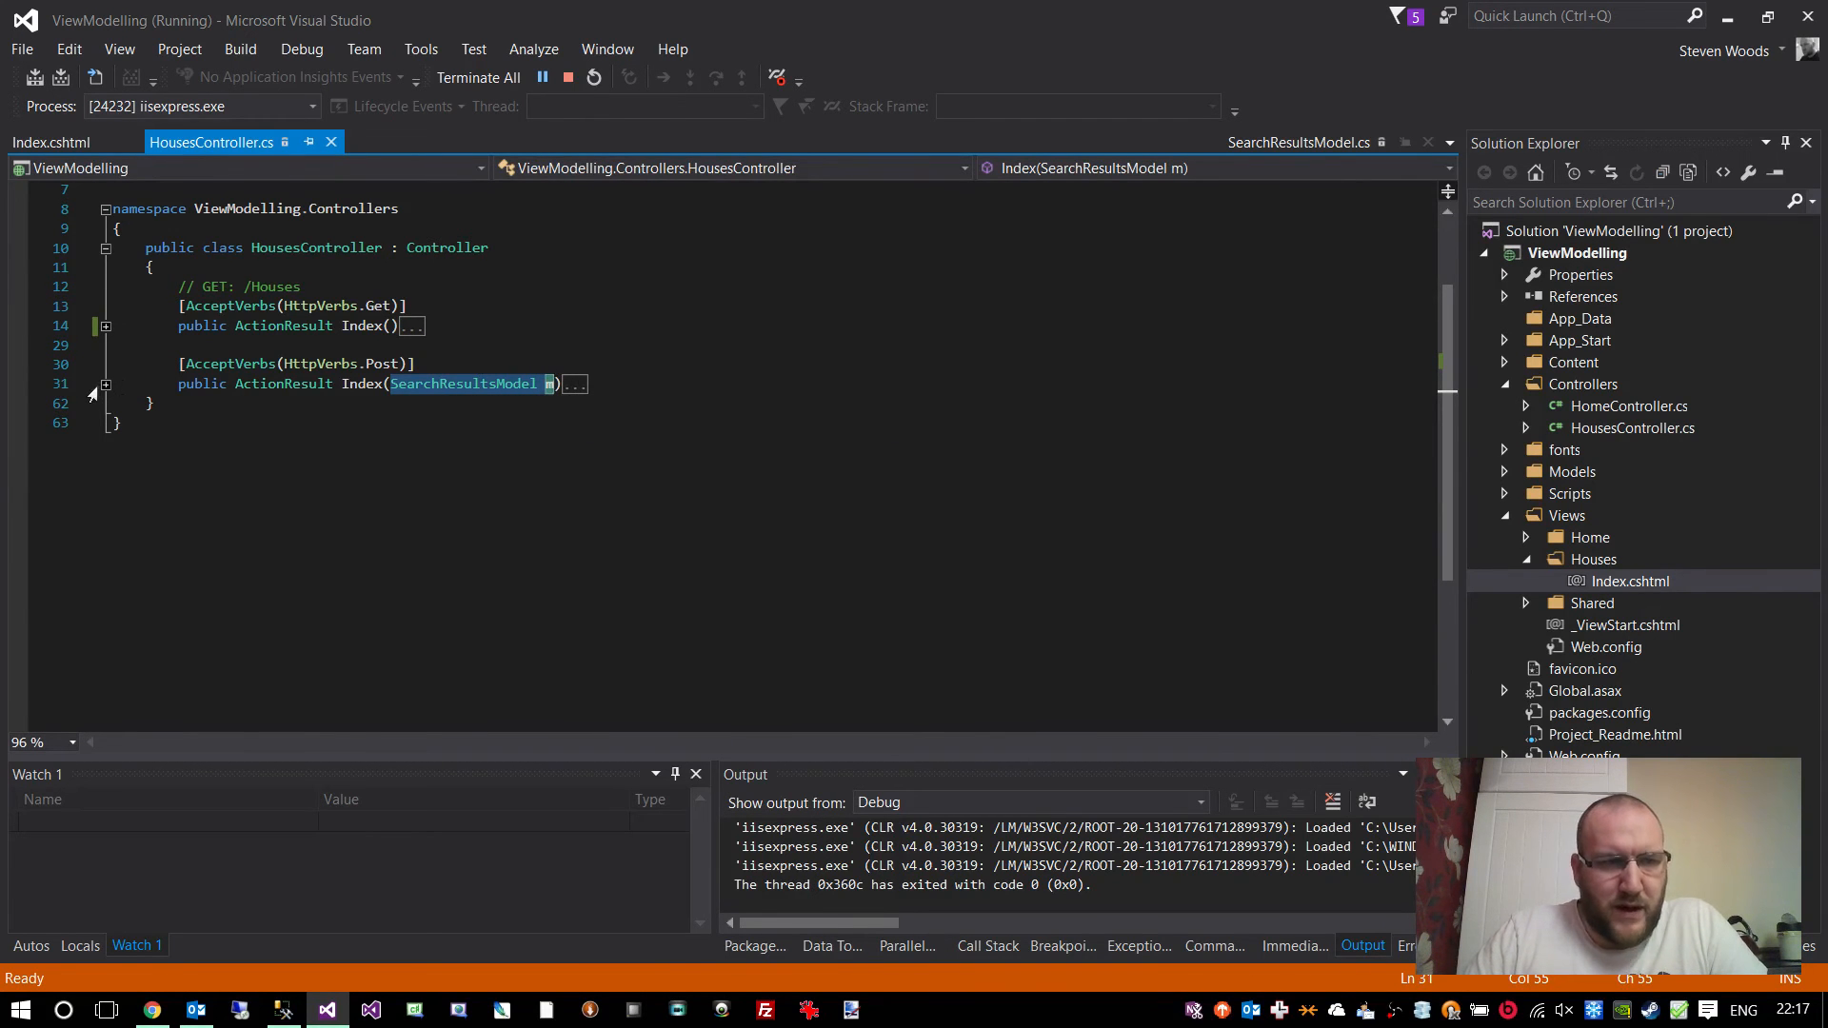
click(105, 383)
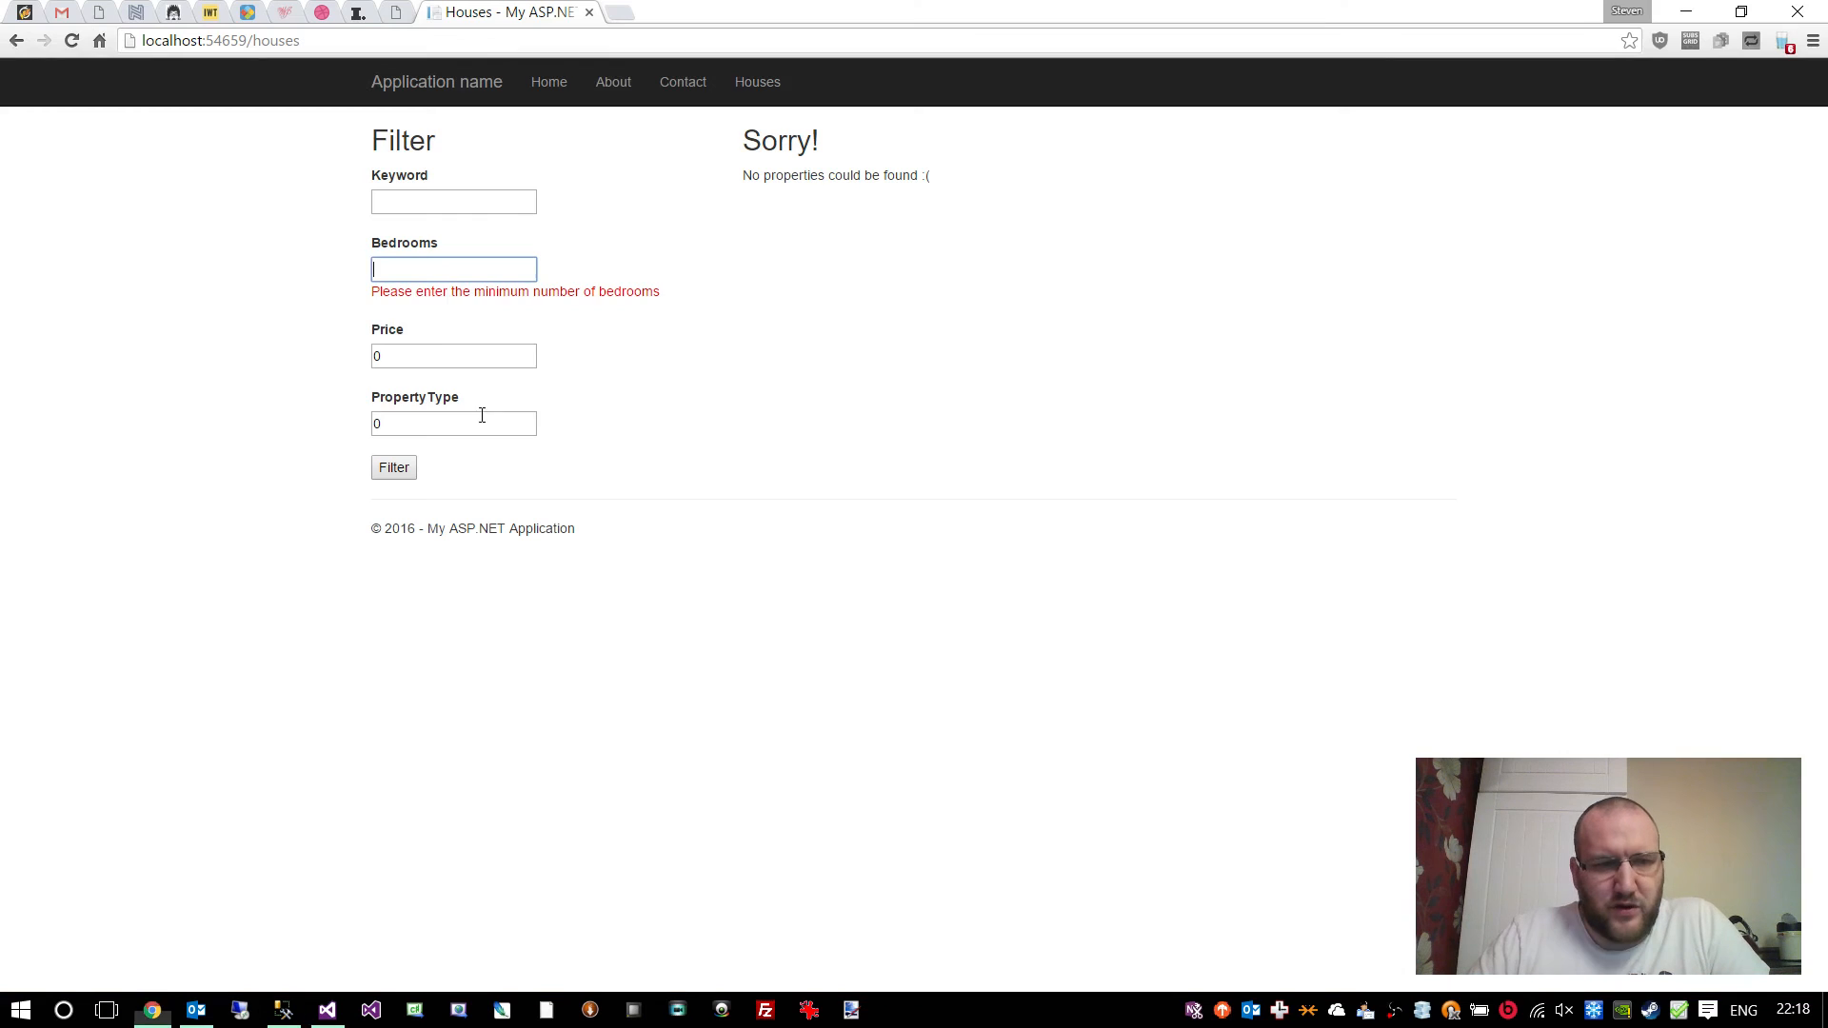
click(453, 268)
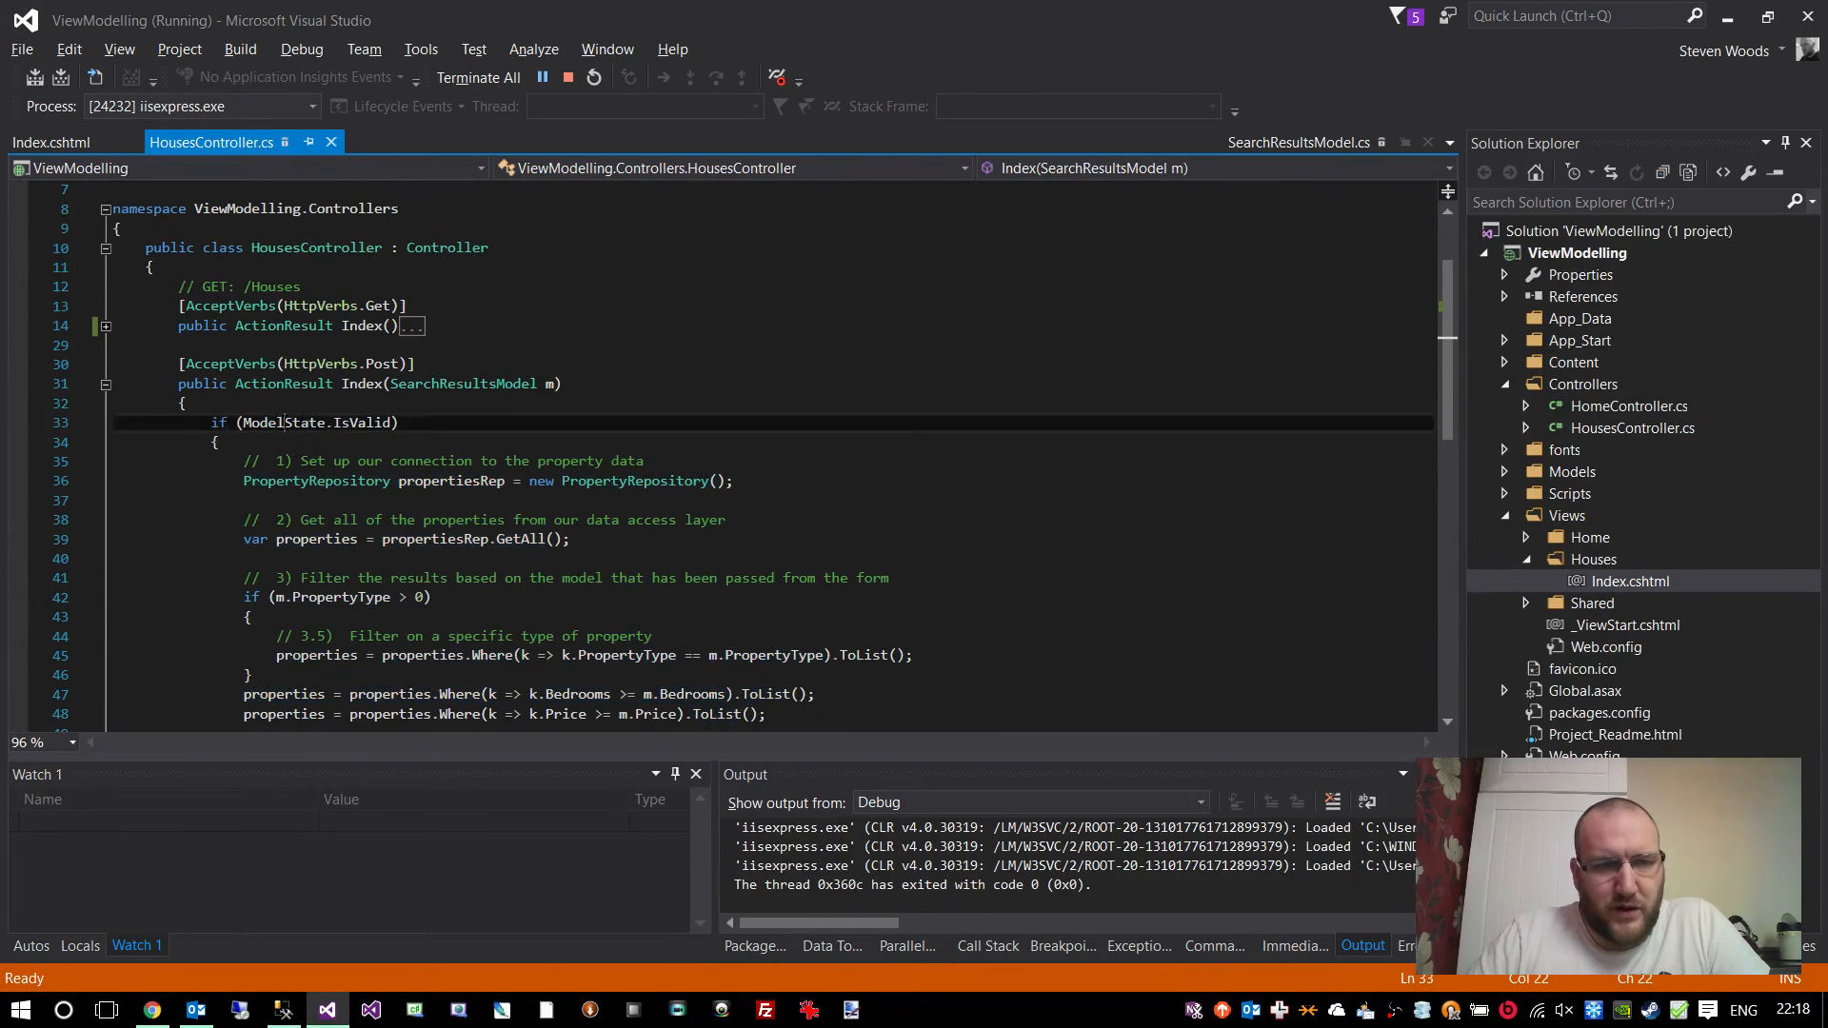
- Highlight ModelState and the model parameter m to explain the ModelState.IsValid check
double_click(284, 364)
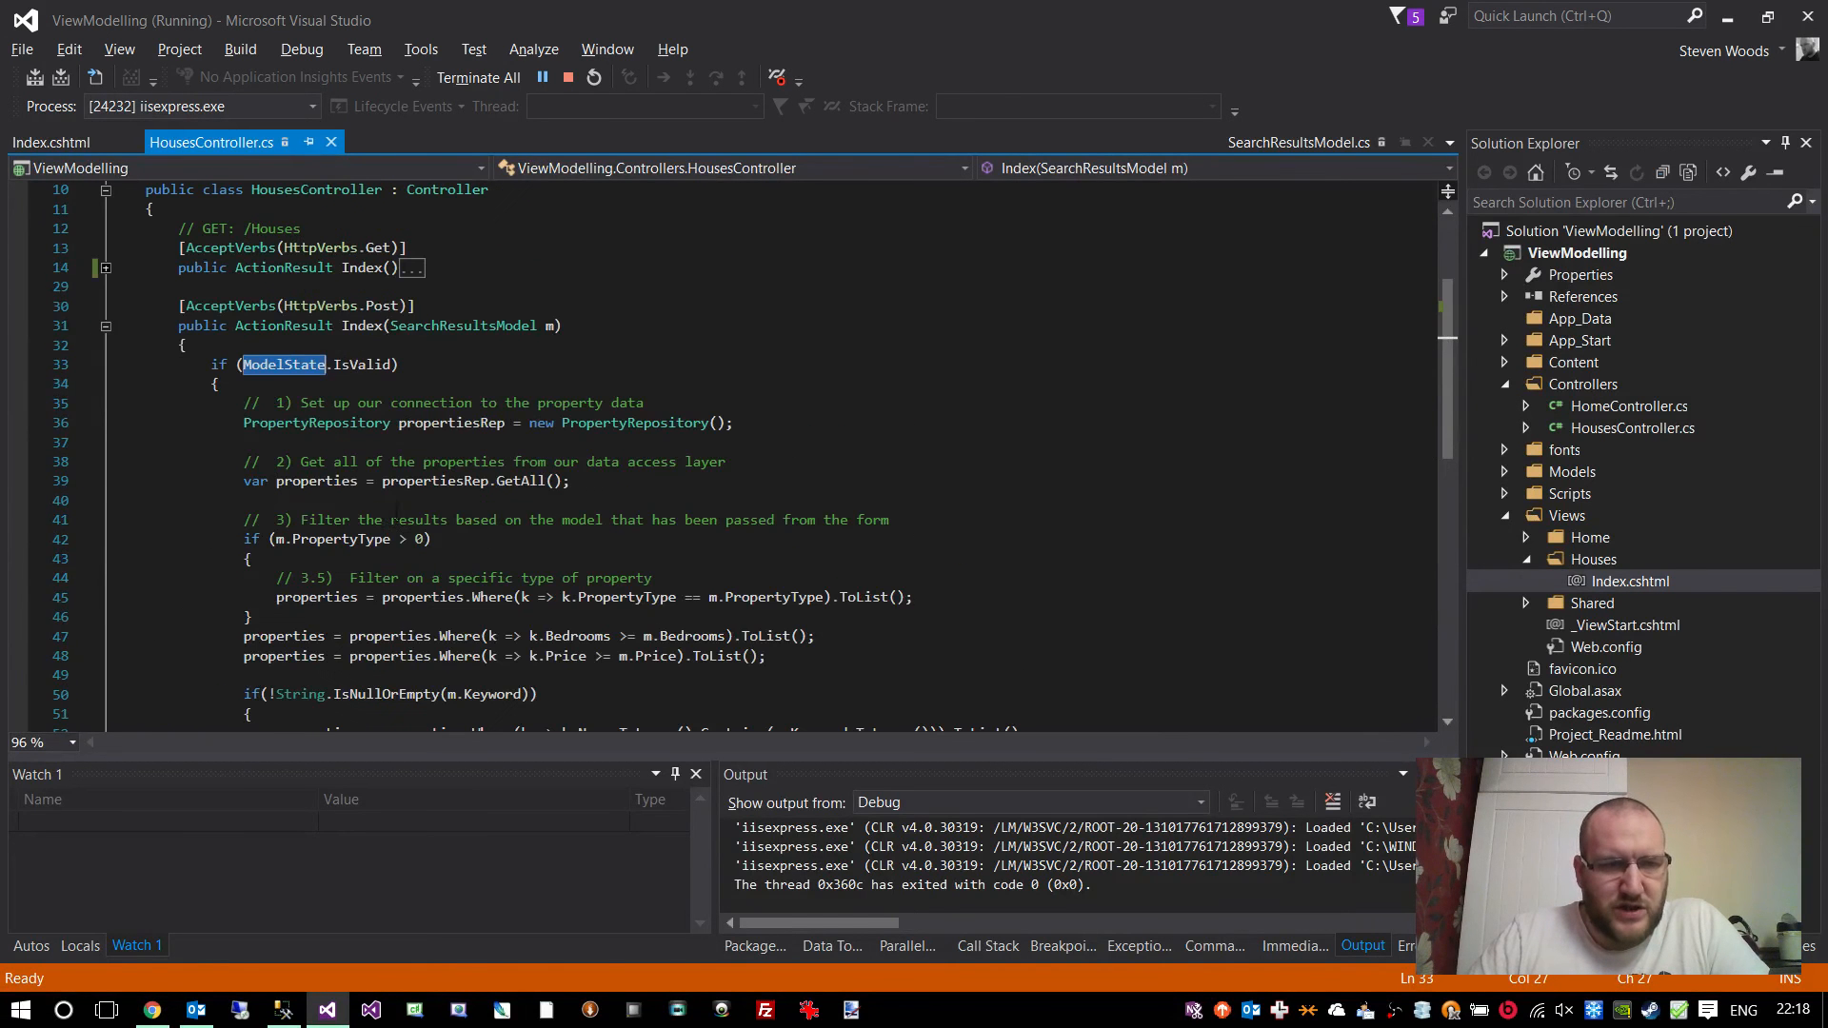
double_click(461, 326)
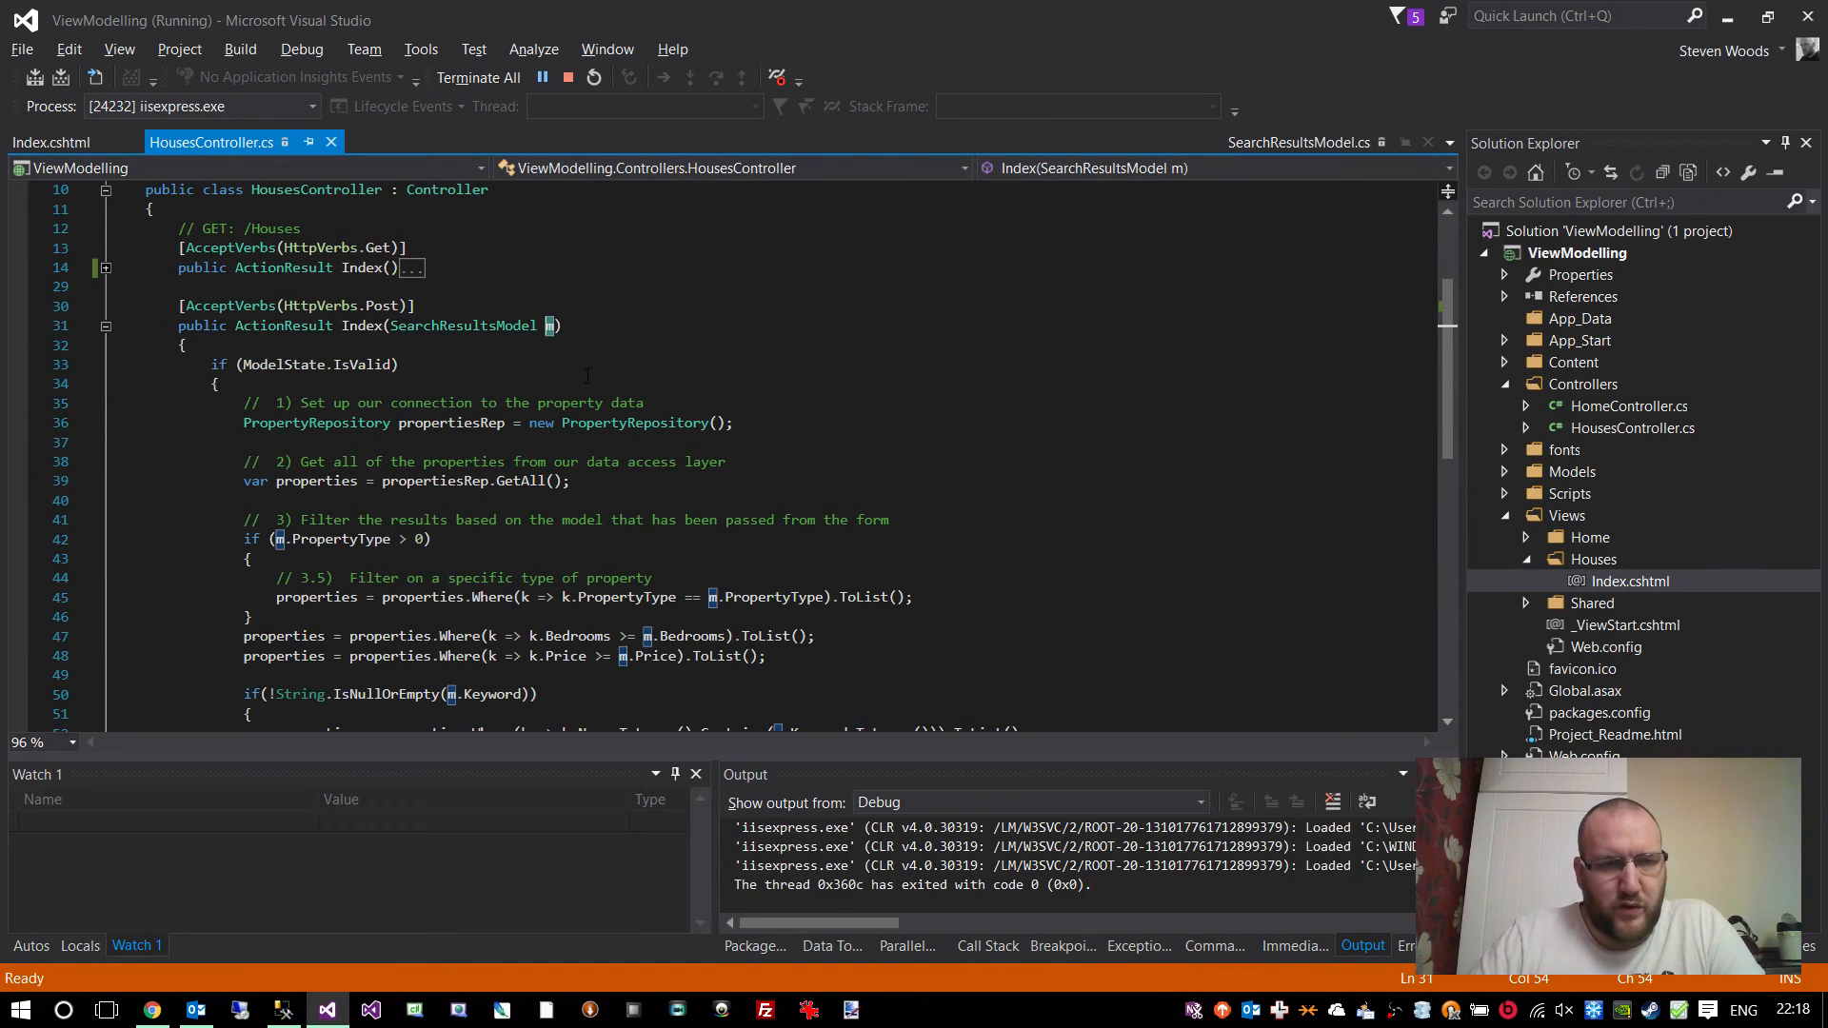
scroll(down, 3)
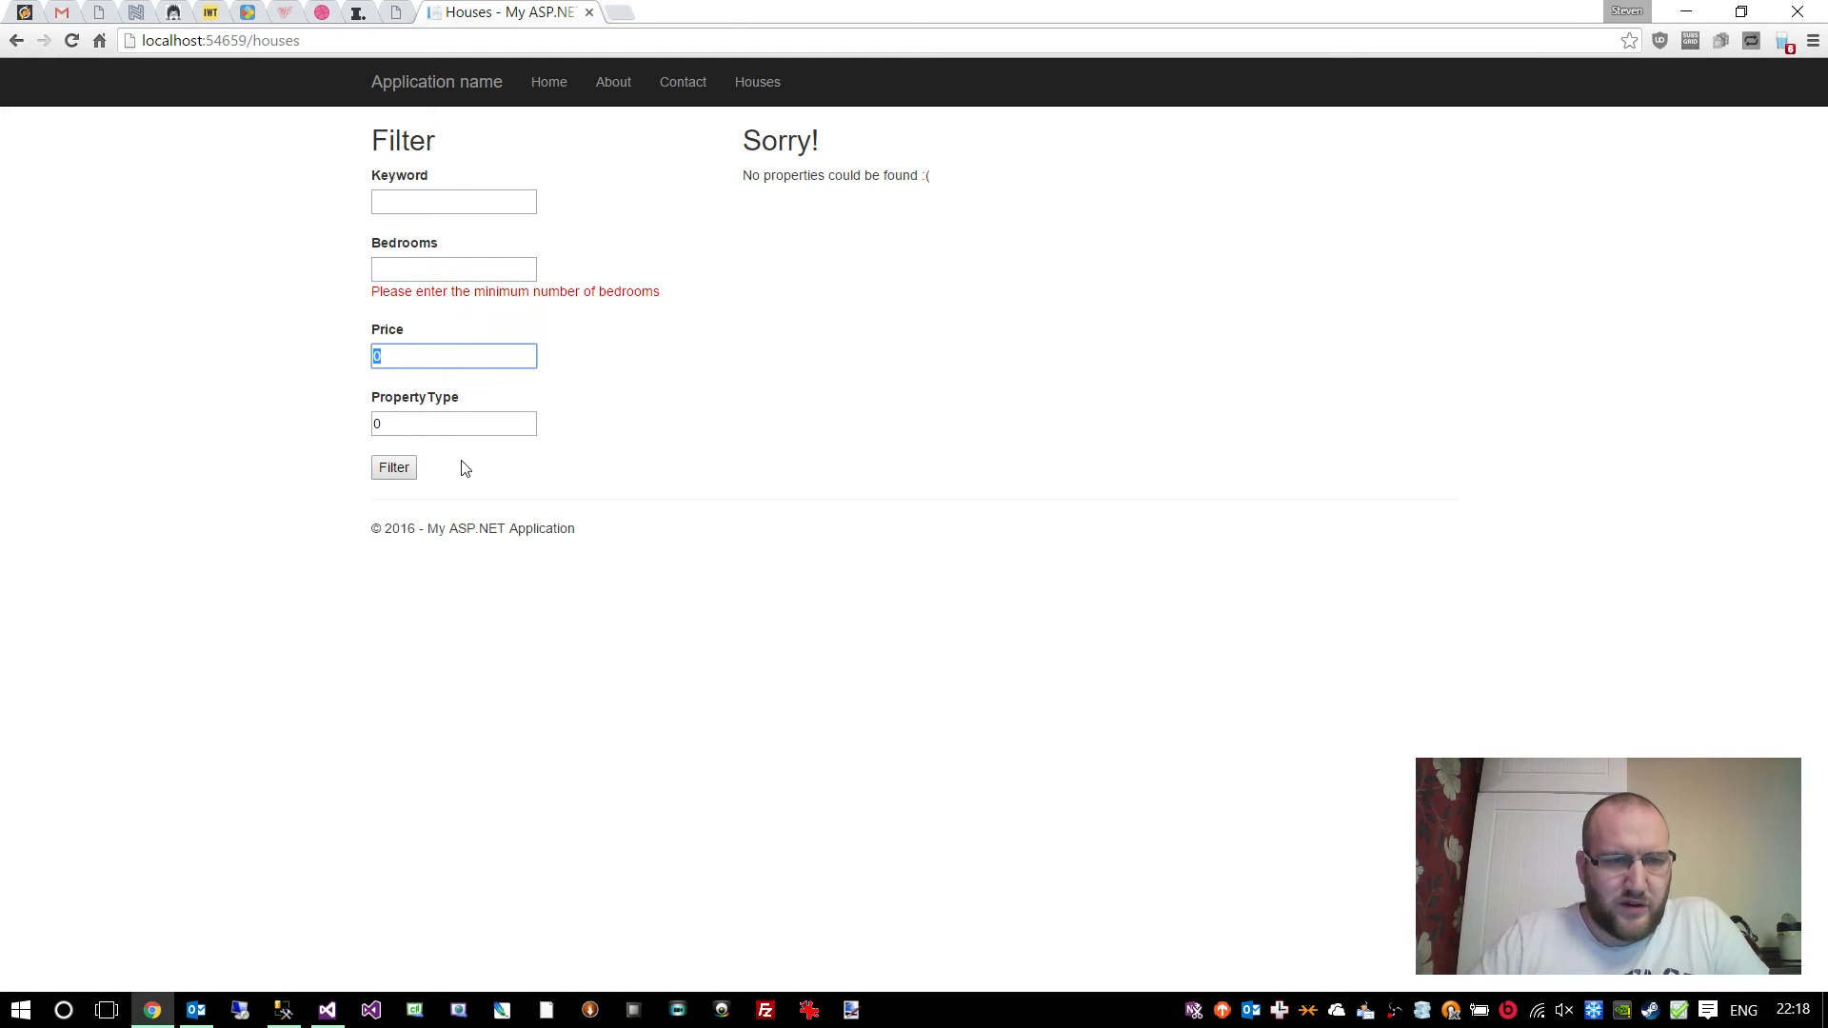
click(454, 423)
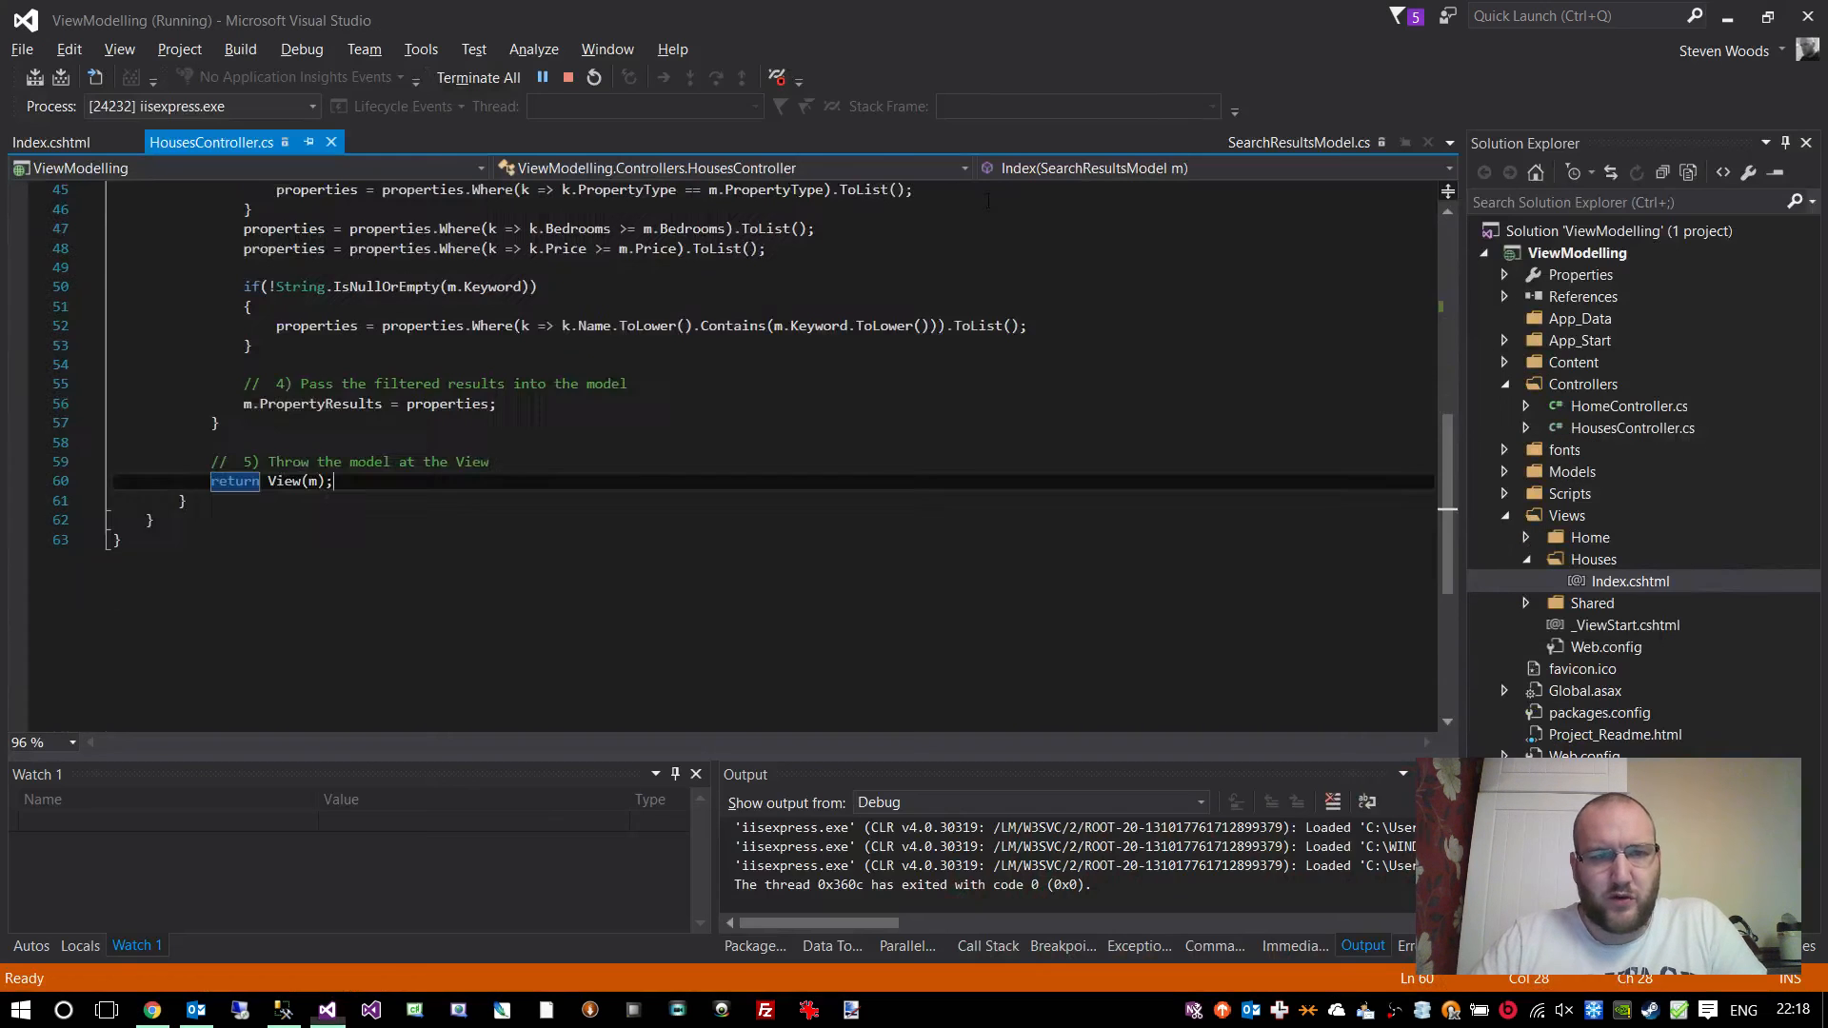
scroll(up, 3)
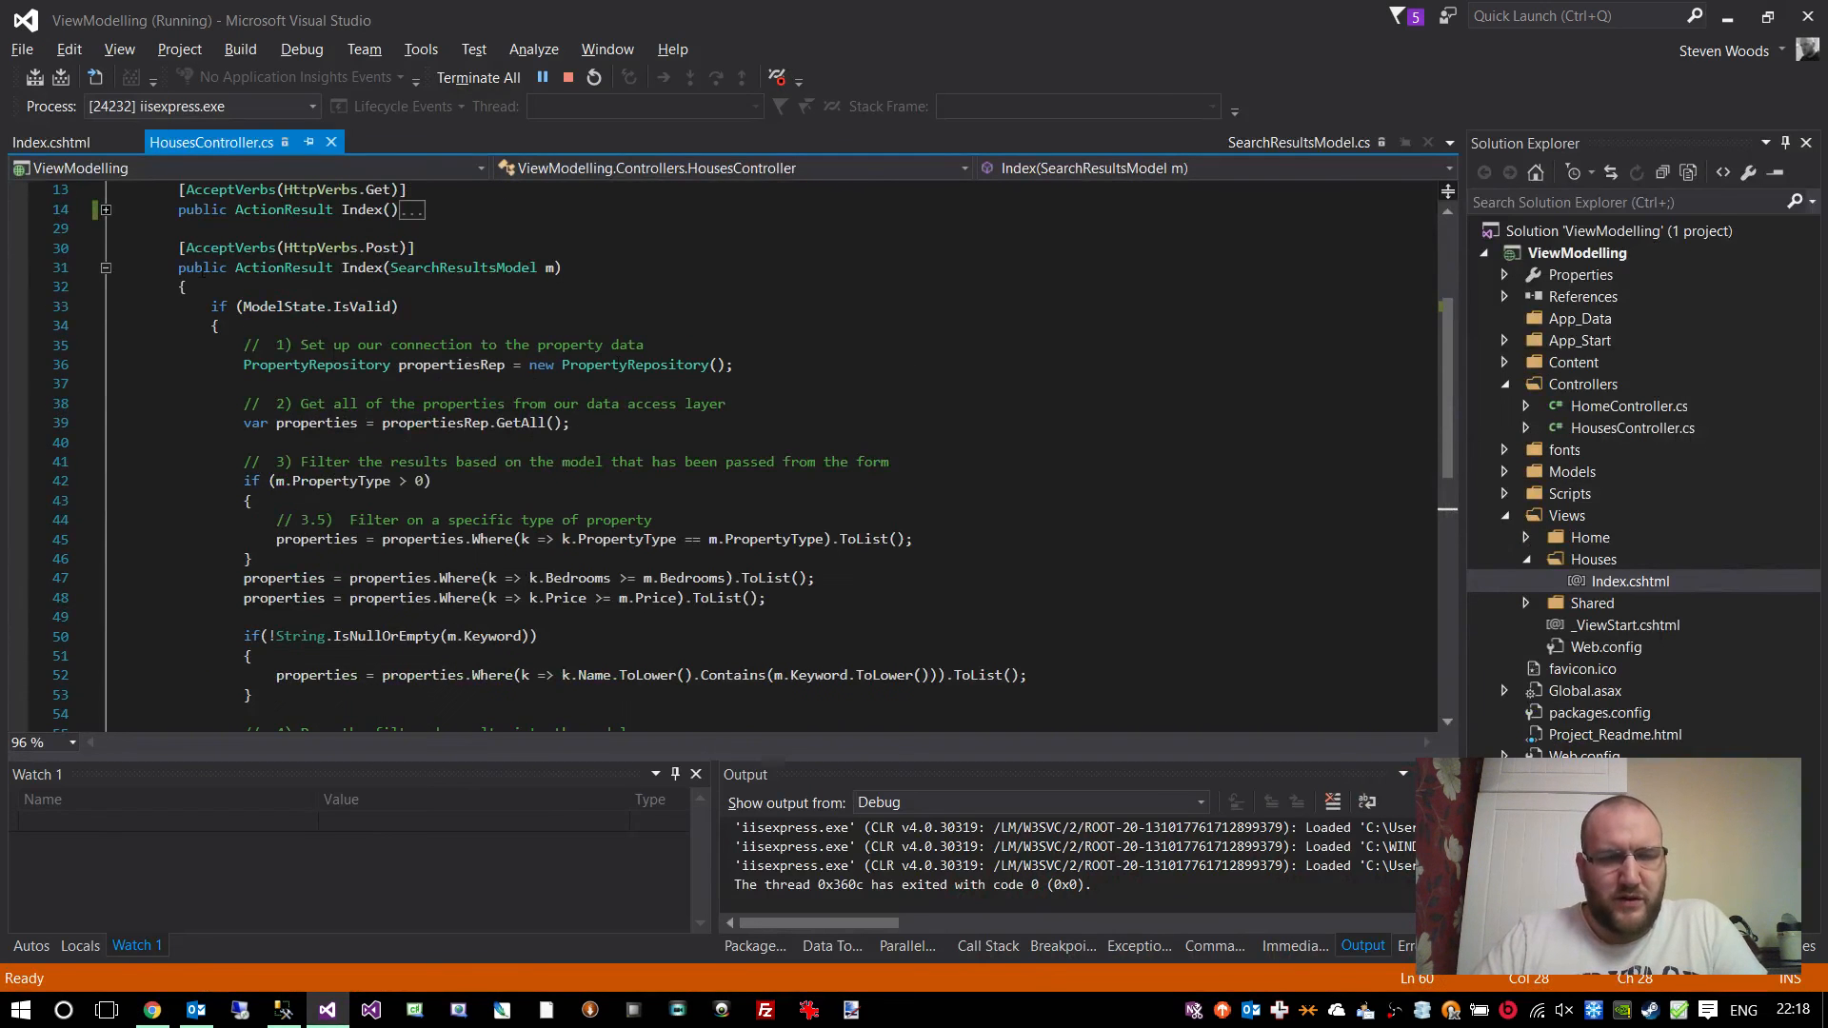
scroll(down, 3)
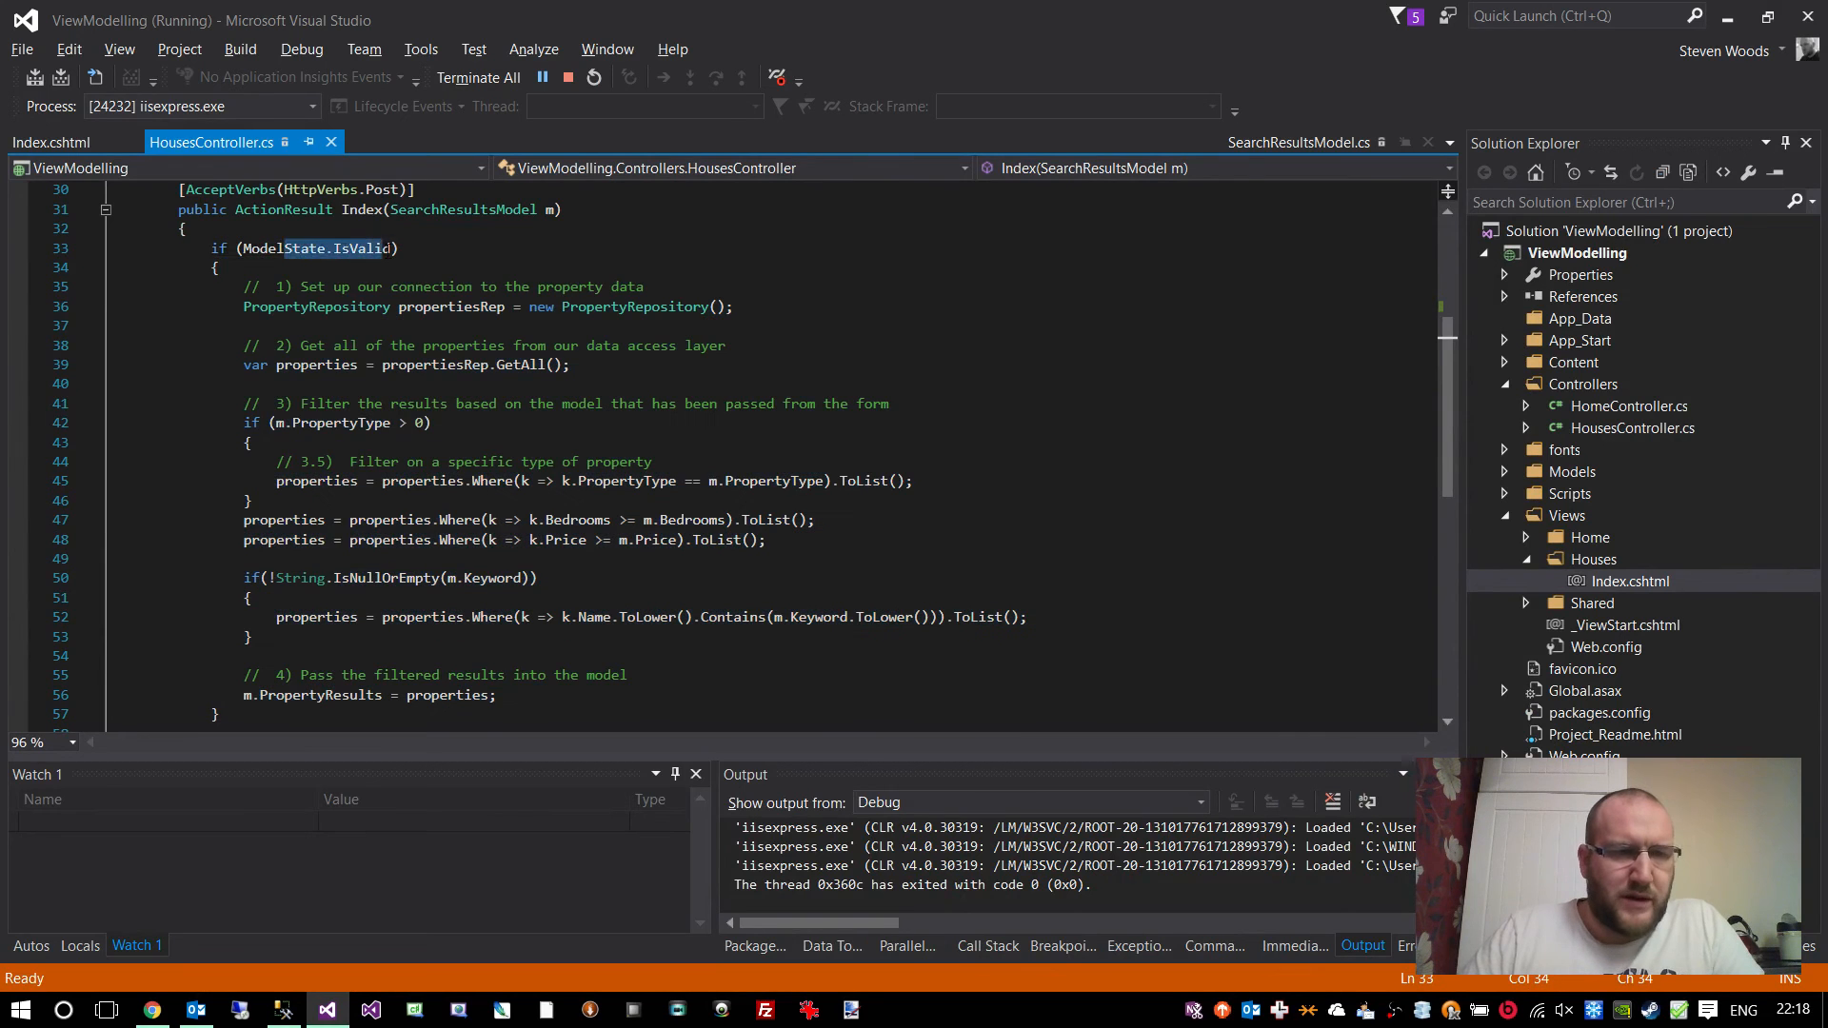
click(152, 1009)
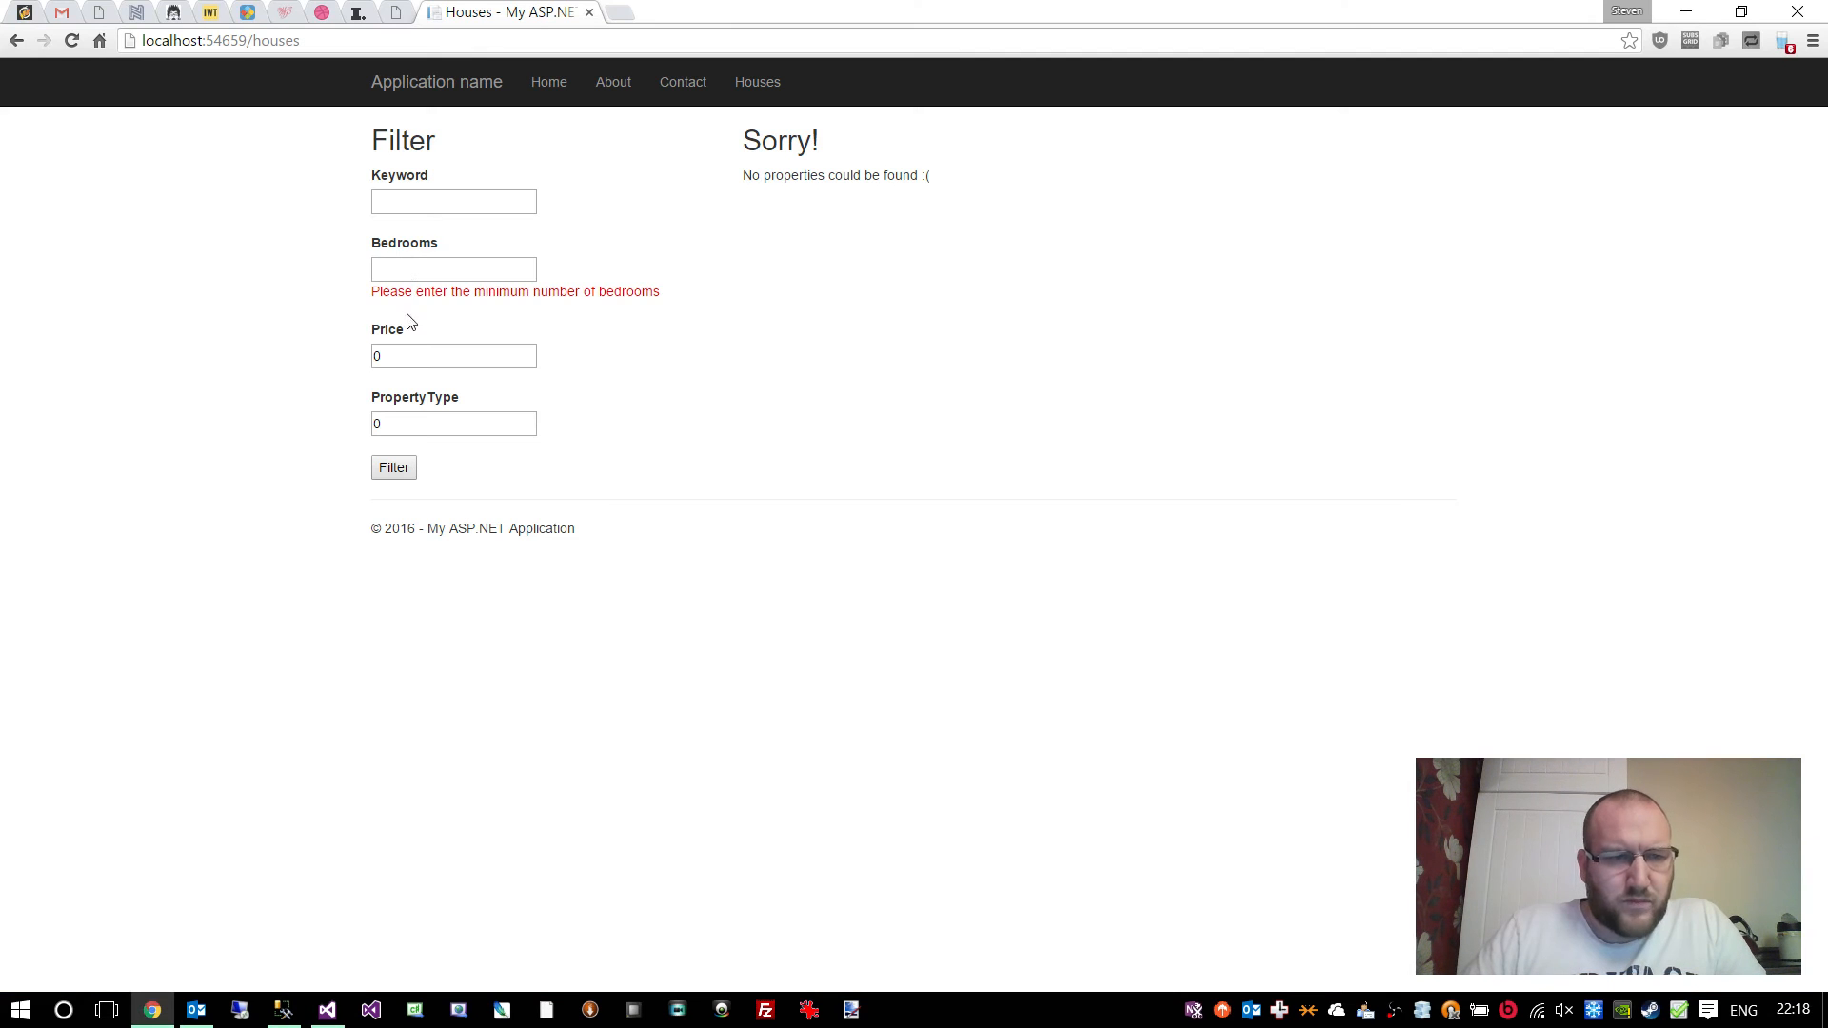
click(393, 467)
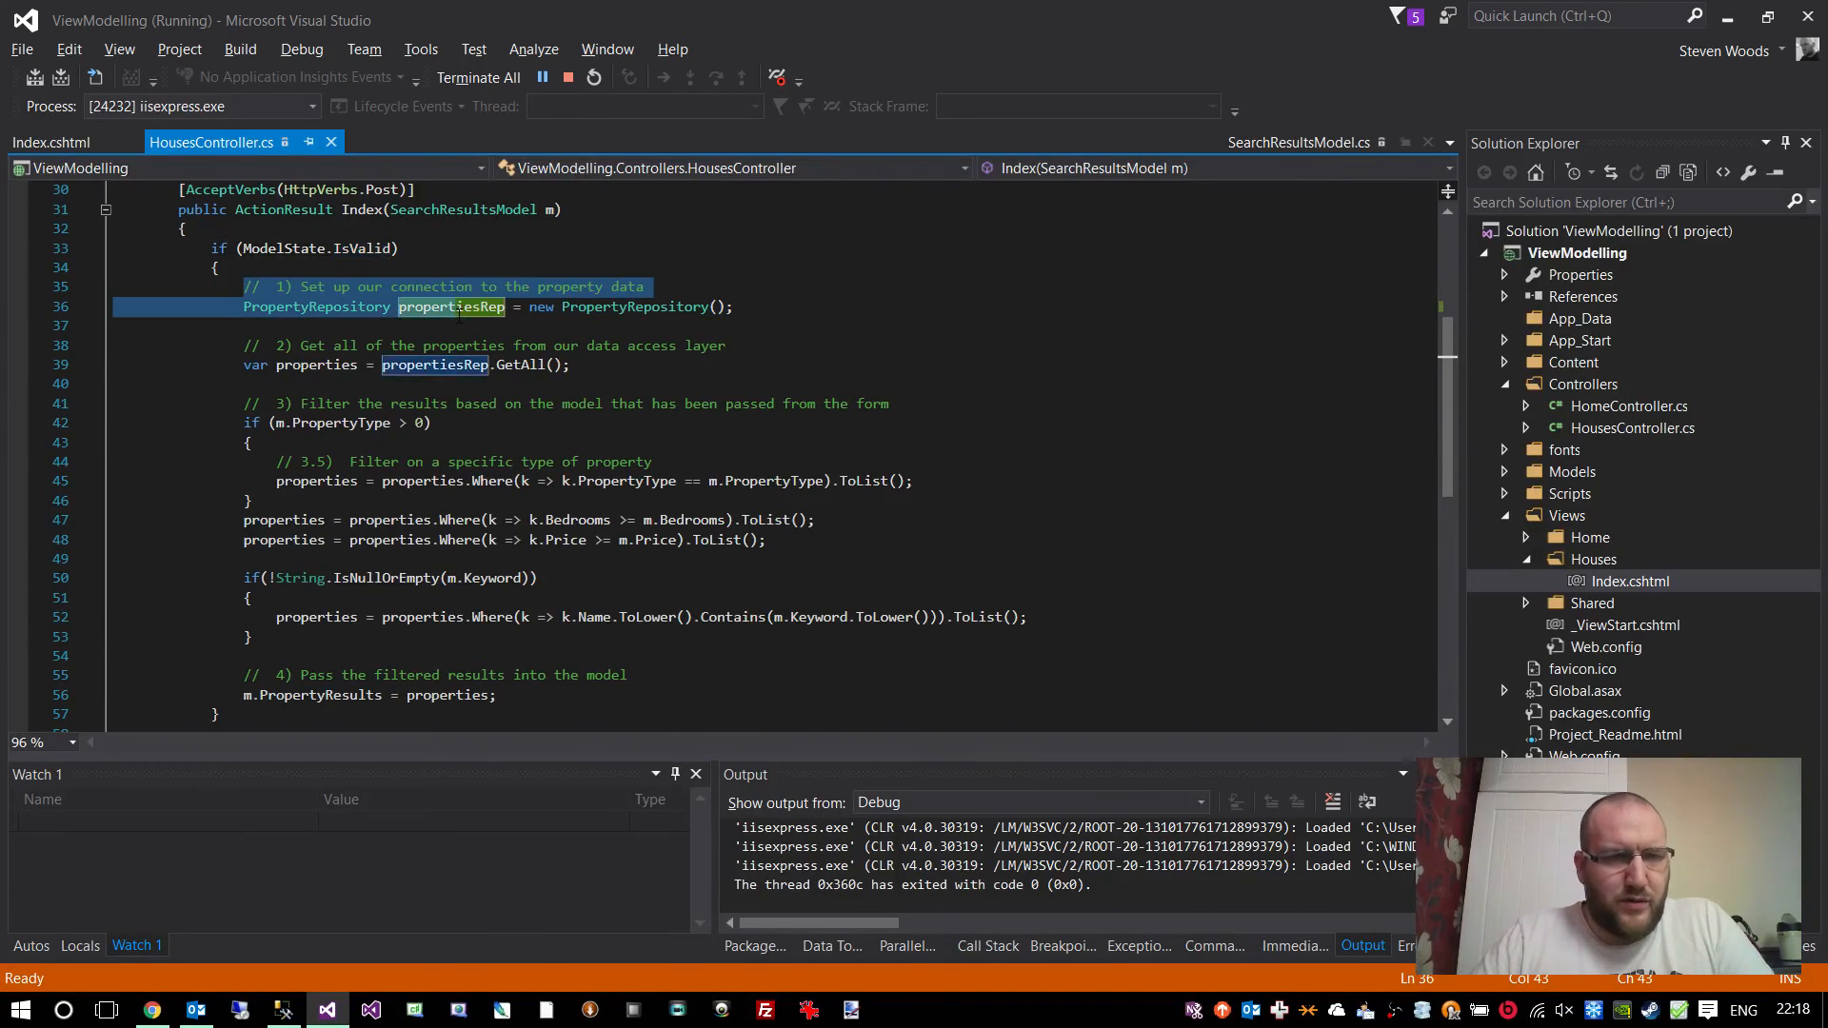
double_click(314, 247)
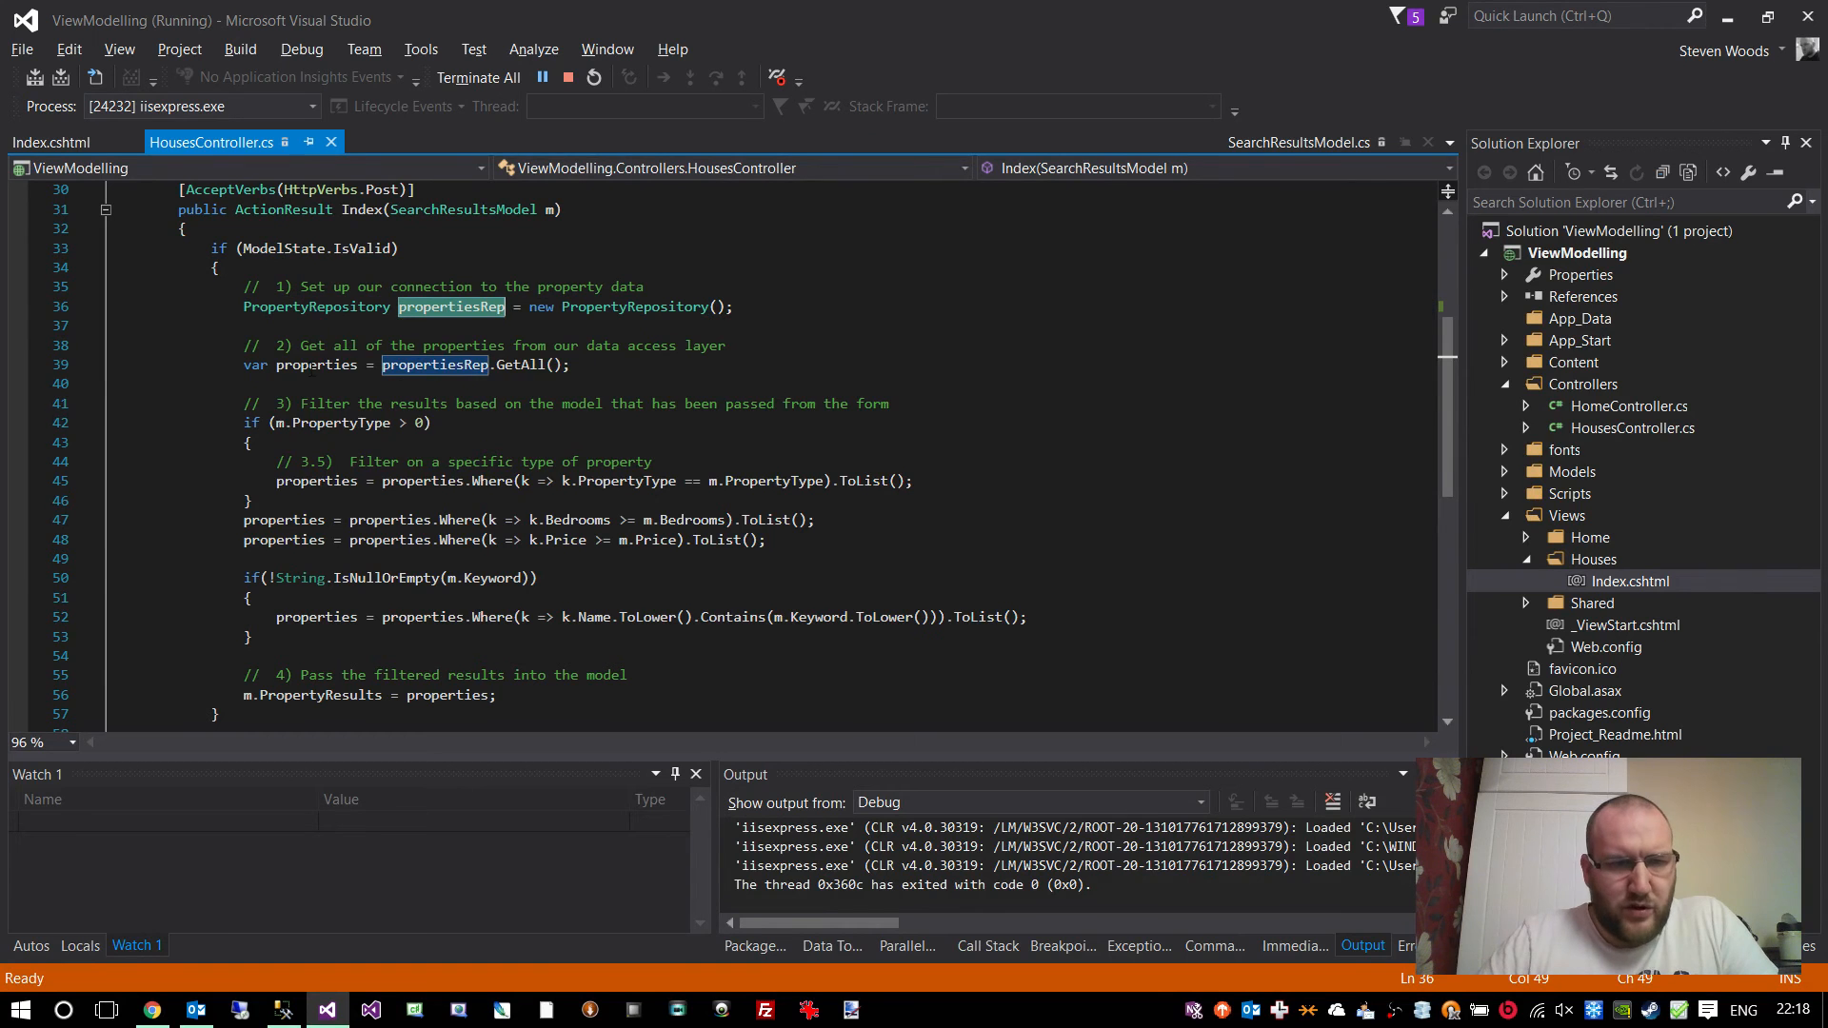
click(314, 366)
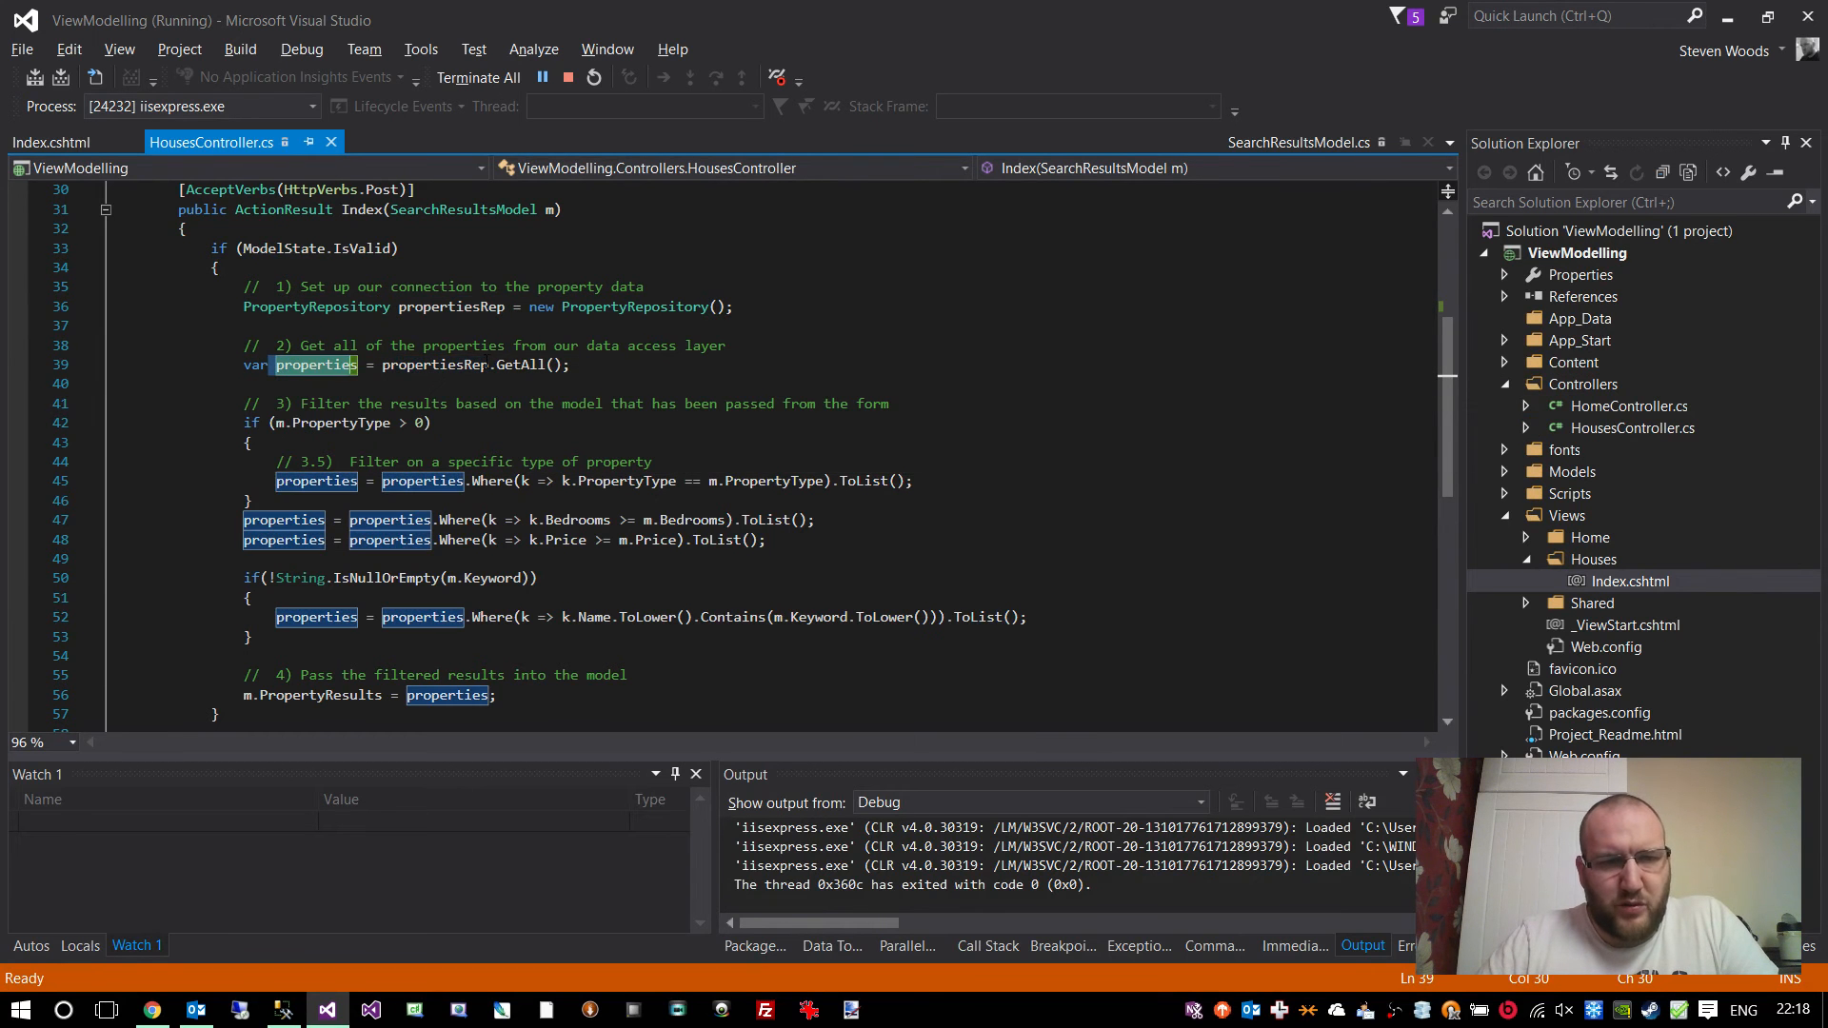
double_click(518, 366)
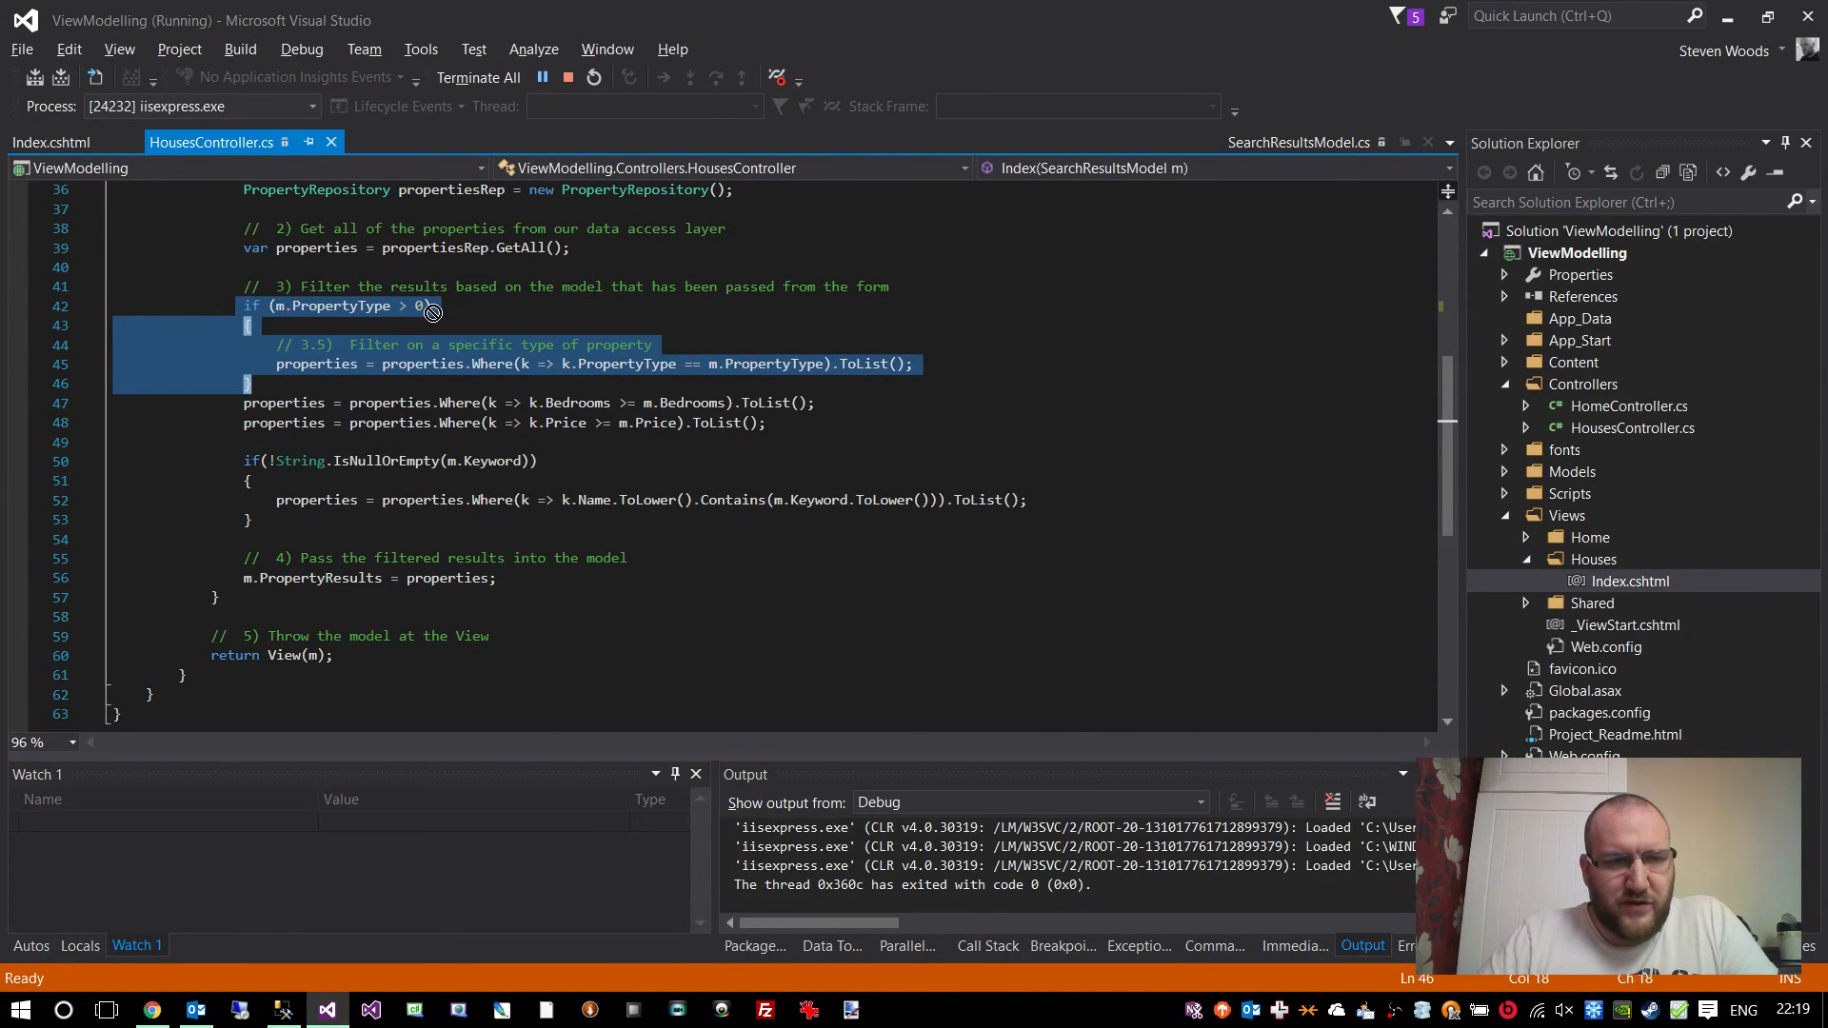
click(429, 305)
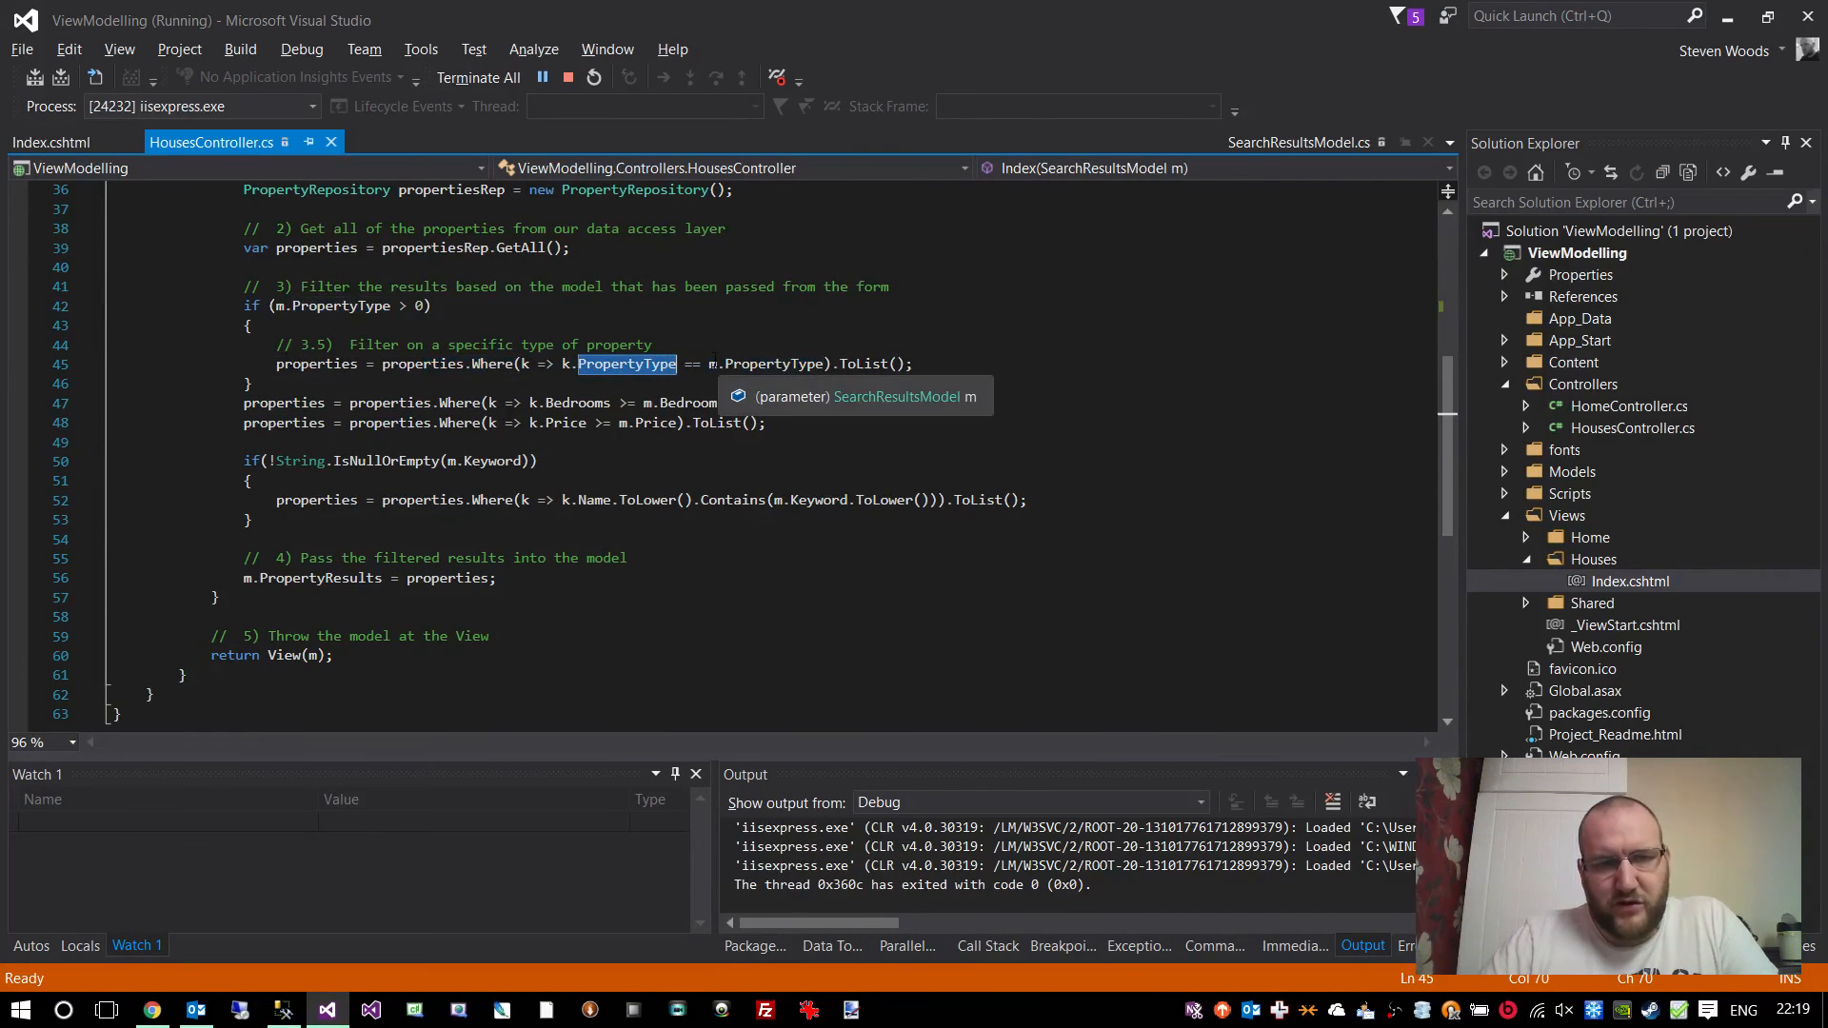
- Filter the Houses page by PropertyType 1 and 2, then reset to 0 to list all six properties
click(653, 344)
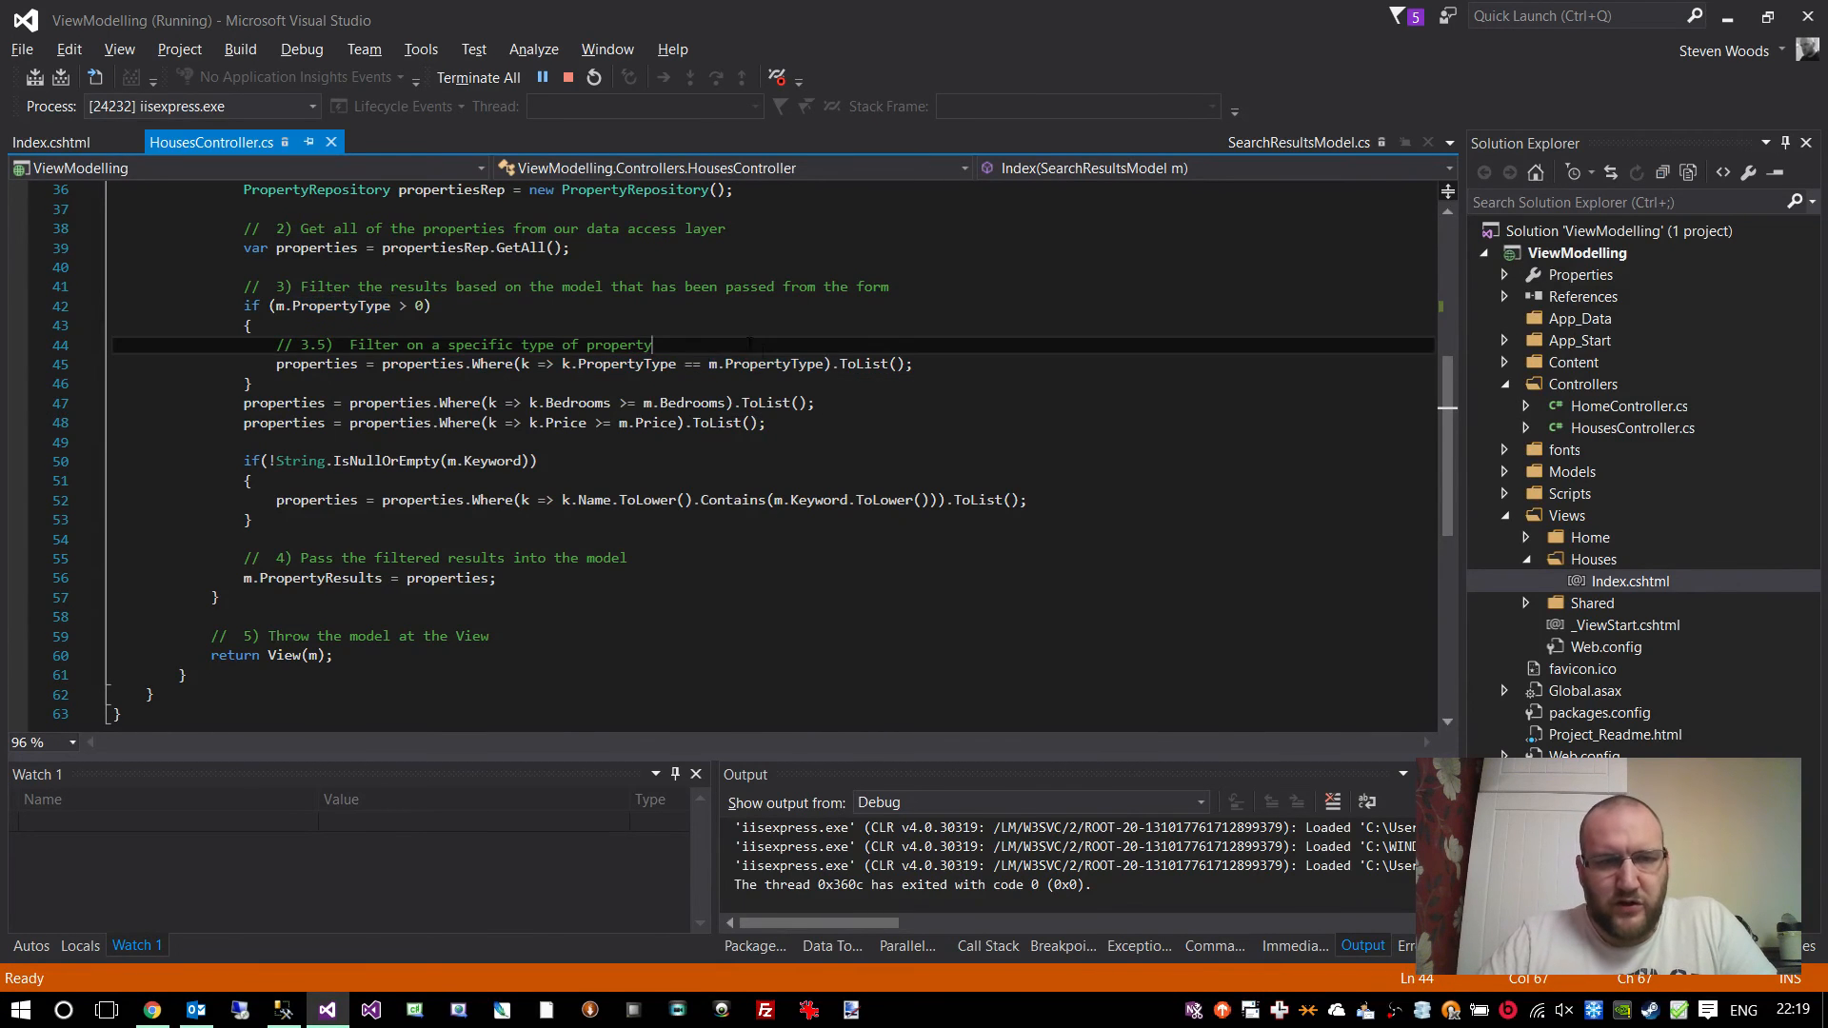
click(151, 1009)
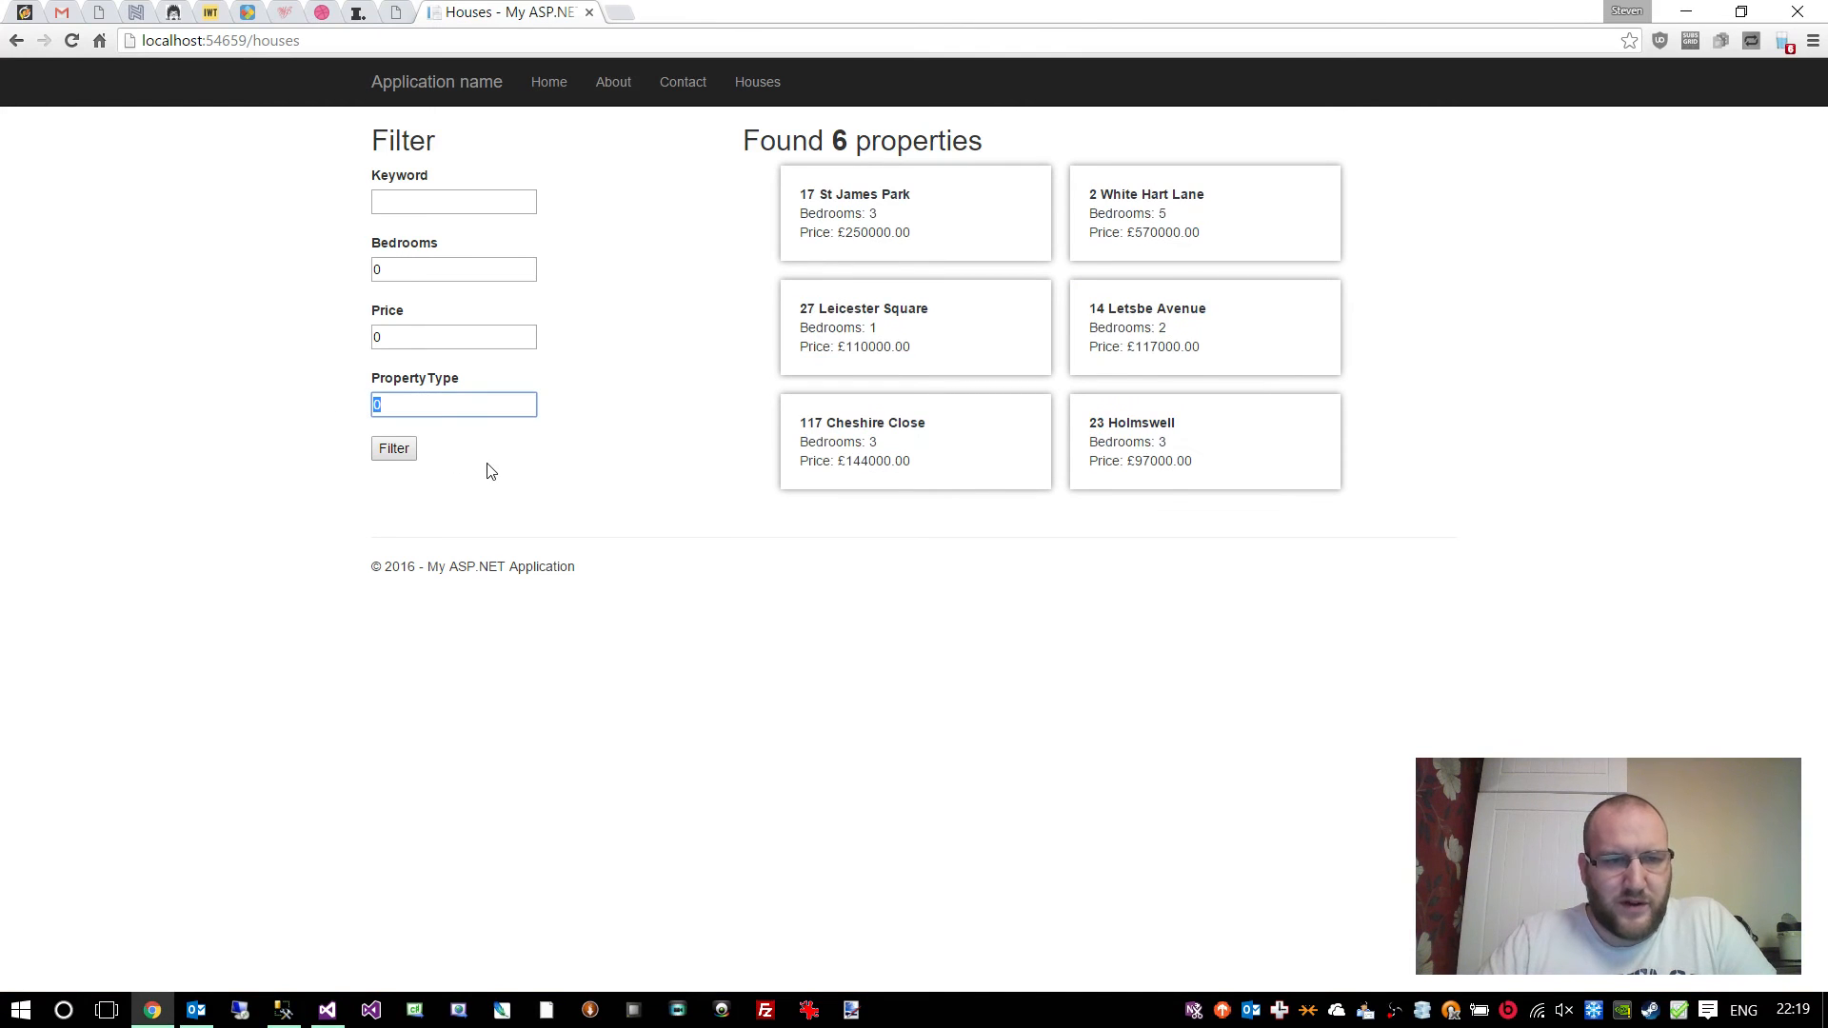
text(1)
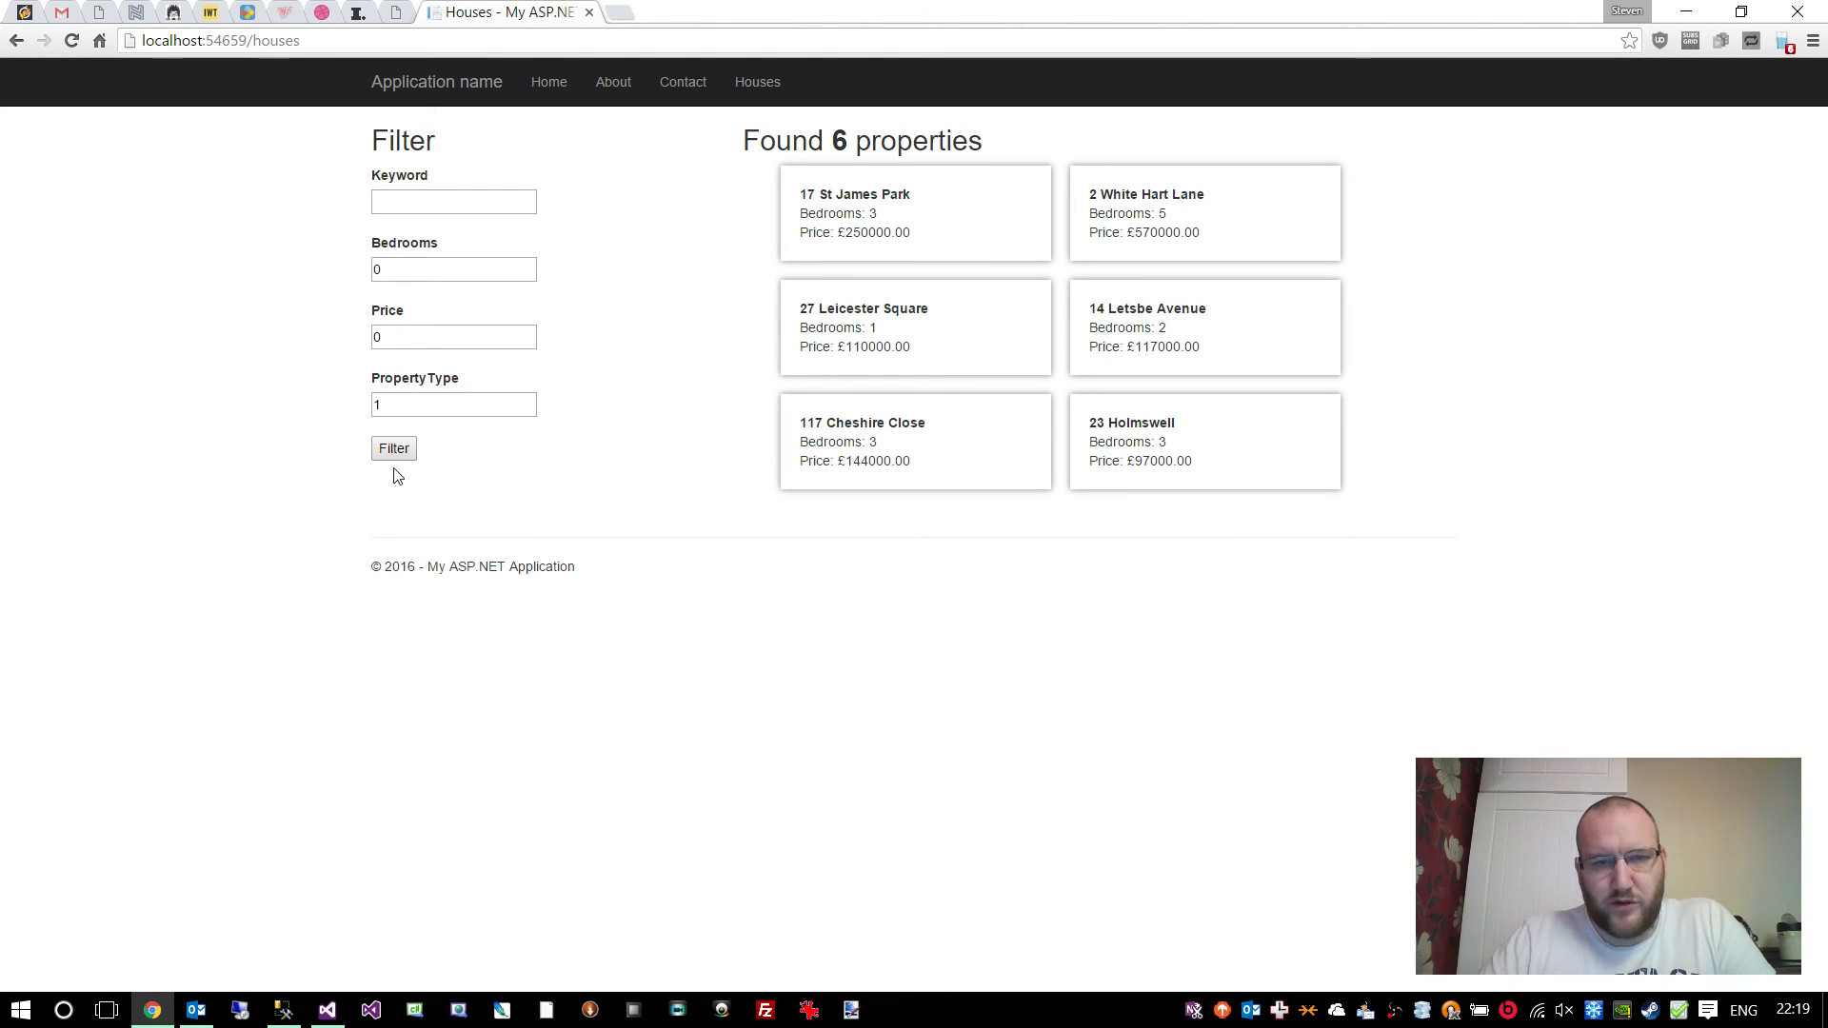
mouse_move(426, 447)
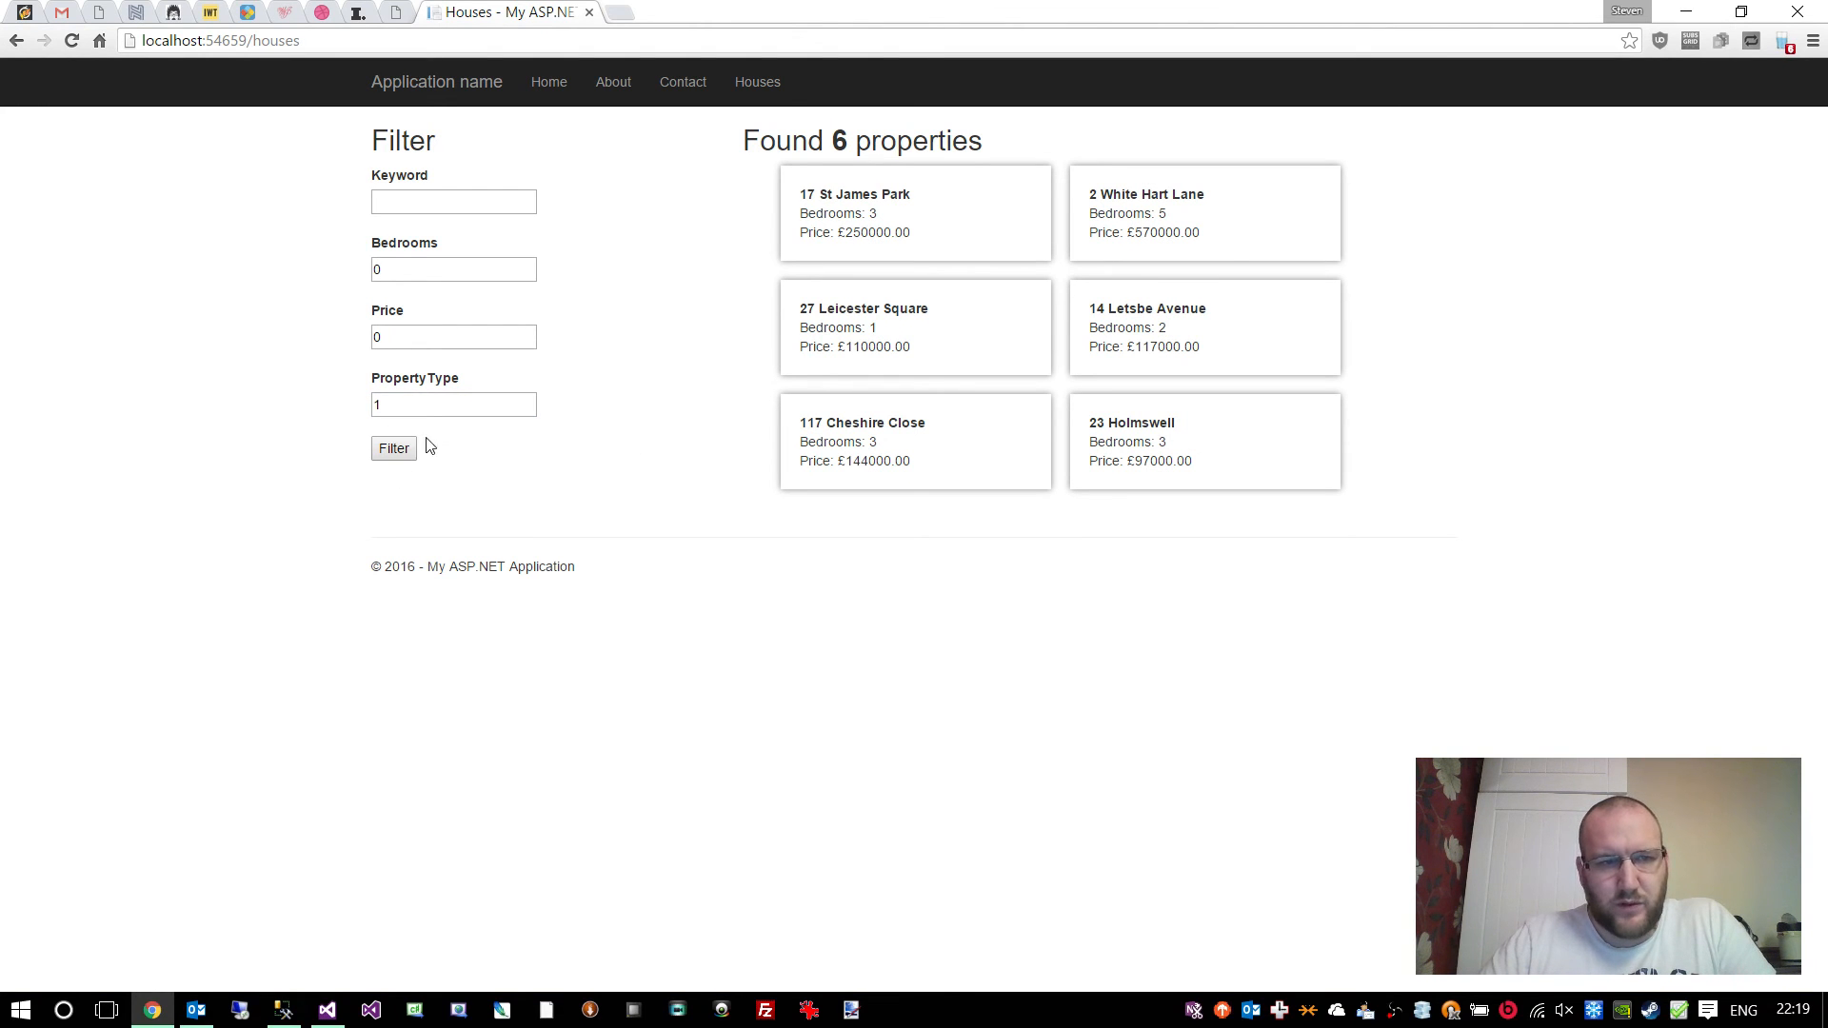
click(392, 447)
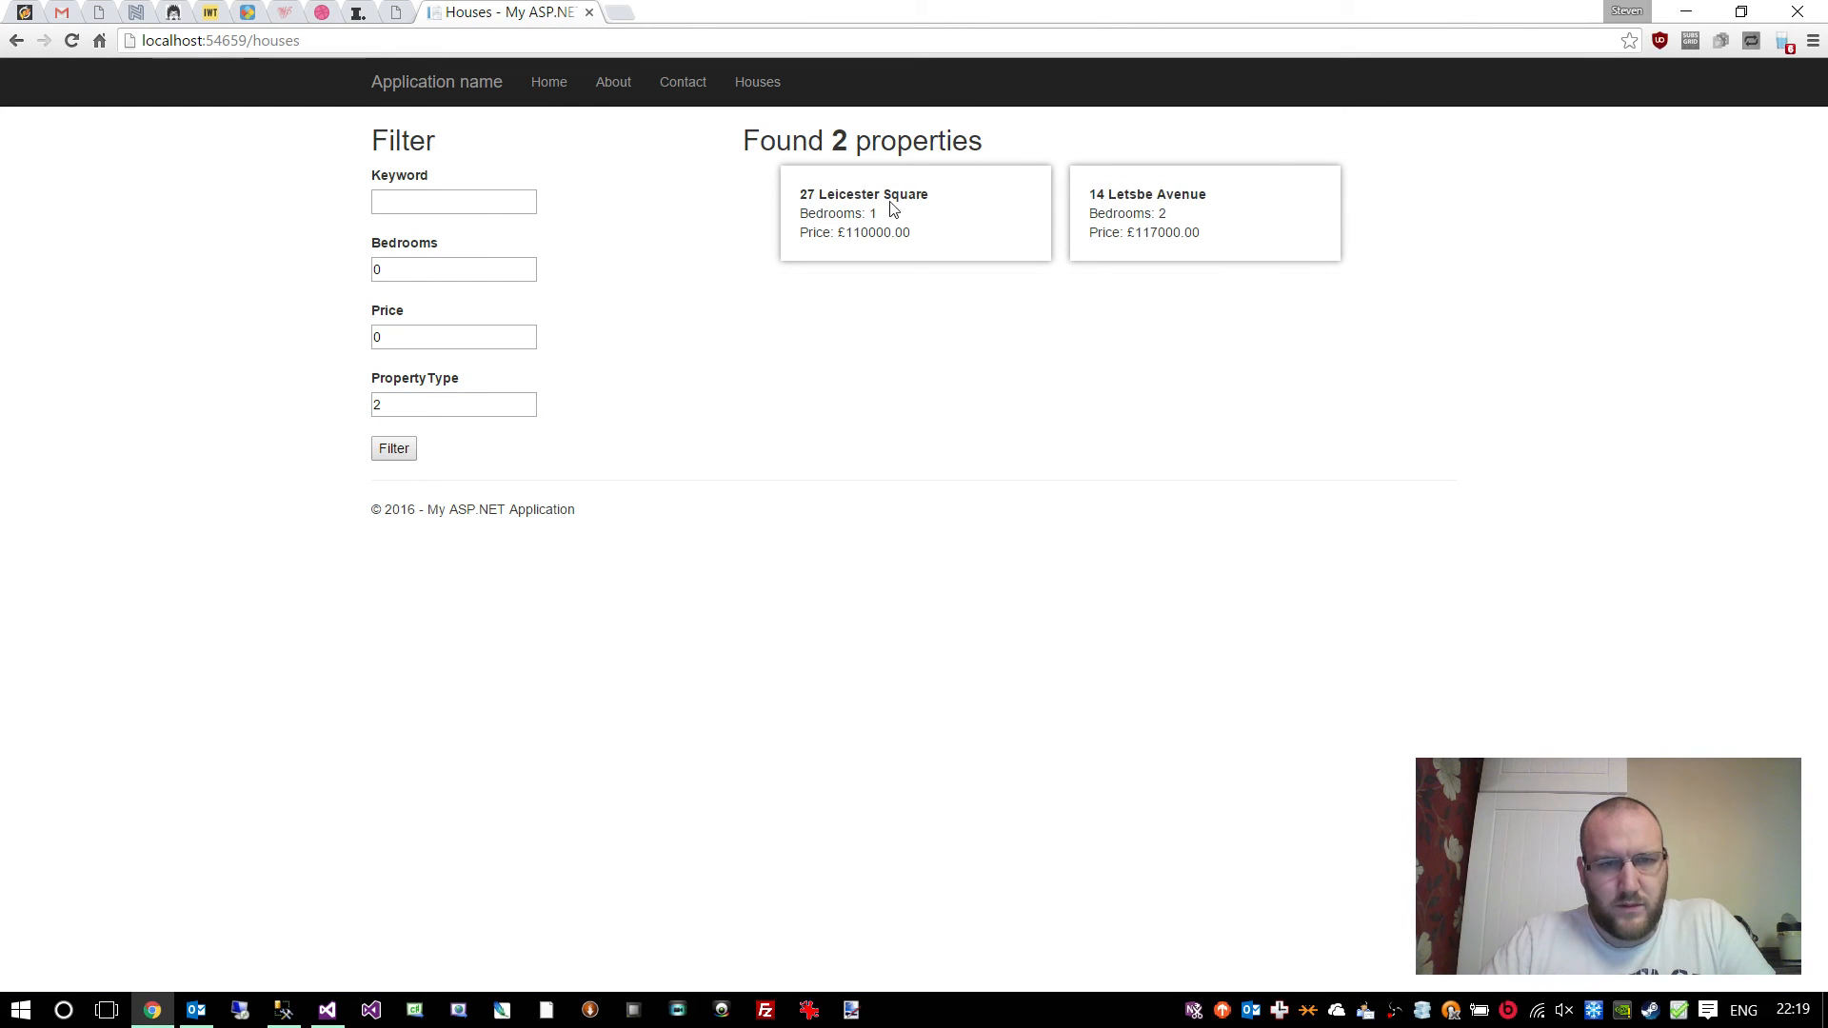
mouse_move(825, 196)
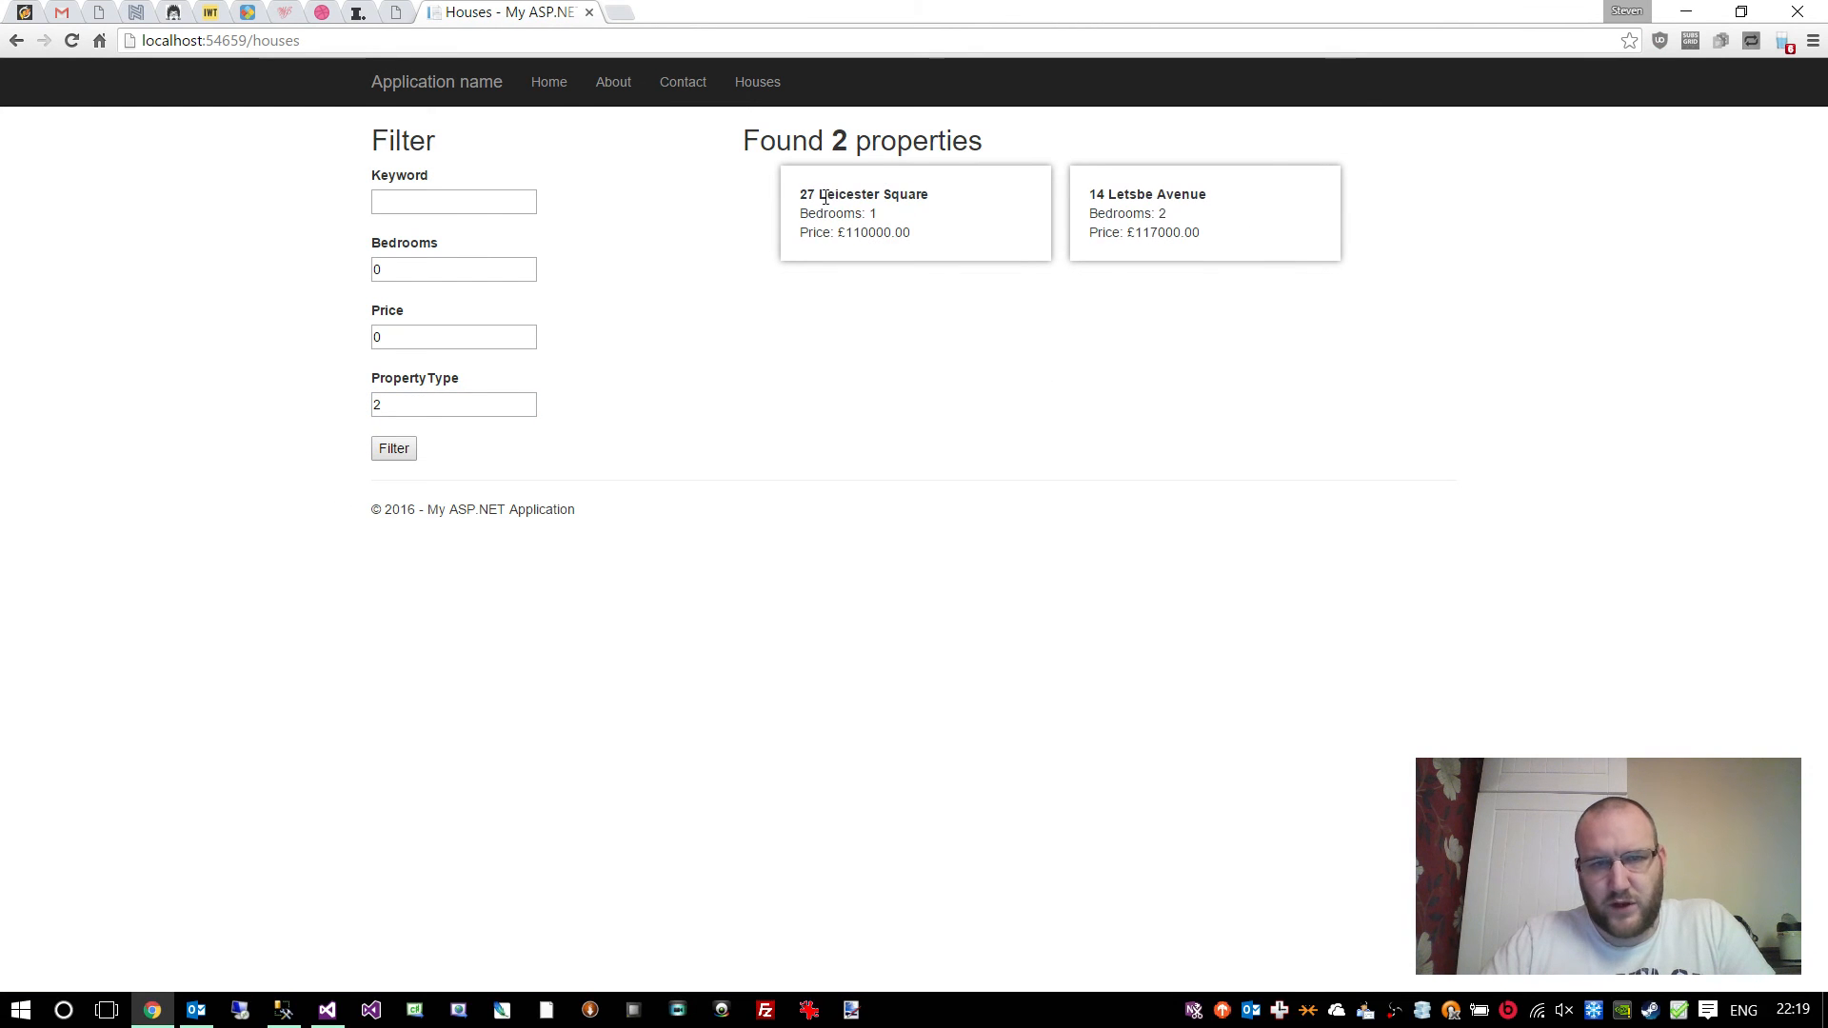
triple_click(453, 404)
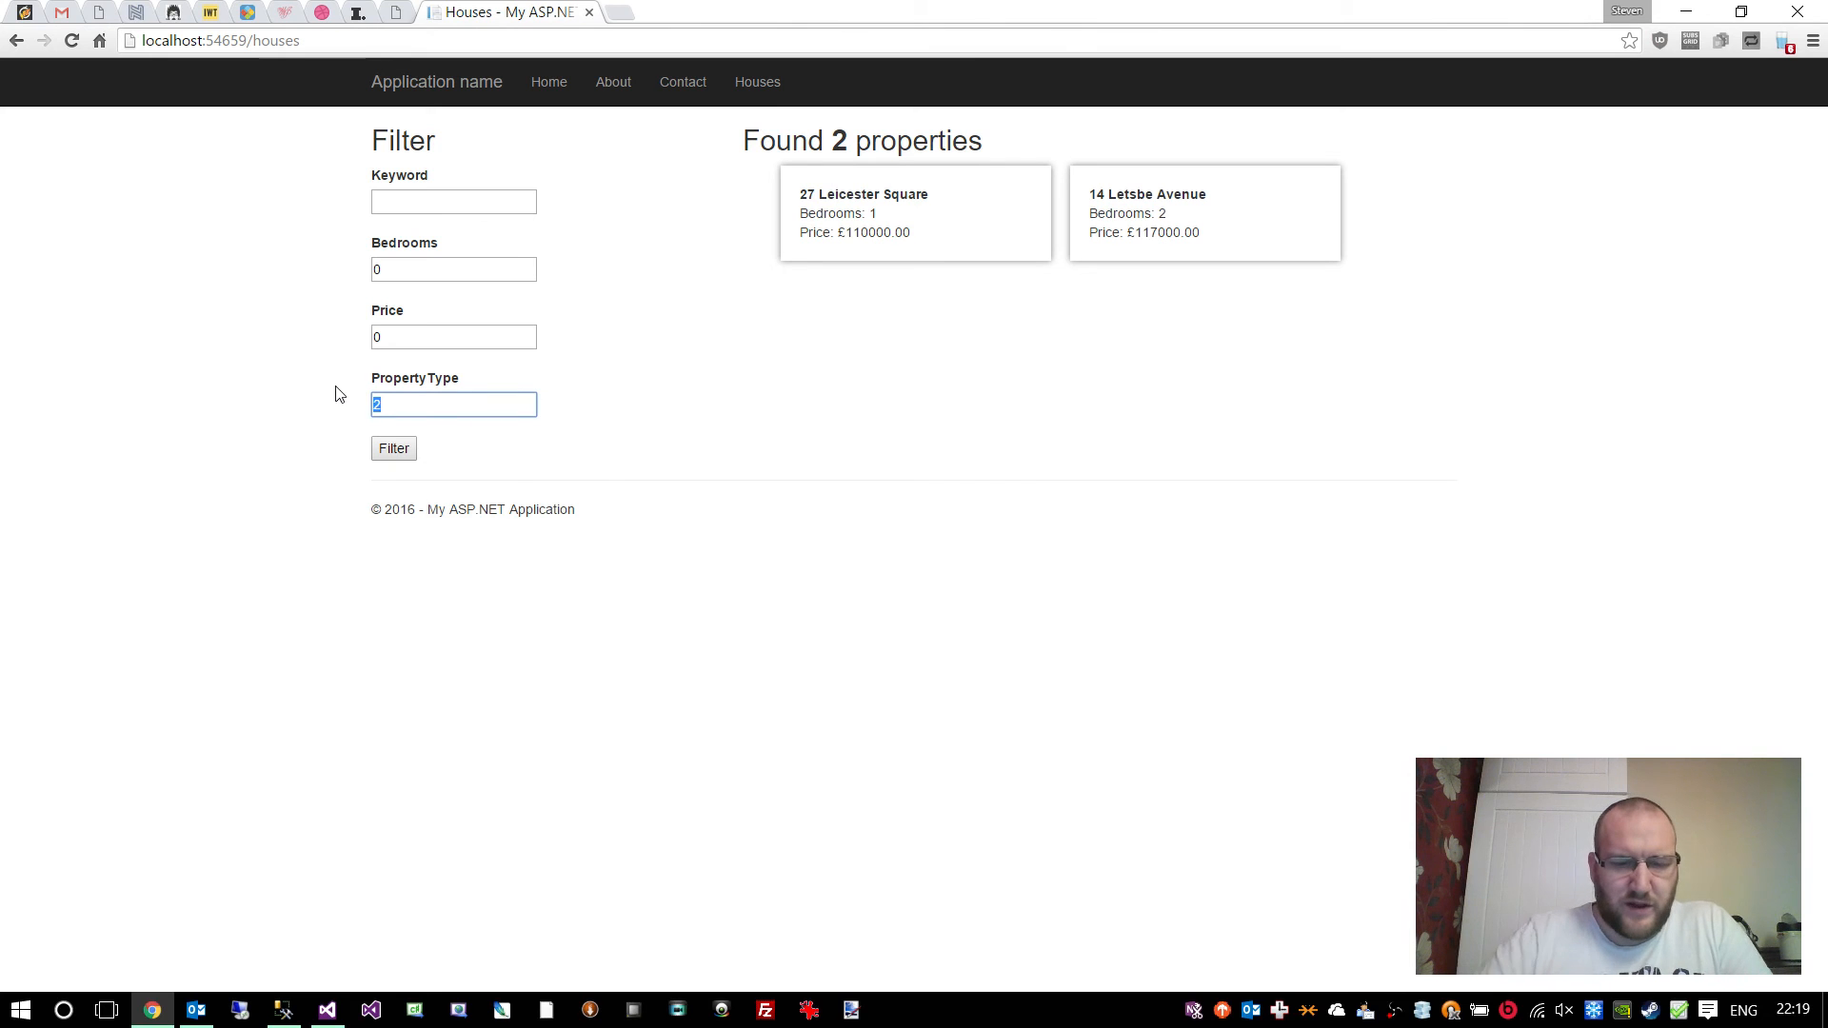
click(392, 450)
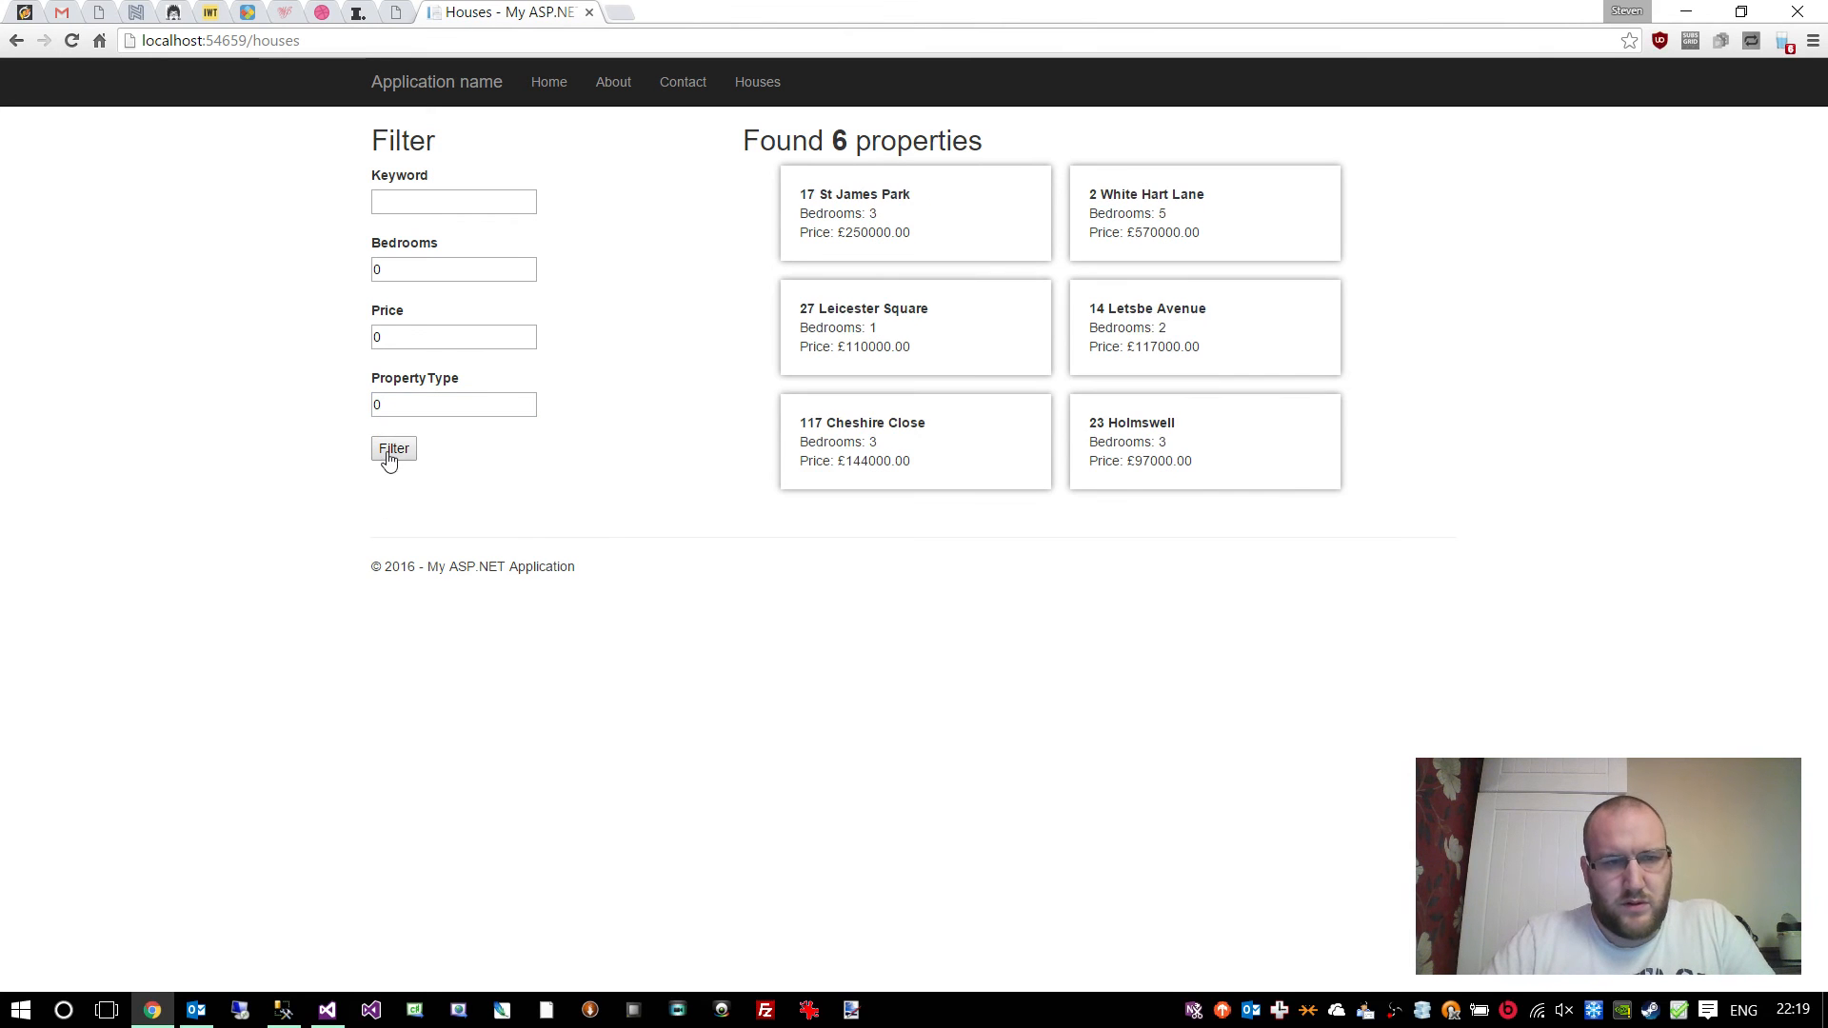
mouse_move(394, 396)
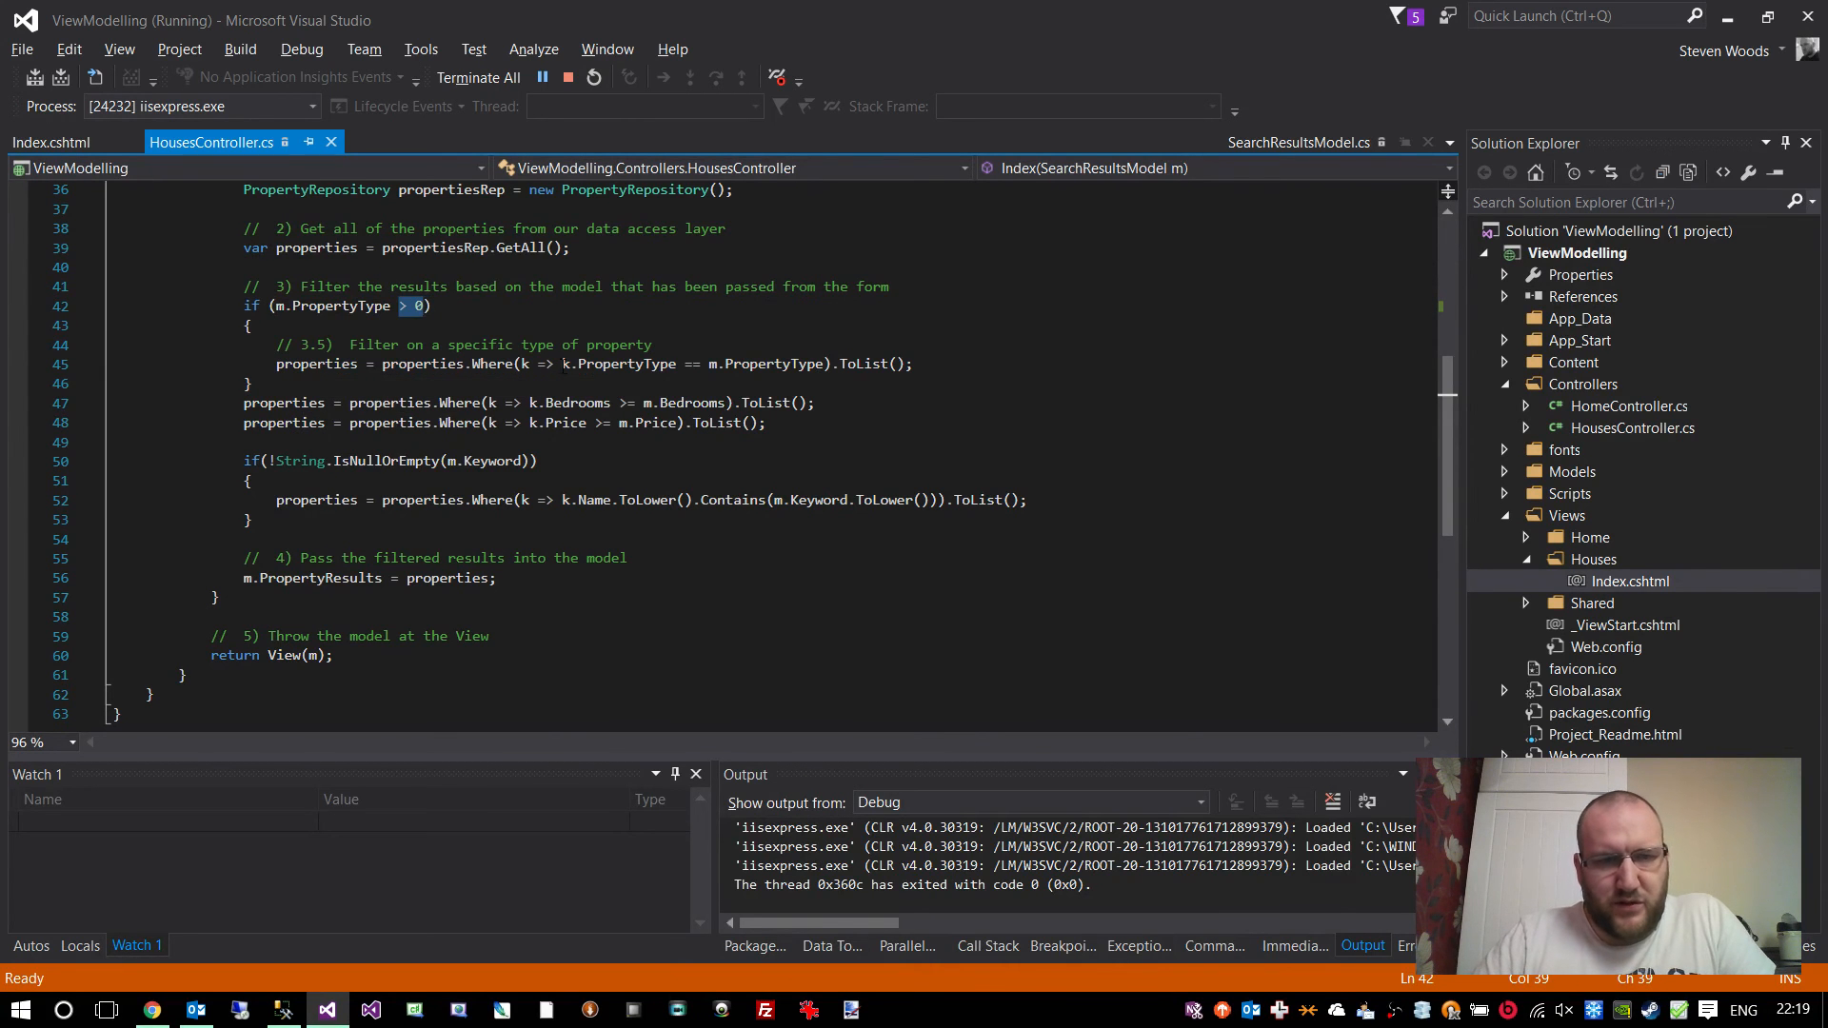
- Select part of the PropertyType Where condition in the POST Index action
double_click(771, 364)
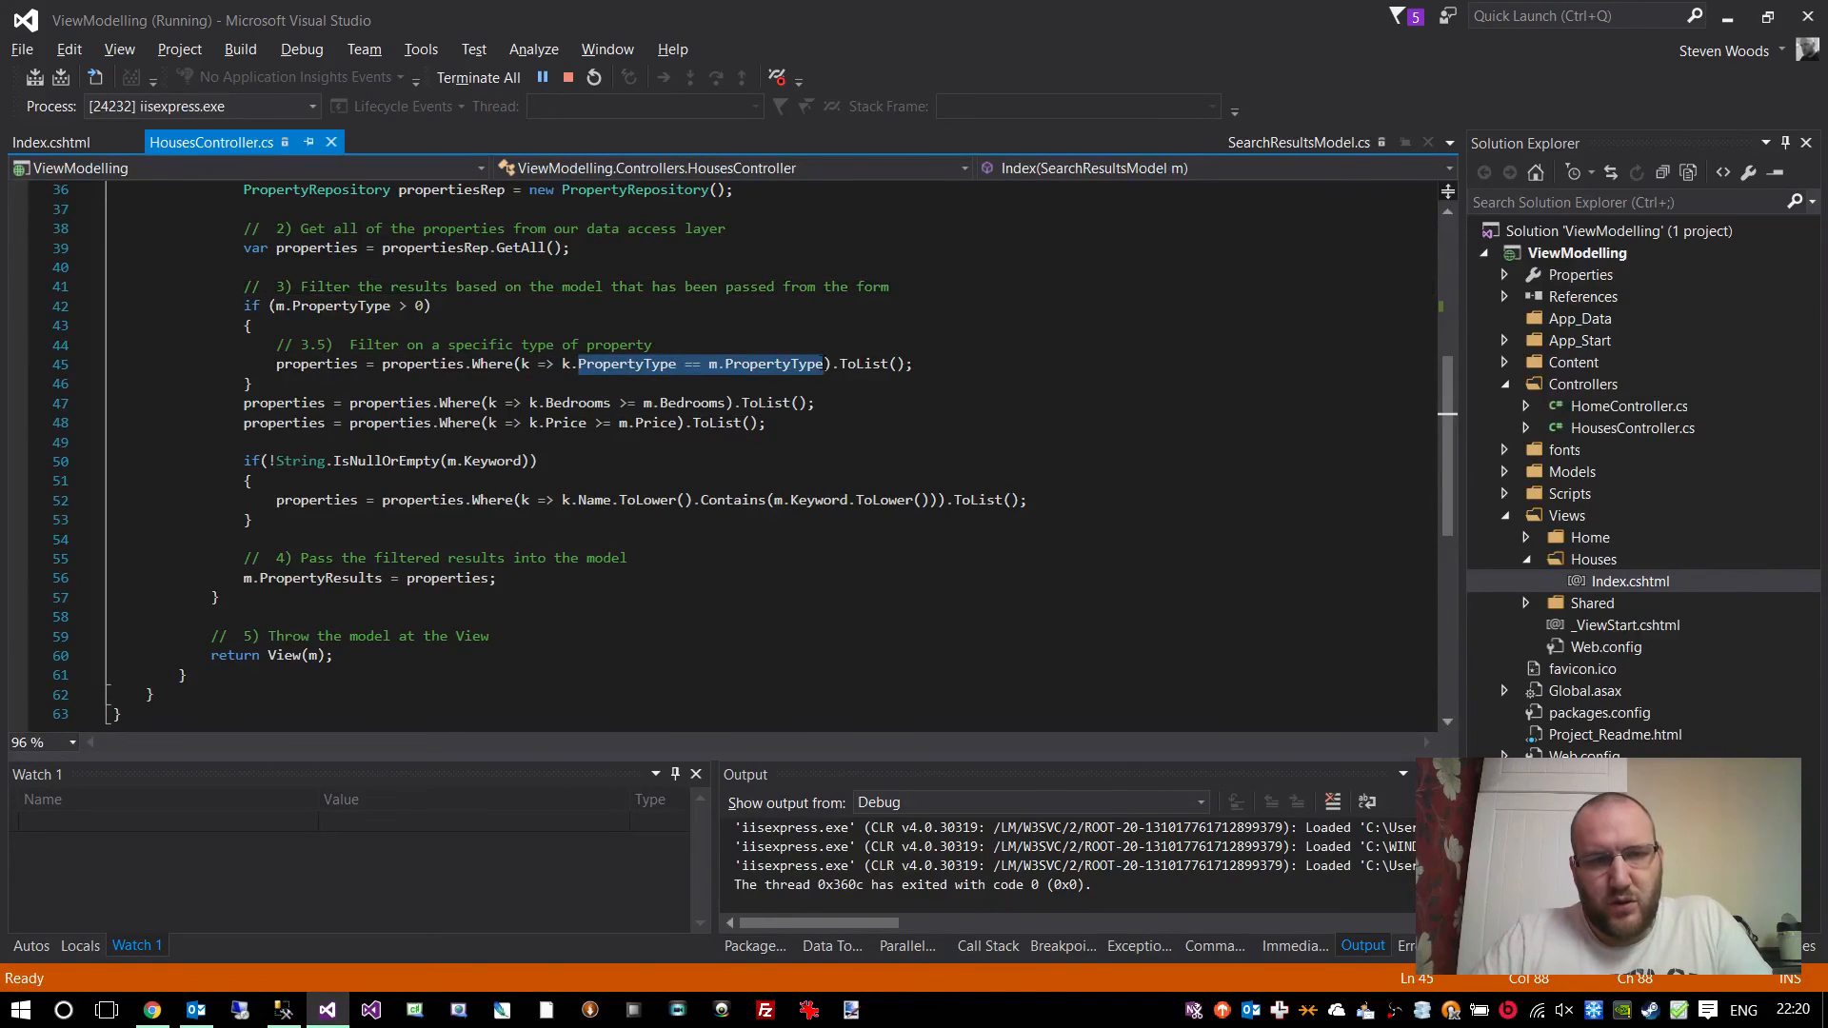
mouse_move(773, 364)
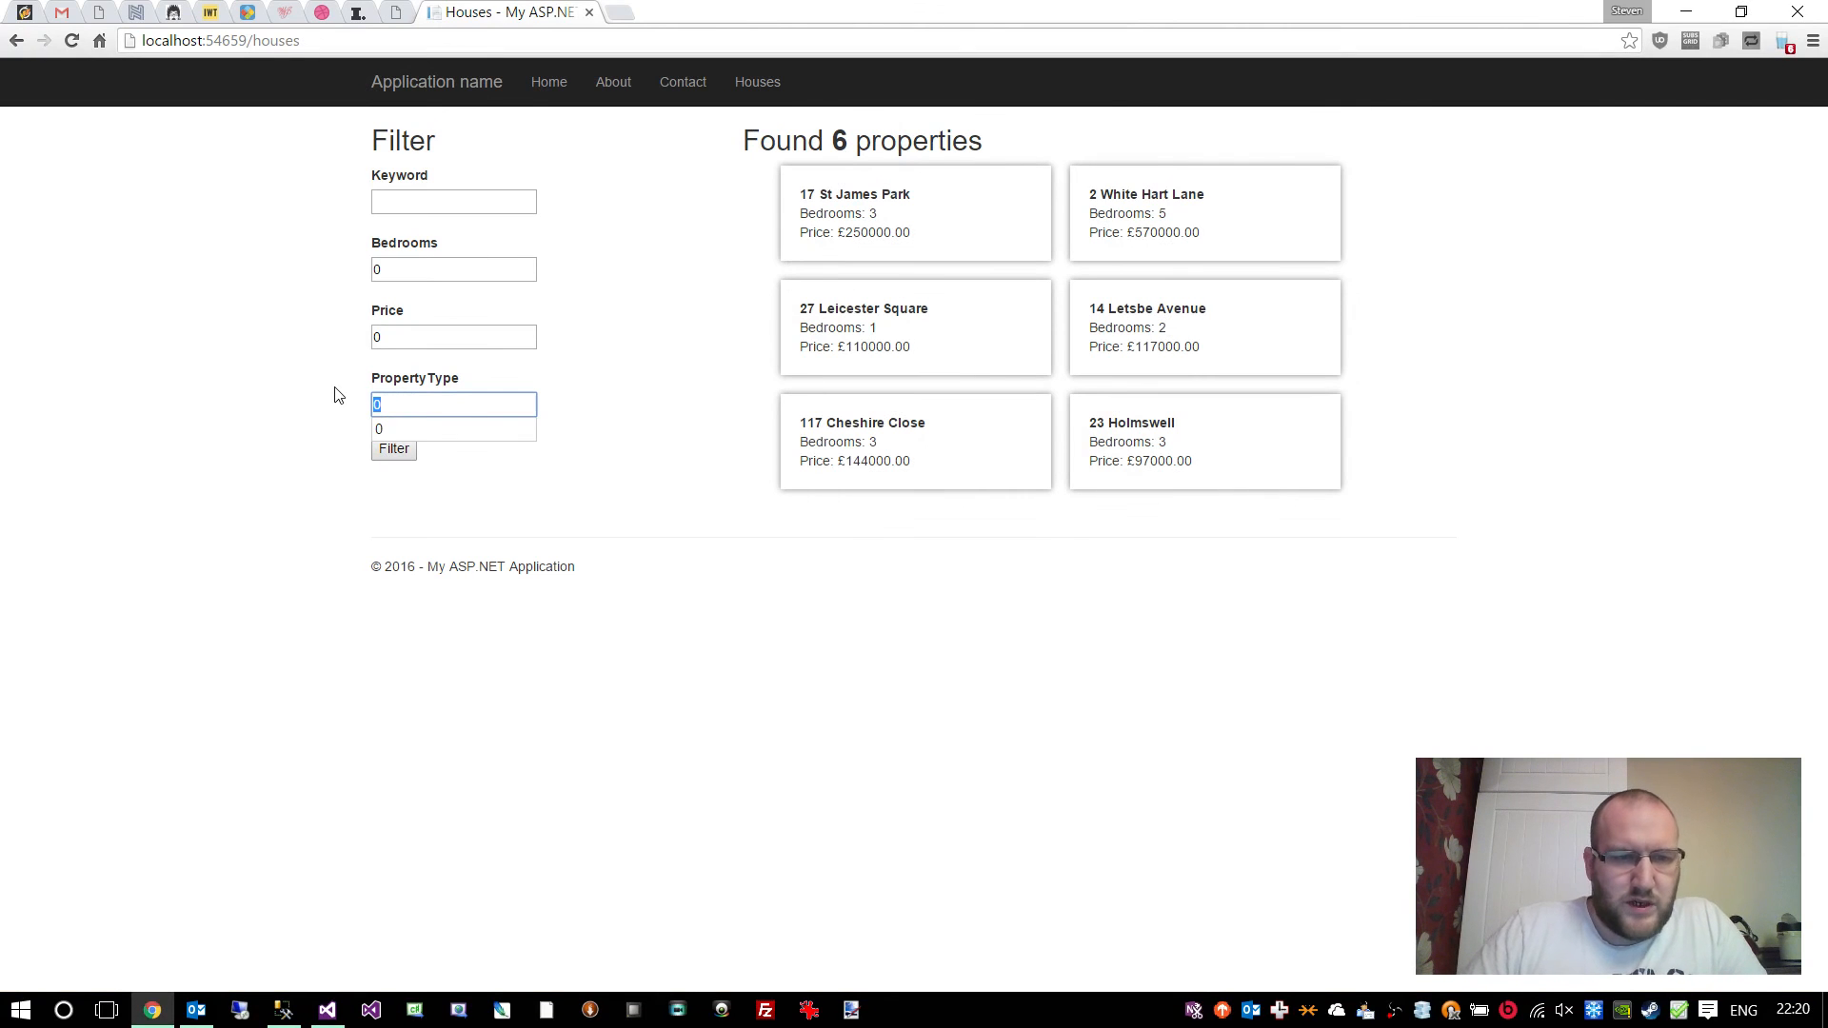
- Filter with PropertyType -1 to get 'must be between 0 and 2', then set it back to 0
text(-1)
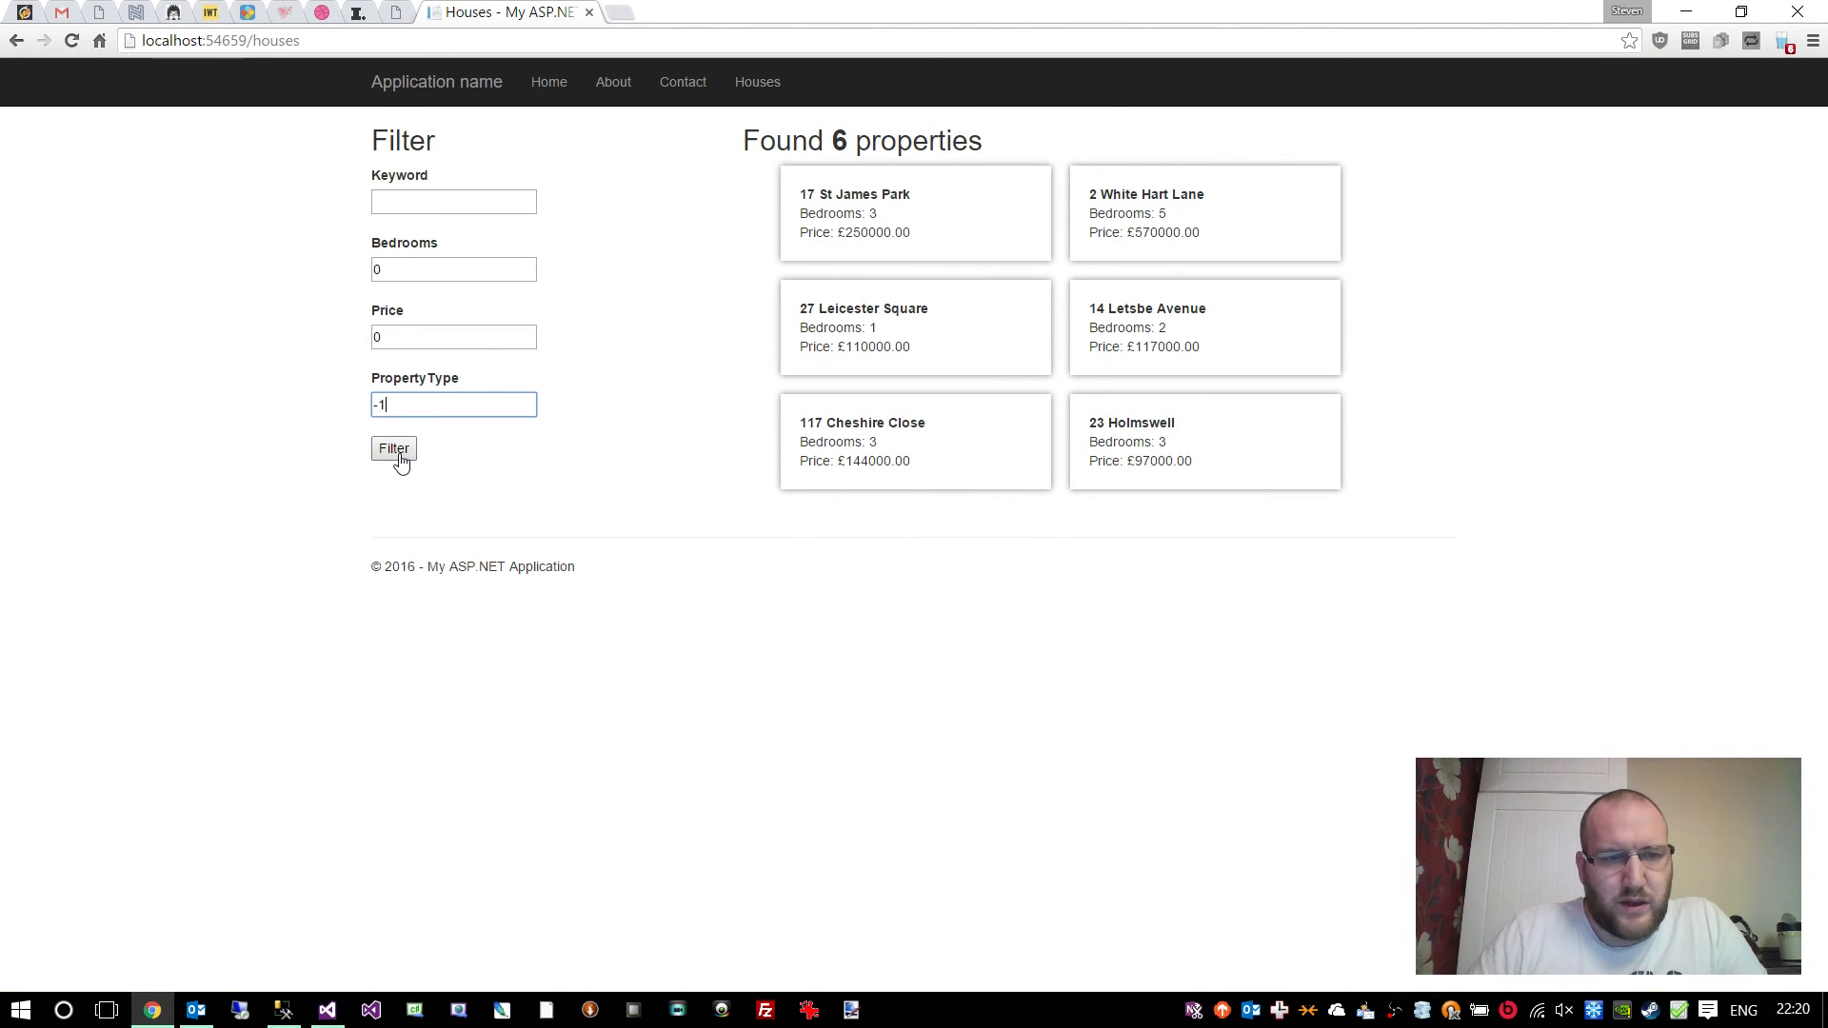
click(393, 449)
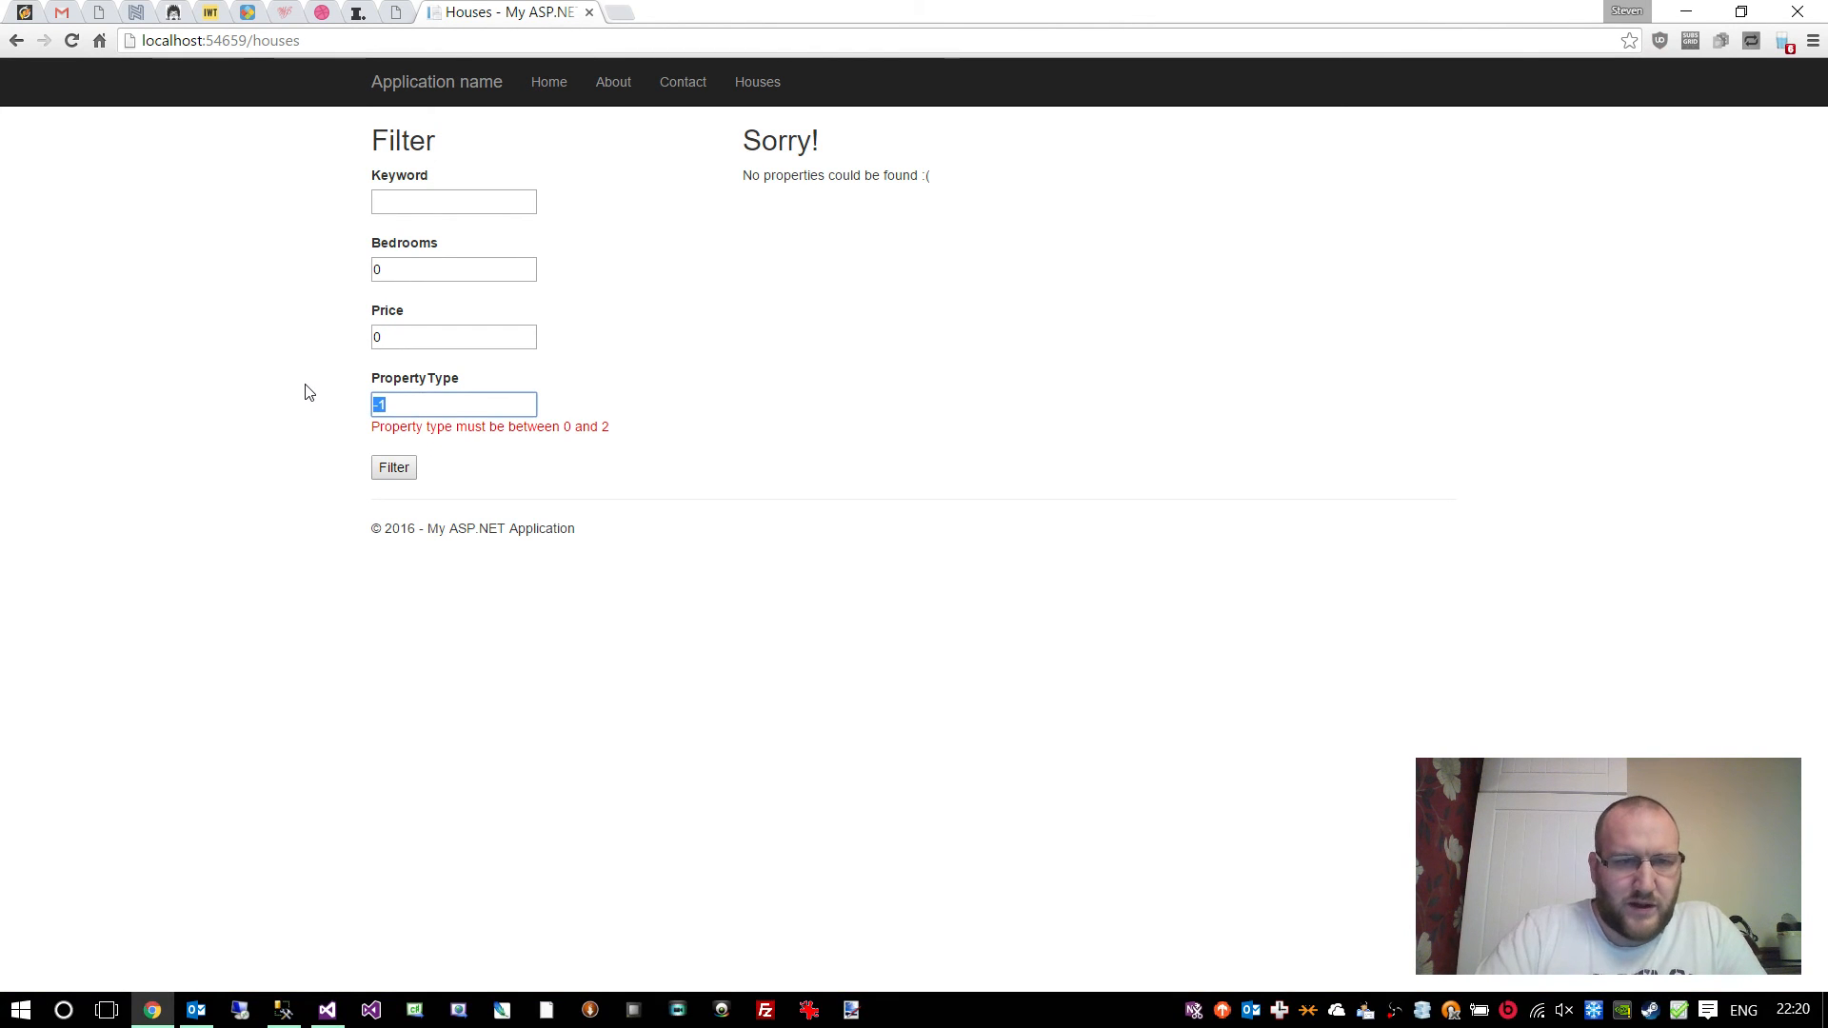
text(0)
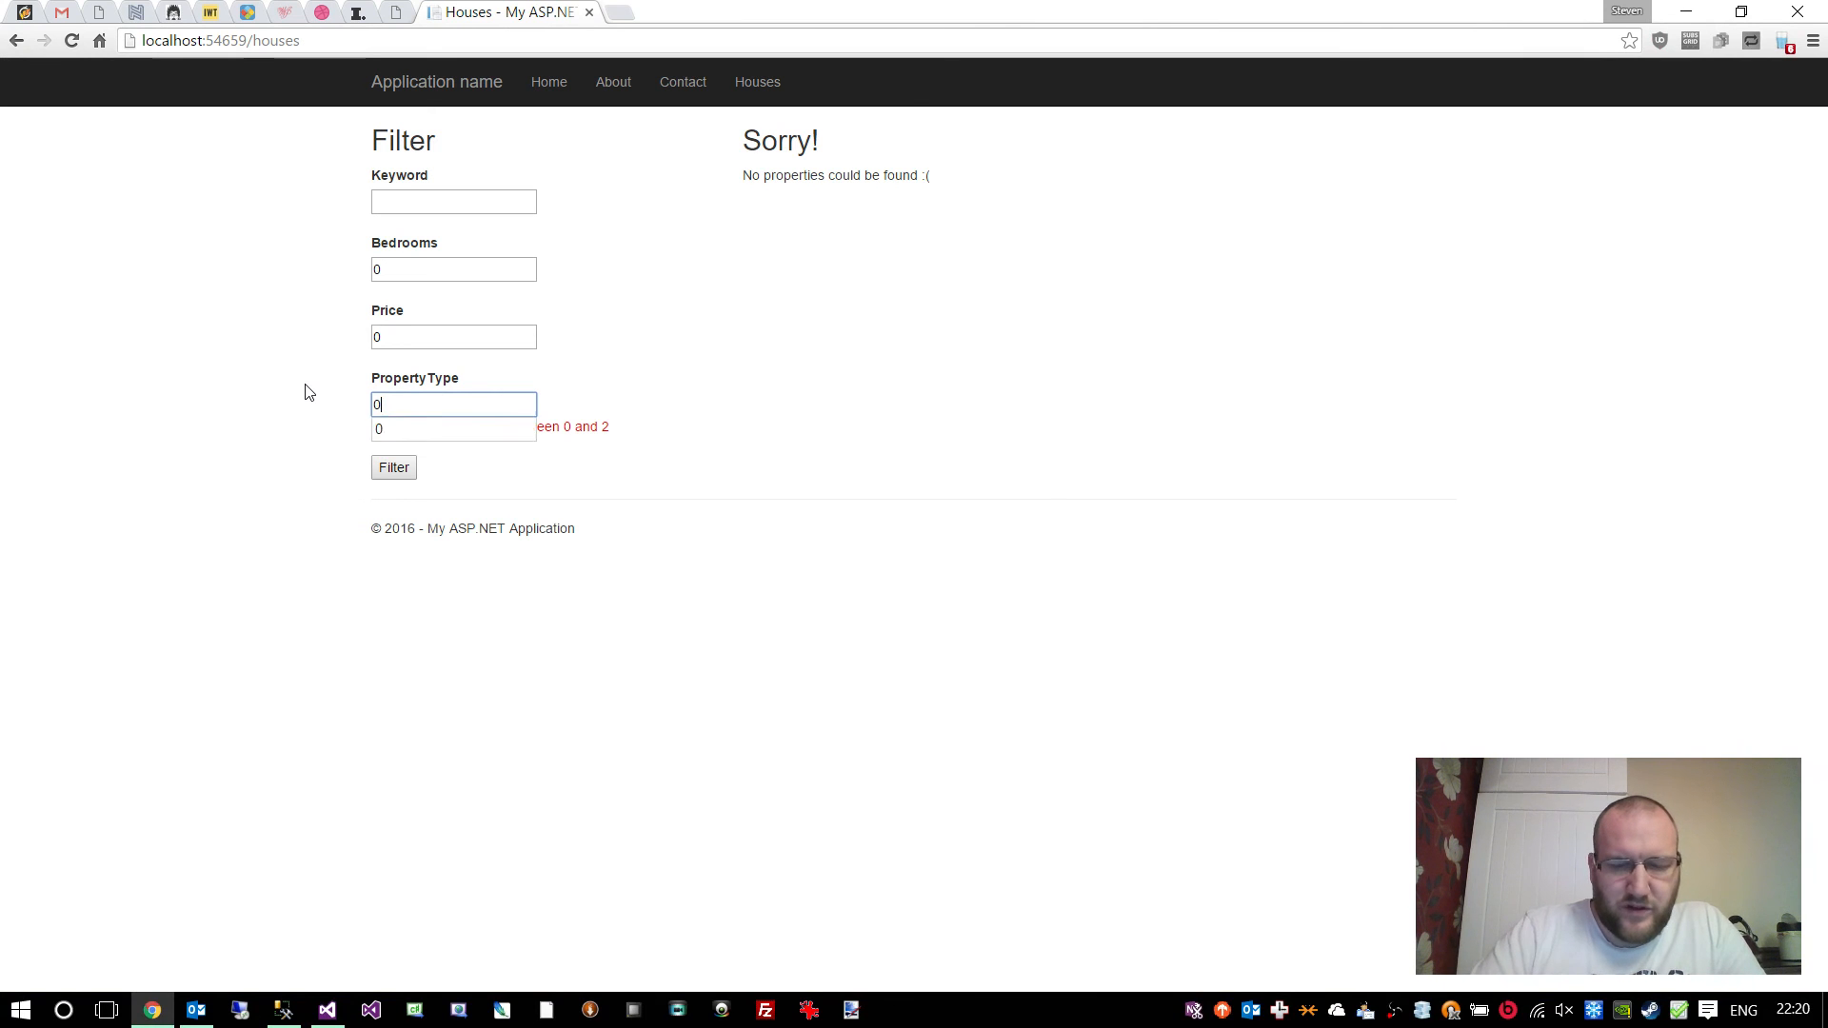
click(326, 1009)
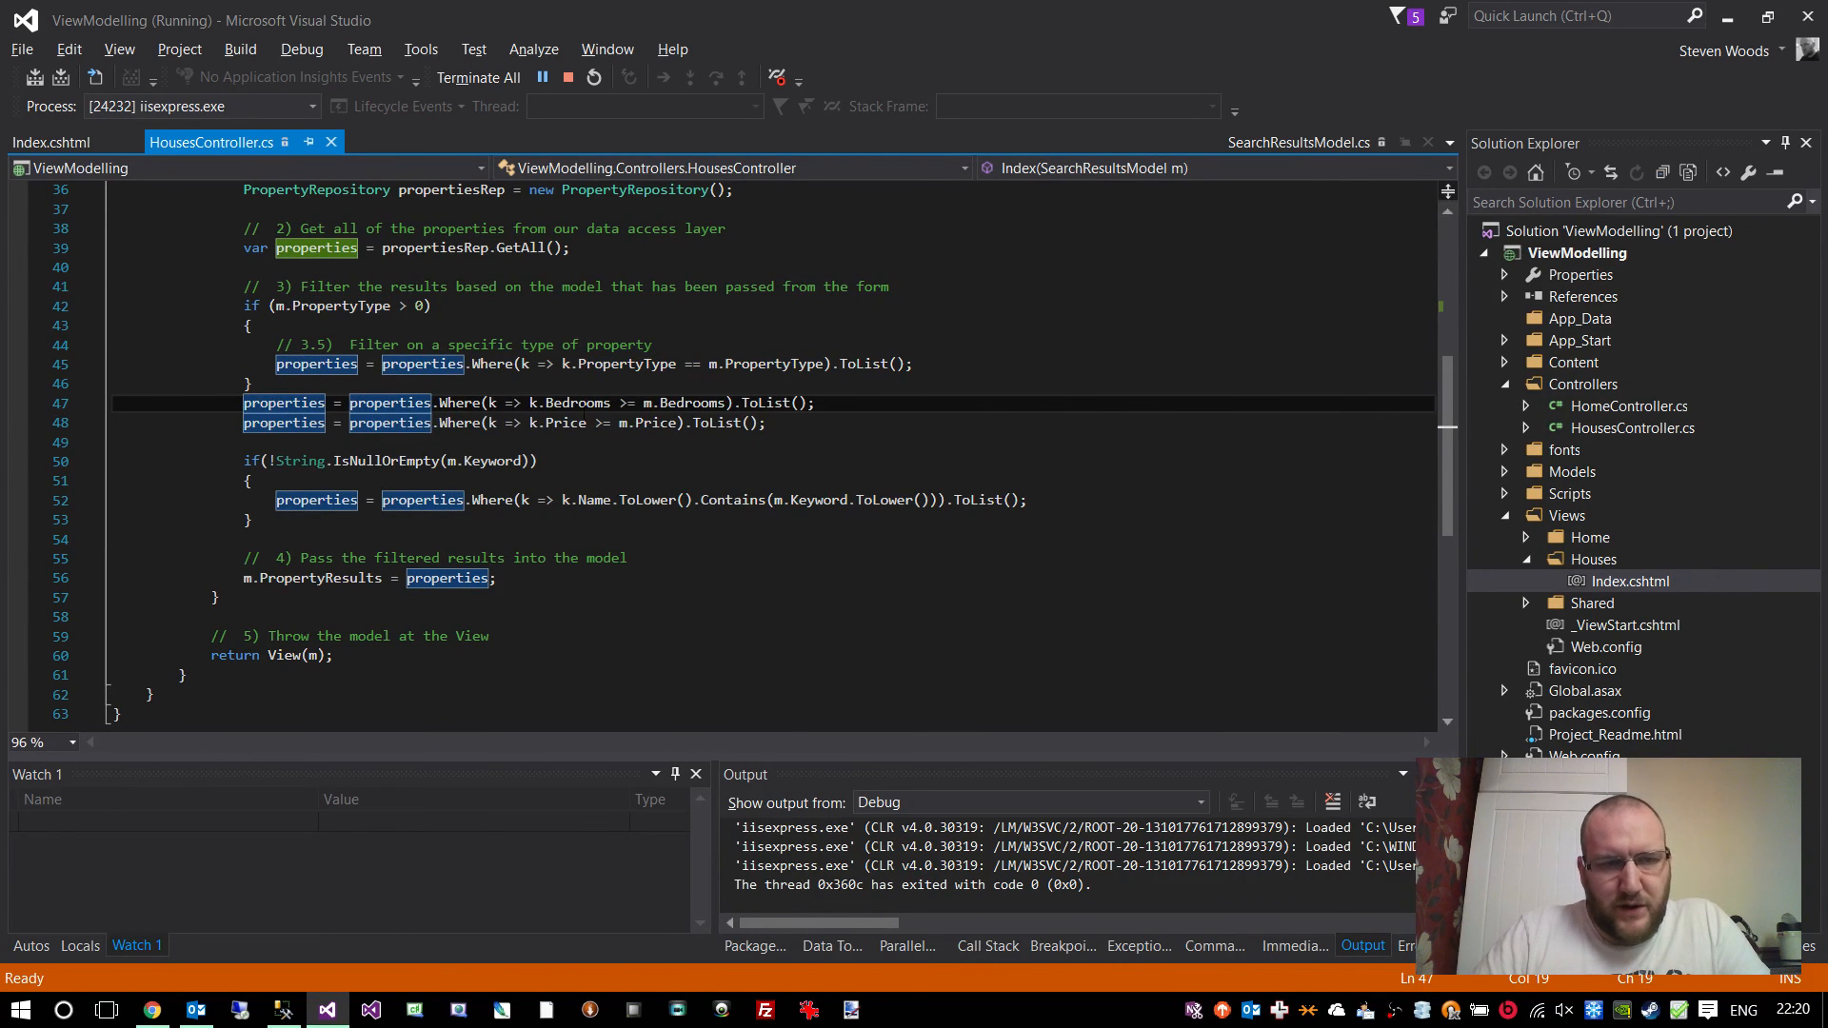
mouse_move(577, 401)
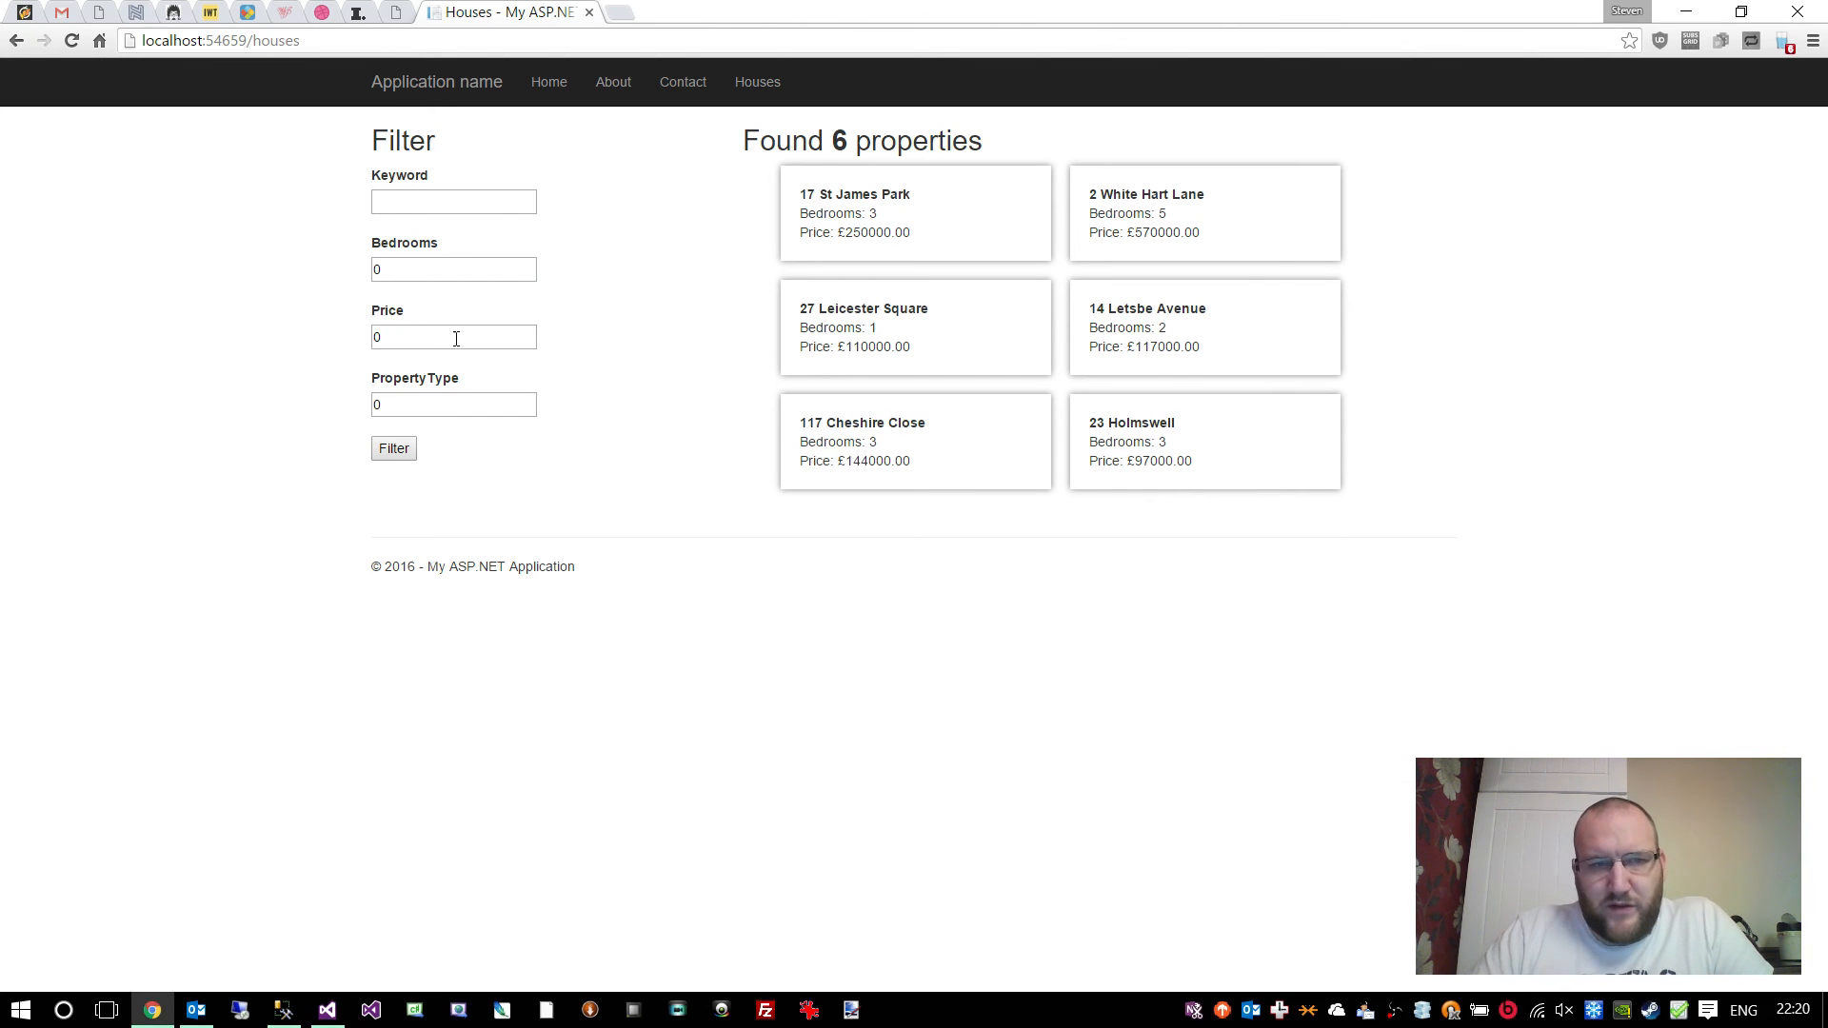
- Filter the Houses page with Bedrooms set to 3, listing four properties with at least three bedrooms
text(3)
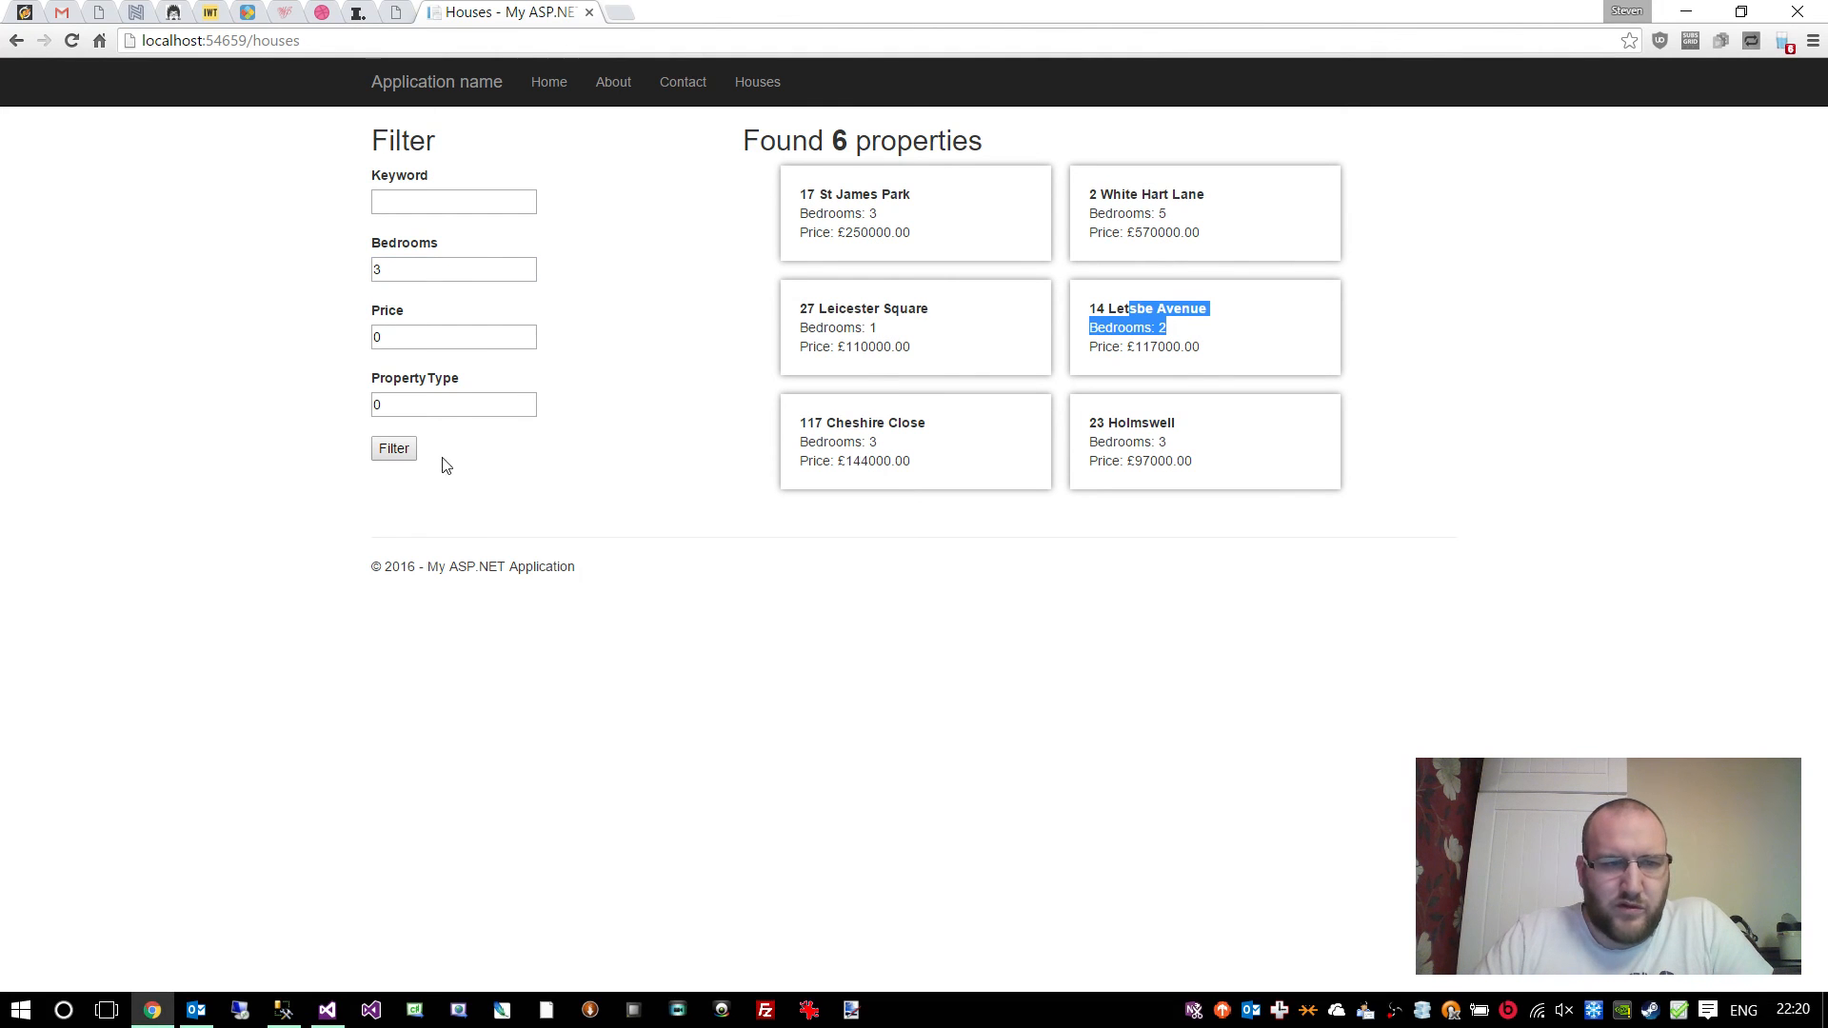
click(392, 447)
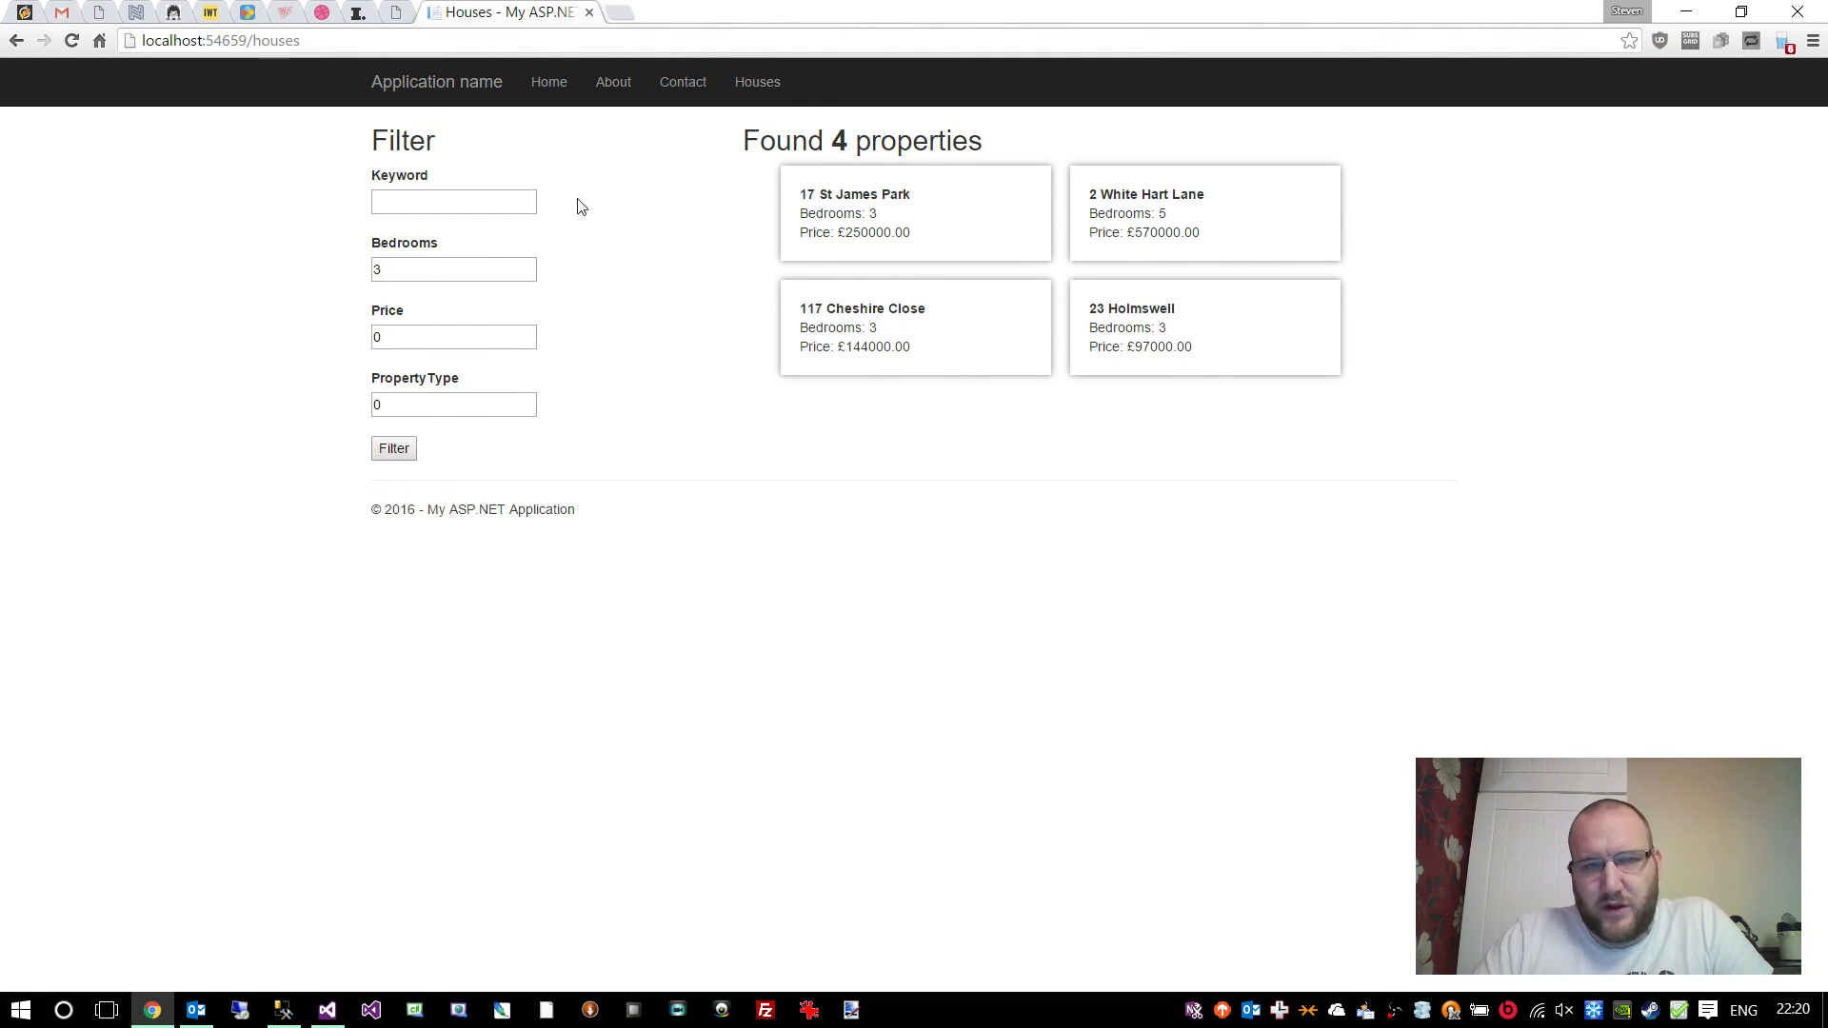
double_click(1123, 213)
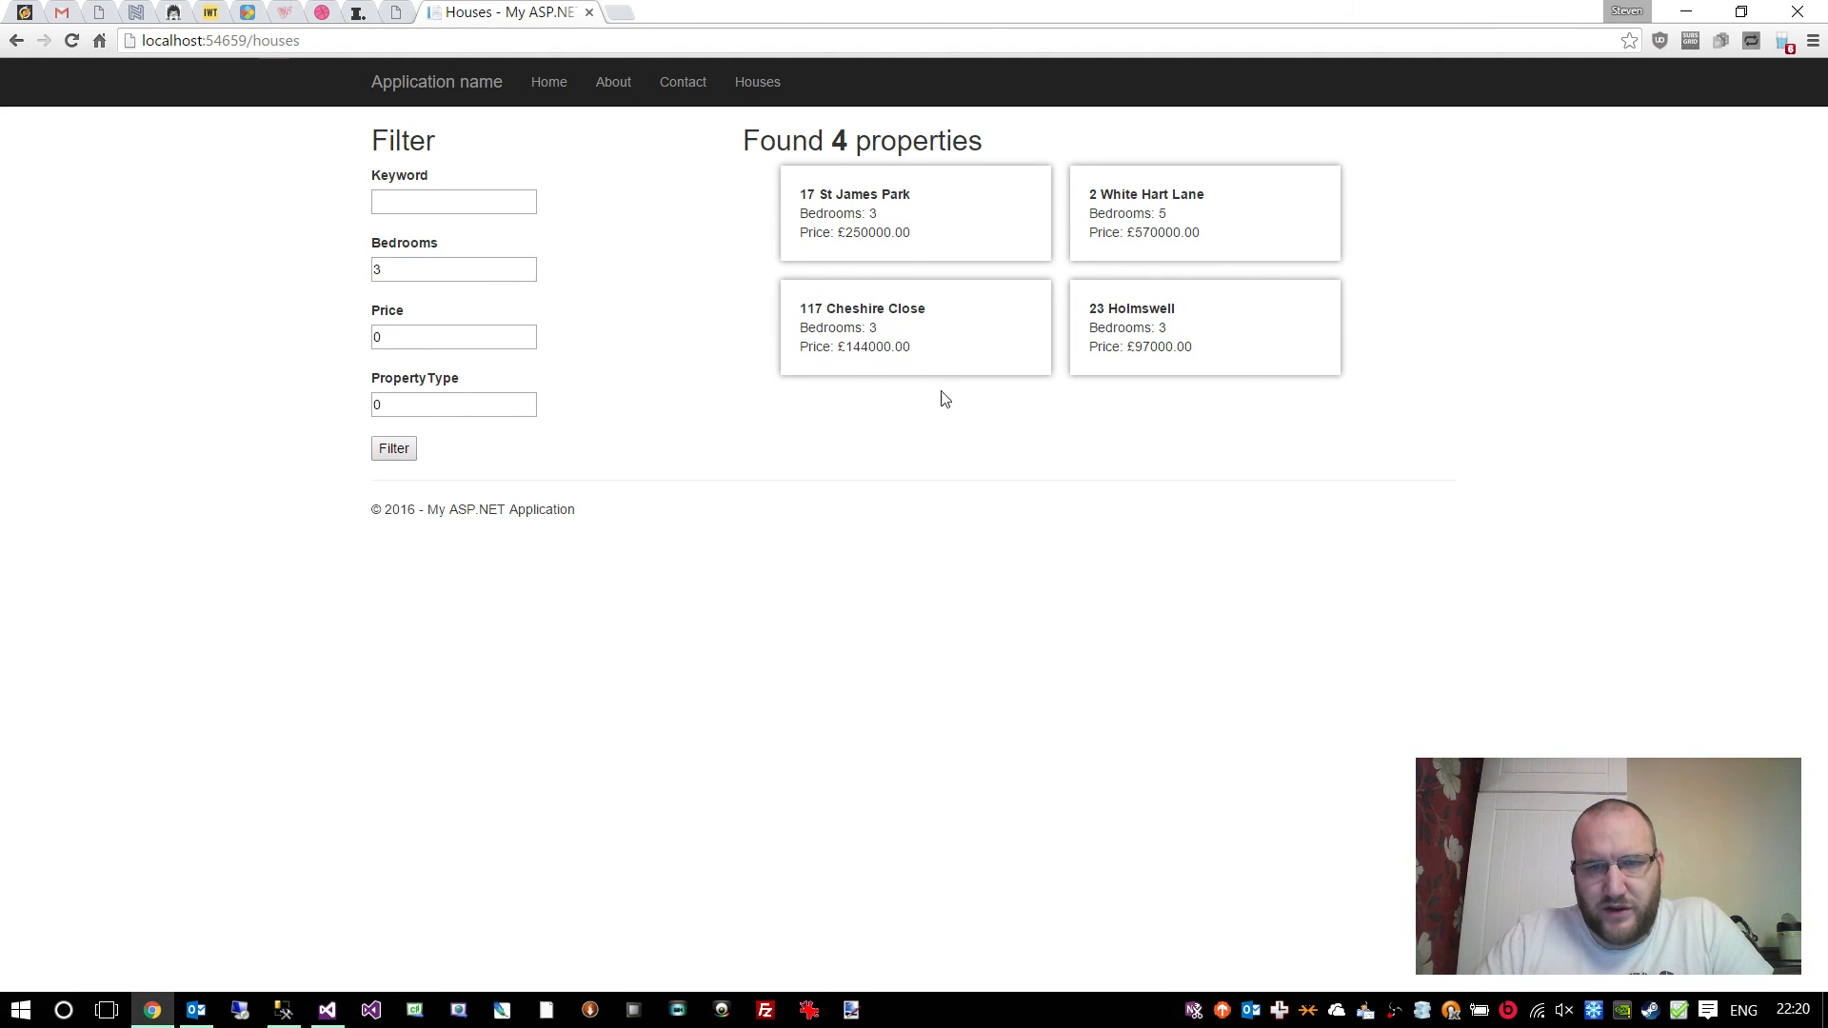
mouse_move(423, 429)
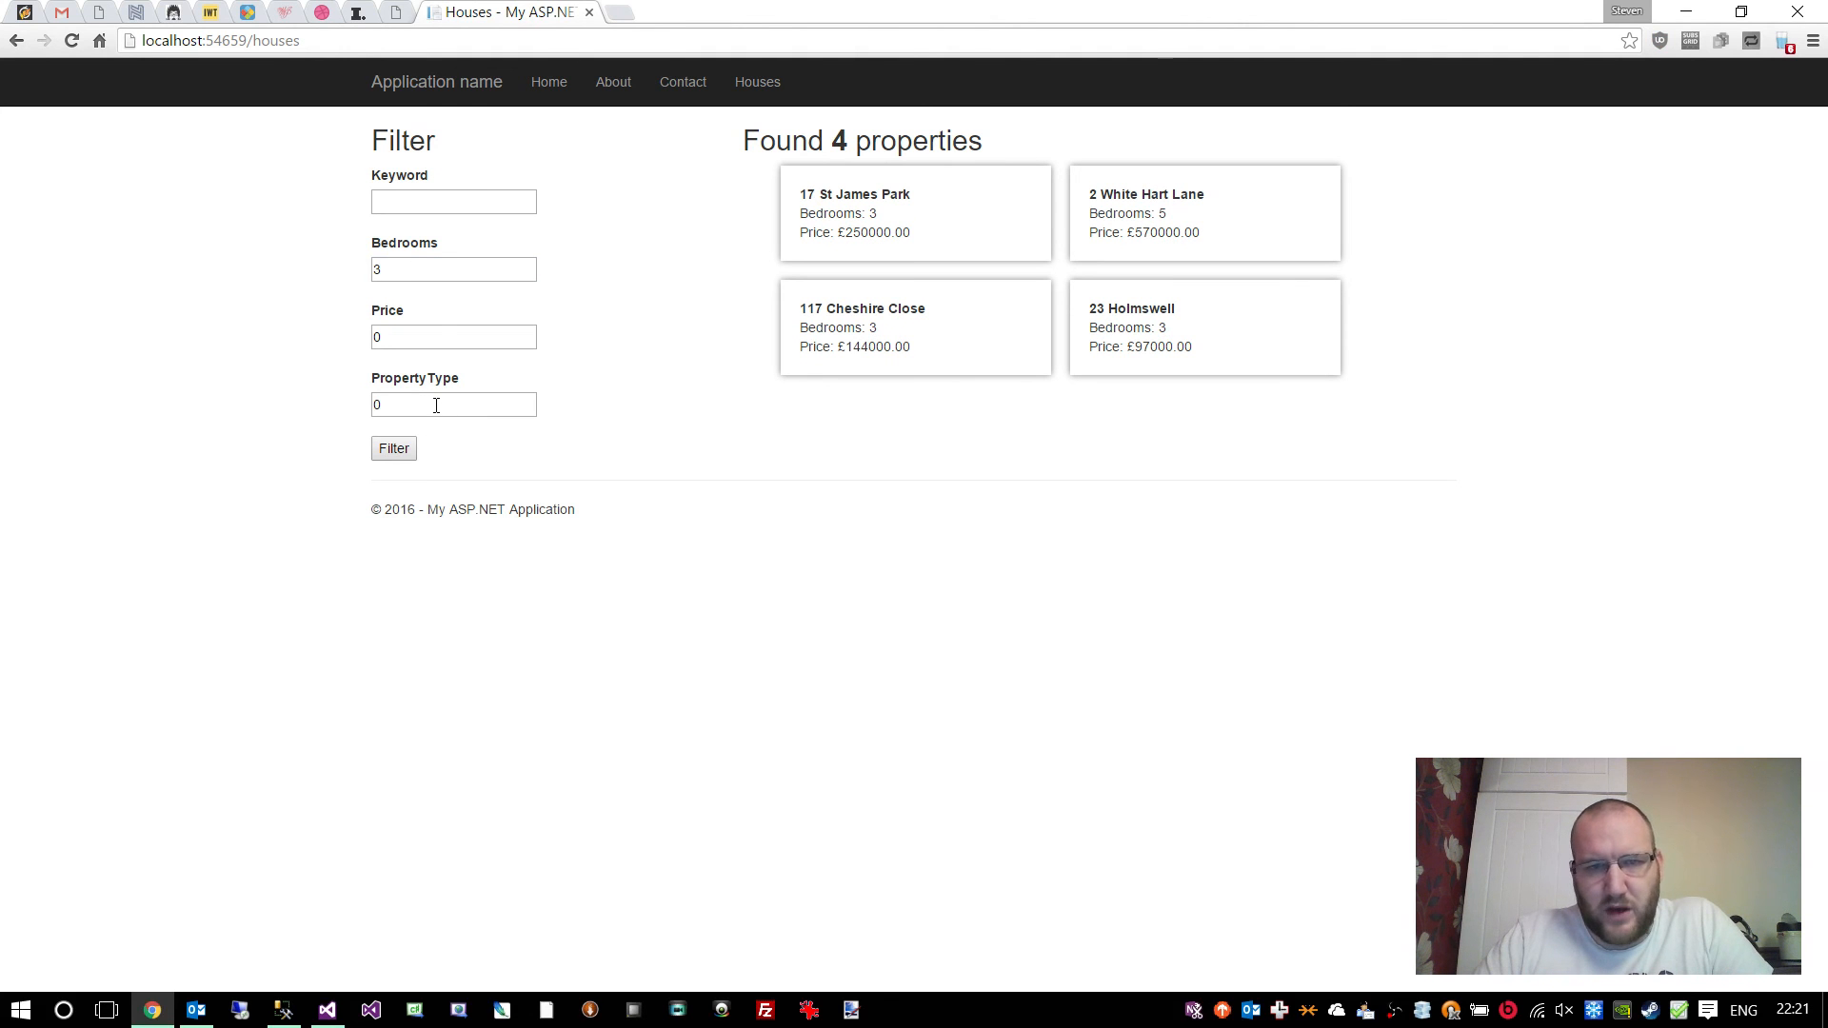
- Filter the Houses page with a price of 150000 to test the Price filter
click(453, 337)
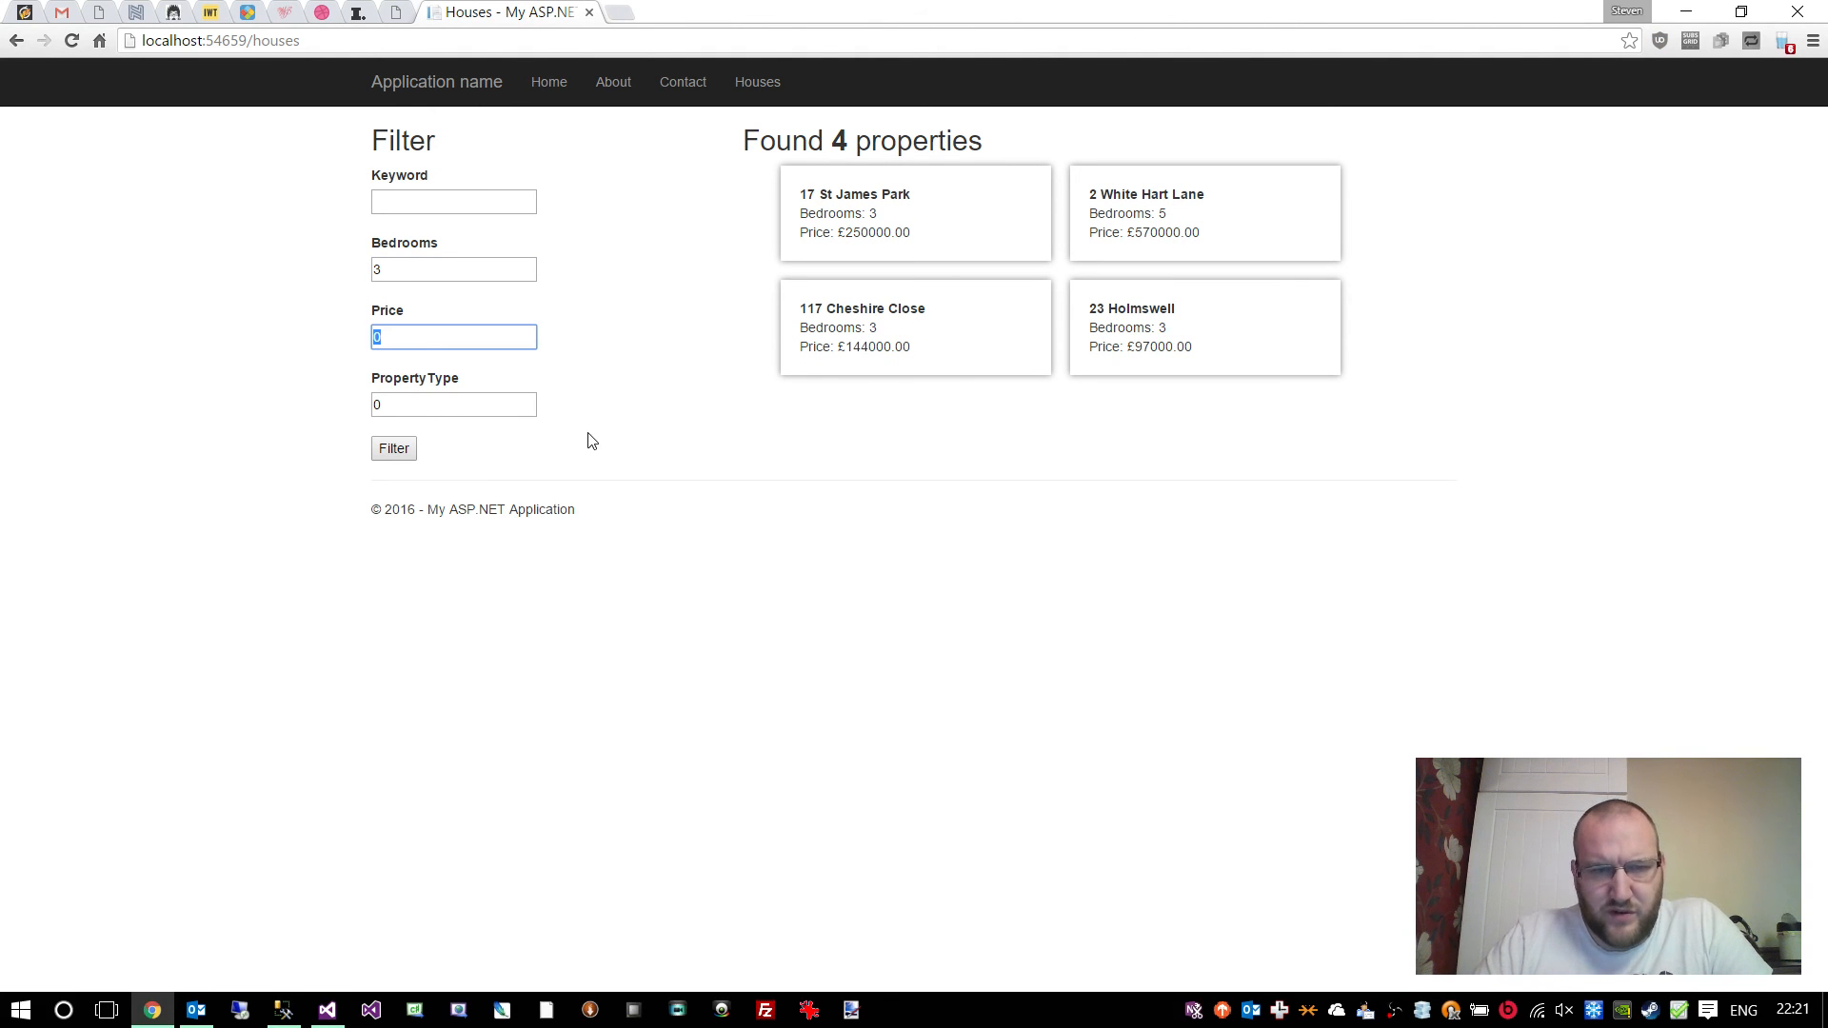
click(328, 1009)
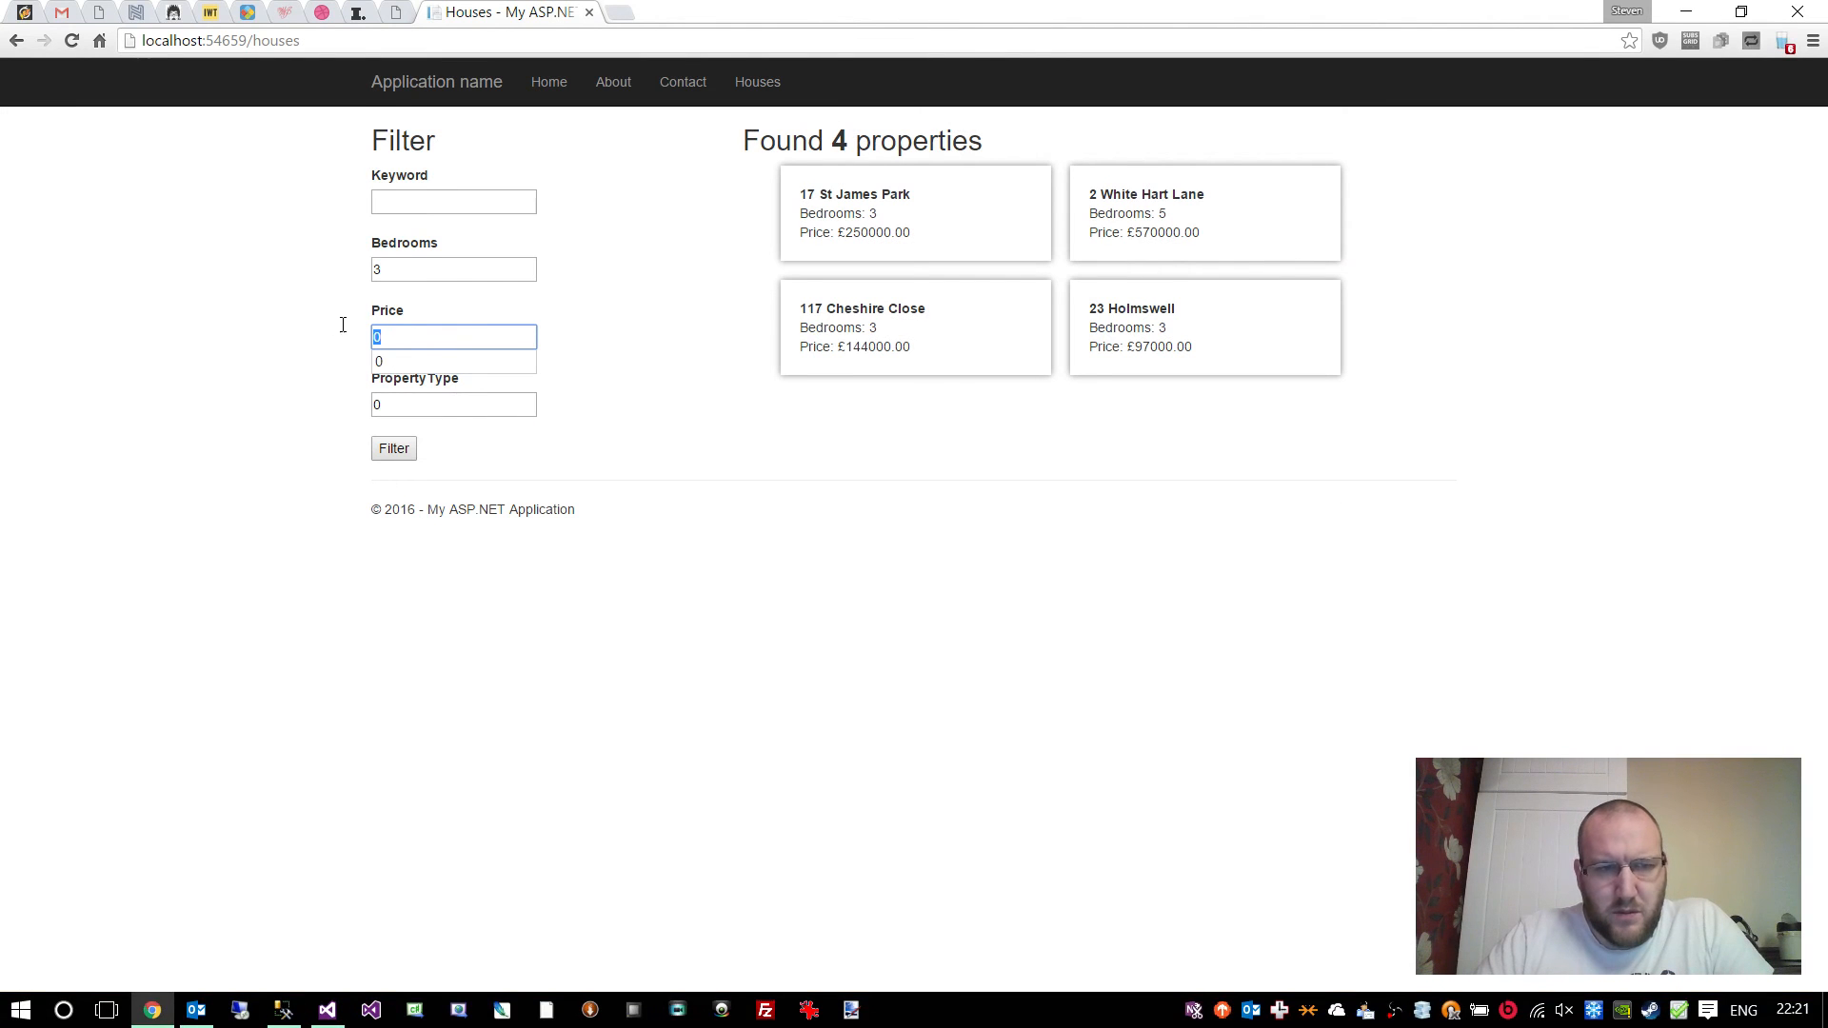
mouse_move(646, 305)
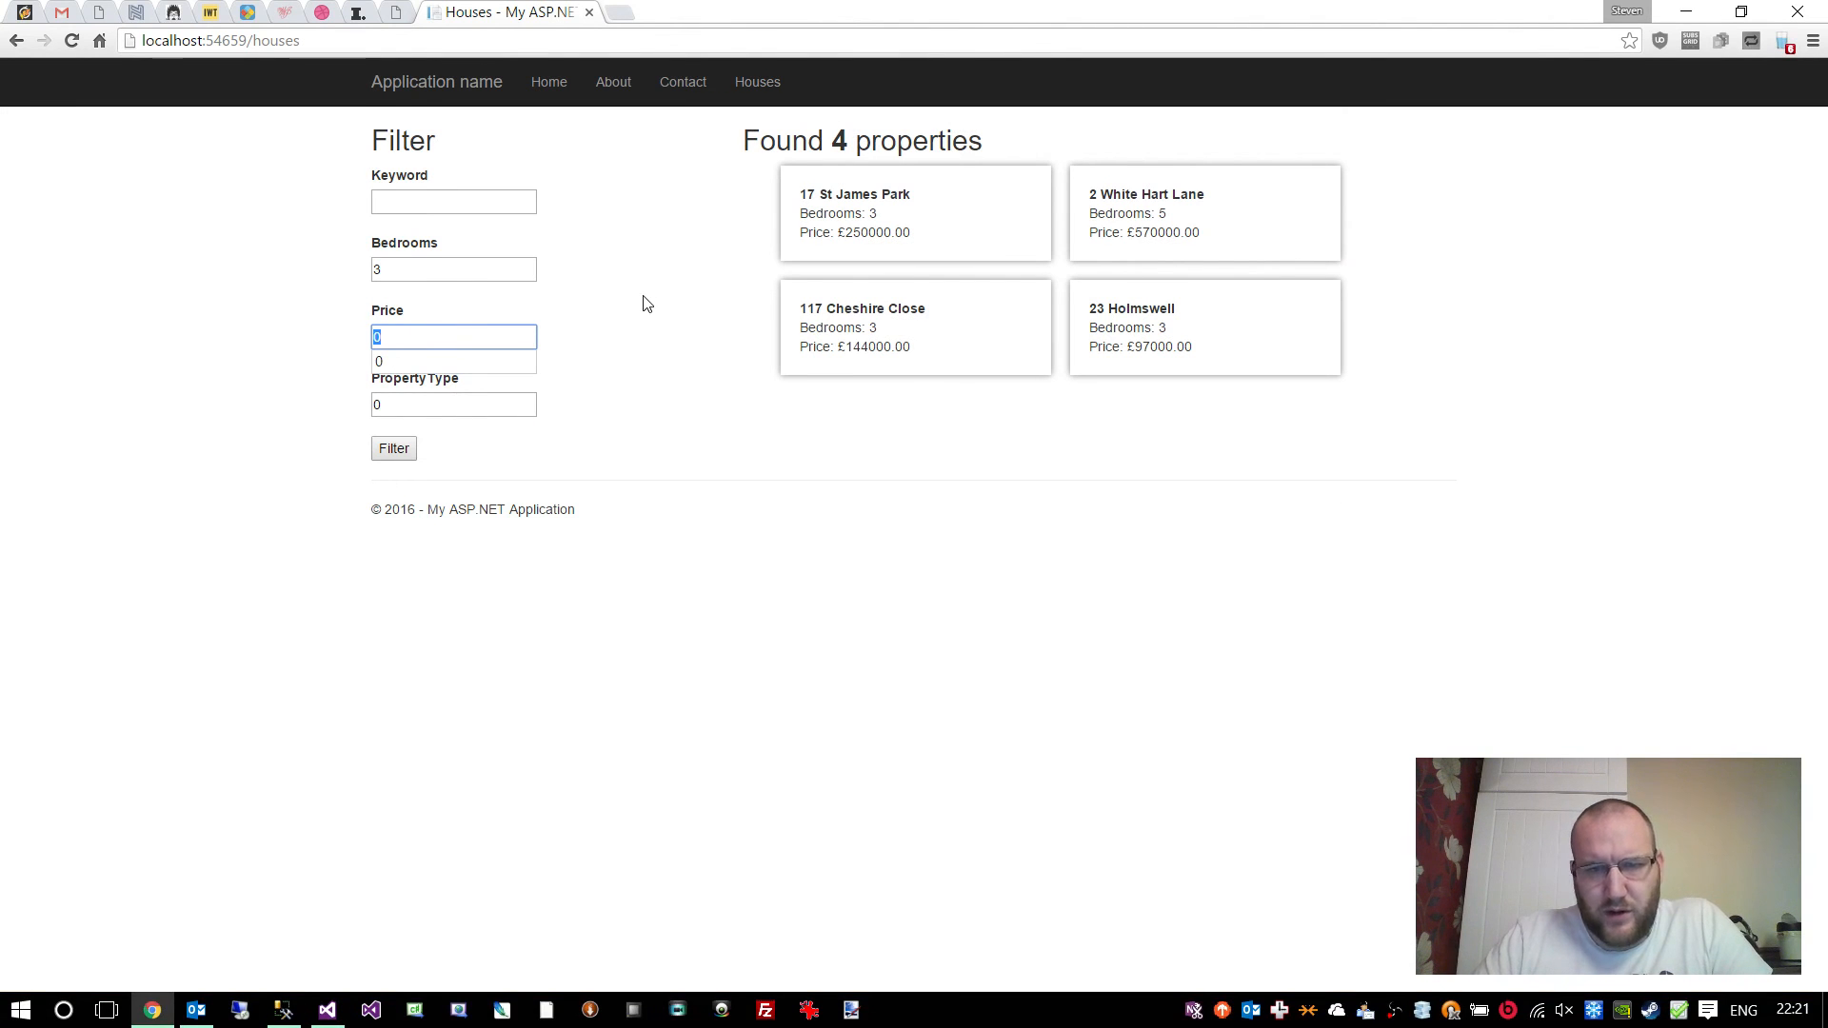
text(150000)
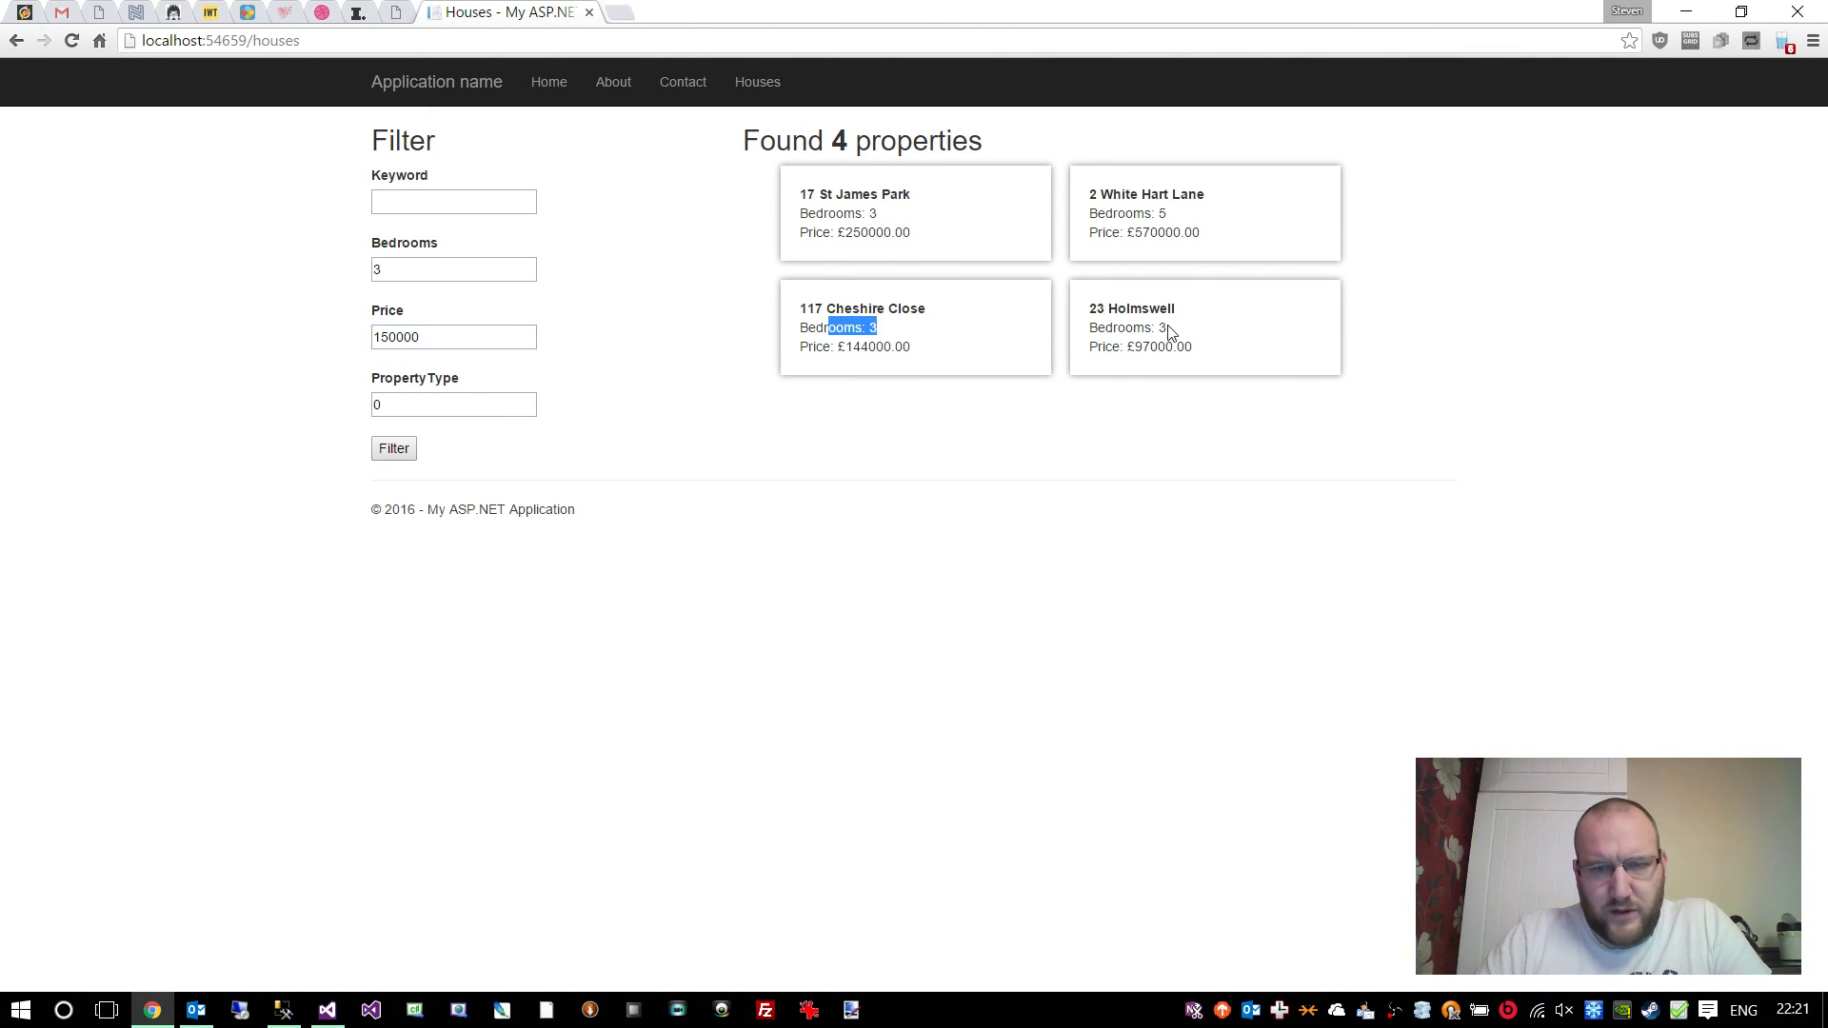
click(392, 447)
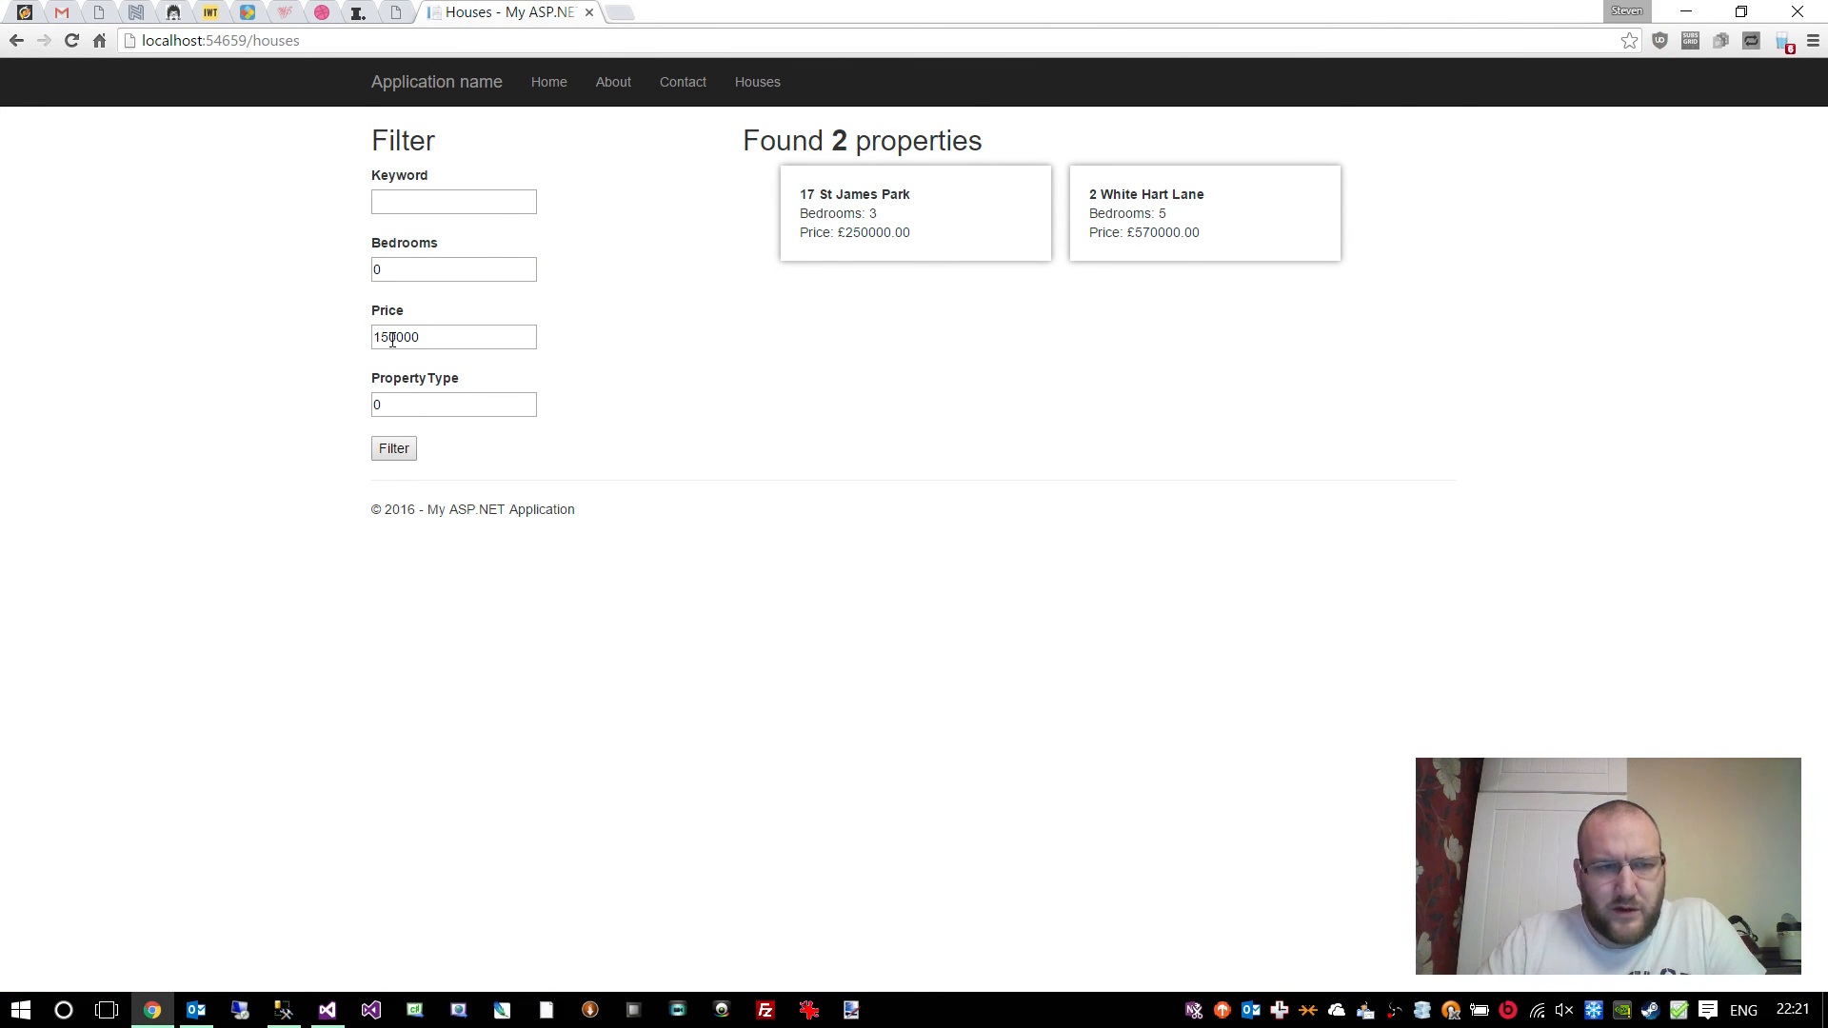
- Filter with 4 bedrooms and price 120000 so only 2 White Hart Lane is listed
click(392, 447)
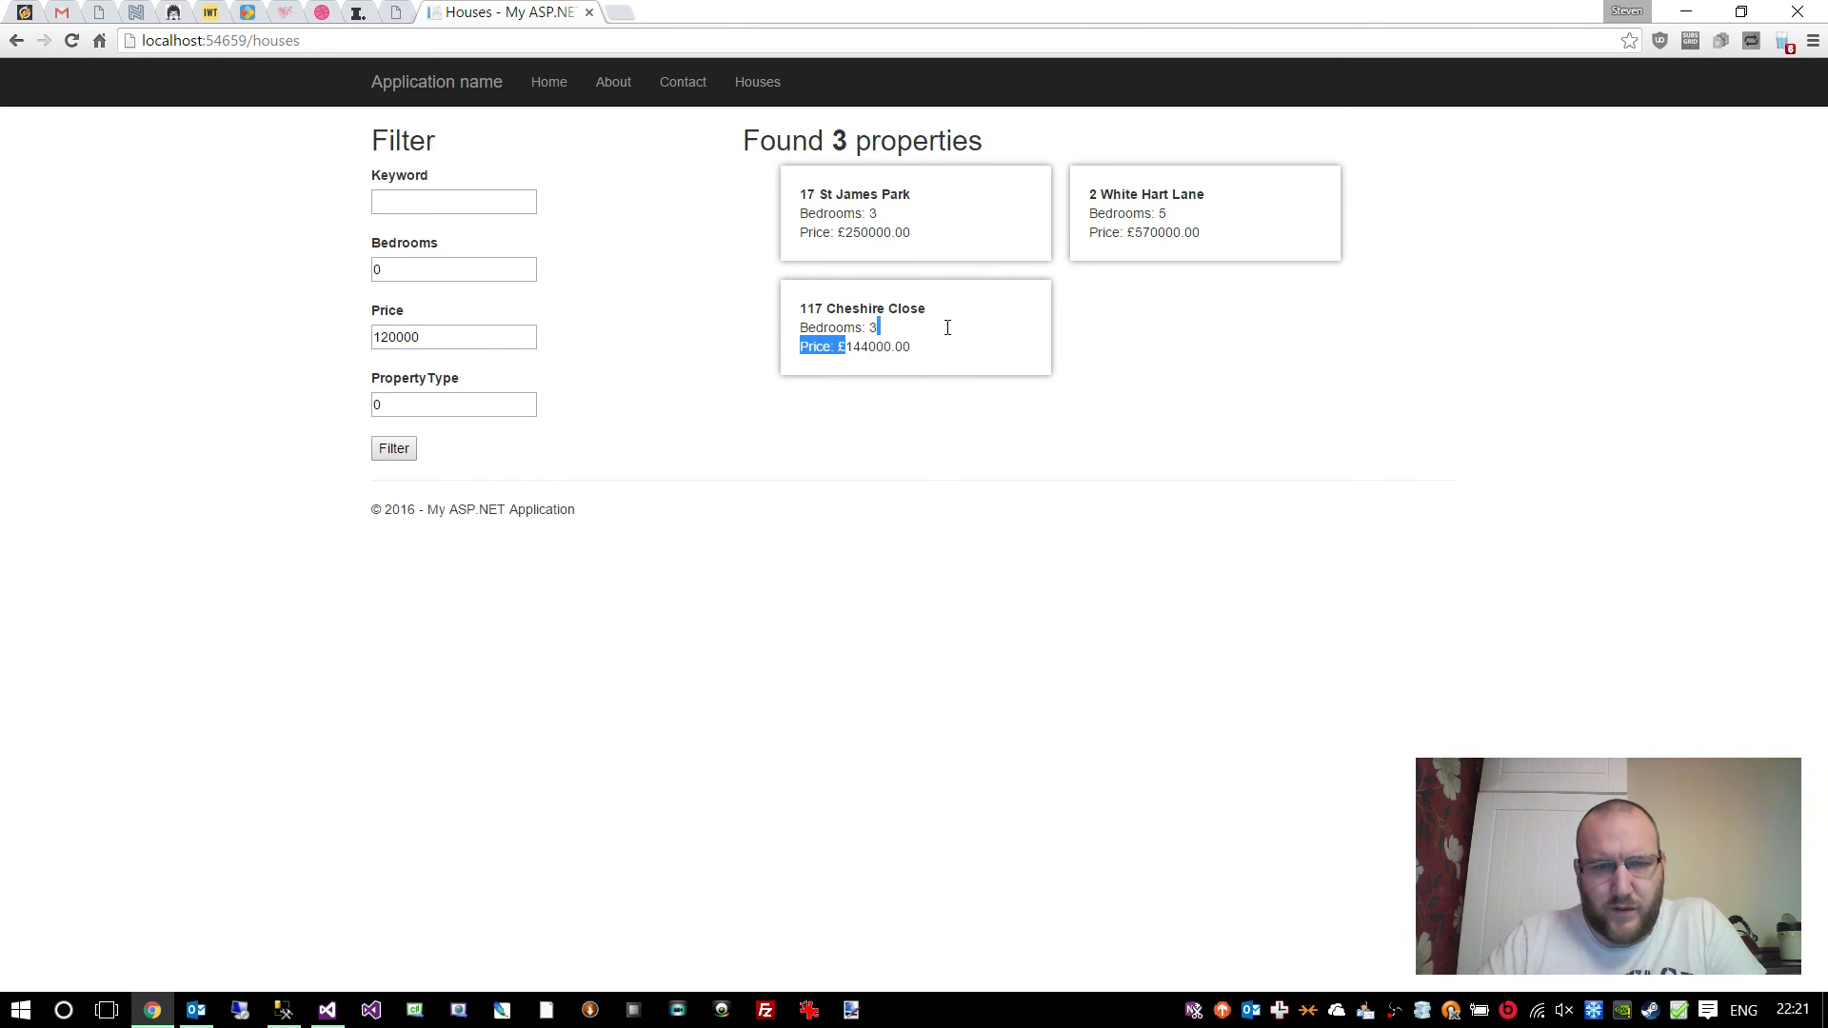
mouse_move(579, 188)
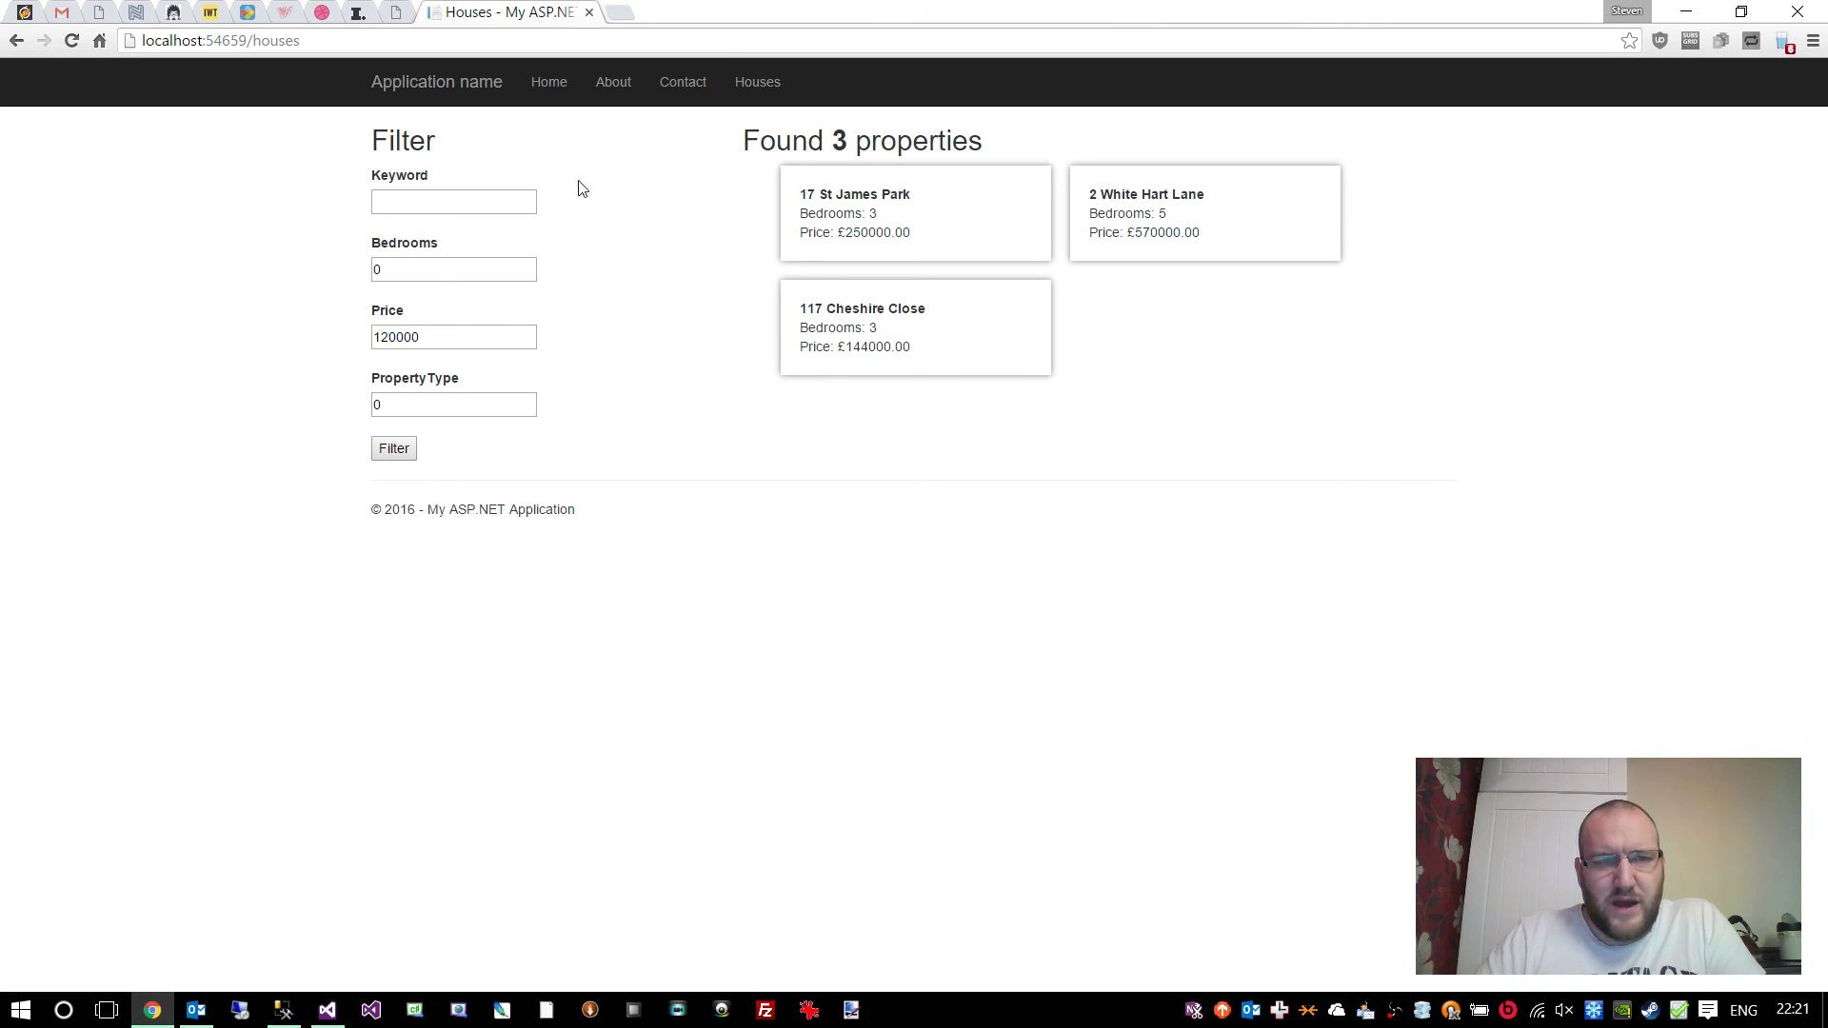
triple_click(453, 337)
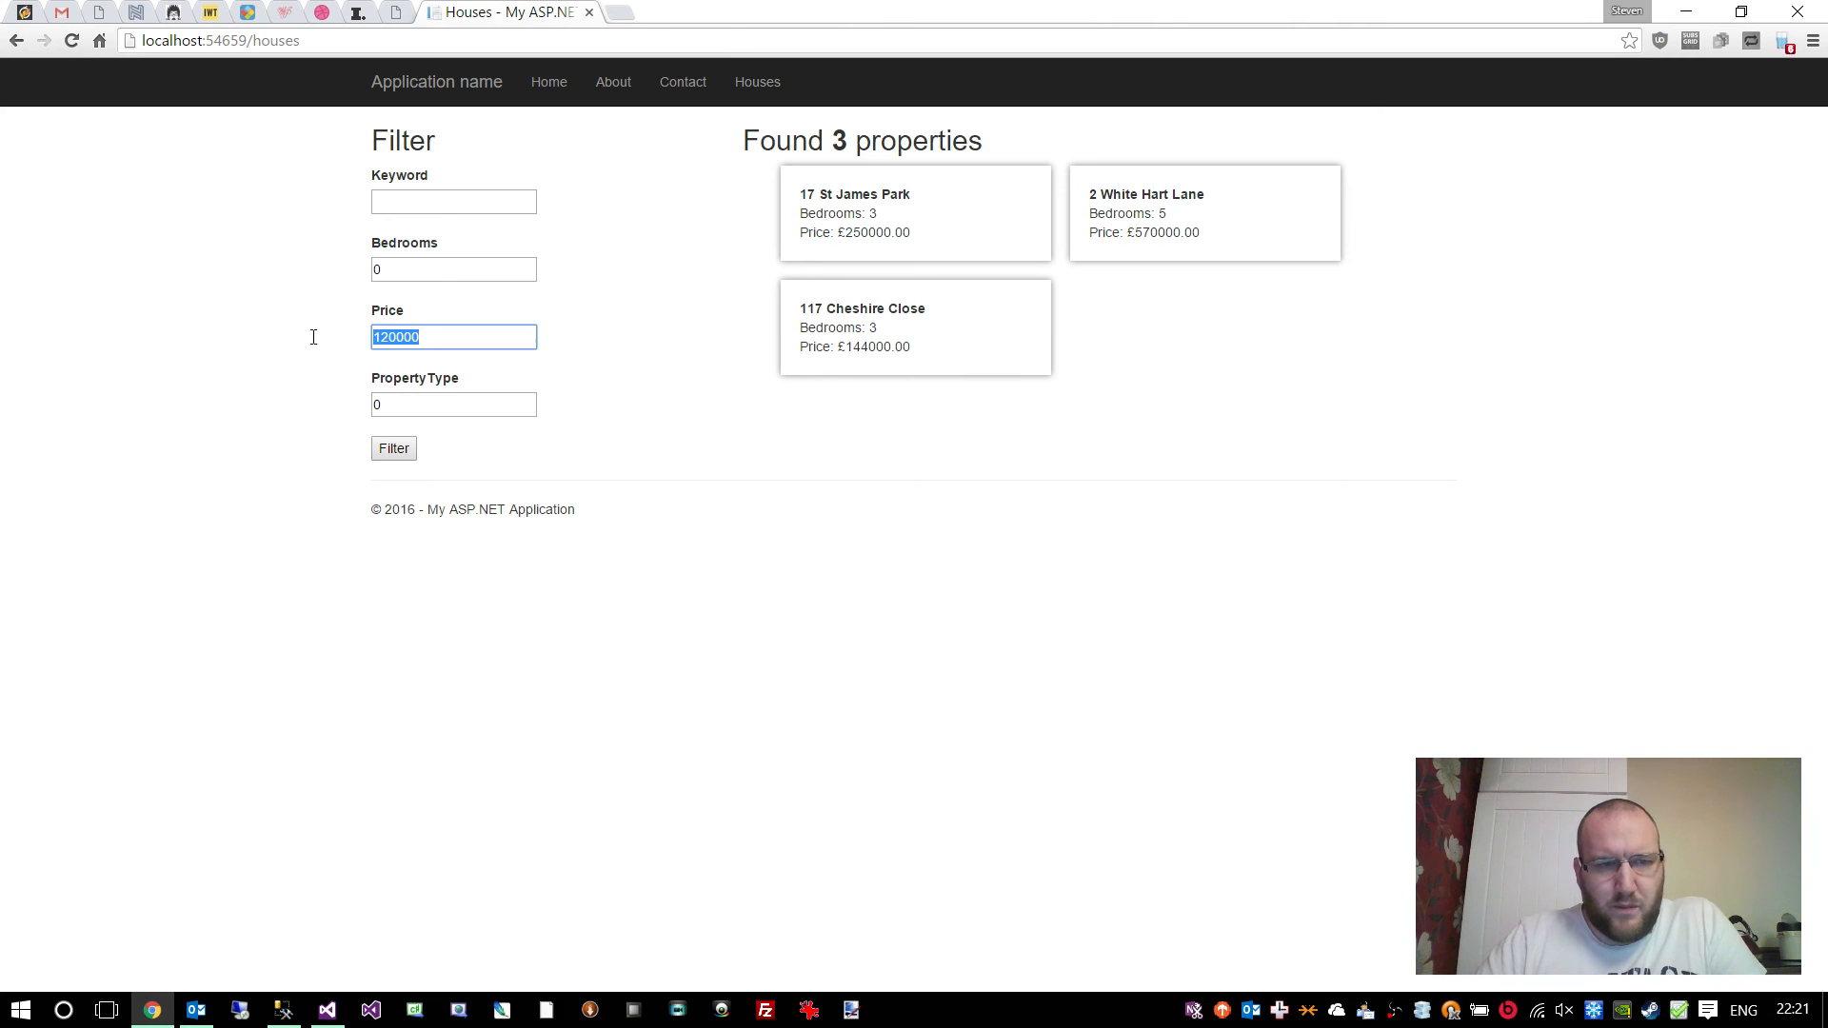
mouse_move(990, 295)
text(4)
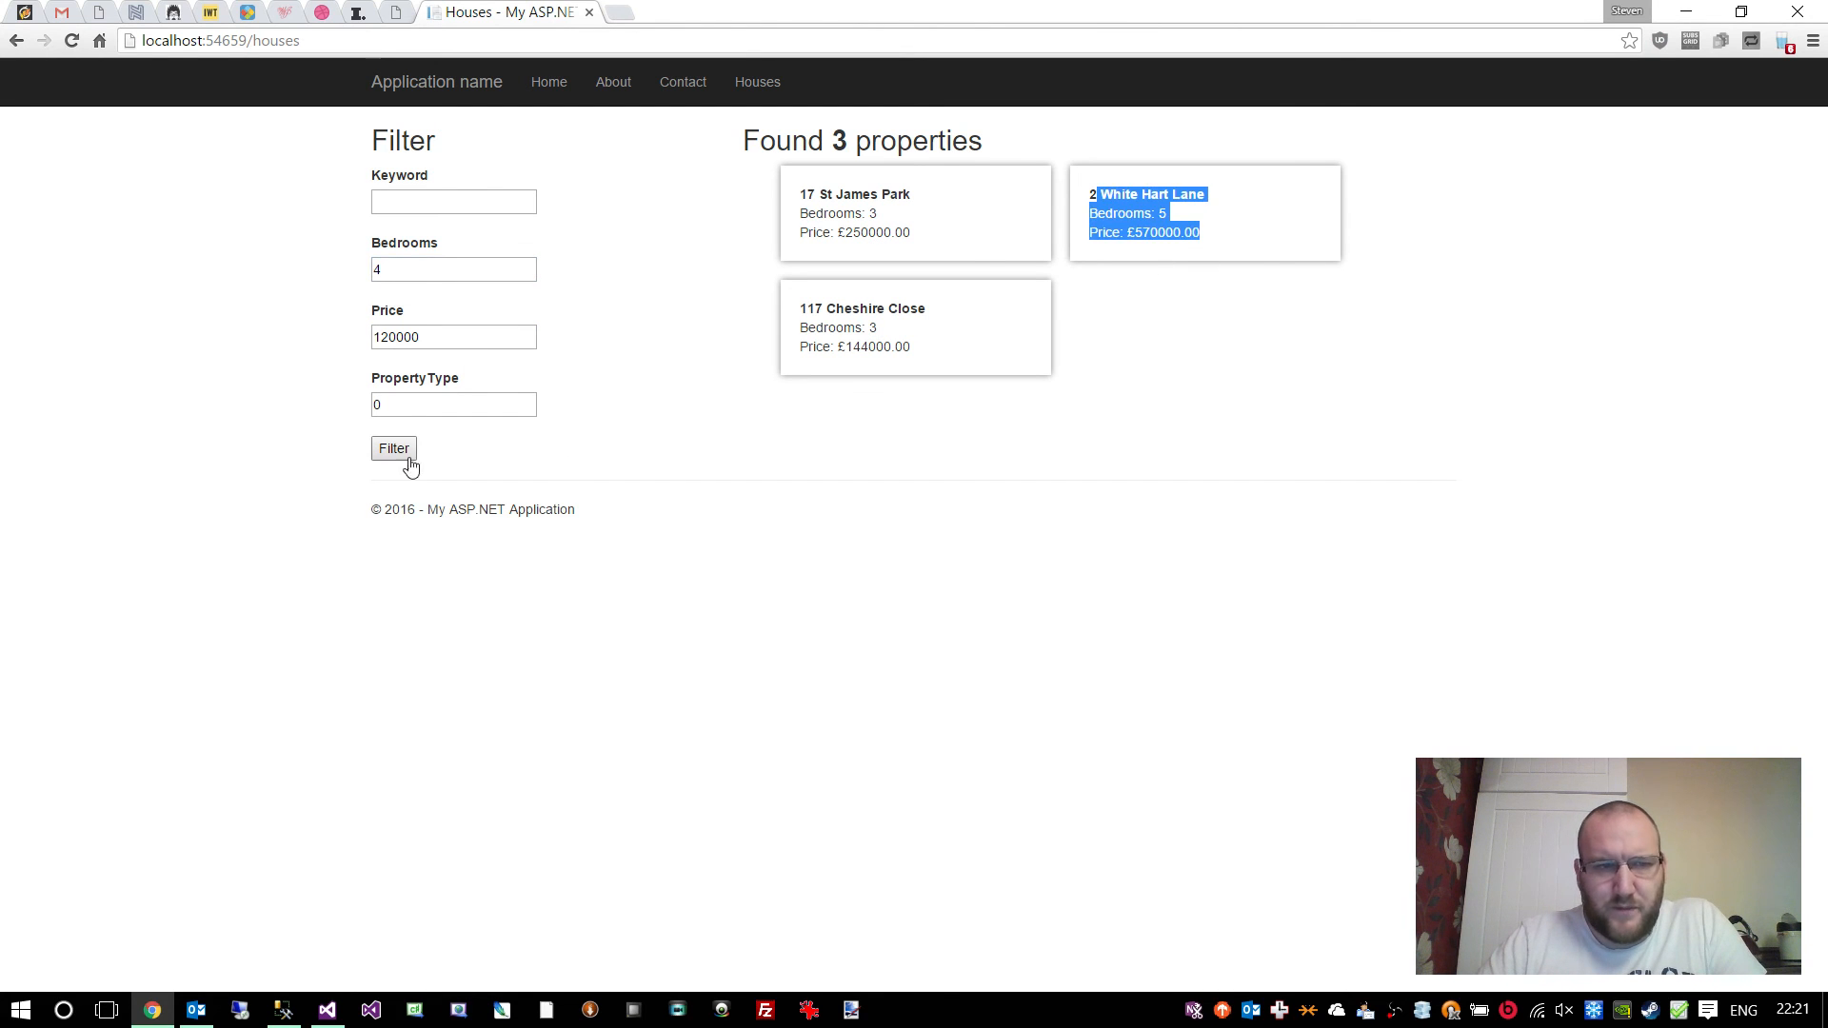
click(392, 449)
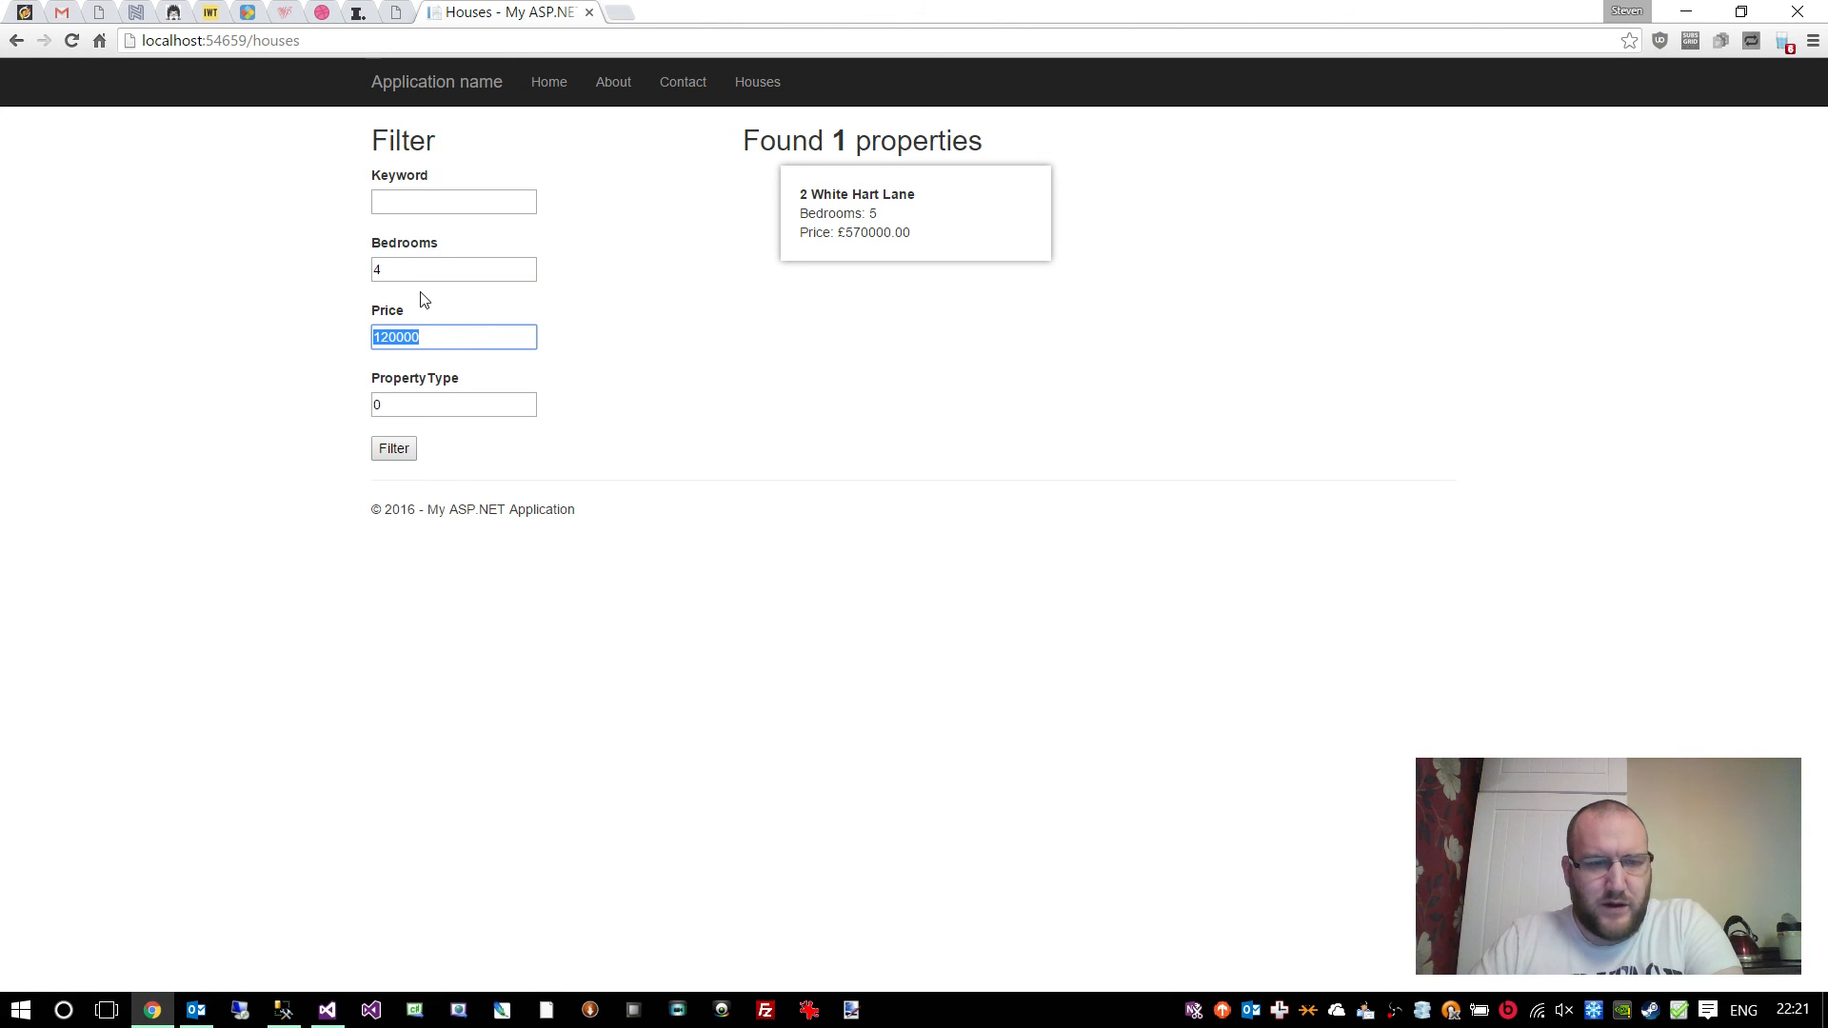
click(393, 448)
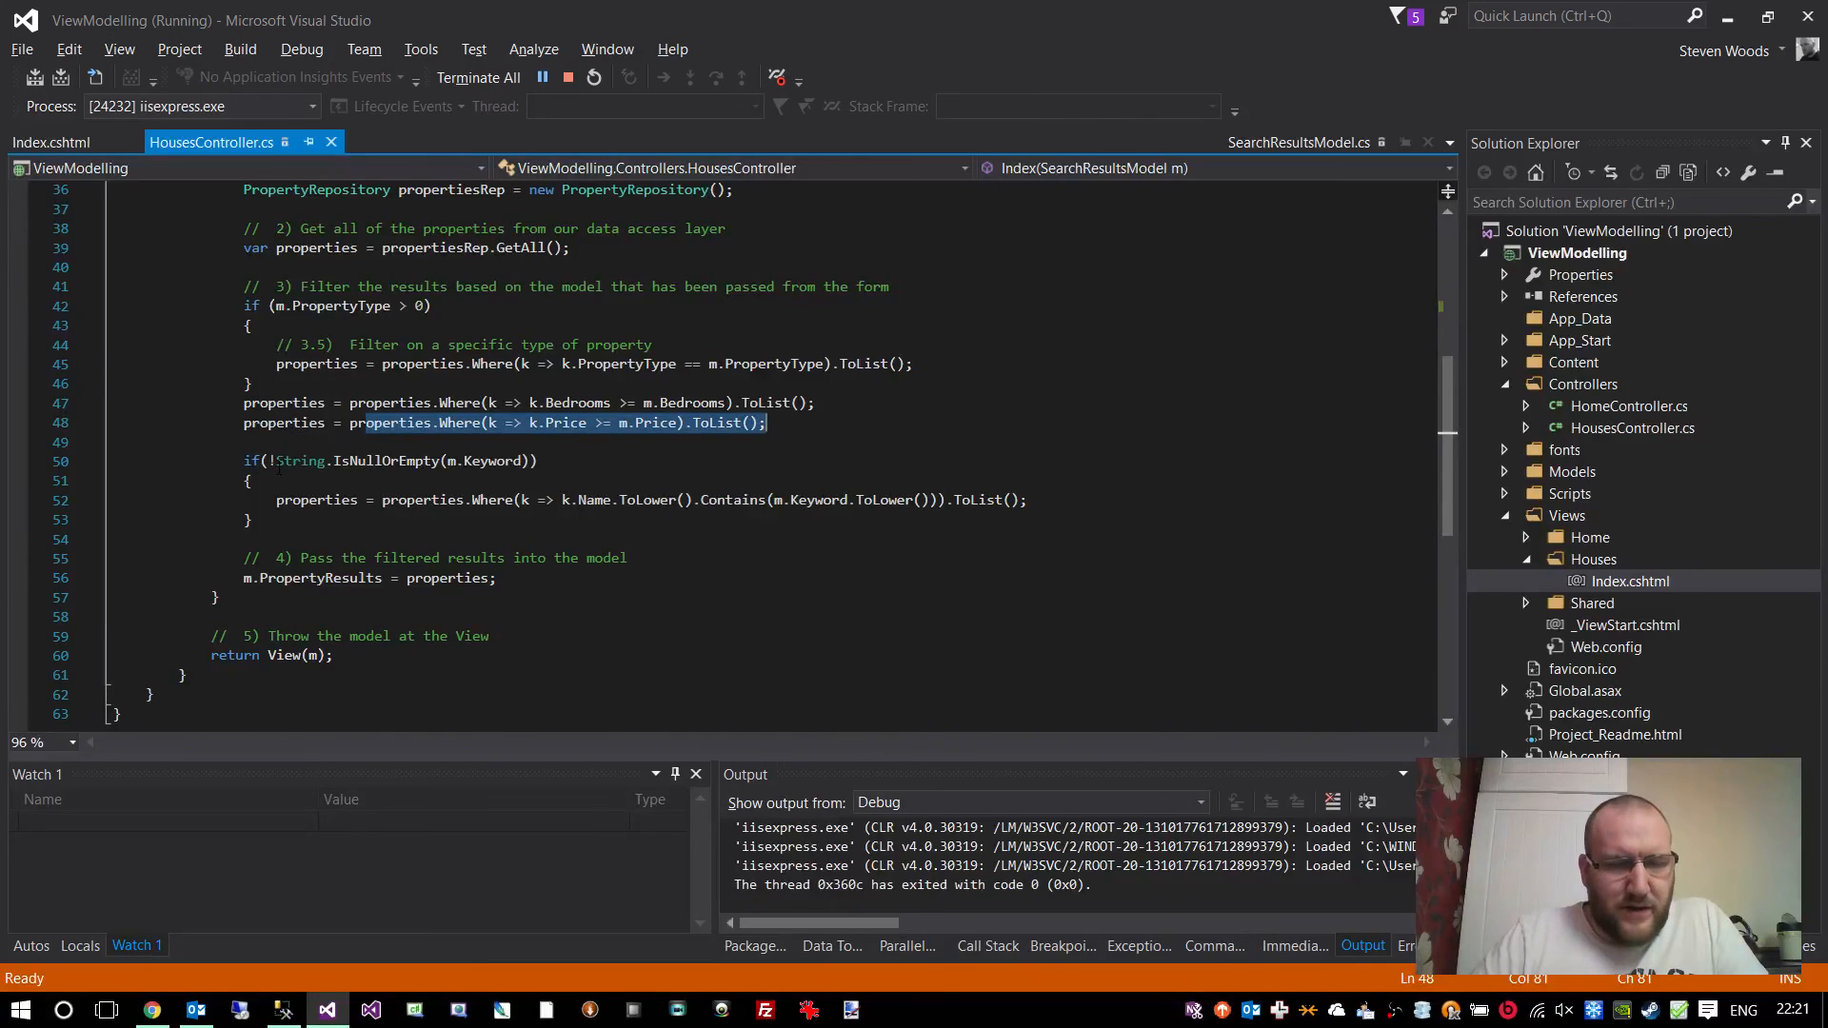
- Show the HousesController keyword Where clause that lowercases Name for a case-insensitive Contains match
click(531, 460)
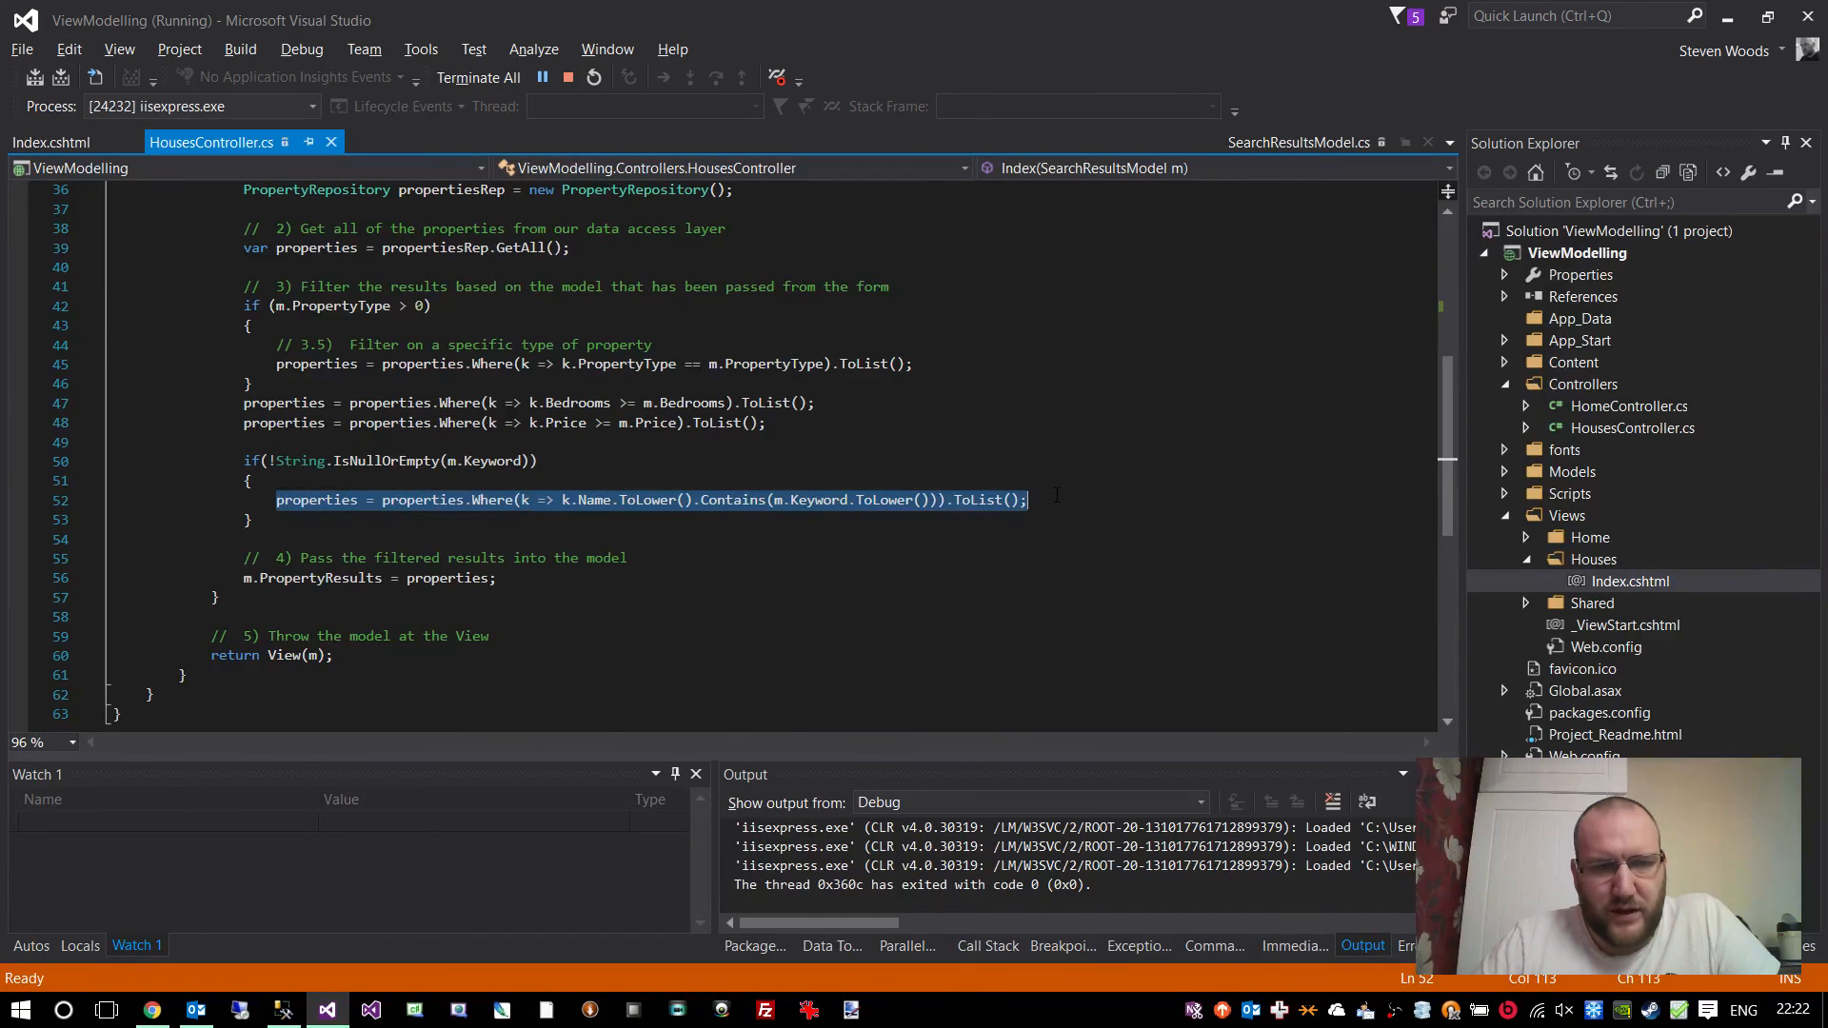
mouse_move(596, 501)
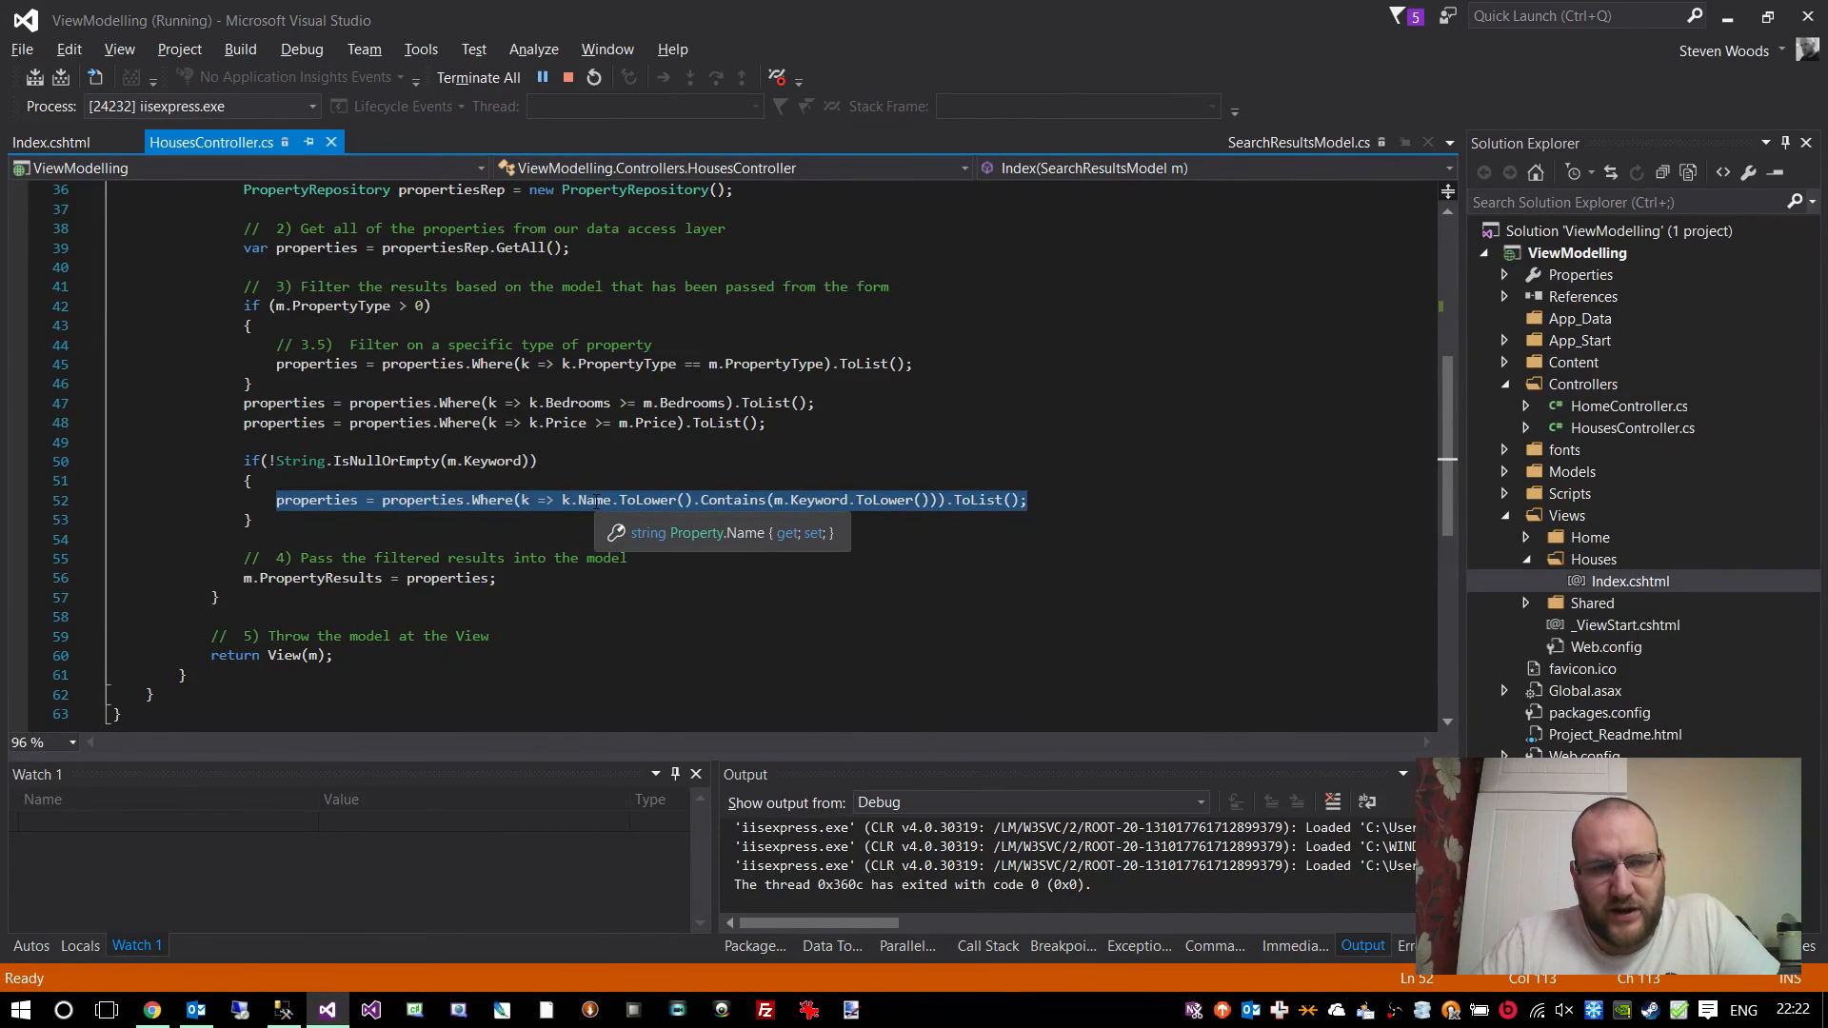
double_click(592, 499)
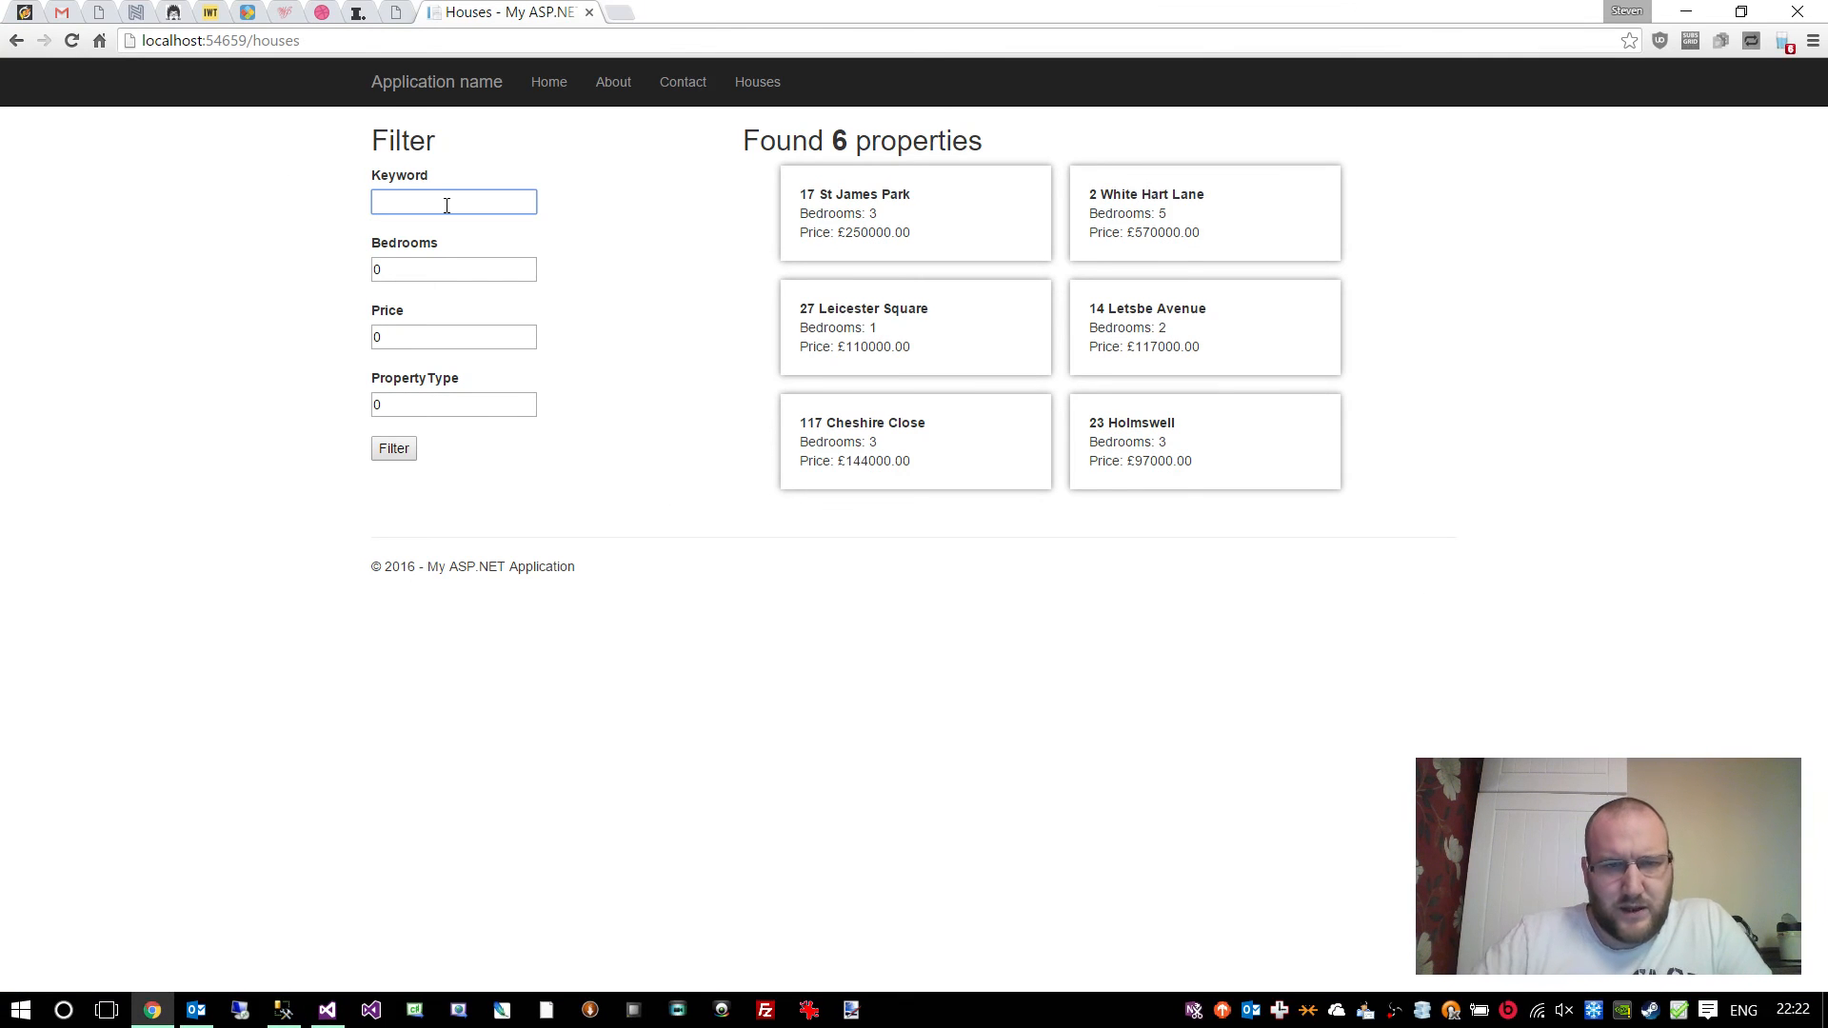
- Filter with keyword 'james' so only 17 St James Park matches
text(james)
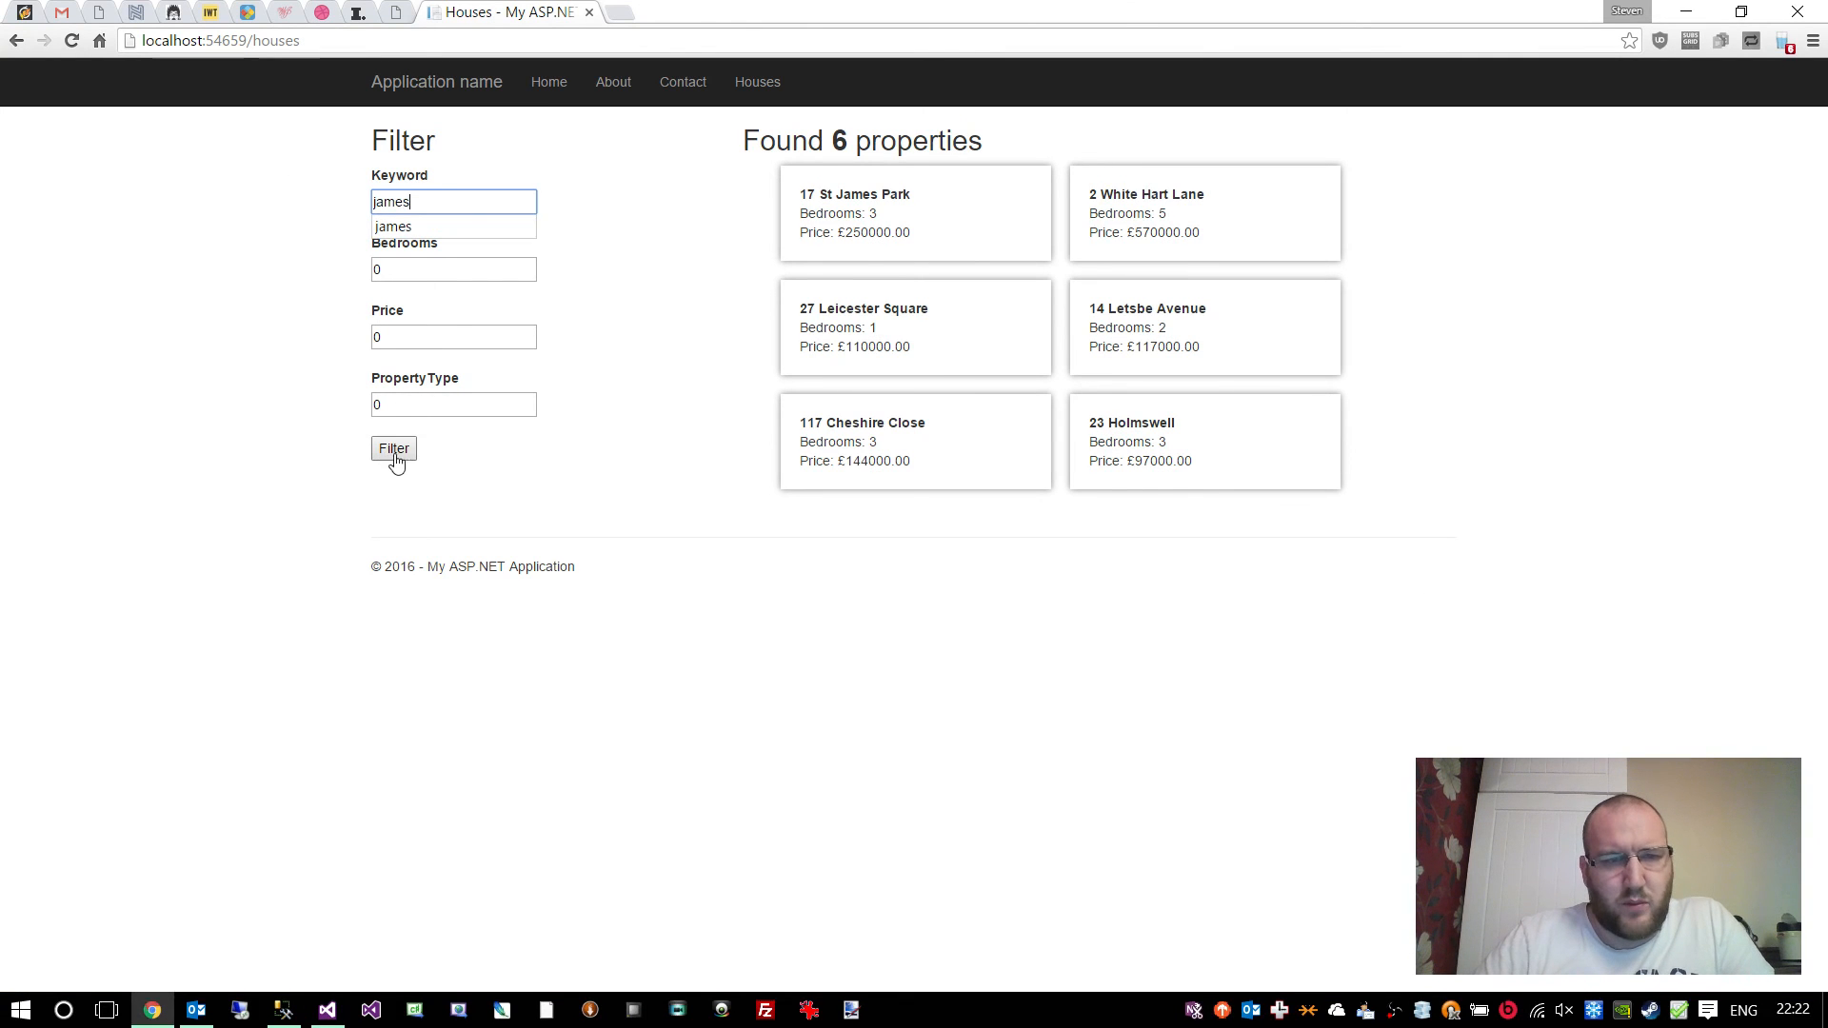
click(392, 448)
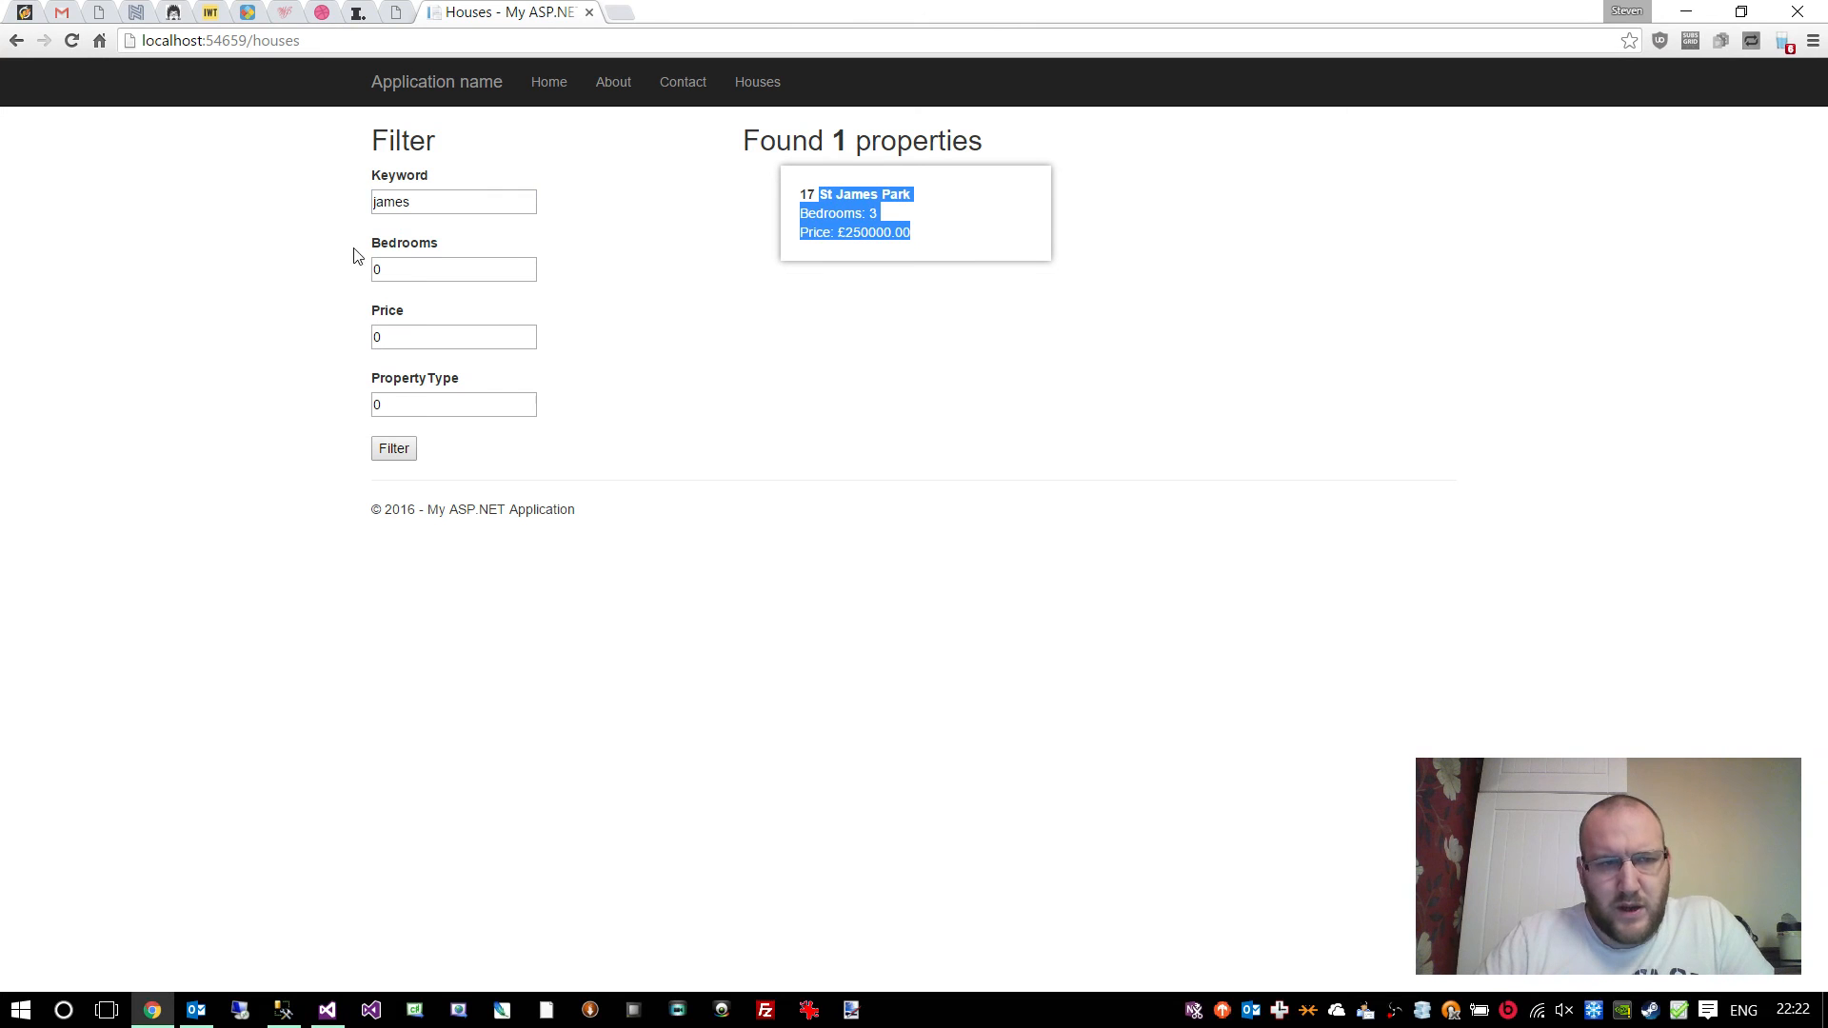
- Clear Keyword and Bedrooms and filter again, triggering the minimum-bedrooms warning
click(453, 269)
text(3)
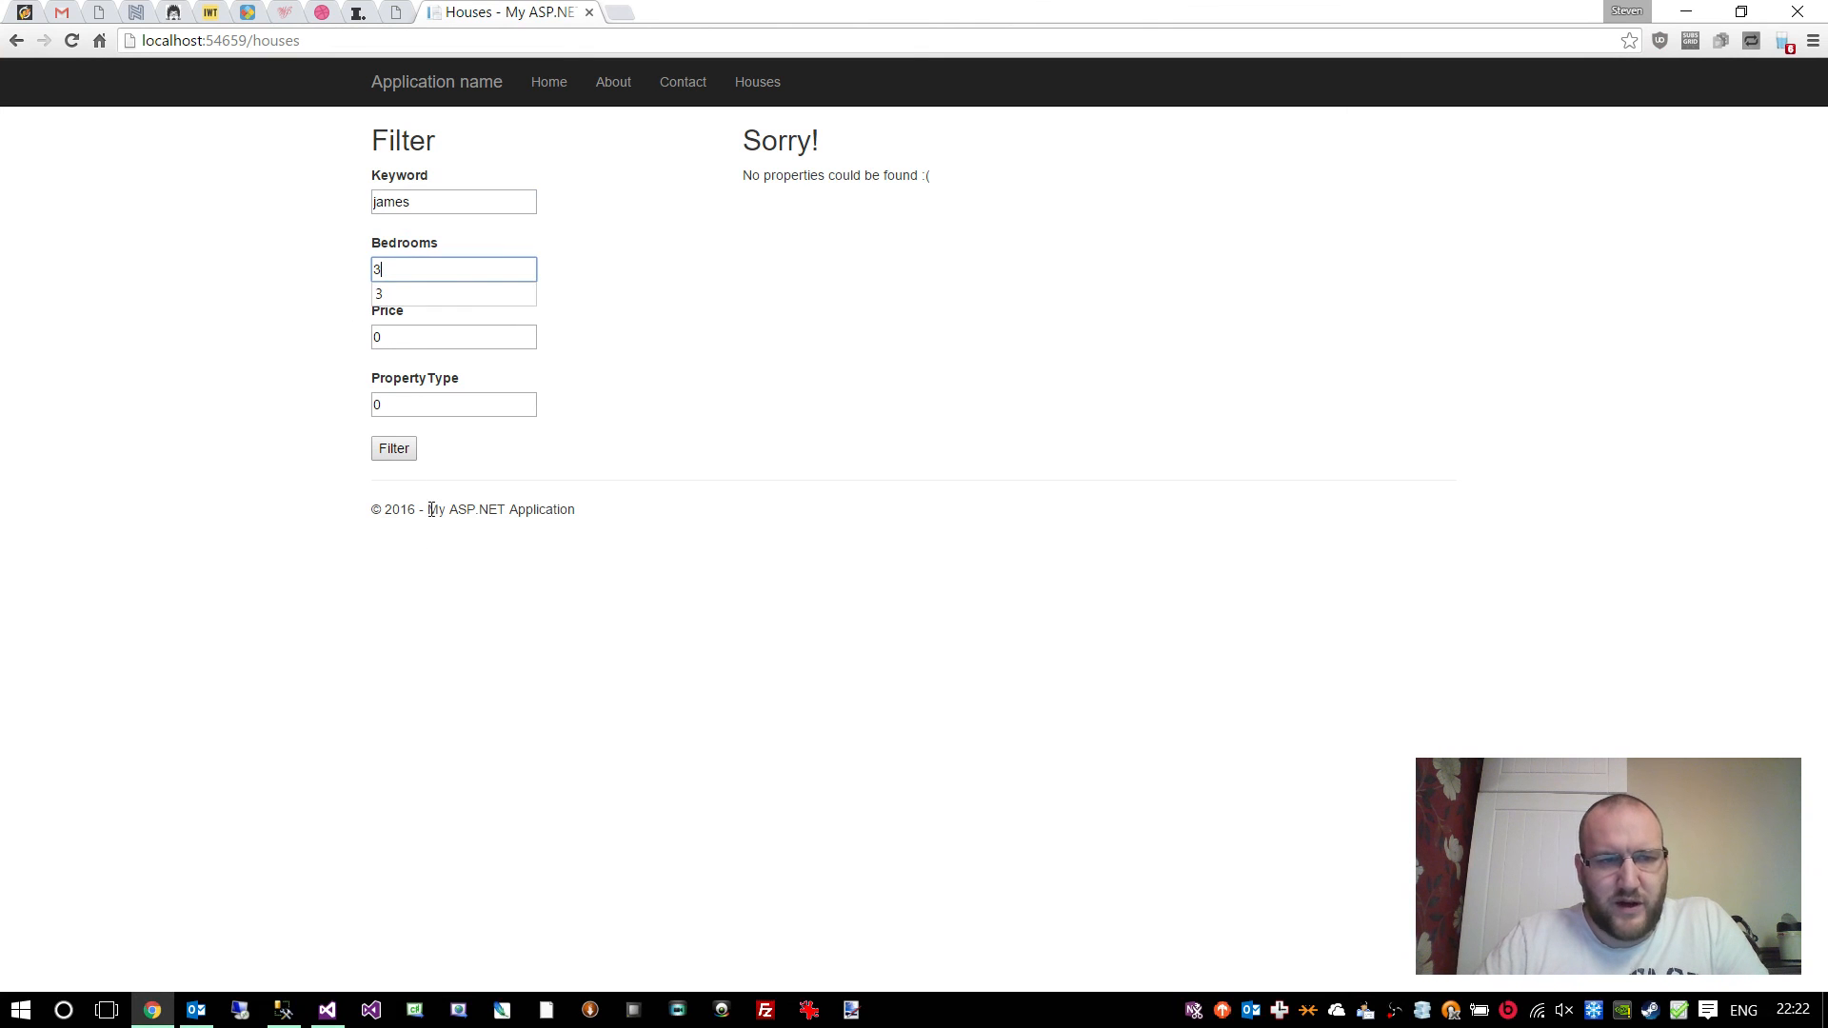
click(393, 447)
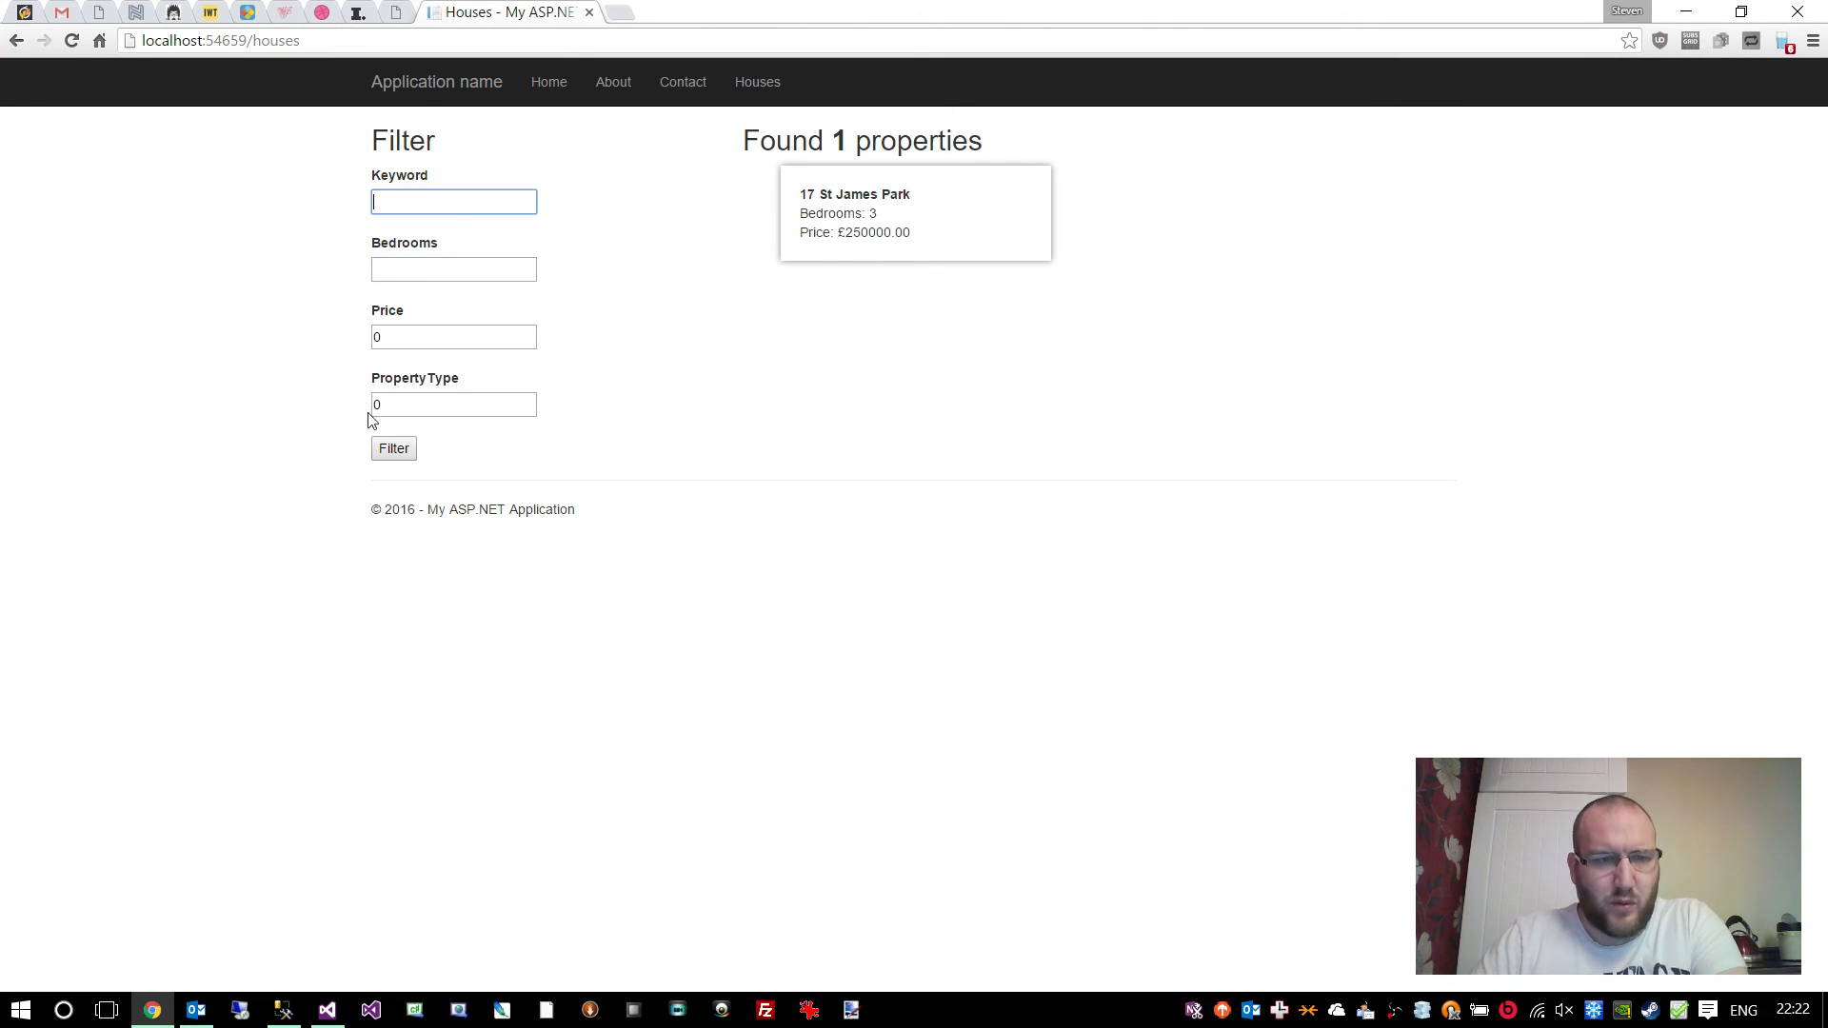
click(392, 448)
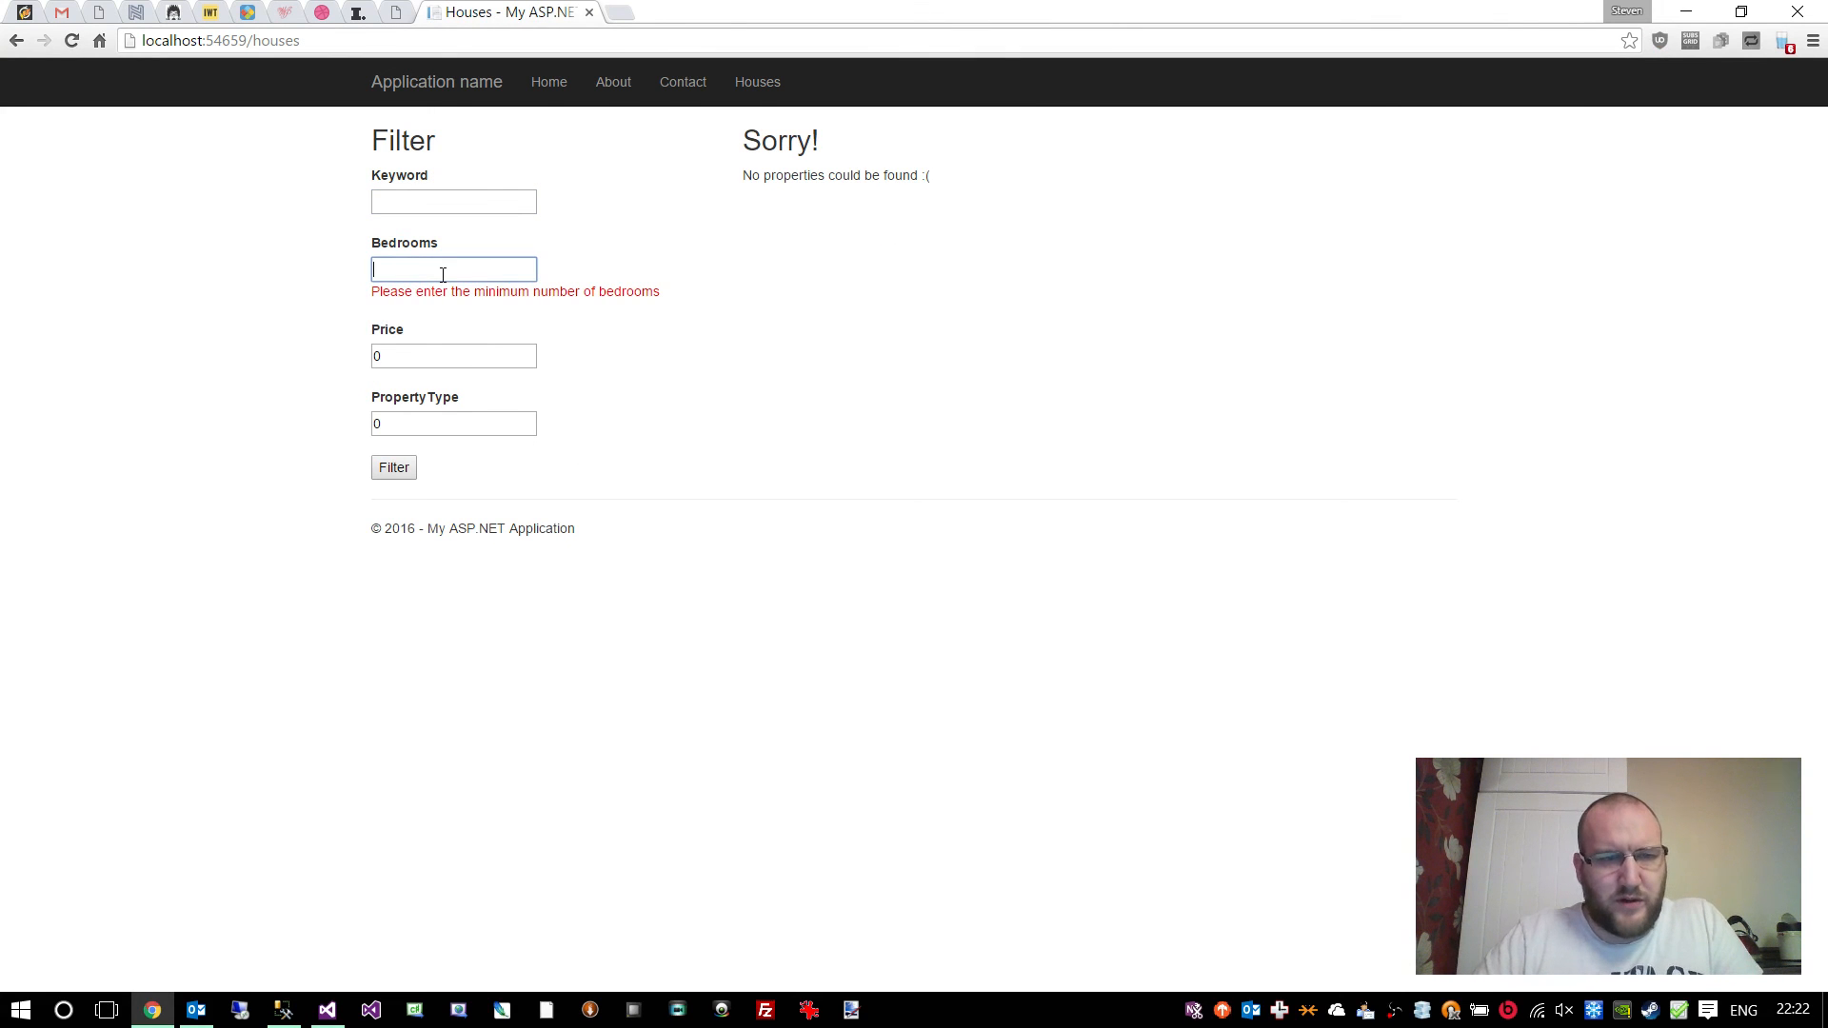
- Walk through the HousesController filter lines, highlighting the Bedrooms property and the keyword filter
click(327, 1009)
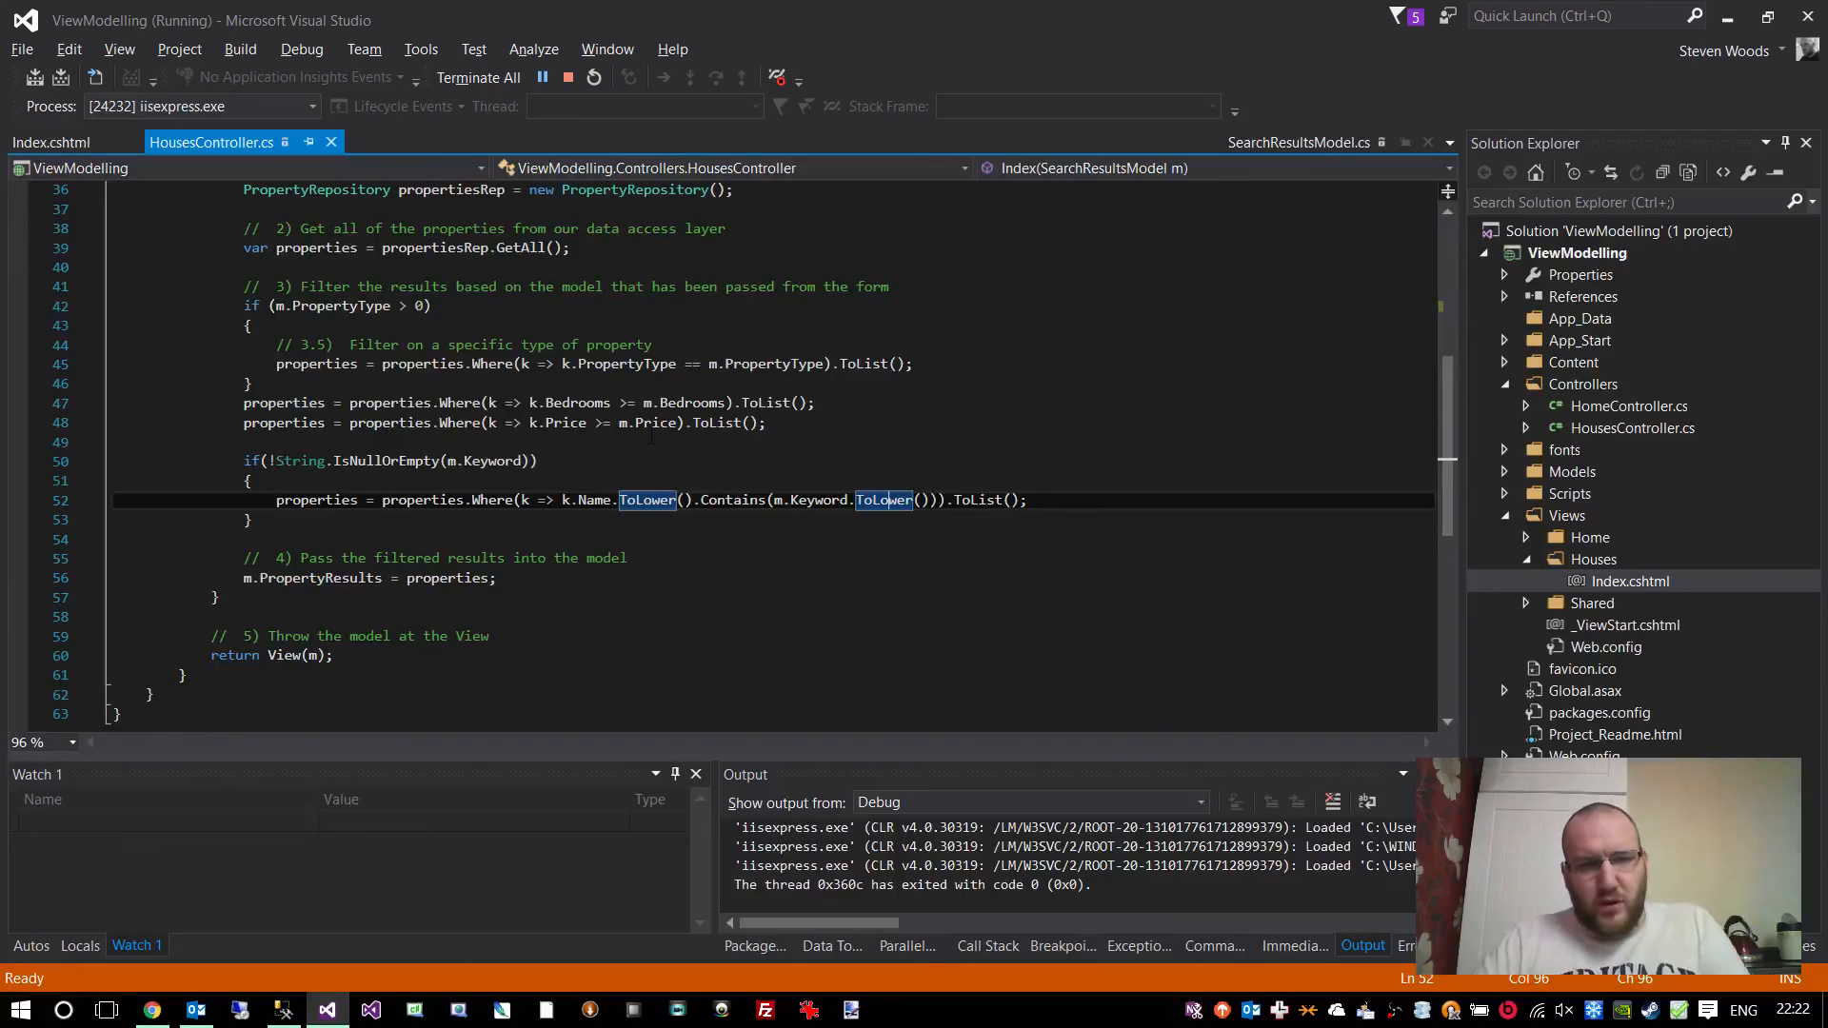
click(246, 518)
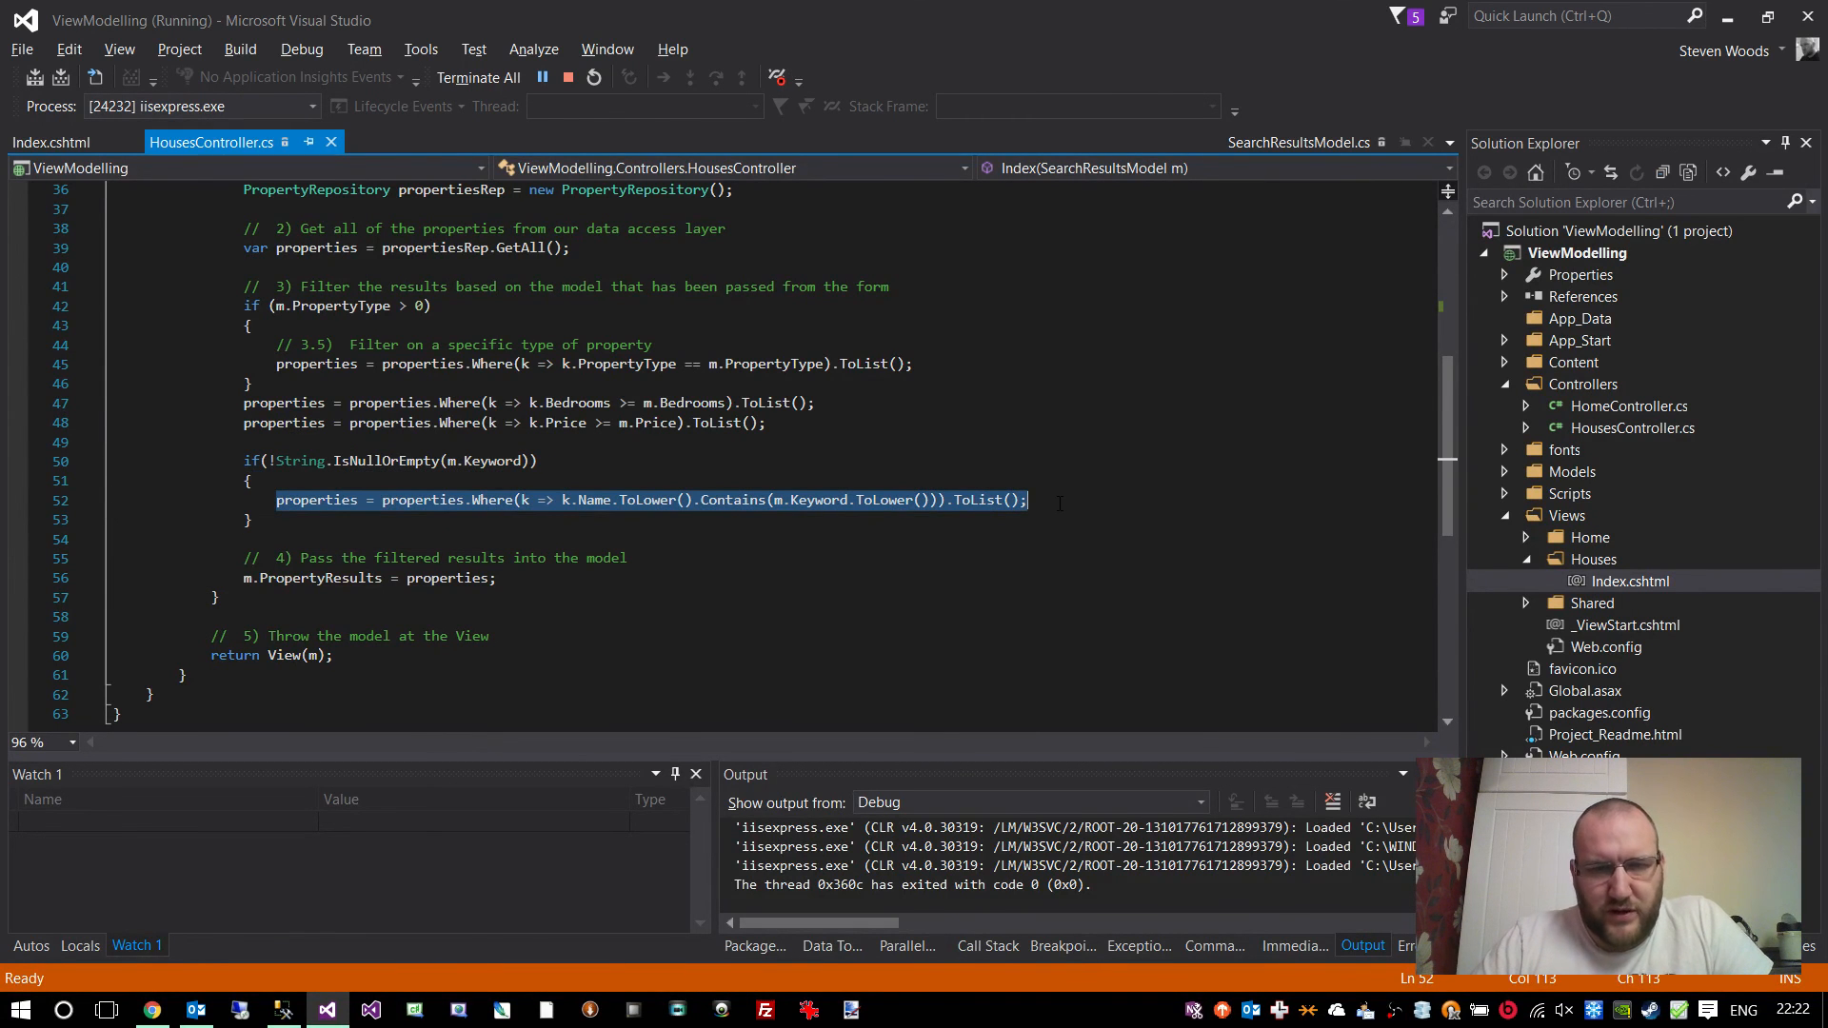
mouse_move(1003, 498)
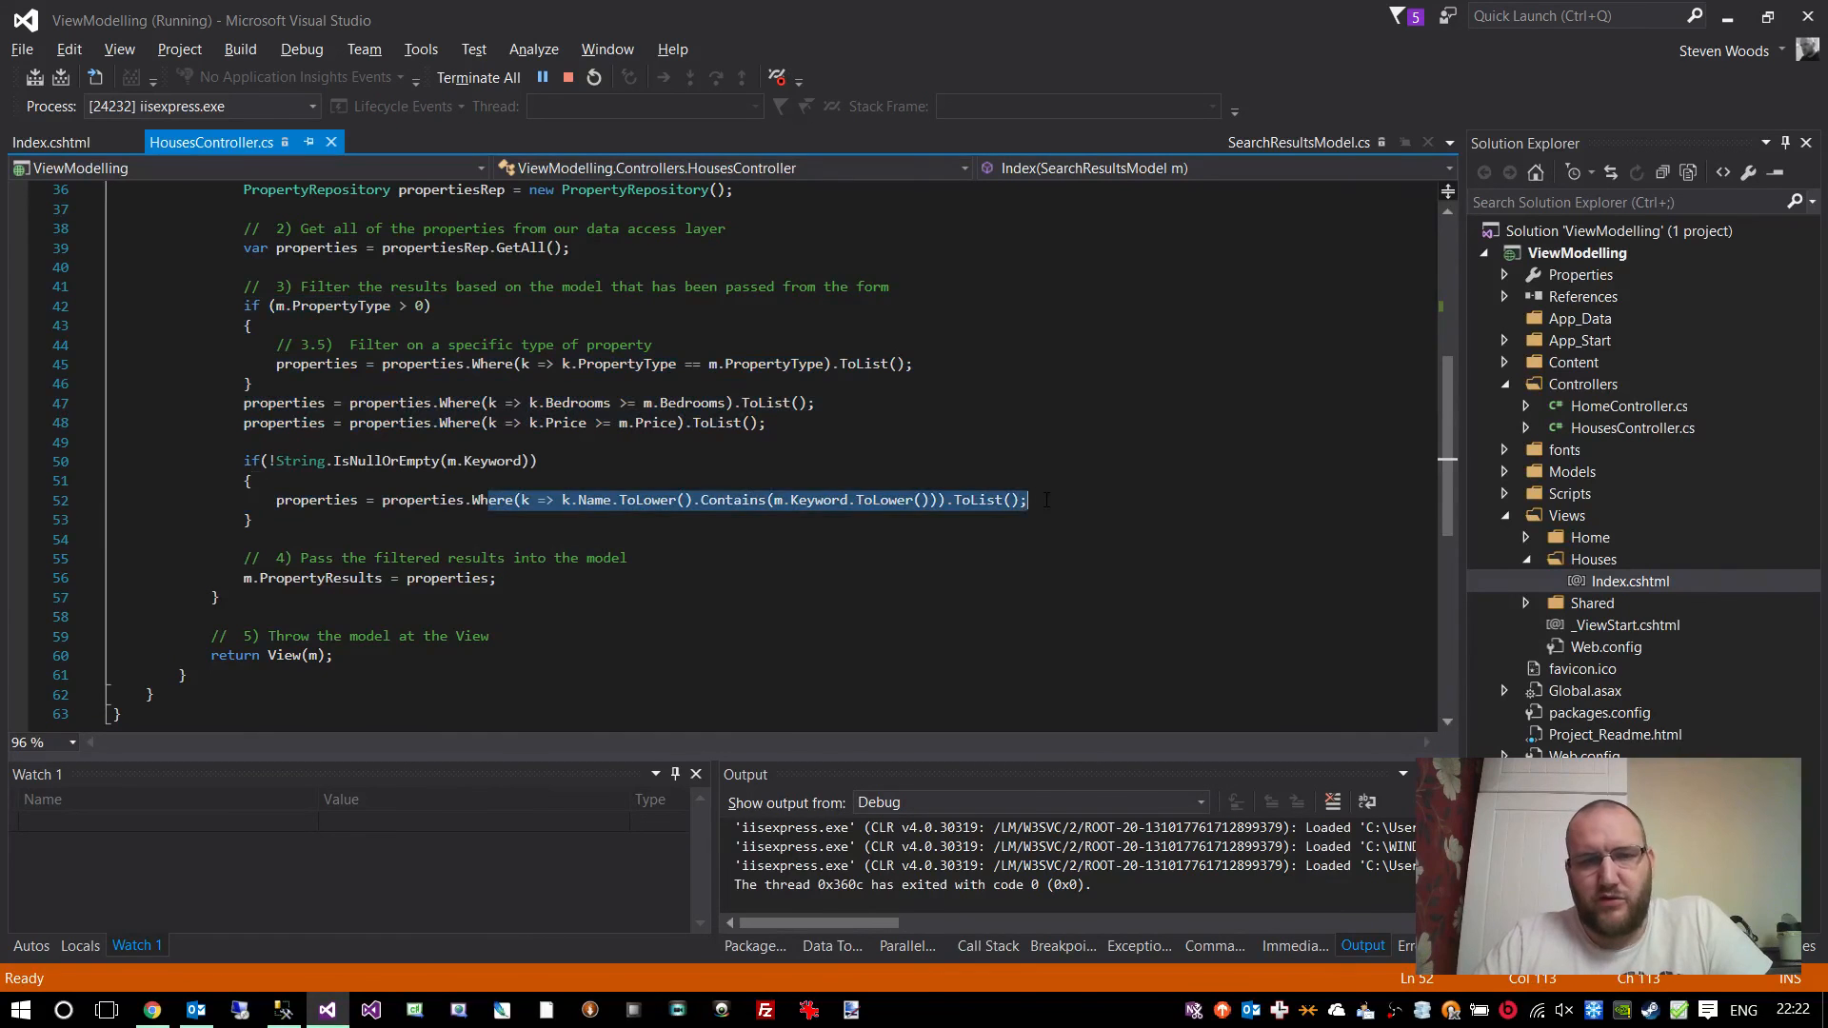
click(1032, 499)
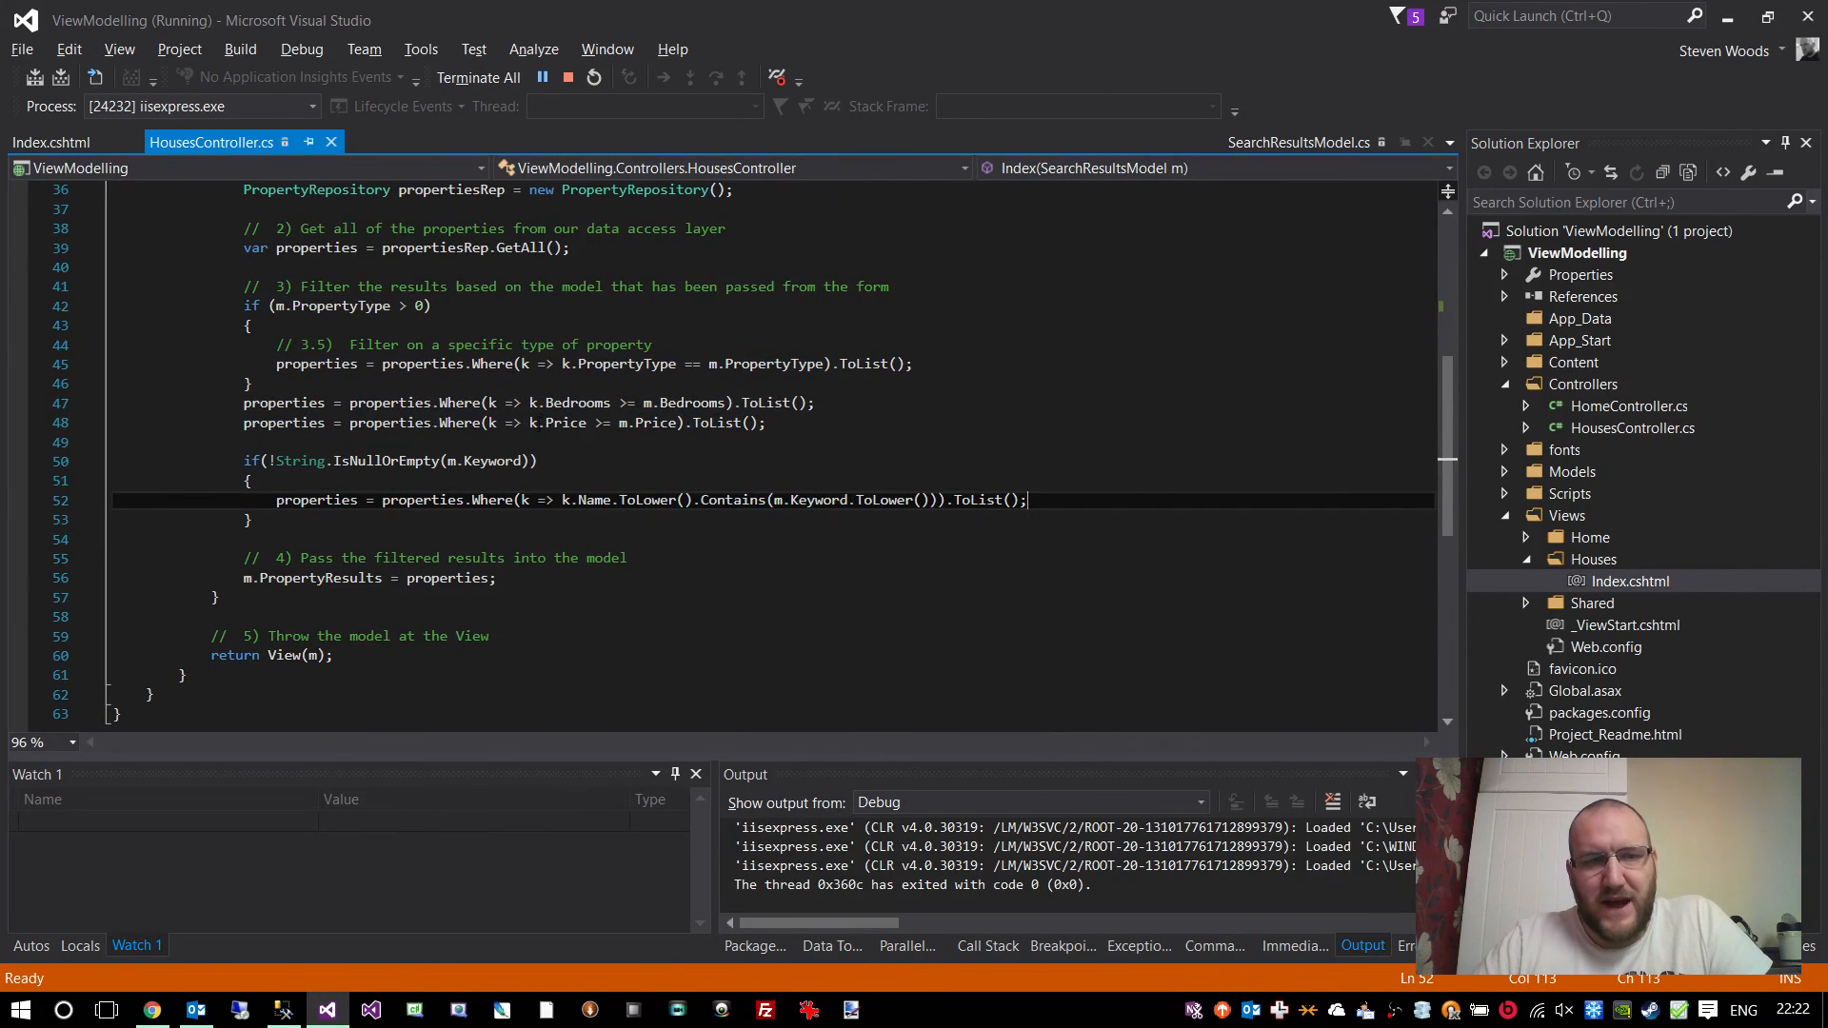
double_click(575, 402)
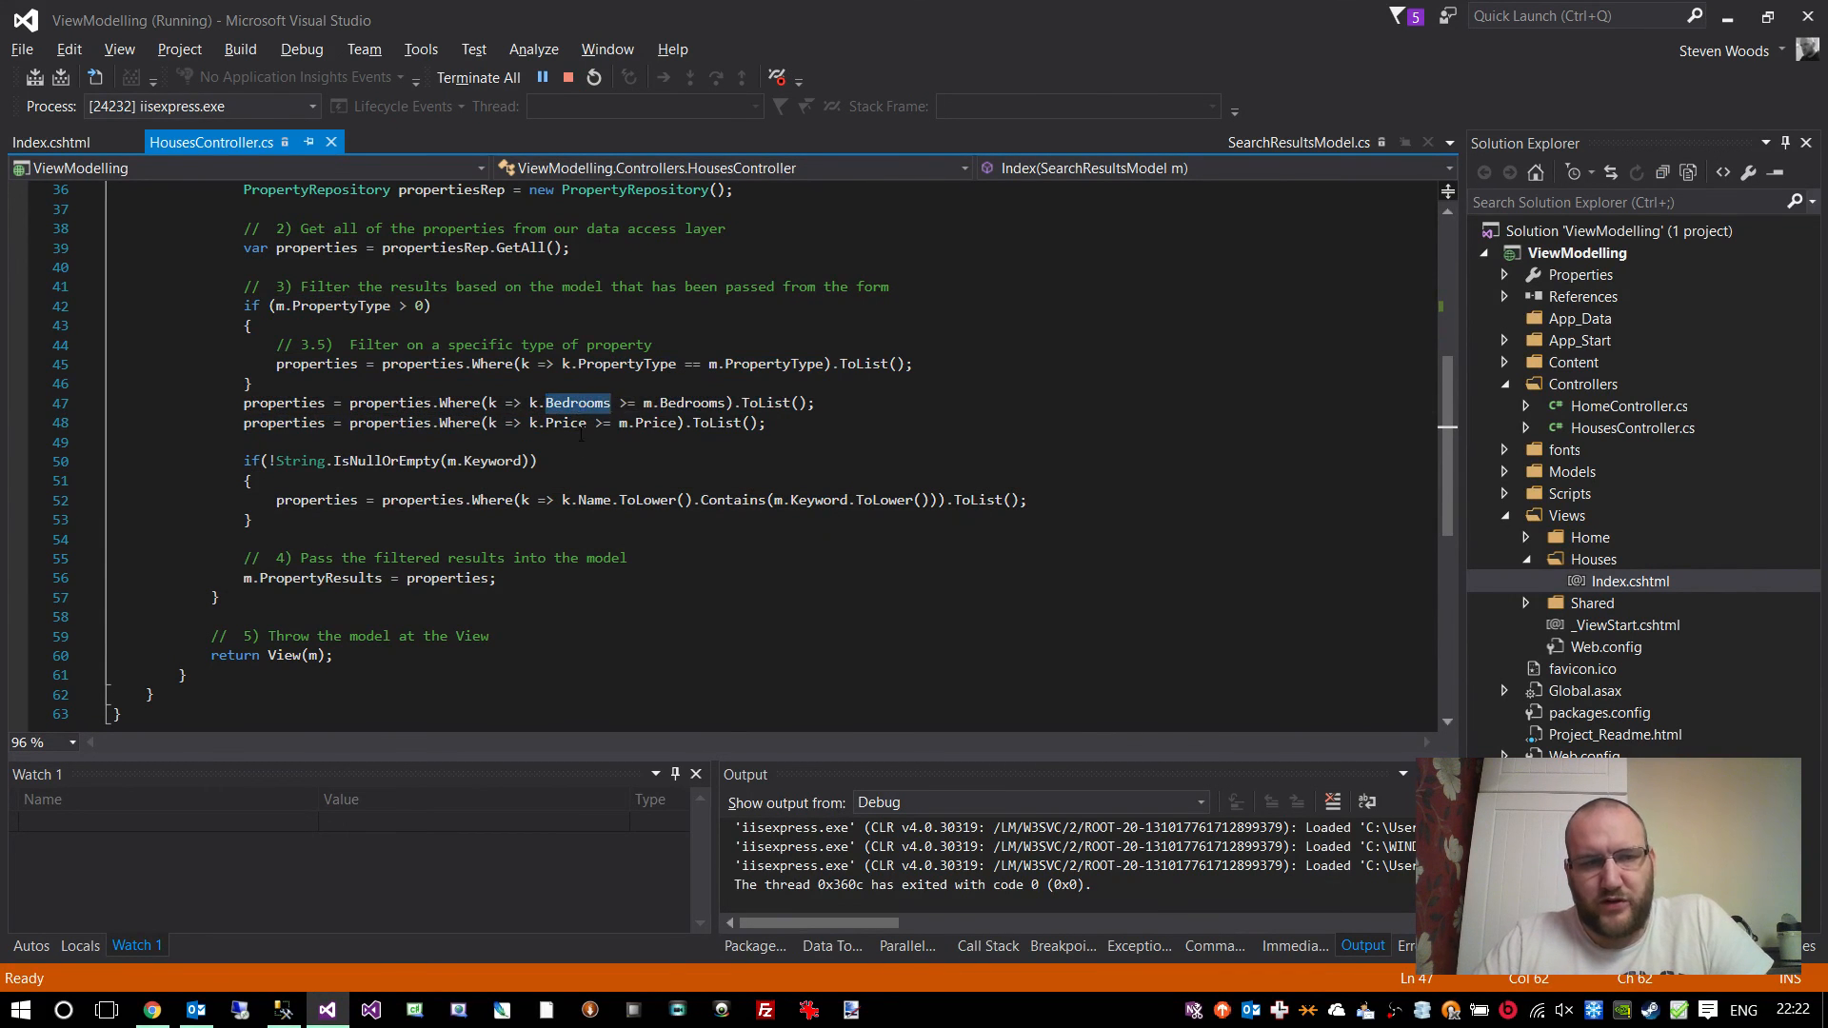
mouse_move(575, 402)
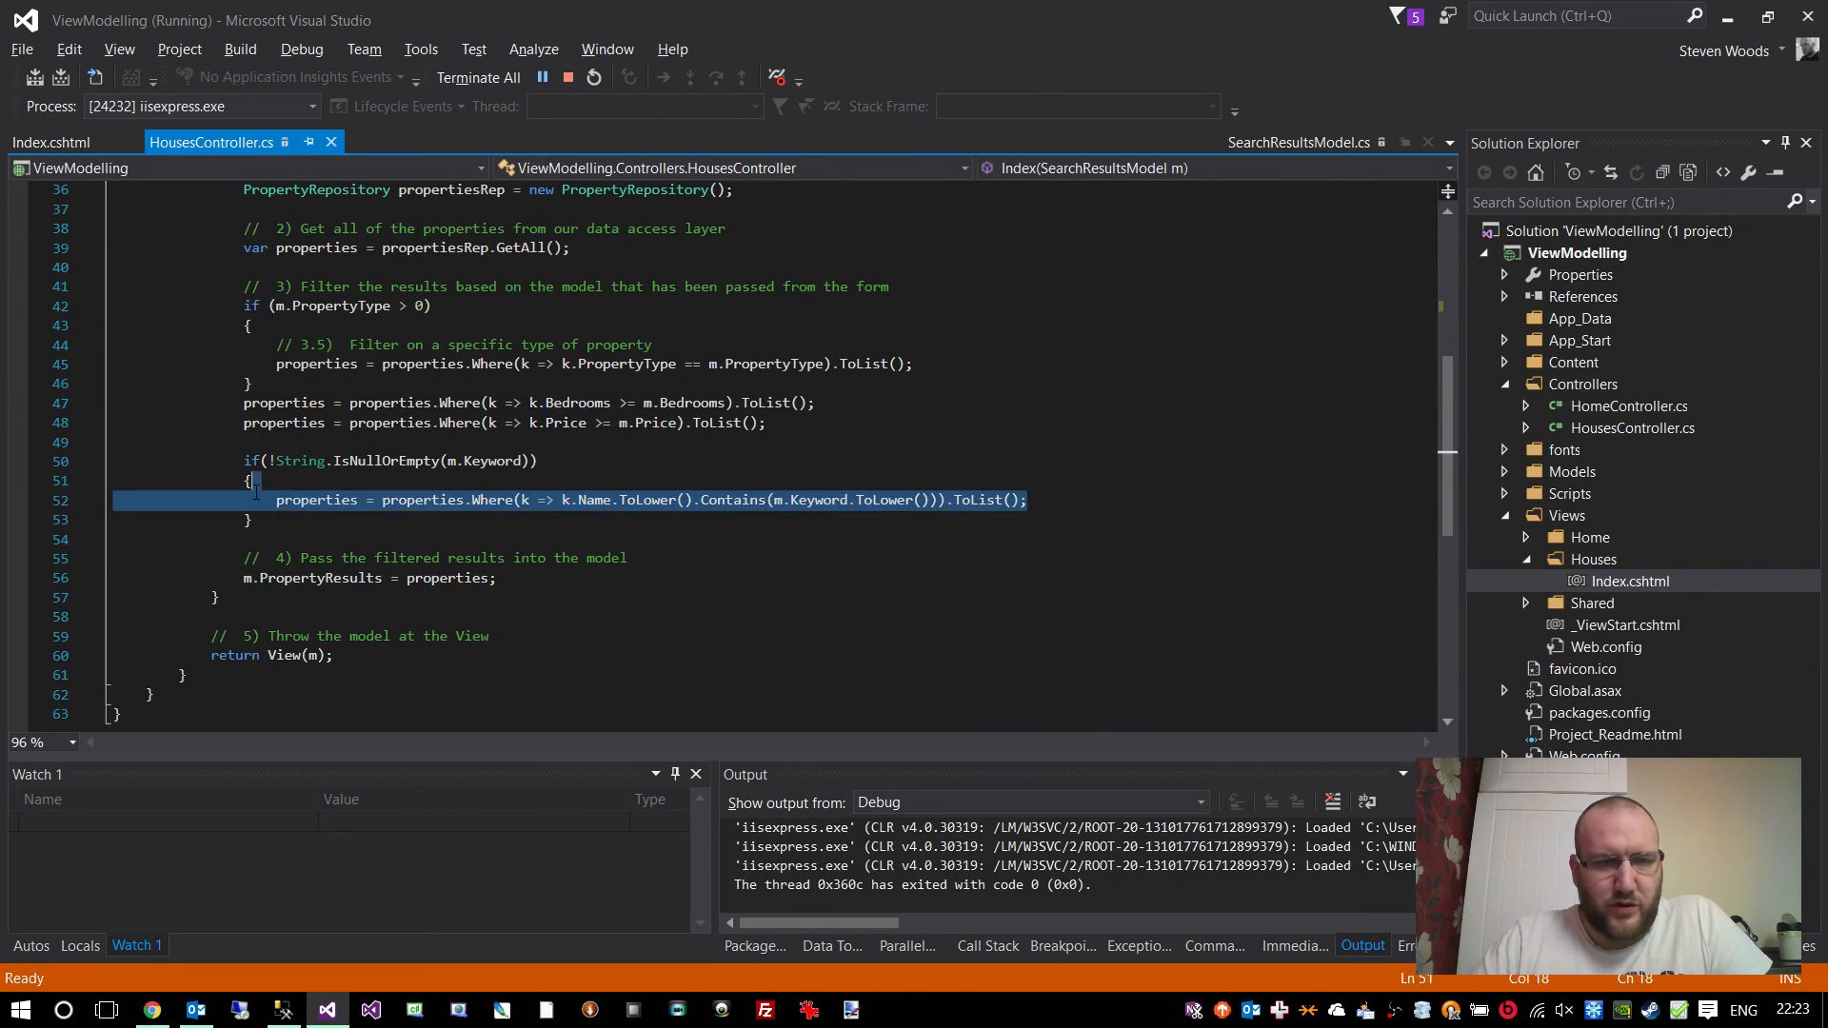
double_click(315, 499)
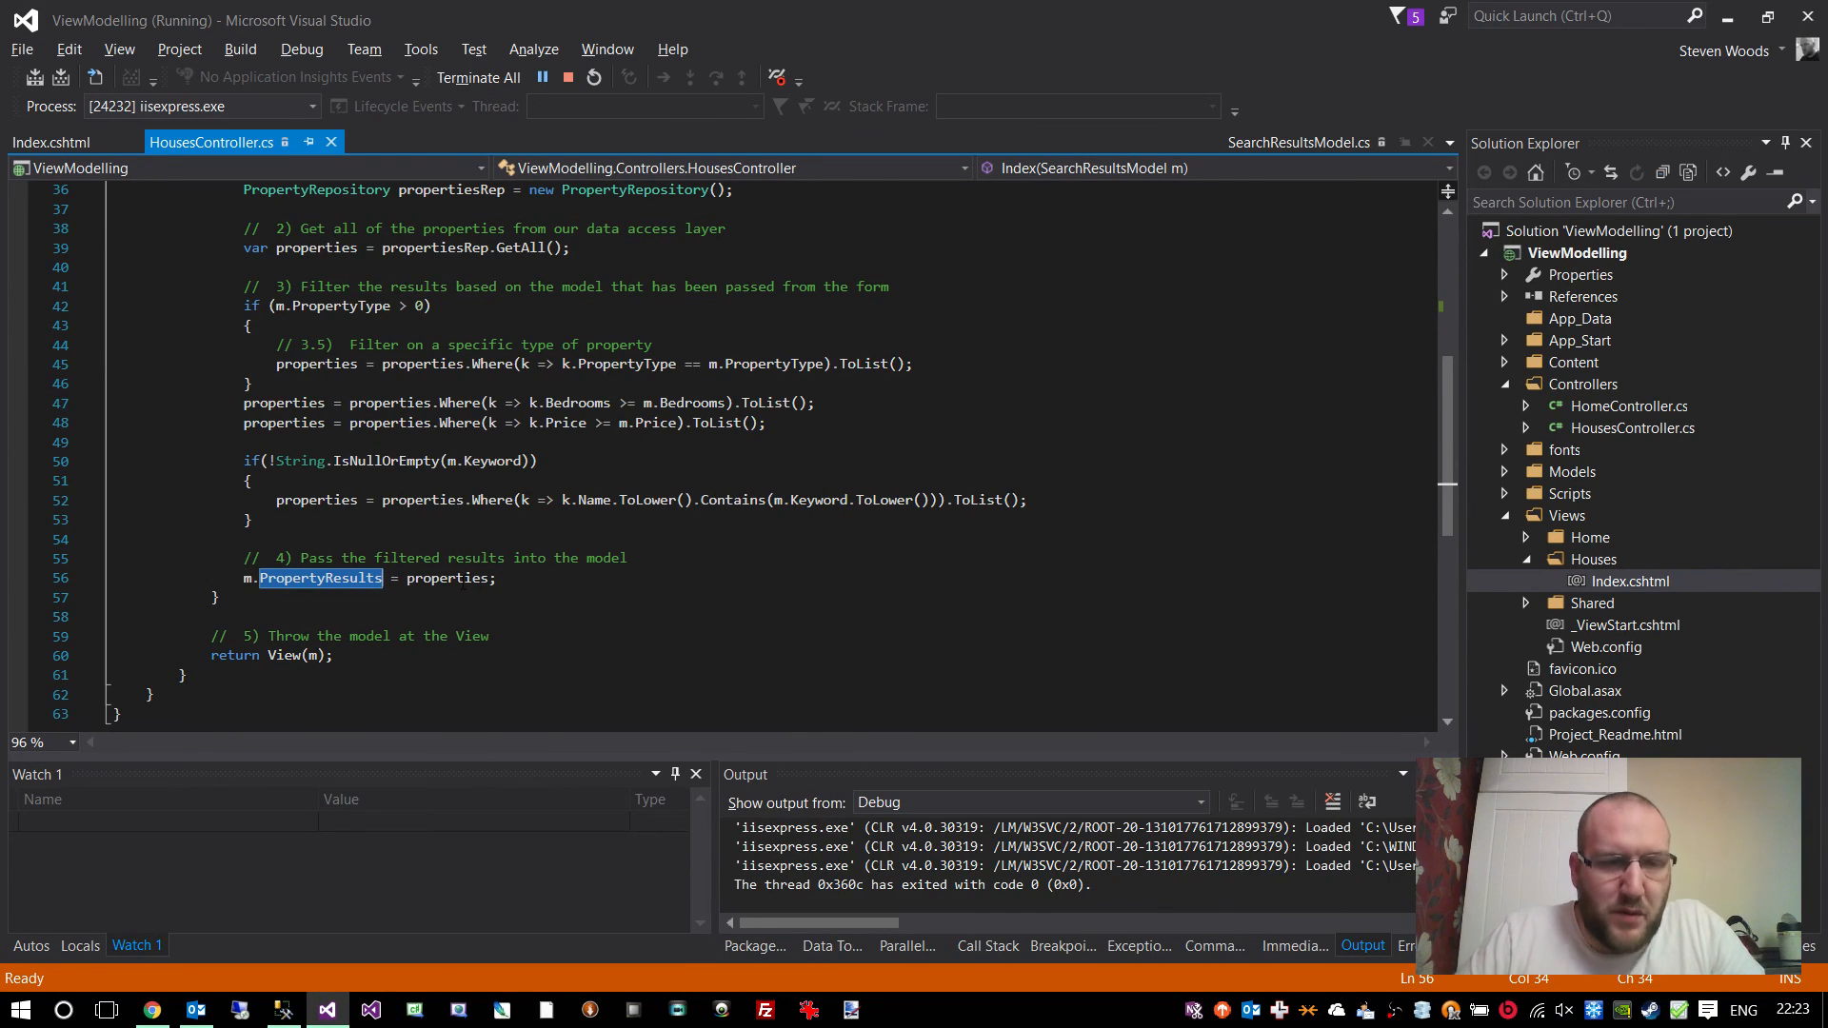
double_click(446, 579)
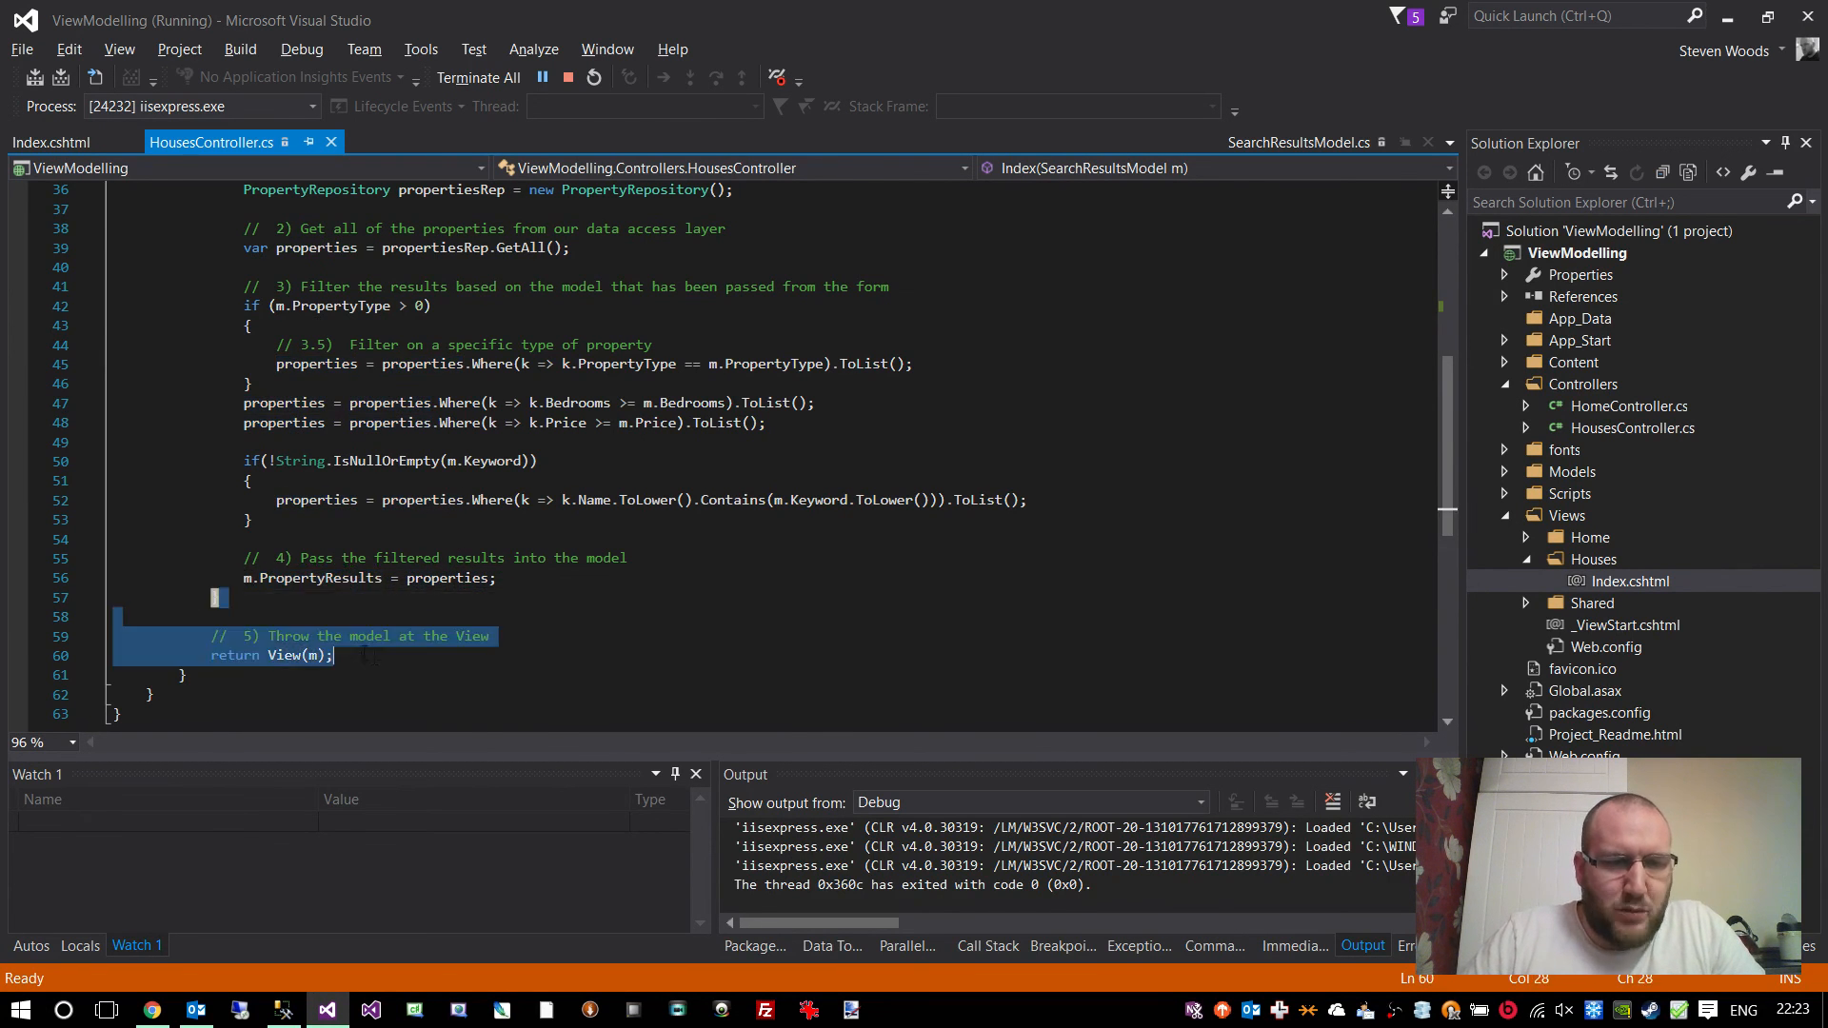
click(150, 1009)
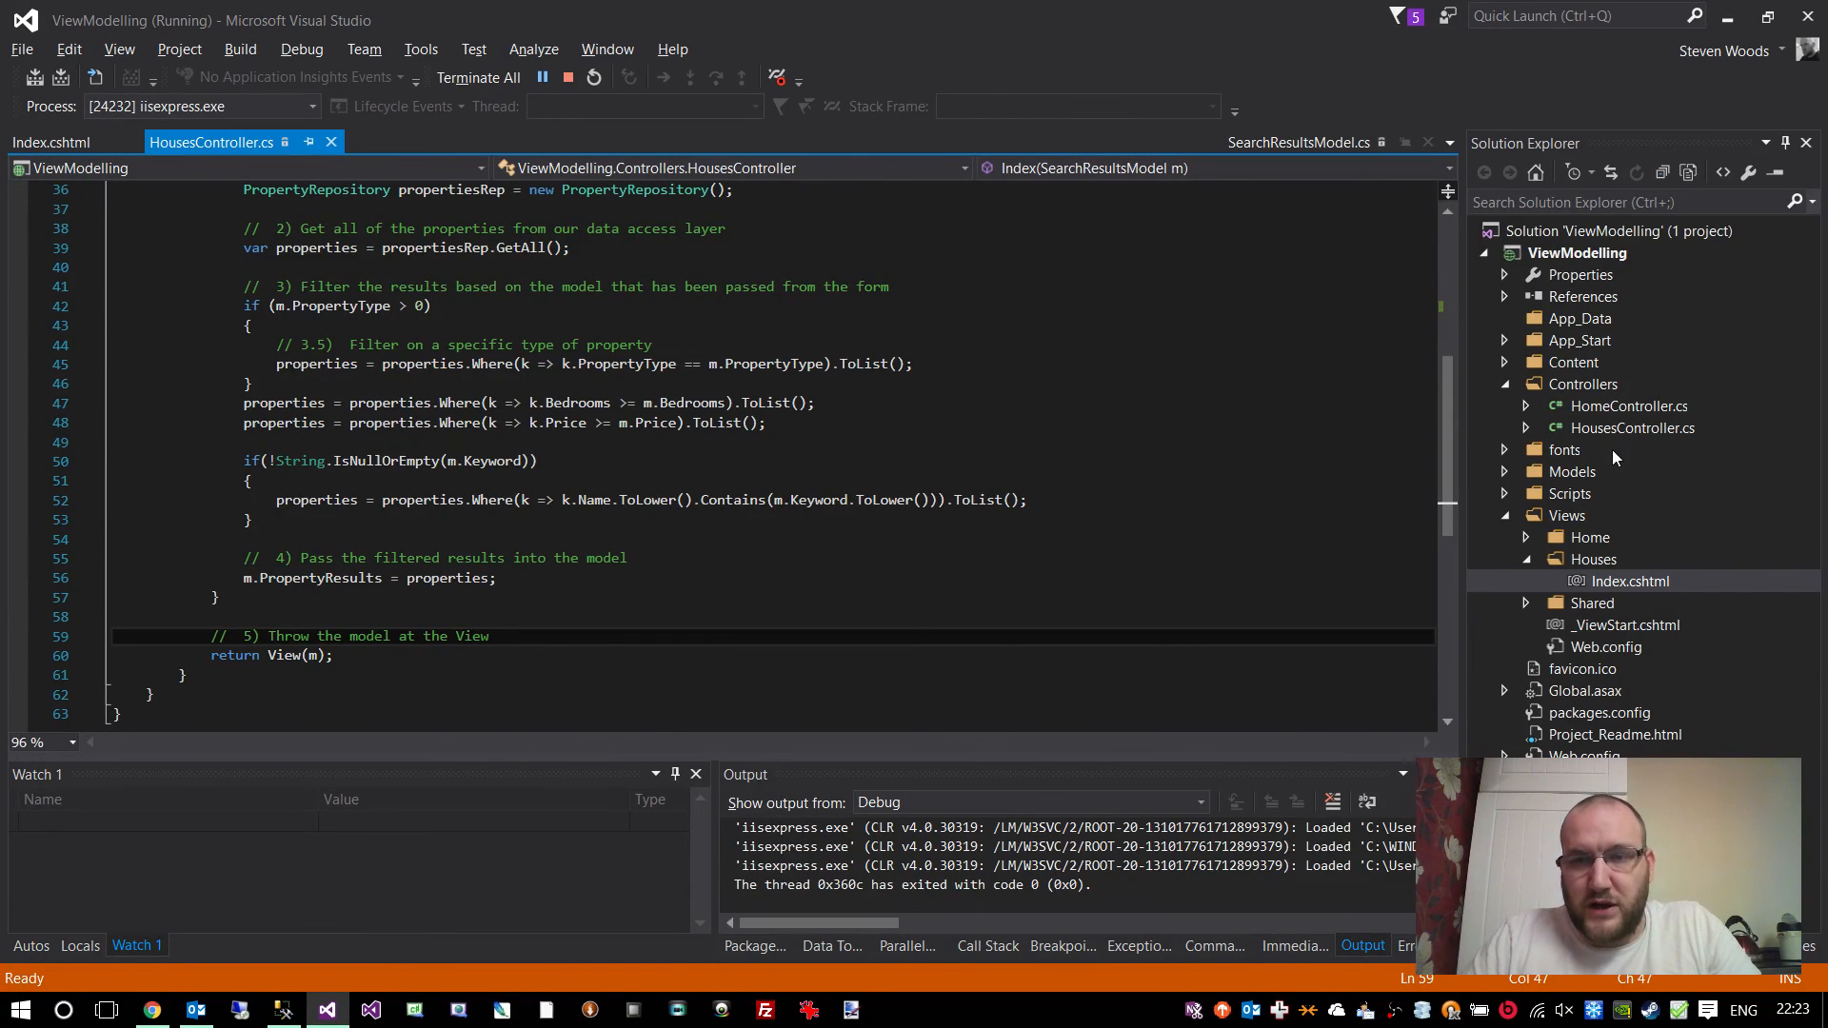
scroll(up, 3)
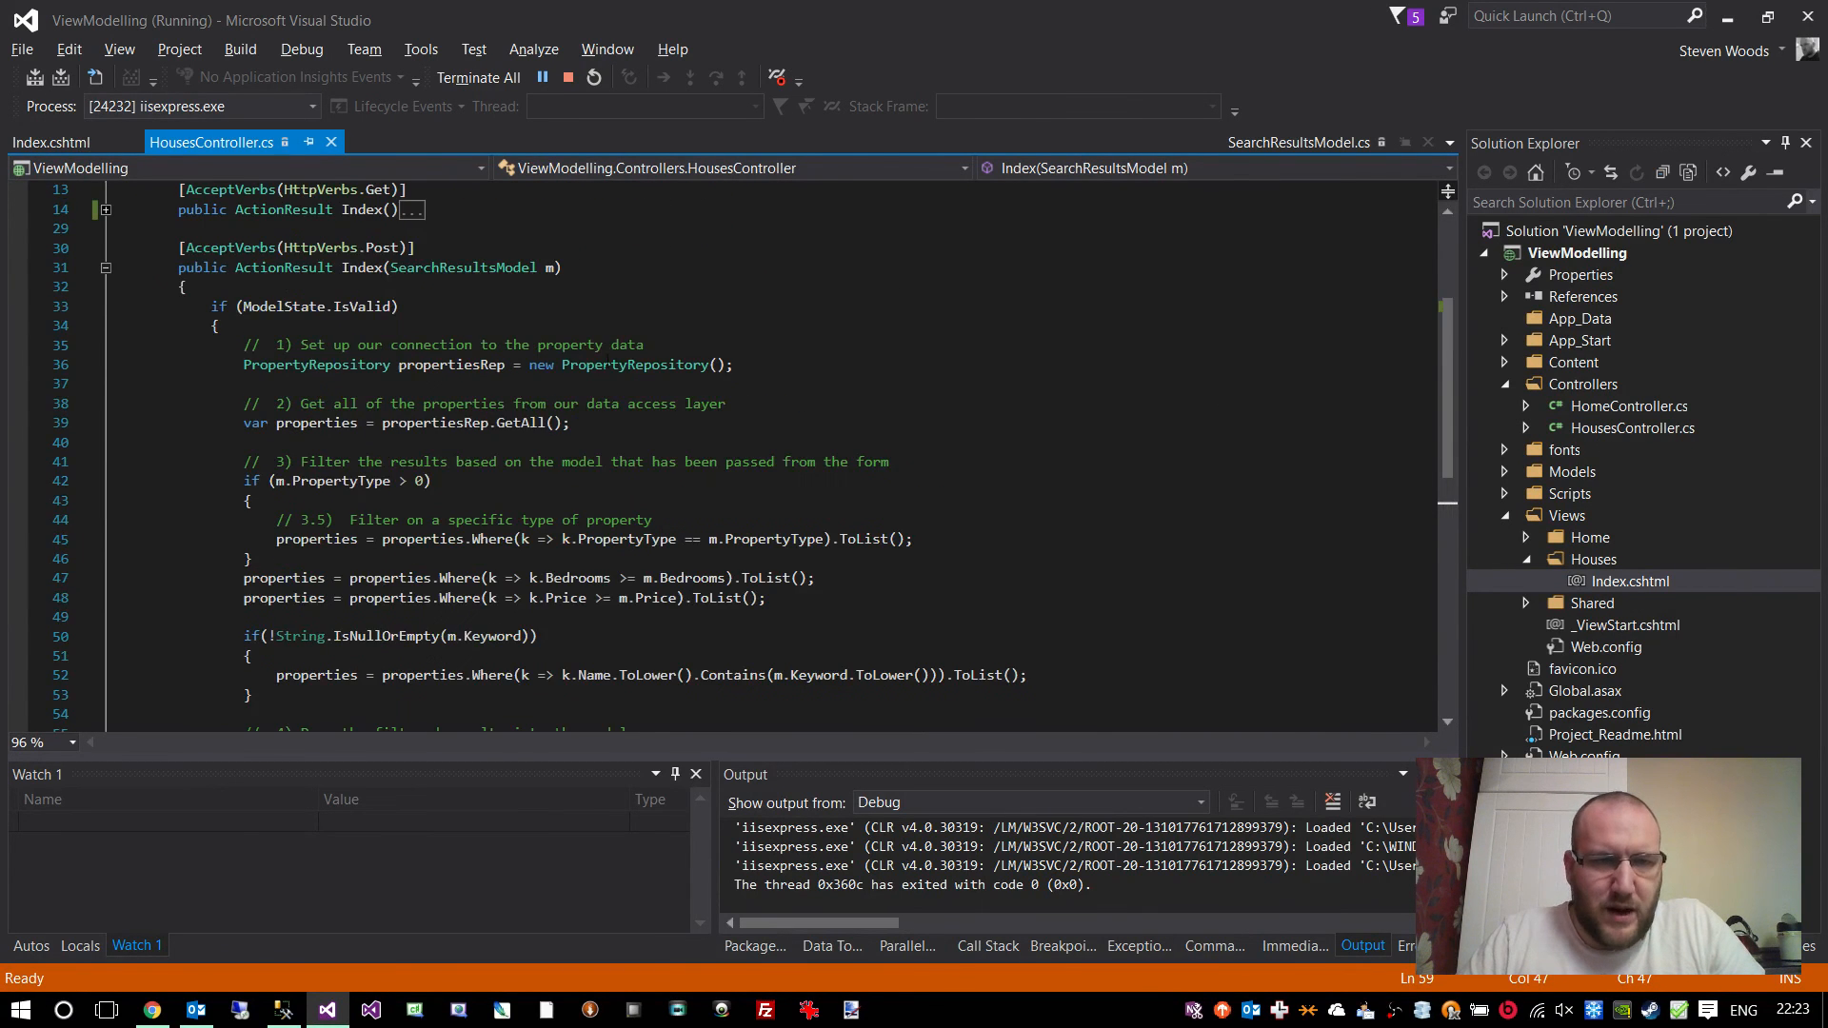
double_click(634, 366)
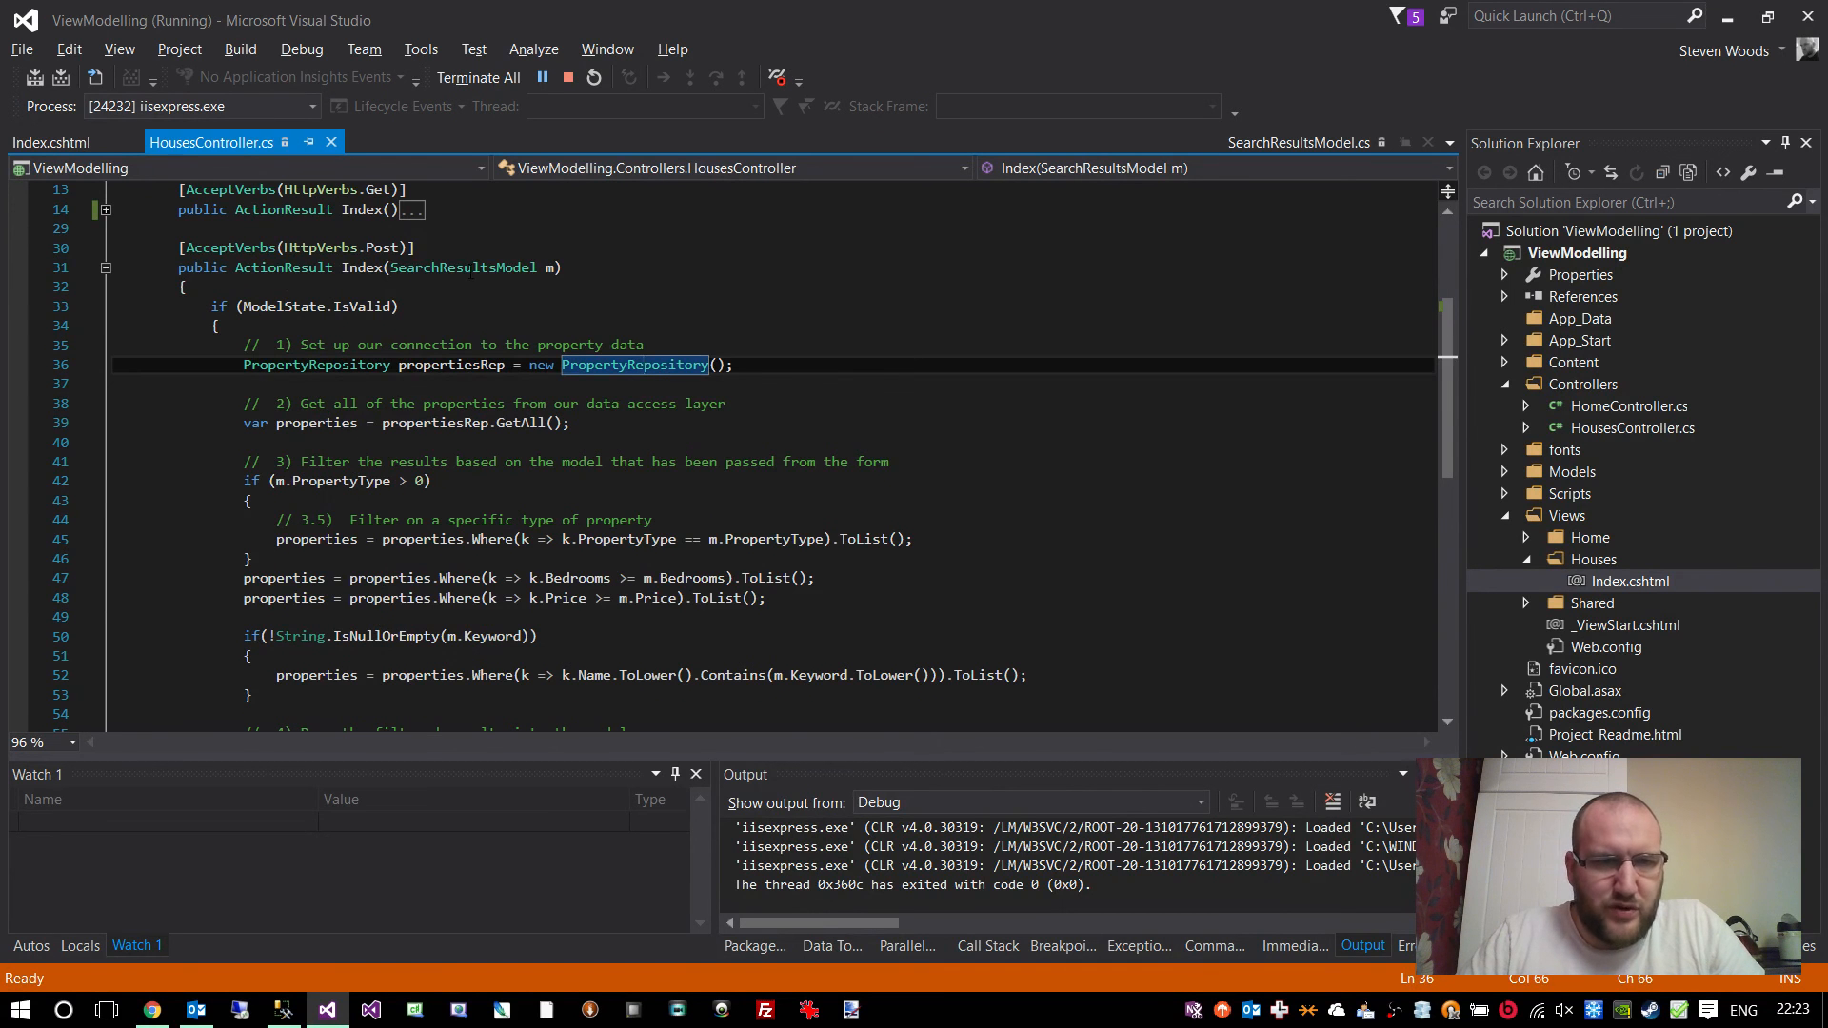
- Show the SearchResultsModel constructor setting zero and blank defaults and an empty PropertyResults list
click(1296, 143)
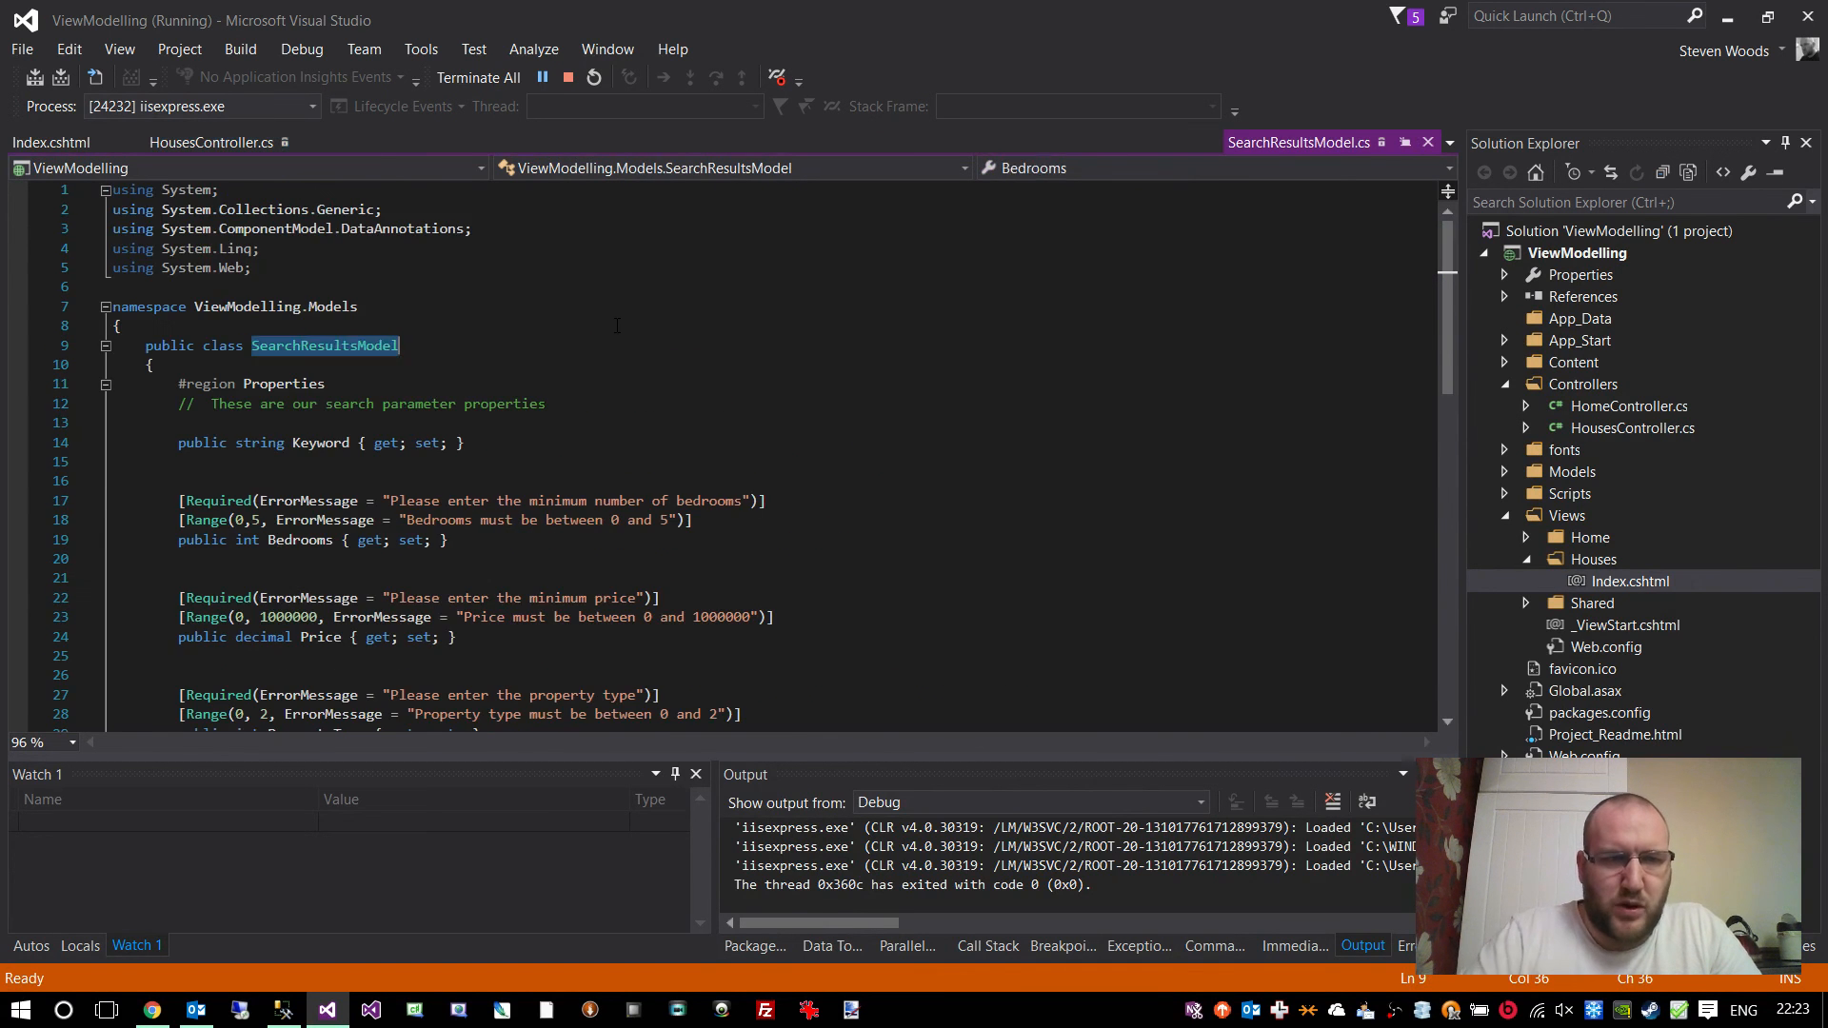
scroll(down, 3)
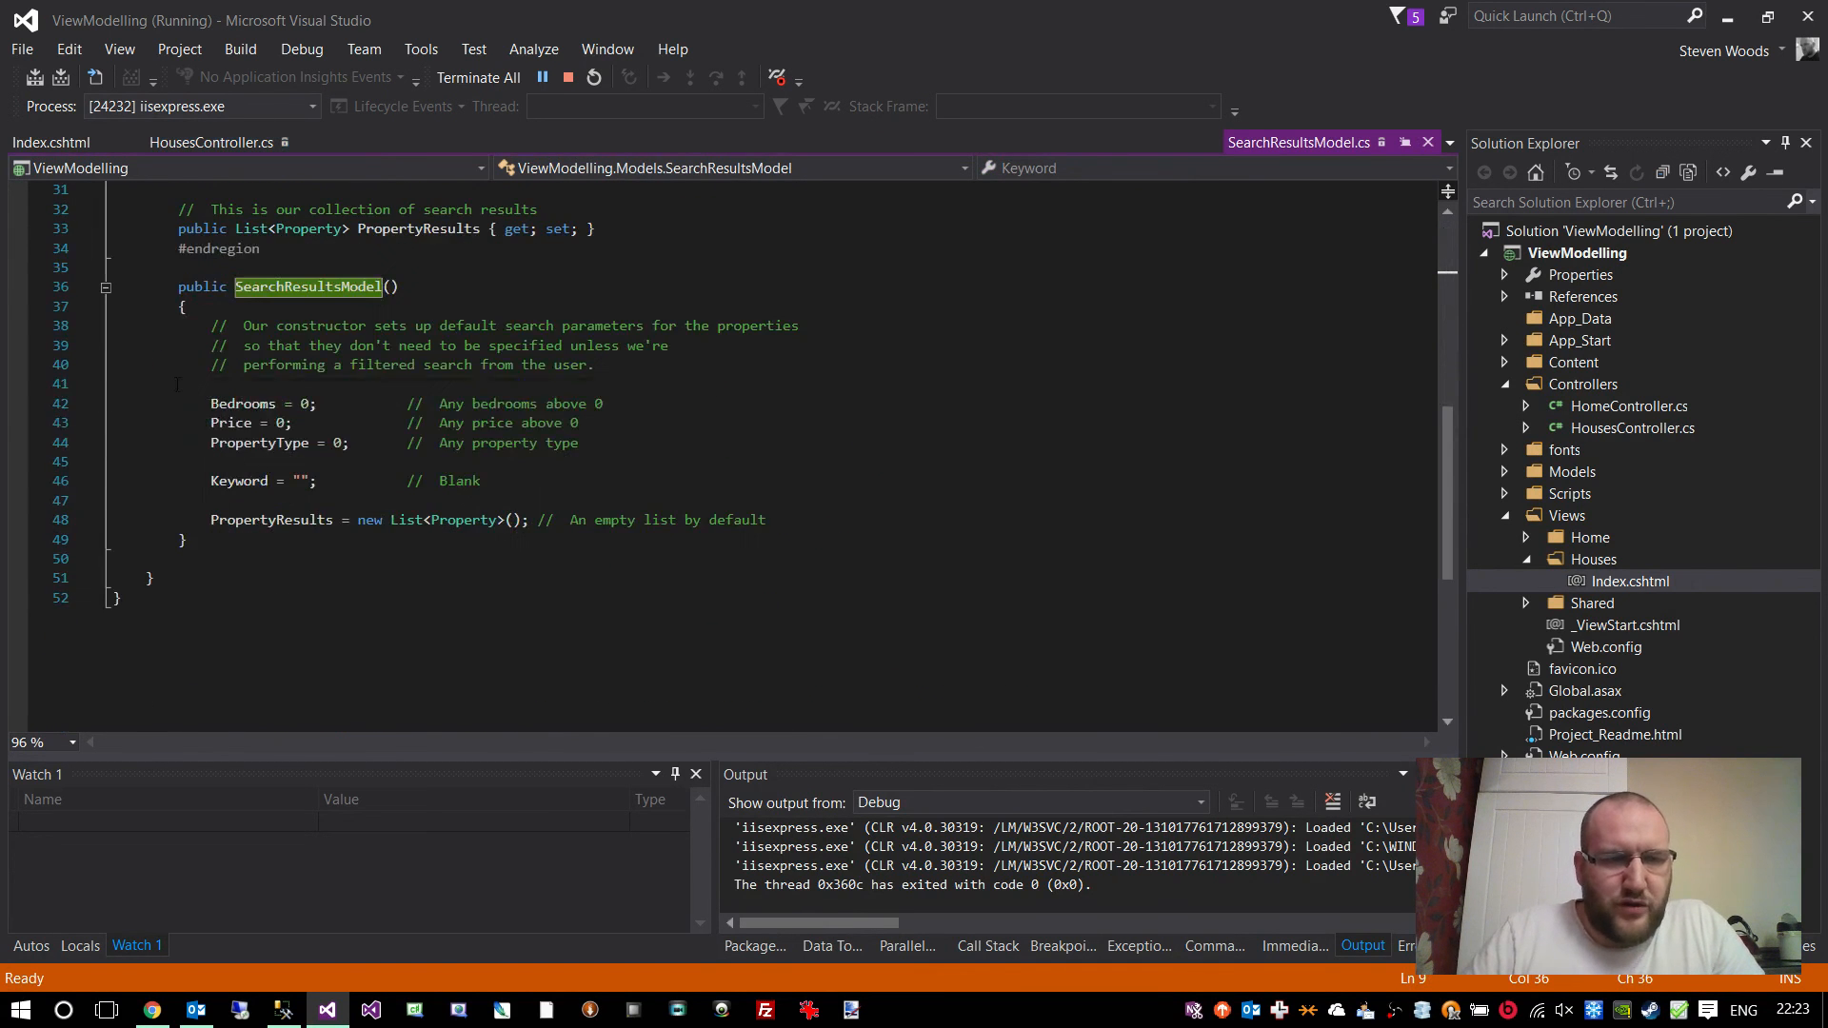
click(765, 520)
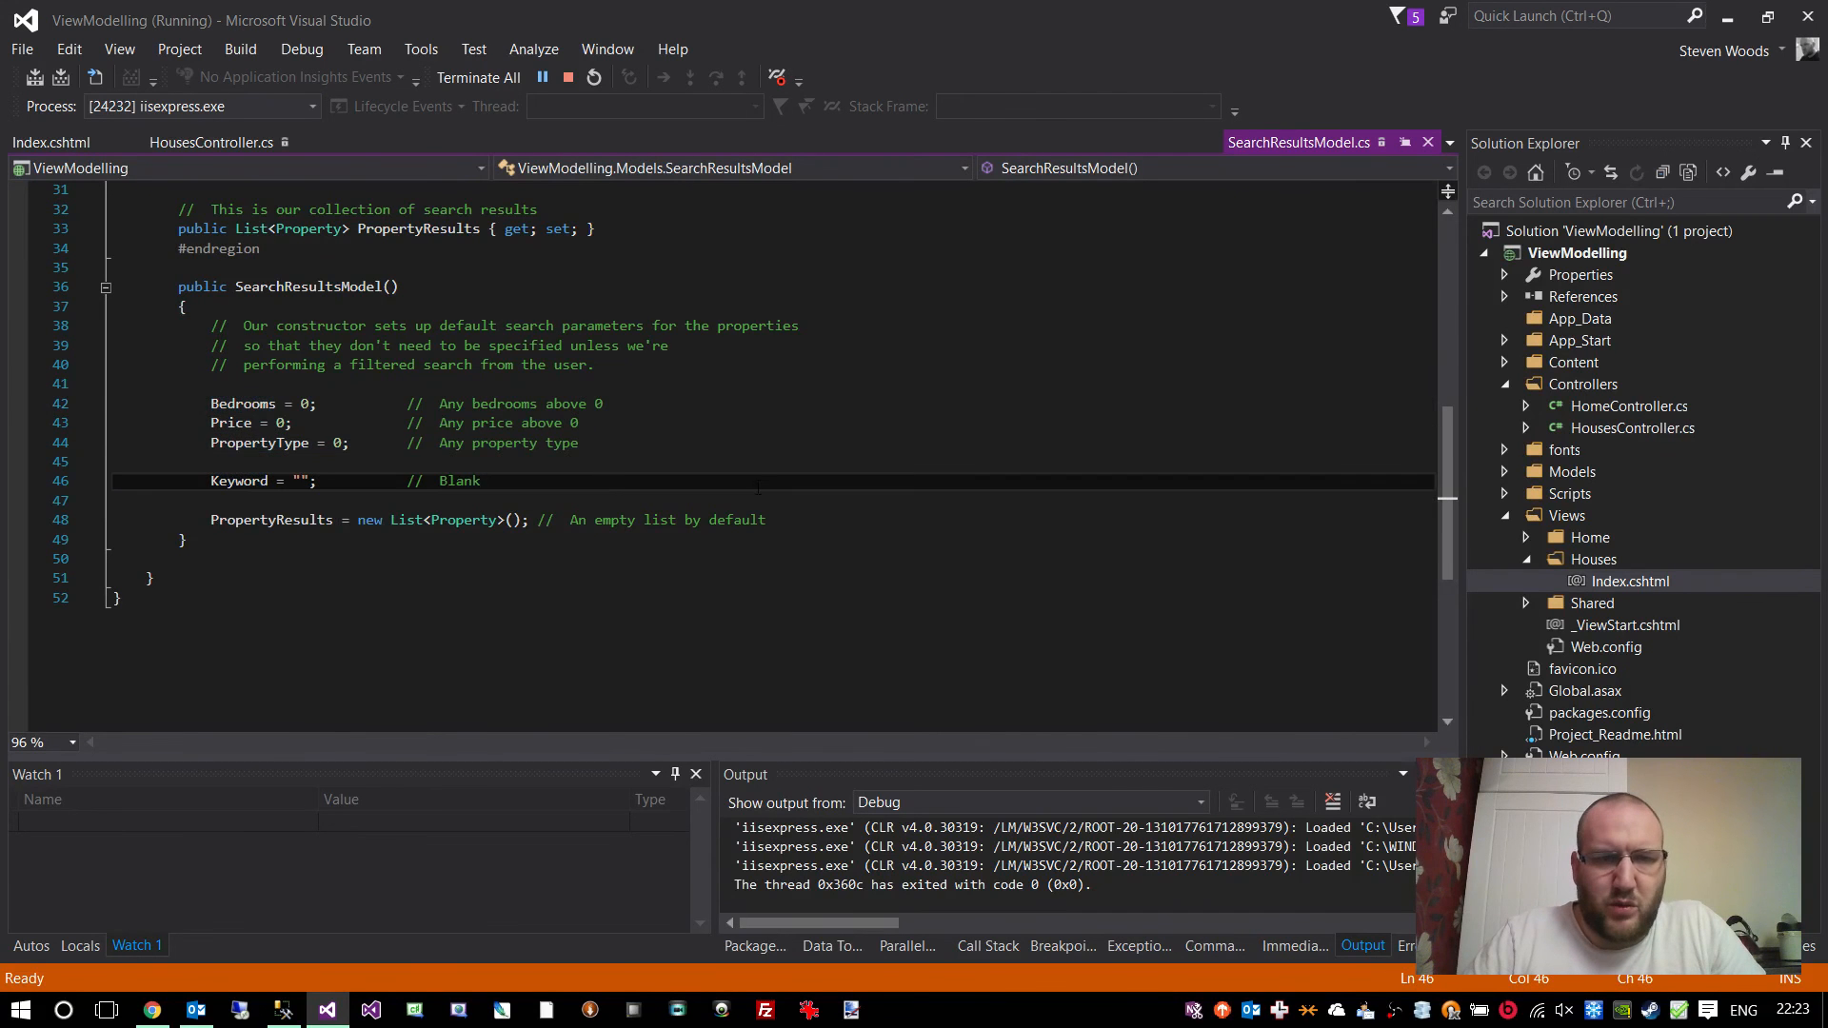
scroll(up, 3)
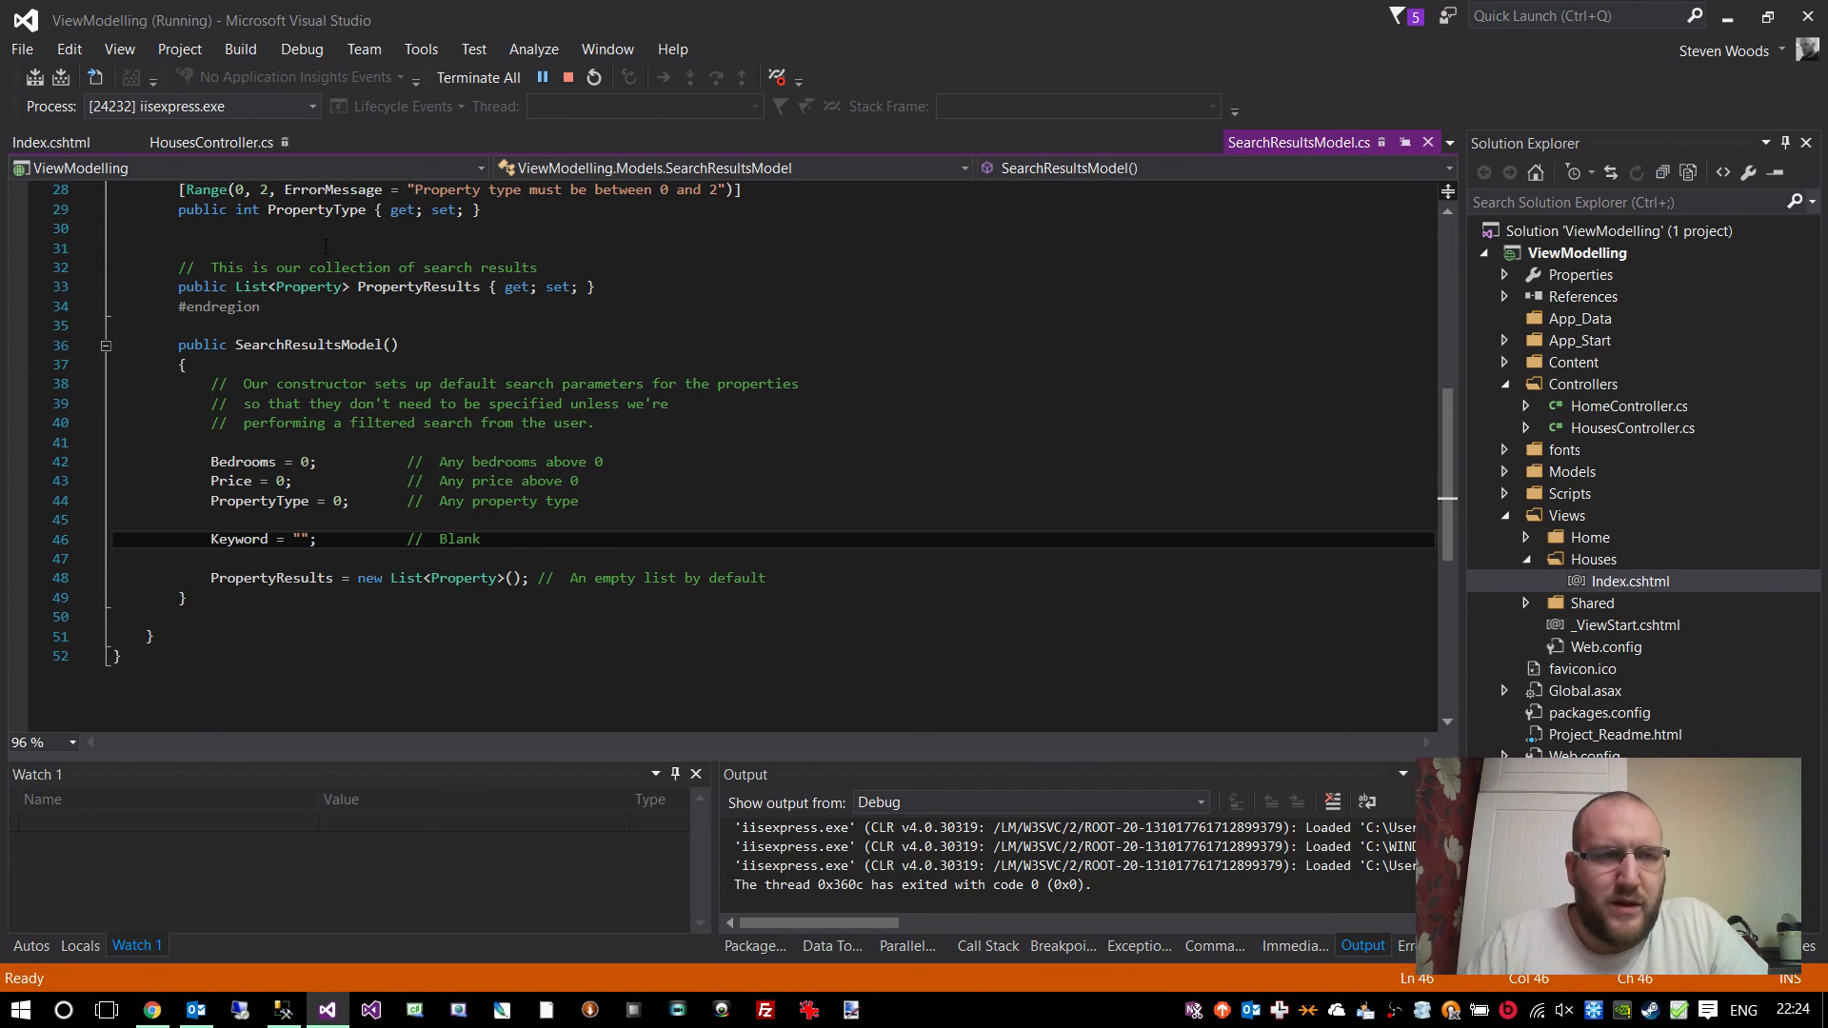
mouse_move(211, 141)
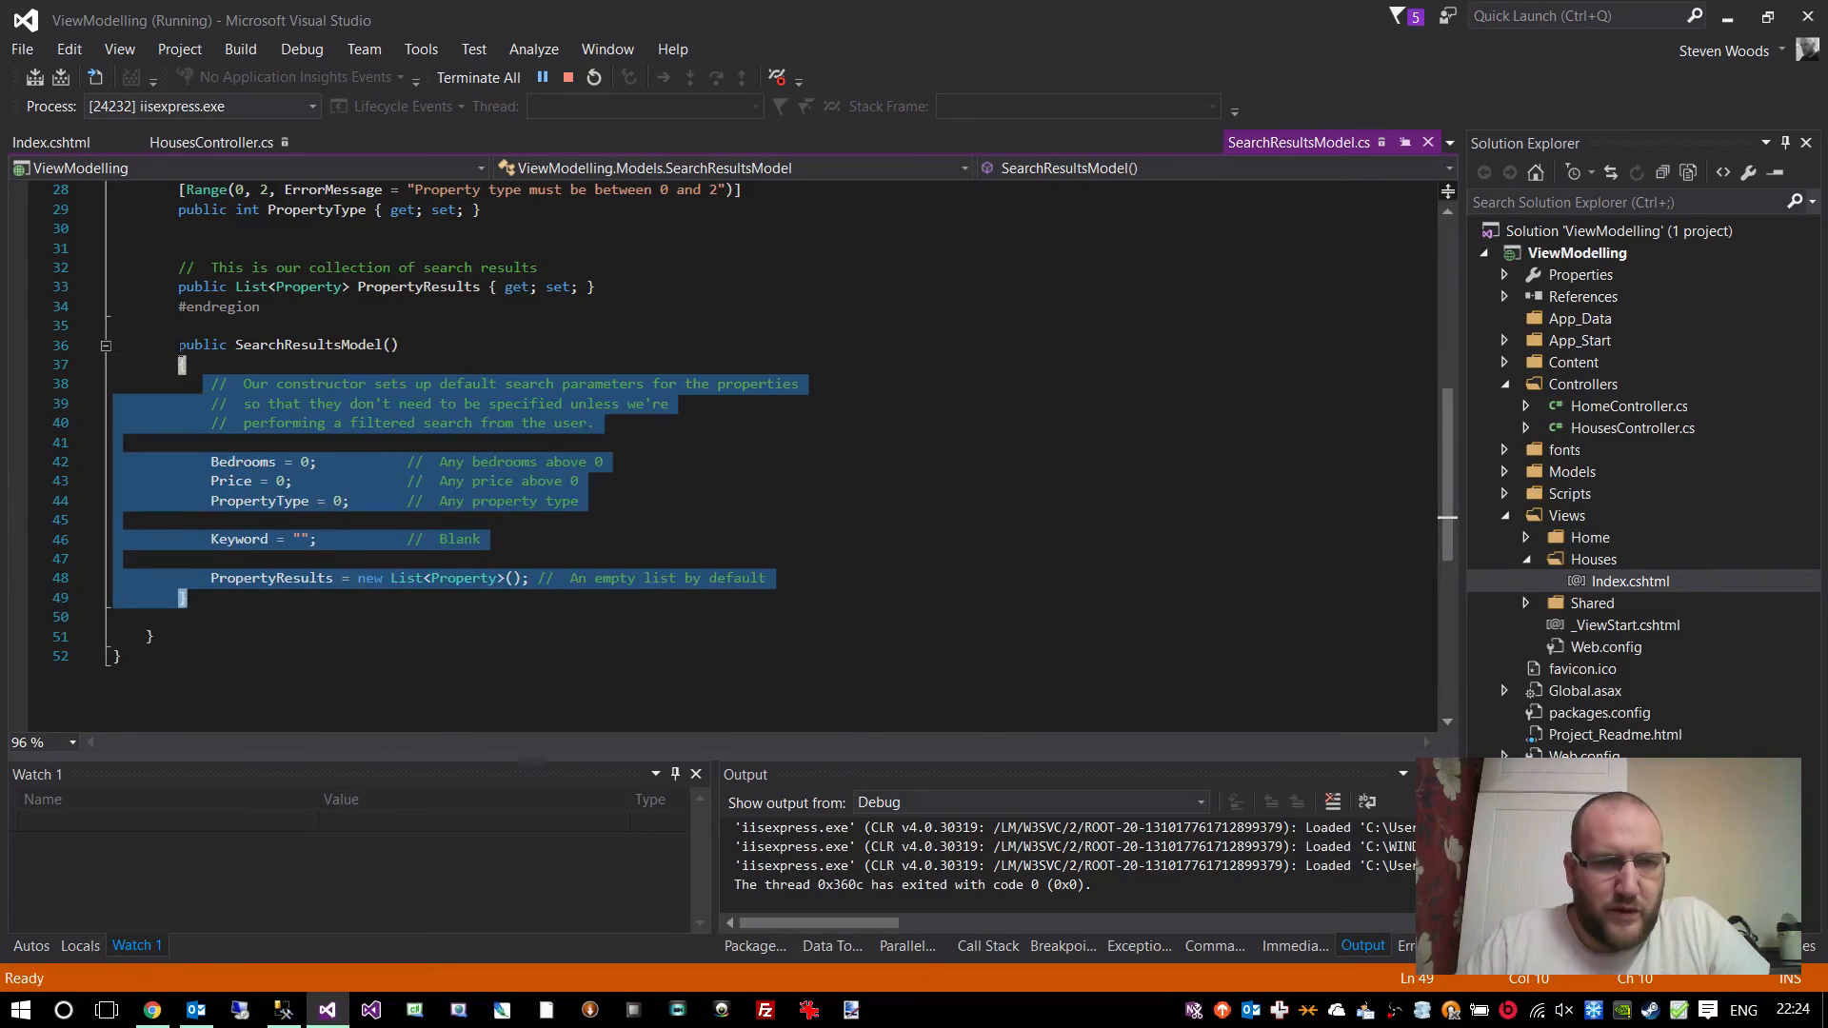
click(928, 489)
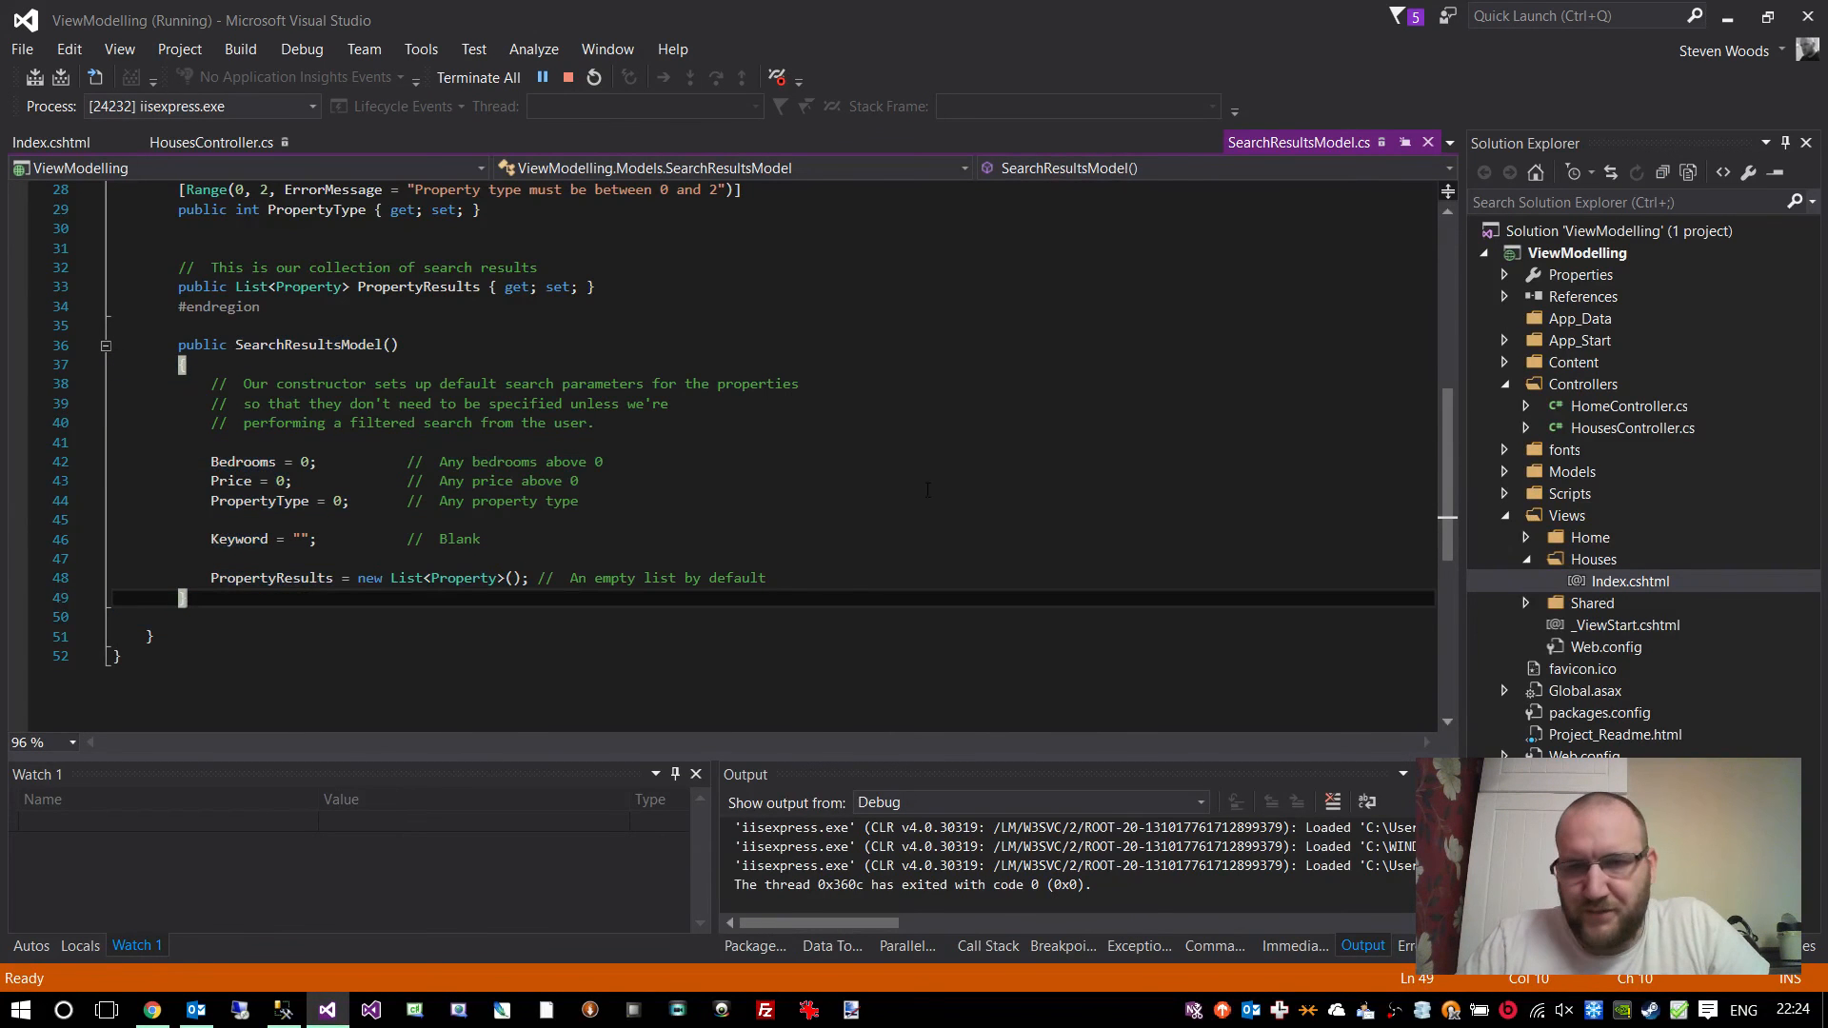